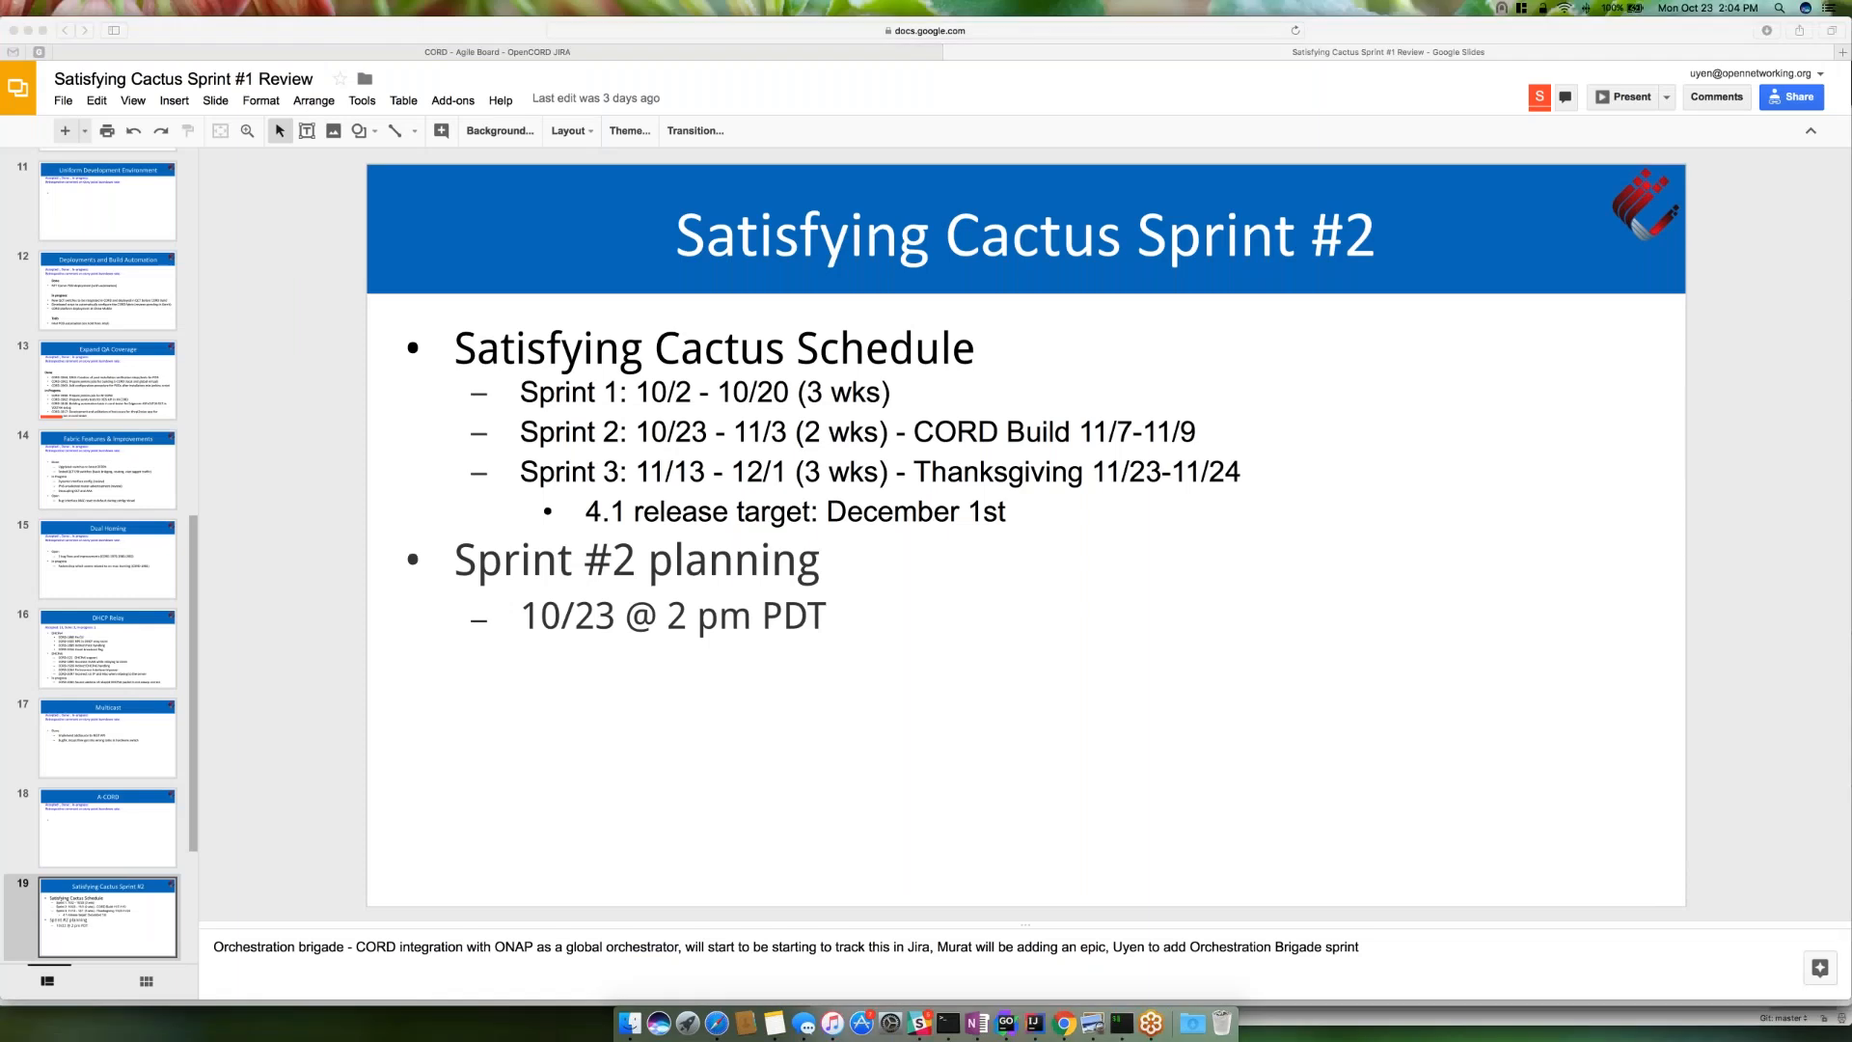
{"action": "mouse_move", "coordinate": [1419, 617]}
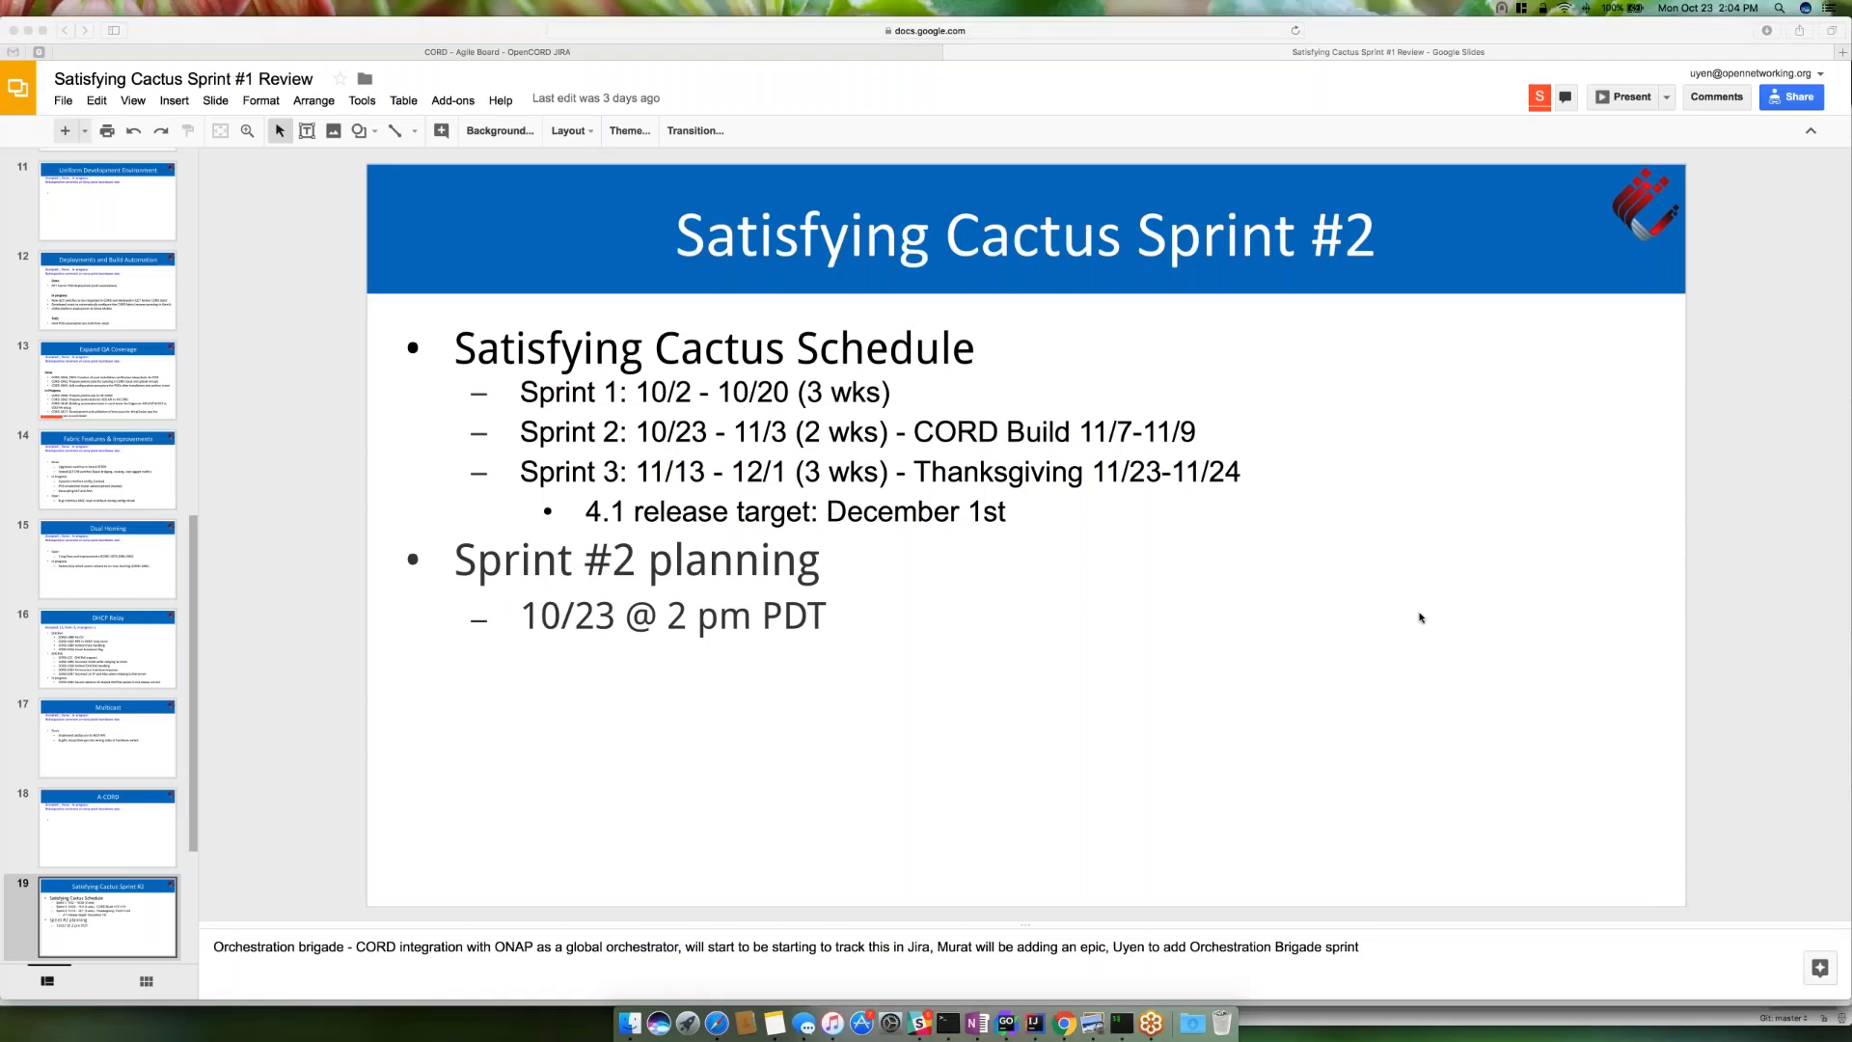
{"action": "mouse_move", "coordinate": [980, 544]}
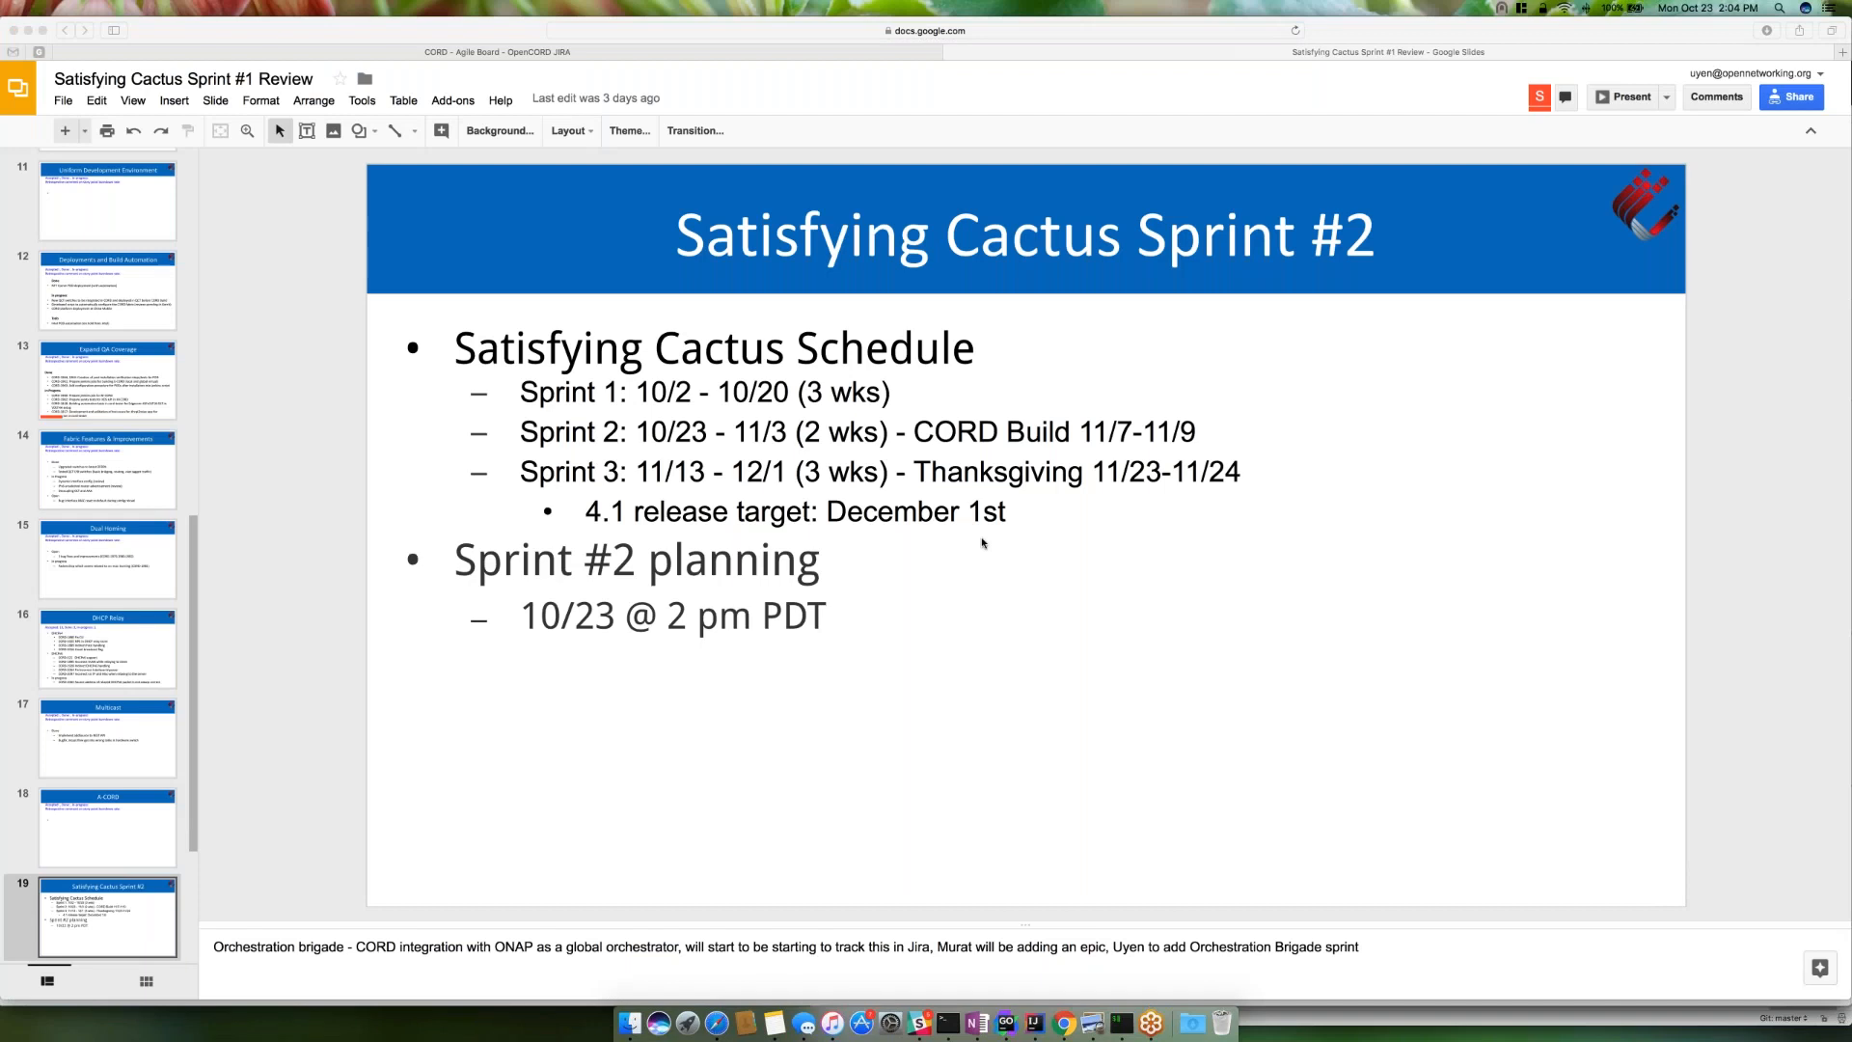
{"action": "mouse_move", "coordinate": [571, 443]}
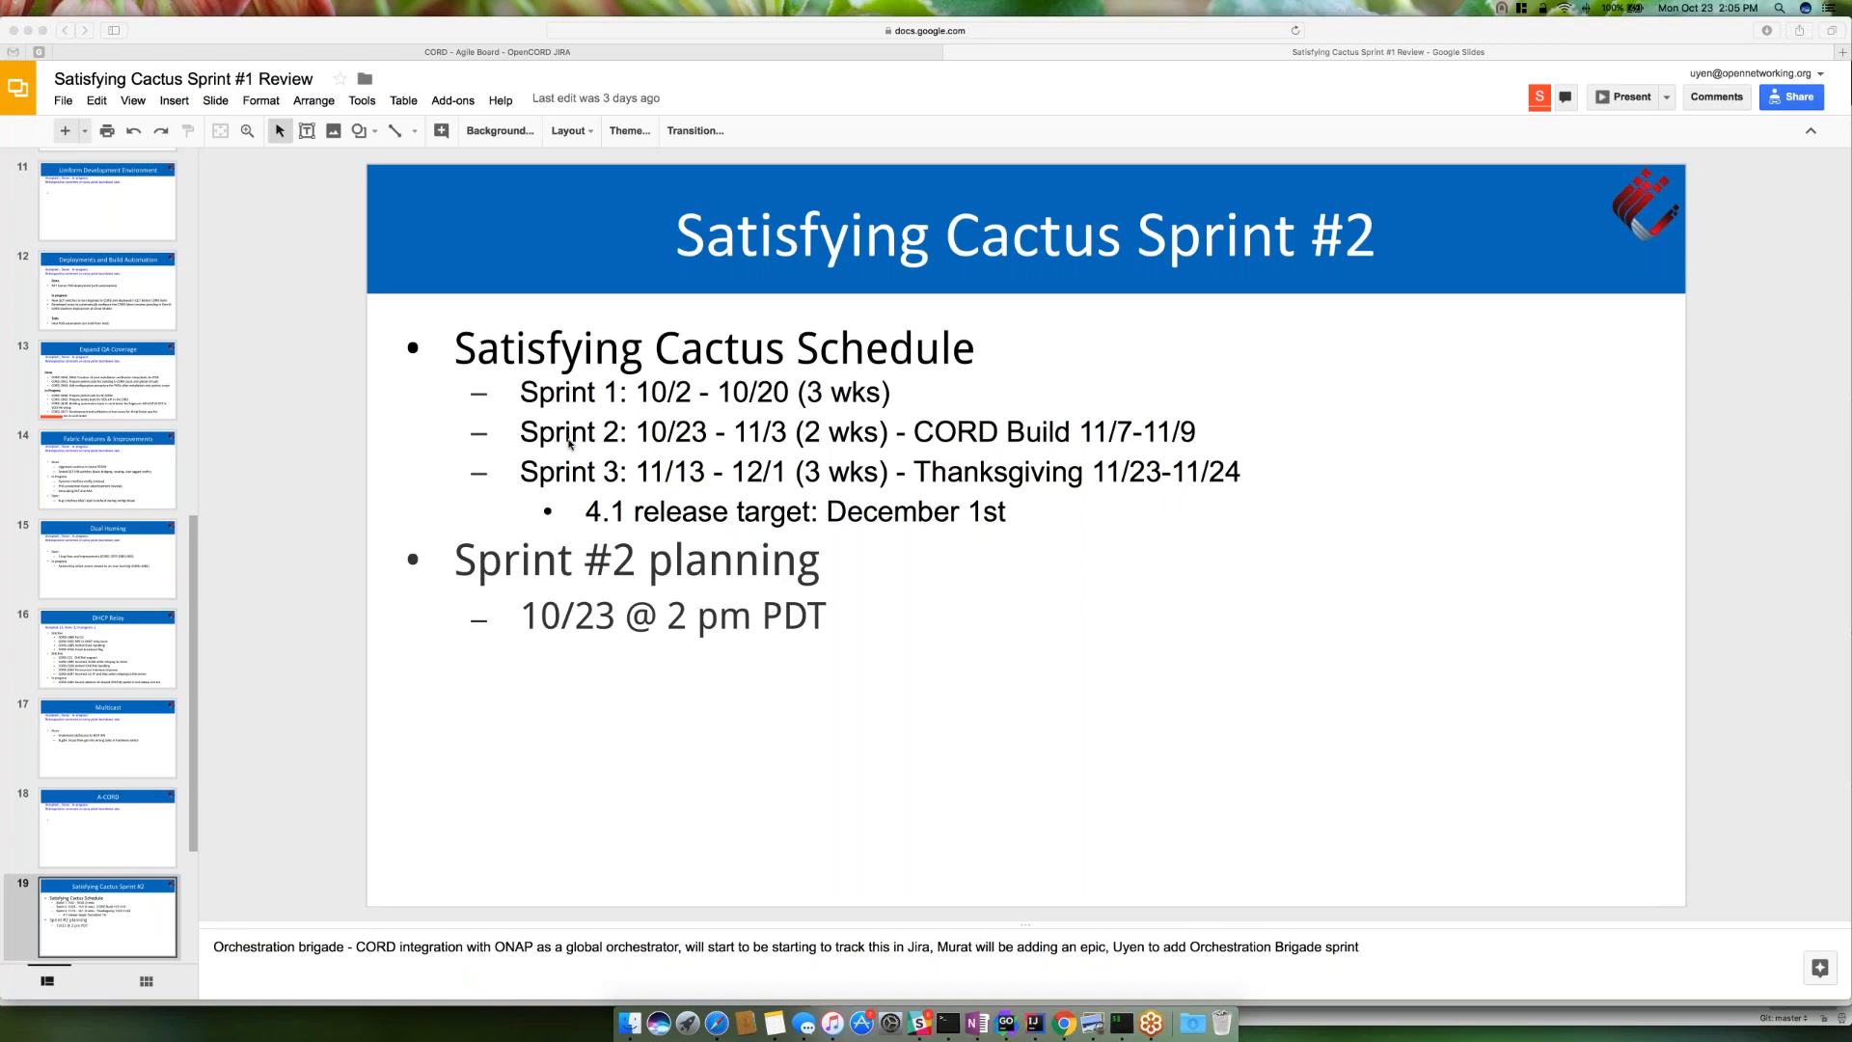
{"action": "mouse_move", "coordinate": [1003, 415]}
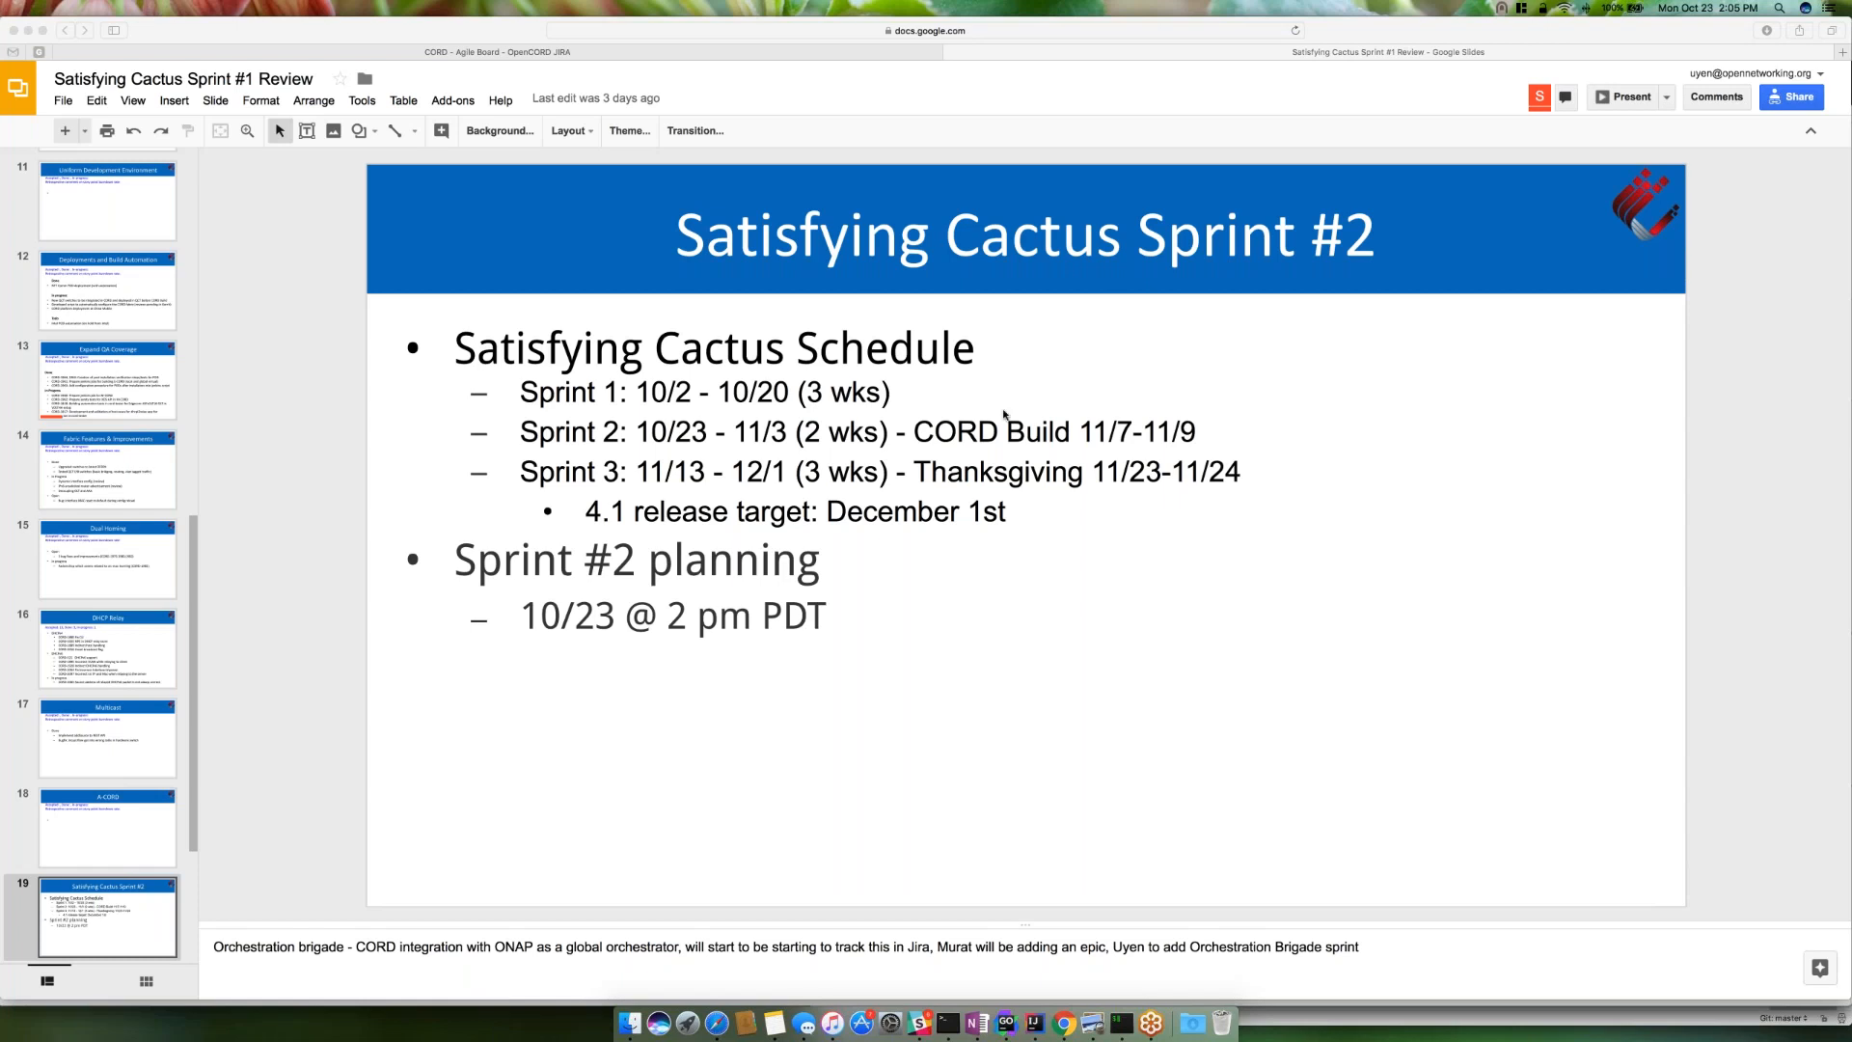
{"action": "mouse_move", "coordinate": [1186, 434]}
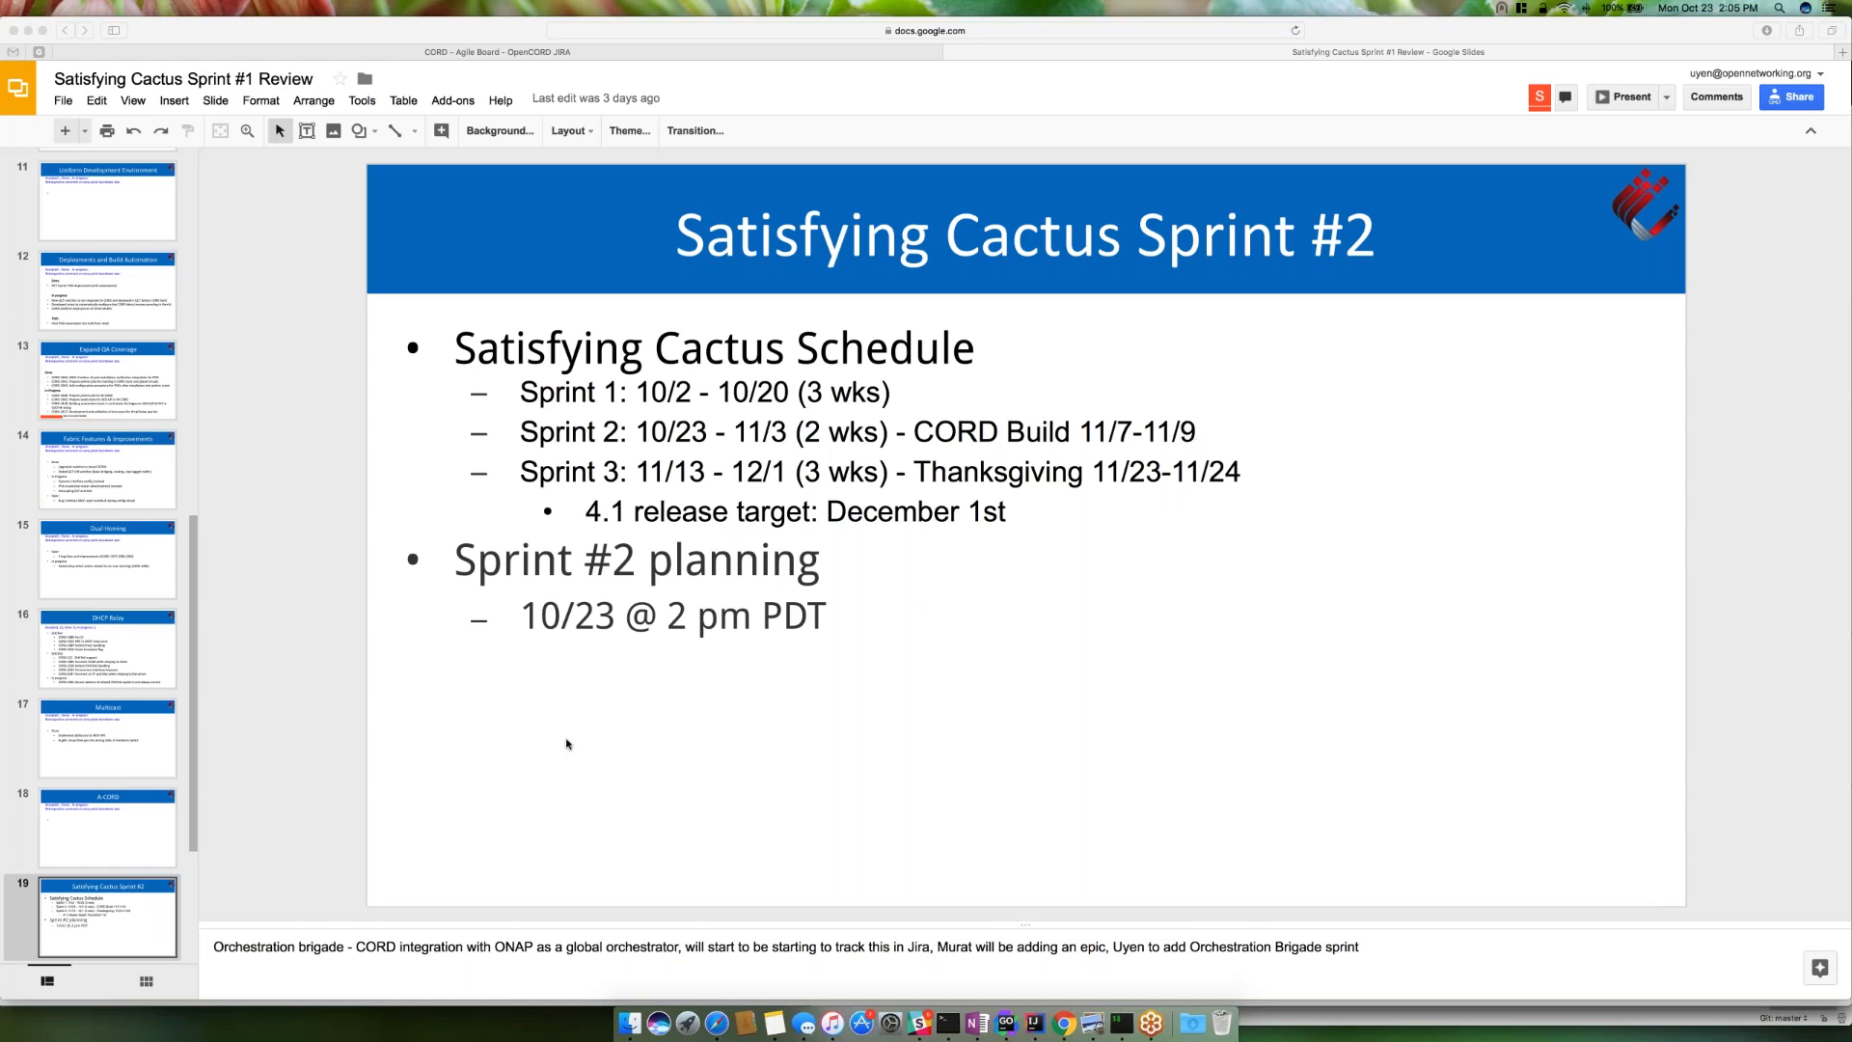
{"action": "mouse_move", "coordinate": [430, 56]}
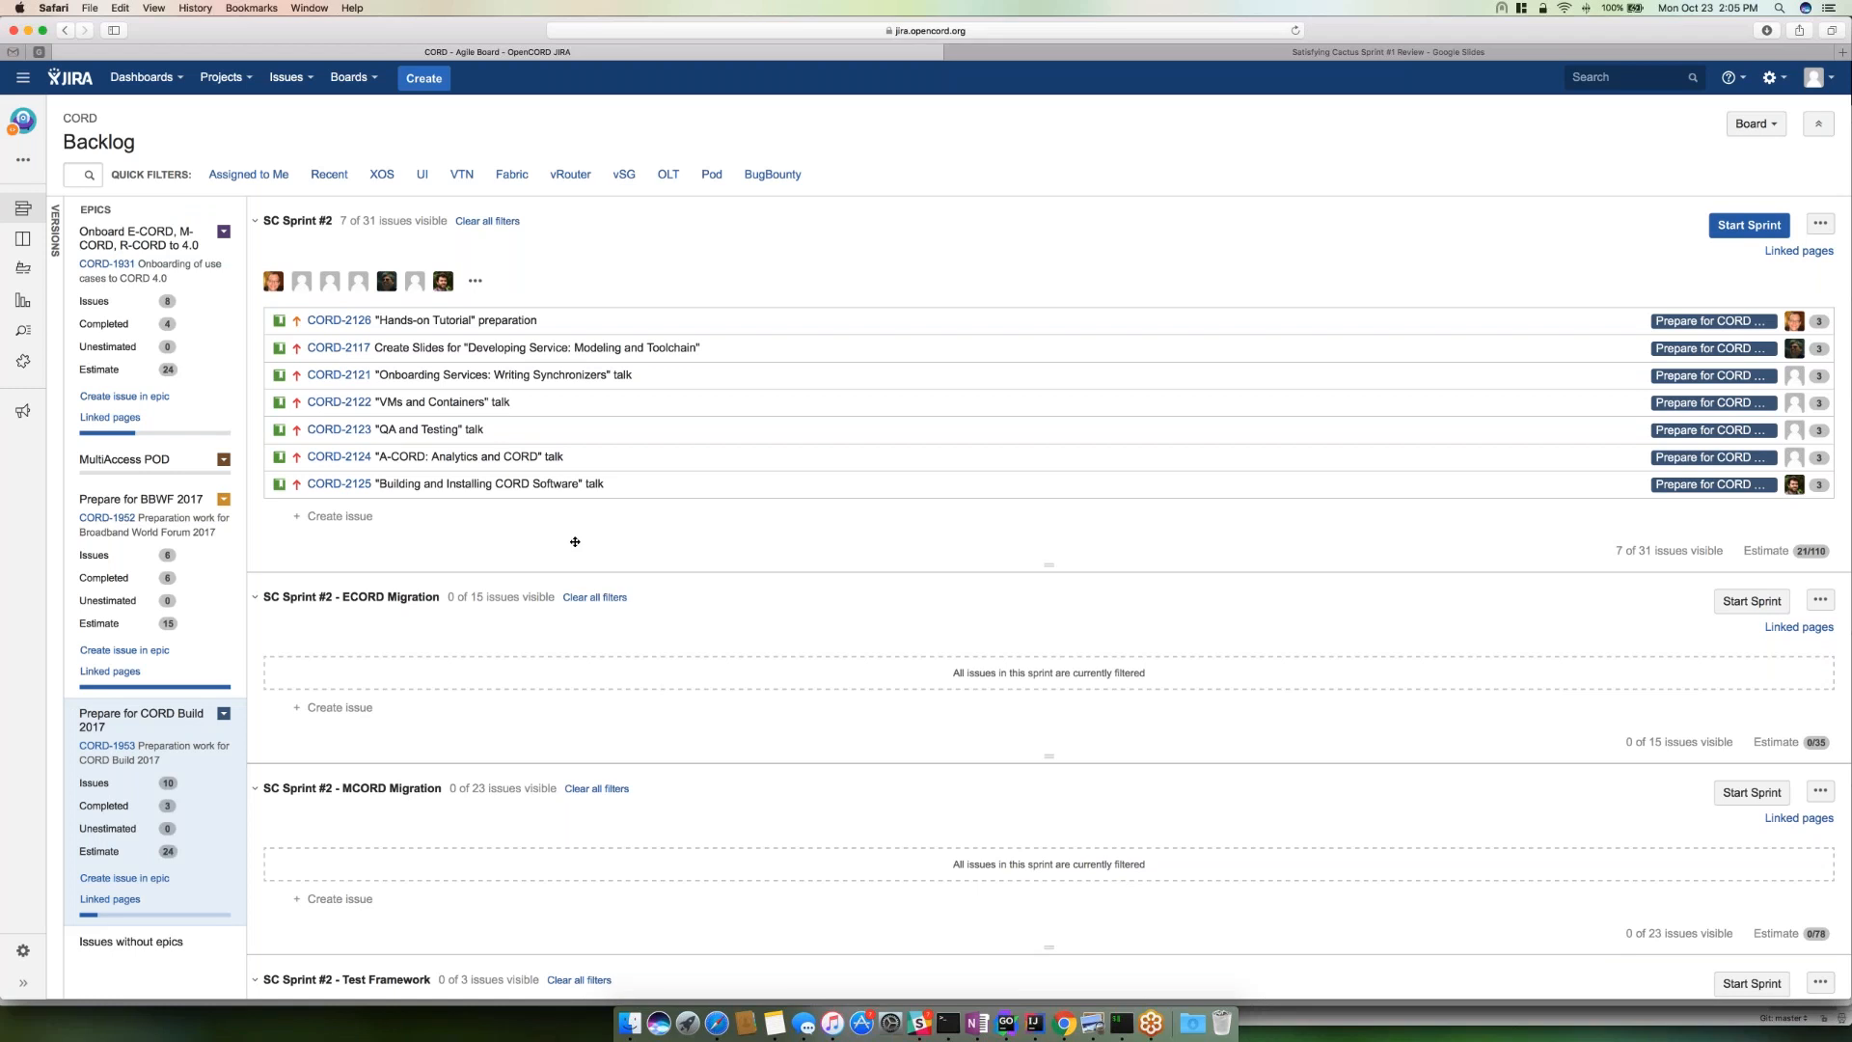
{"action": "mouse_move", "coordinate": [532, 548]}
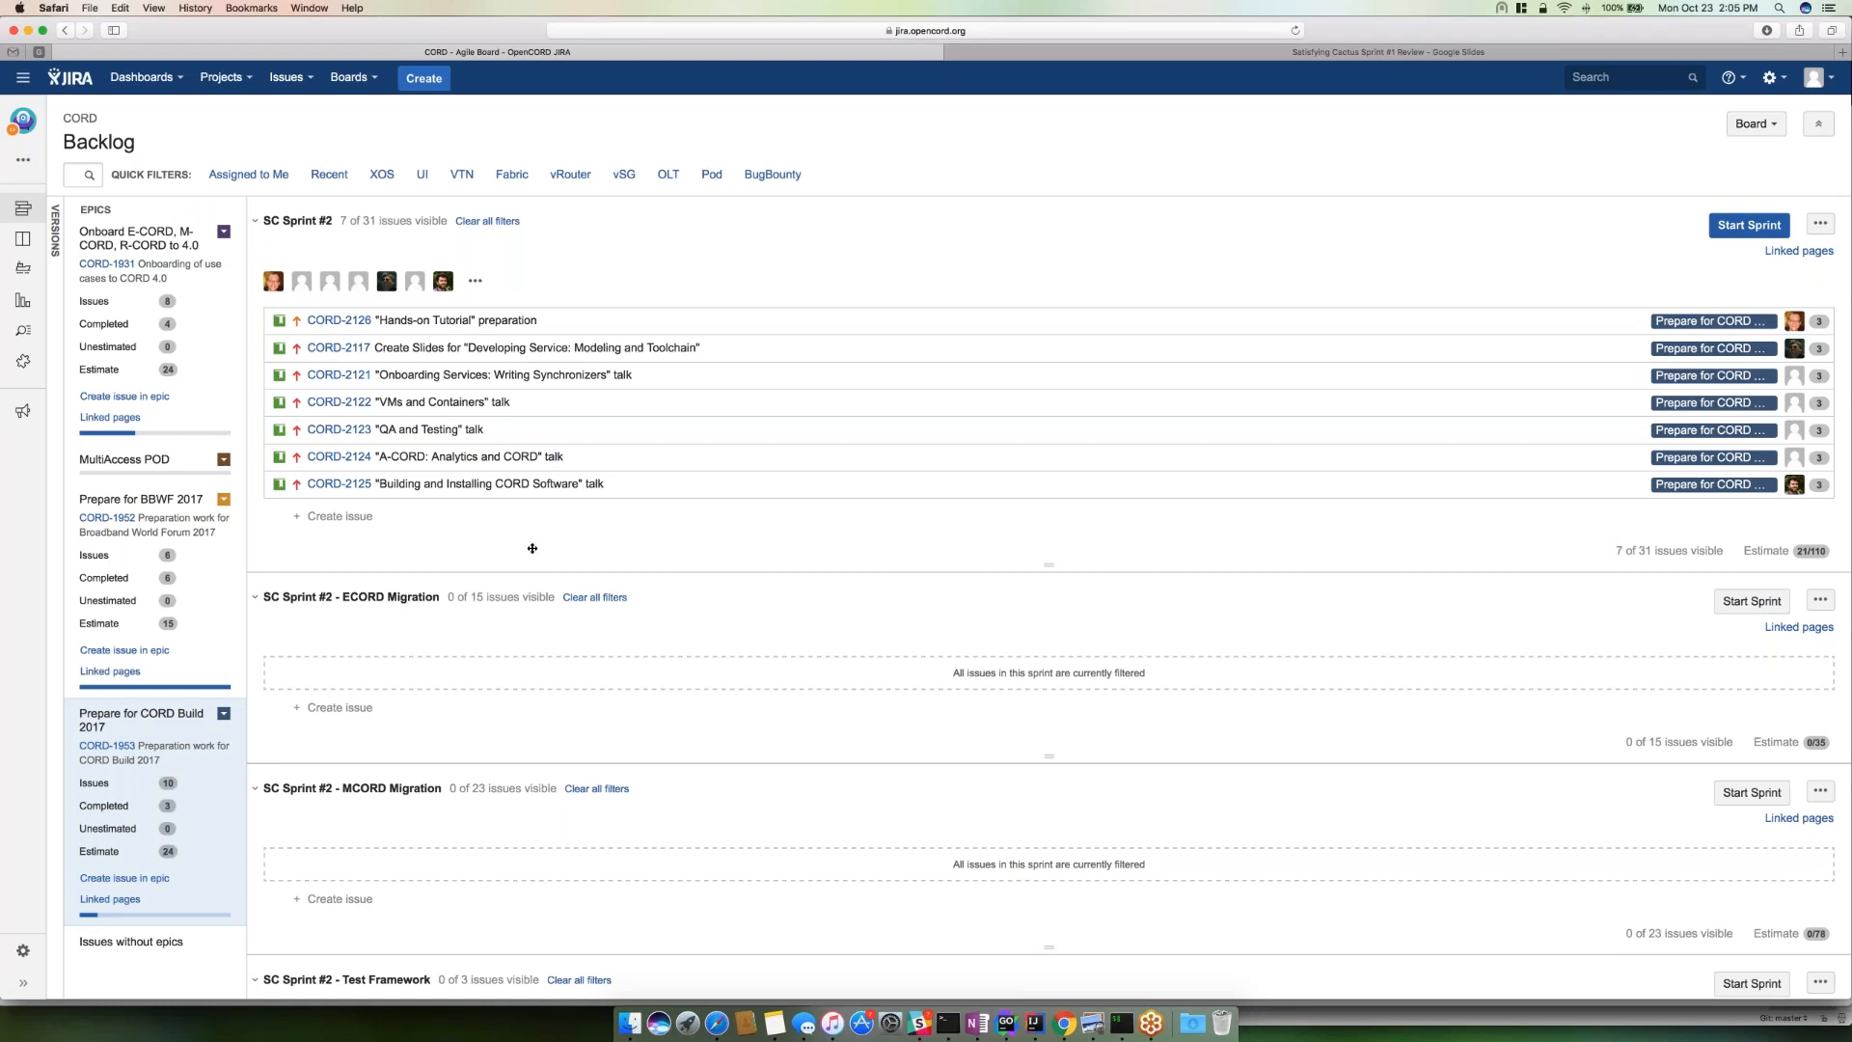
{"action": "mouse_move", "coordinate": [577, 548]}
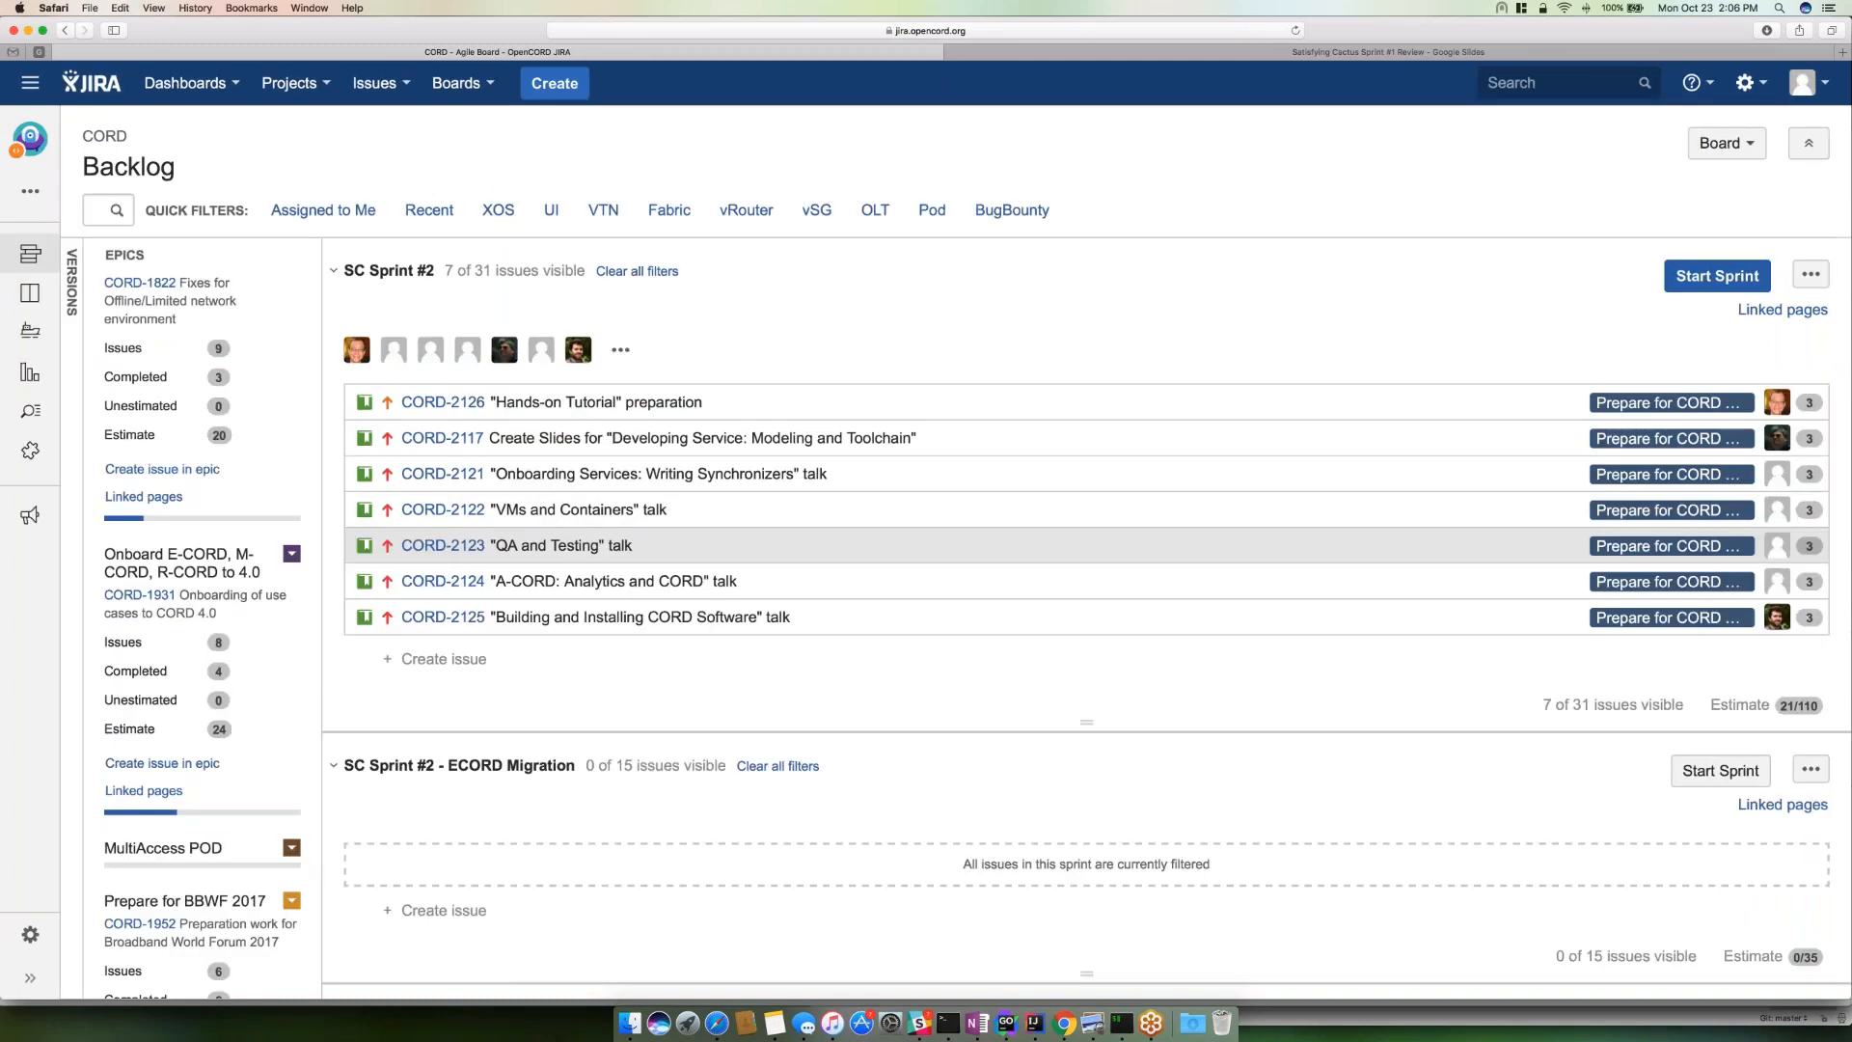
{"action": "mouse_move", "coordinate": [653, 687]}
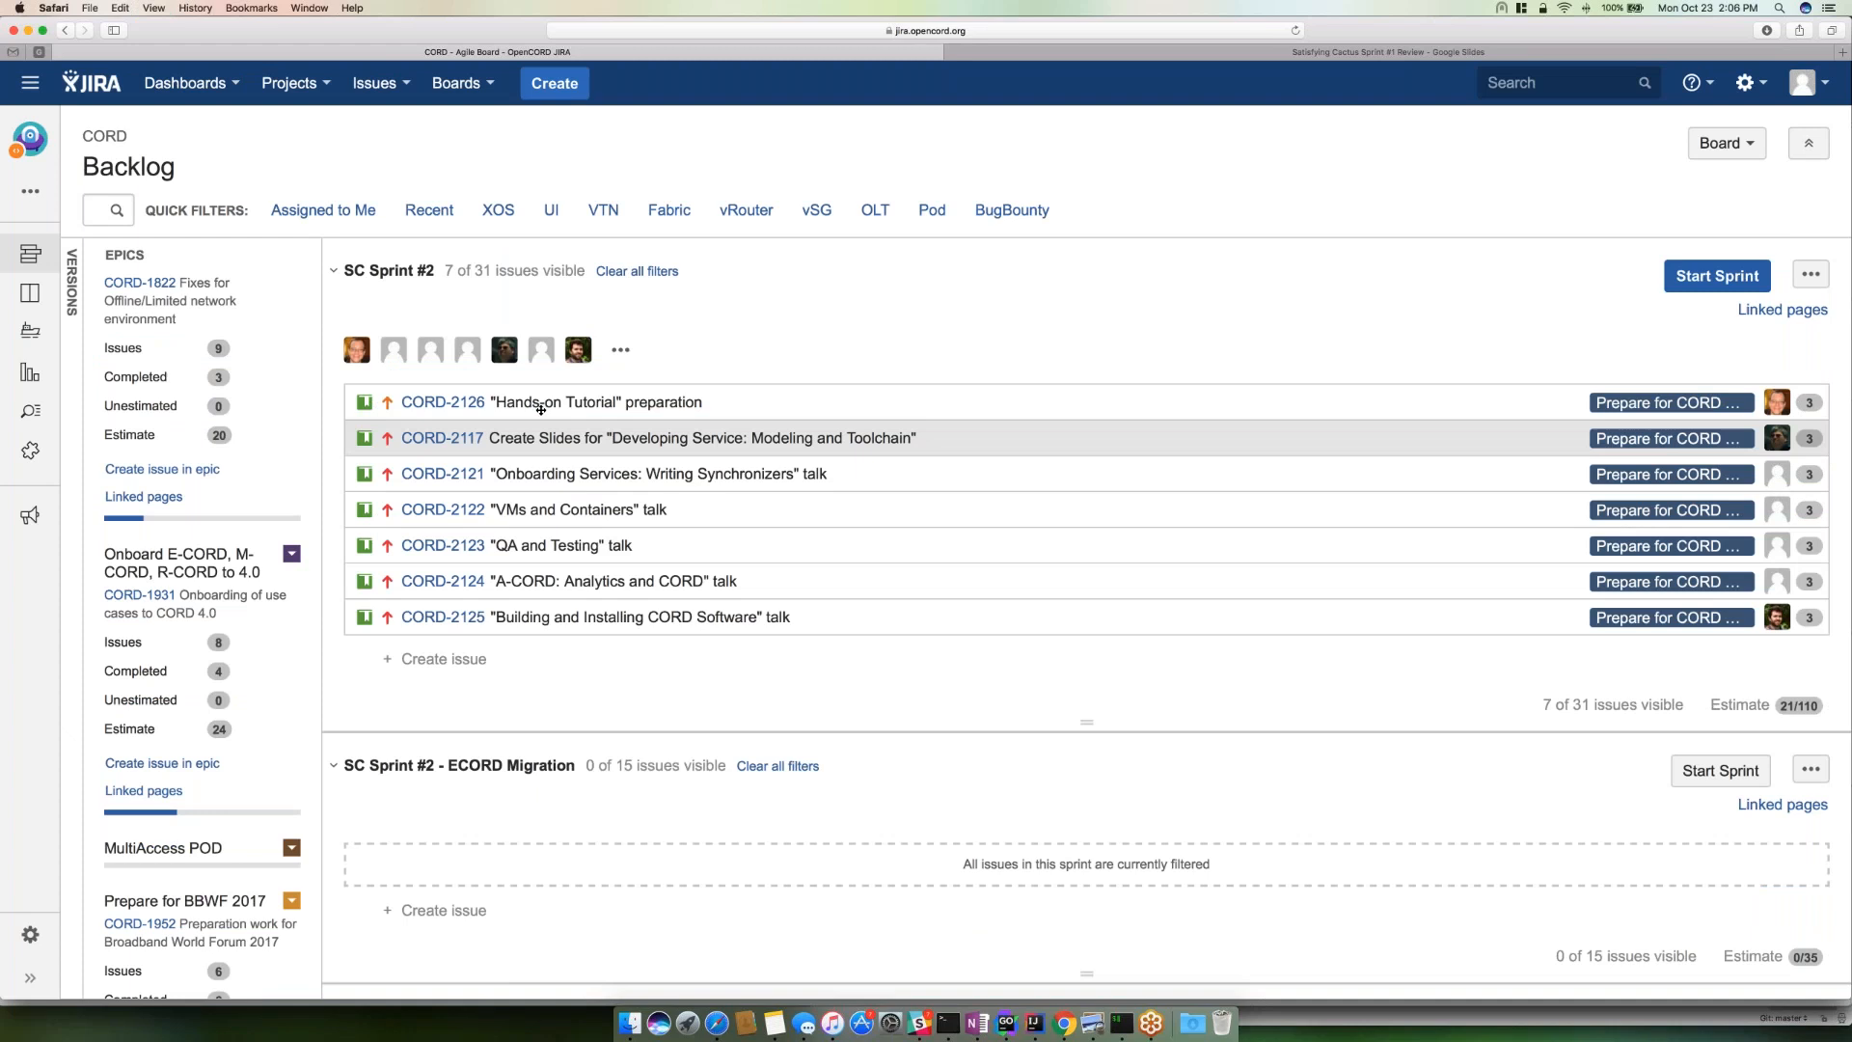
{"action": "mouse_move", "coordinate": [538, 401]}
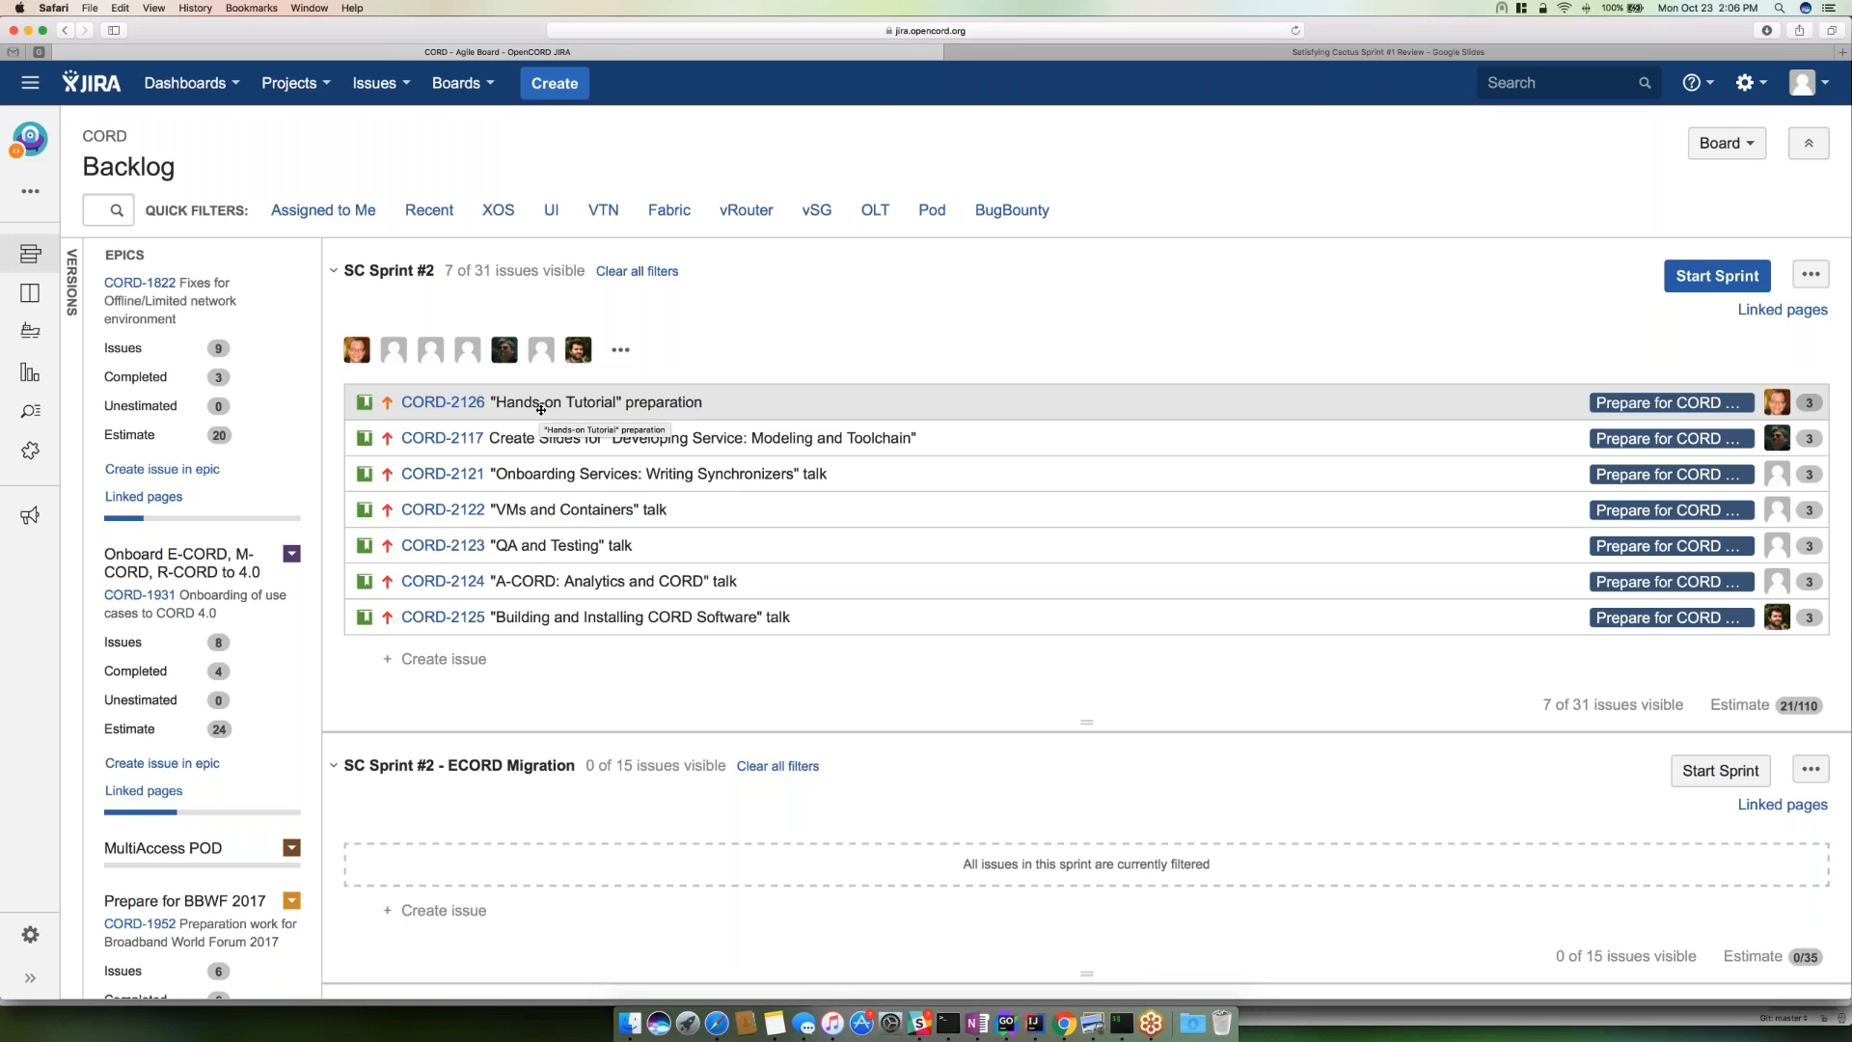
{"action": "mouse_move", "coordinate": [540, 407]}
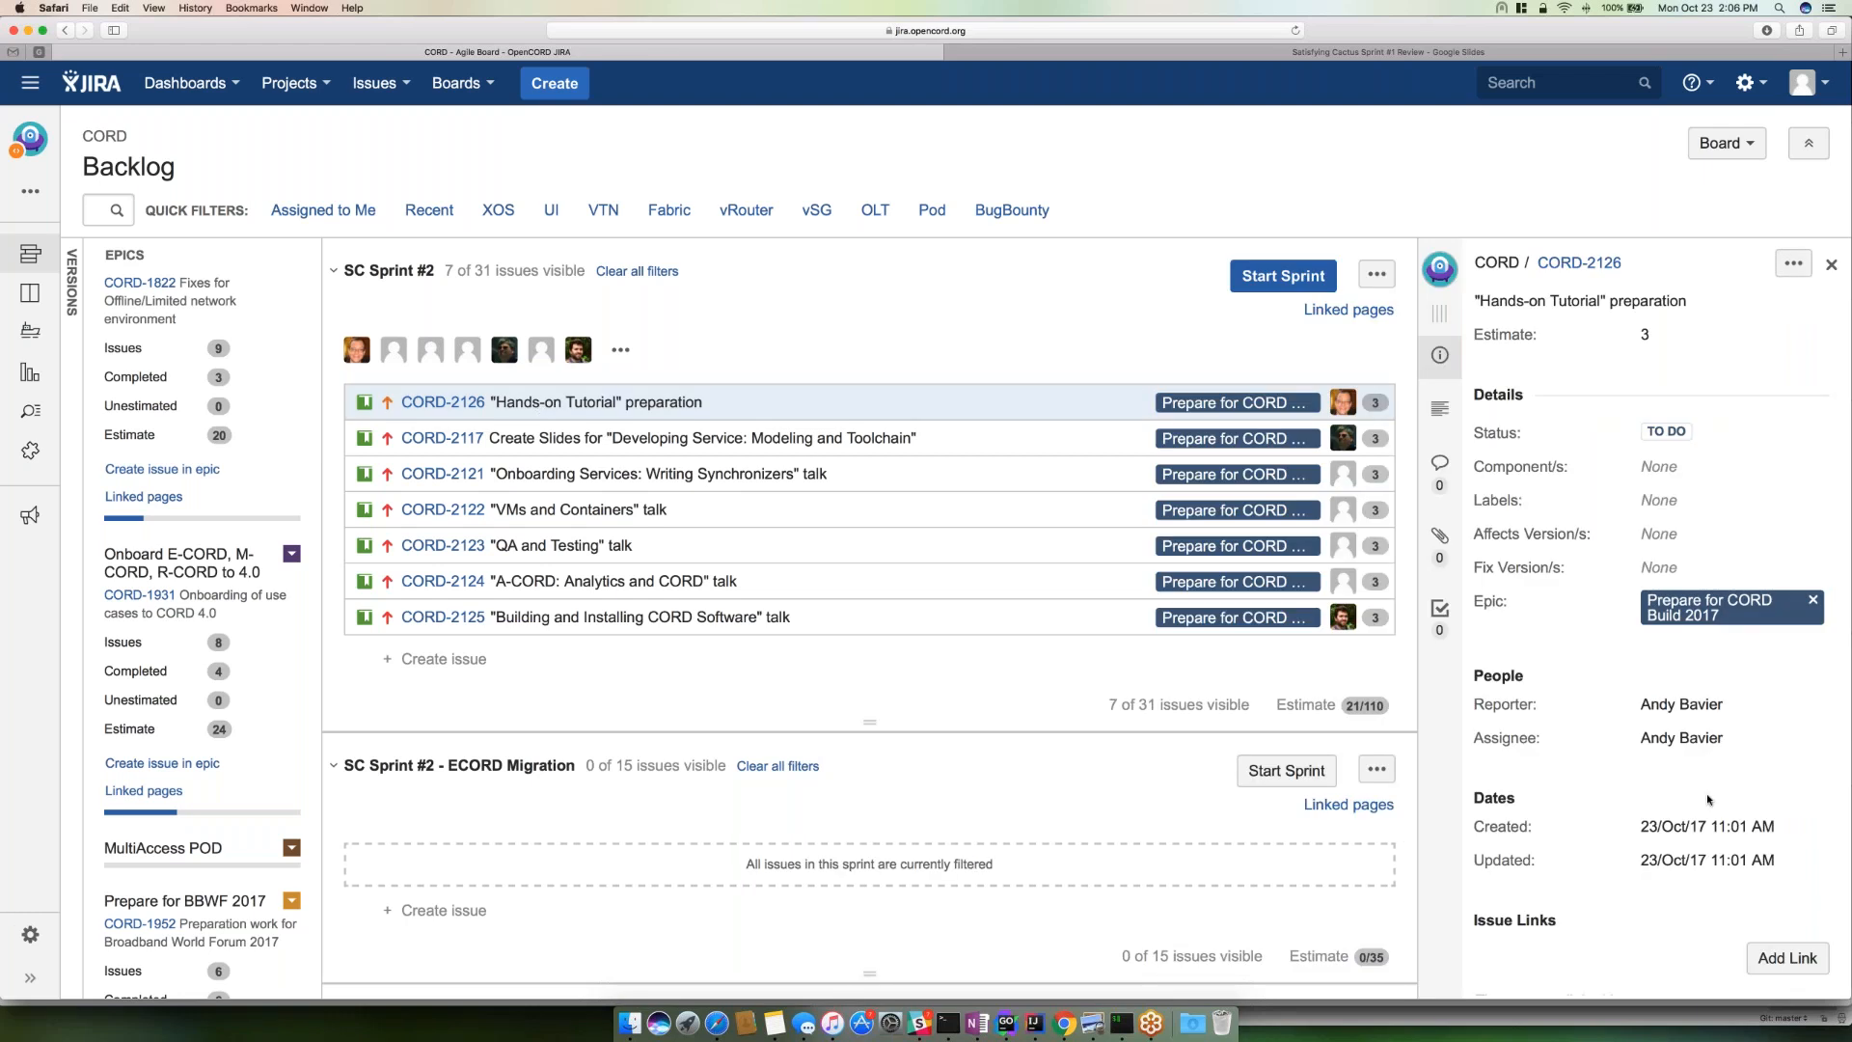
{"action": "scroll", "scroll_direction": "down", "scroll_amount": 3}
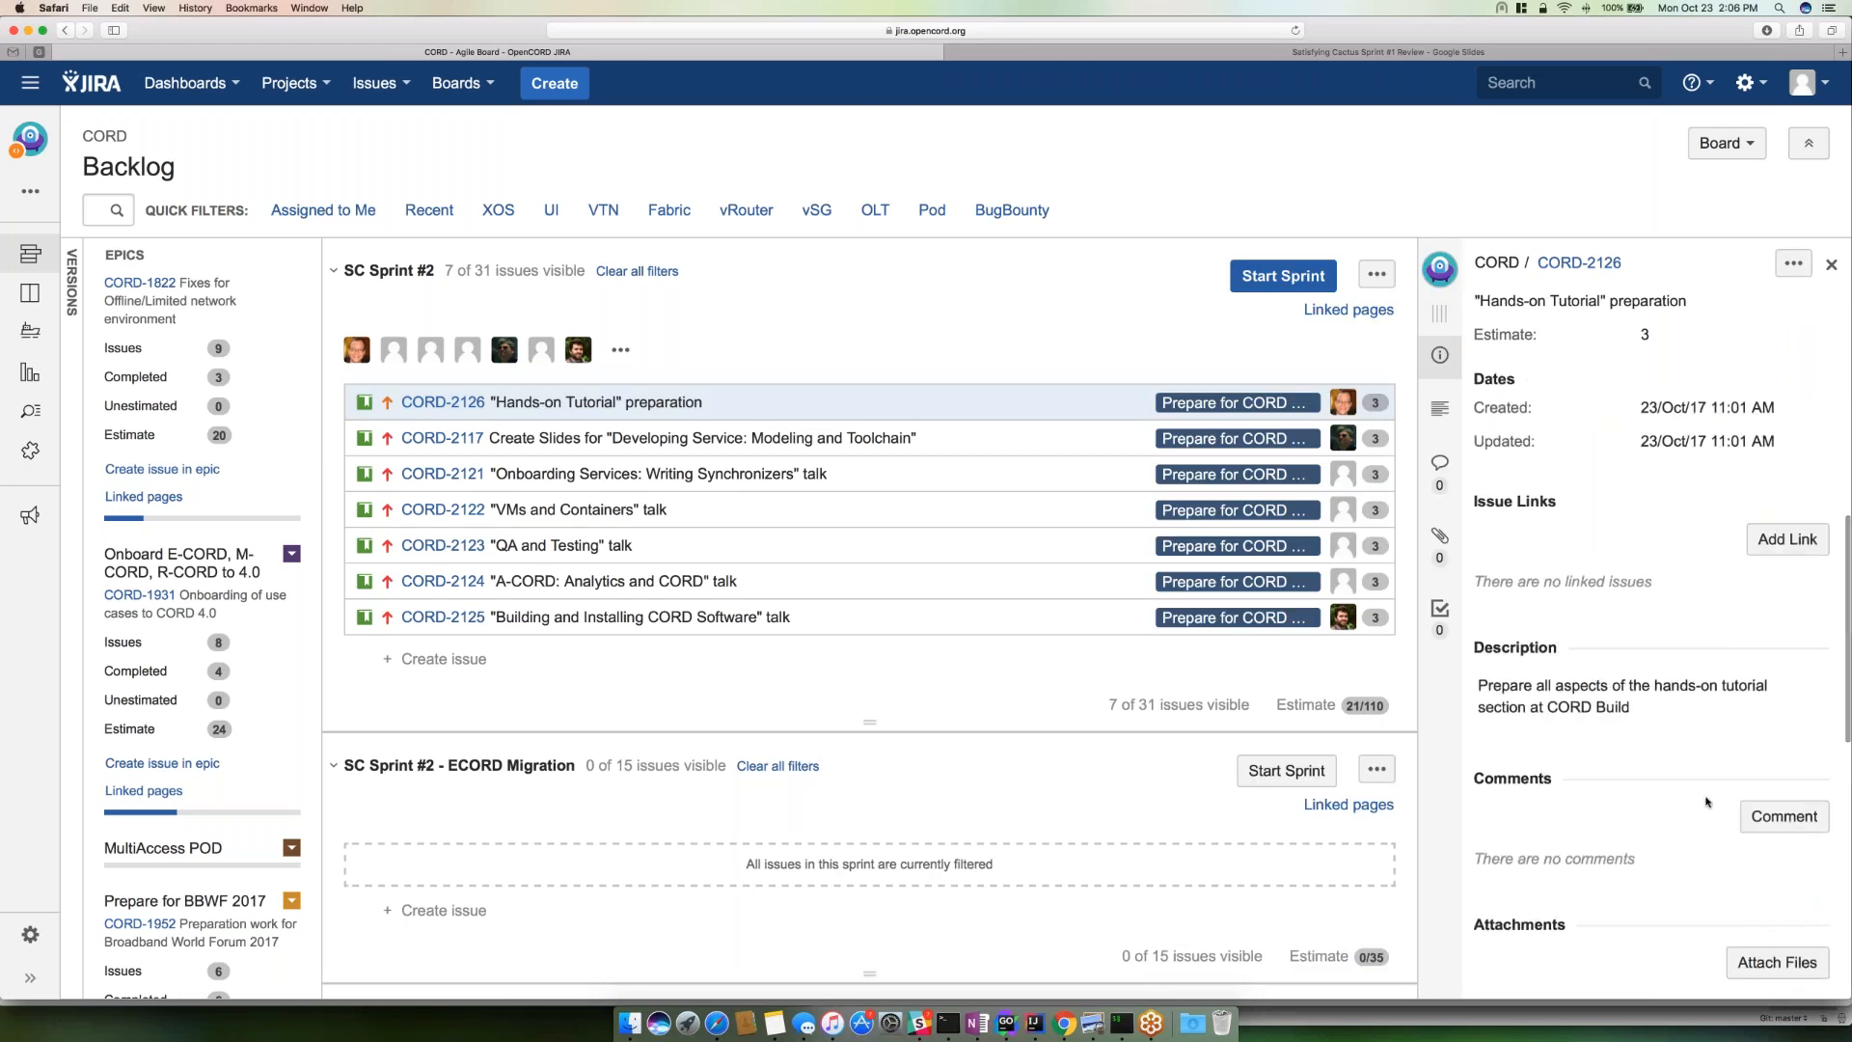
{"action": "scroll", "scroll_direction": "down", "scroll_amount": 3}
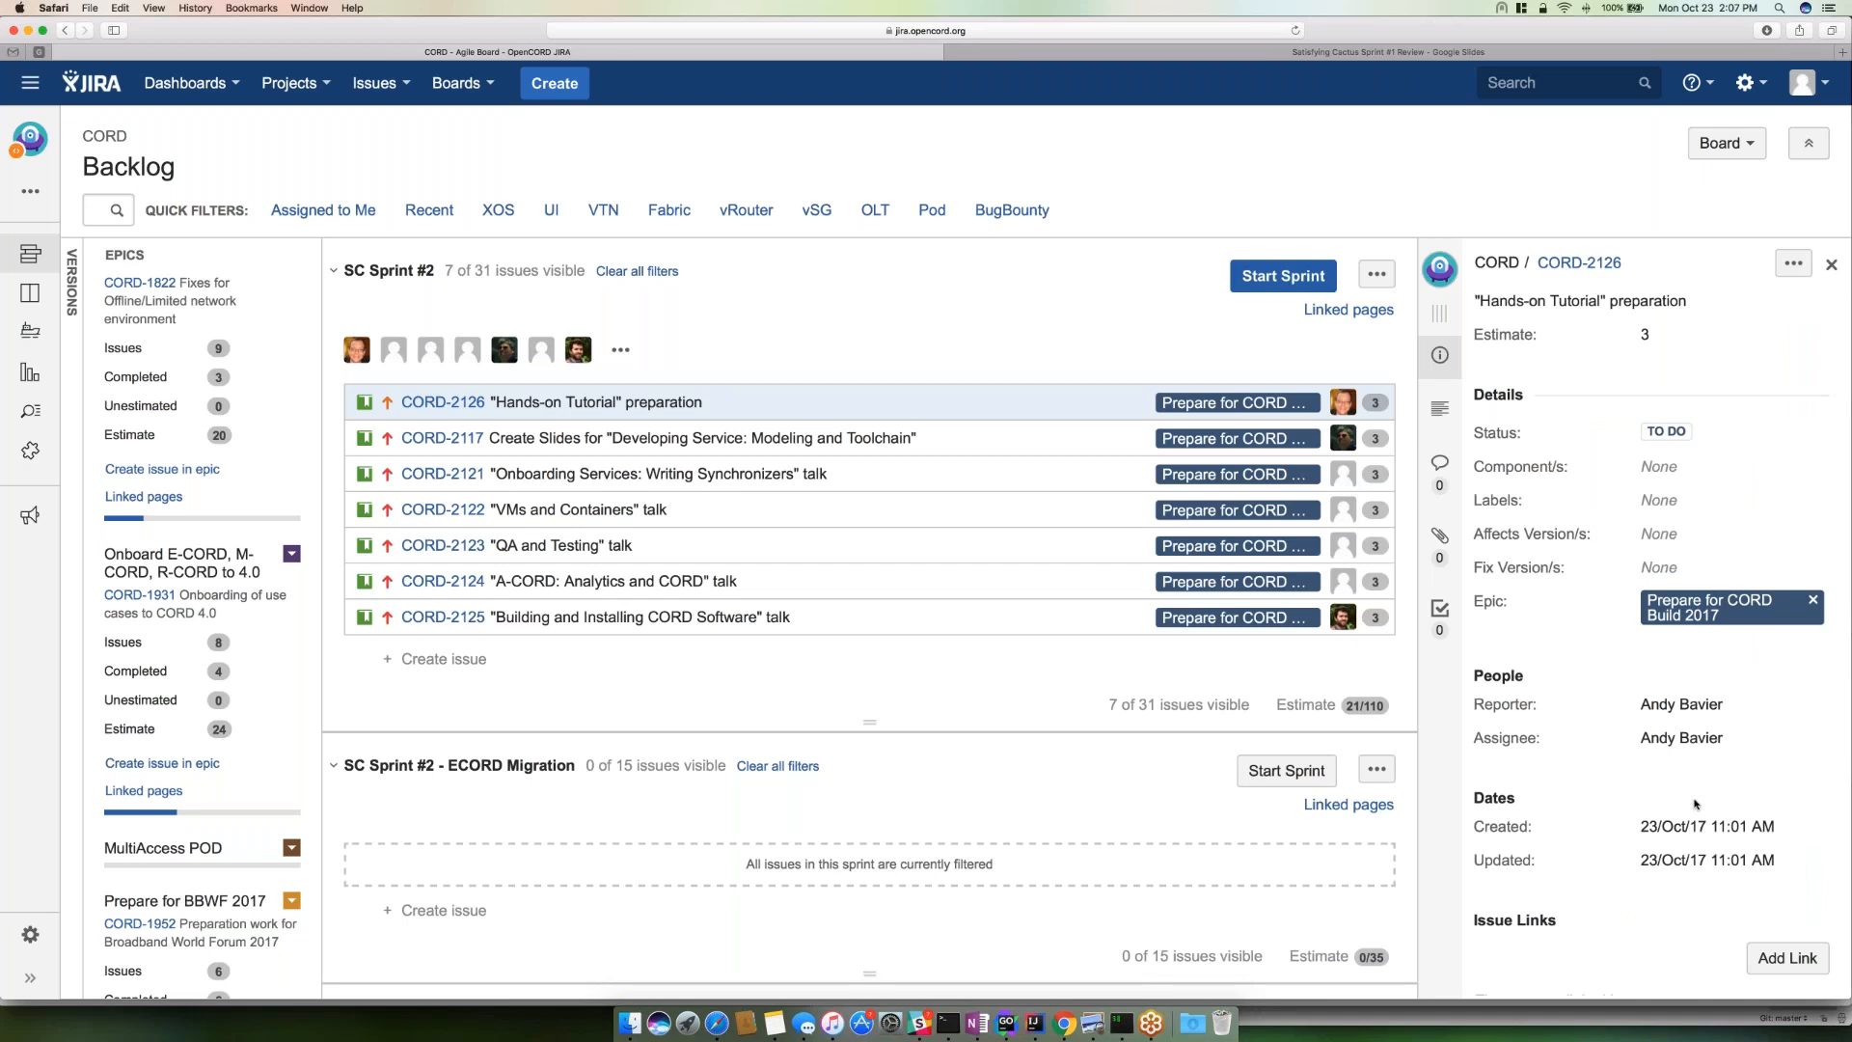
{"action": "scroll", "scroll_direction": "down", "scroll_amount": 3}
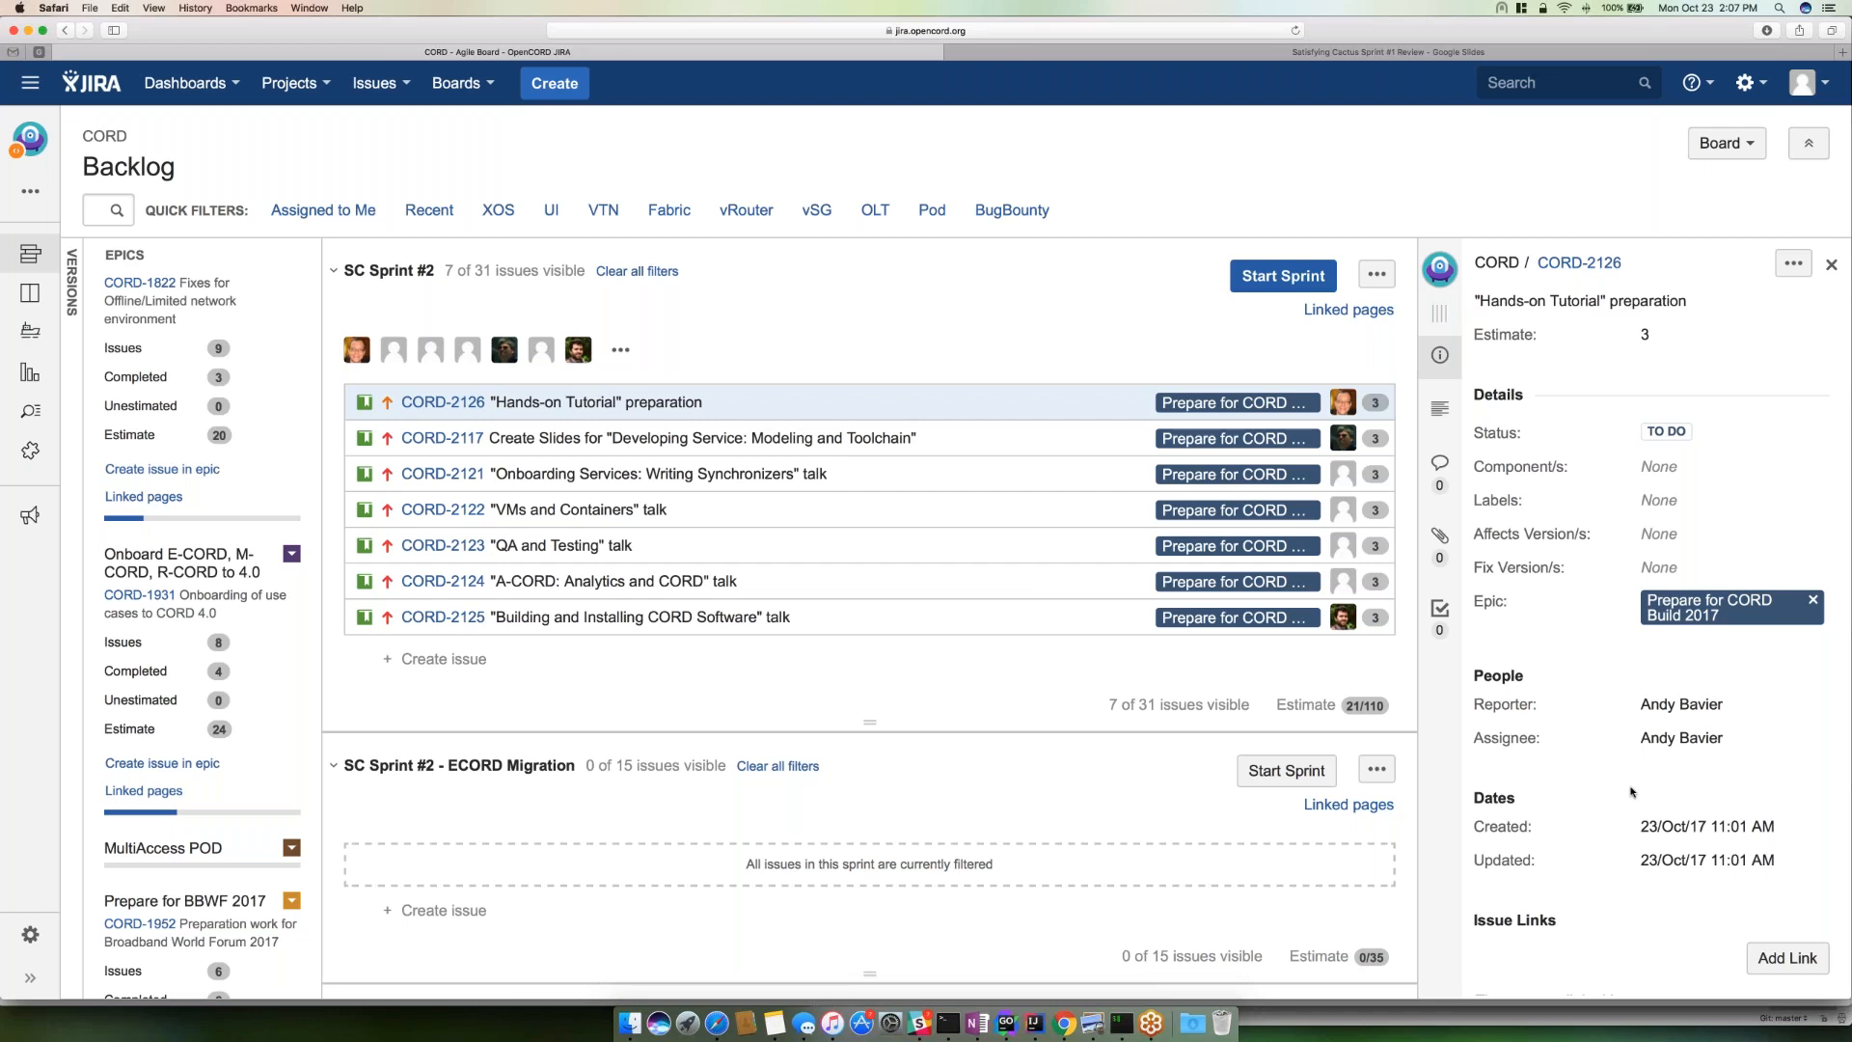
{"action": "mouse_move", "coordinate": [1570, 608]}
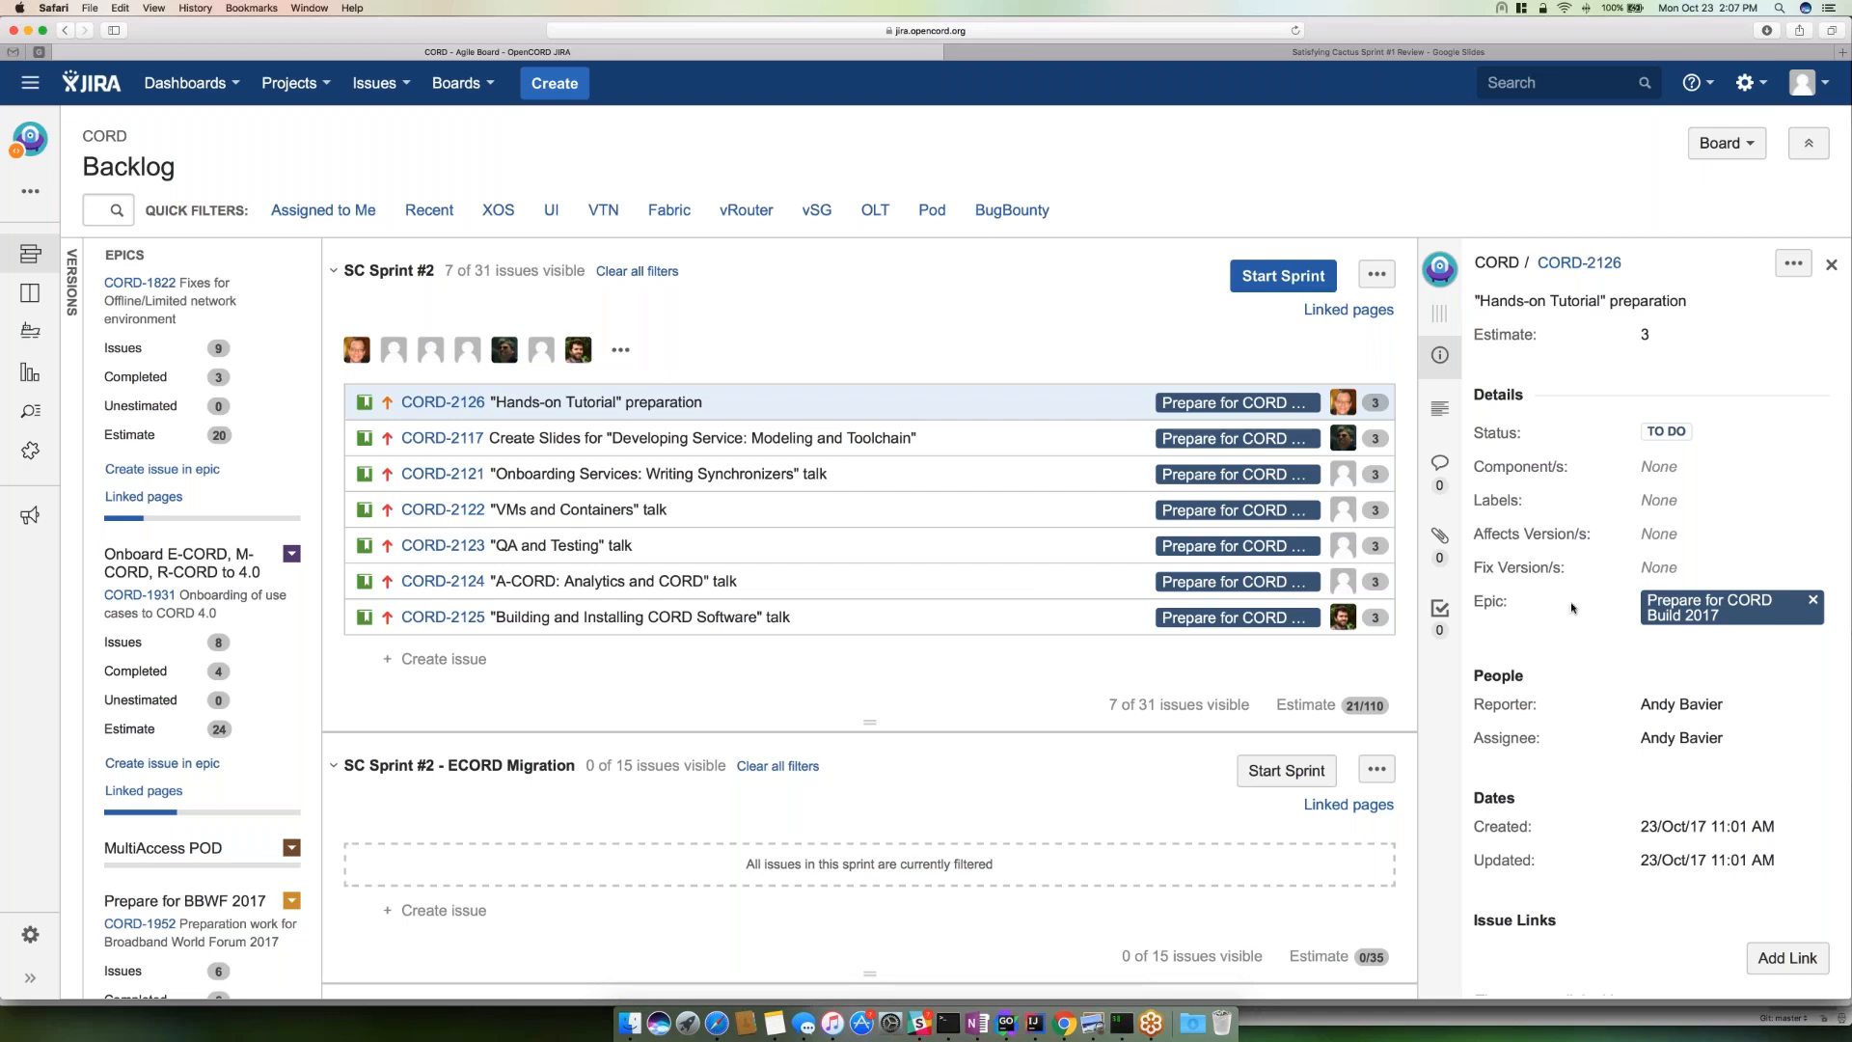
- Change CORD-2126's estimate from 3 to 5 in the issue detail panel
{"action": "left_click", "coordinate": [1689, 334]}
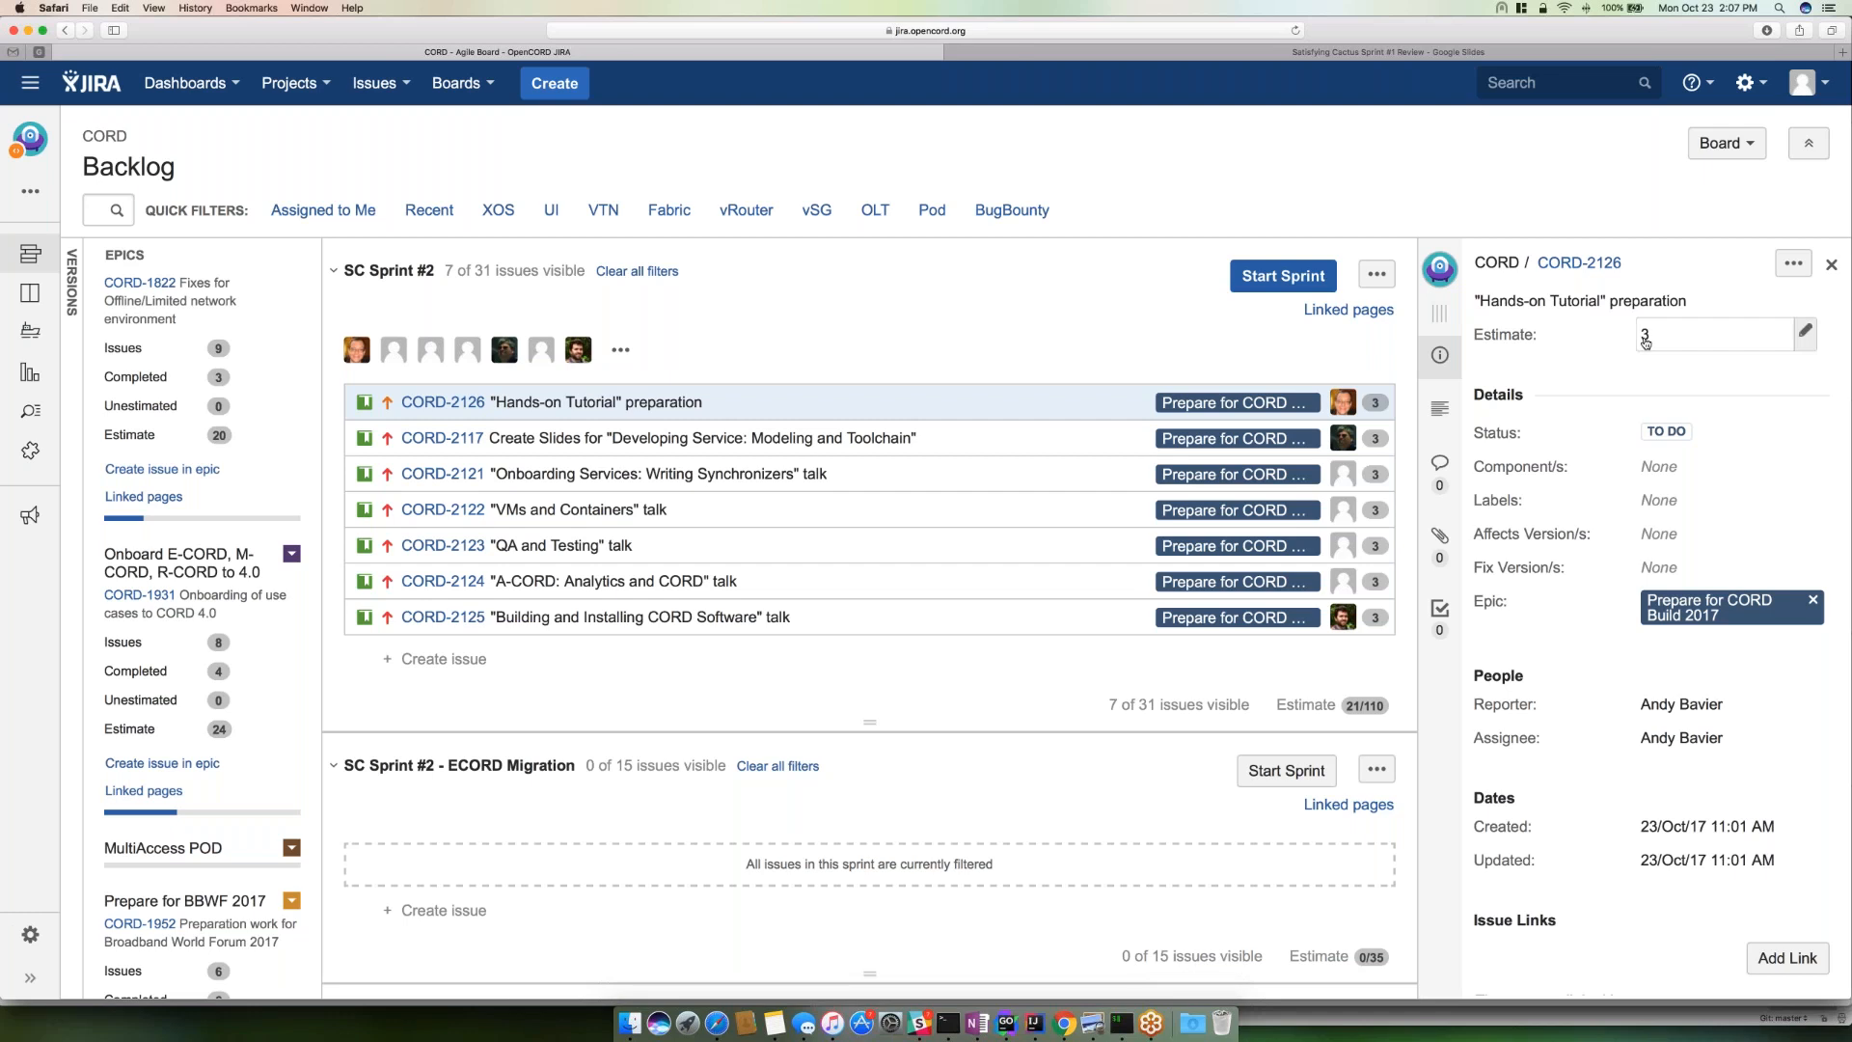
{"action": "mouse_move", "coordinate": [1644, 335]}
{"action": "type", "text": "5"}
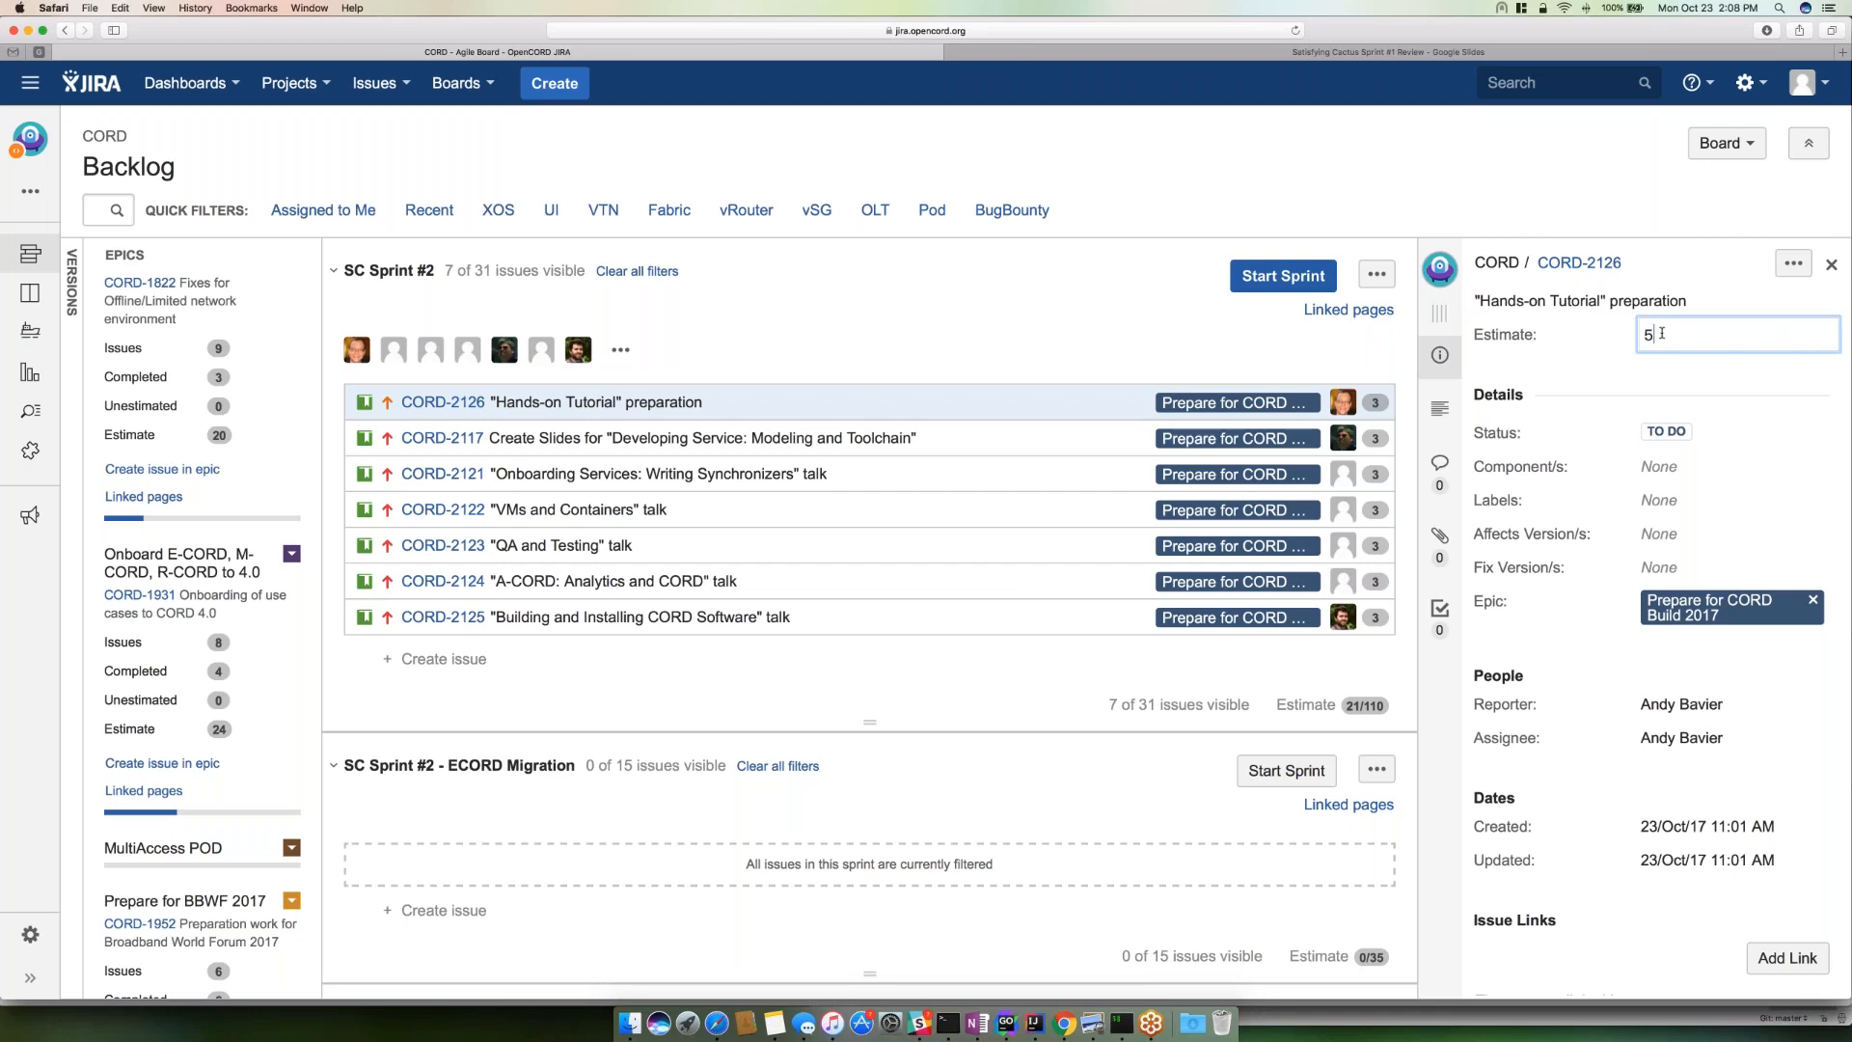
{"action": "mouse_move", "coordinate": [1786, 388]}
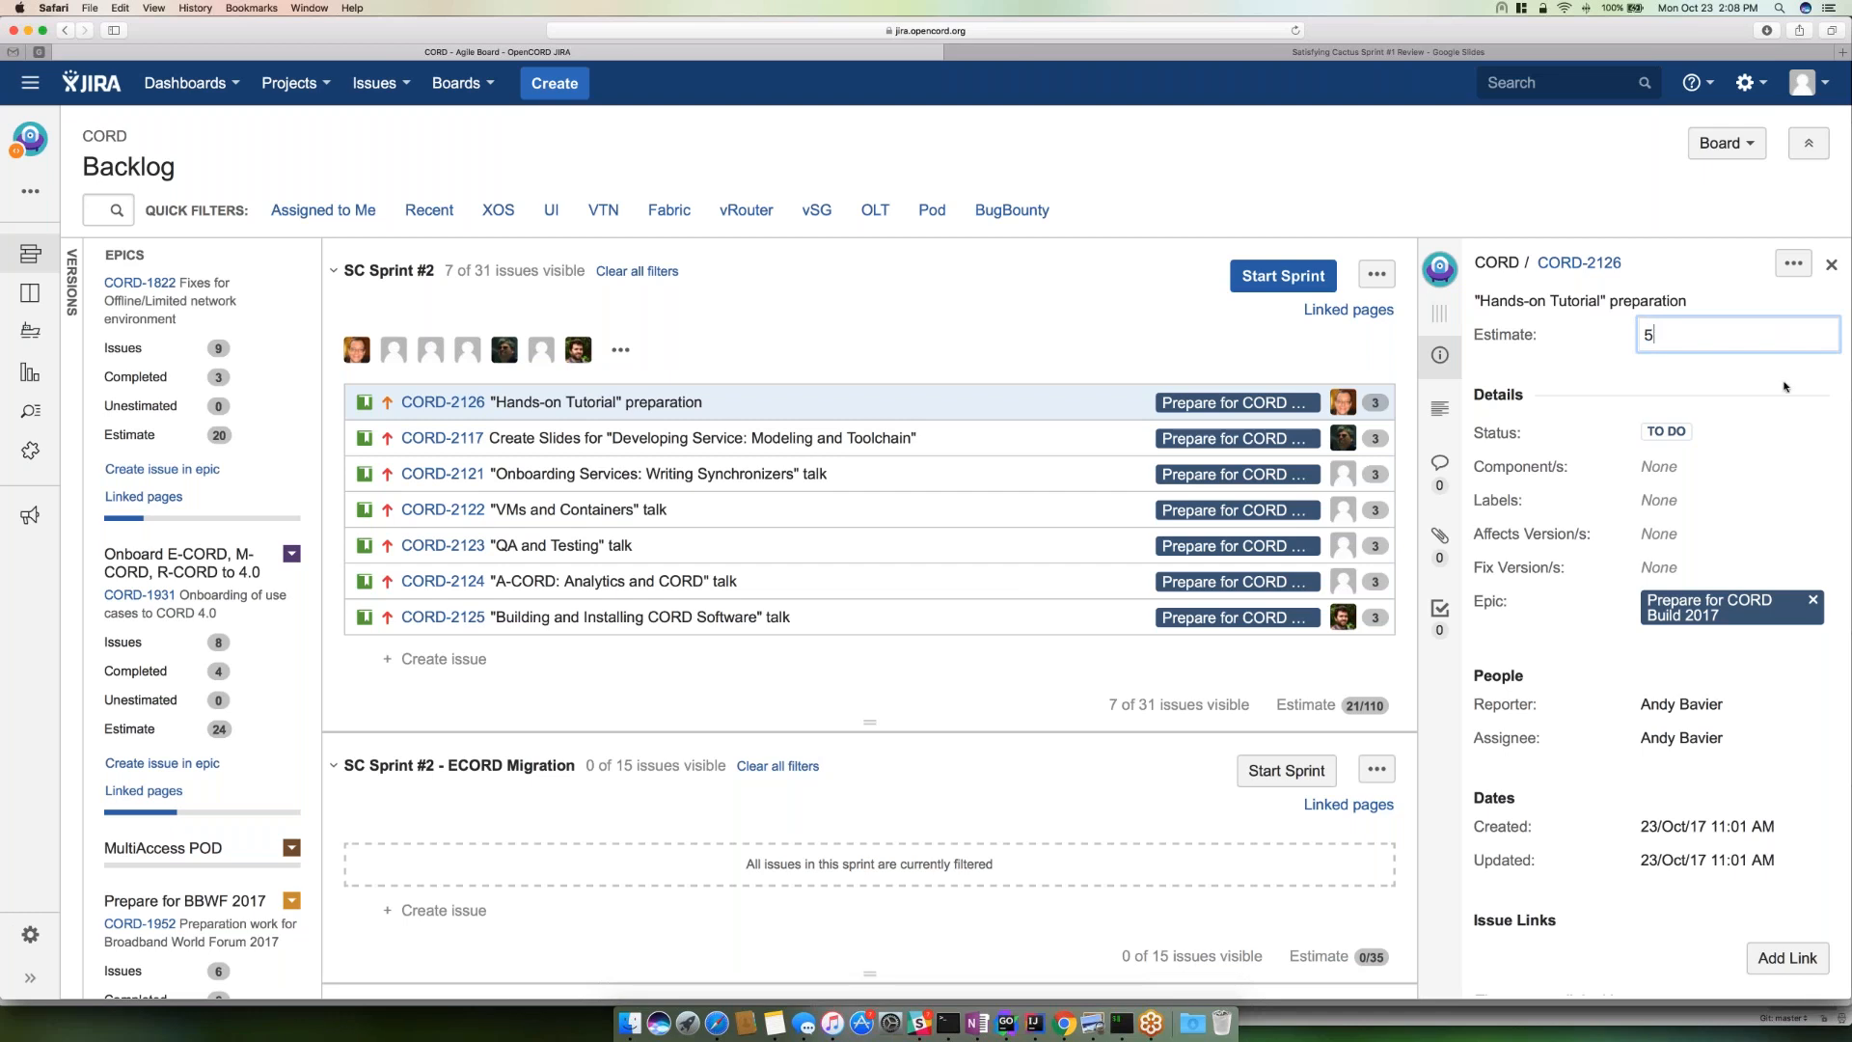
{"action": "key", "text": "Return"}
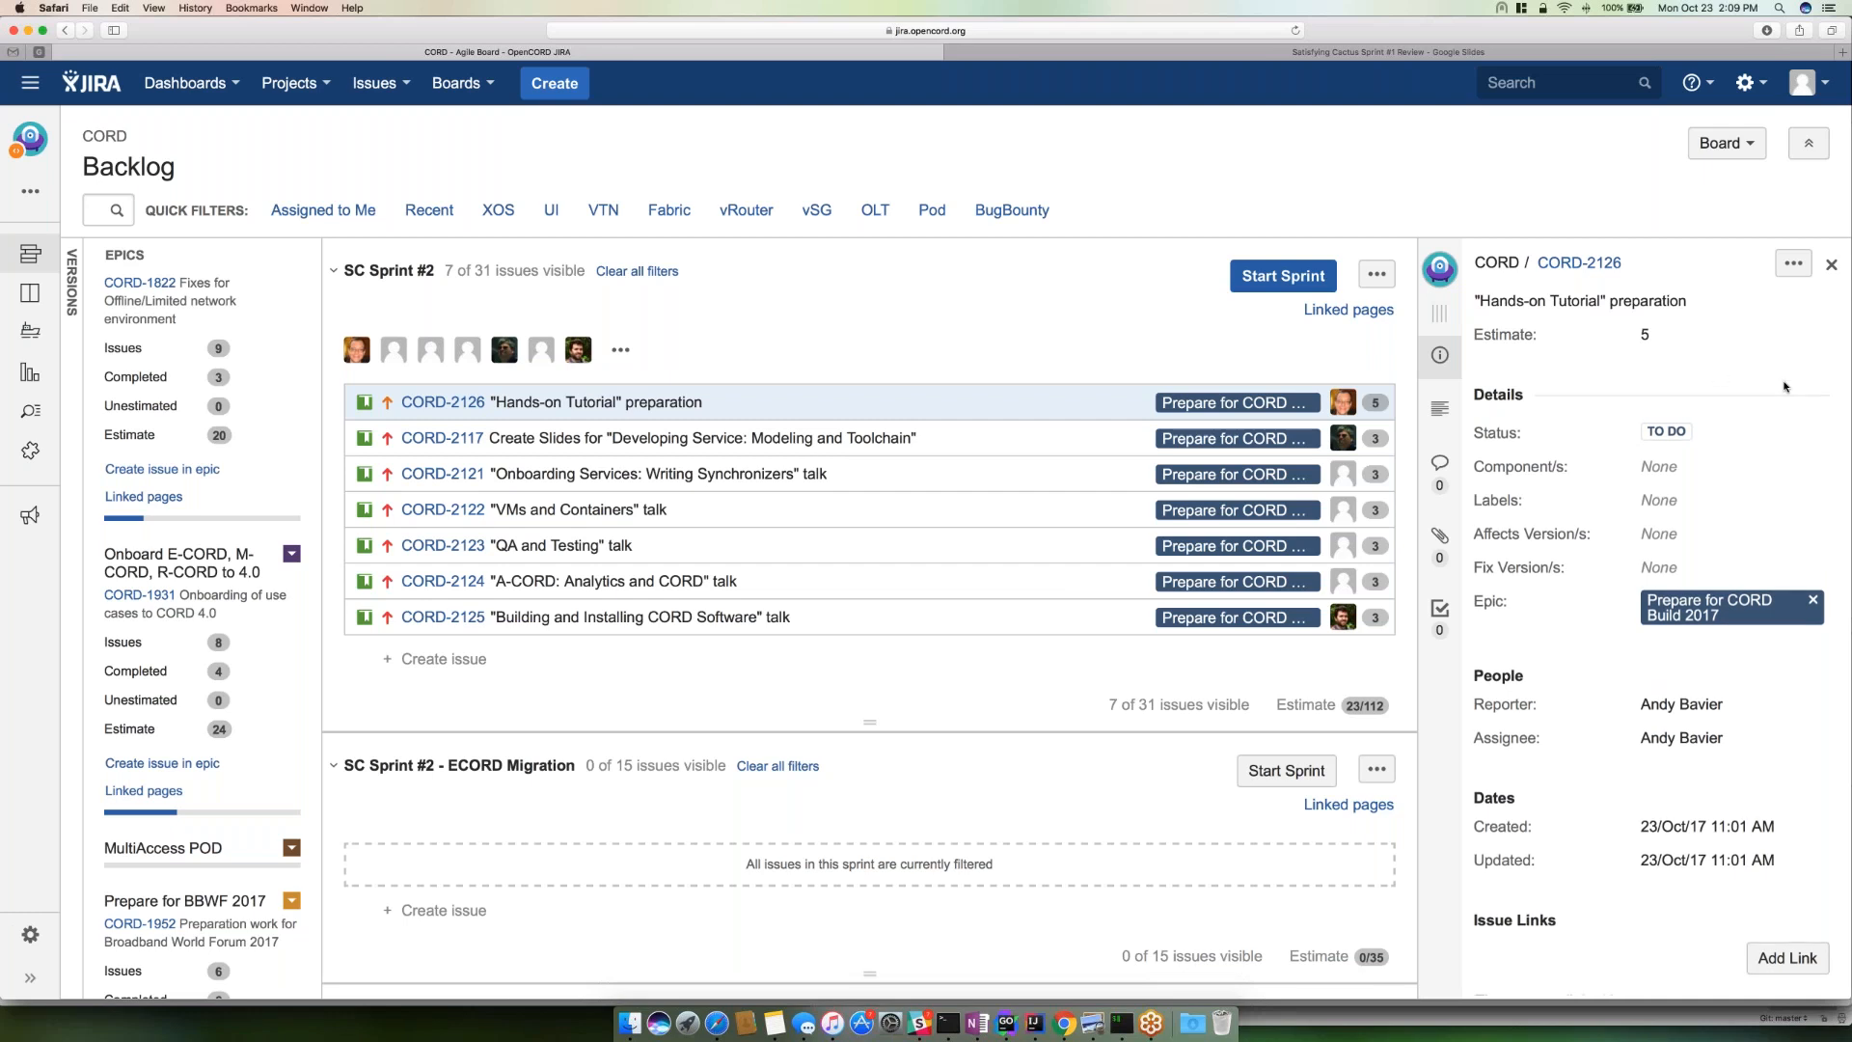
{"action": "mouse_move", "coordinate": [1653, 361]}
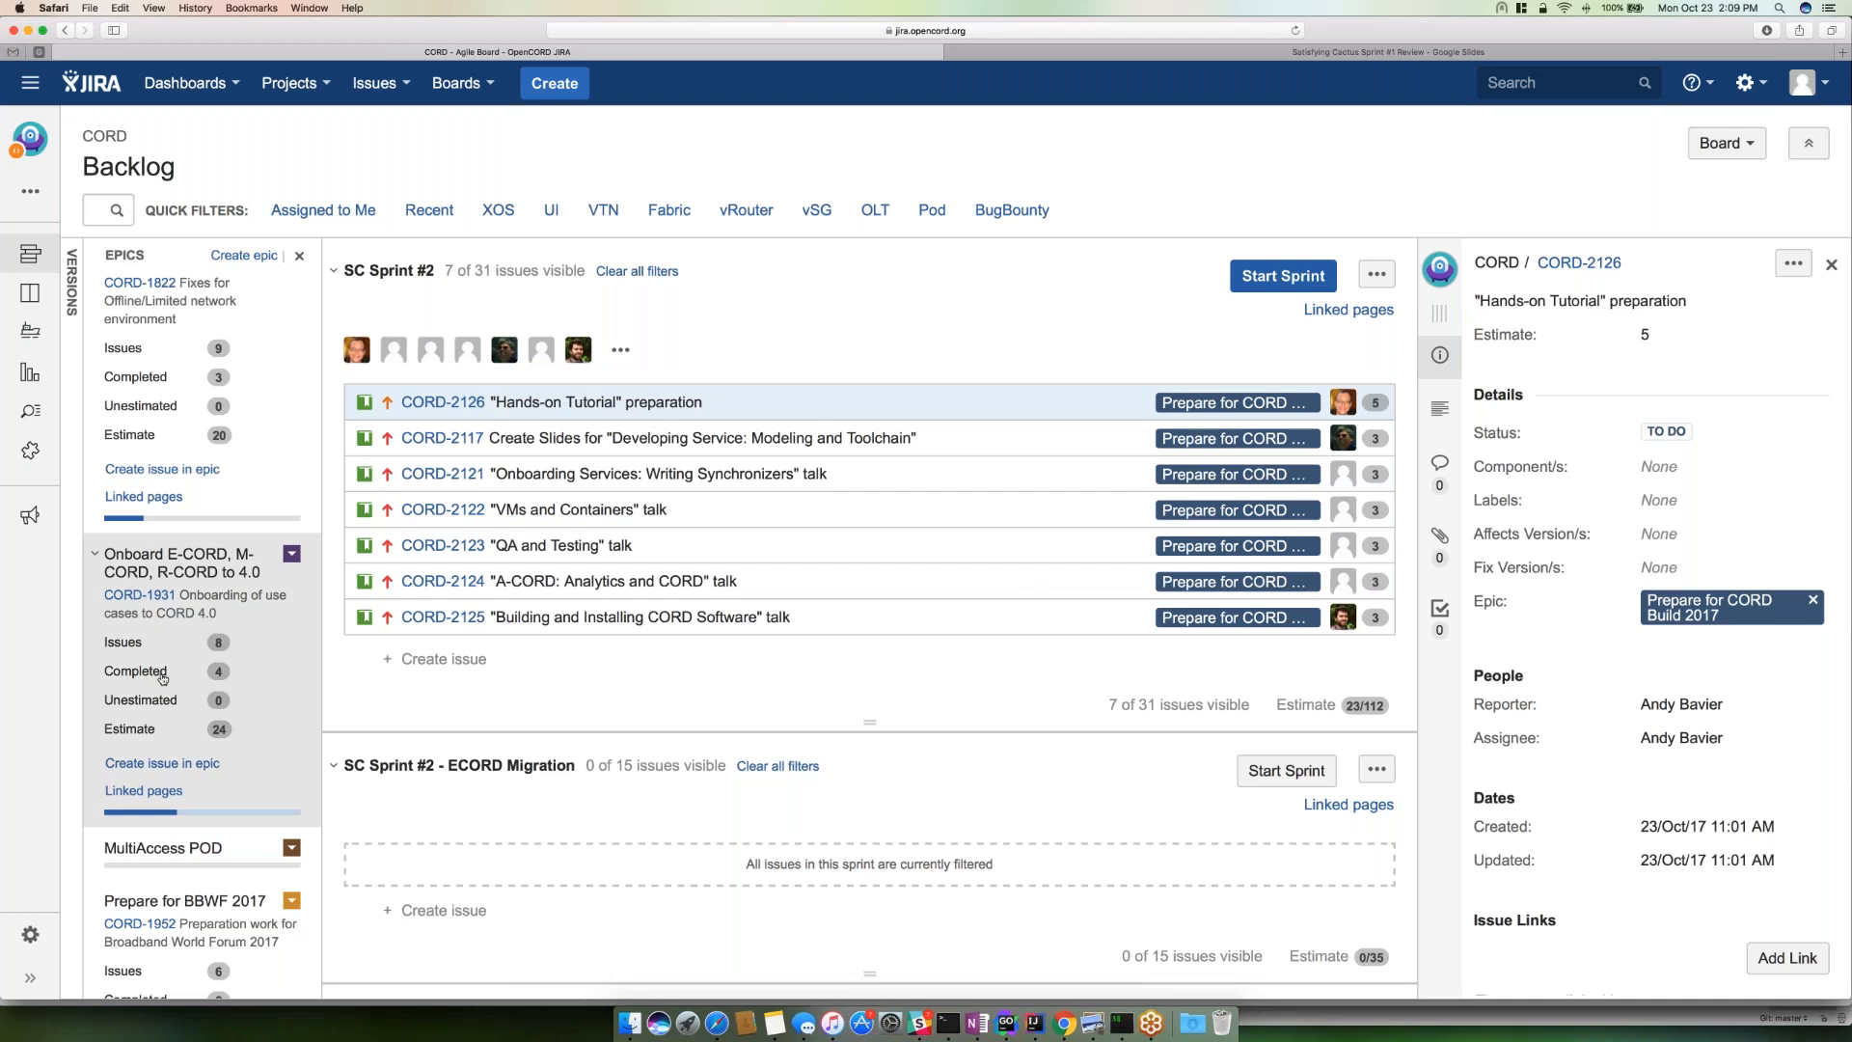
- Scroll the Epics panel before reloading the backlog page
{"action": "scroll", "scroll_direction": "down", "scroll_amount": 3}
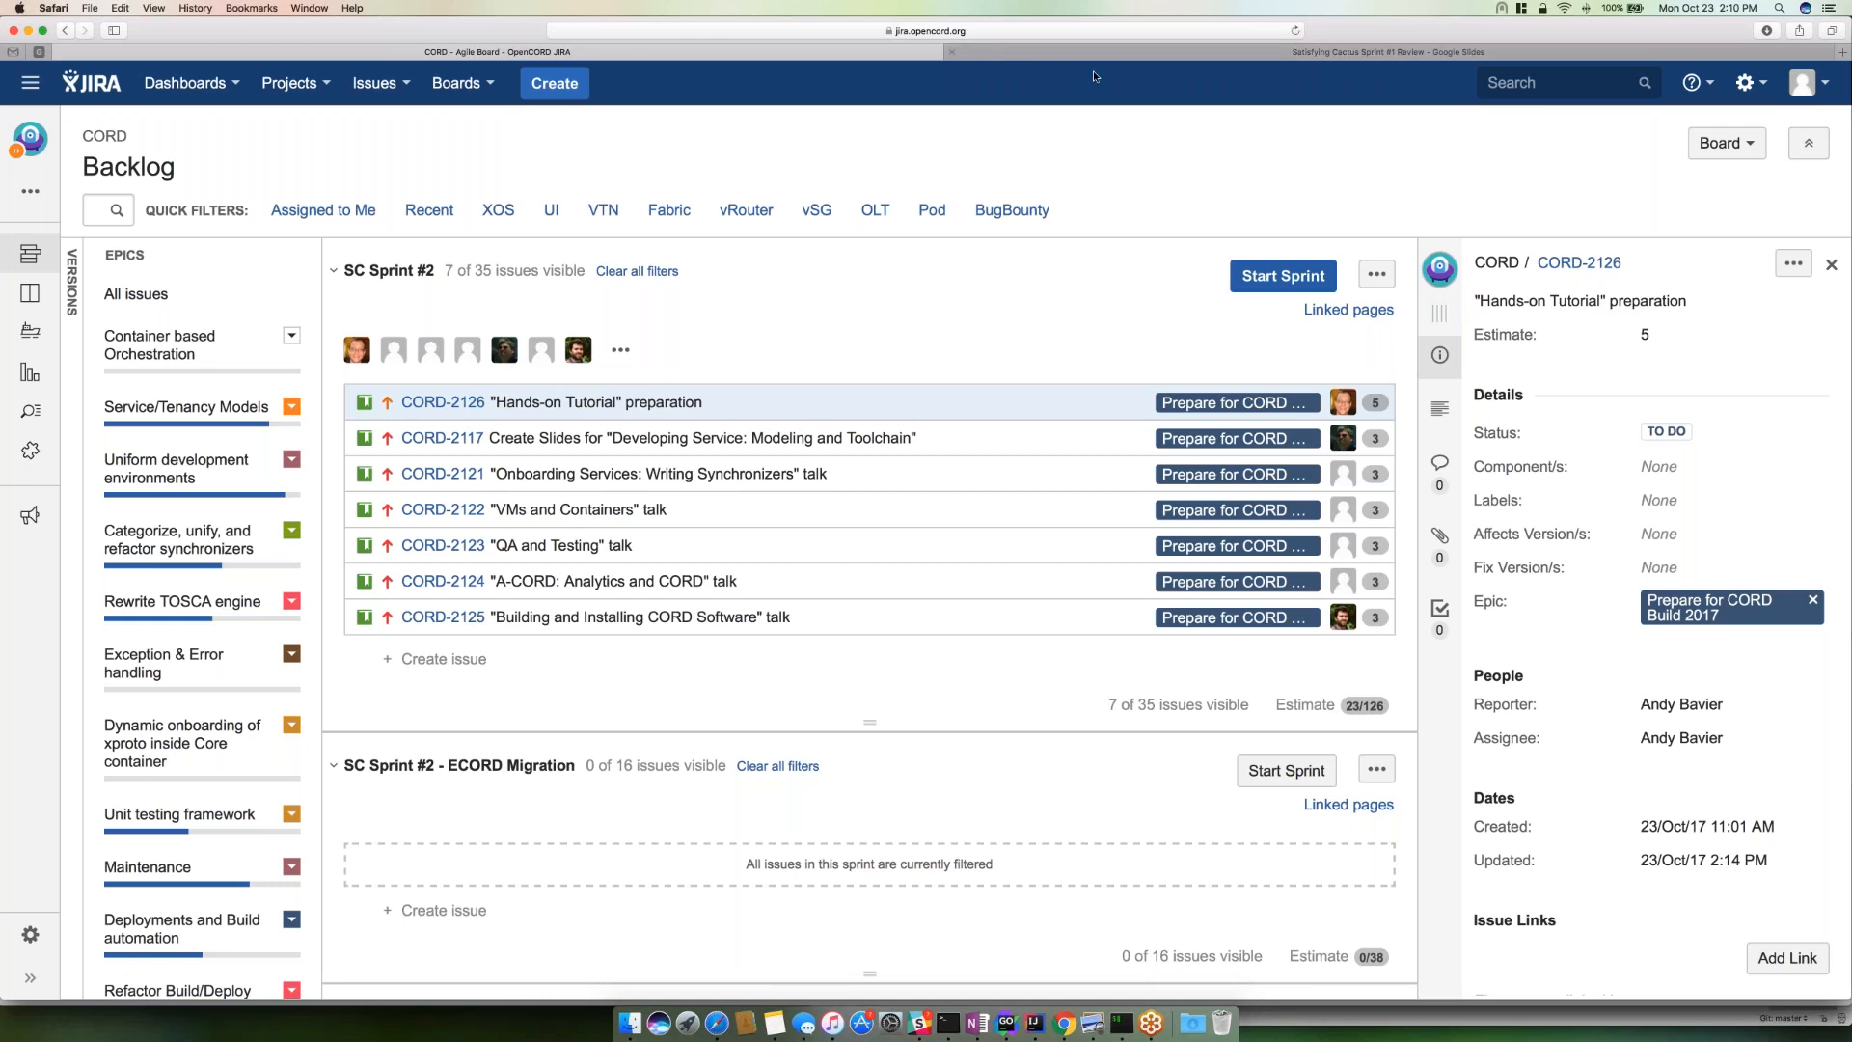
{"action": "mouse_move", "coordinate": [1092, 76]}
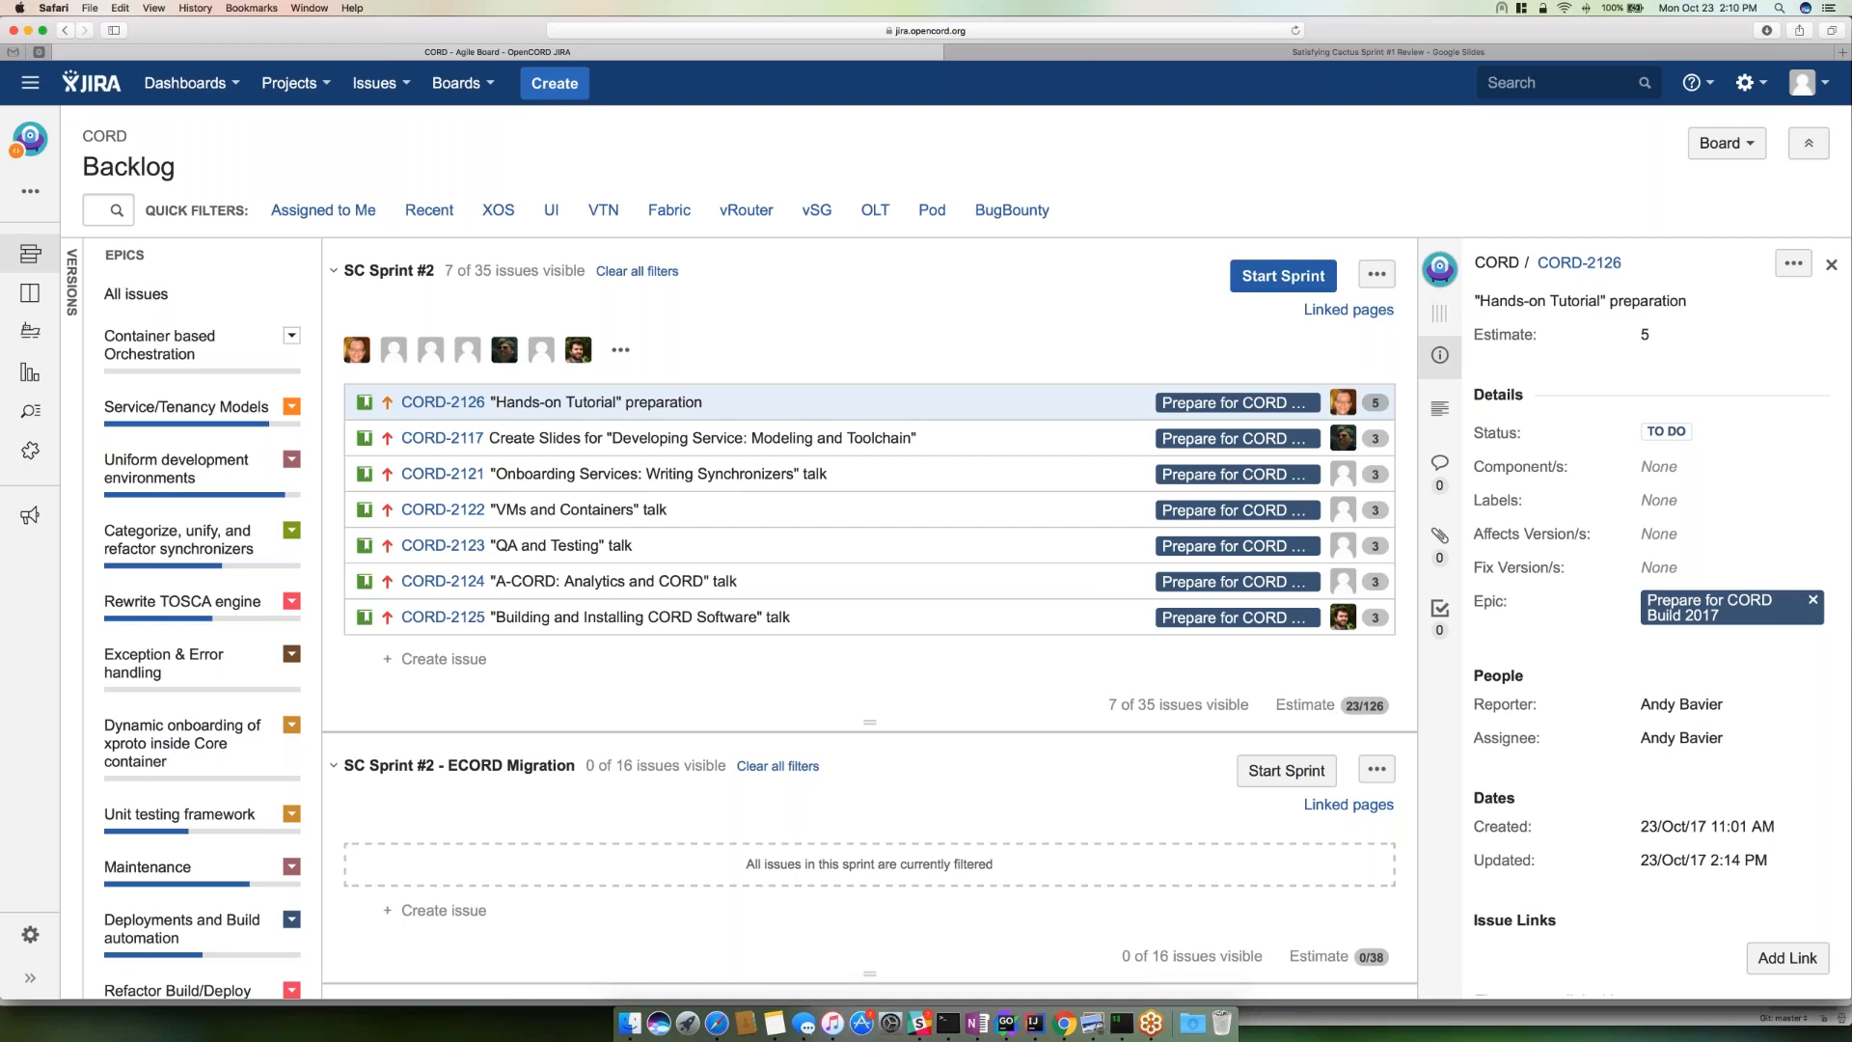
- Show the details of CORD-2124 "A-CORD: Analytics and CORD" talk in the Build 2017 sprint list
{"action": "left_click", "coordinate": [567, 581]}
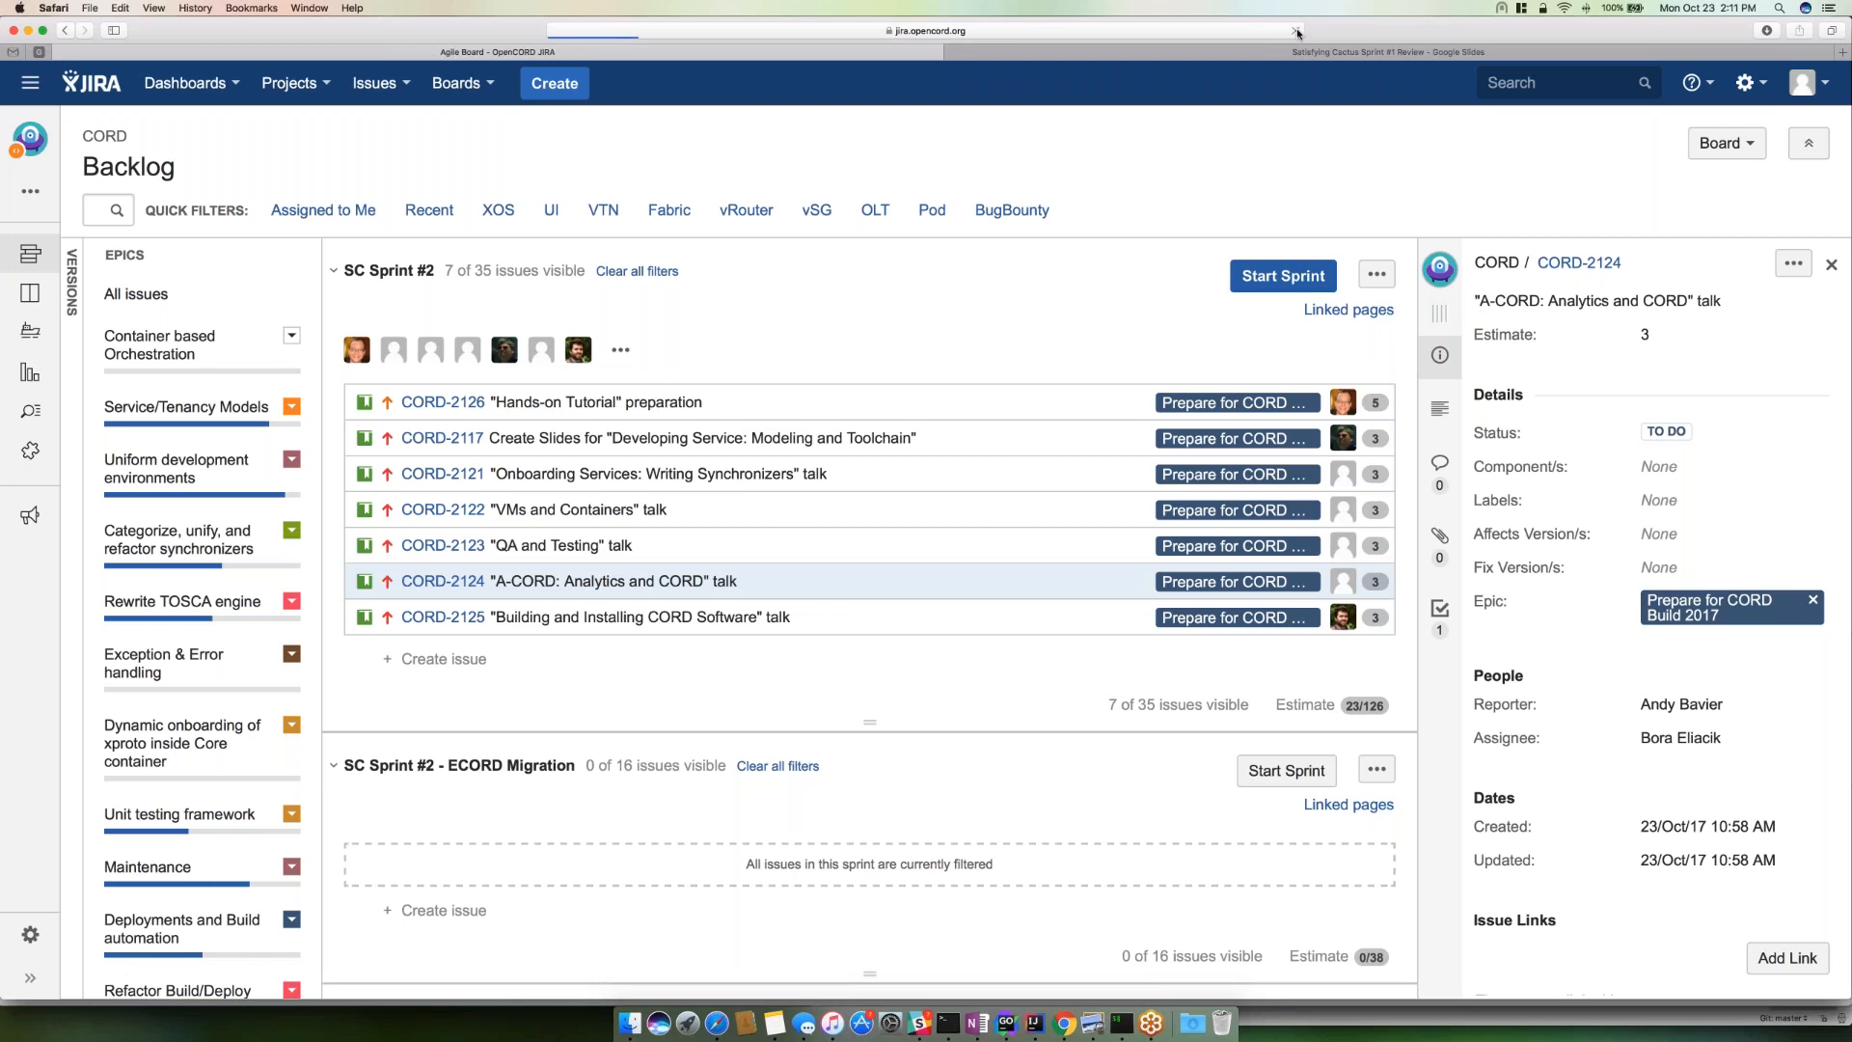
- Show the details of CORD-2150 "Install and automate physical POD" from the sprint list
{"action": "left_click", "coordinate": [1832, 264]}
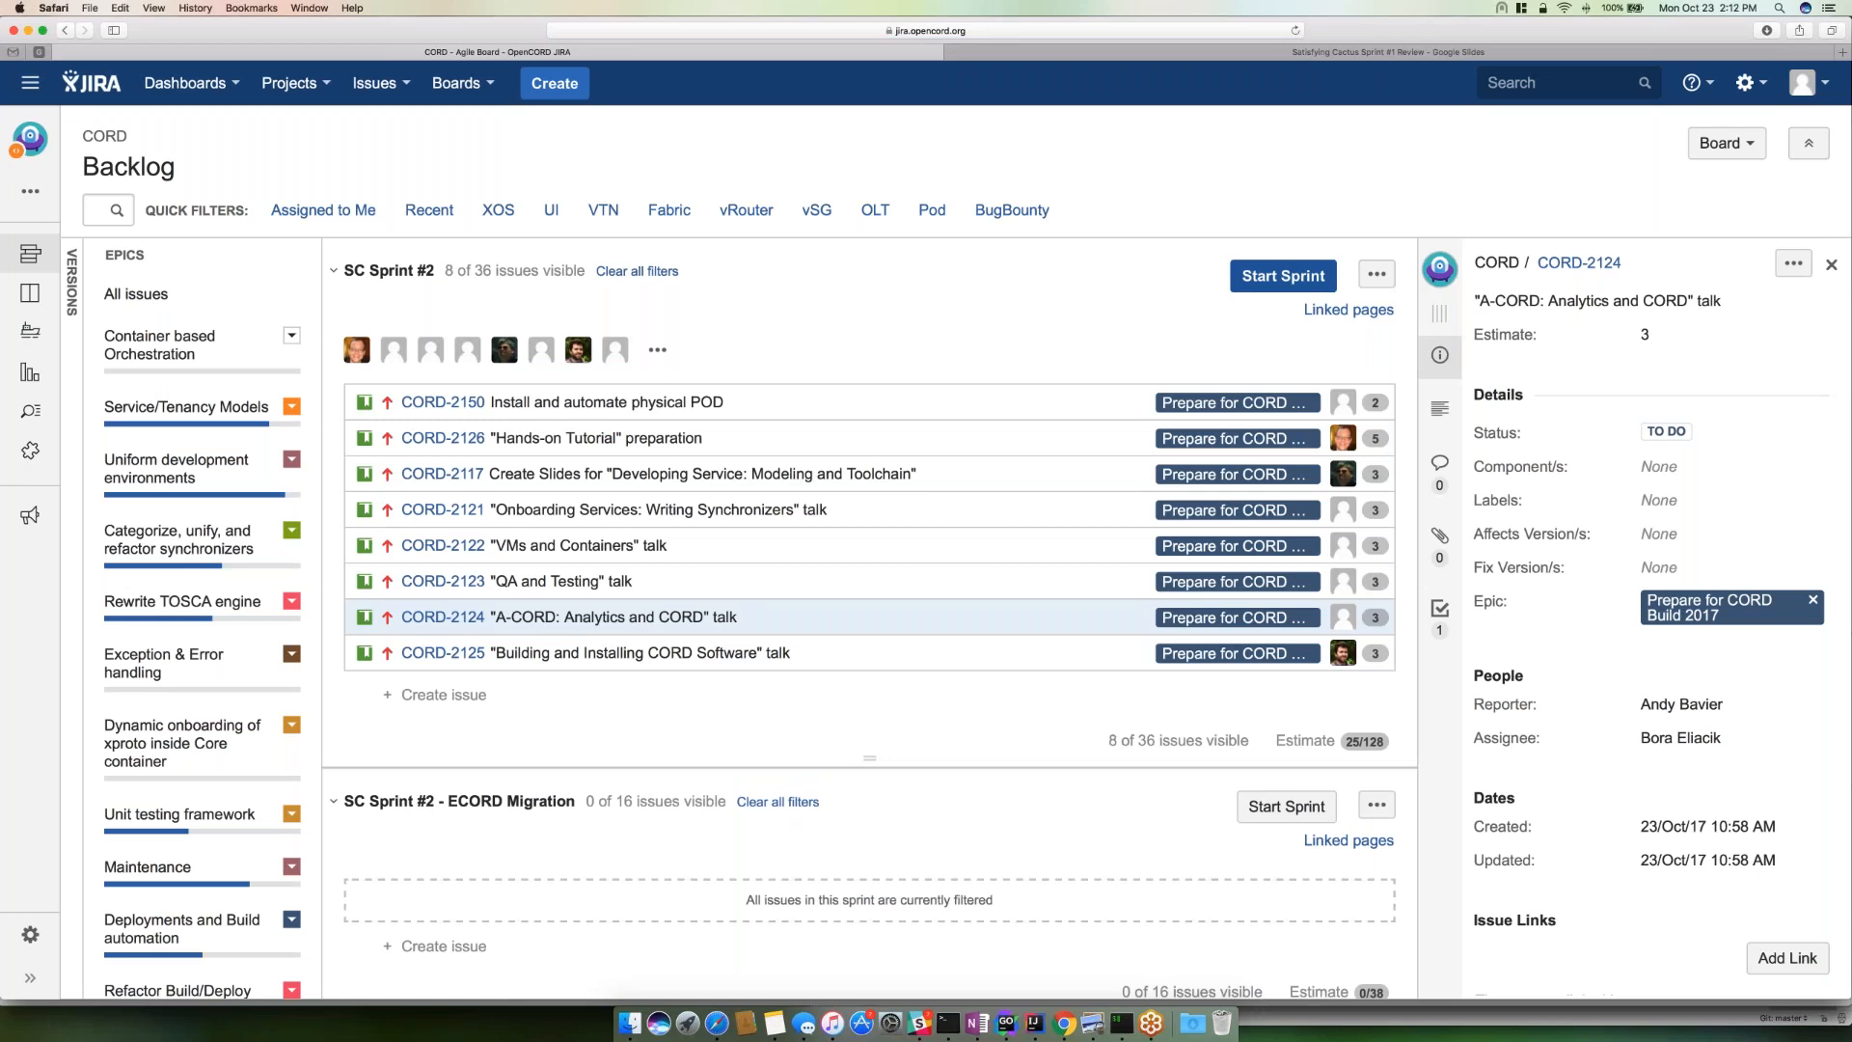
{"action": "mouse_move", "coordinate": [764, 403]}
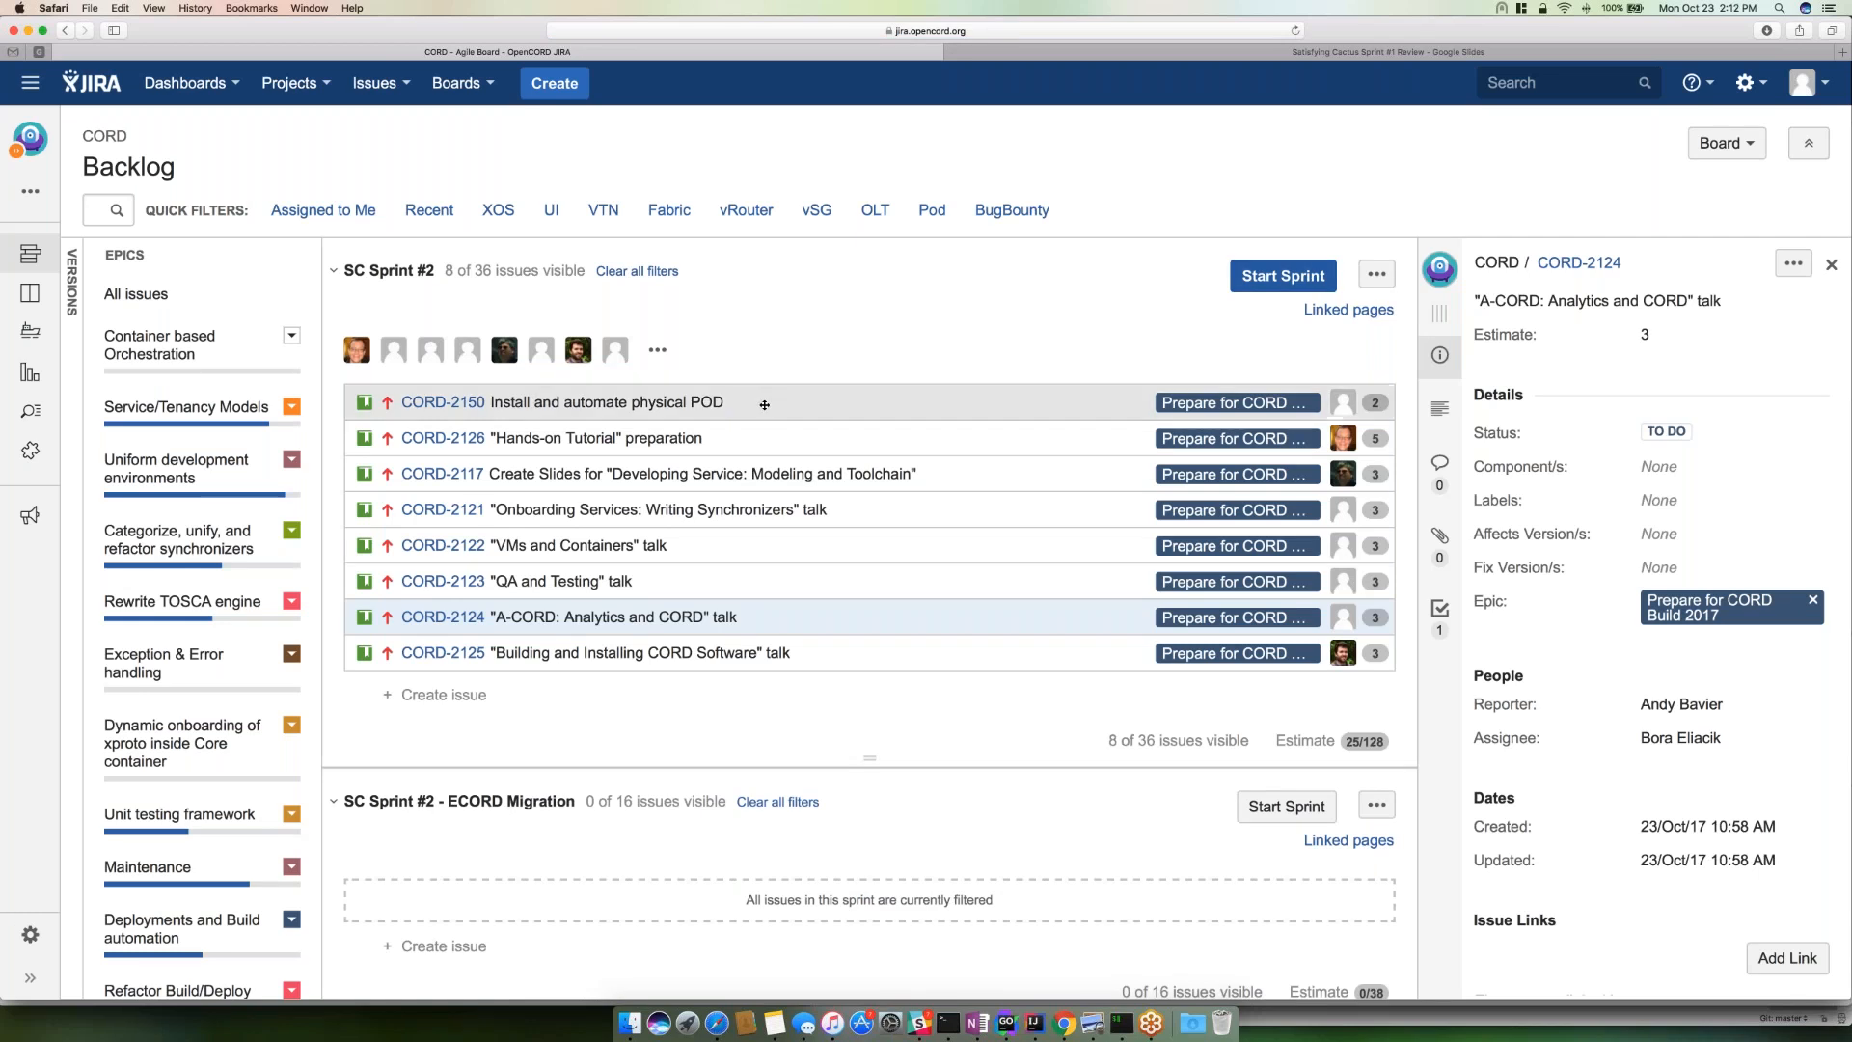
{"action": "left_click", "coordinate": [606, 401]}
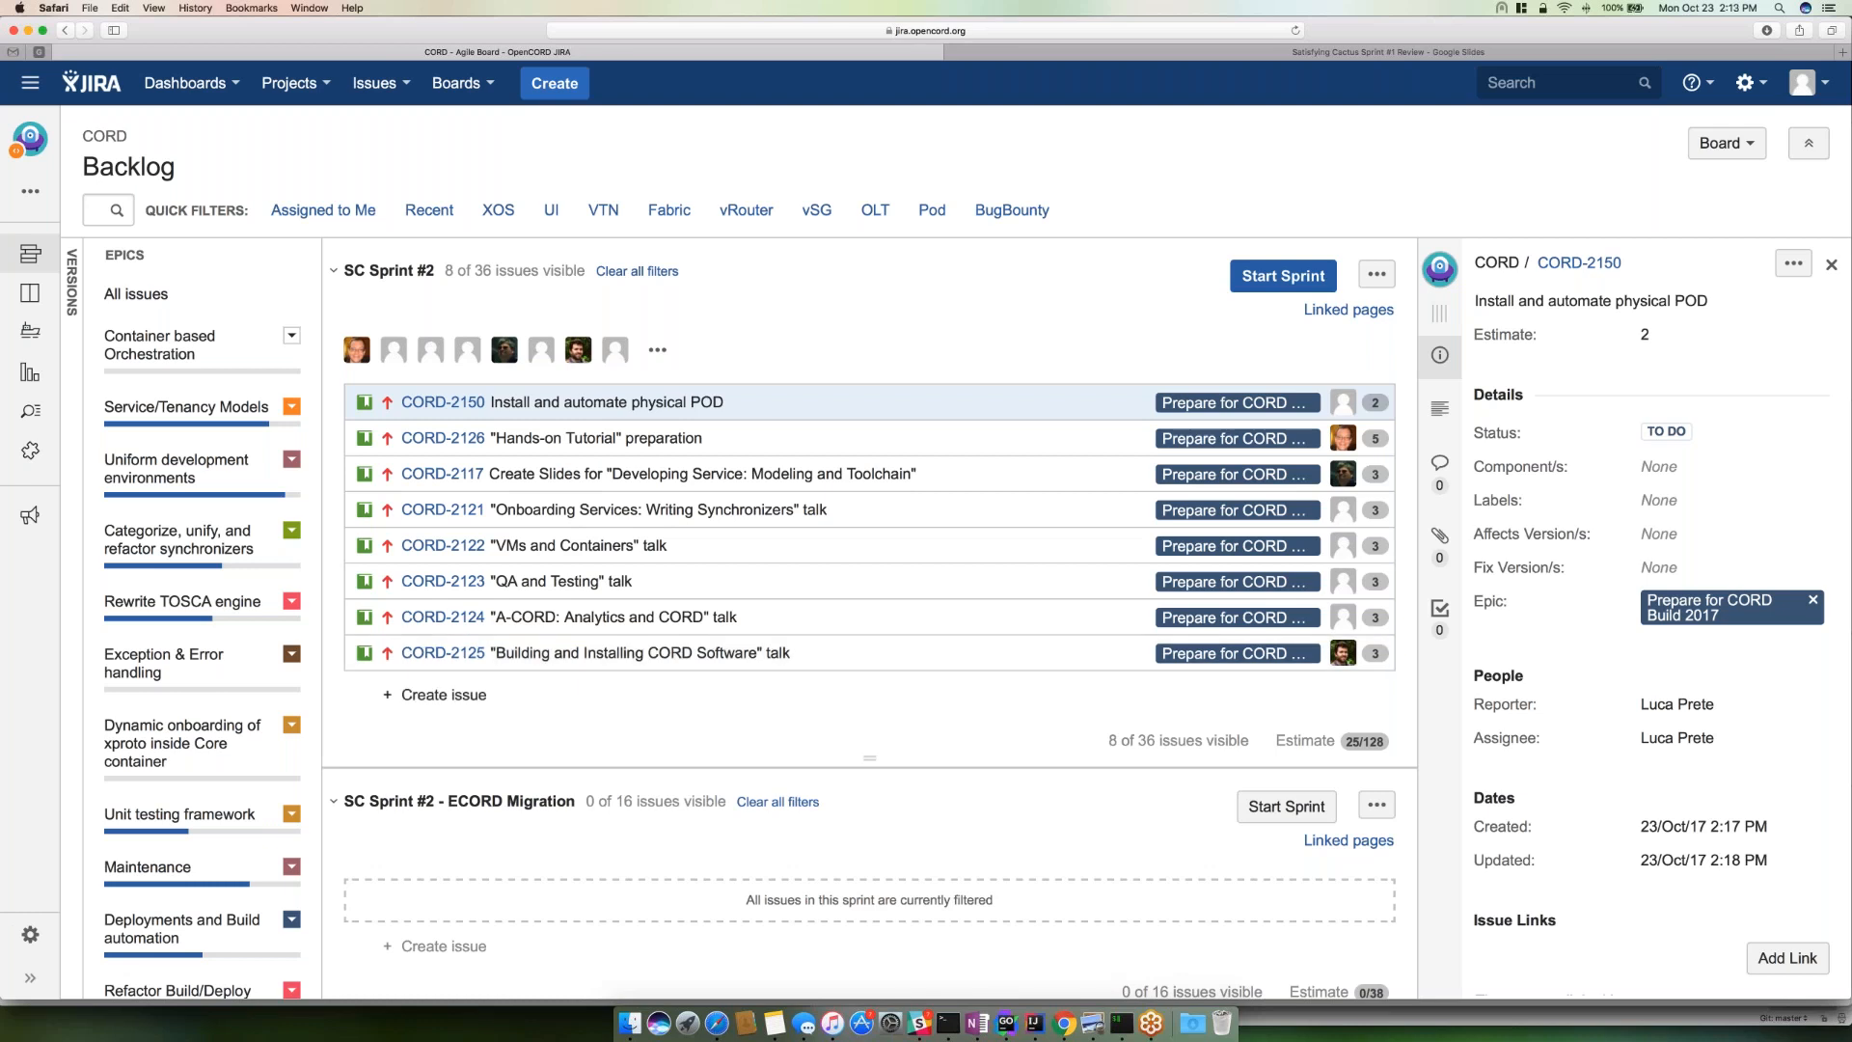
{"action": "mouse_move", "coordinate": [889, 706]}
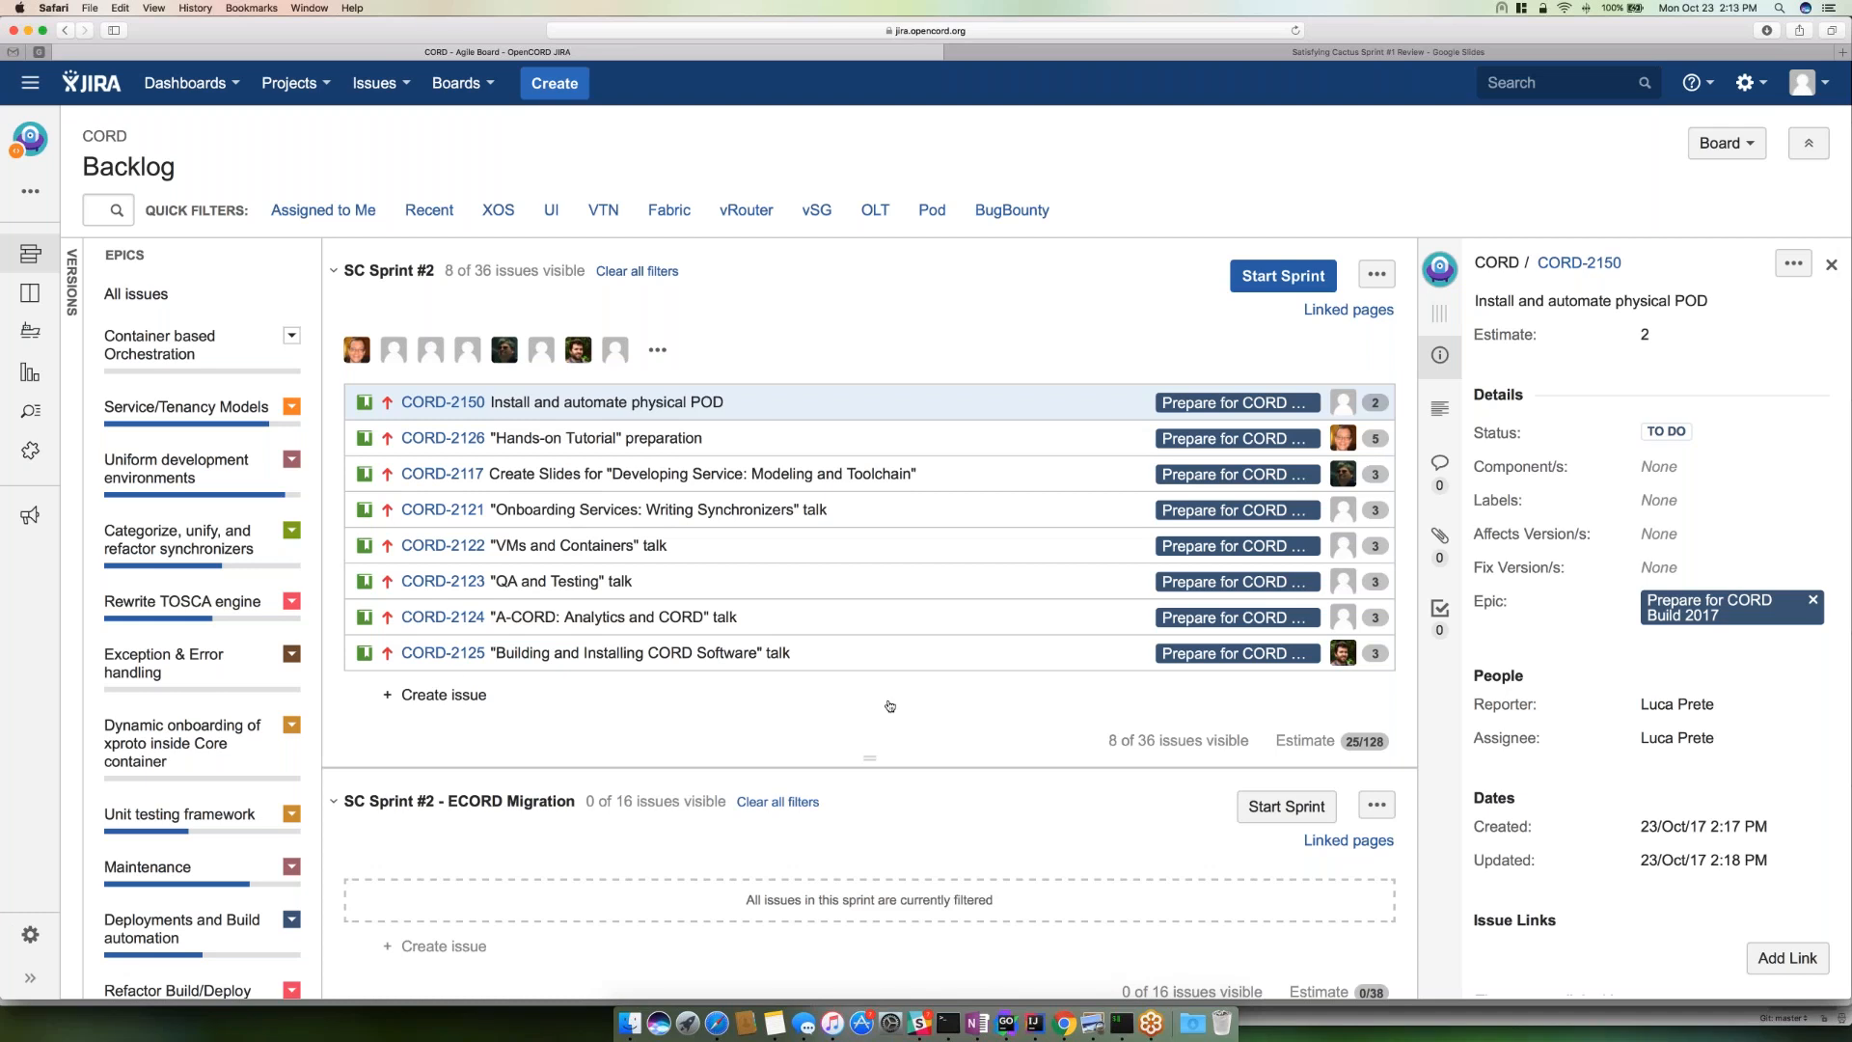
{"action": "mouse_move", "coordinate": [183, 741]}
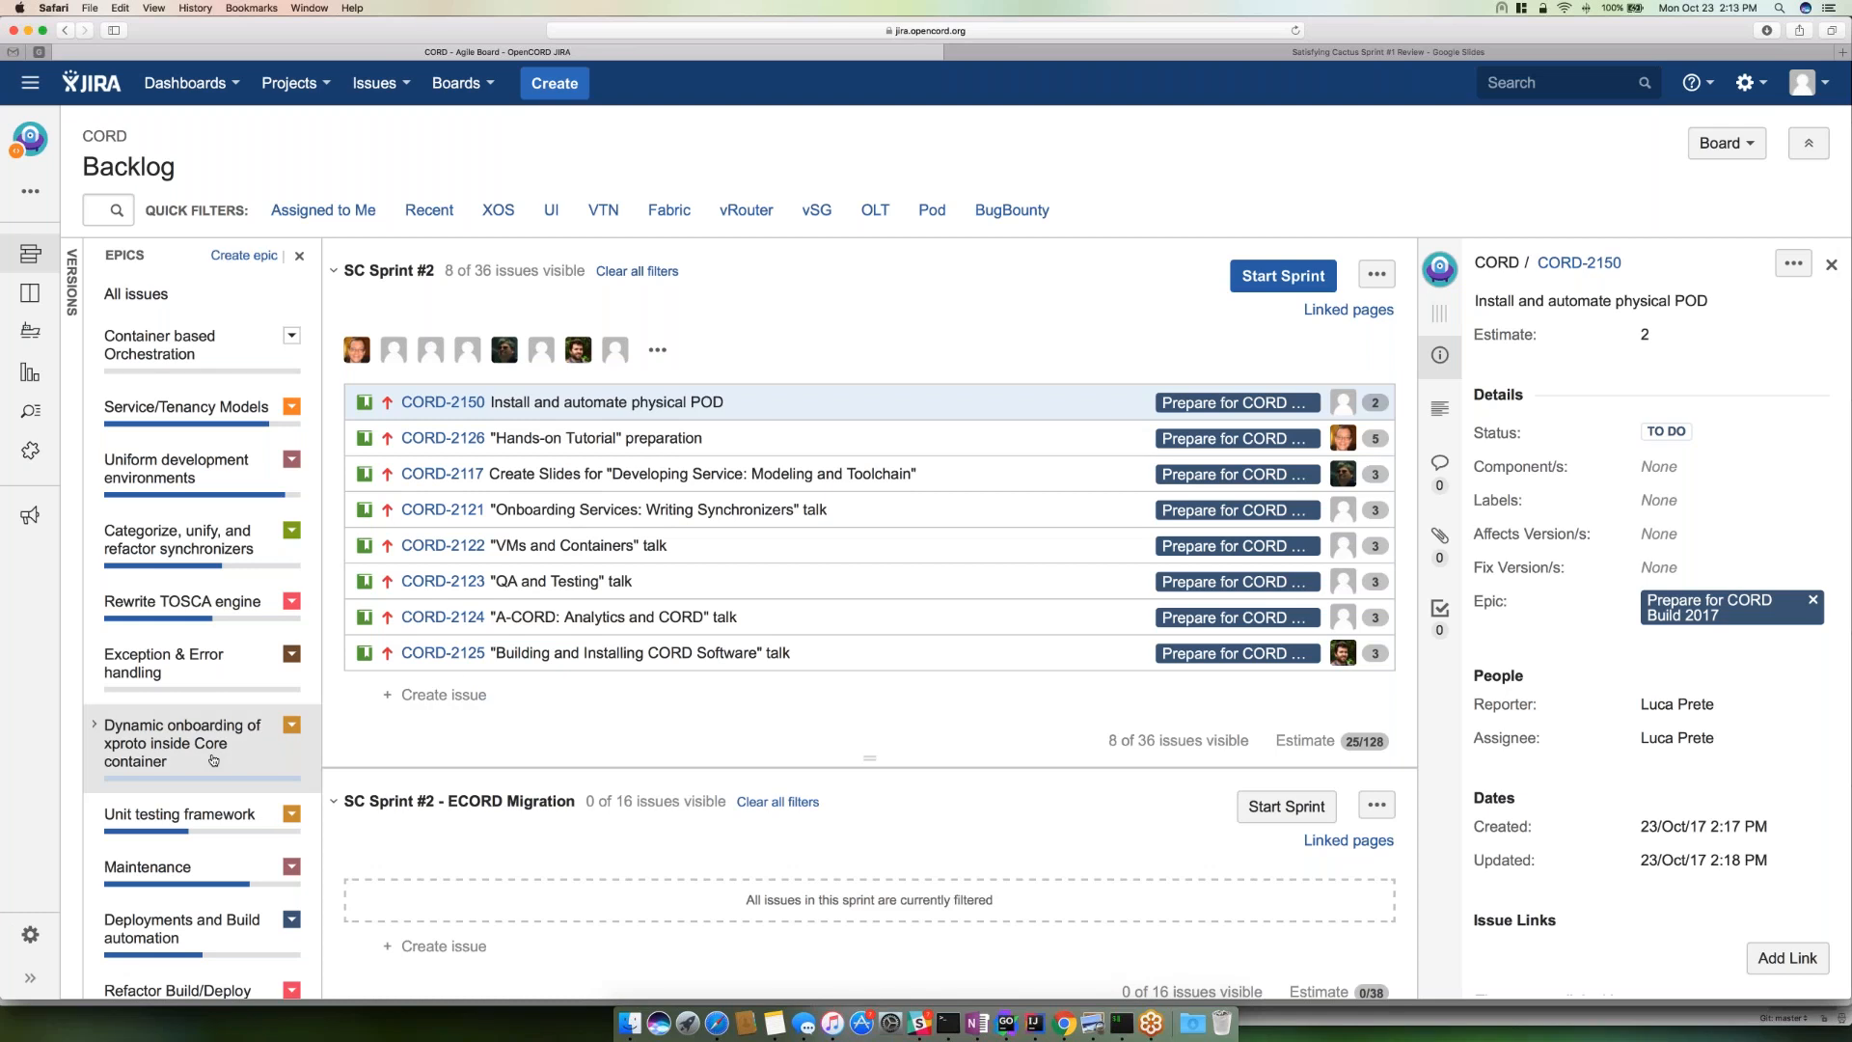
- Scroll the Epics panel down to the expanded Prepare for CORD Build 2017 epic summary
{"action": "scroll", "scroll_direction": "down", "scroll_amount": 3}
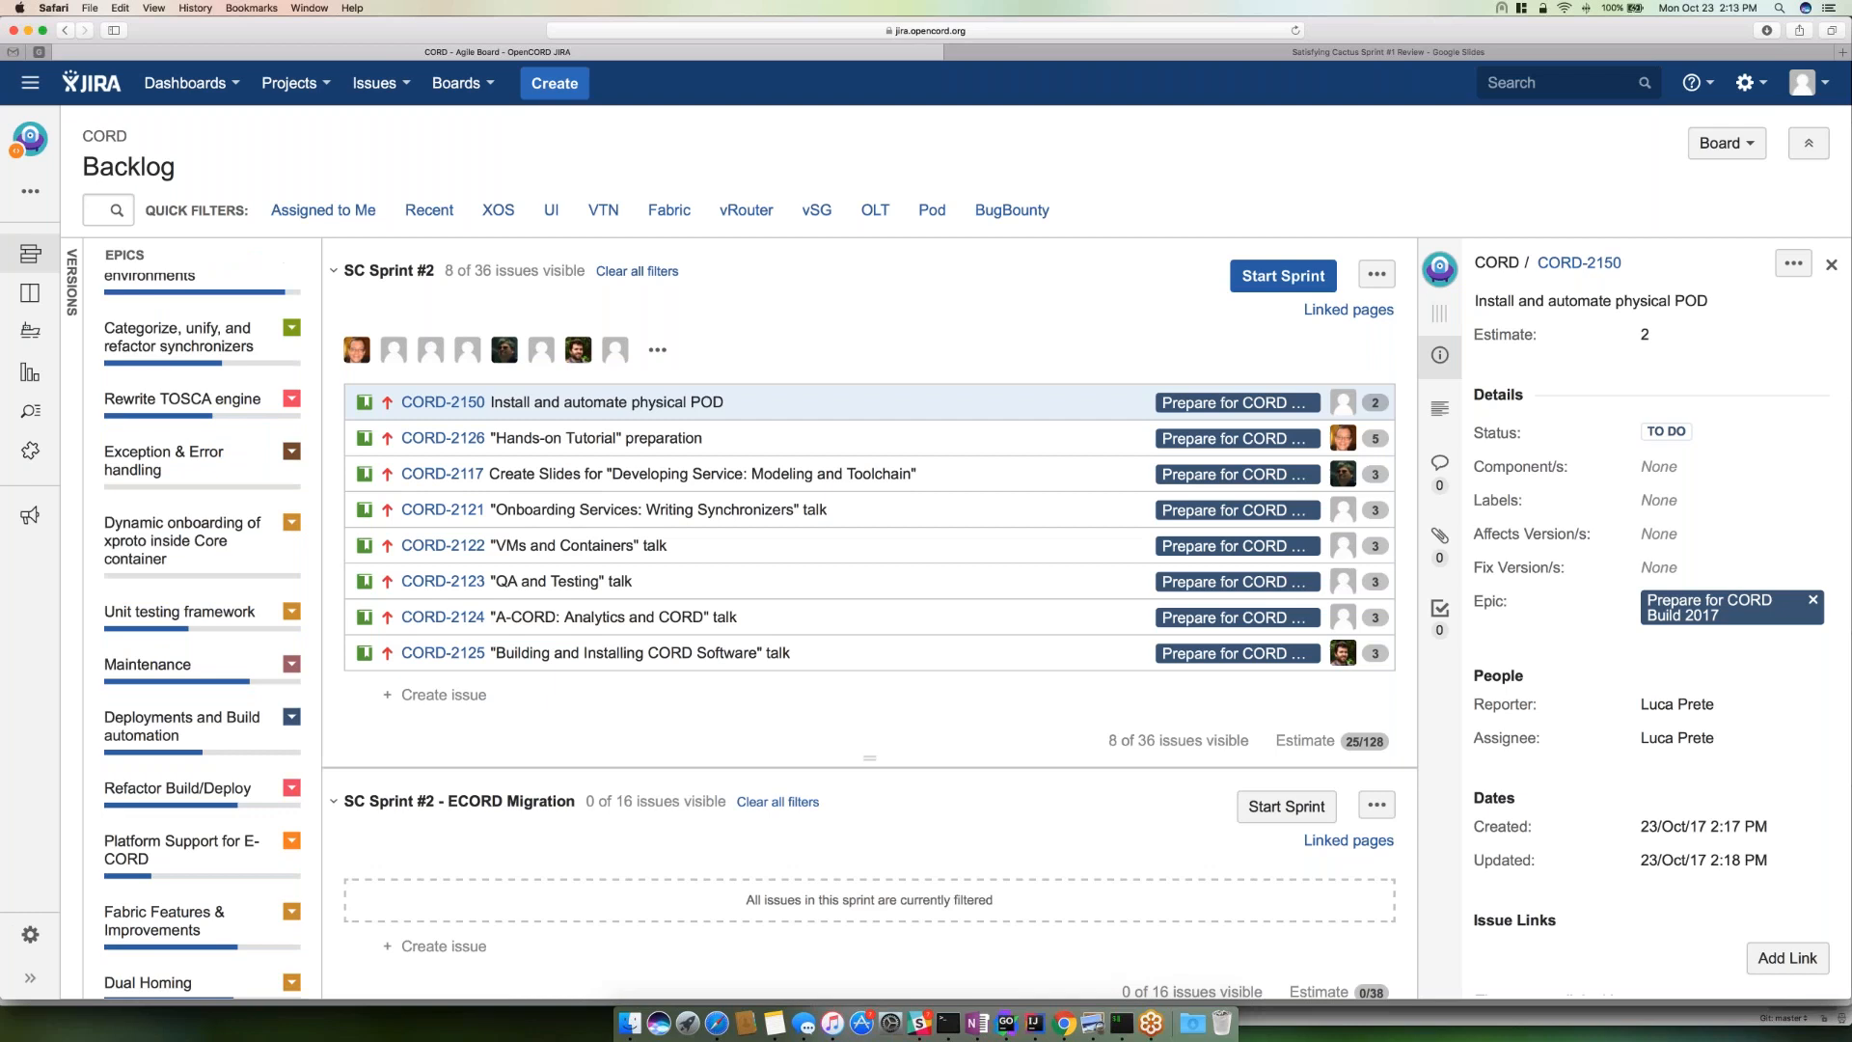
{"action": "scroll", "scroll_direction": "down", "scroll_amount": 3}
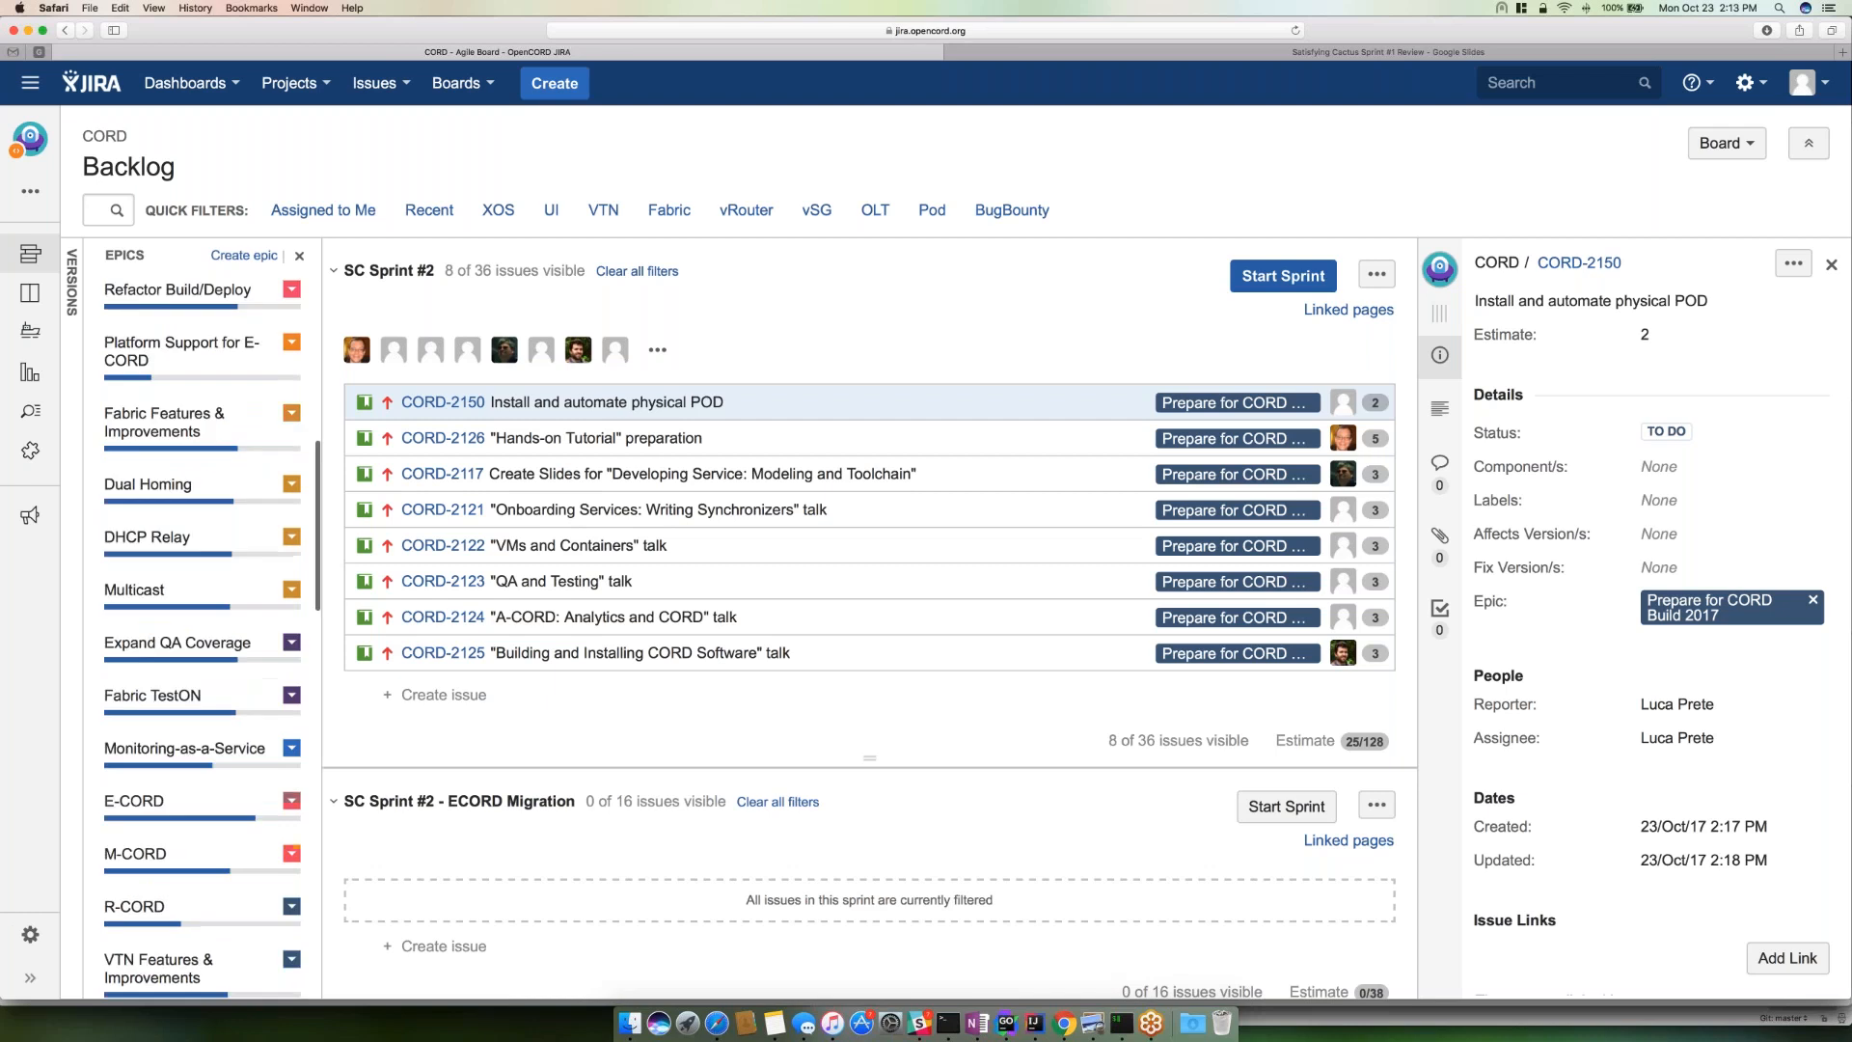
{"action": "scroll", "scroll_direction": "down", "scroll_amount": 3}
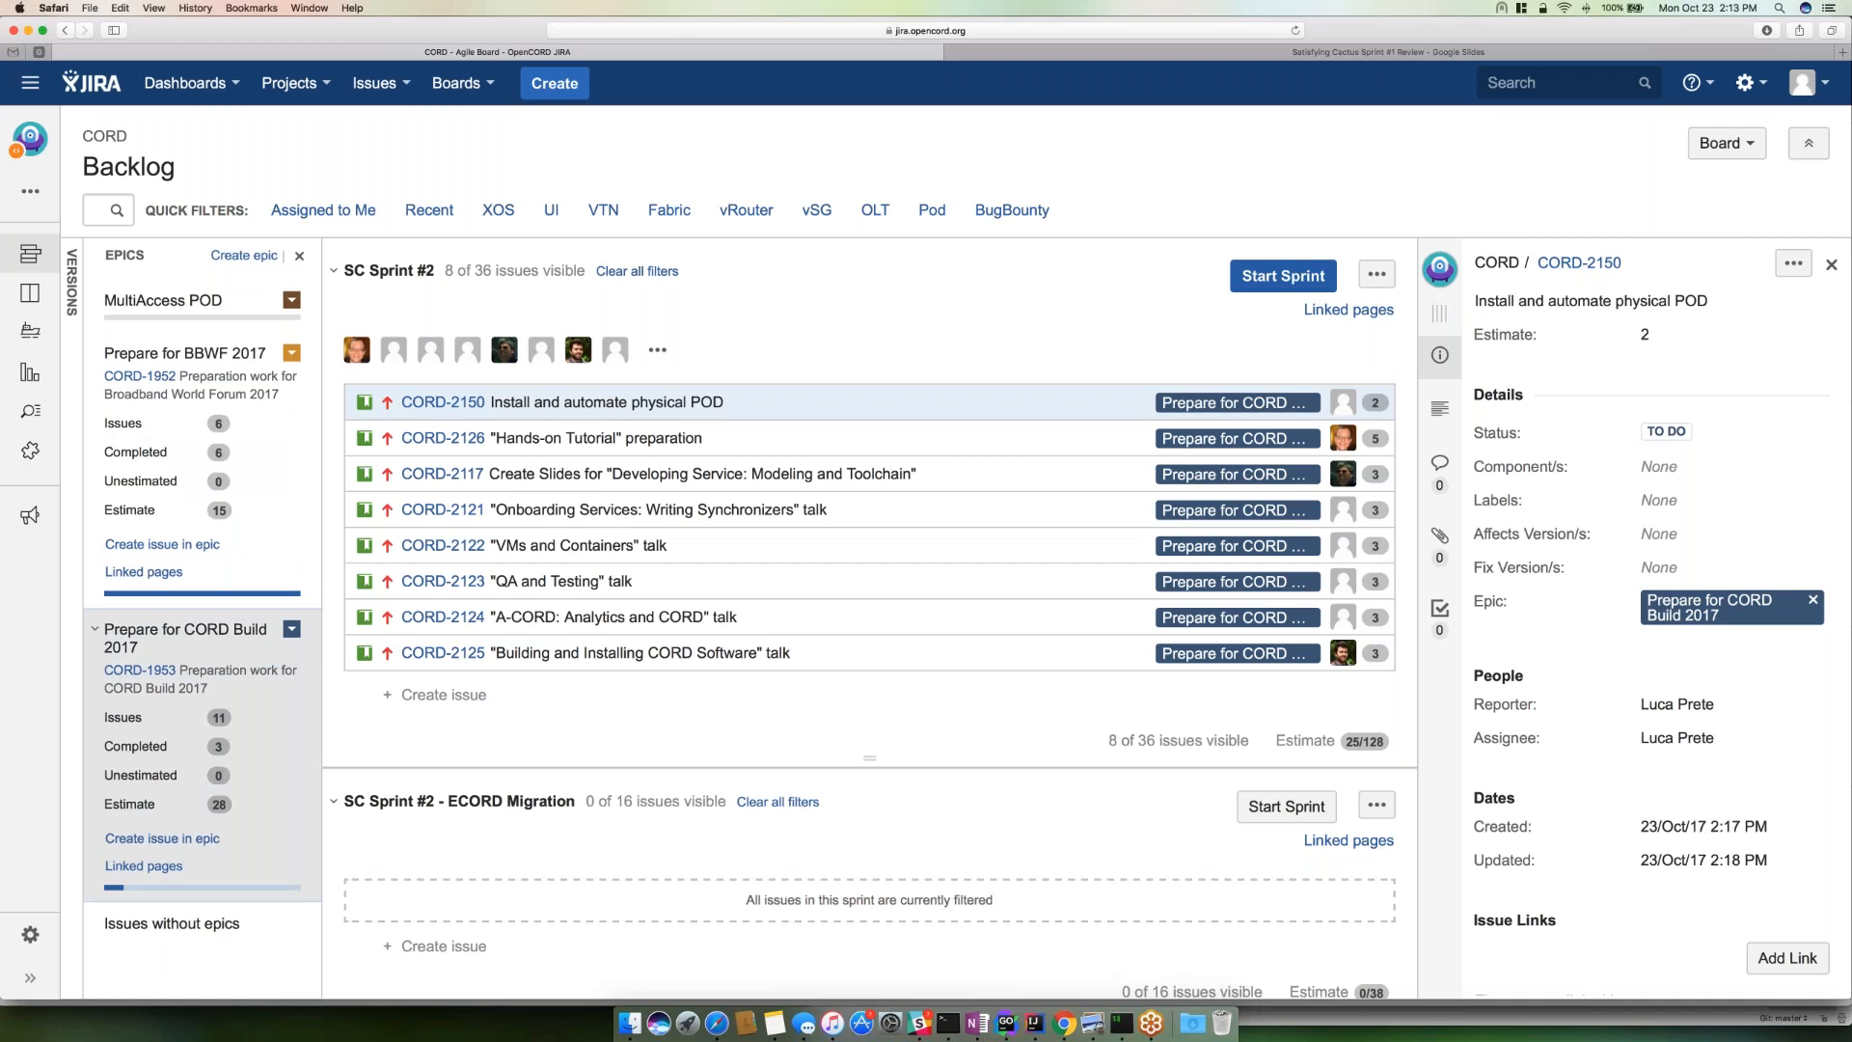
{"action": "scroll", "scroll_direction": "down", "scroll_amount": 3}
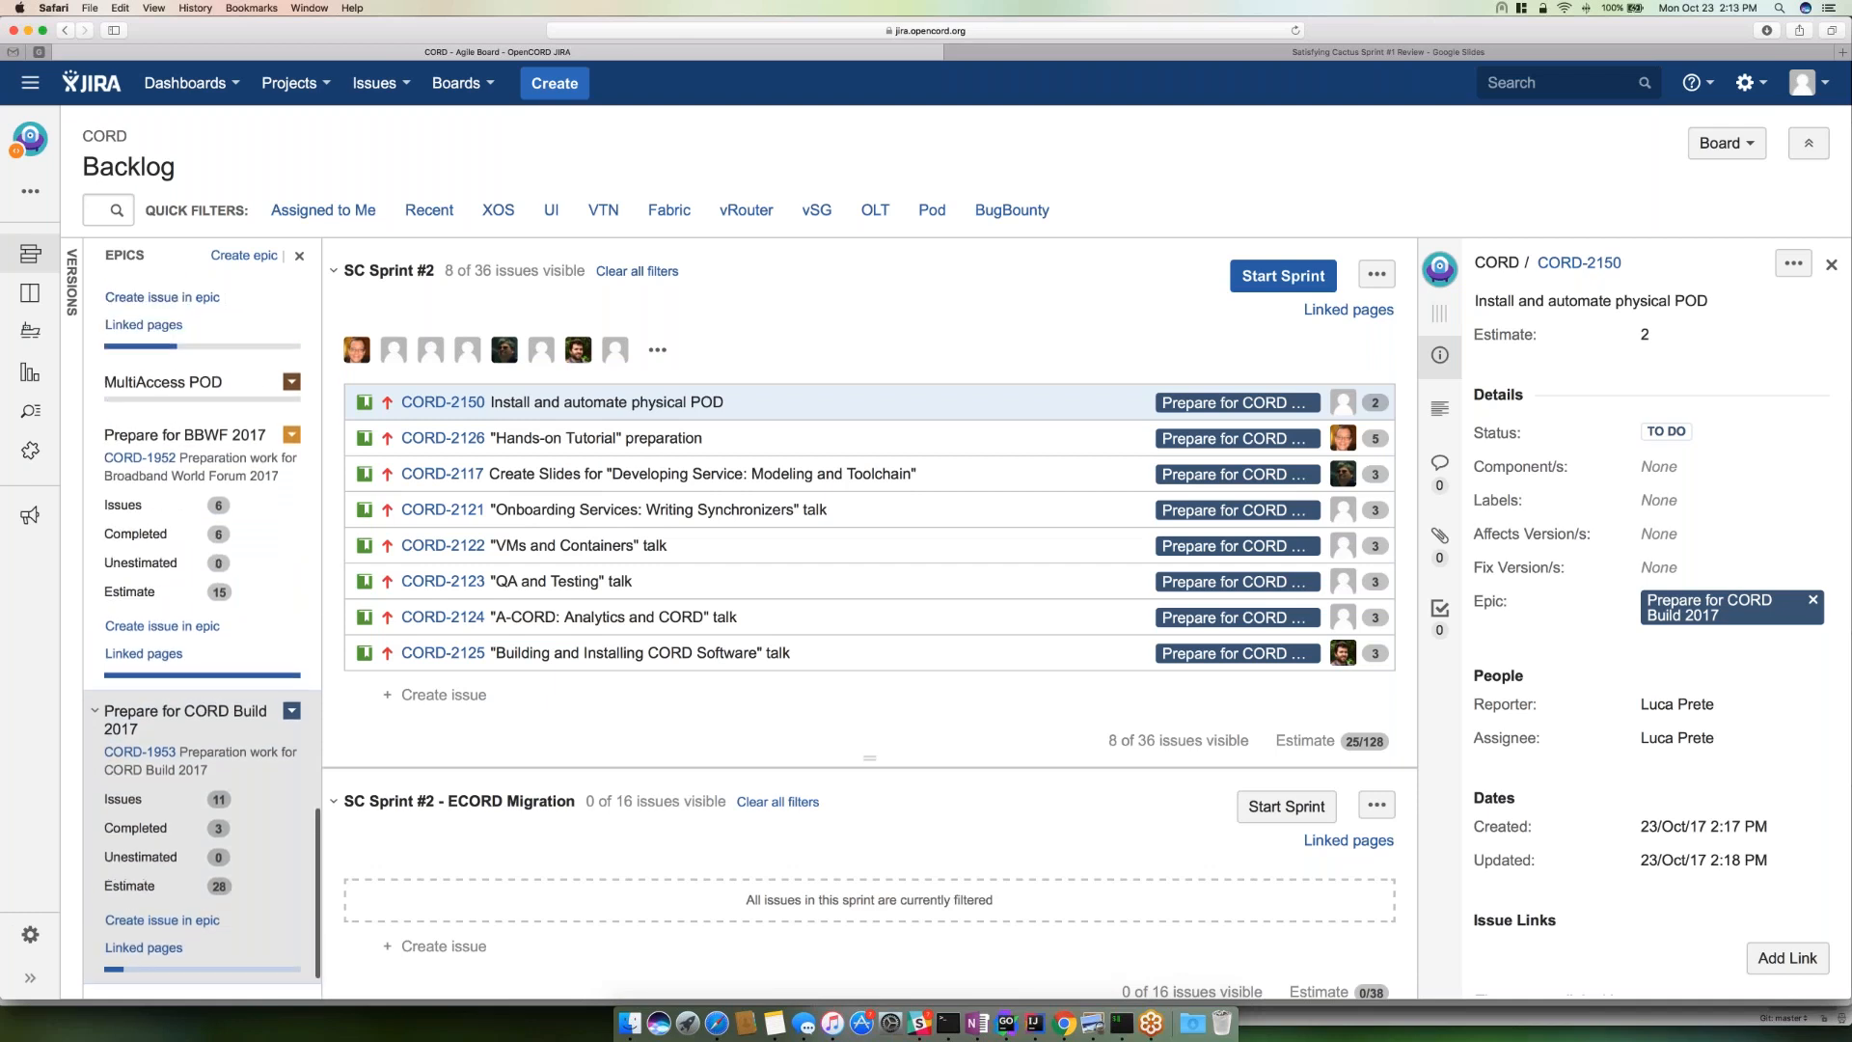
{"action": "mouse_move", "coordinate": [202, 596]}
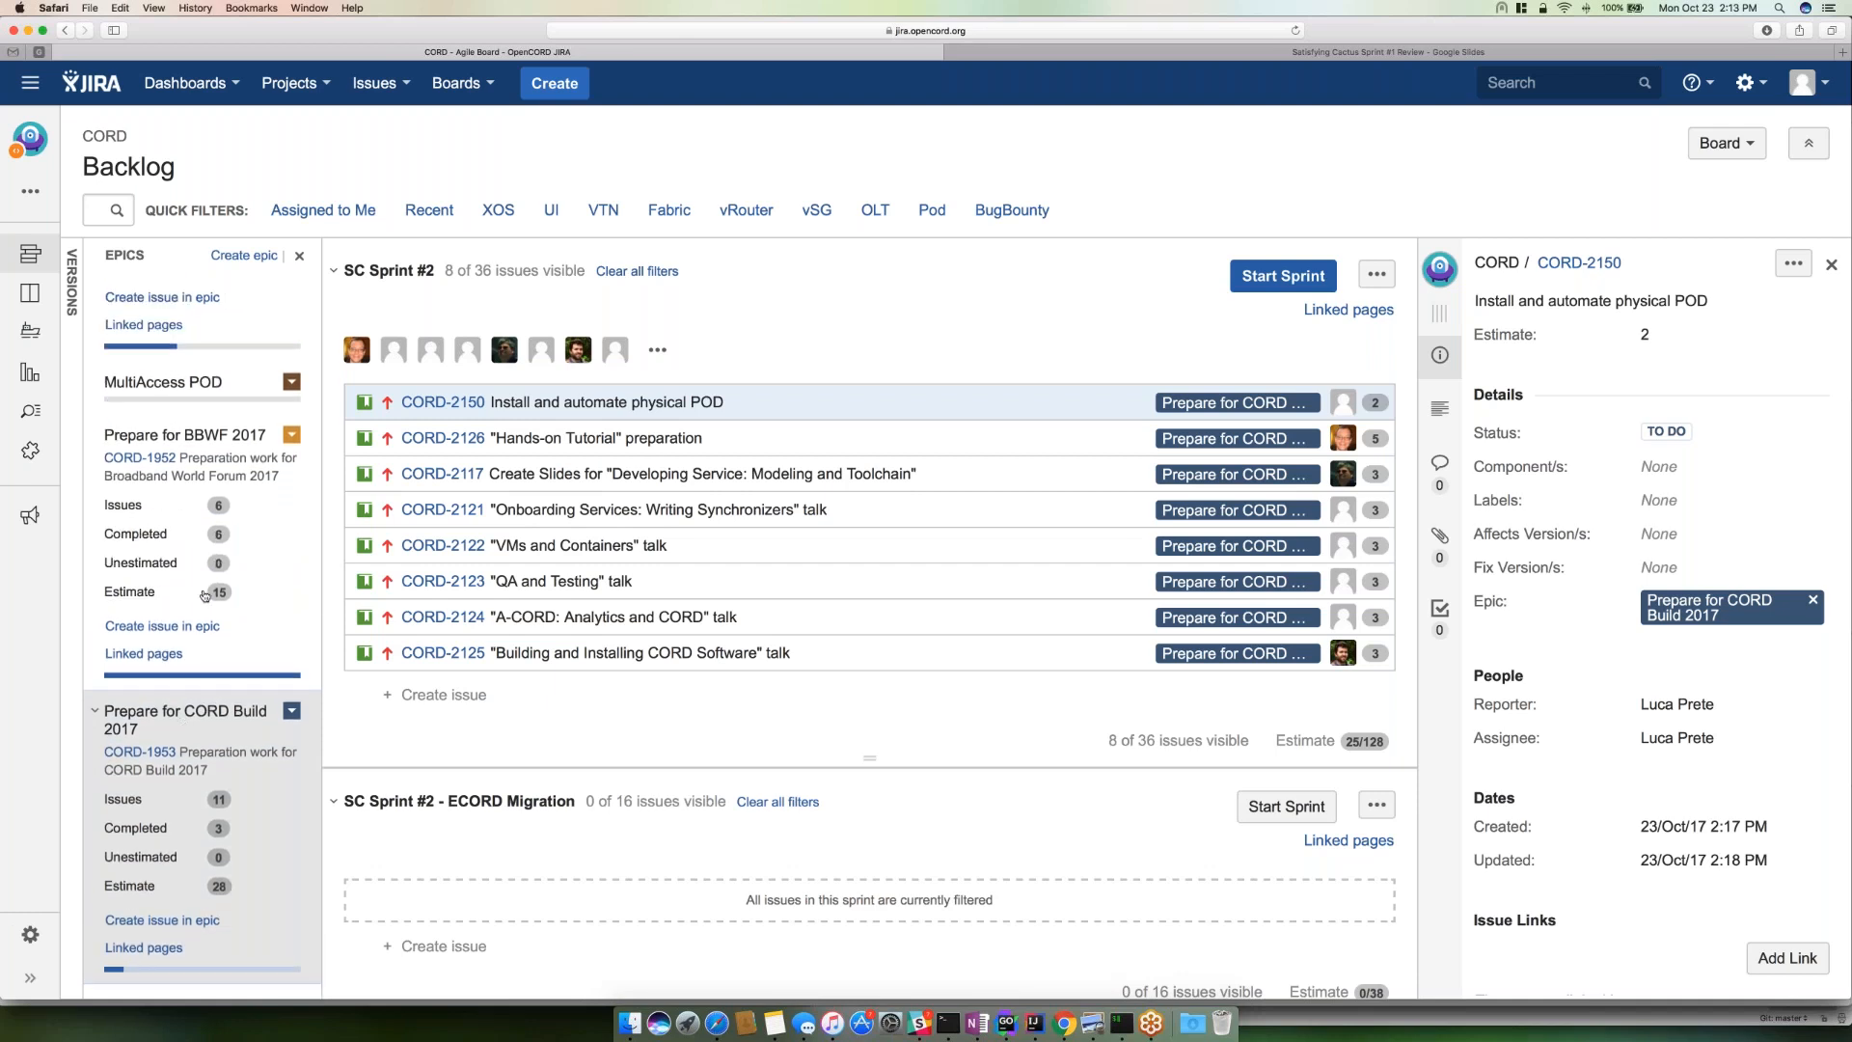
- Clear the epic filter, then filter SC Sprint #2 to the Uniform development environments epic
{"action": "left_click", "coordinate": [635, 270]}
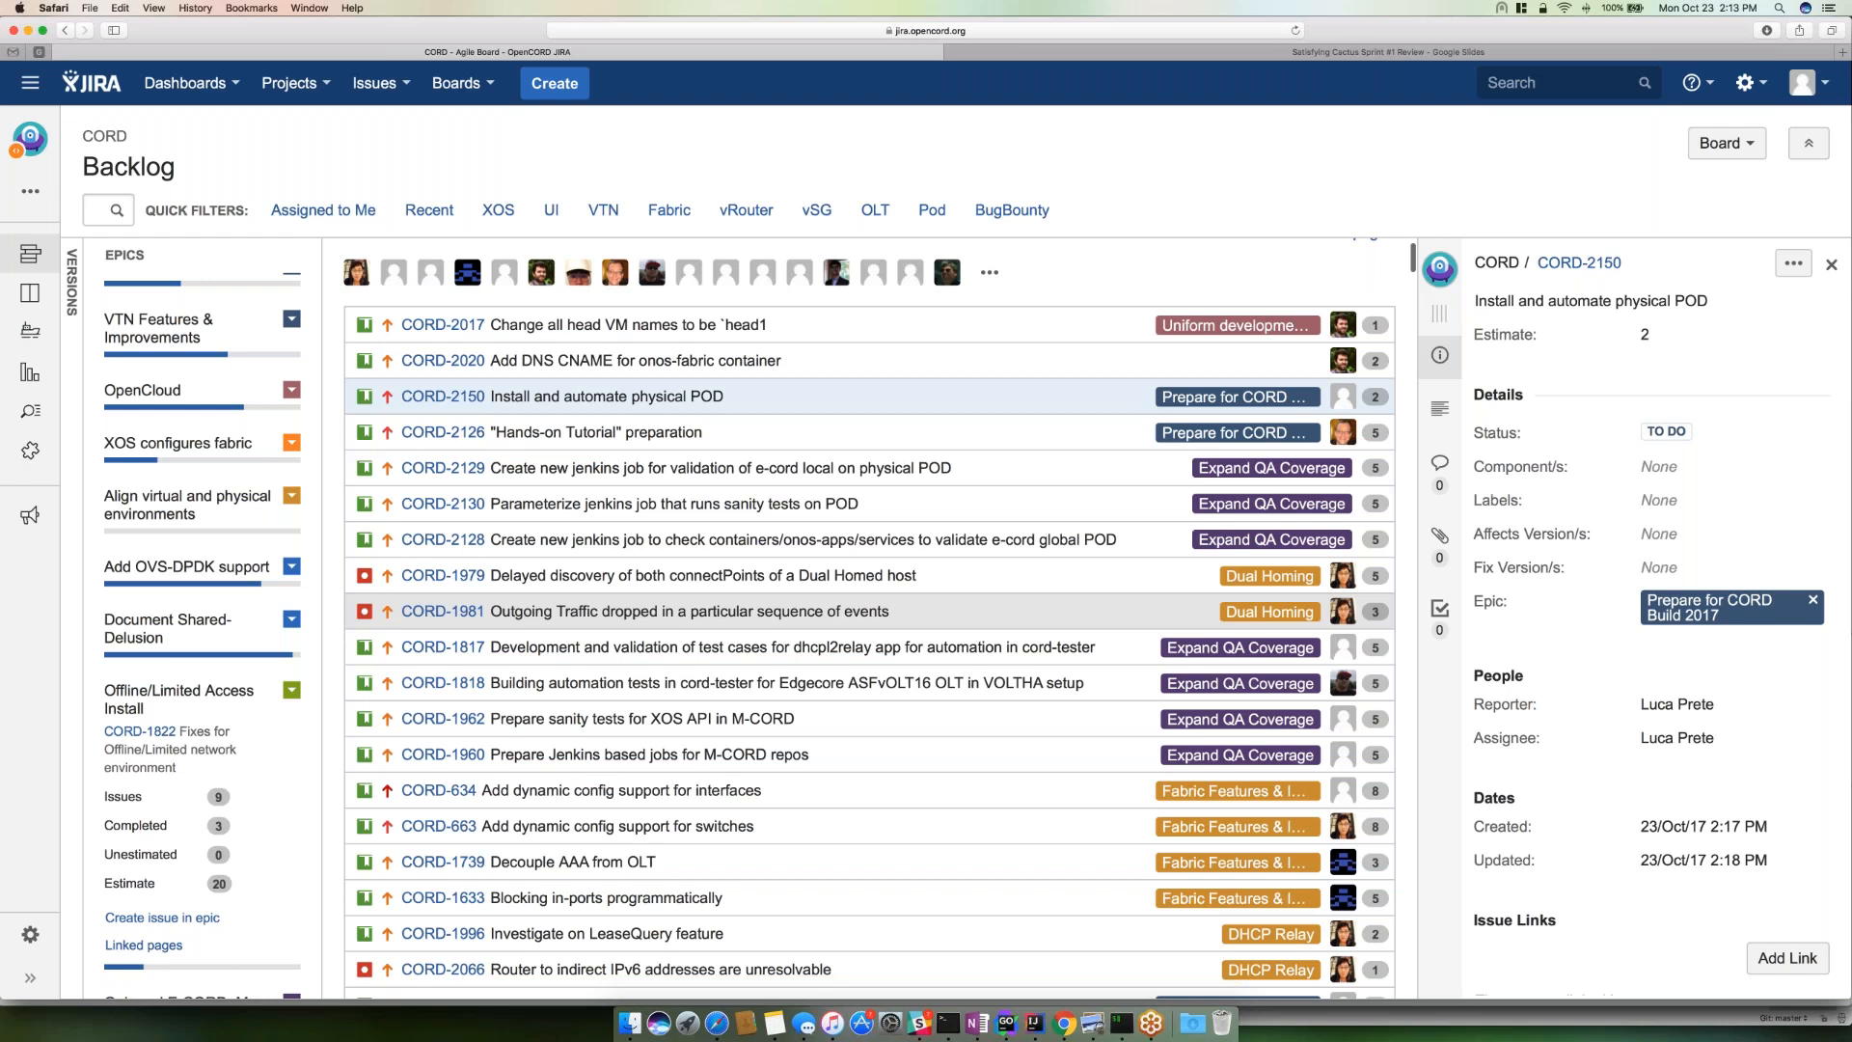
{"action": "scroll", "scroll_direction": "down", "scroll_amount": 3}
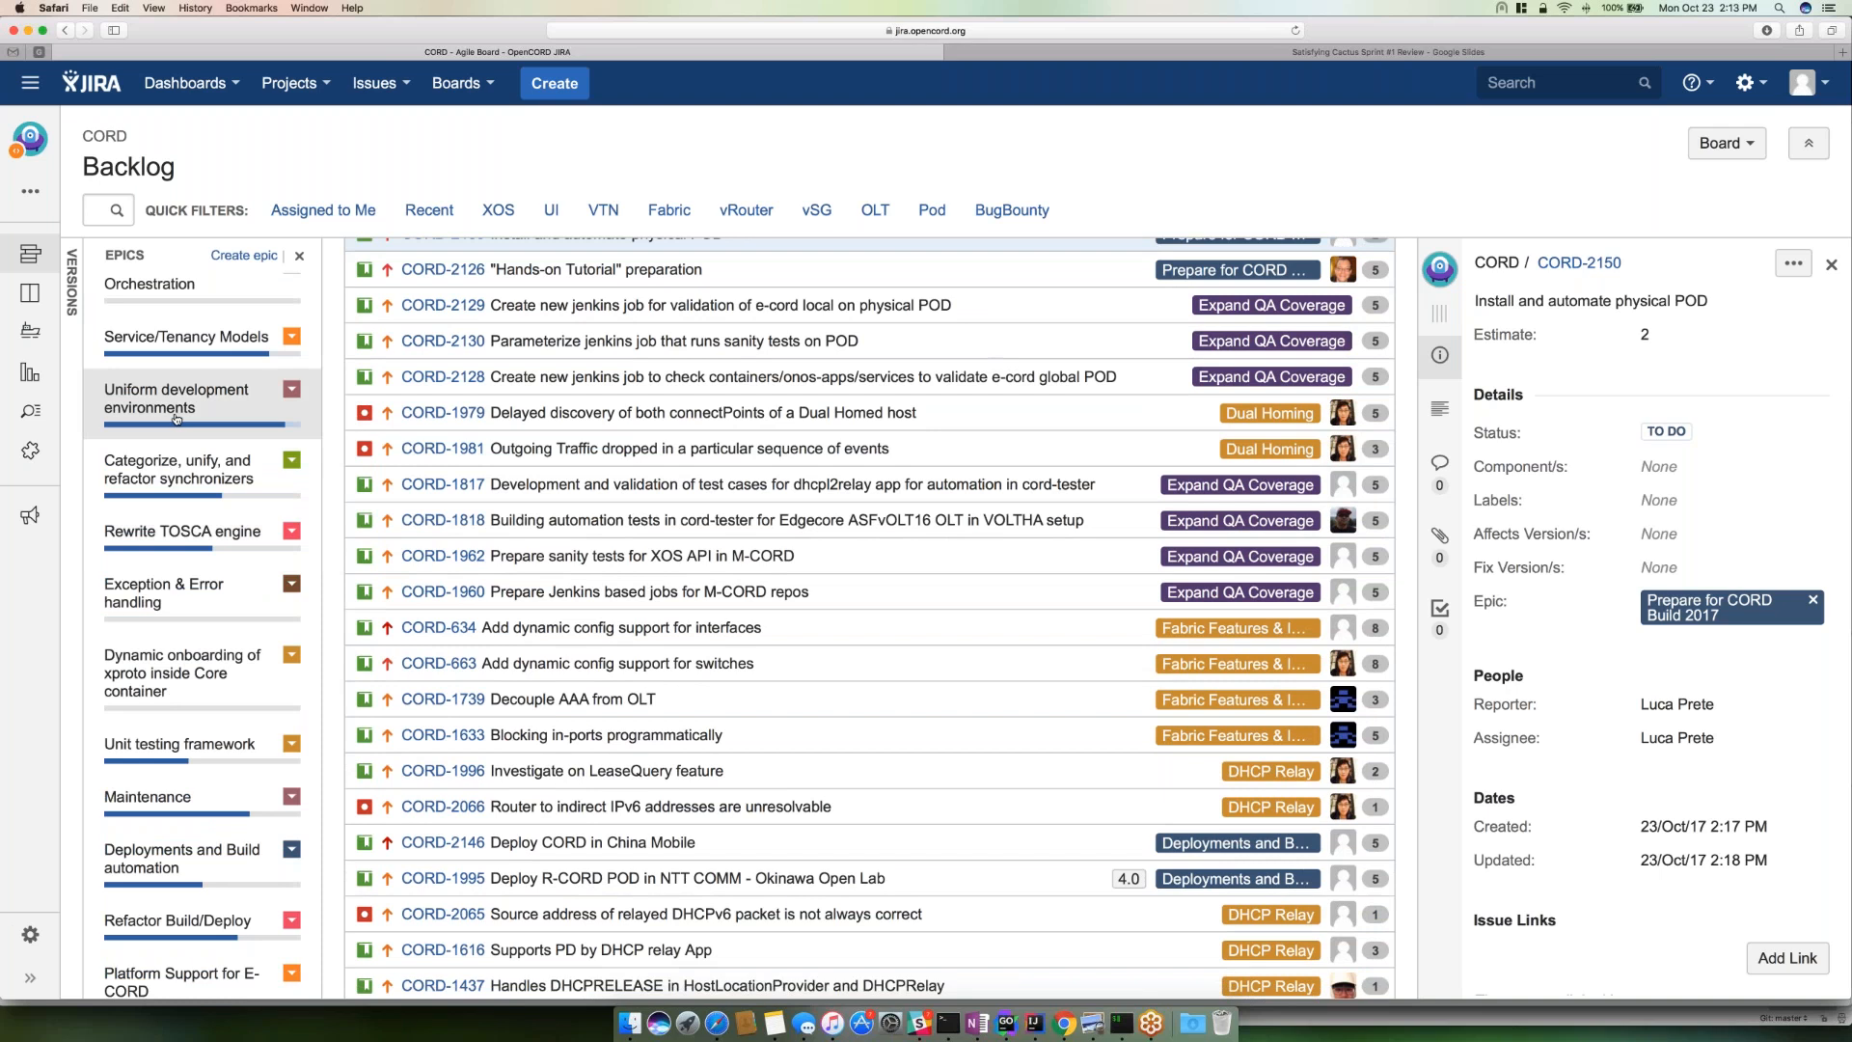
{"action": "left_click", "coordinate": [176, 397]}
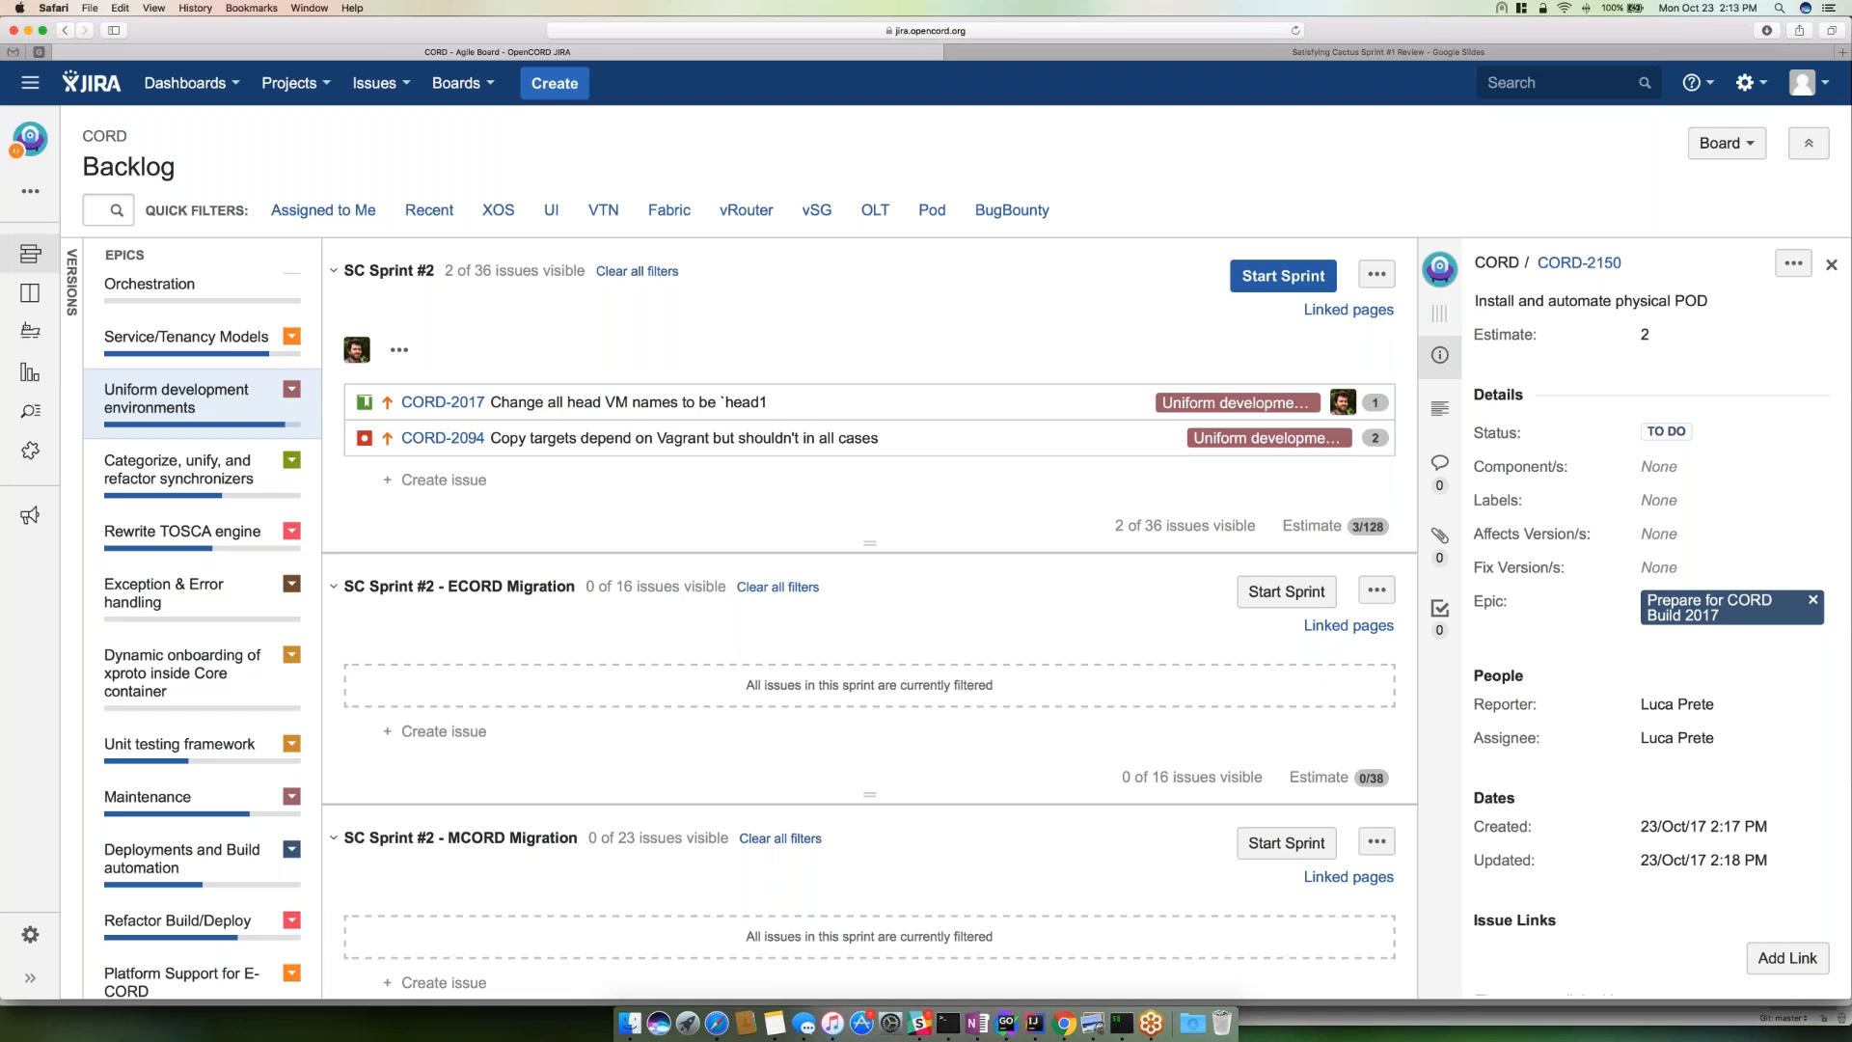
- Show the details of CORD-2094 "Copy targets depend on Vagrant" in the filtered sprint
{"action": "left_click", "coordinate": [442, 438]}
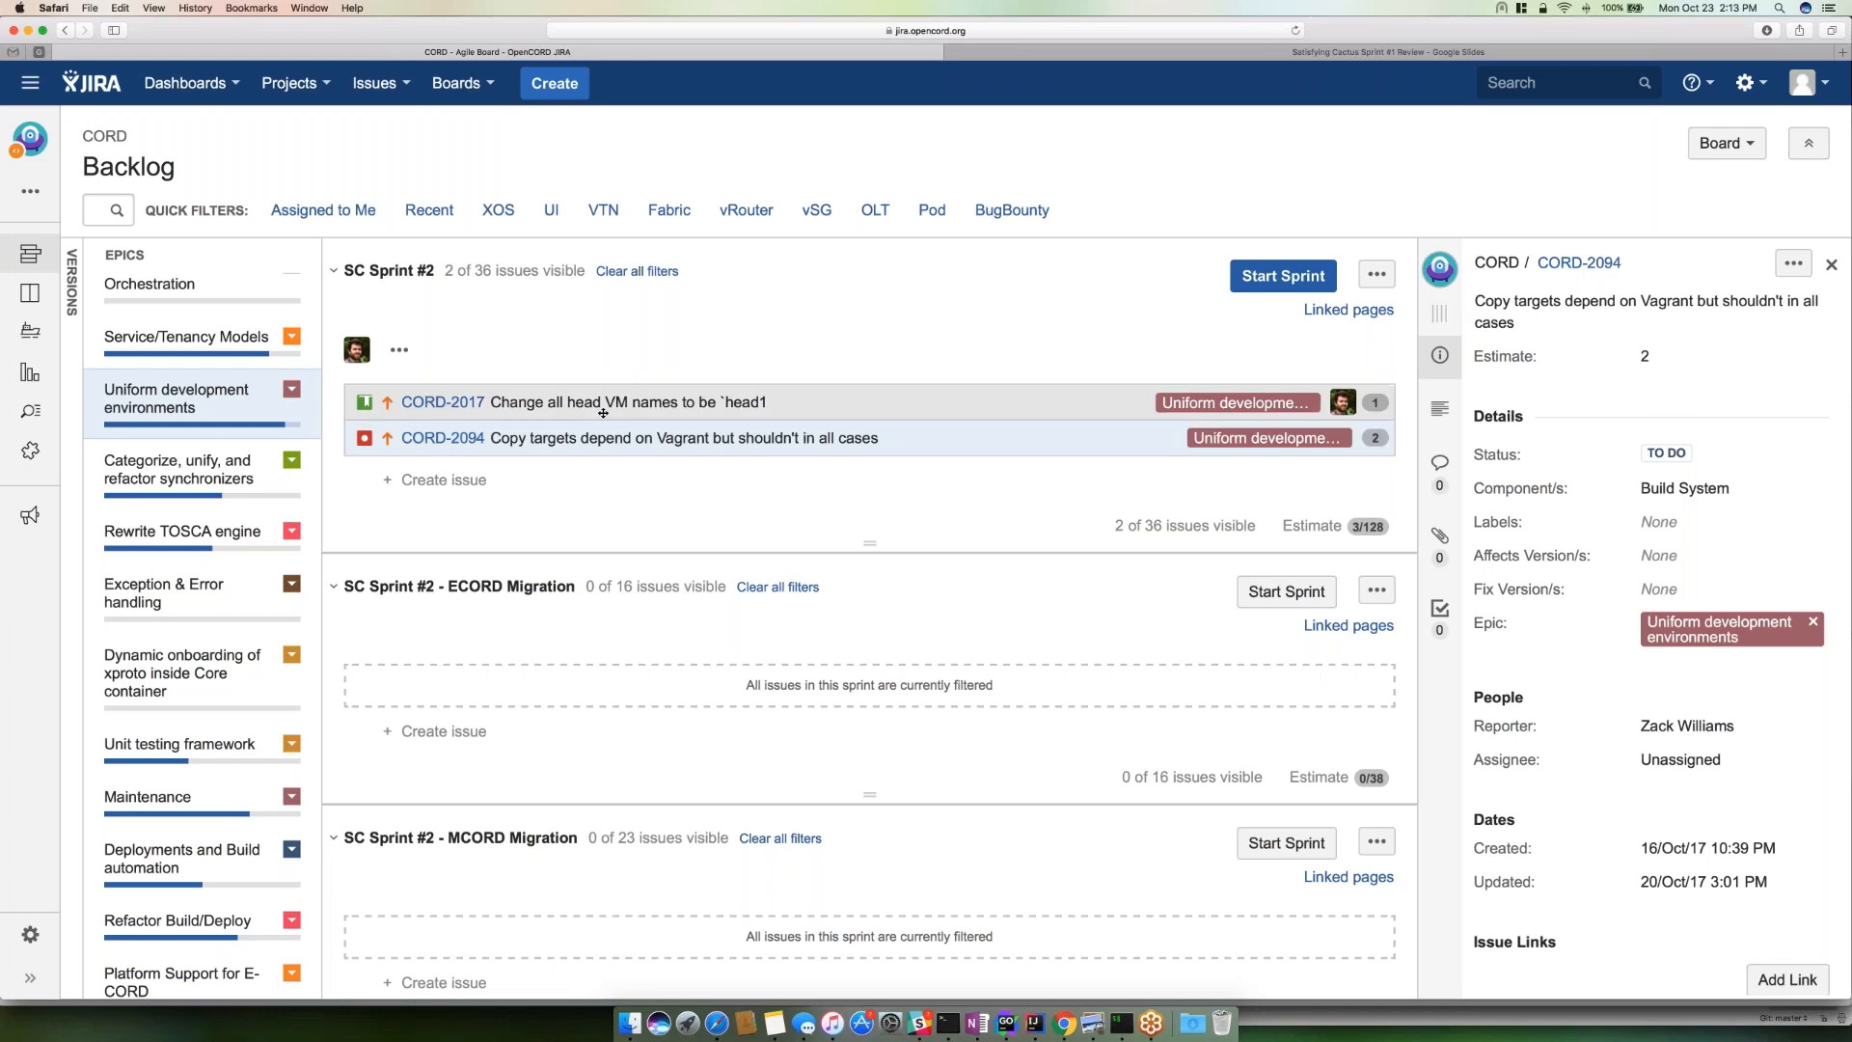
{"action": "mouse_move", "coordinate": [602, 401]}
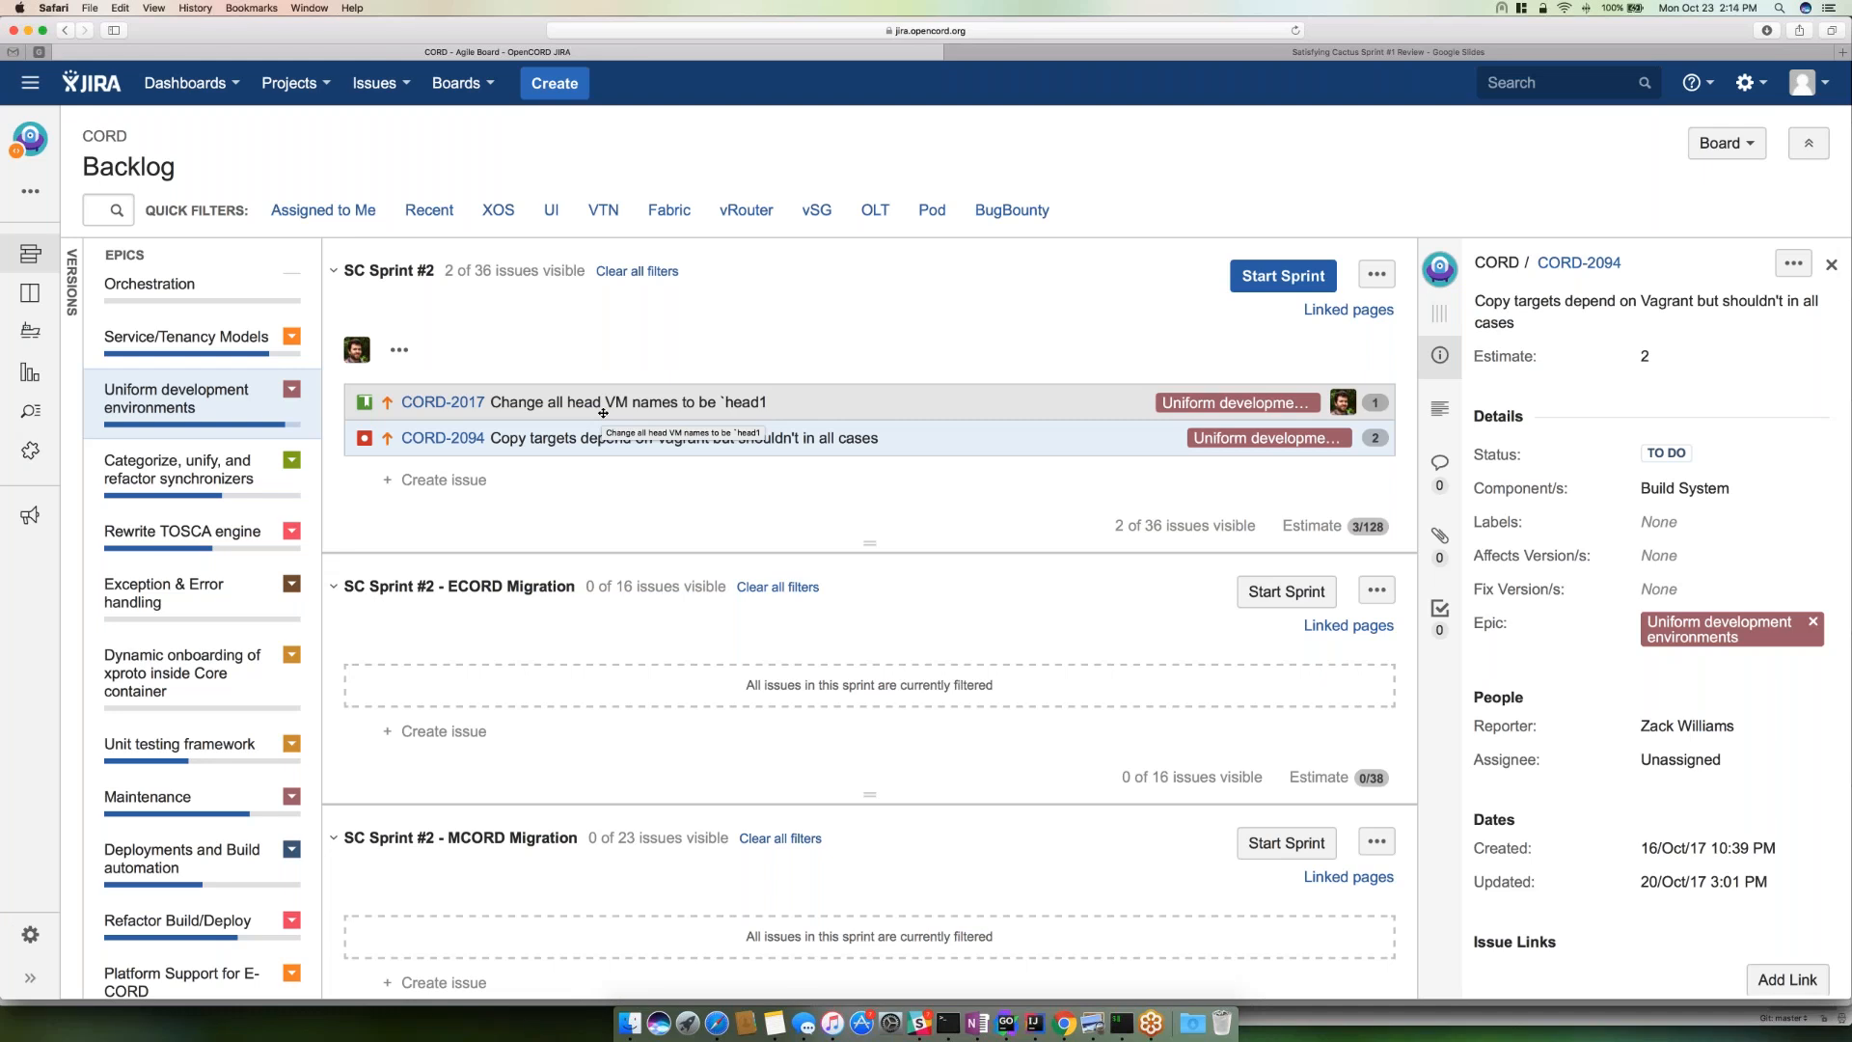
{"action": "mouse_move", "coordinate": [592, 437]}
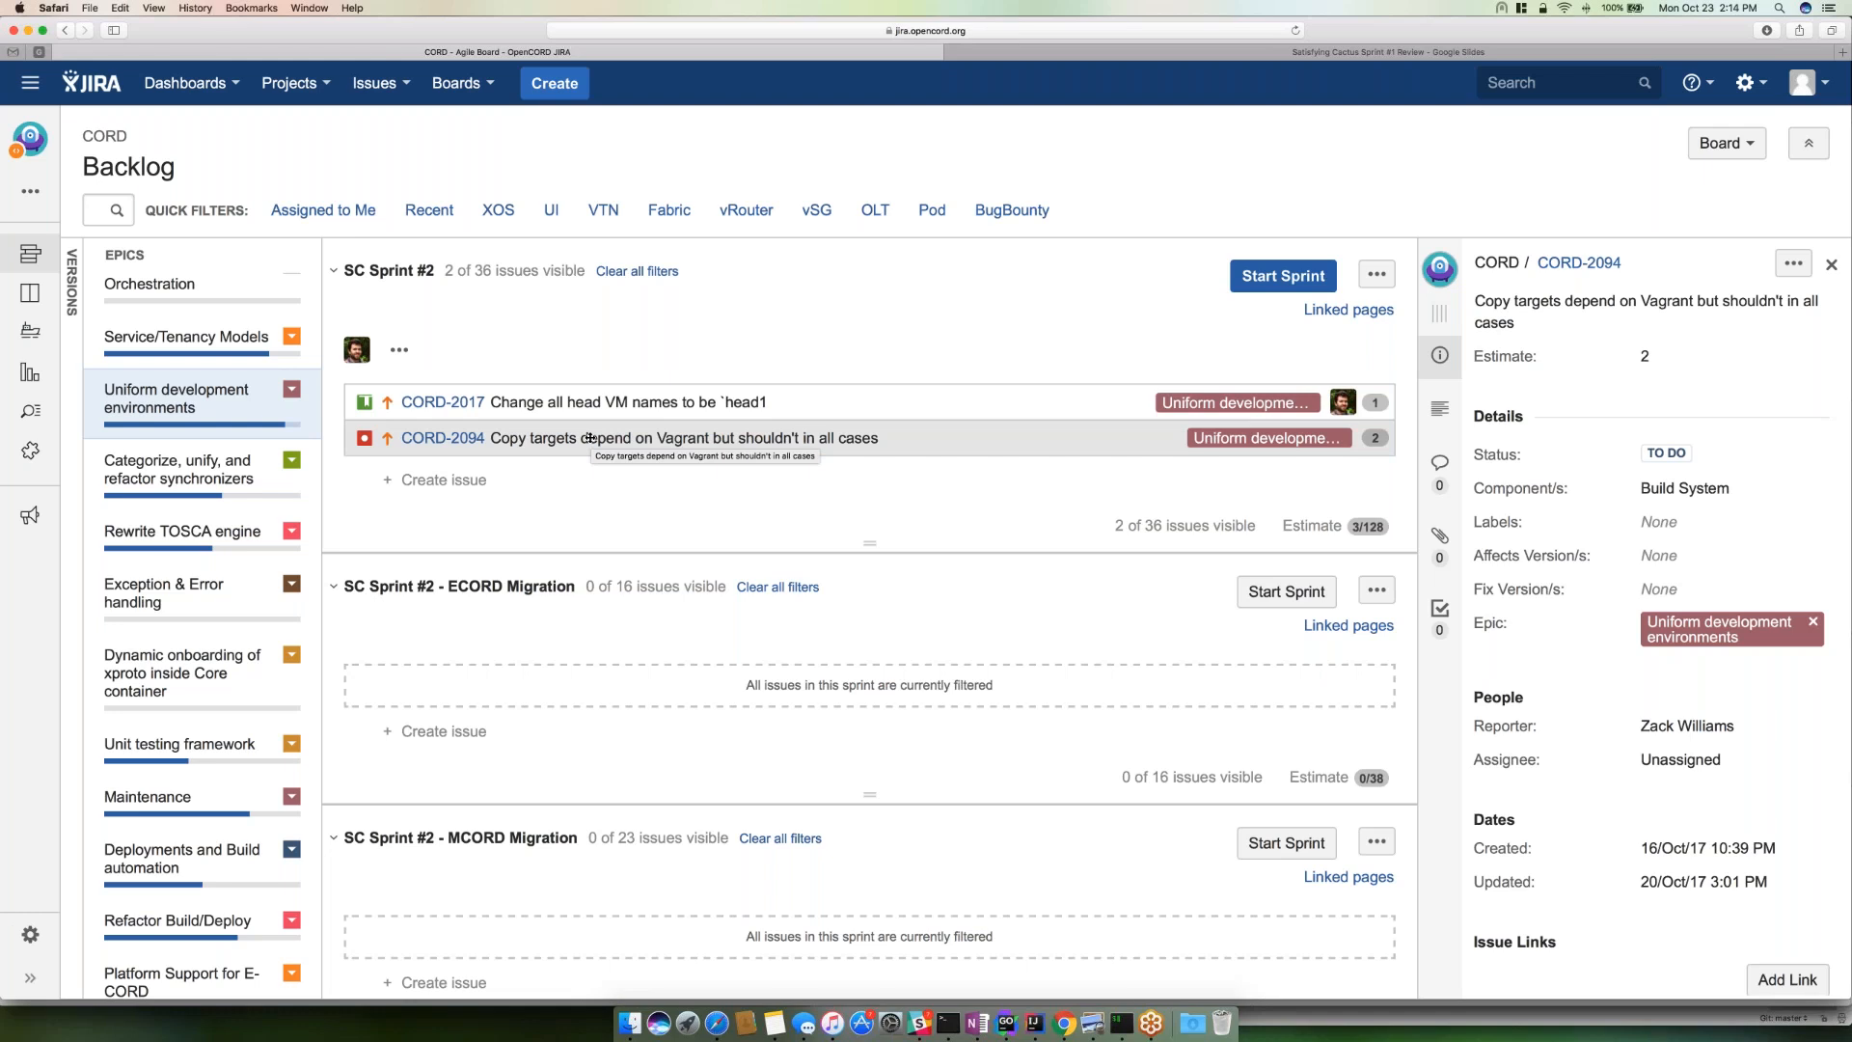
{"action": "mouse_move", "coordinate": [586, 438]}
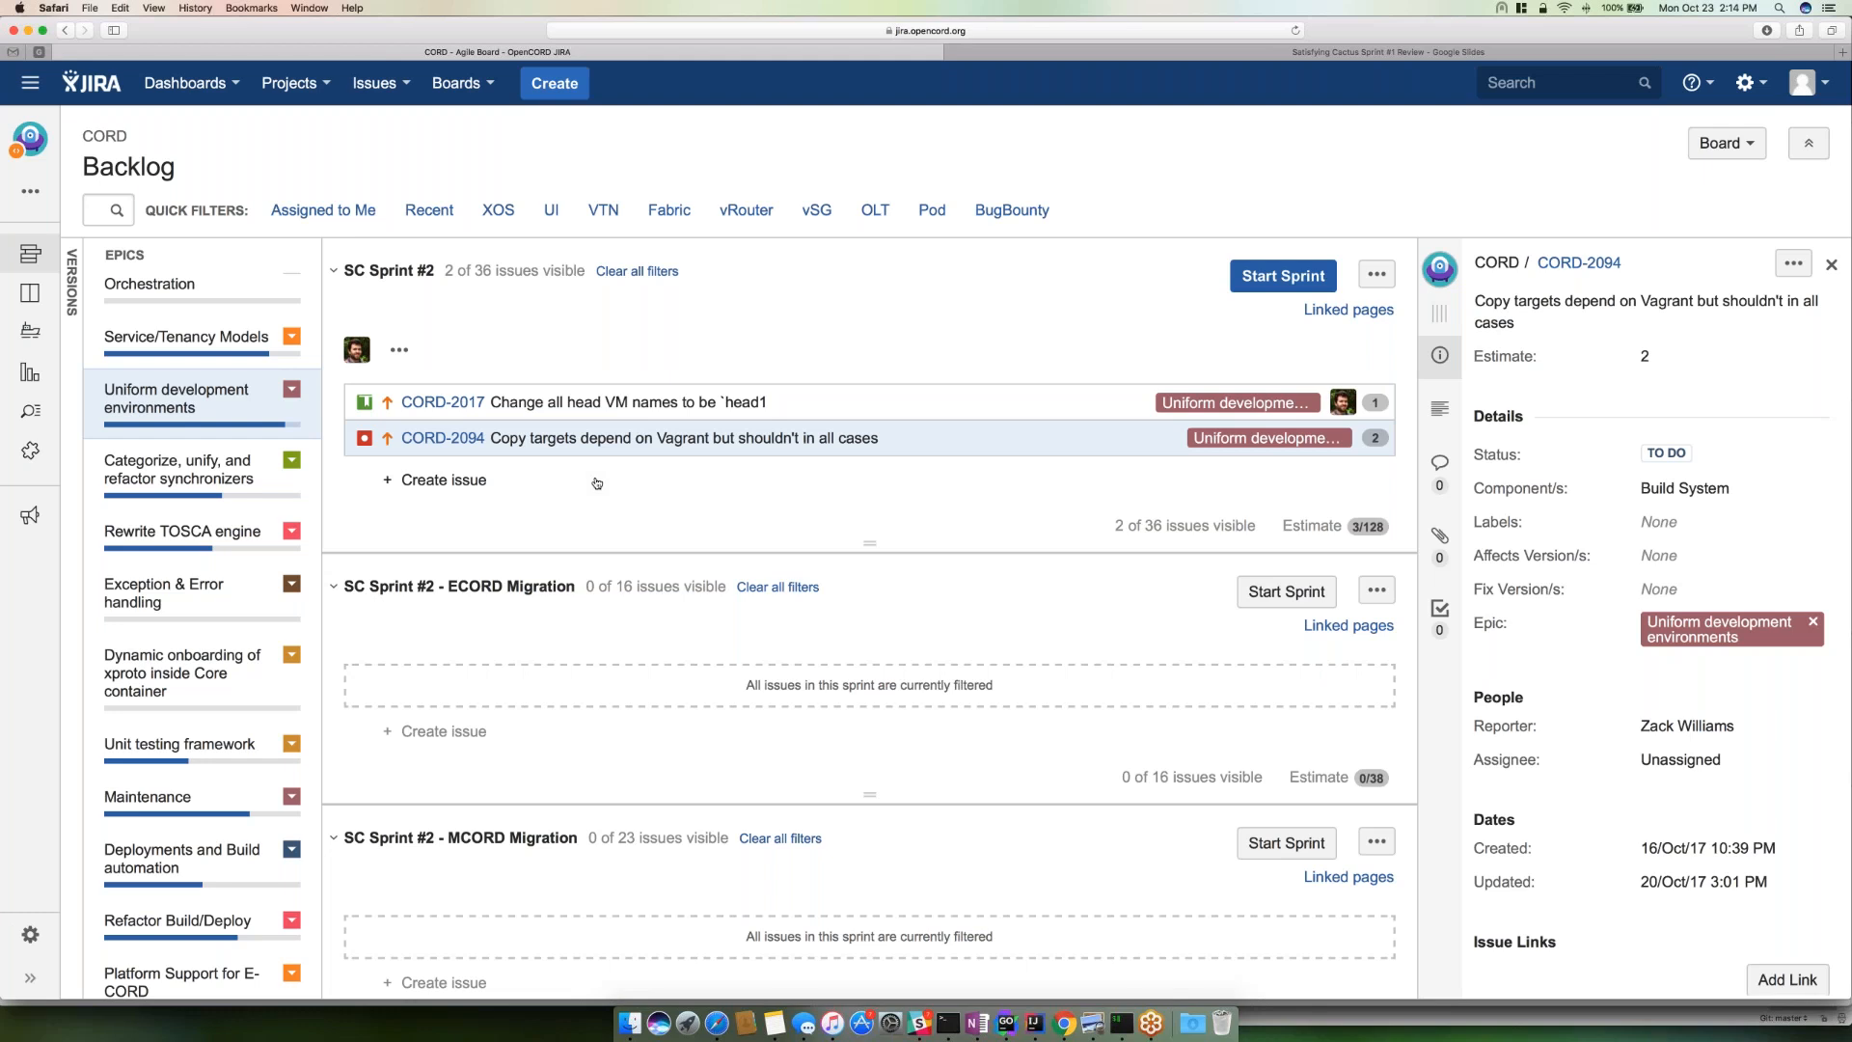
{"action": "mouse_move", "coordinate": [1597, 775]}
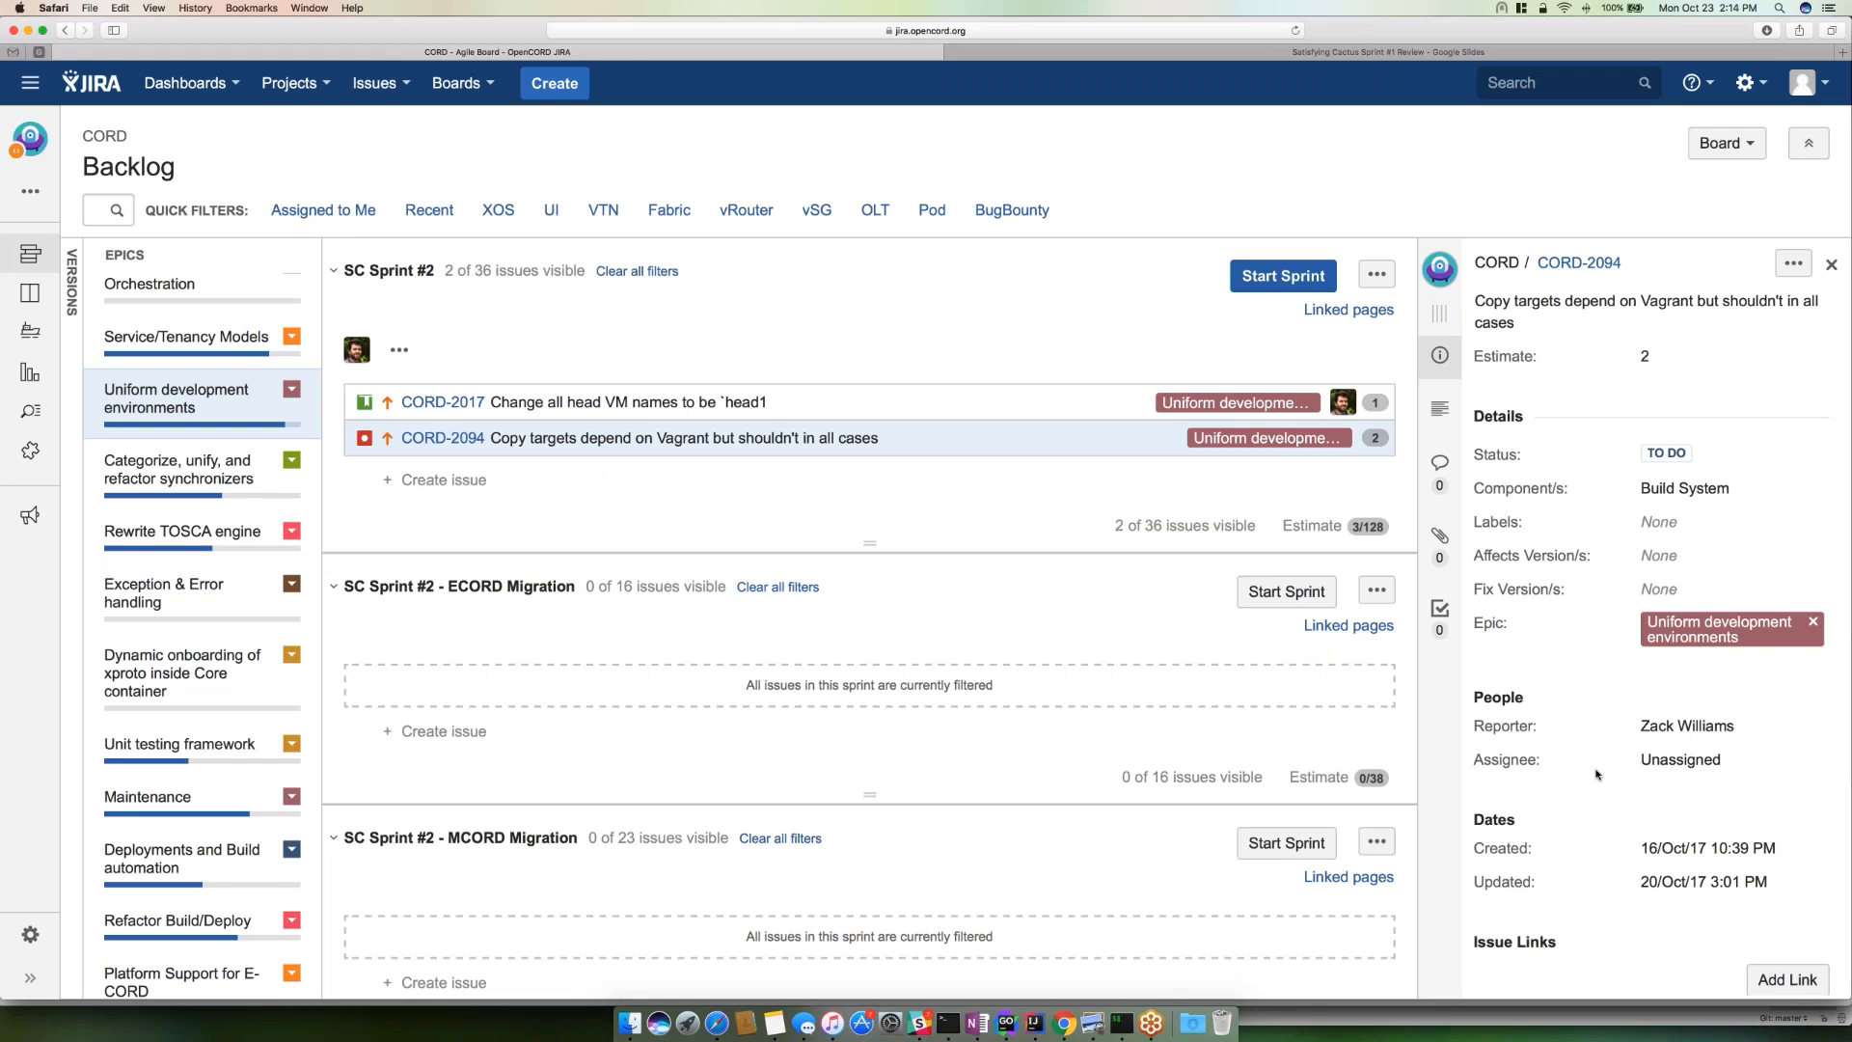
{"action": "mouse_move", "coordinate": [1678, 758]}
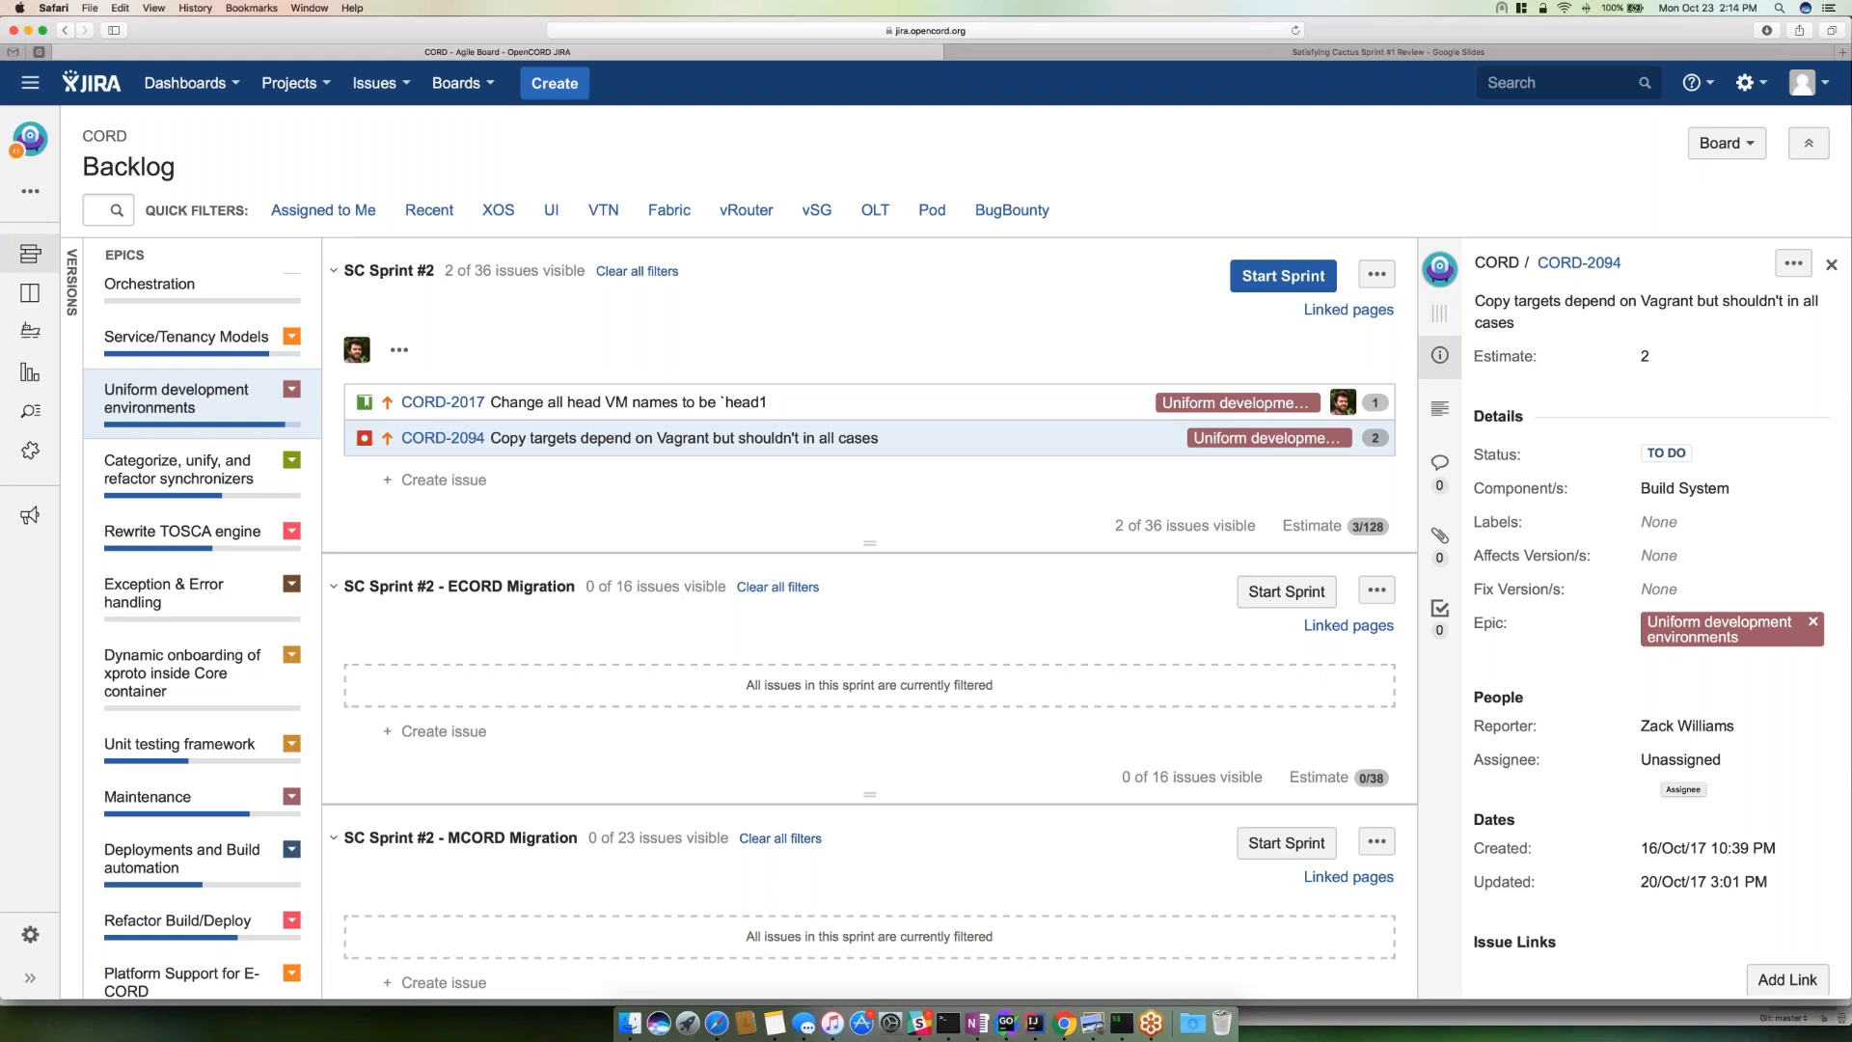
{"action": "mouse_move", "coordinate": [820, 538]}
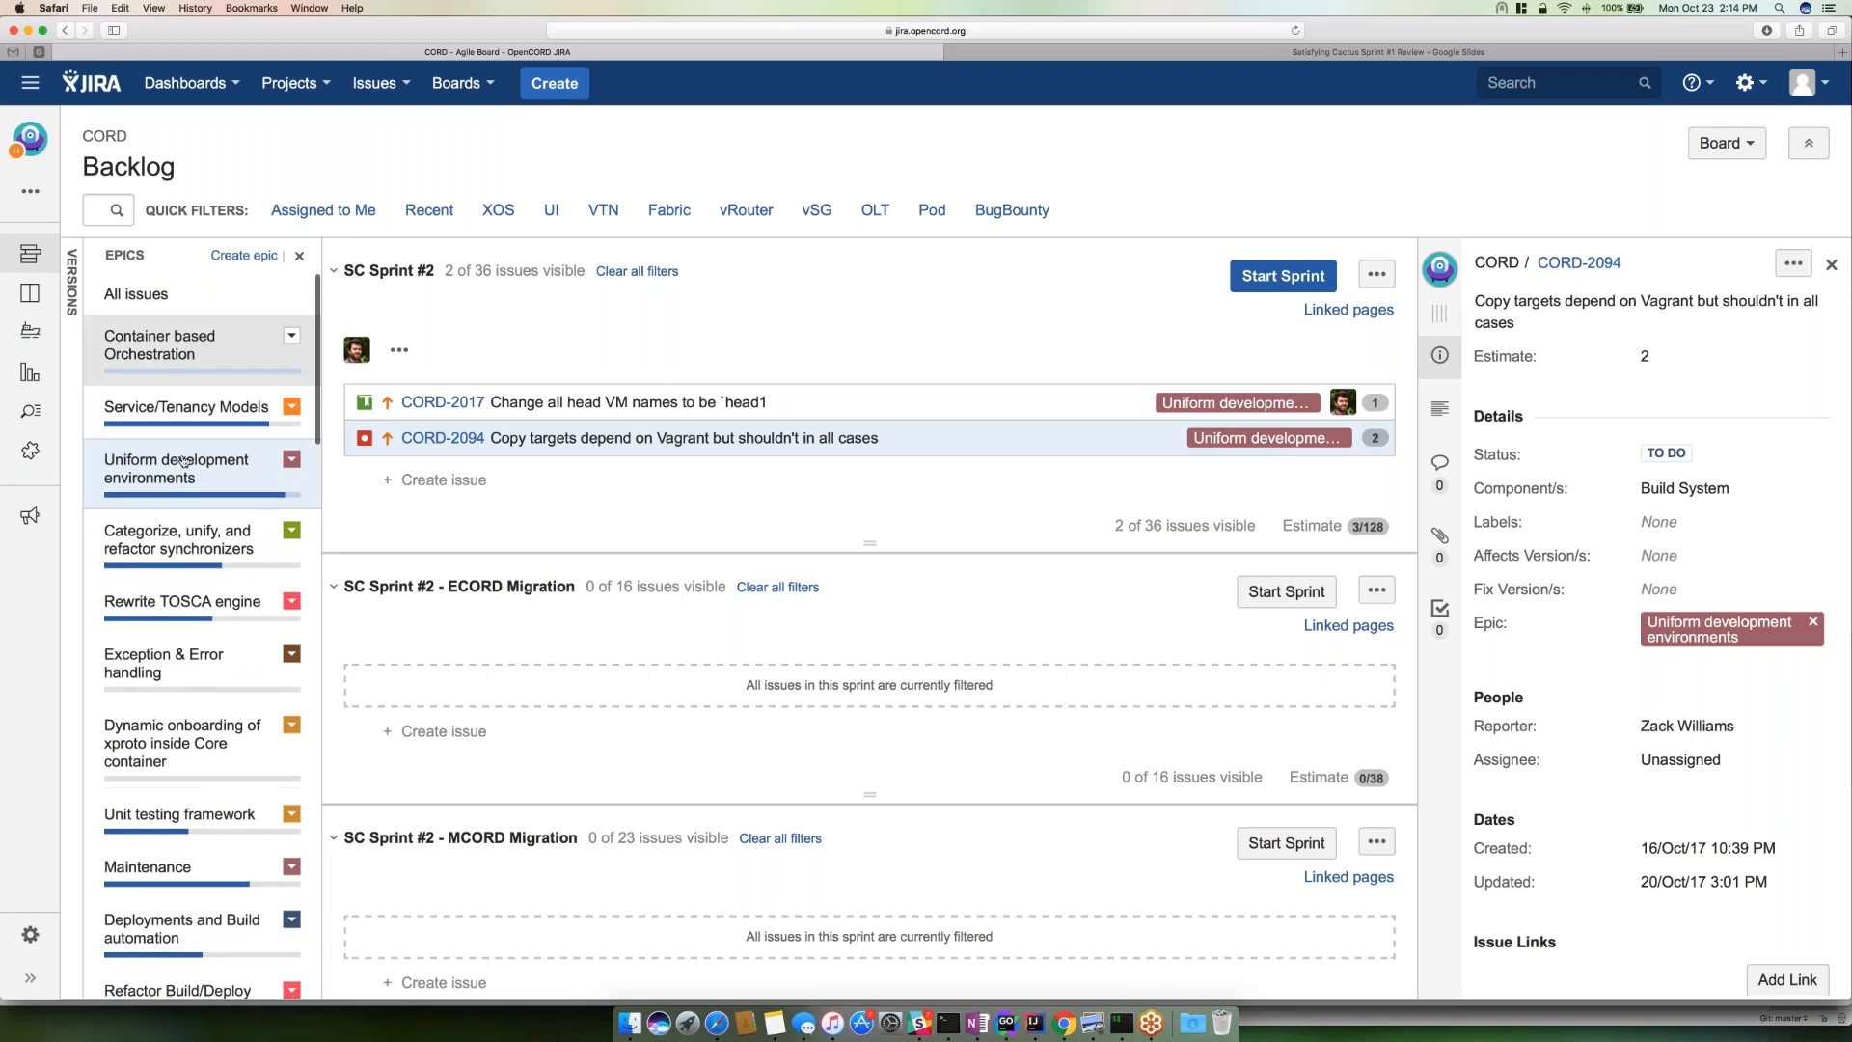
- Remove the epic filter and scroll the Epics panel toward Deployments and Build automation
{"action": "left_click", "coordinate": [635, 270]}
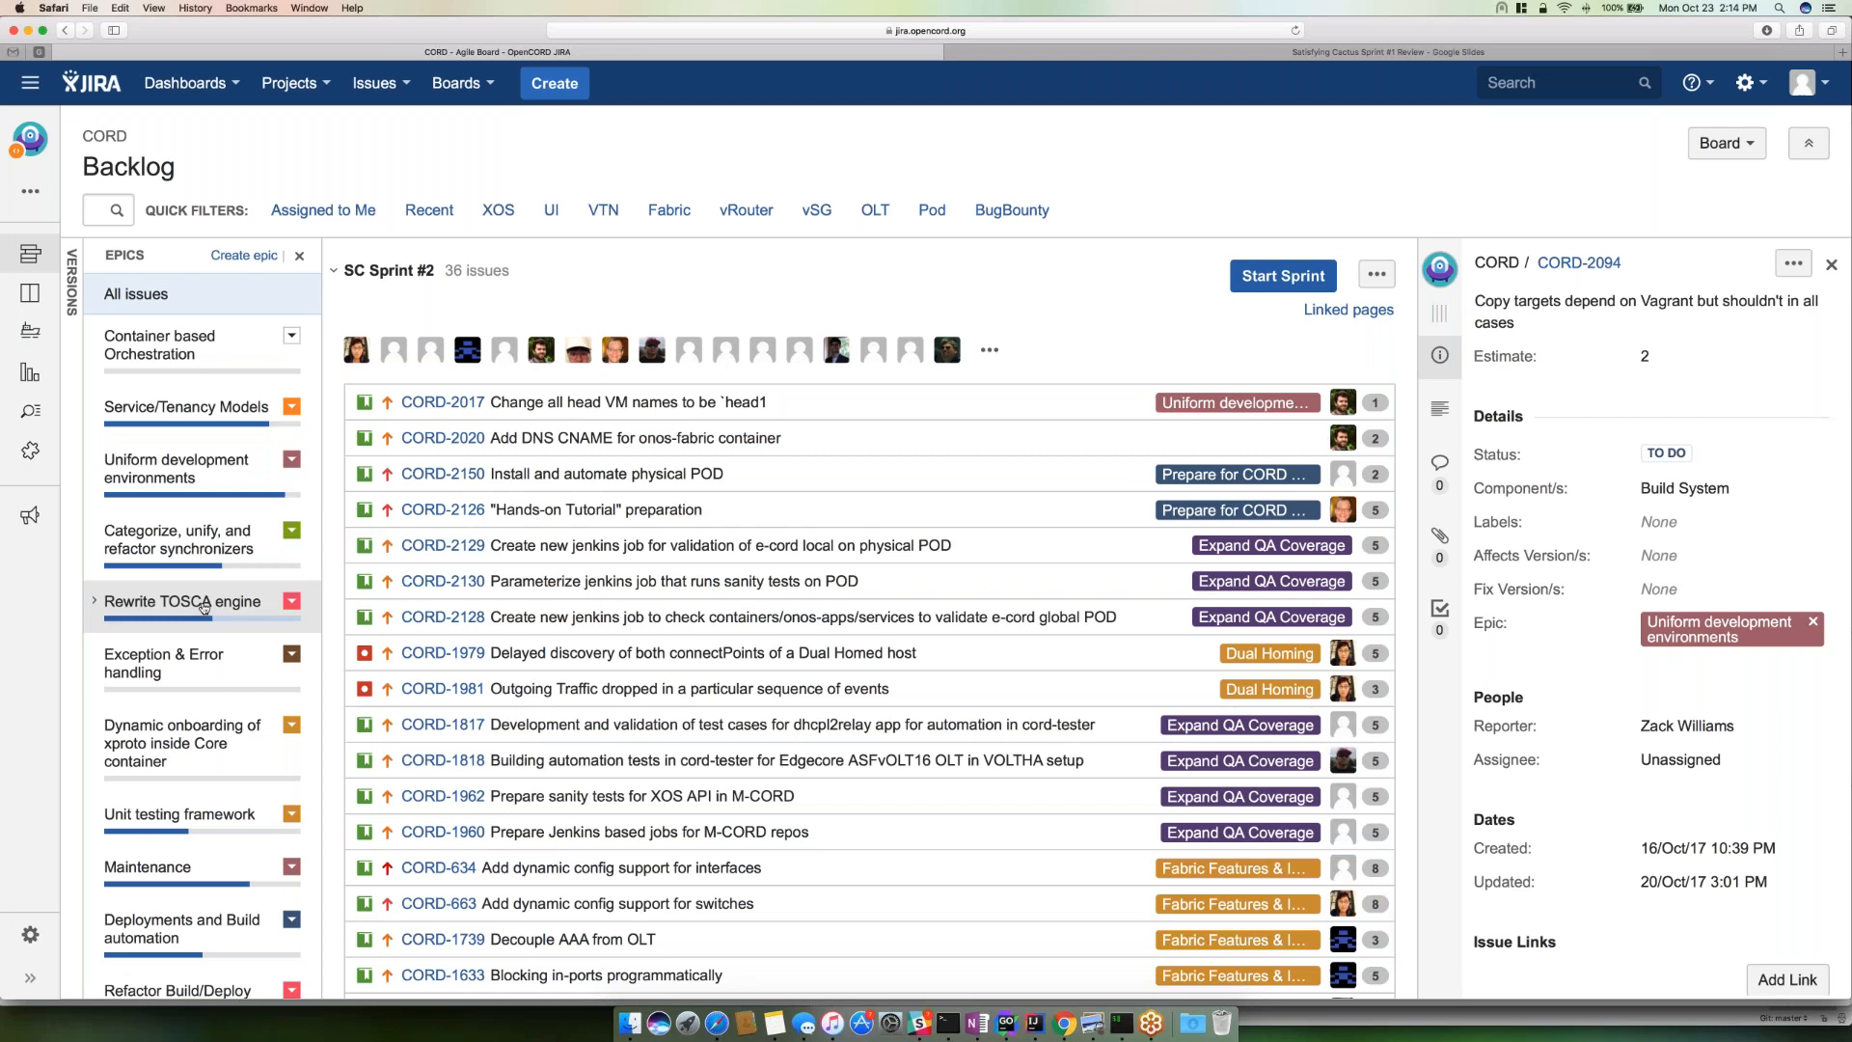
{"action": "scroll", "scroll_direction": "down", "scroll_amount": 3}
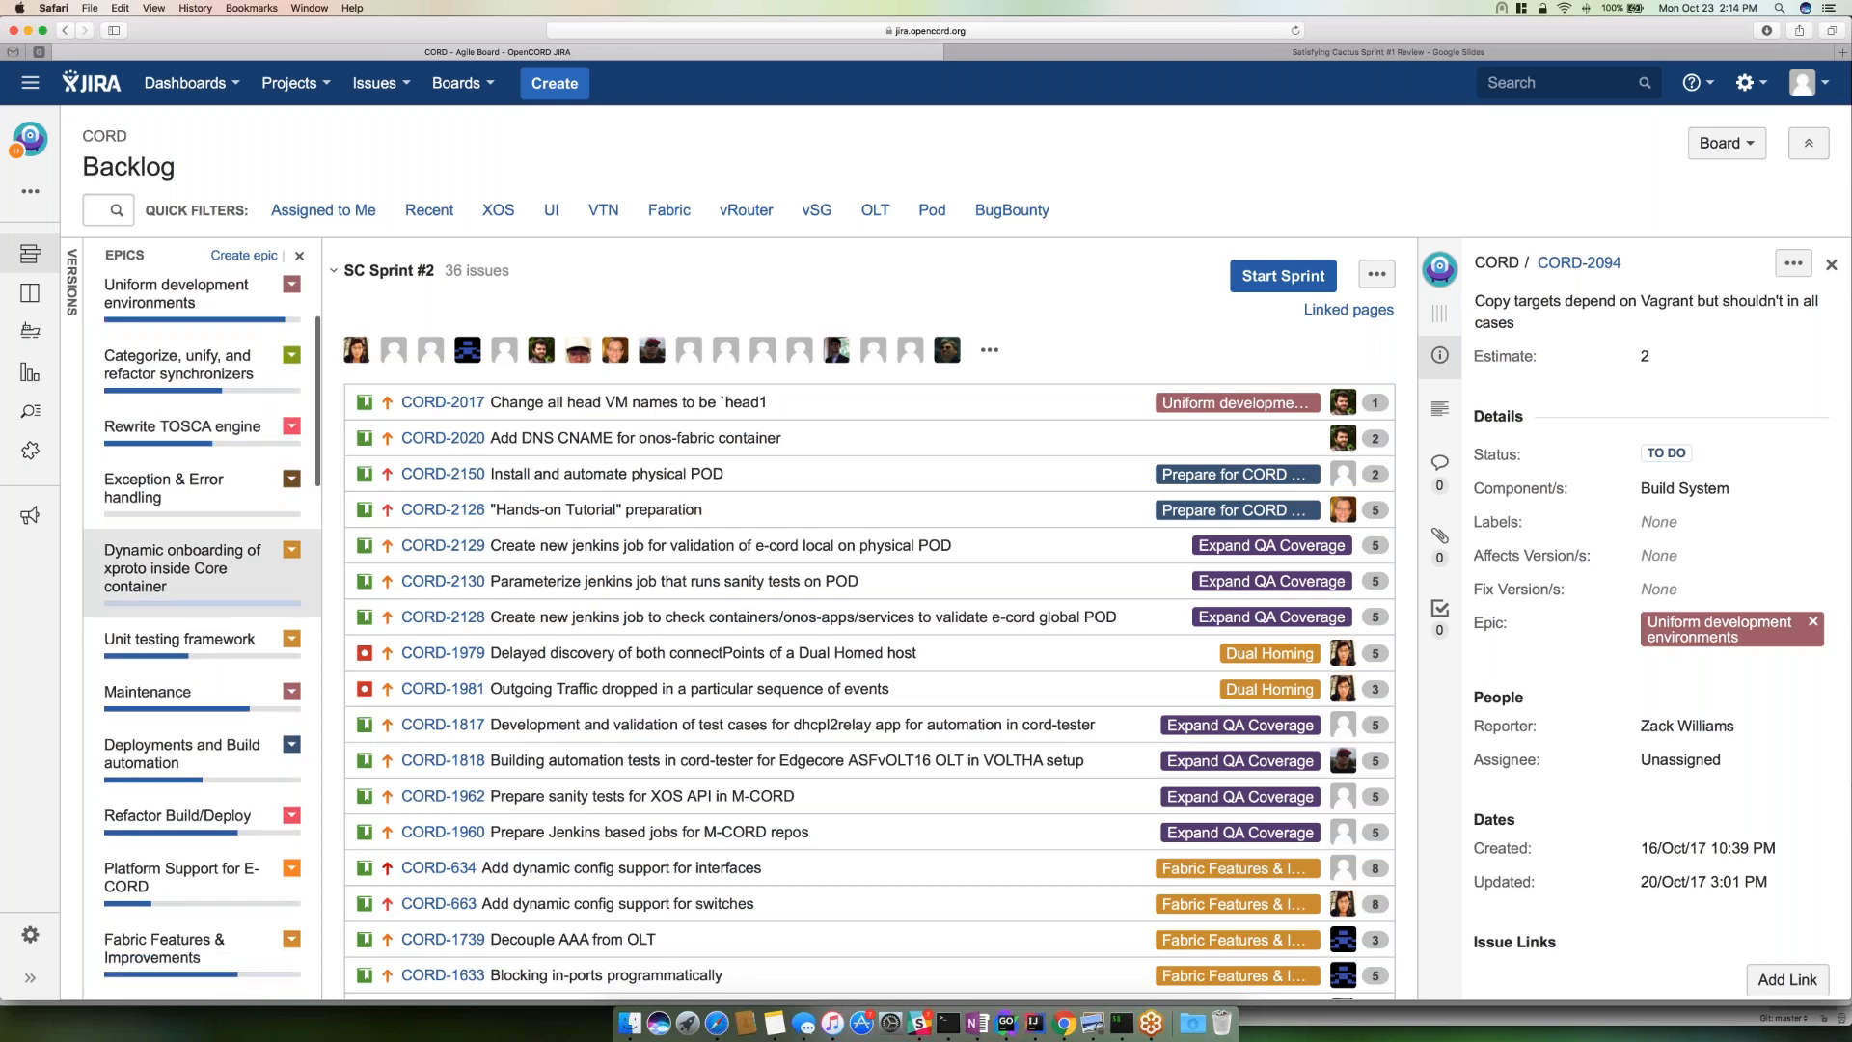
{"action": "scroll", "scroll_direction": "down", "scroll_amount": 3}
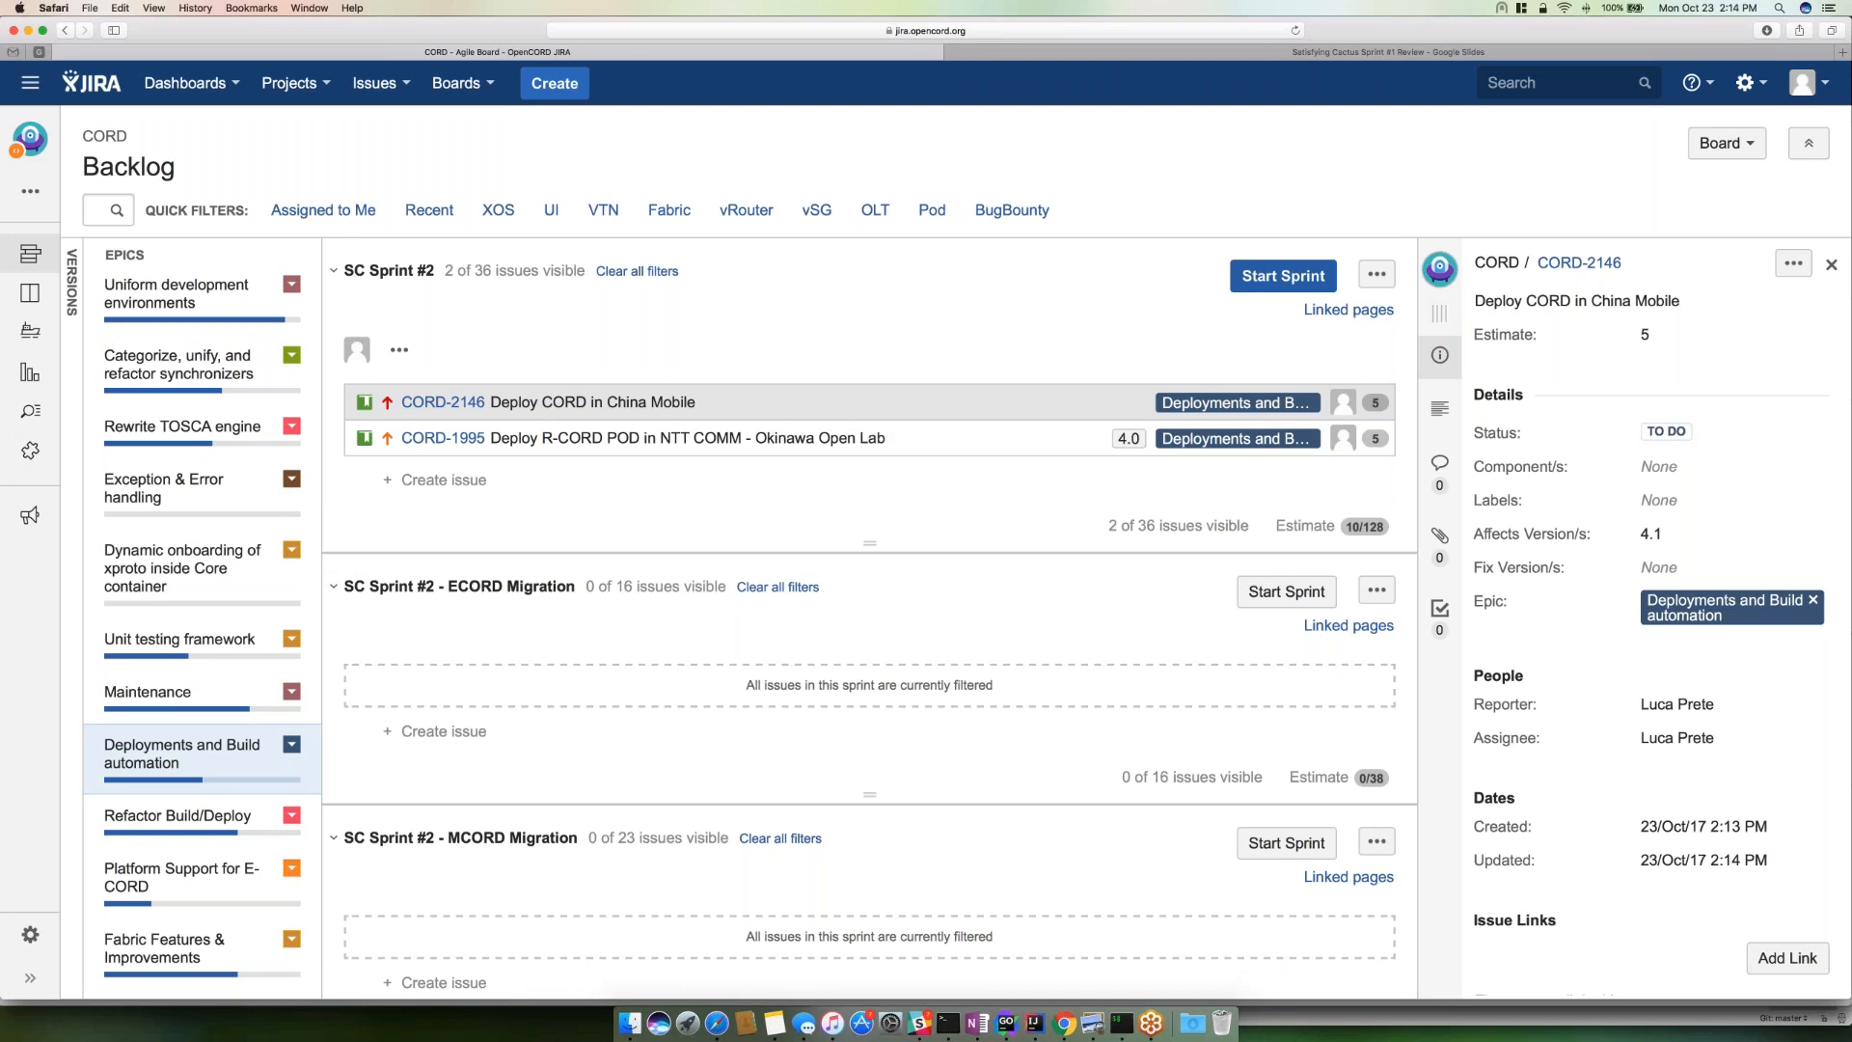
- Show the details of backlog issue CORD-2148 "Deploy E-CORD in China Mobile"
{"action": "scroll", "scroll_direction": "down", "scroll_amount": 3}
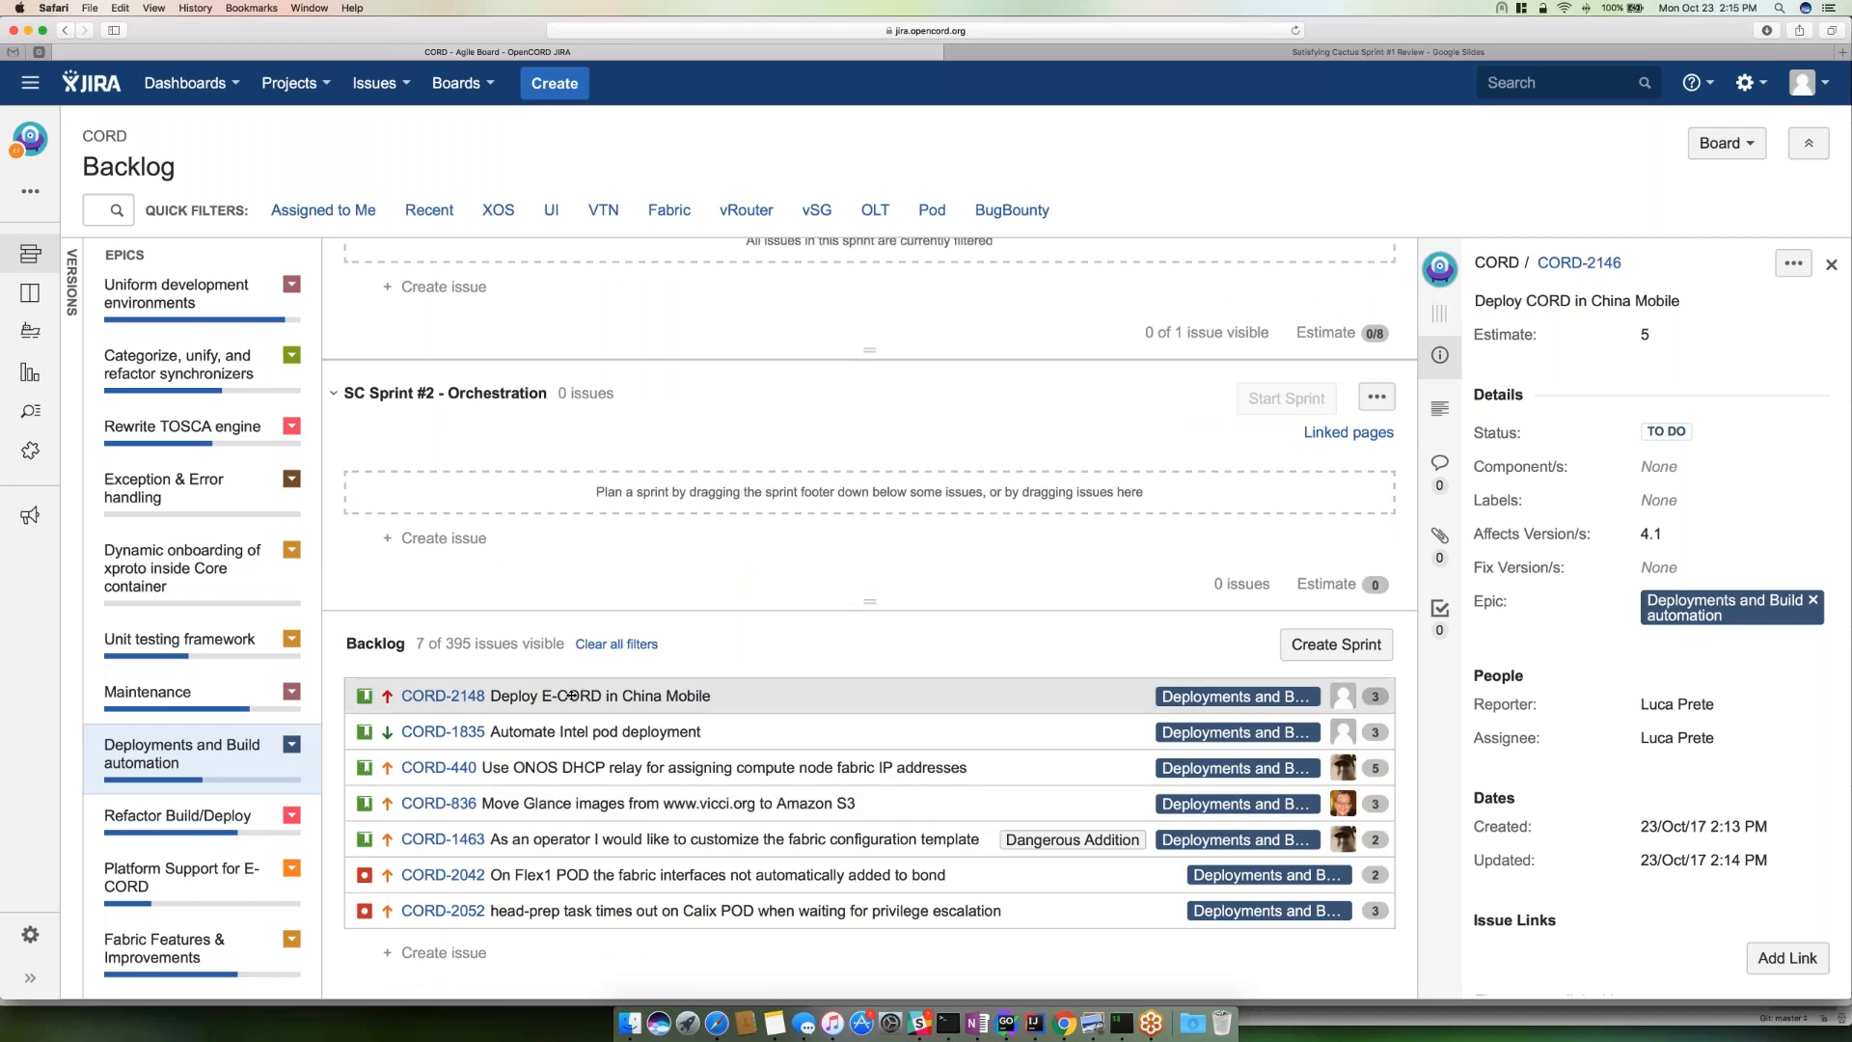
{"action": "mouse_move", "coordinate": [573, 694]}
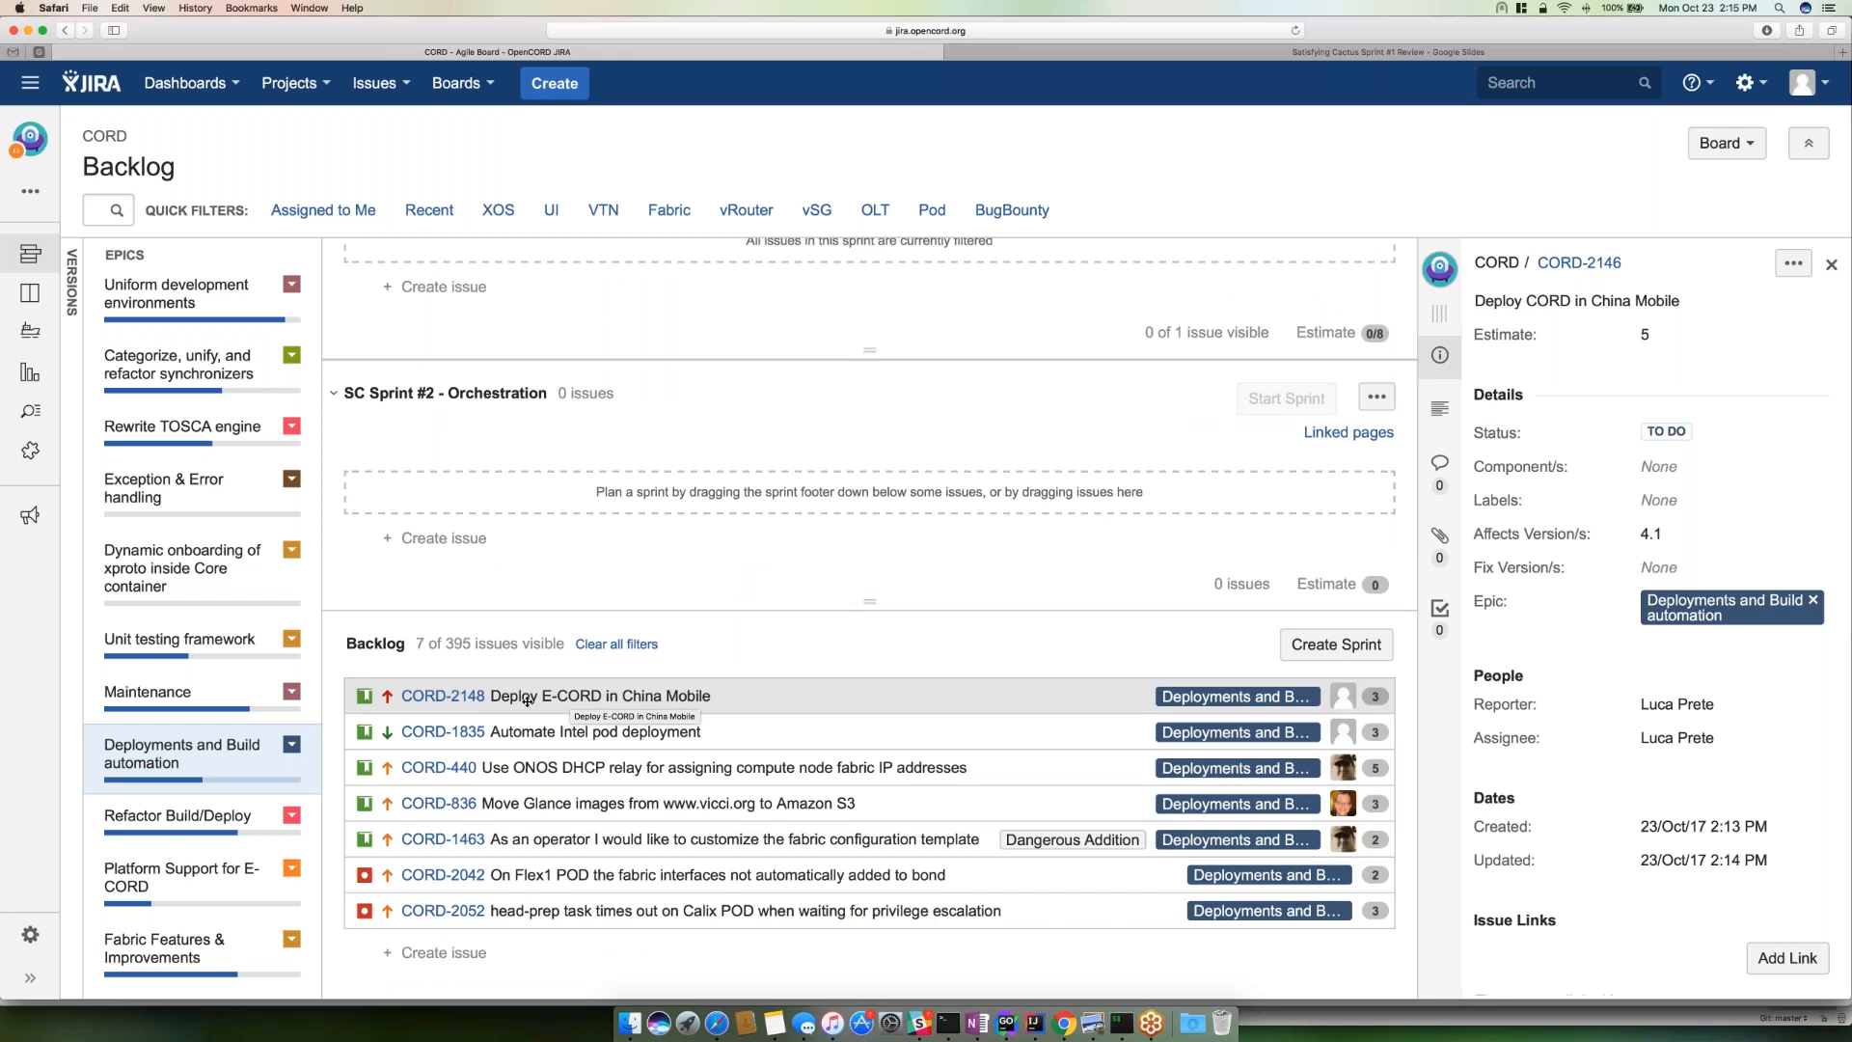
{"action": "left_click", "coordinate": [441, 696]}
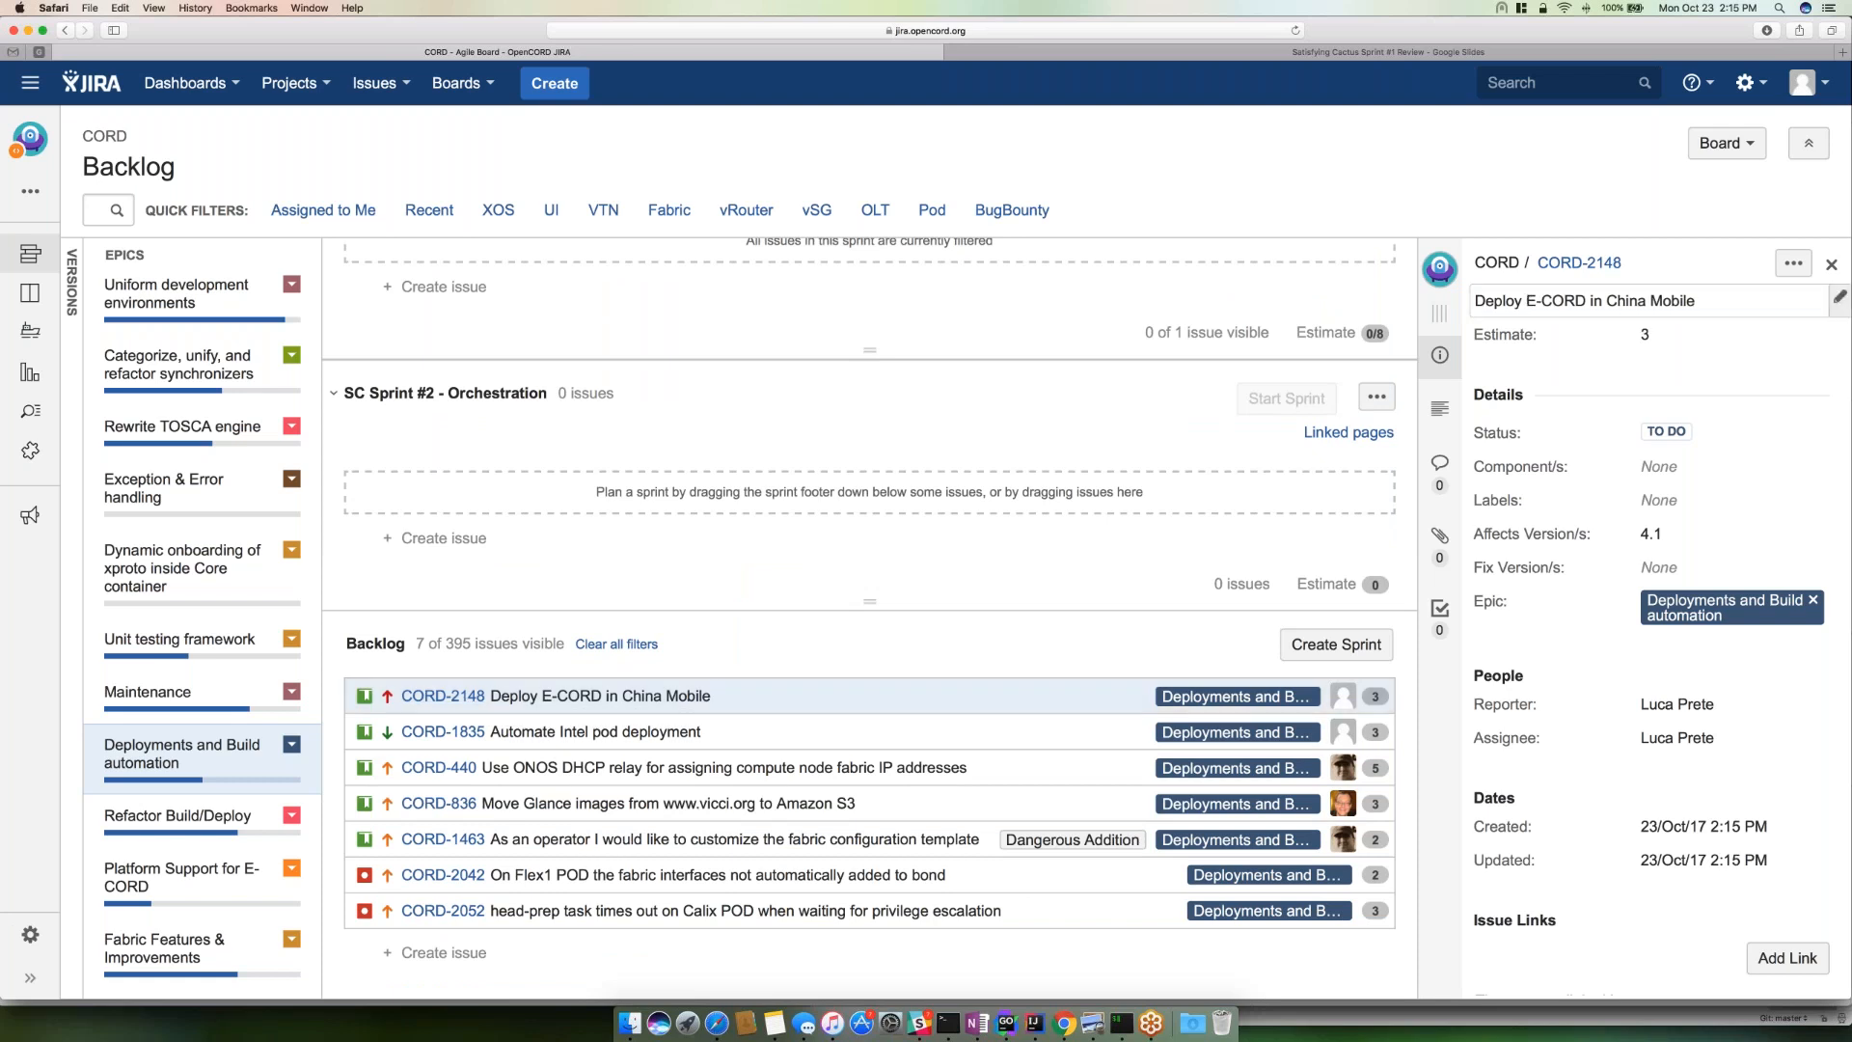
{"action": "mouse_move", "coordinate": [1578, 263]}
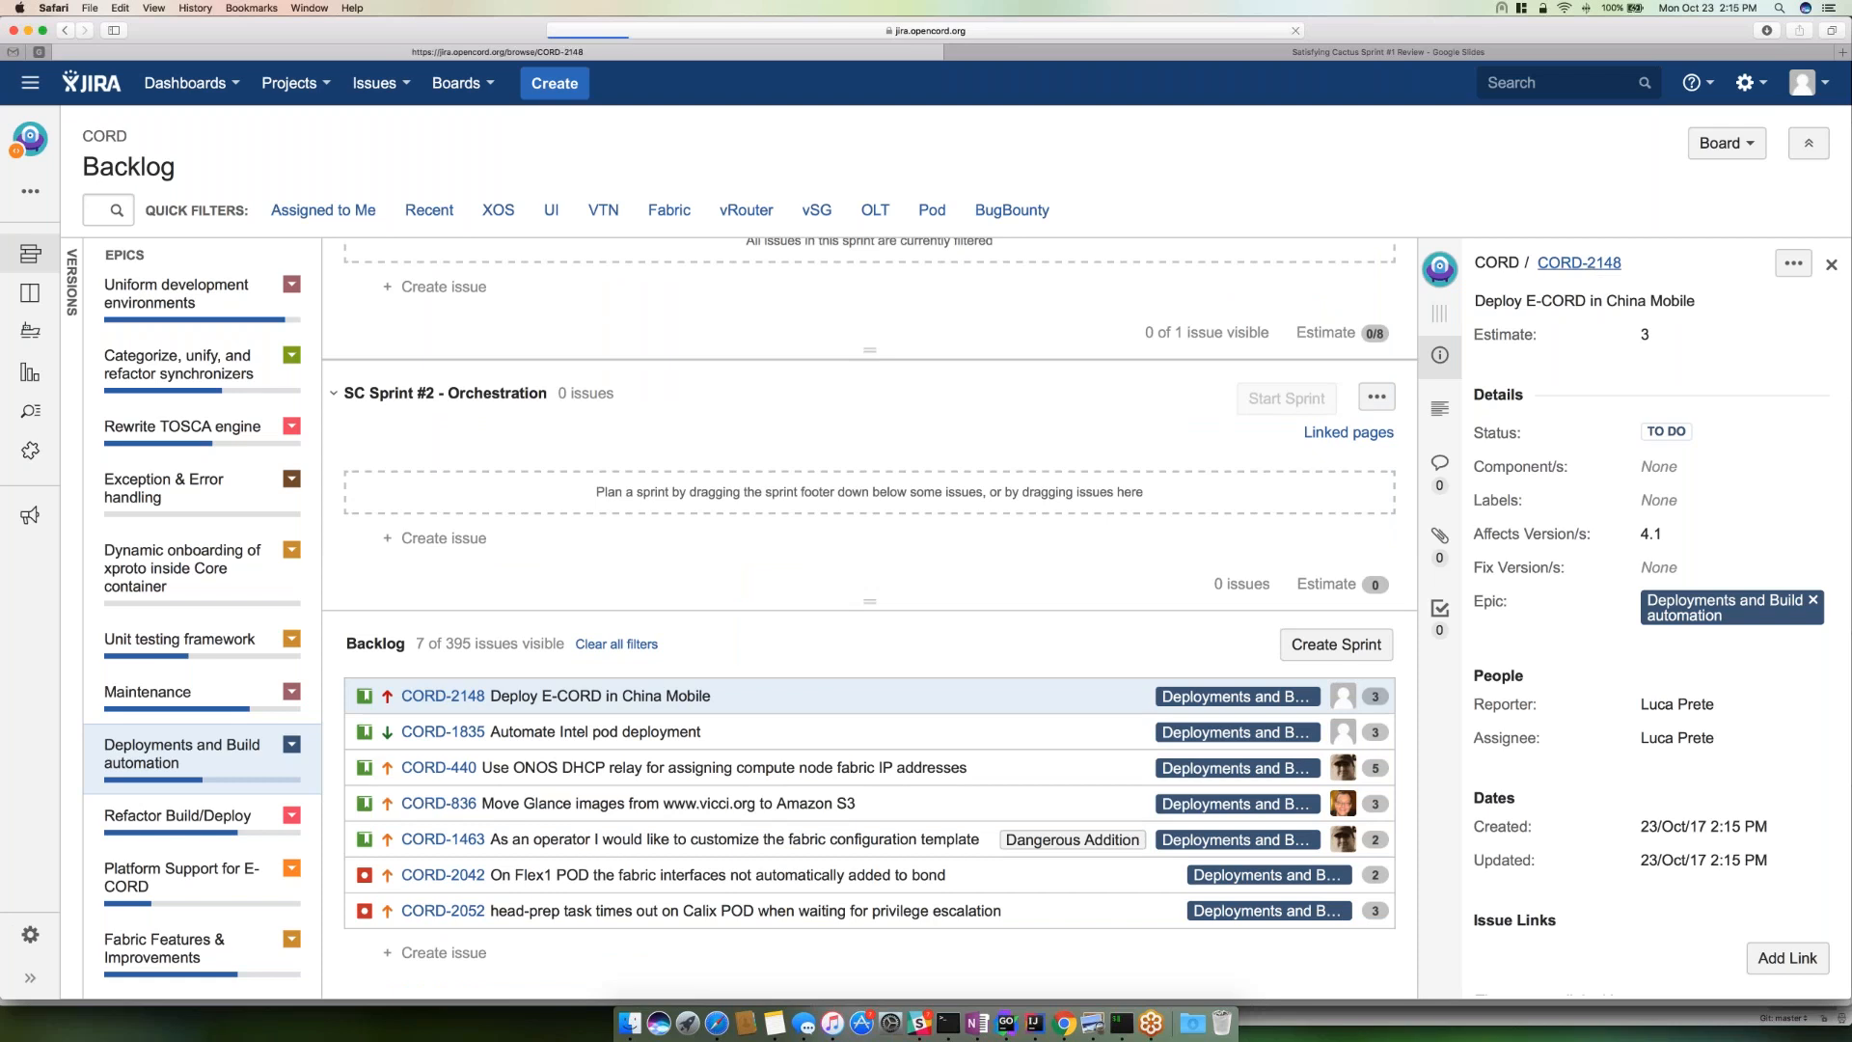
- Bring up CORD-2148's full issue page and its Edit Issue form
{"action": "left_click", "coordinate": [1580, 263]}
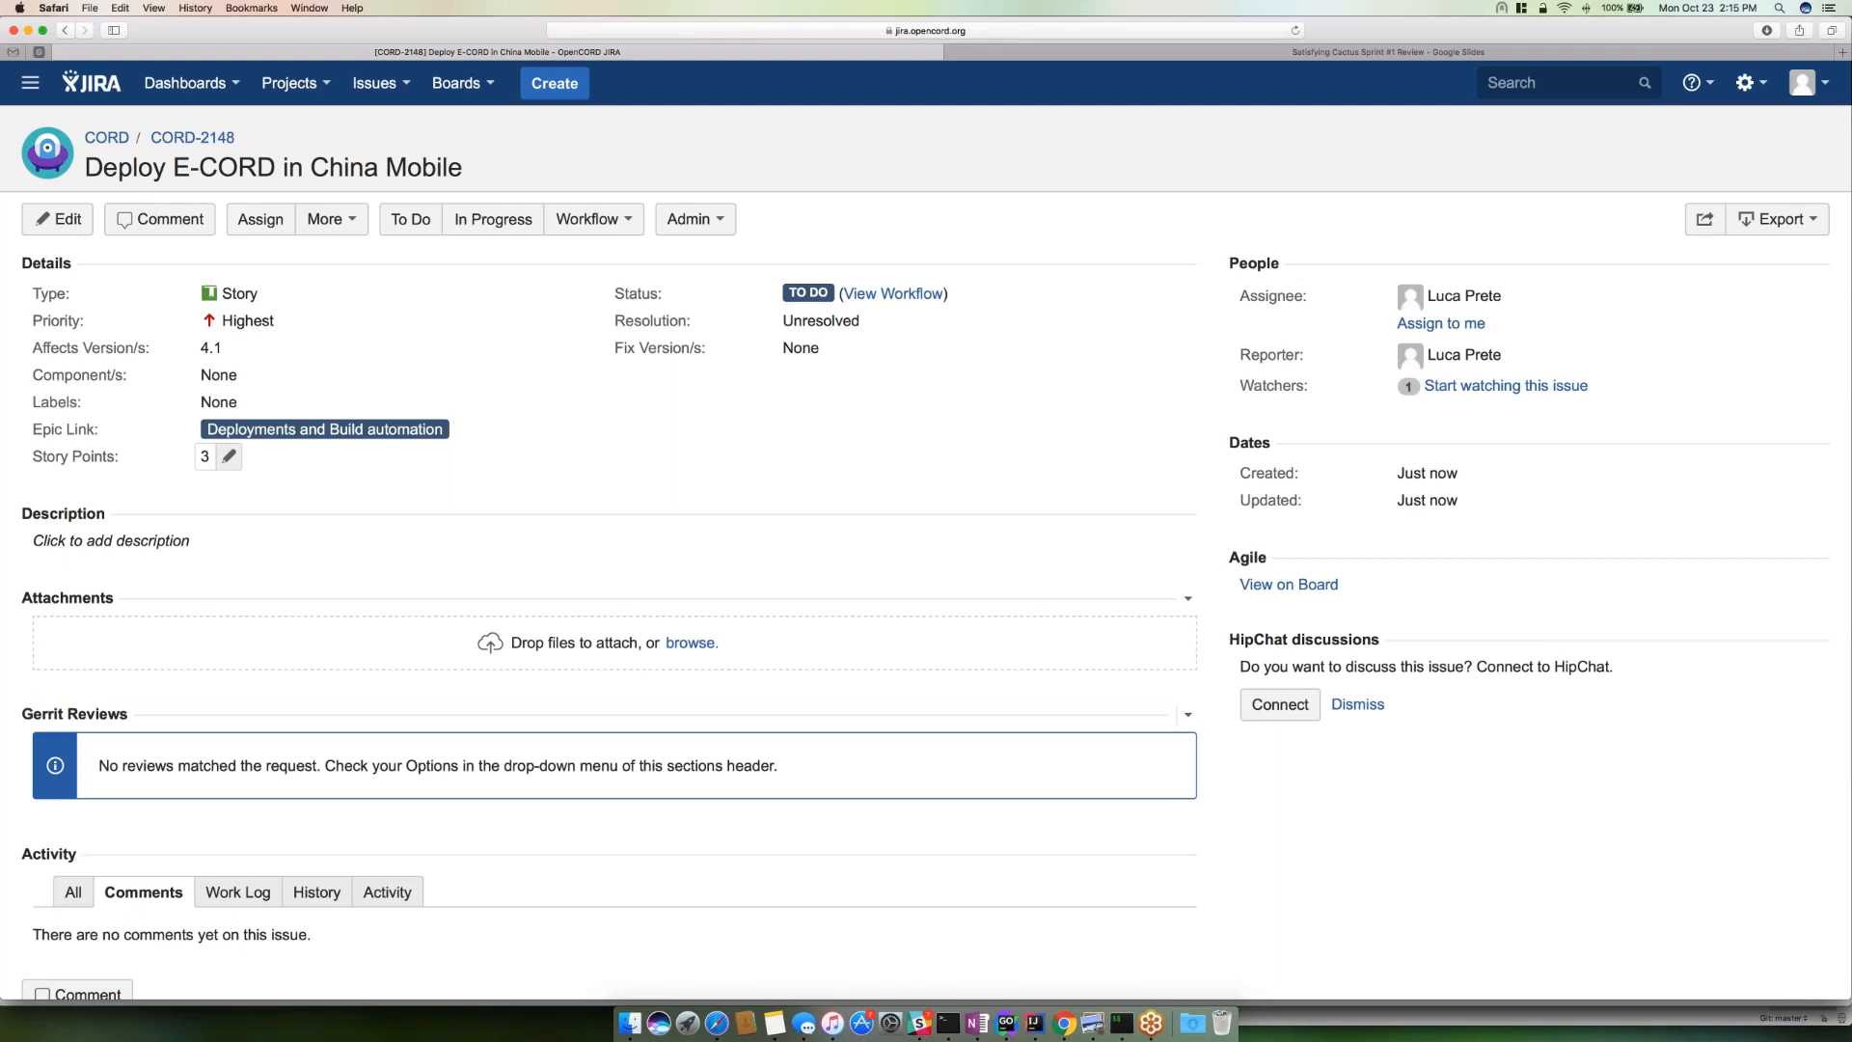
{"action": "mouse_move", "coordinate": [212, 455]}
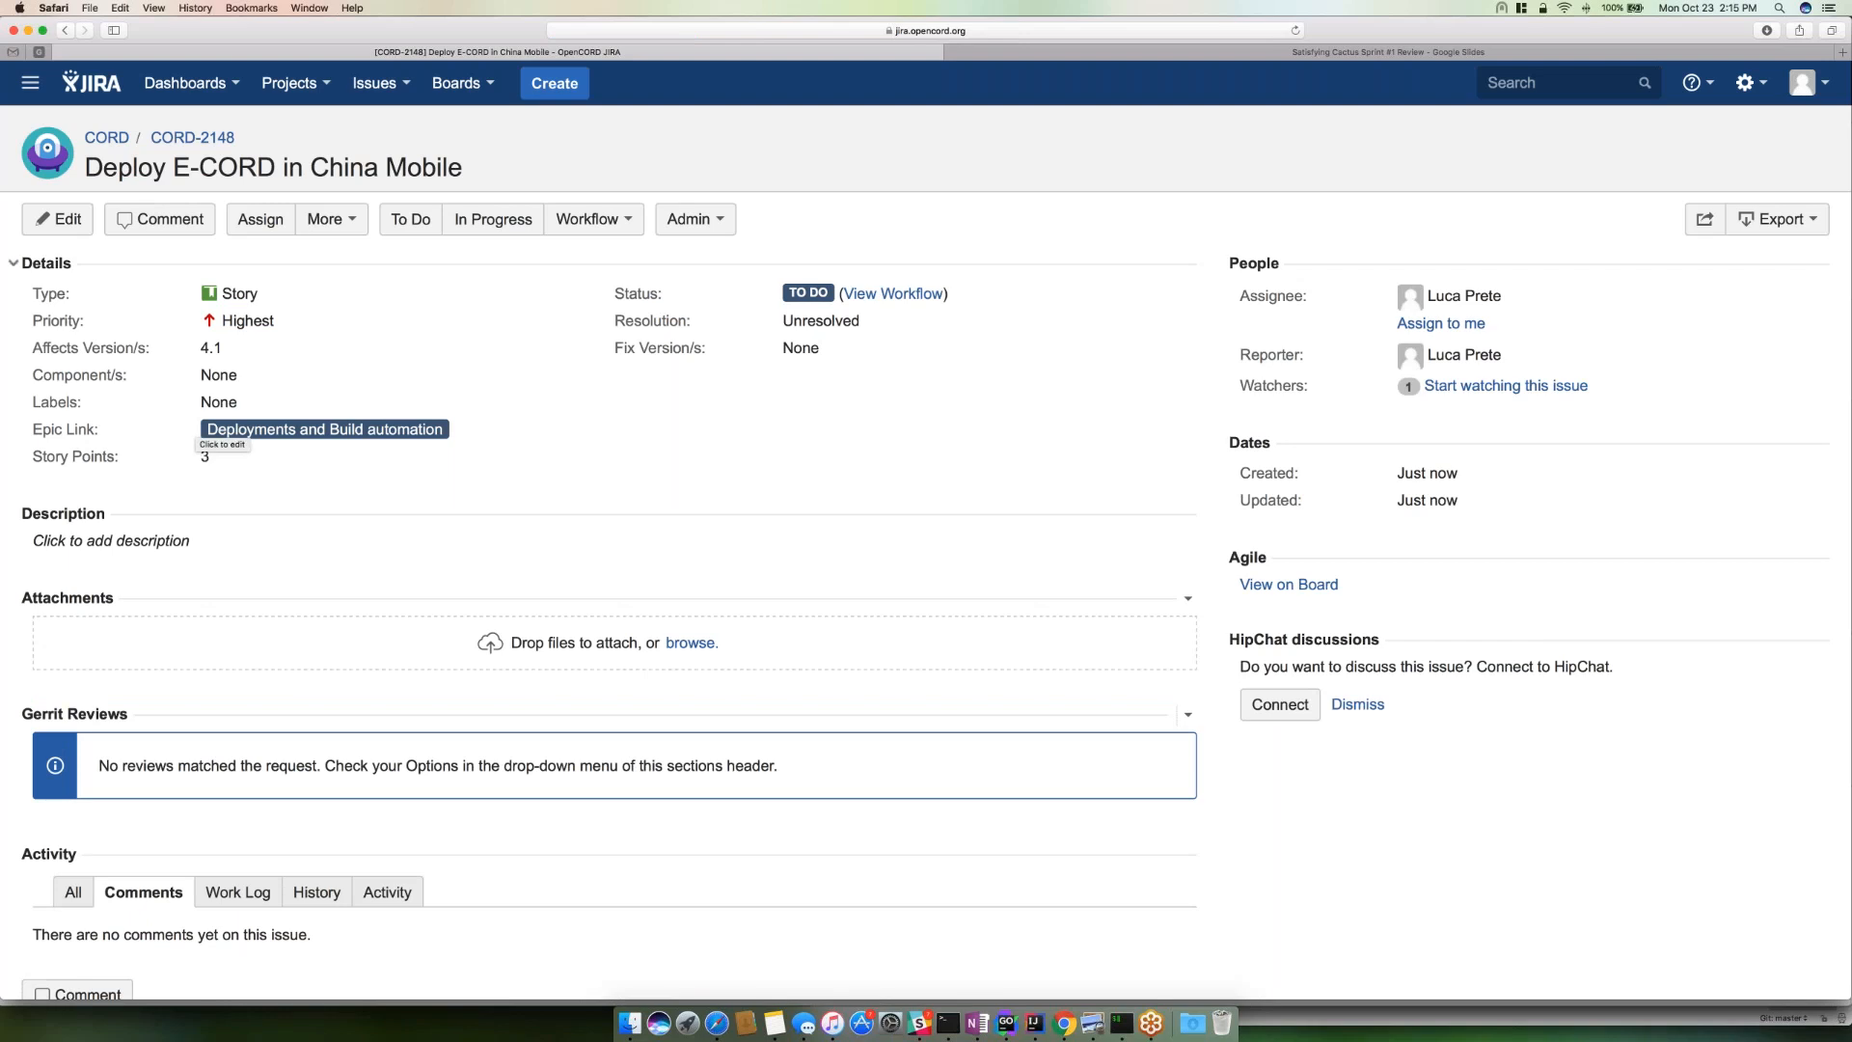
{"action": "left_click", "coordinate": [58, 218]}
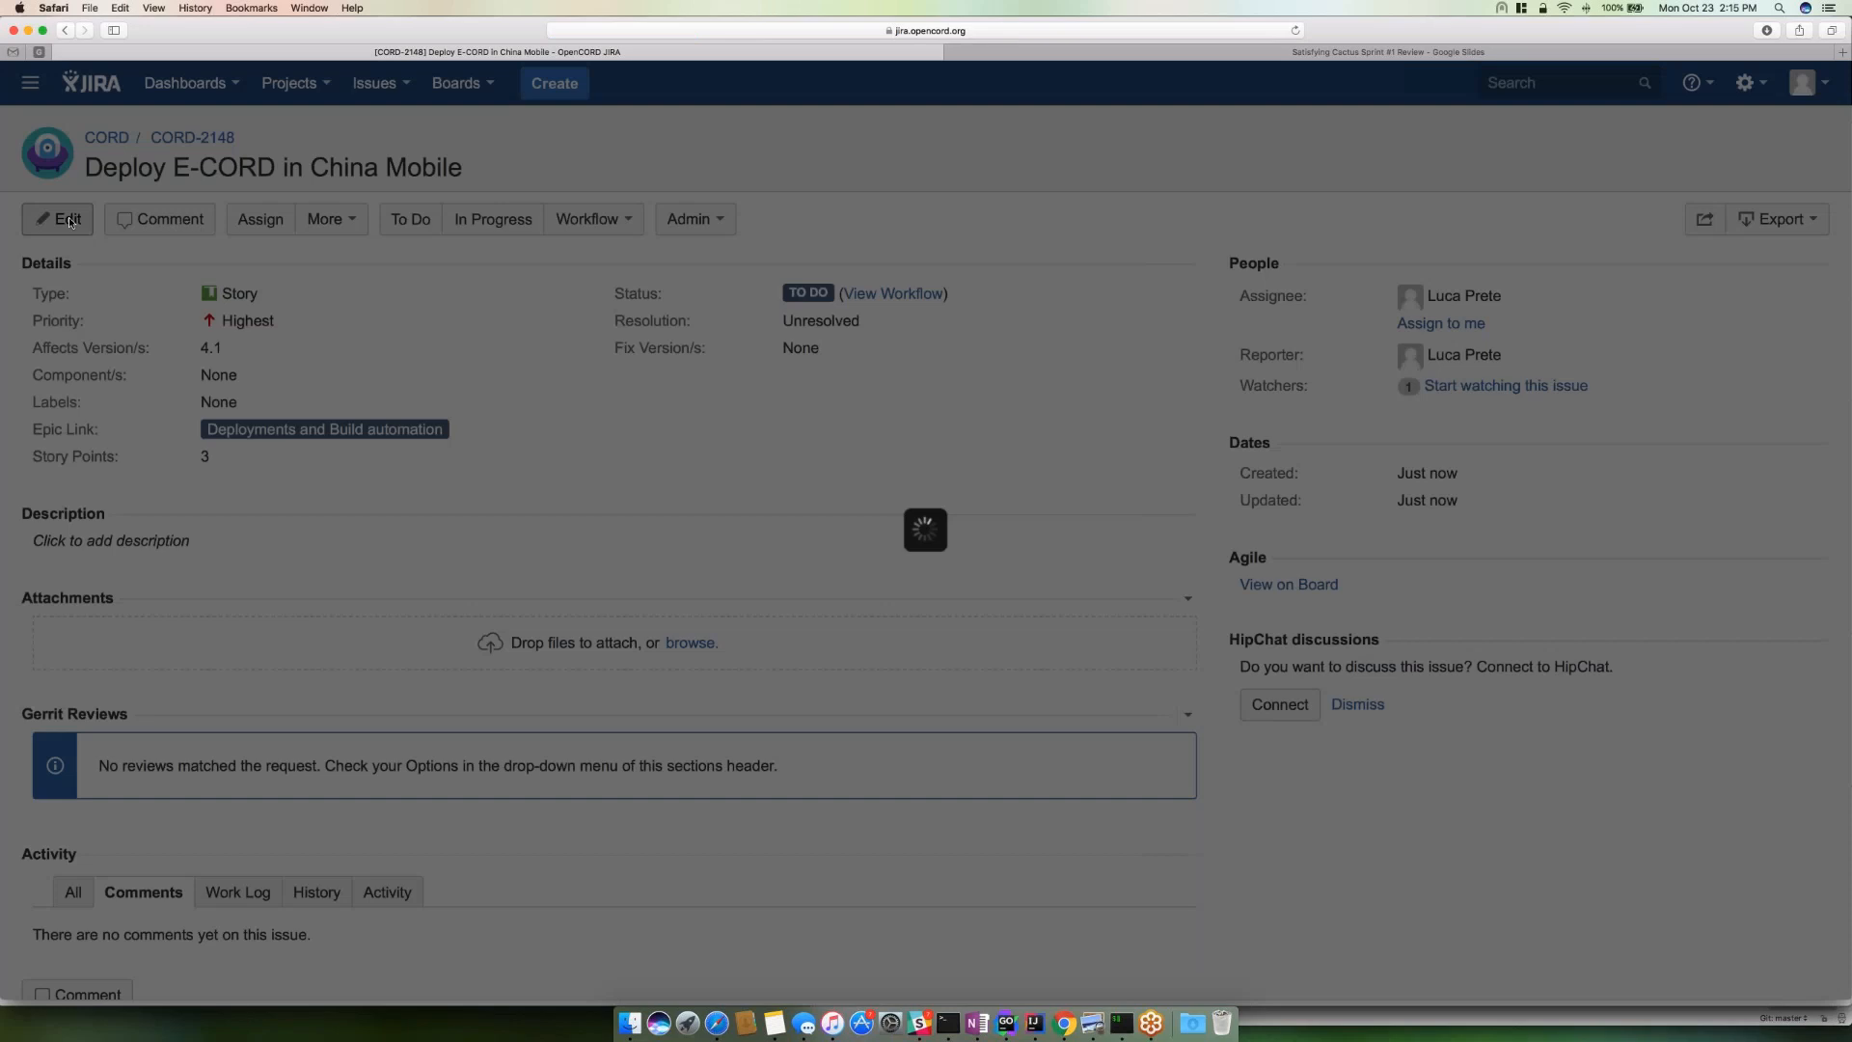
- Set CORD-2148's Sprint field to SC Sprint #2 (Future sprint) and update the issue
{"action": "left_click", "coordinate": [58, 218]}
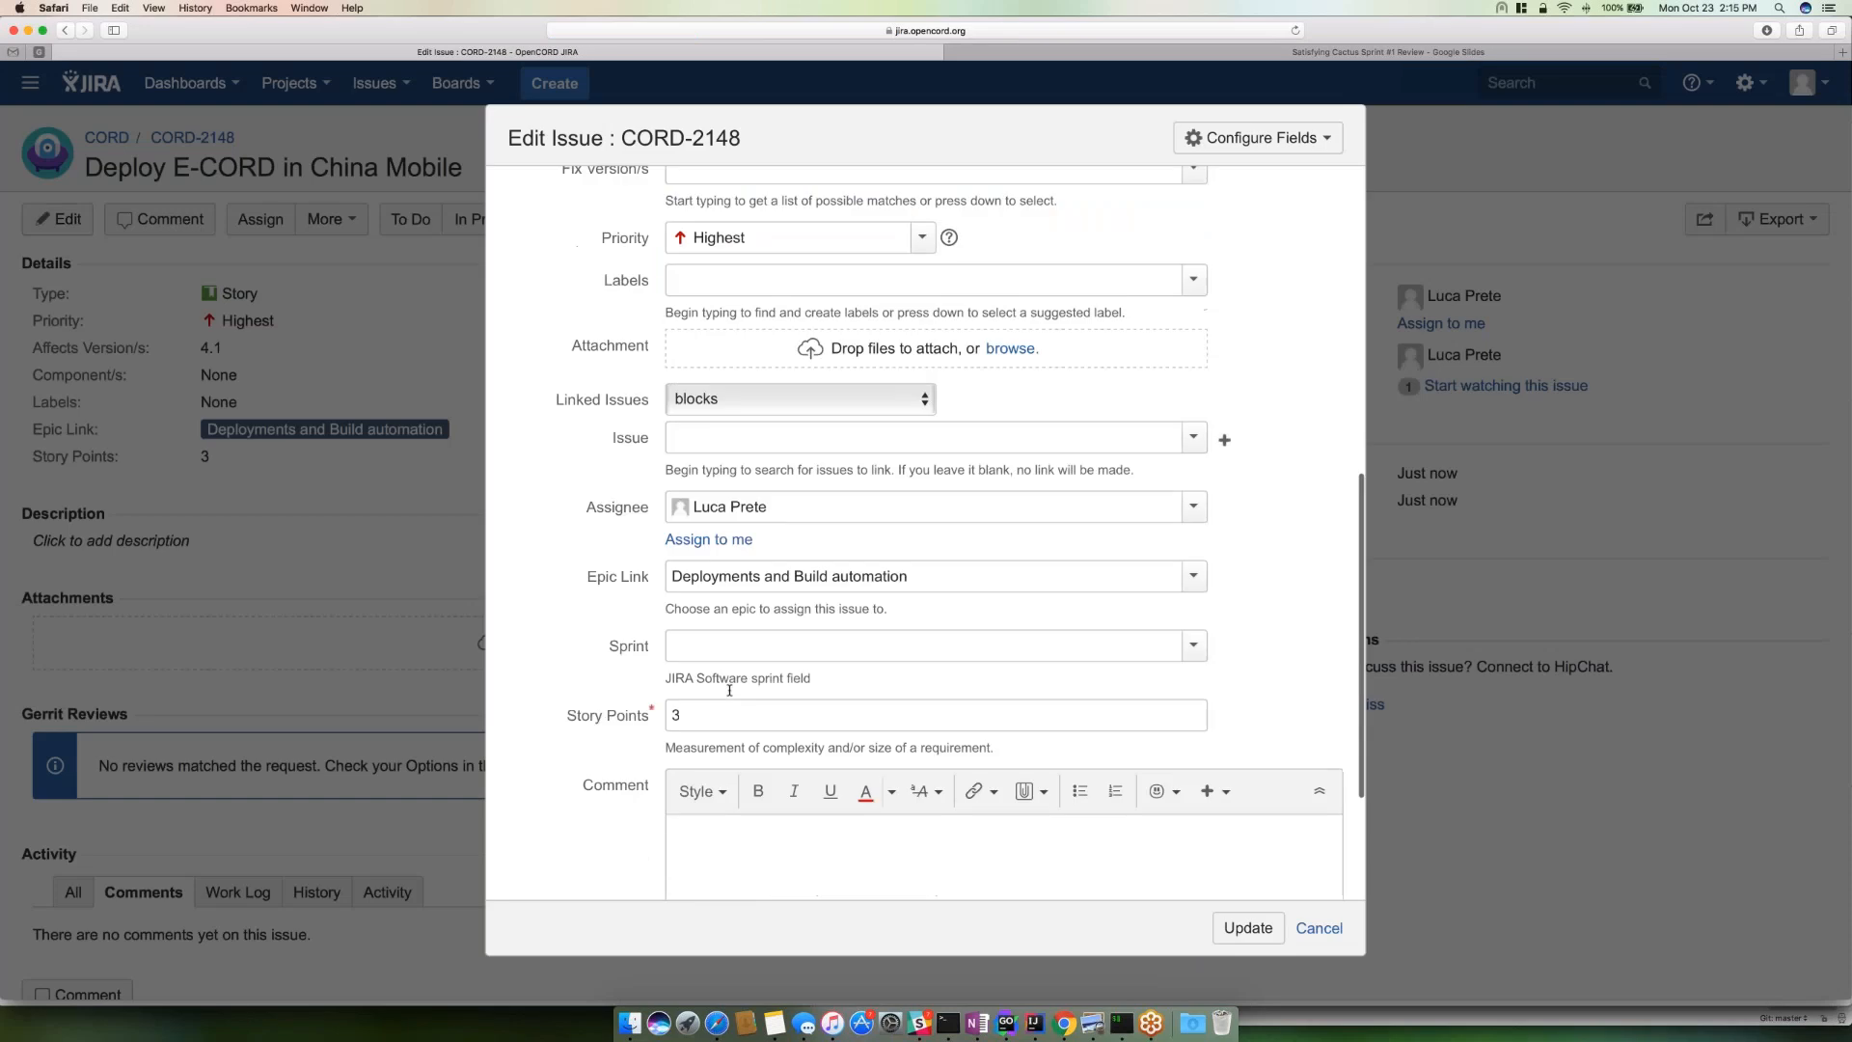
{"action": "scroll", "scroll_direction": "up", "scroll_amount": 3}
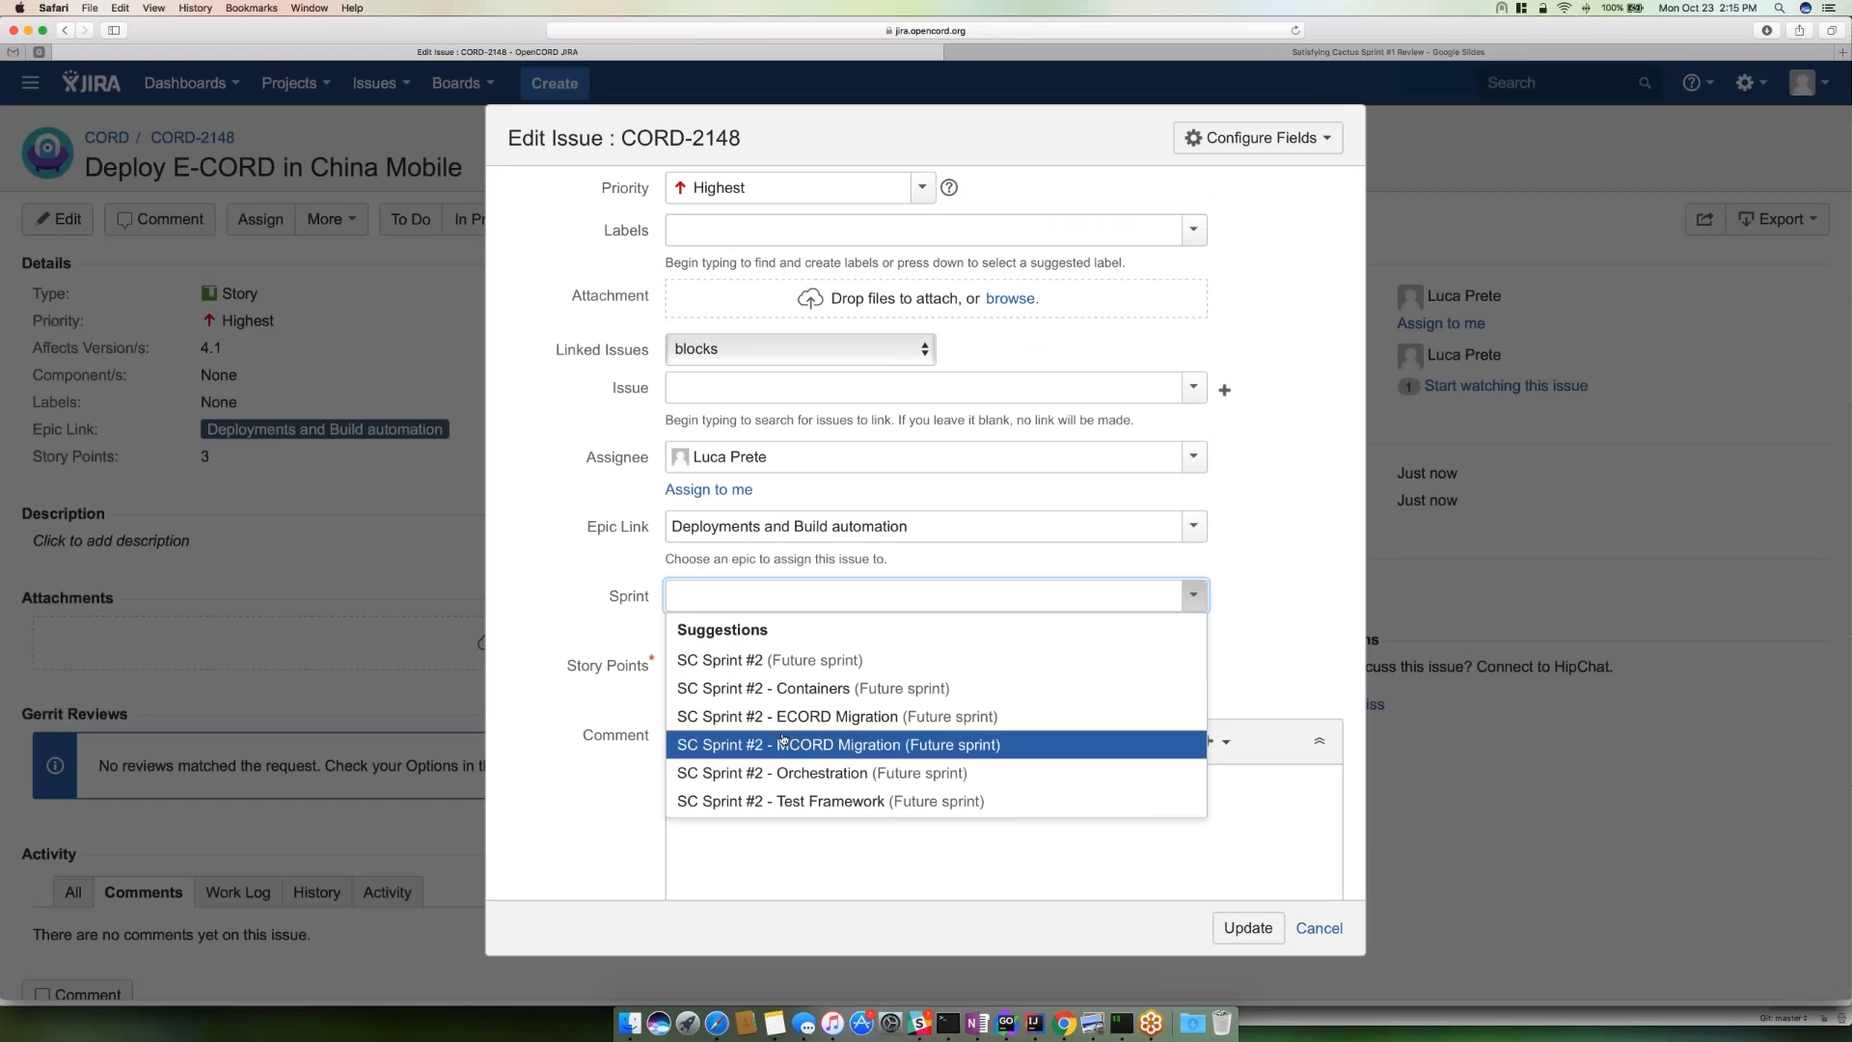
{"action": "mouse_move", "coordinate": [767, 659]}
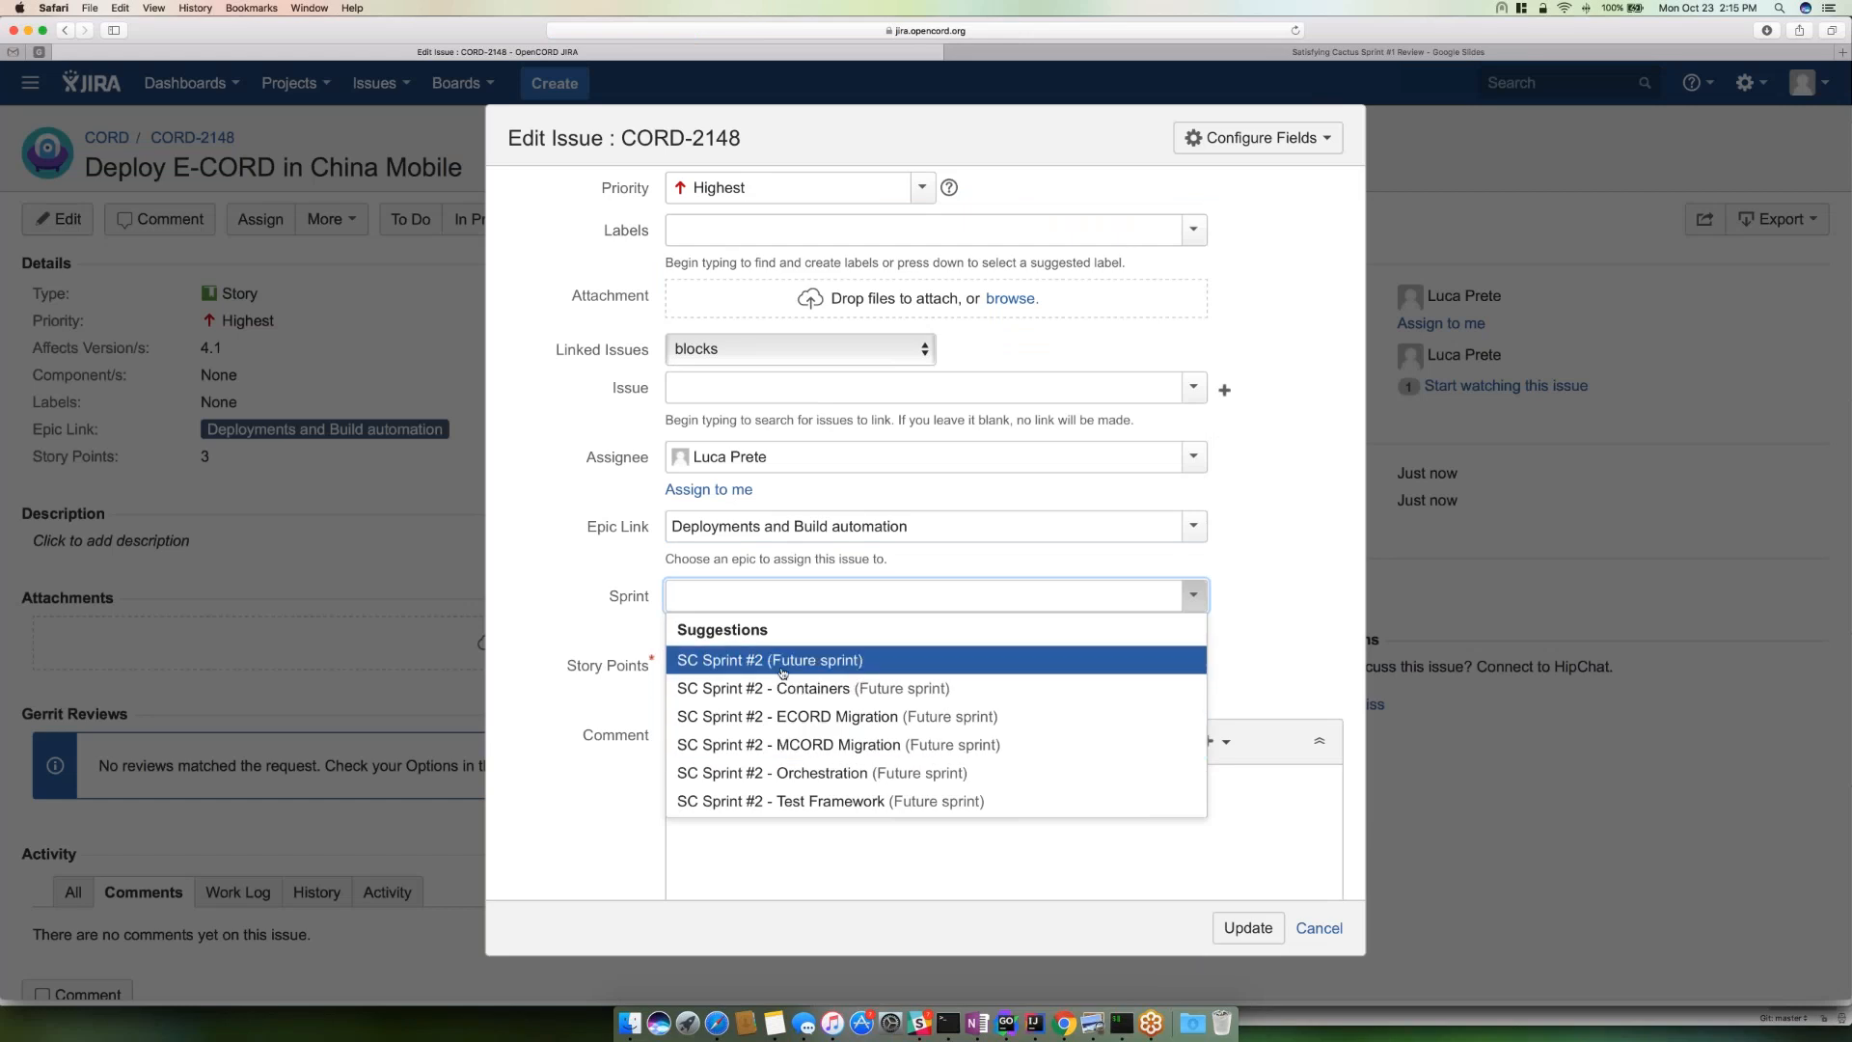
{"action": "mouse_move", "coordinate": [781, 669]}
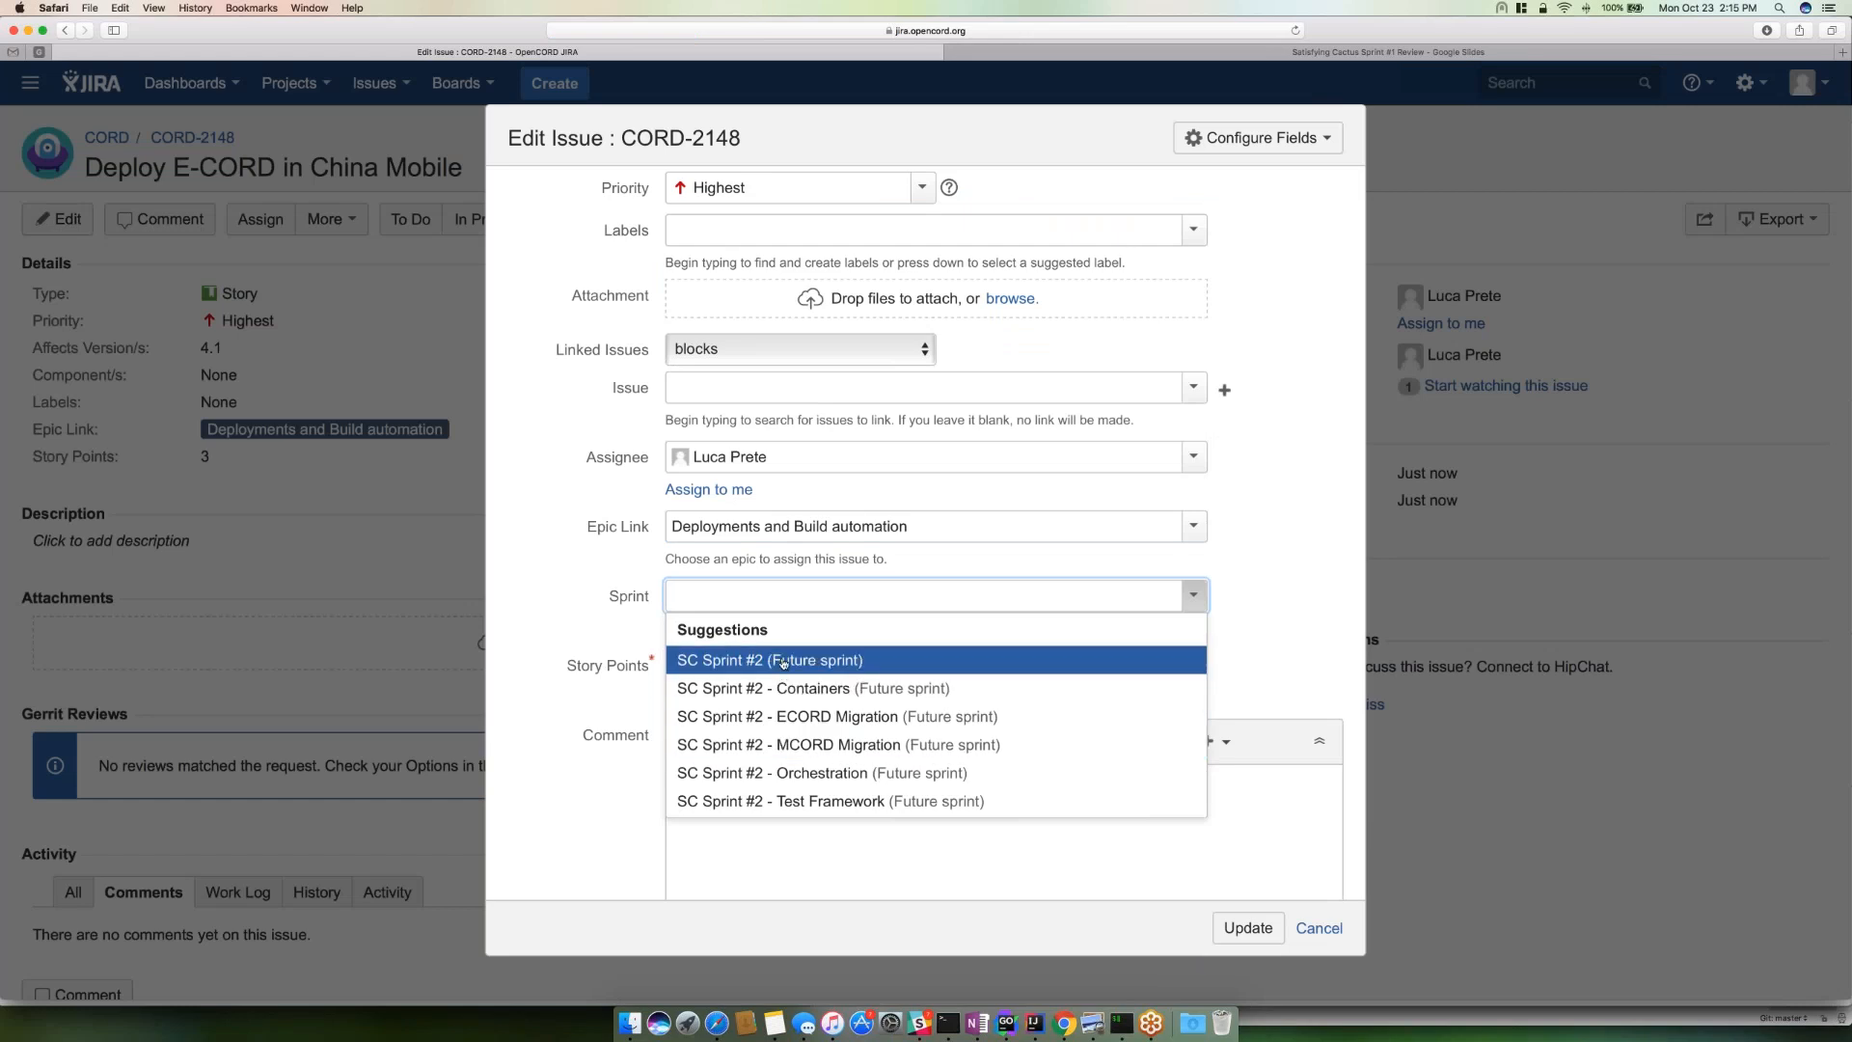
{"action": "left_click", "coordinate": [769, 660]}
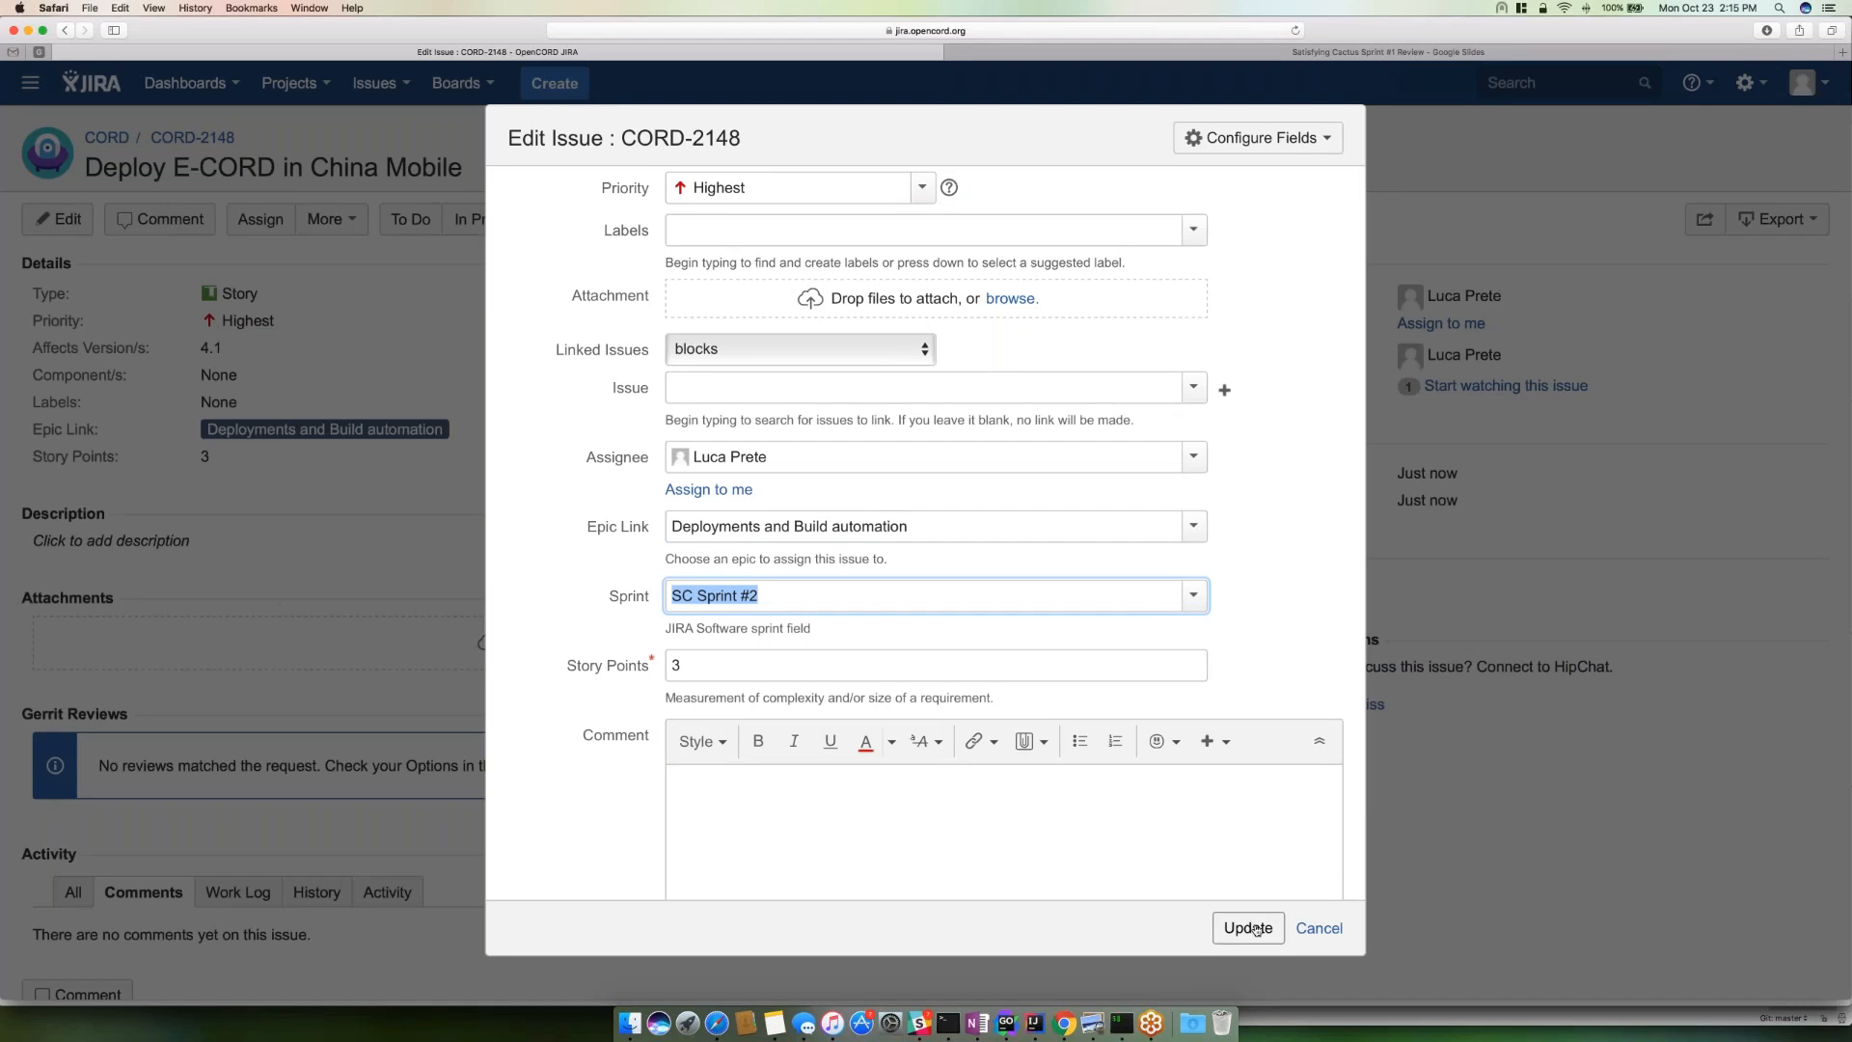
{"action": "left_click", "coordinate": [1248, 928]}
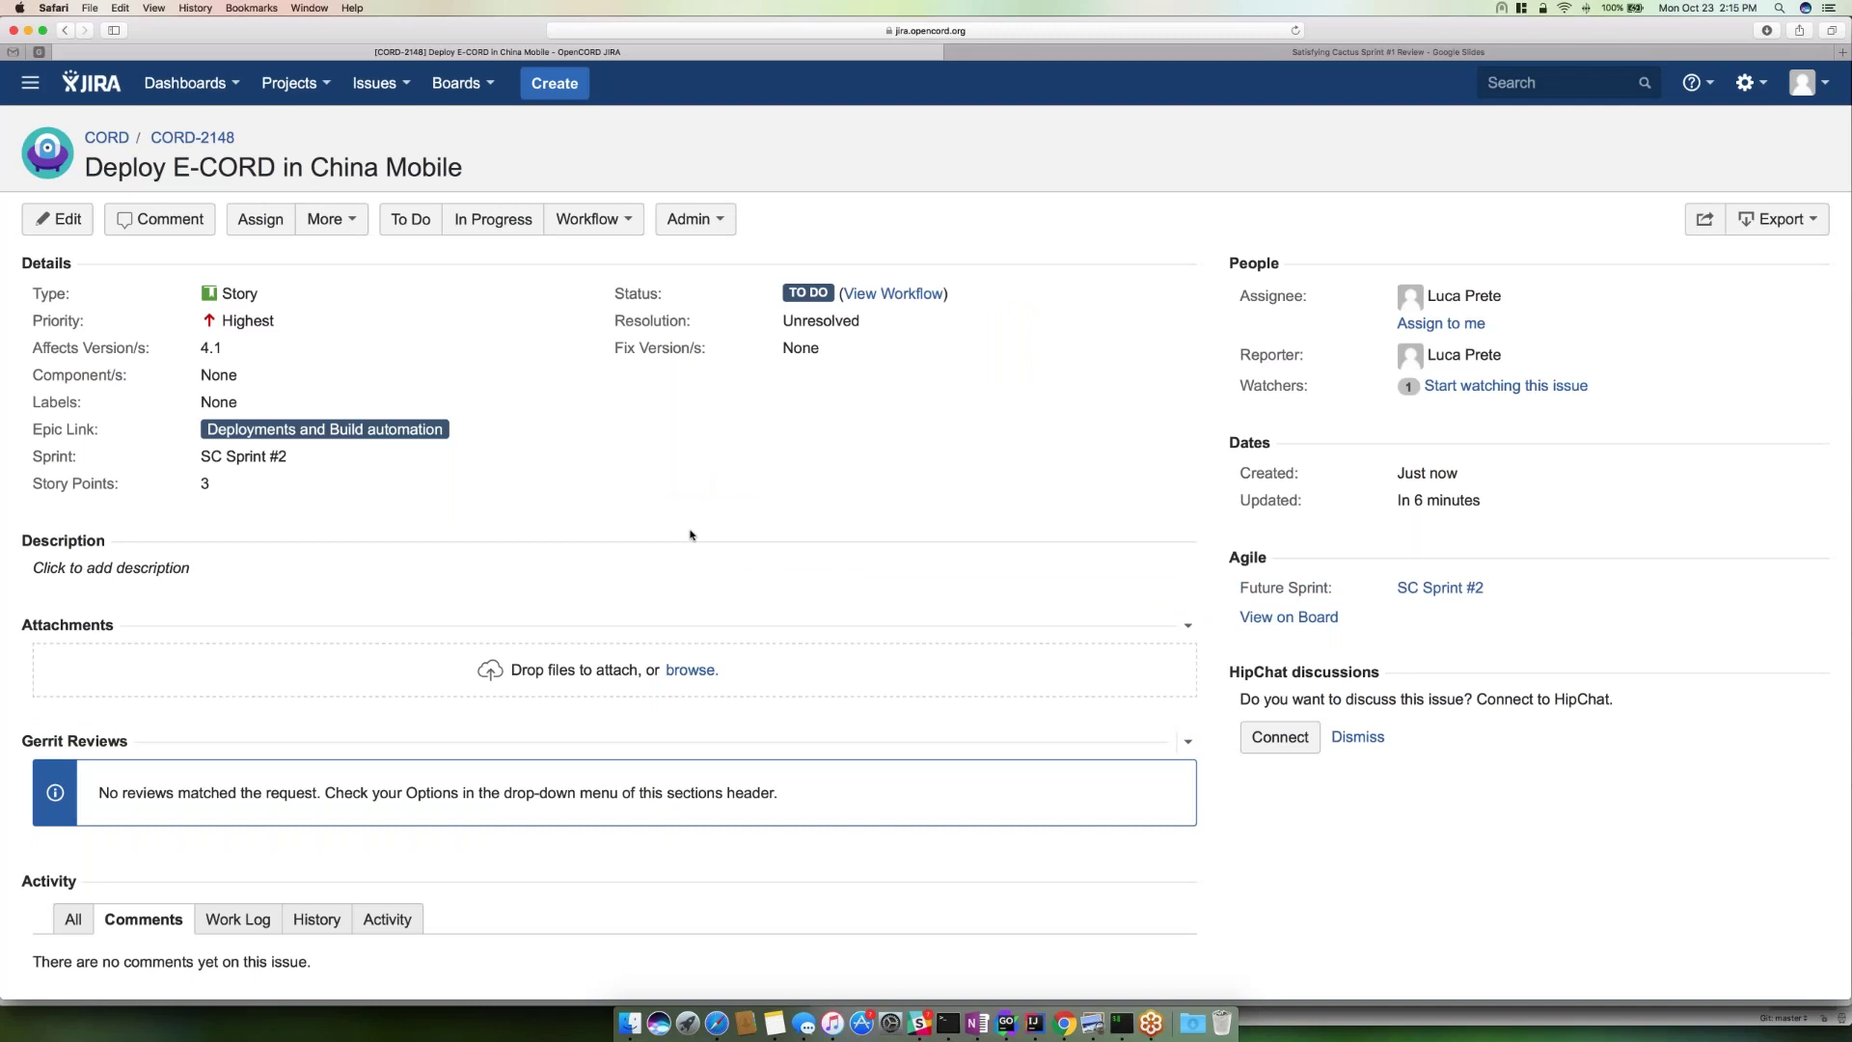
{"action": "mouse_move", "coordinate": [224, 482]}
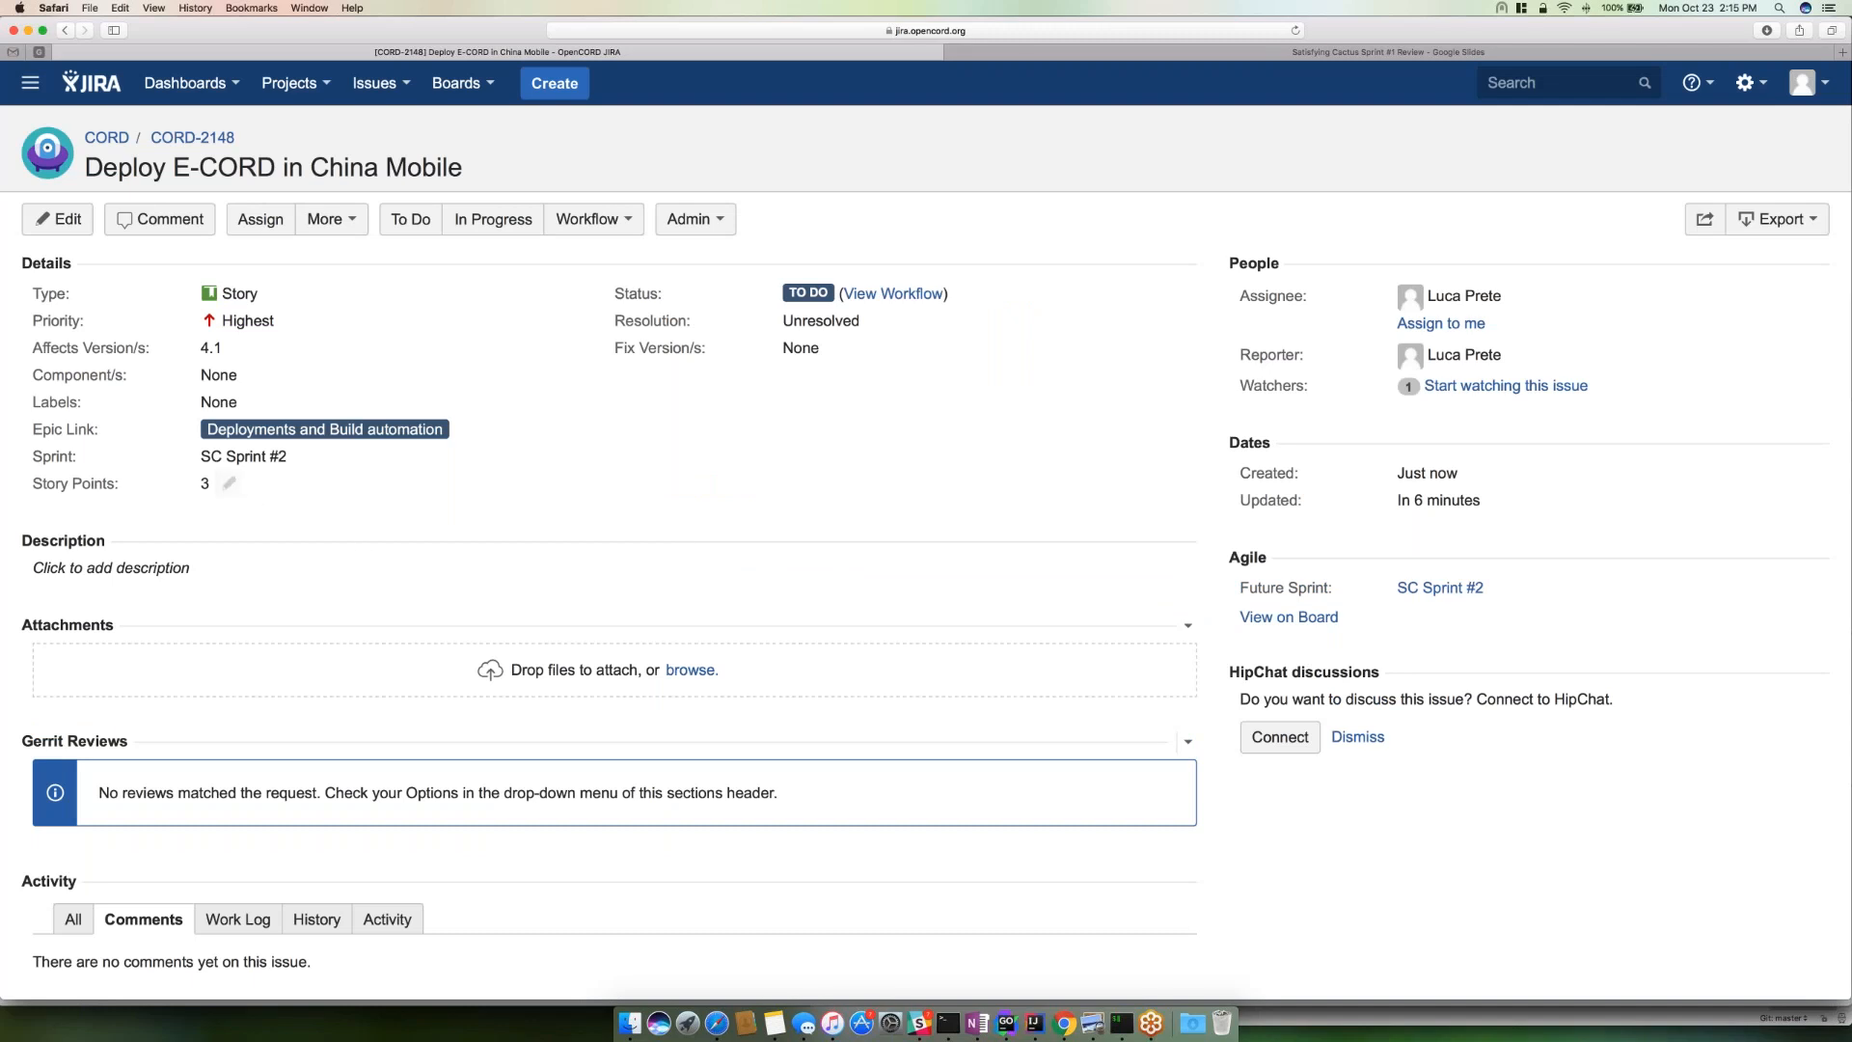
{"action": "mouse_move", "coordinate": [227, 483]}
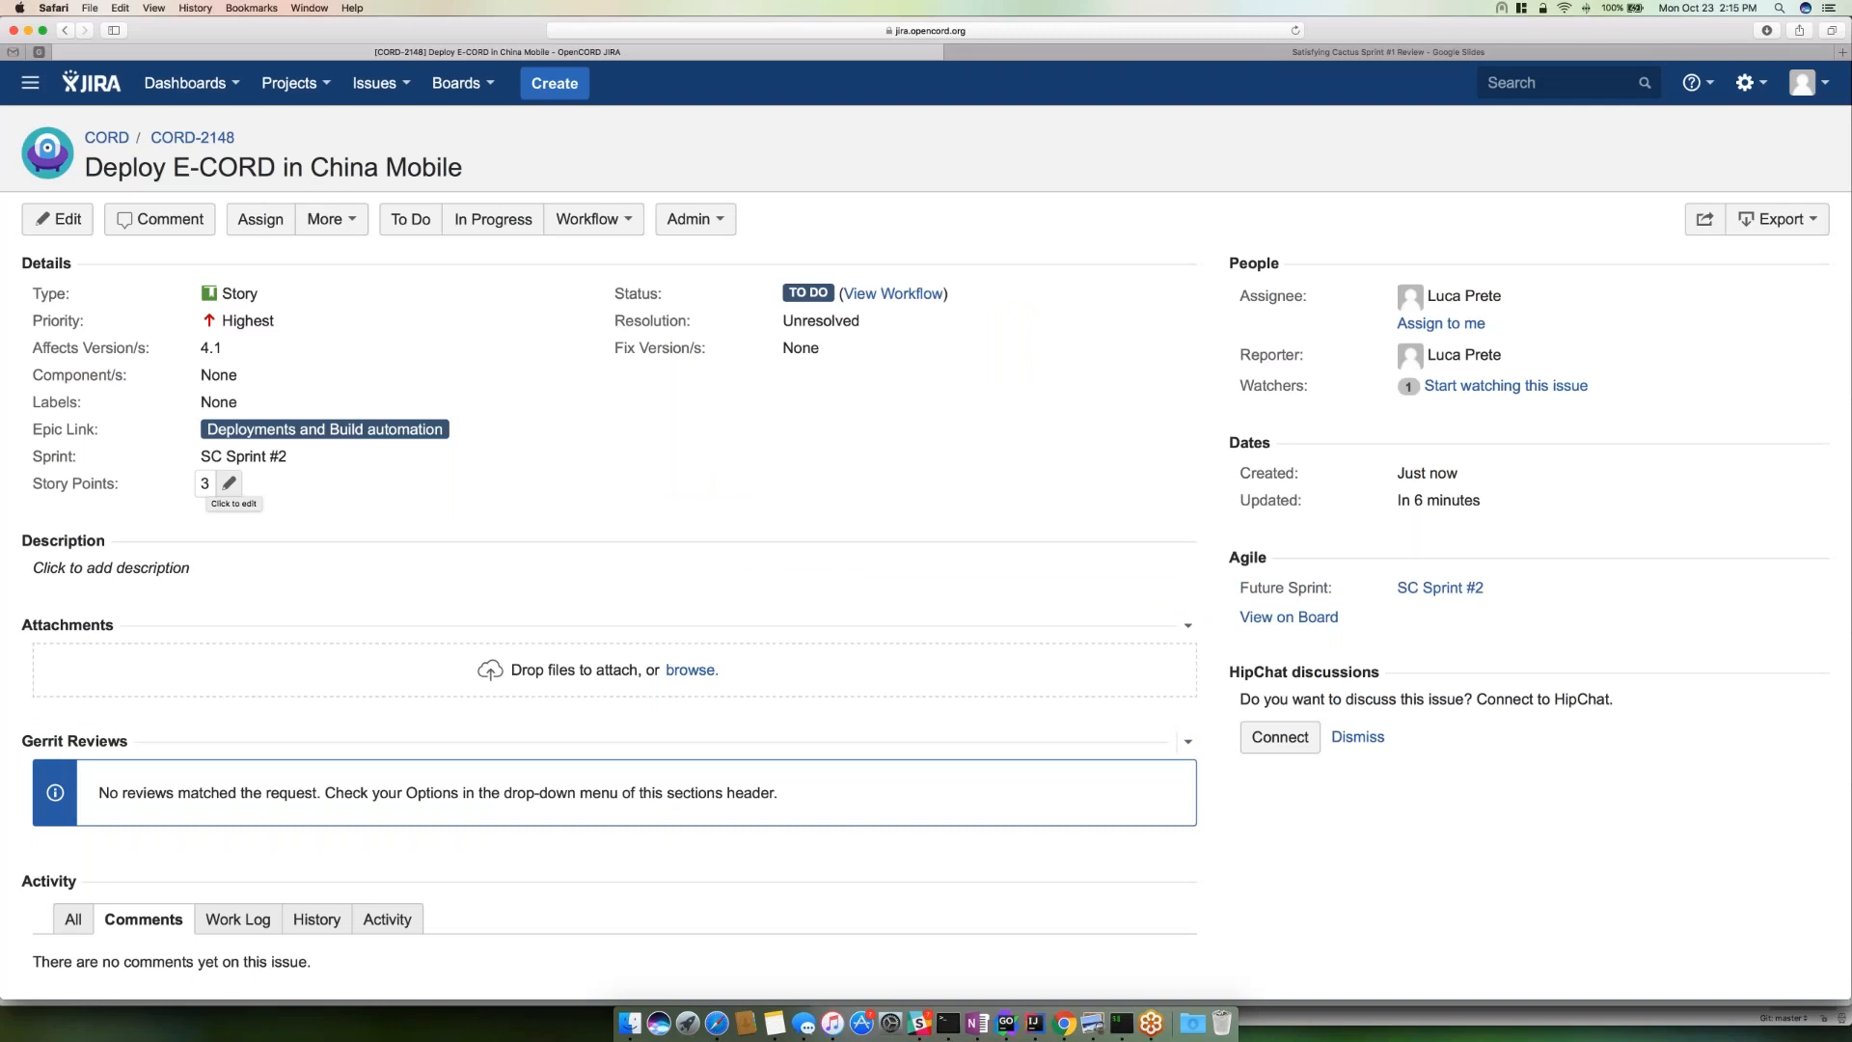
- Change CORD-2148's Story Points estimate from 3 to 5 and save it
{"action": "left_click", "coordinate": [205, 483]}
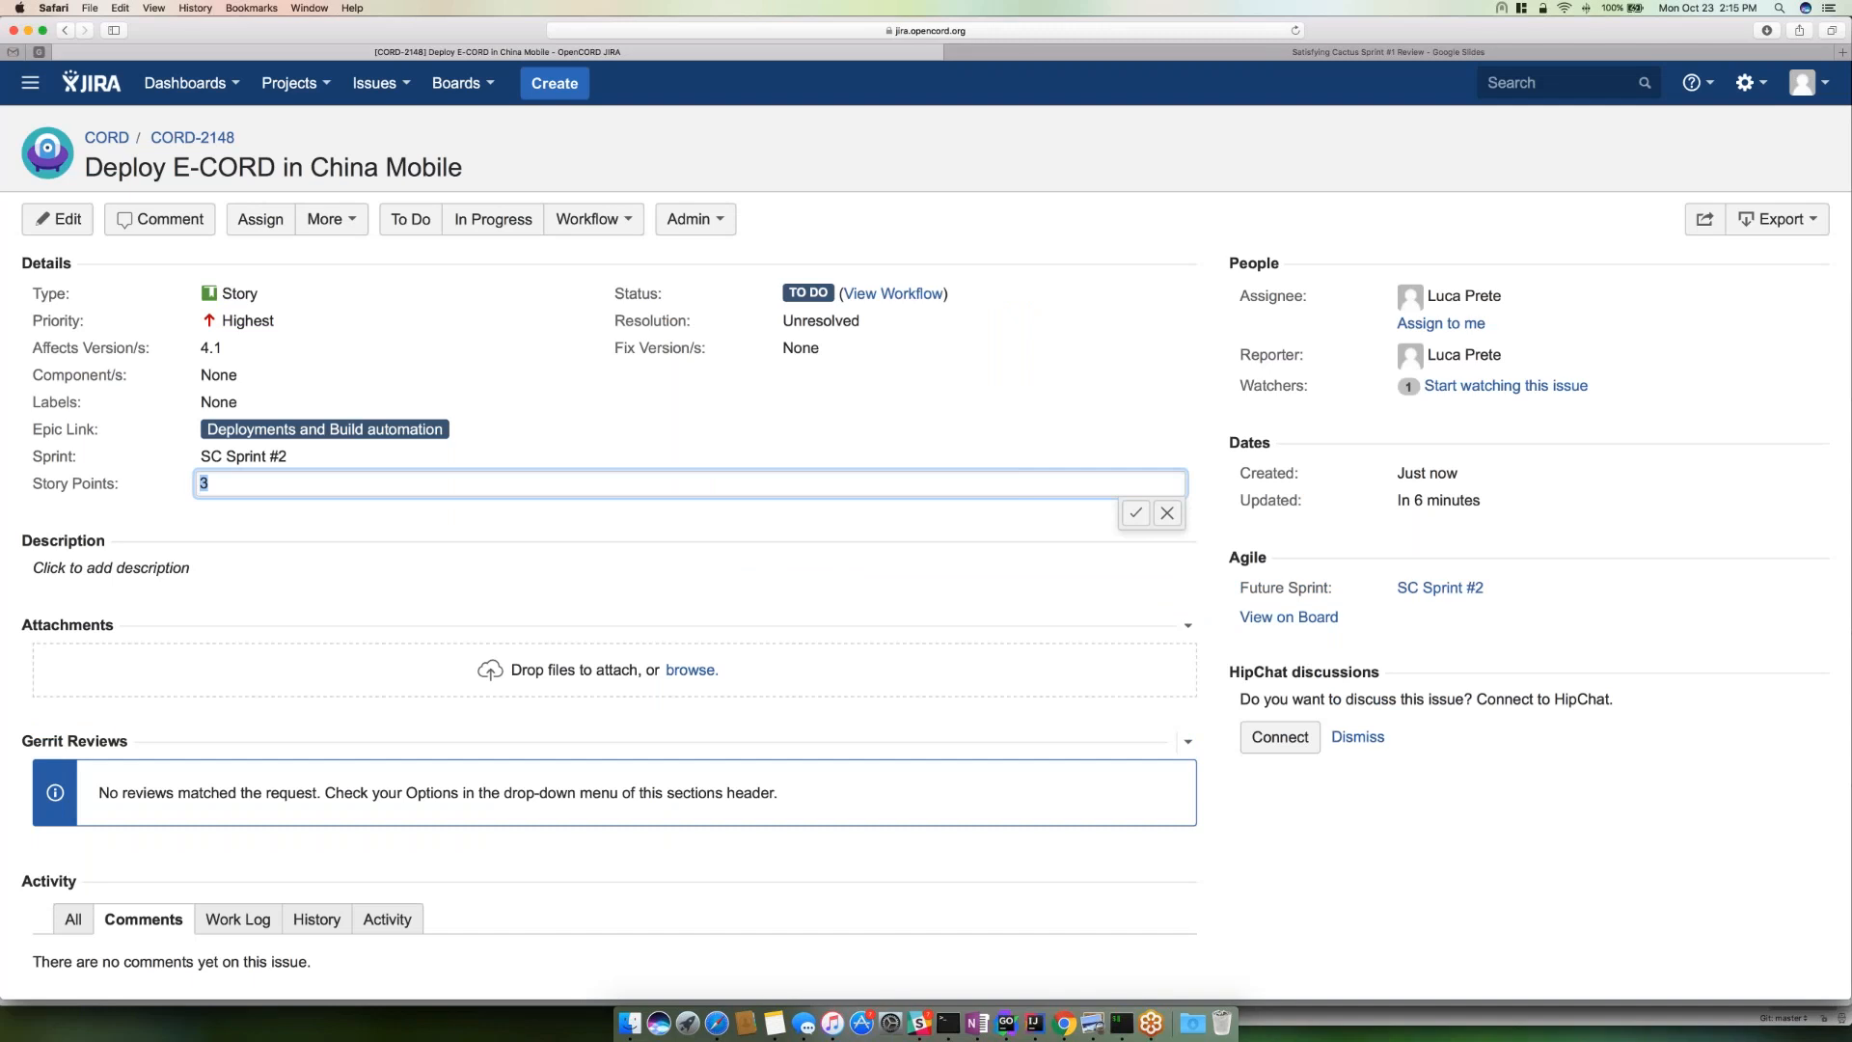
{"action": "type", "text": "5"}
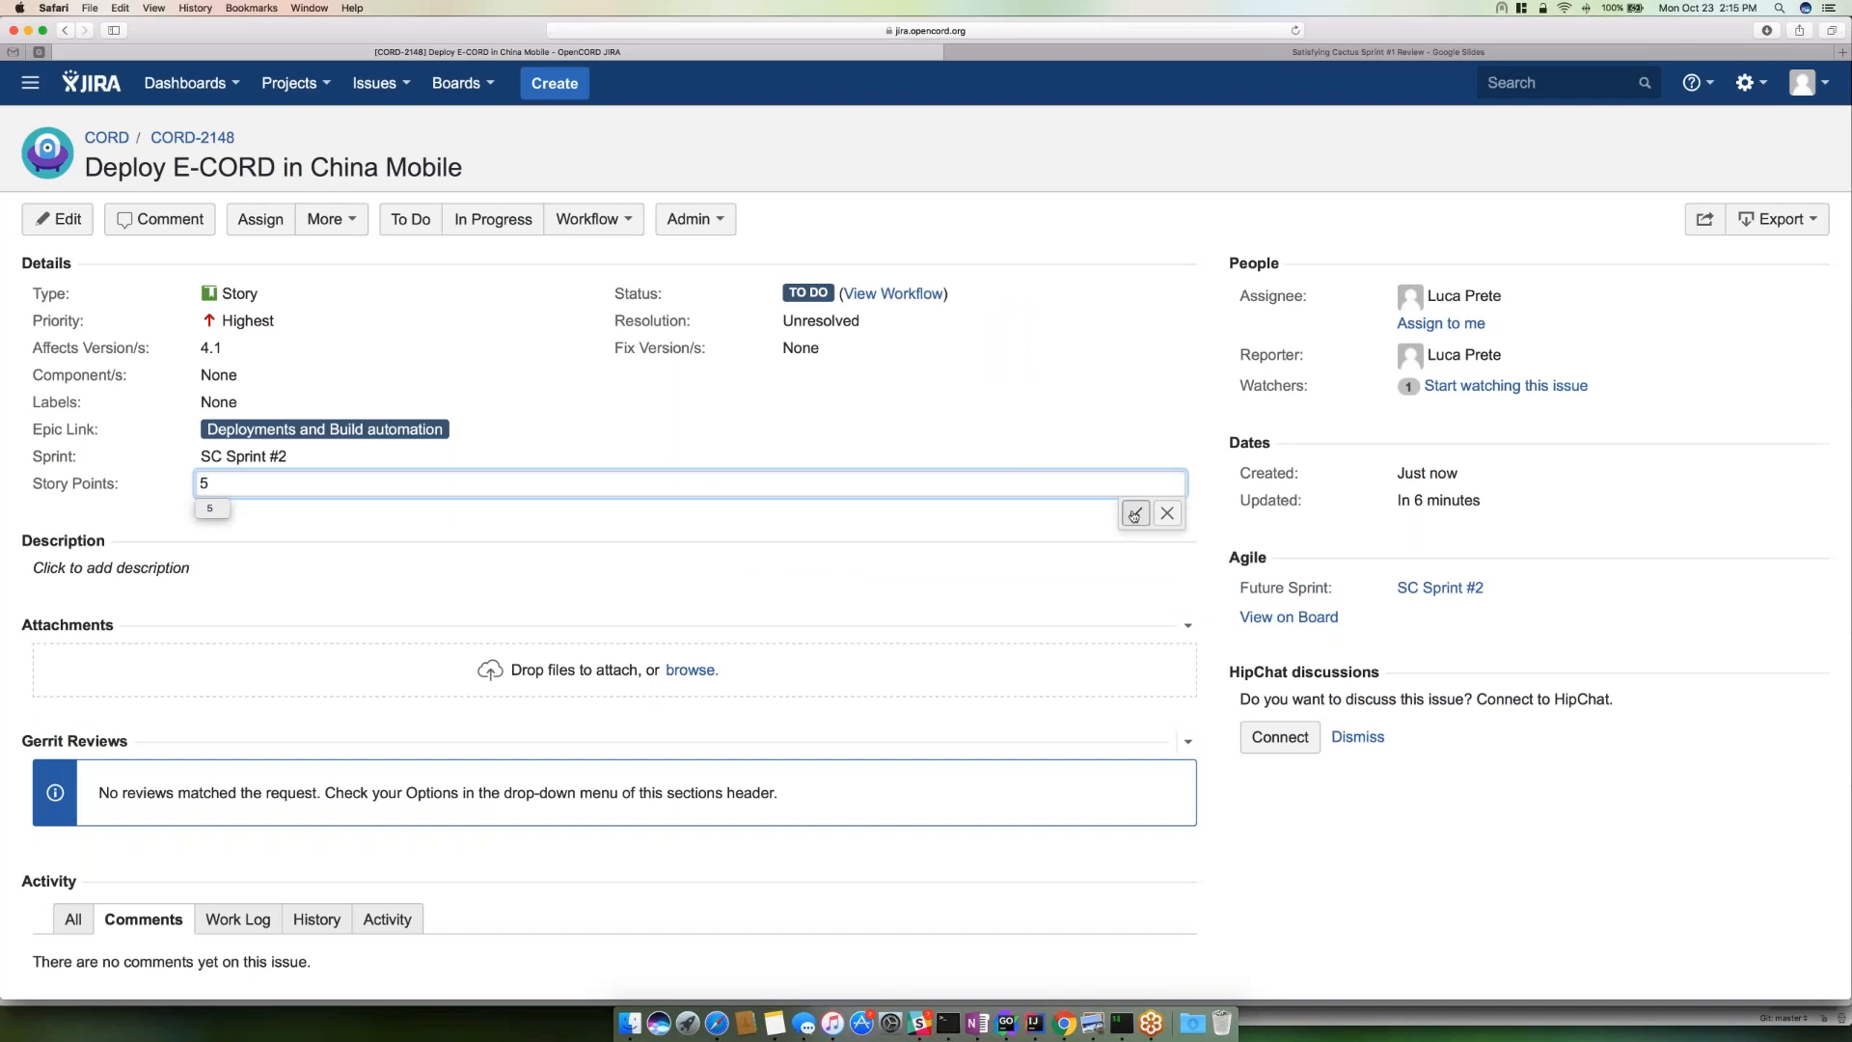
{"action": "left_click", "coordinate": [1133, 514]}
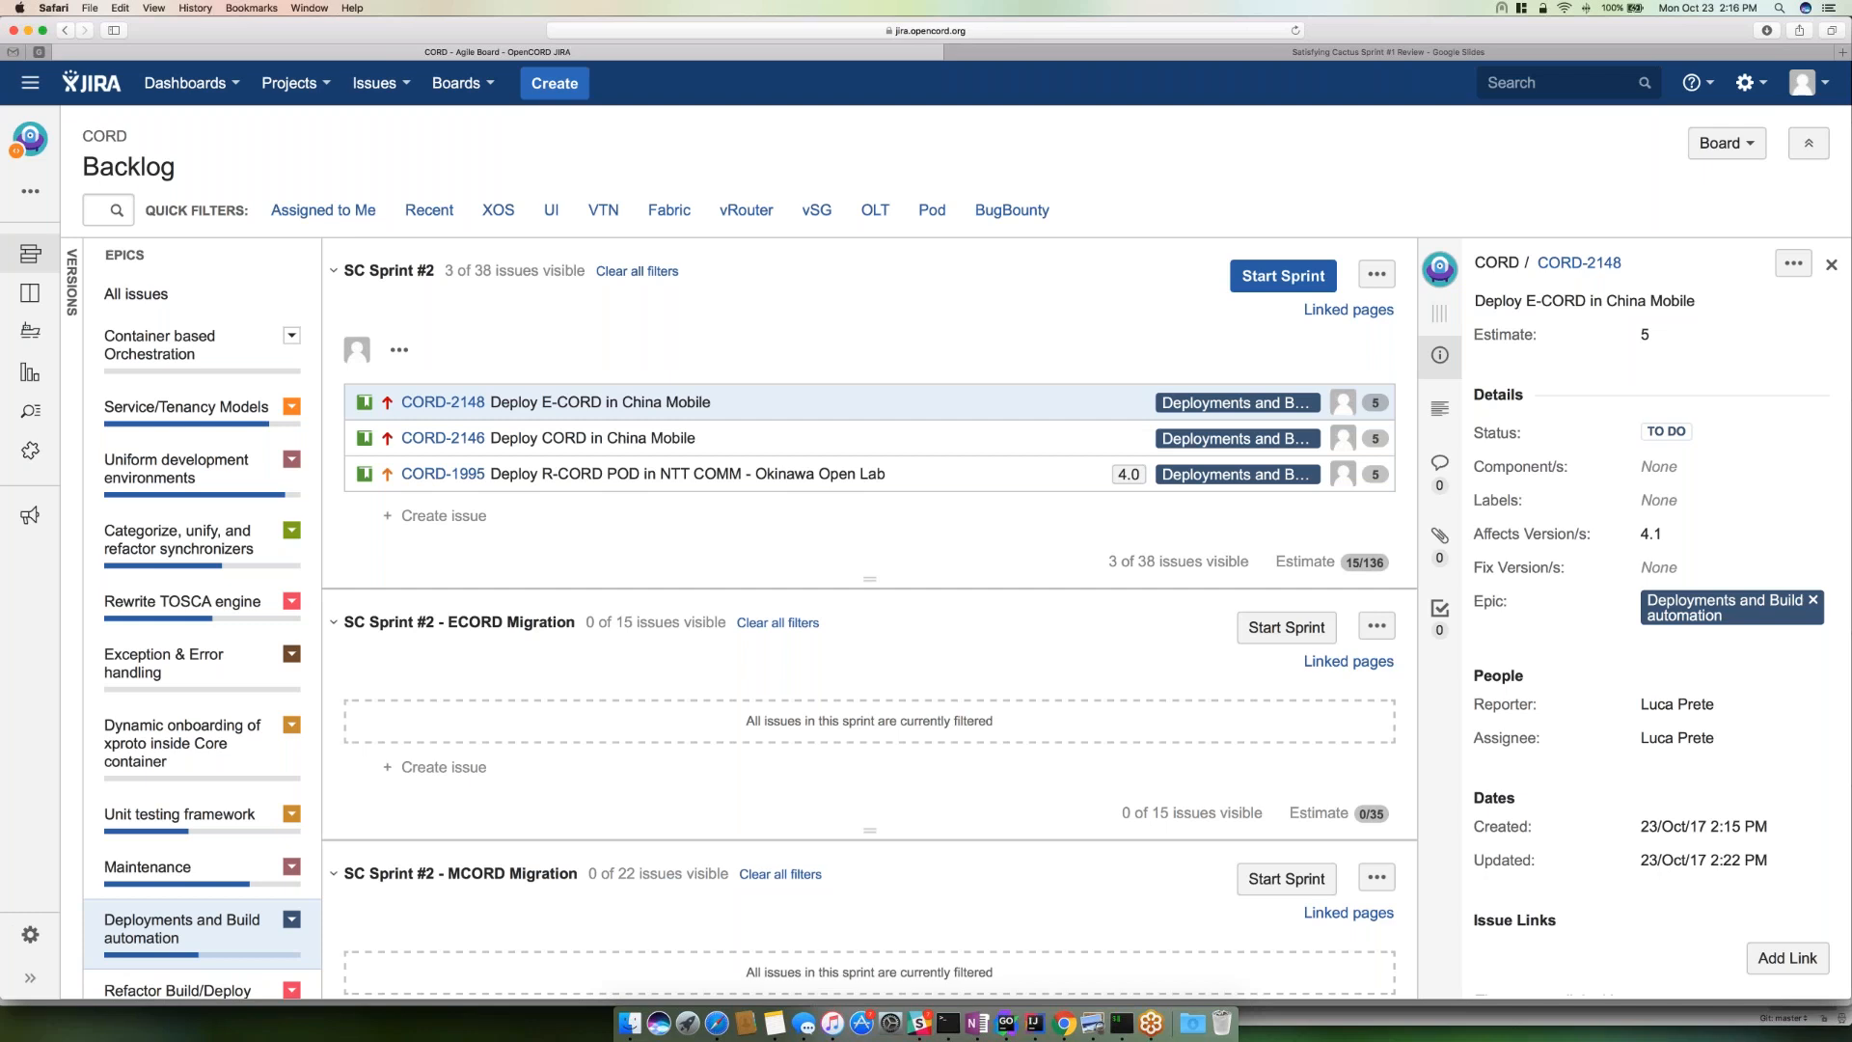
{"action": "mouse_move", "coordinate": [654, 438]}
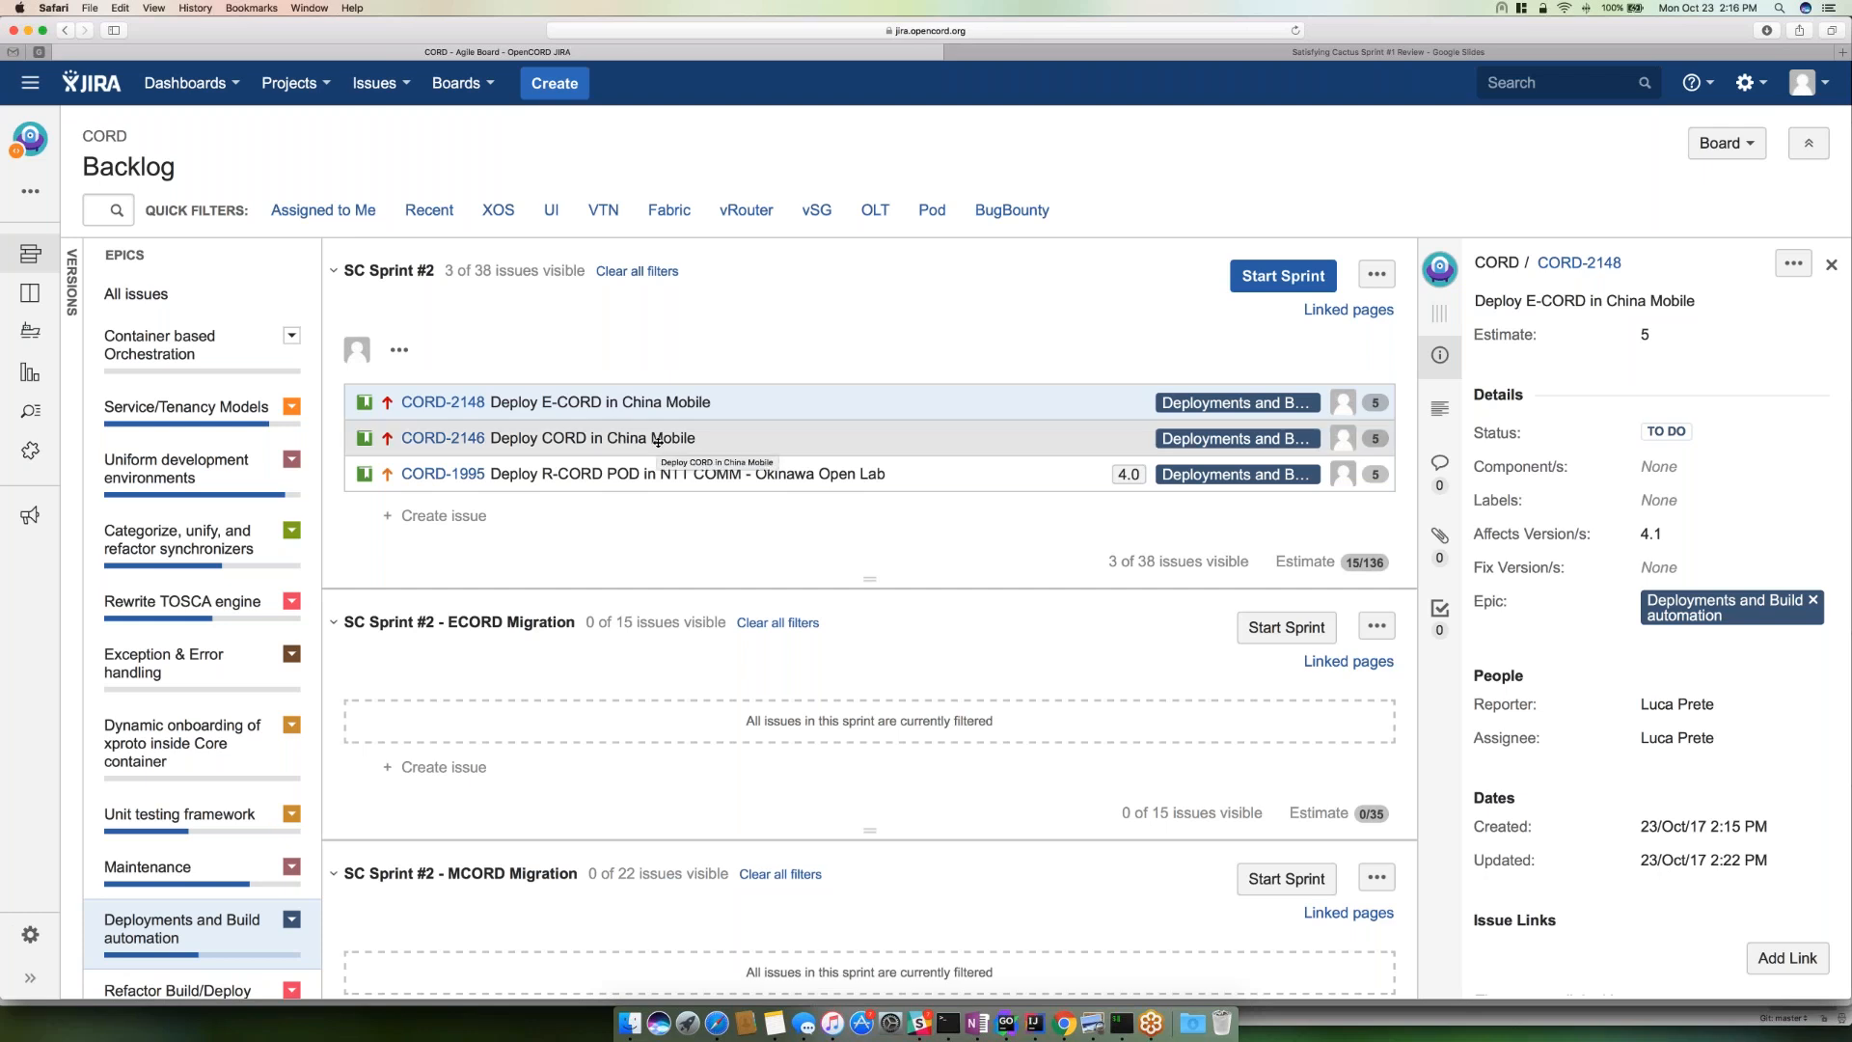
- Move CORD-2146 Deploy CORD in China Mobile above CORD-2148 in SC Sprint #2
{"action": "left_click", "coordinate": [561, 438]}
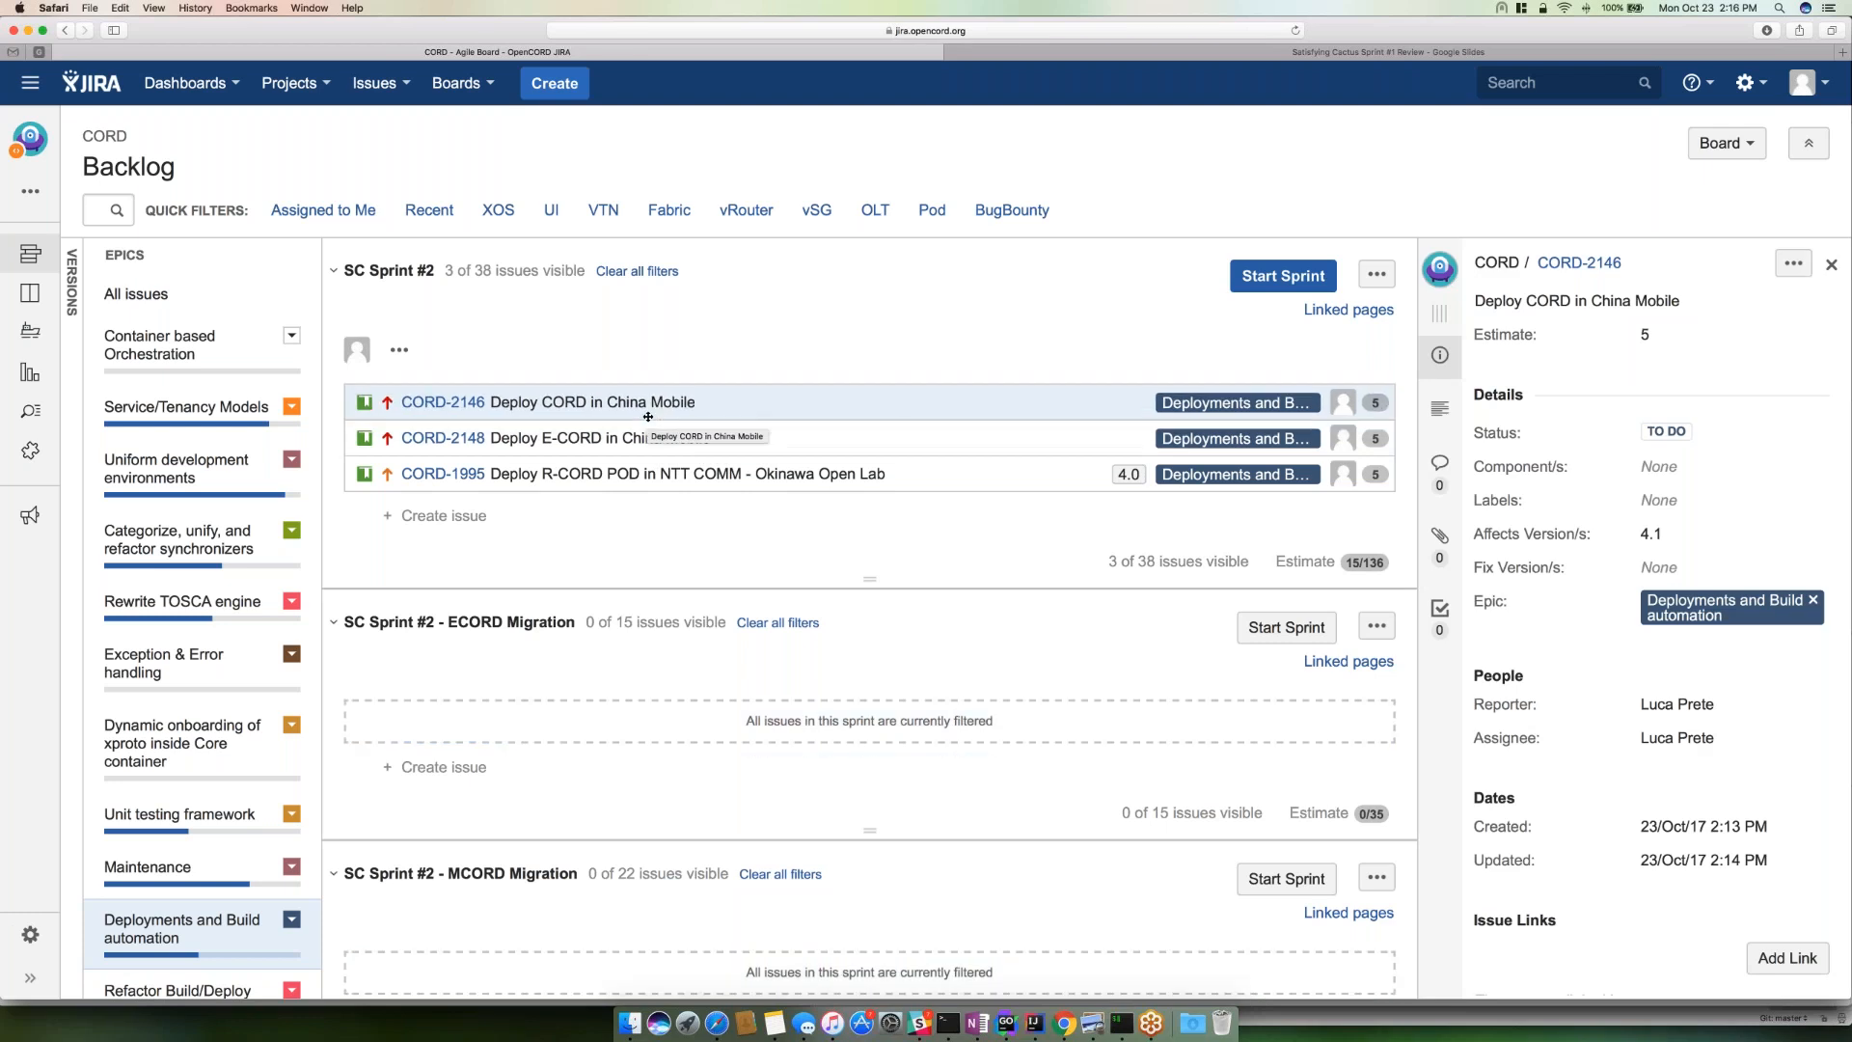
{"action": "mouse_move", "coordinate": [660, 438]}
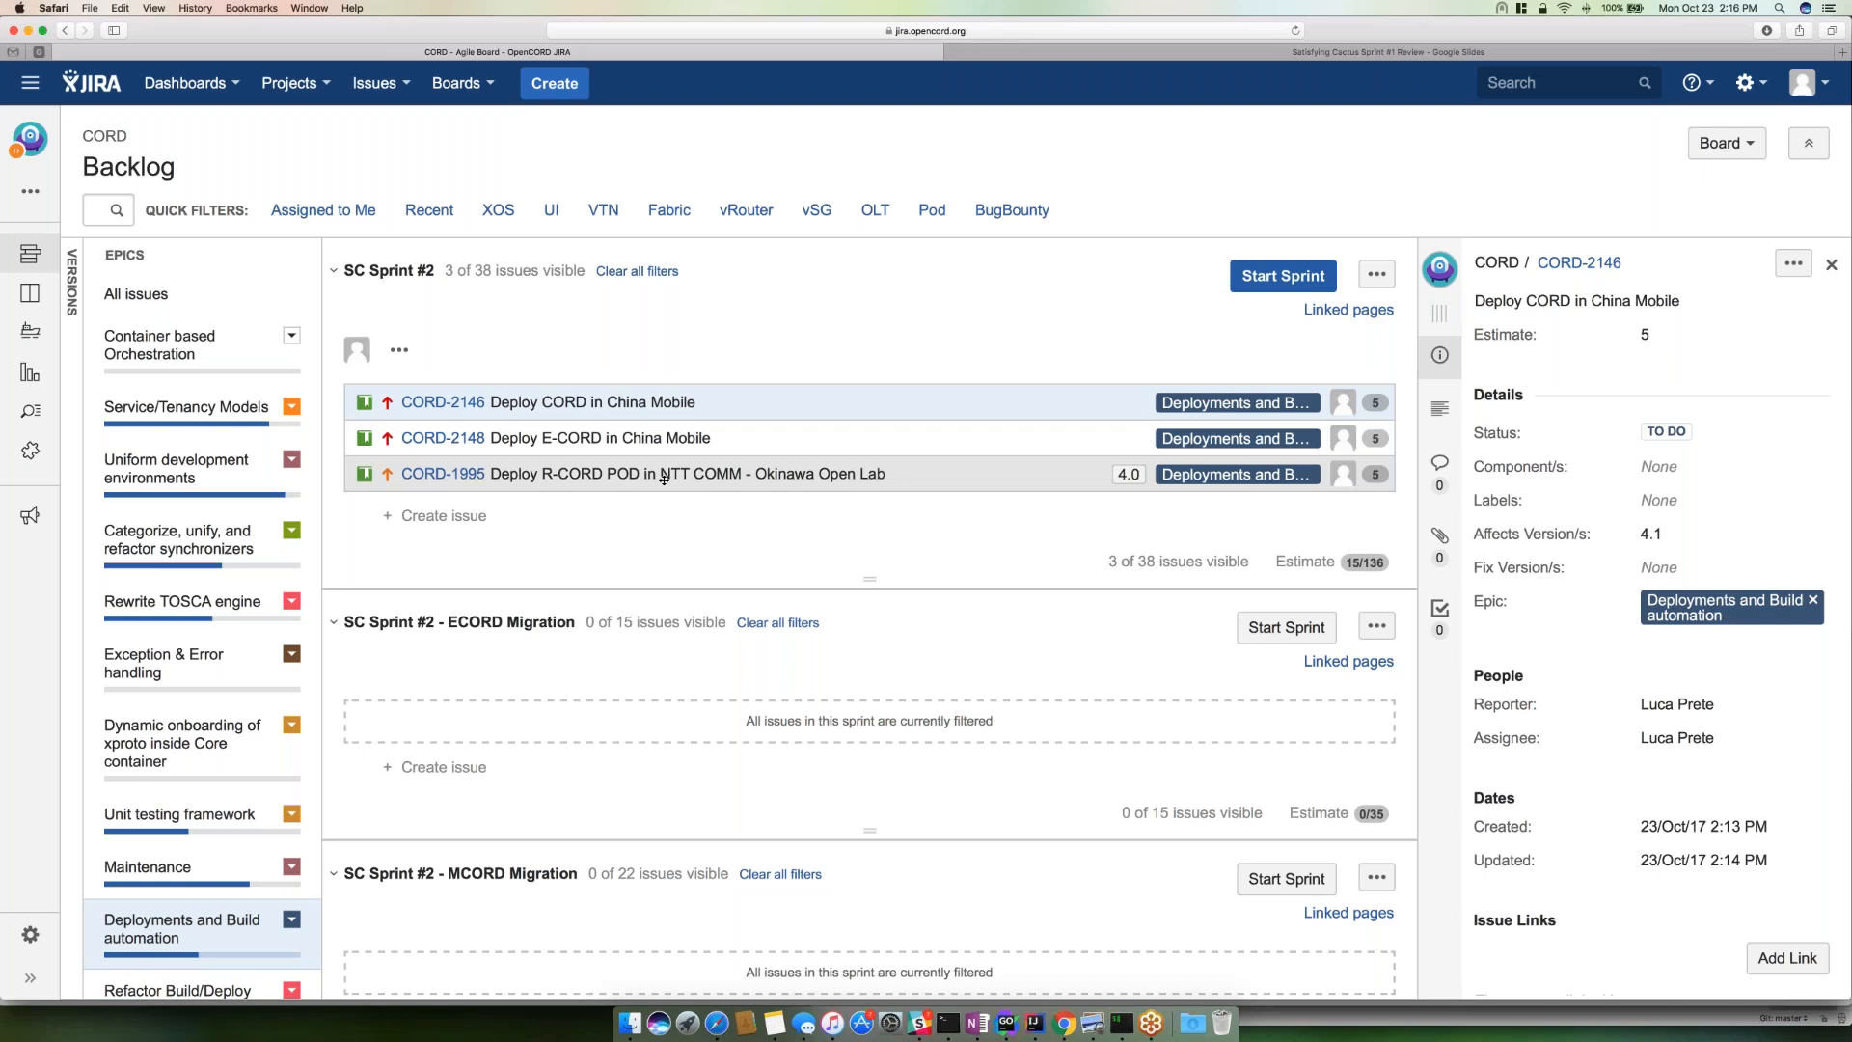
{"action": "mouse_move", "coordinate": [661, 474]}
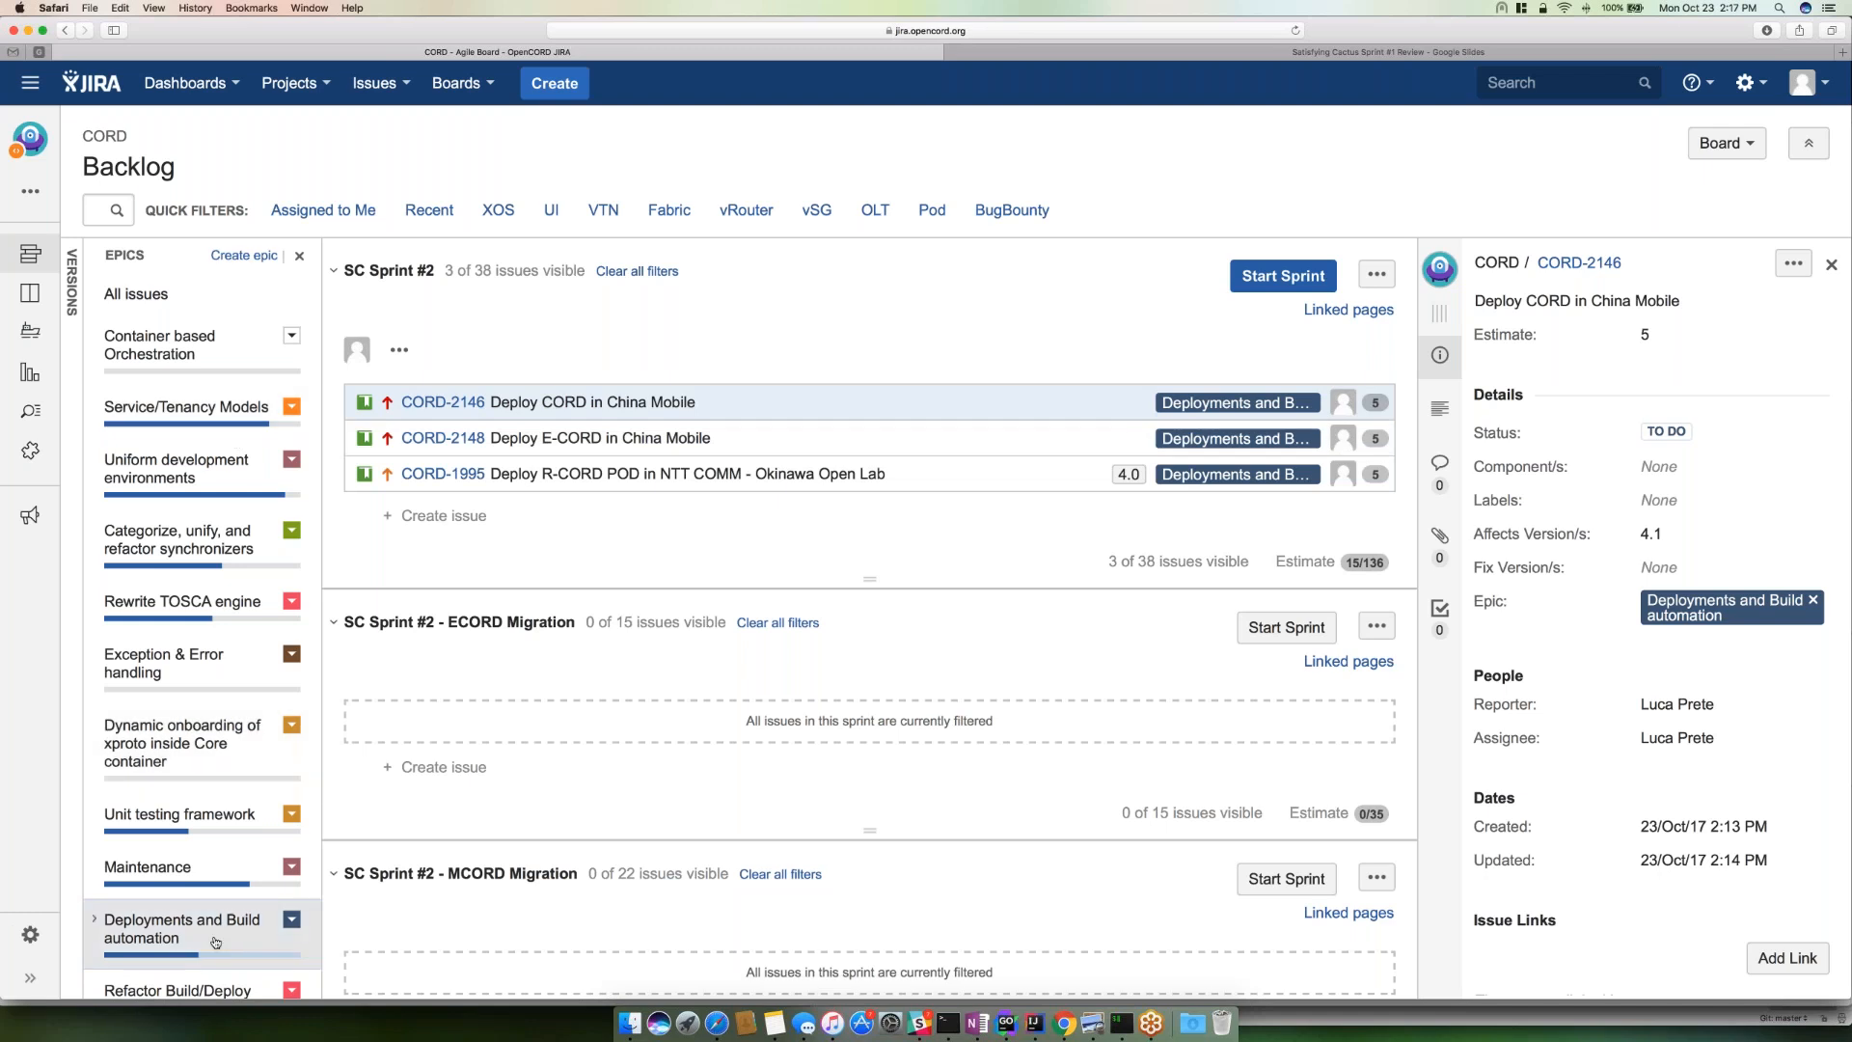
- Clear the Deployments and Build automation filter and filter the backlog to the Maintenance epic
{"action": "left_click", "coordinate": [135, 293]}
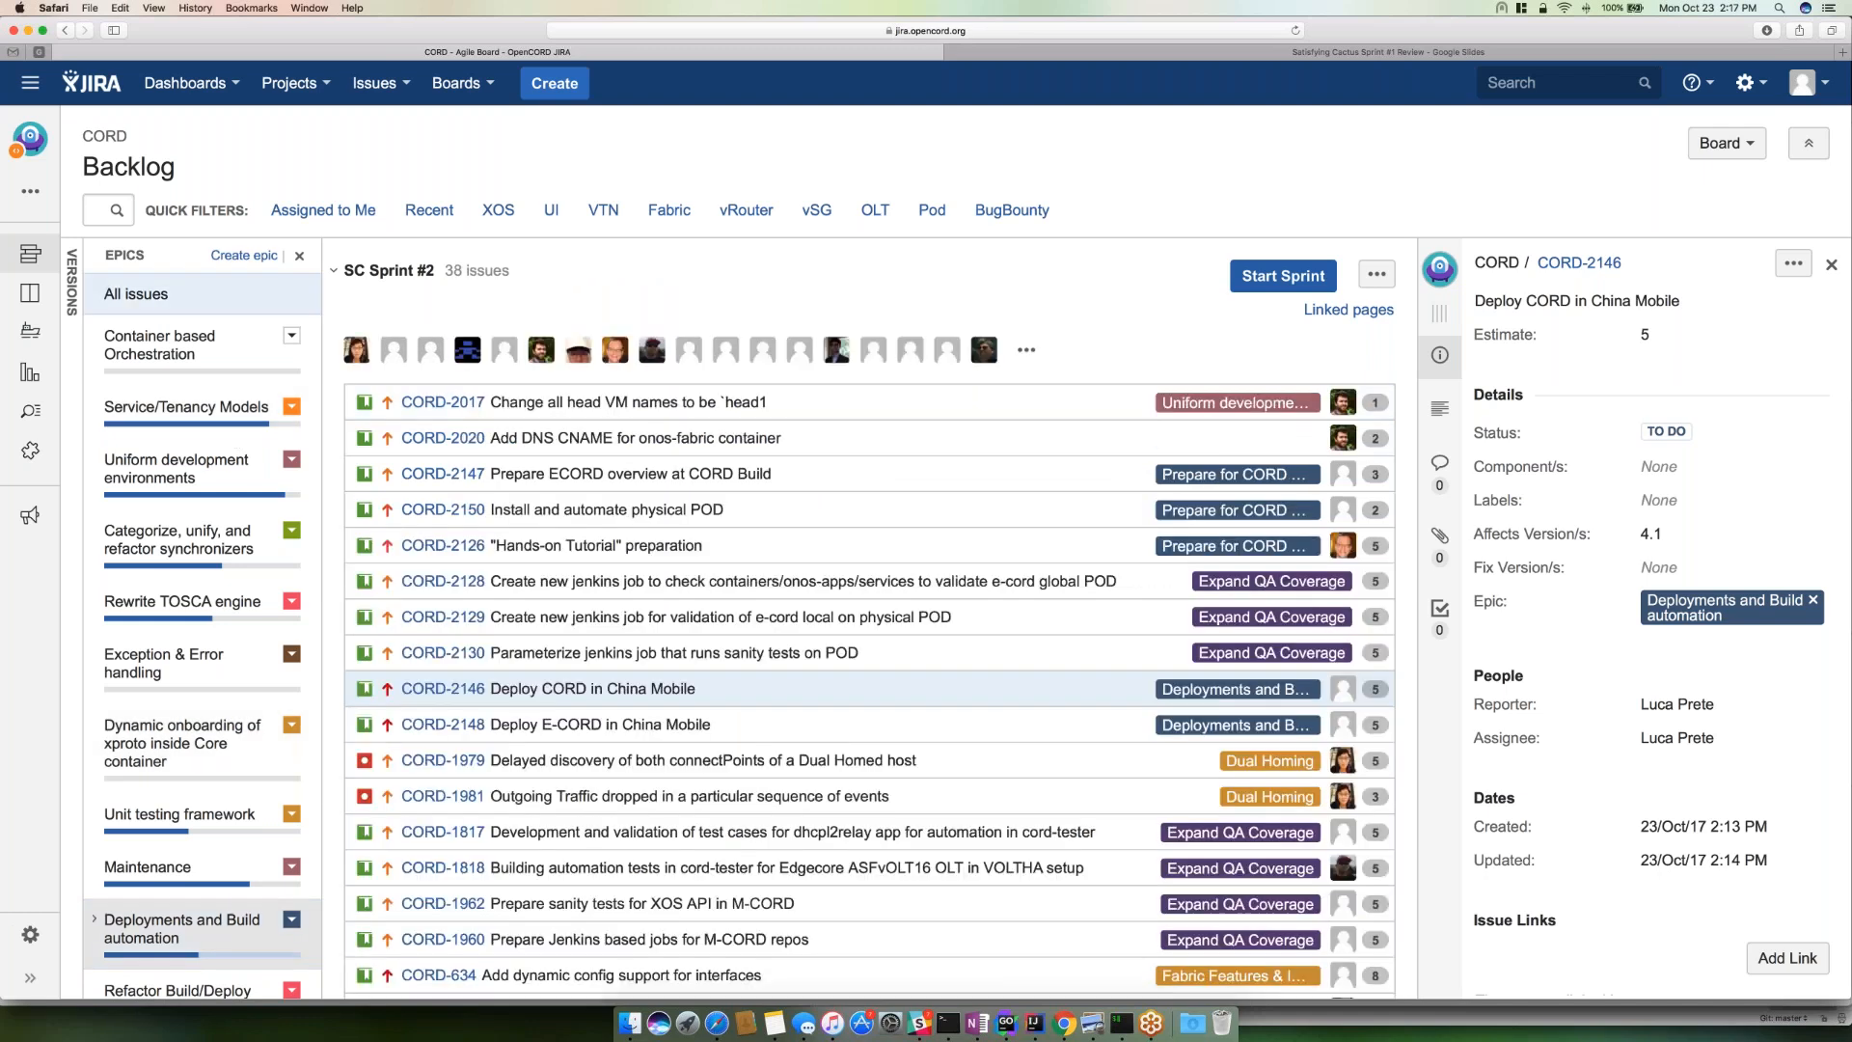
{"action": "scroll", "scroll_direction": "down", "scroll_amount": 3}
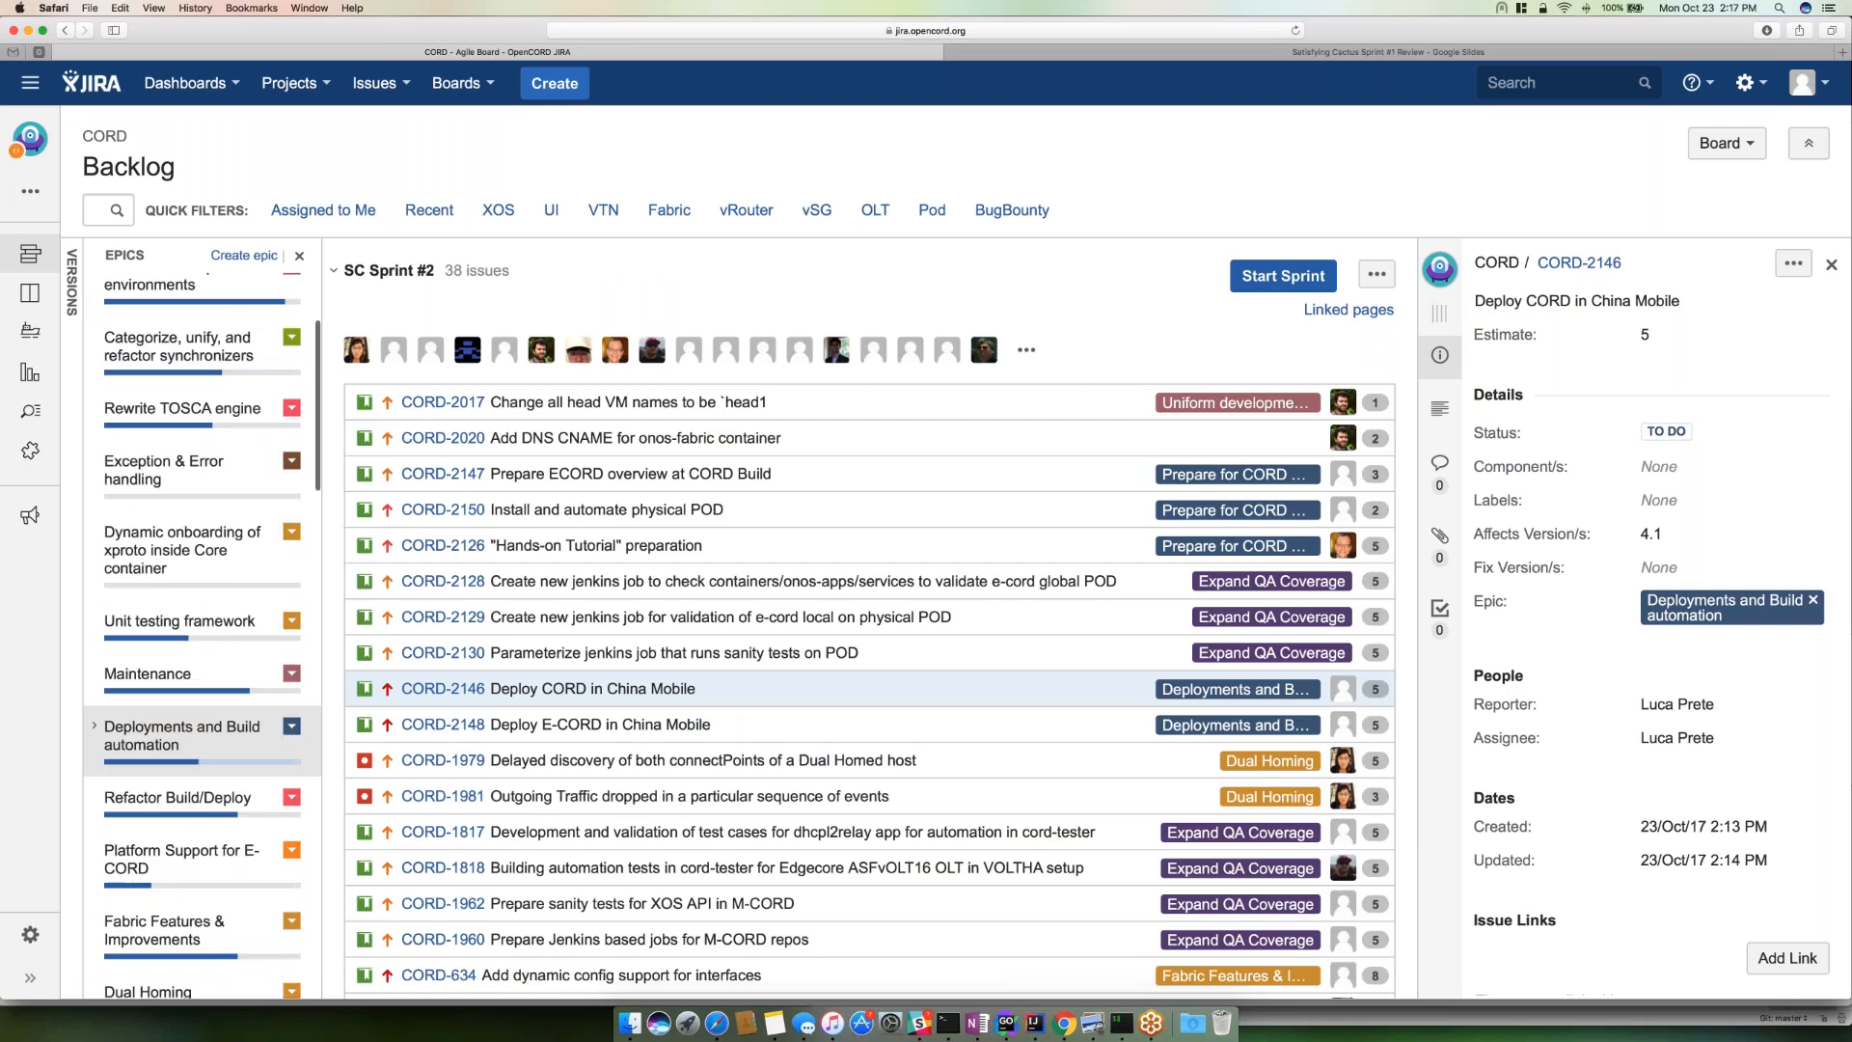
{"action": "scroll", "scroll_direction": "down", "scroll_amount": 3}
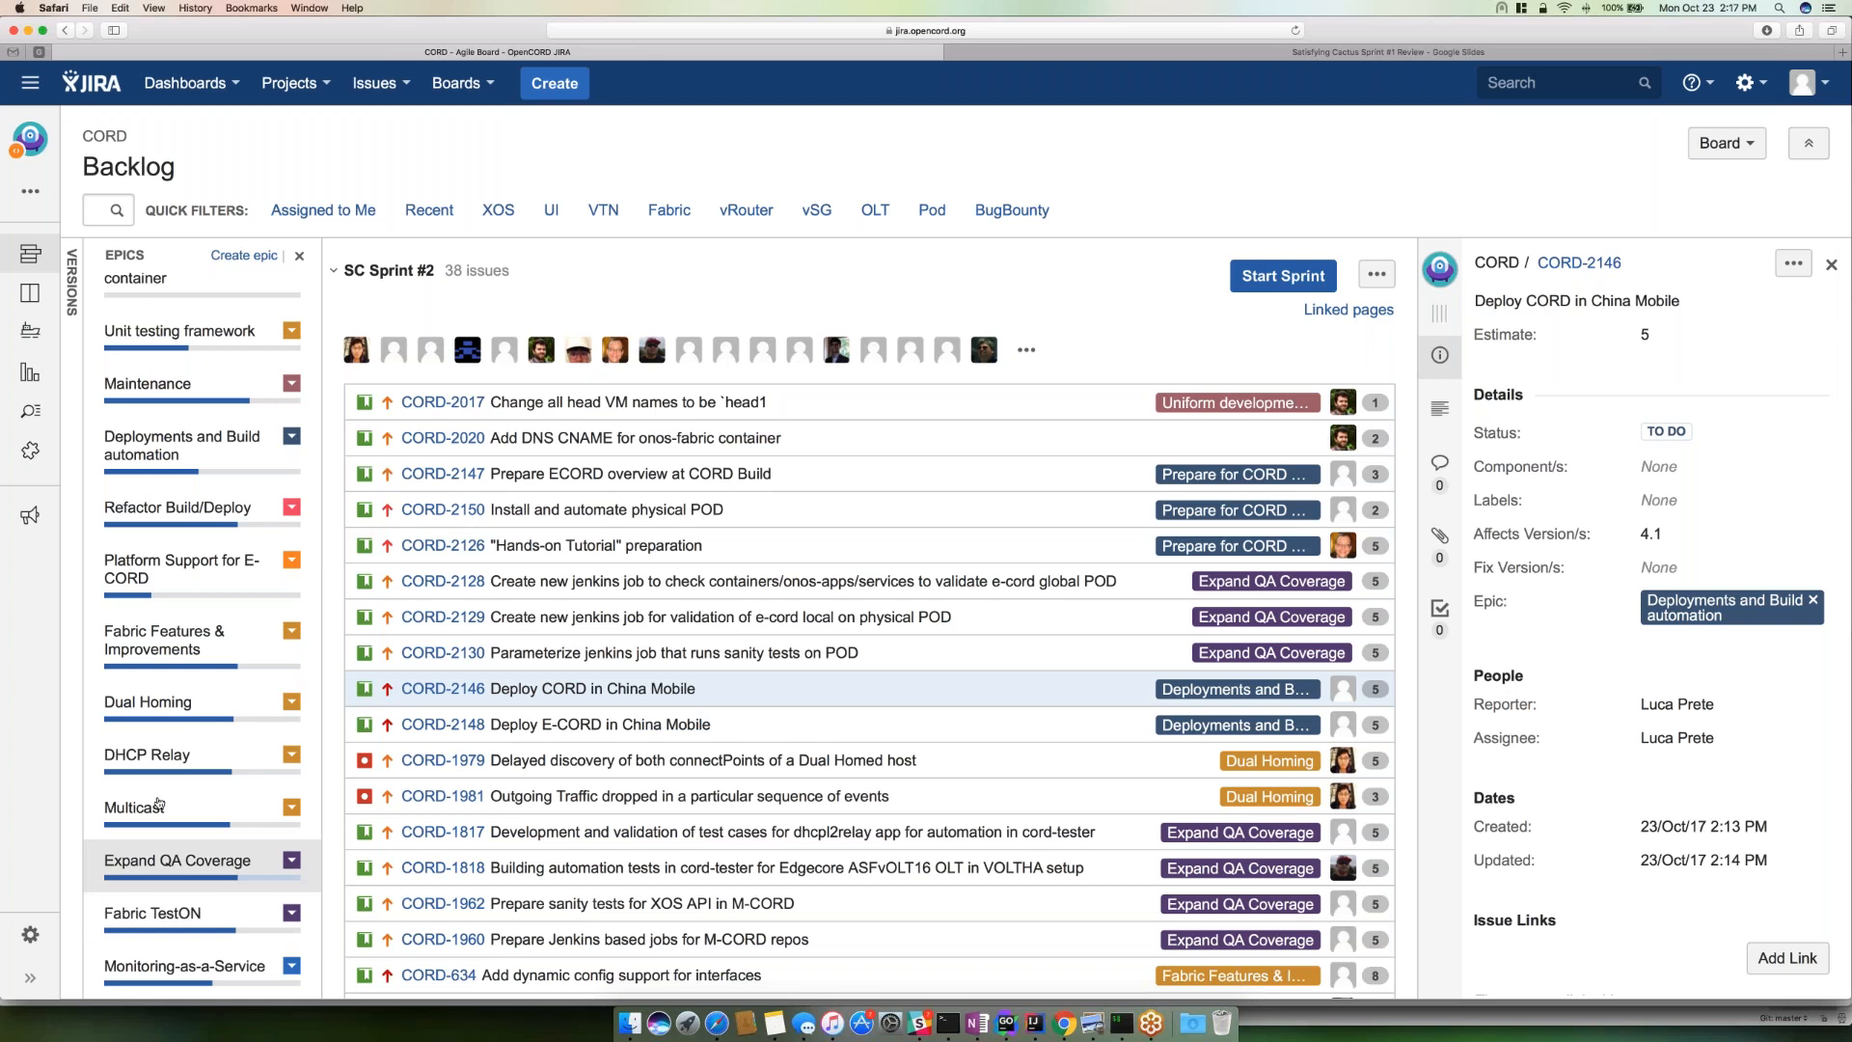
{"action": "scroll", "scroll_direction": "up", "scroll_amount": 3}
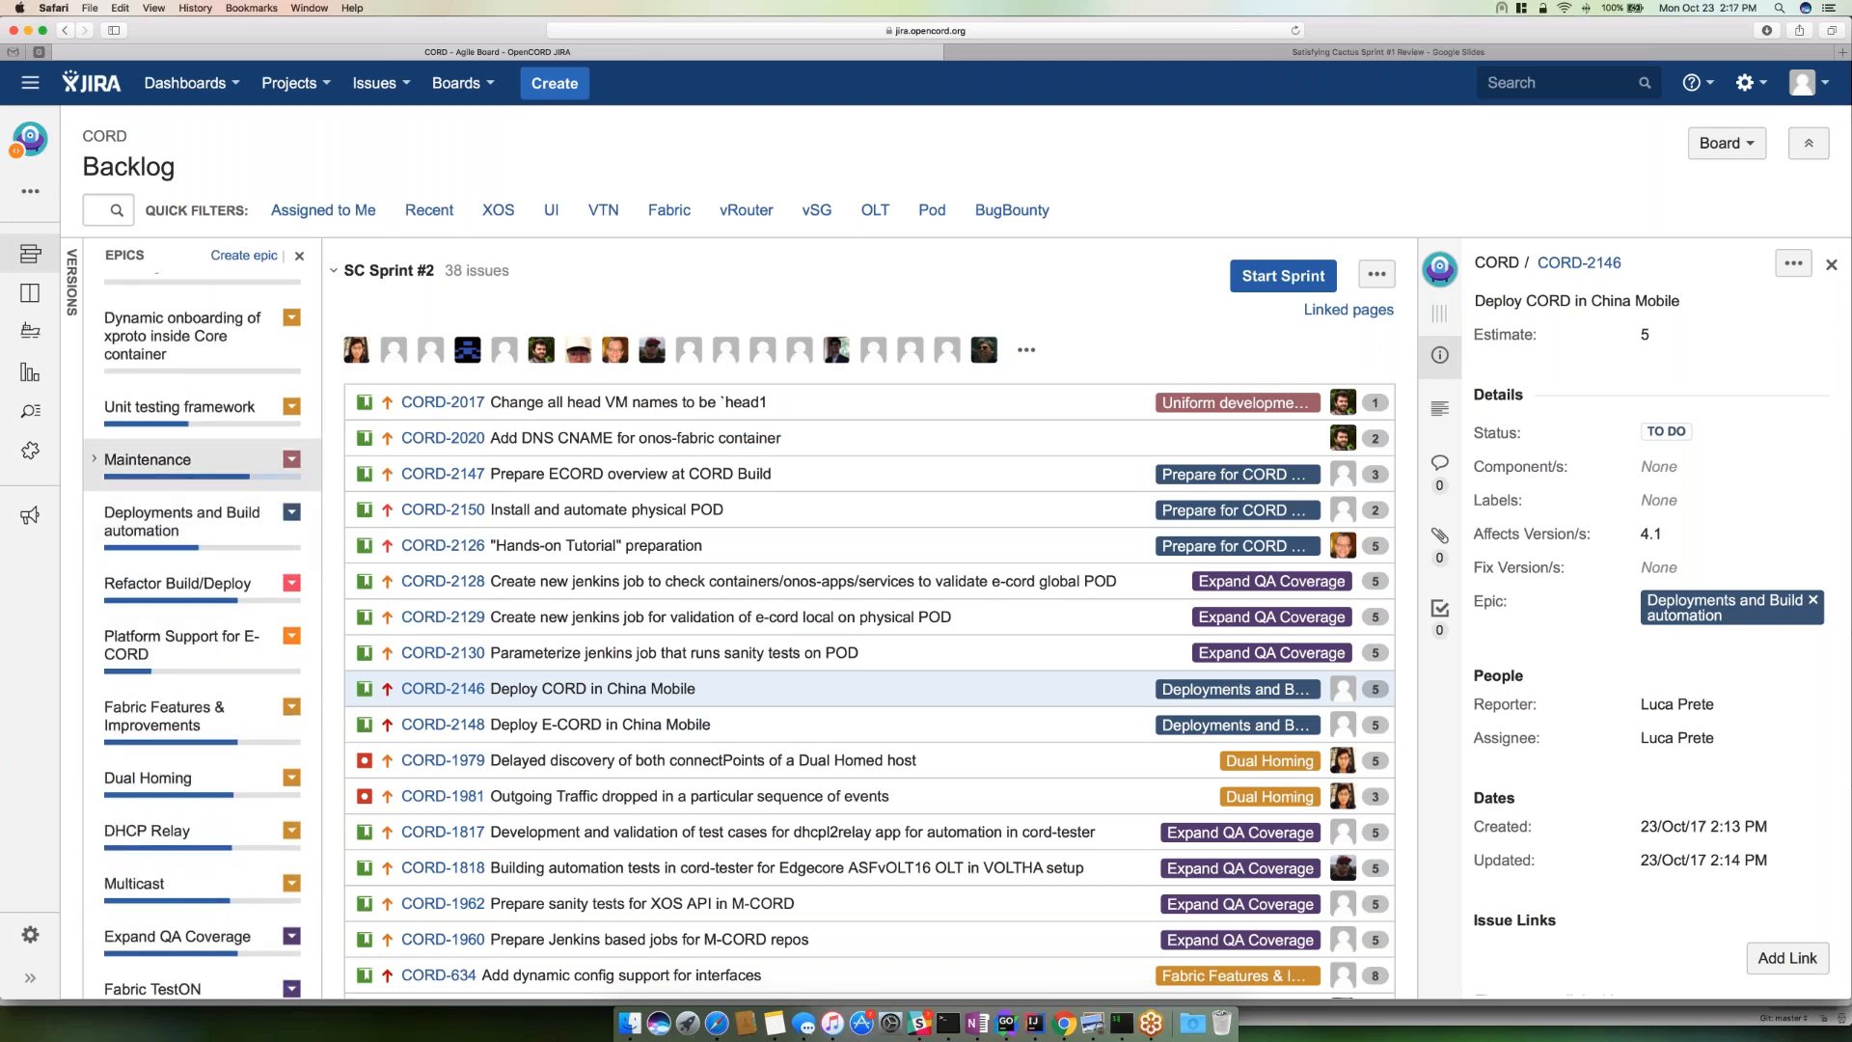
{"action": "left_click", "coordinate": [146, 459]}
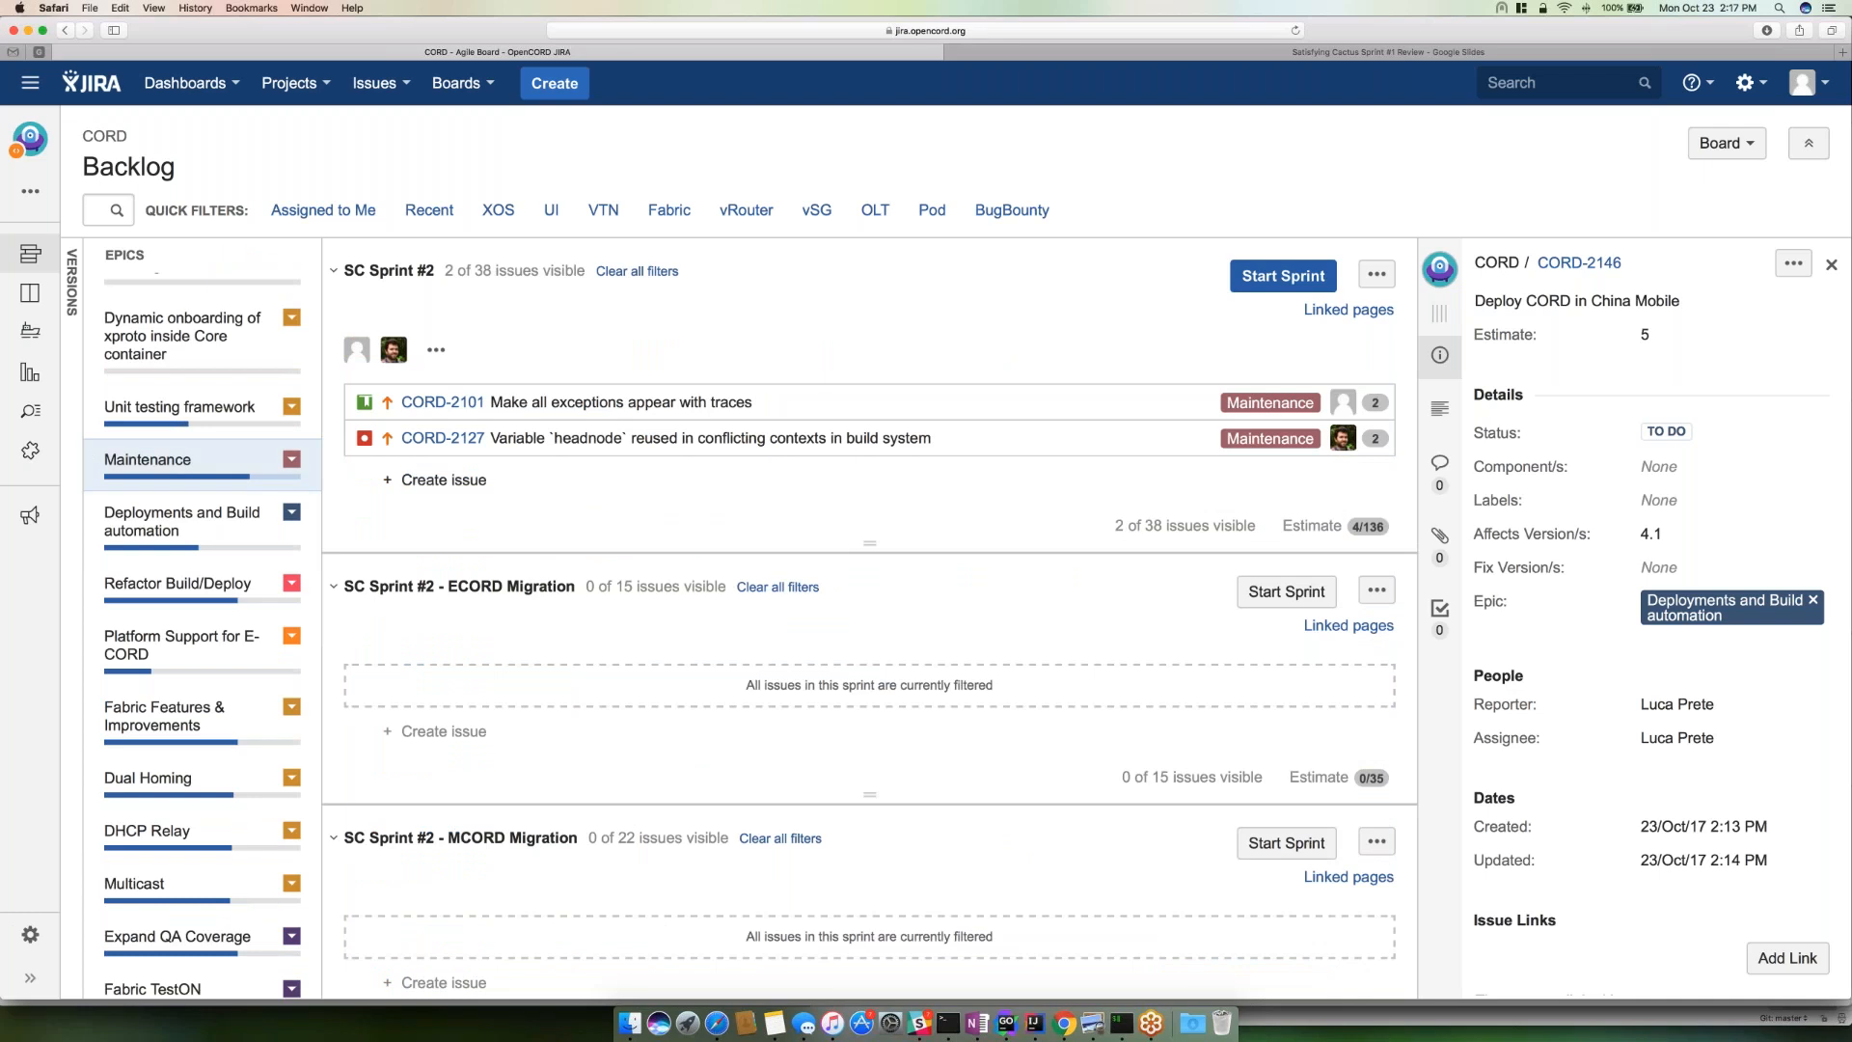
{"action": "mouse_move", "coordinate": [633, 402]}
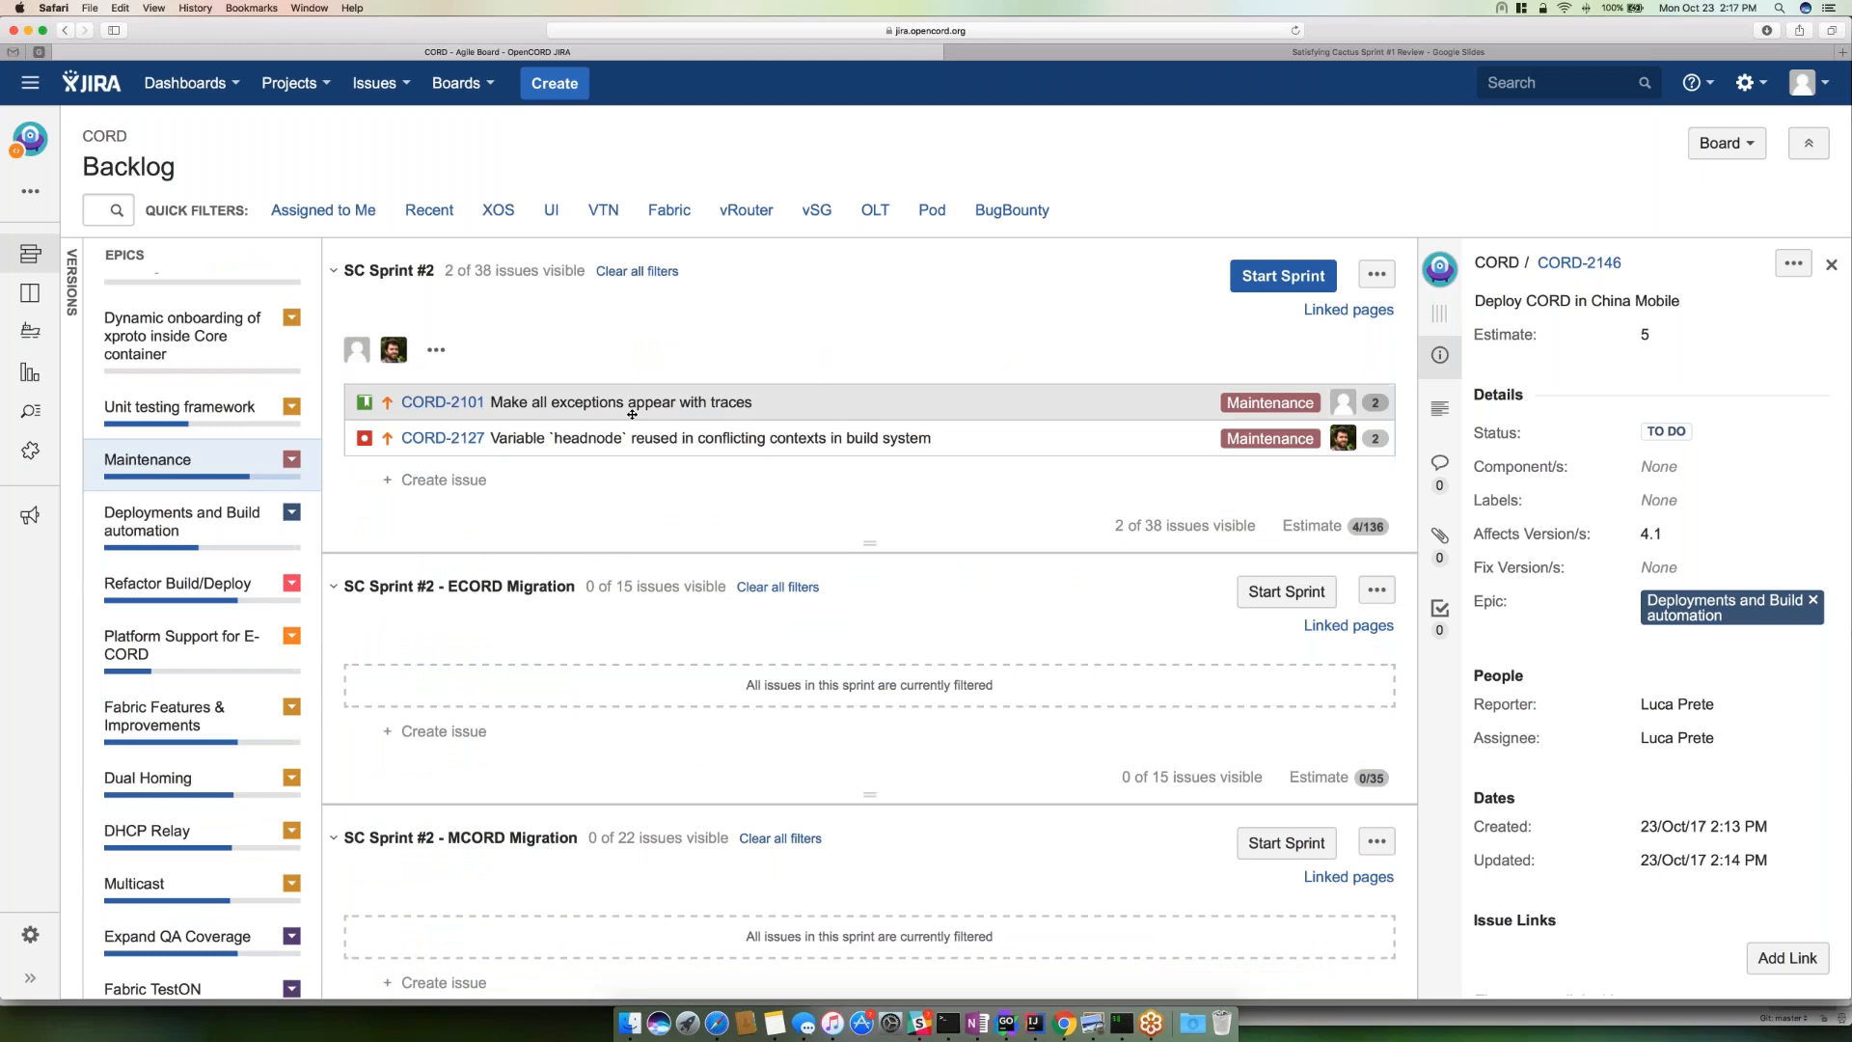
- Review CORD-2101, then show bug CORD-2127 about the reused headnode variable in the detail panel
{"action": "left_click", "coordinate": [441, 401]}
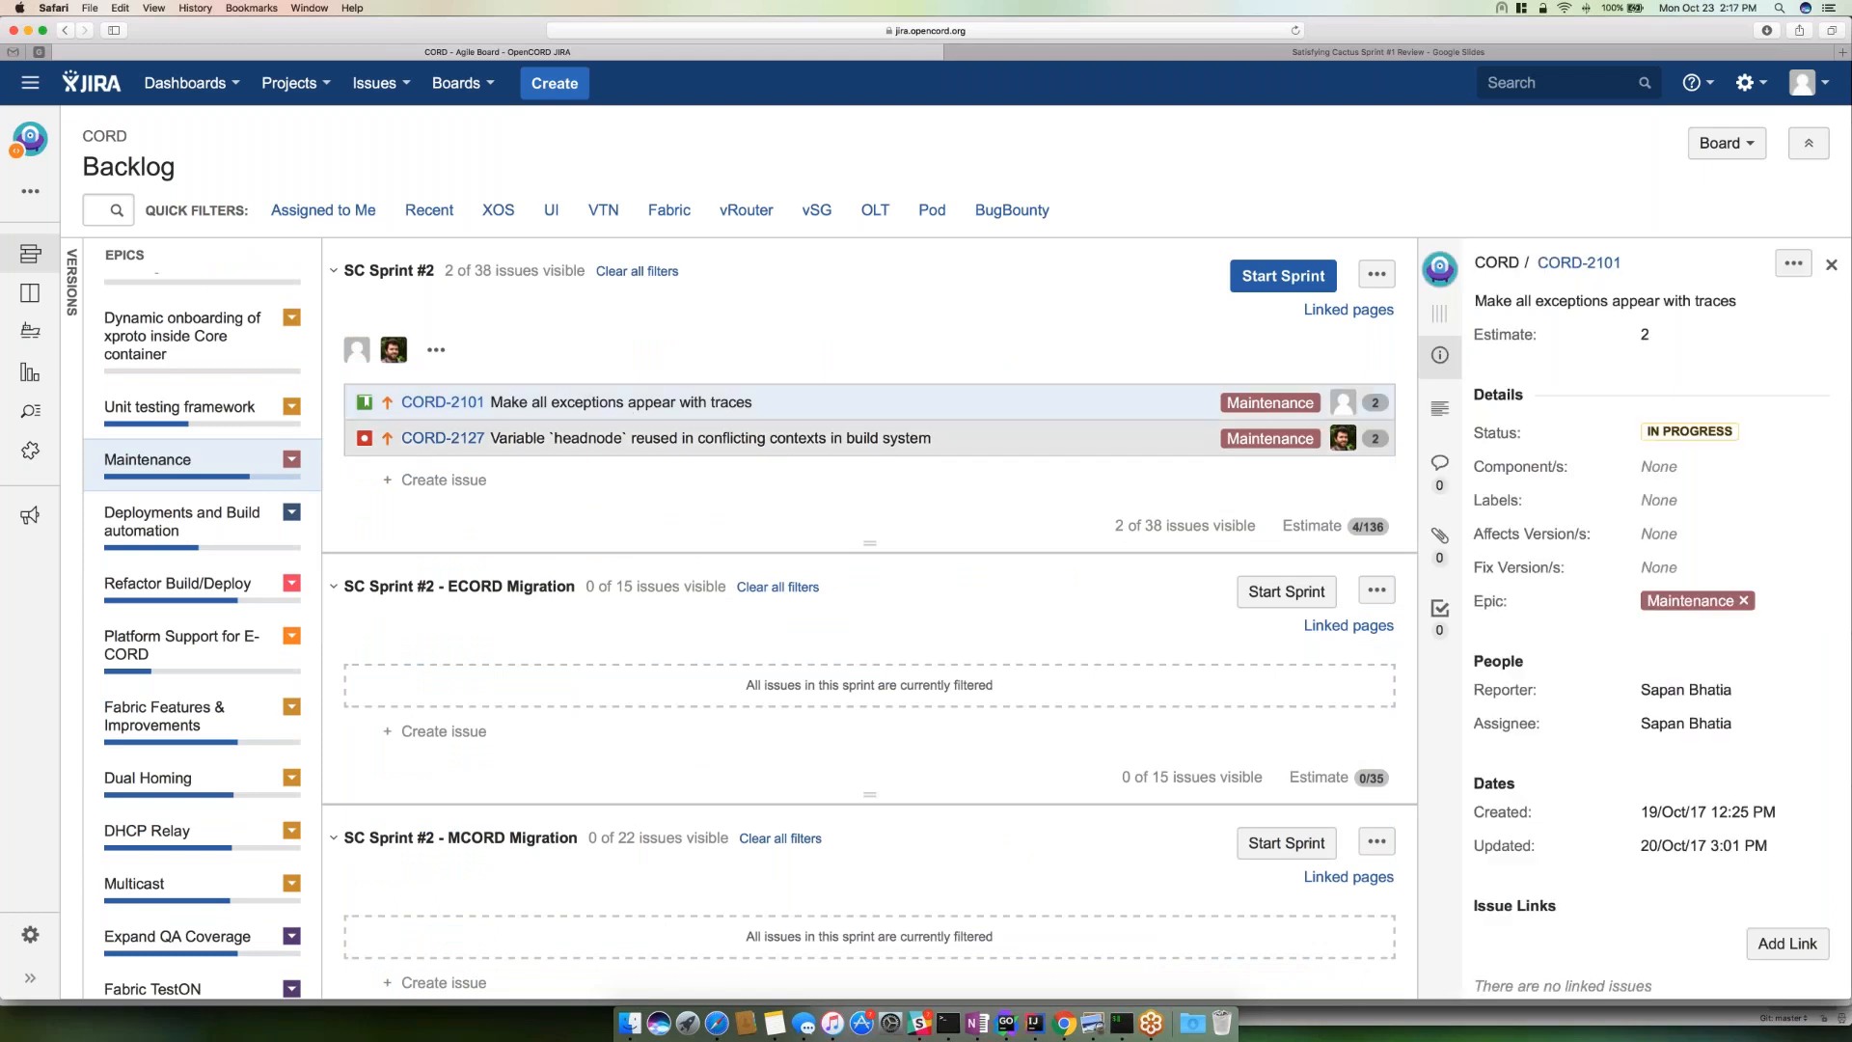
{"action": "mouse_move", "coordinate": [665, 438]}
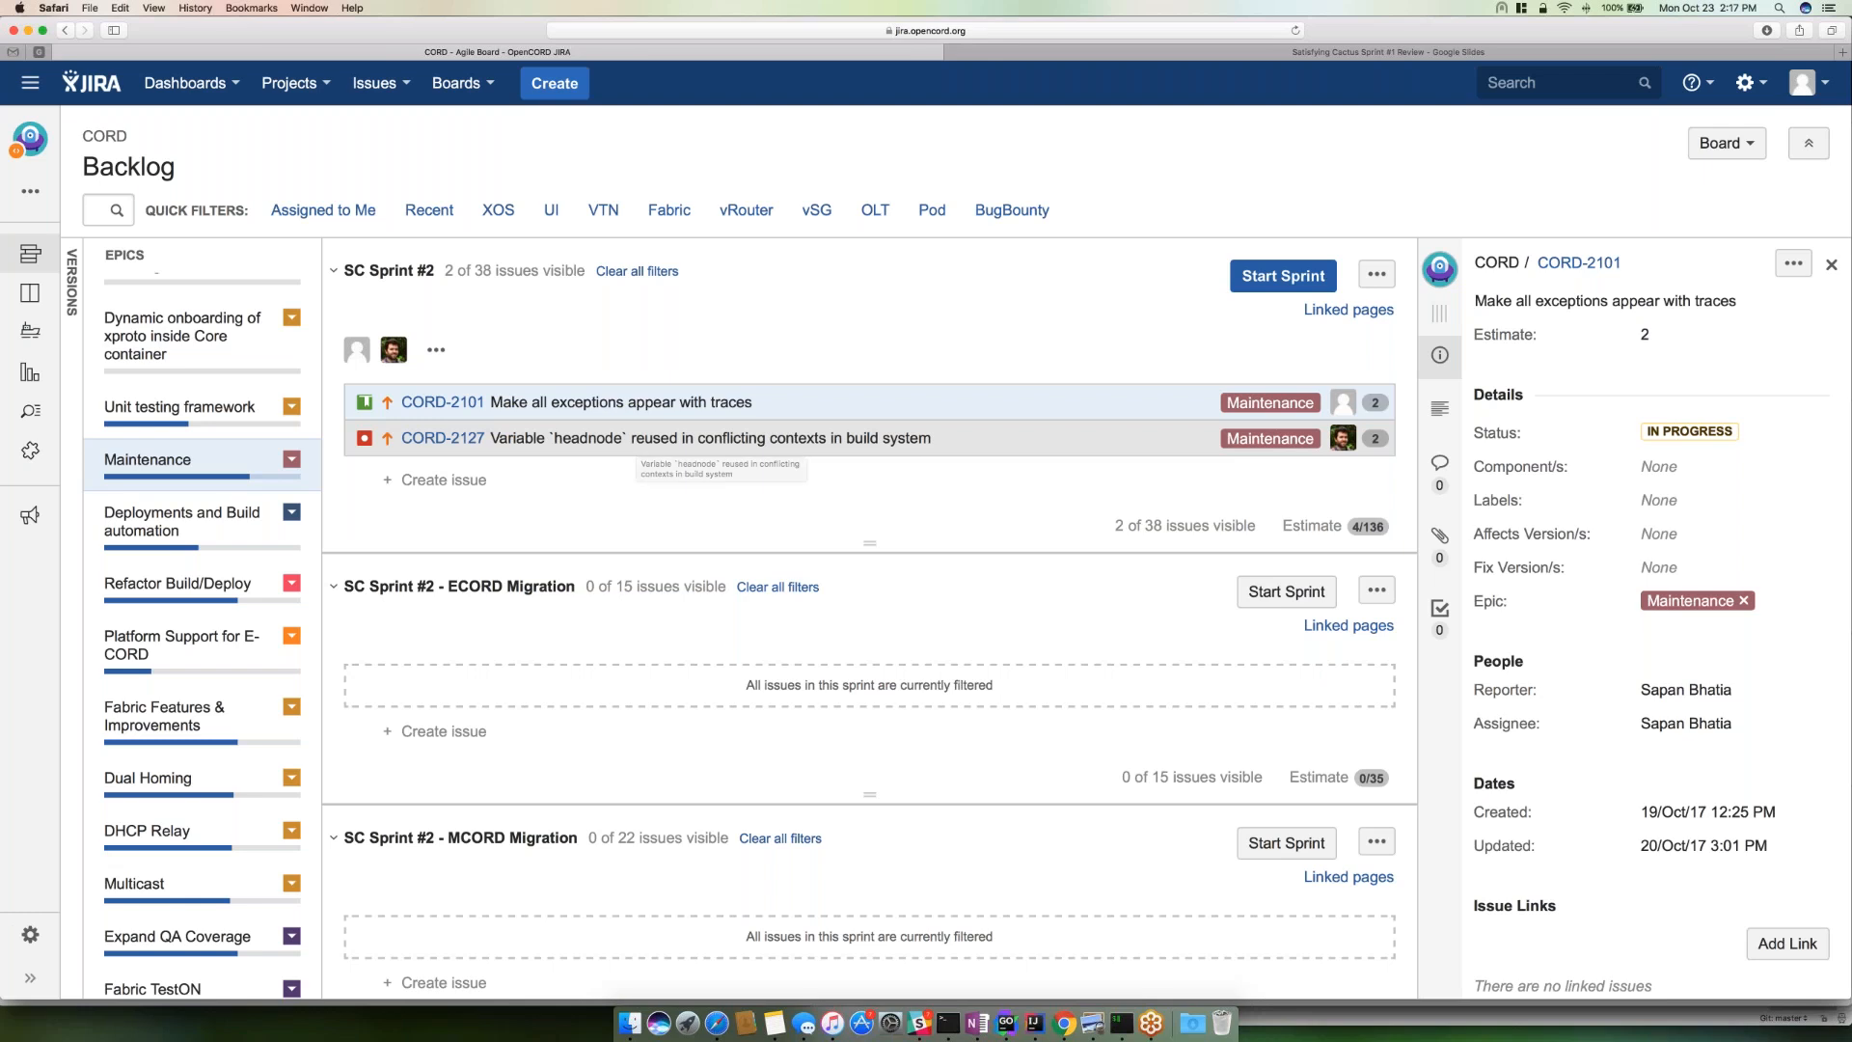
{"action": "left_click", "coordinate": [664, 438]}
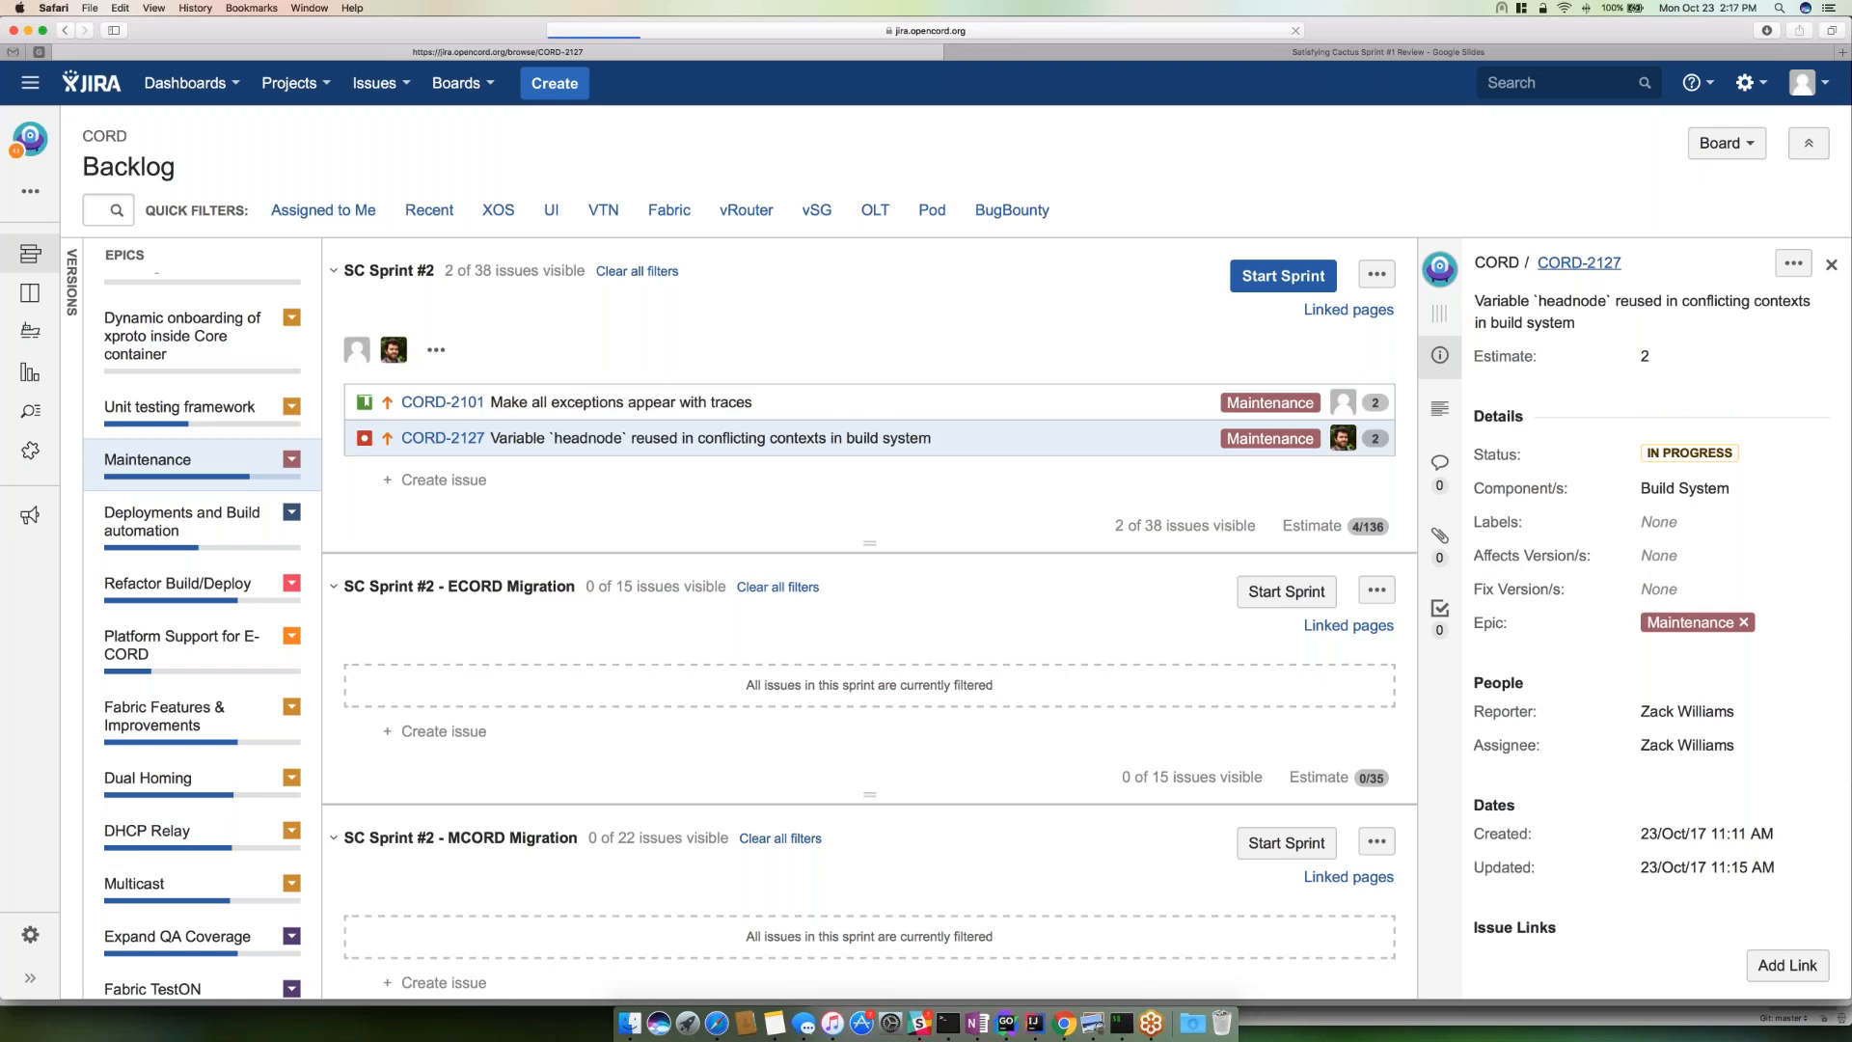
- Set CORD-2127's priority from Medium to High and save the change
{"action": "left_click", "coordinate": [444, 438]}
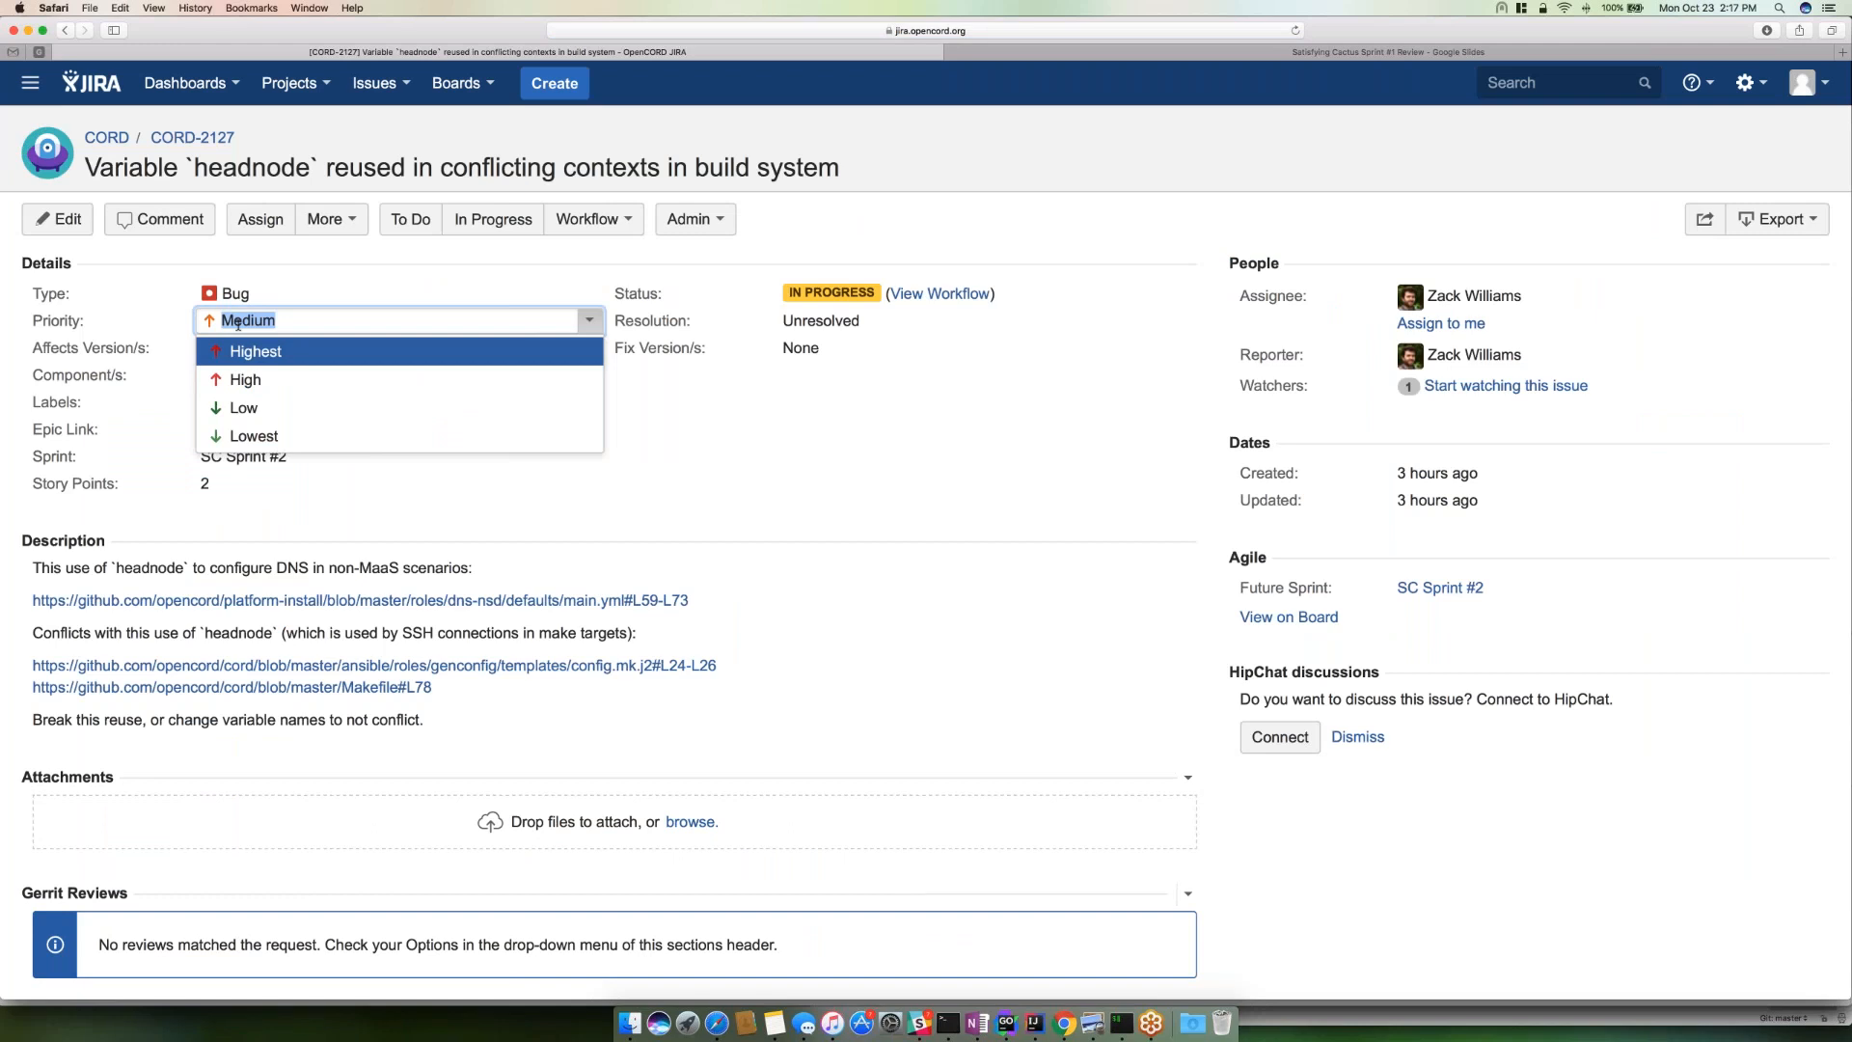
{"action": "left_click", "coordinate": [245, 352]}
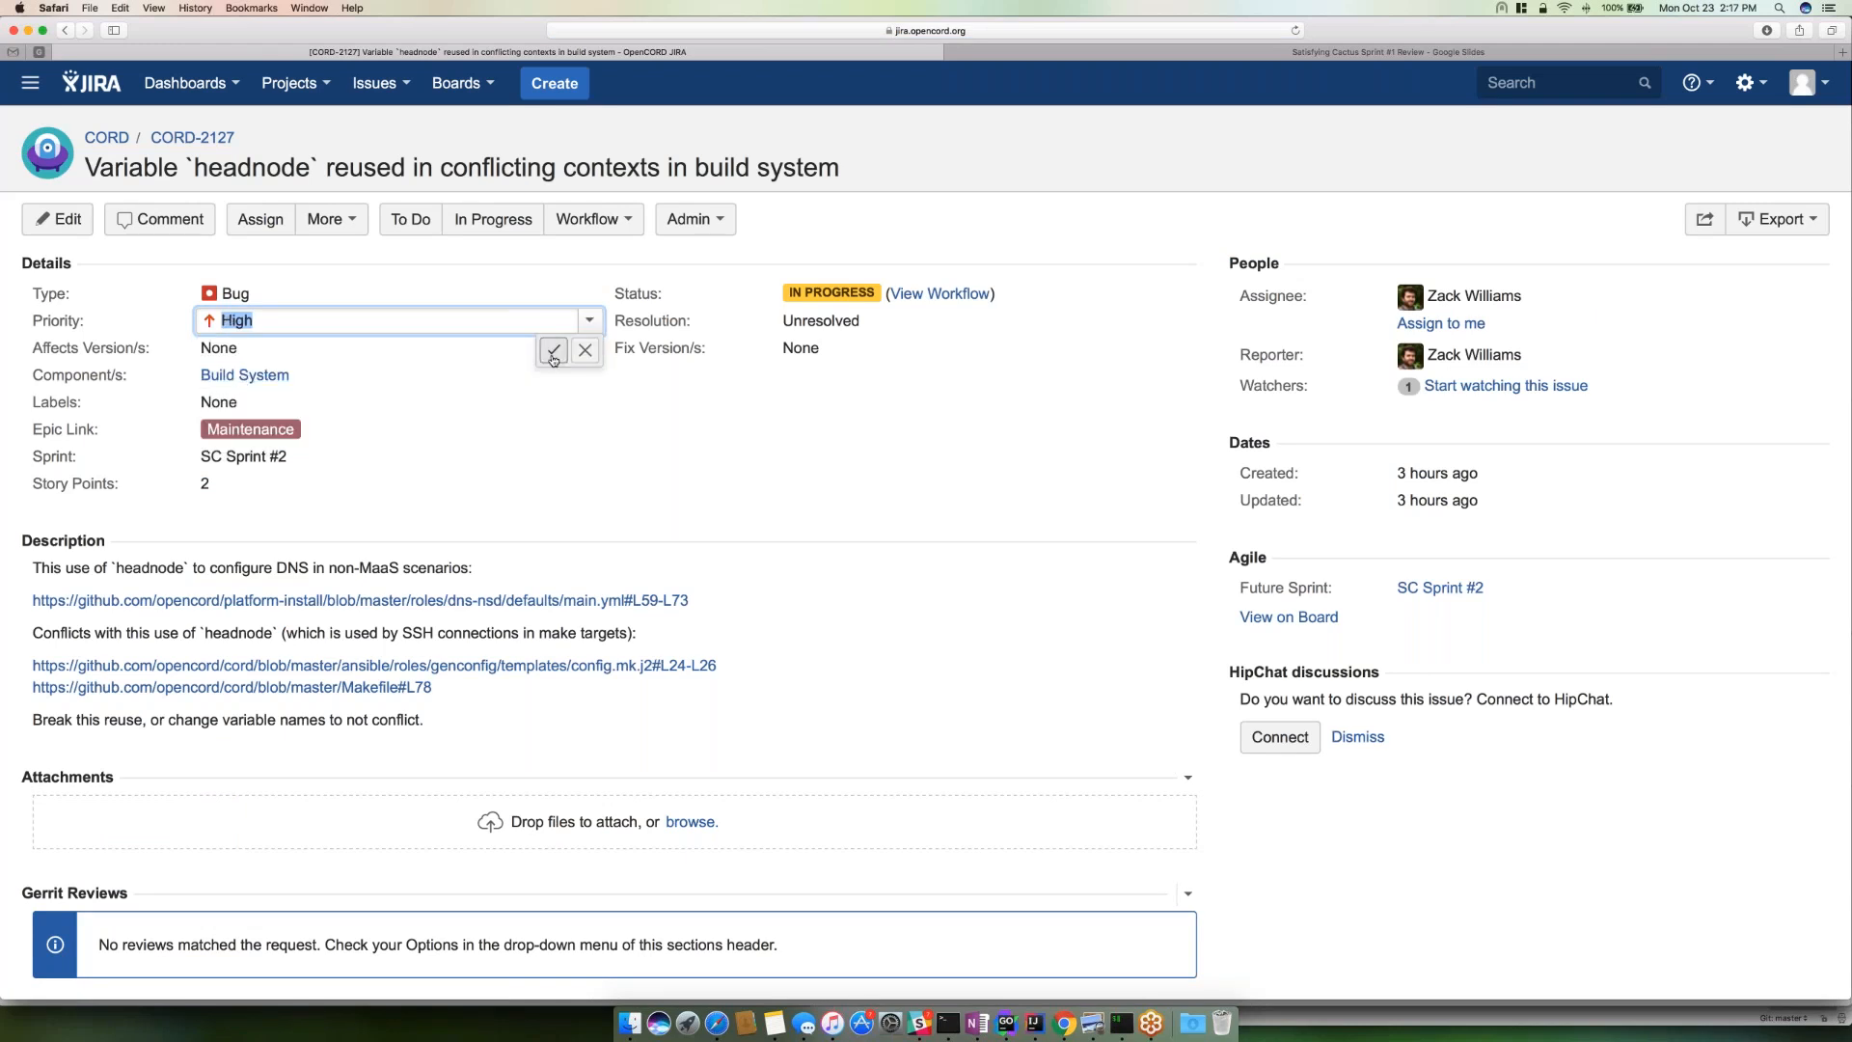
{"action": "left_click", "coordinate": [551, 352]}
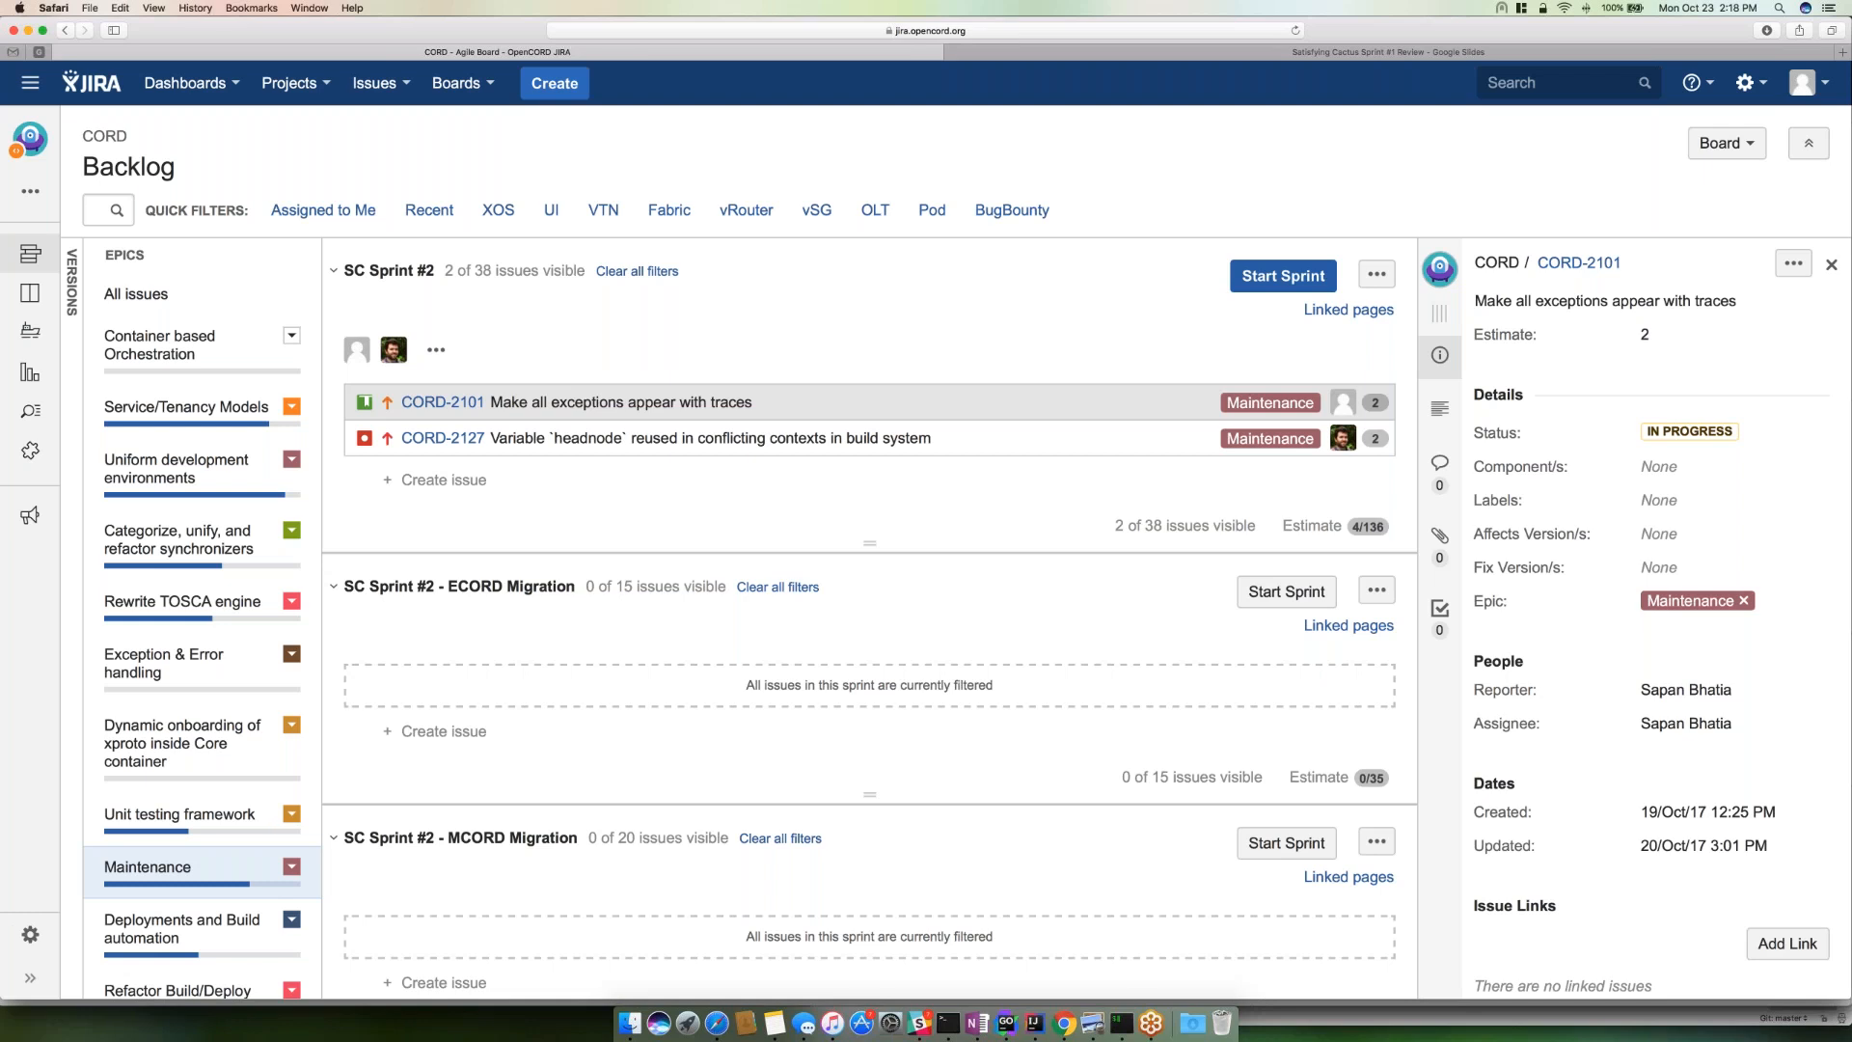
{"action": "mouse_move", "coordinate": [591, 438]}
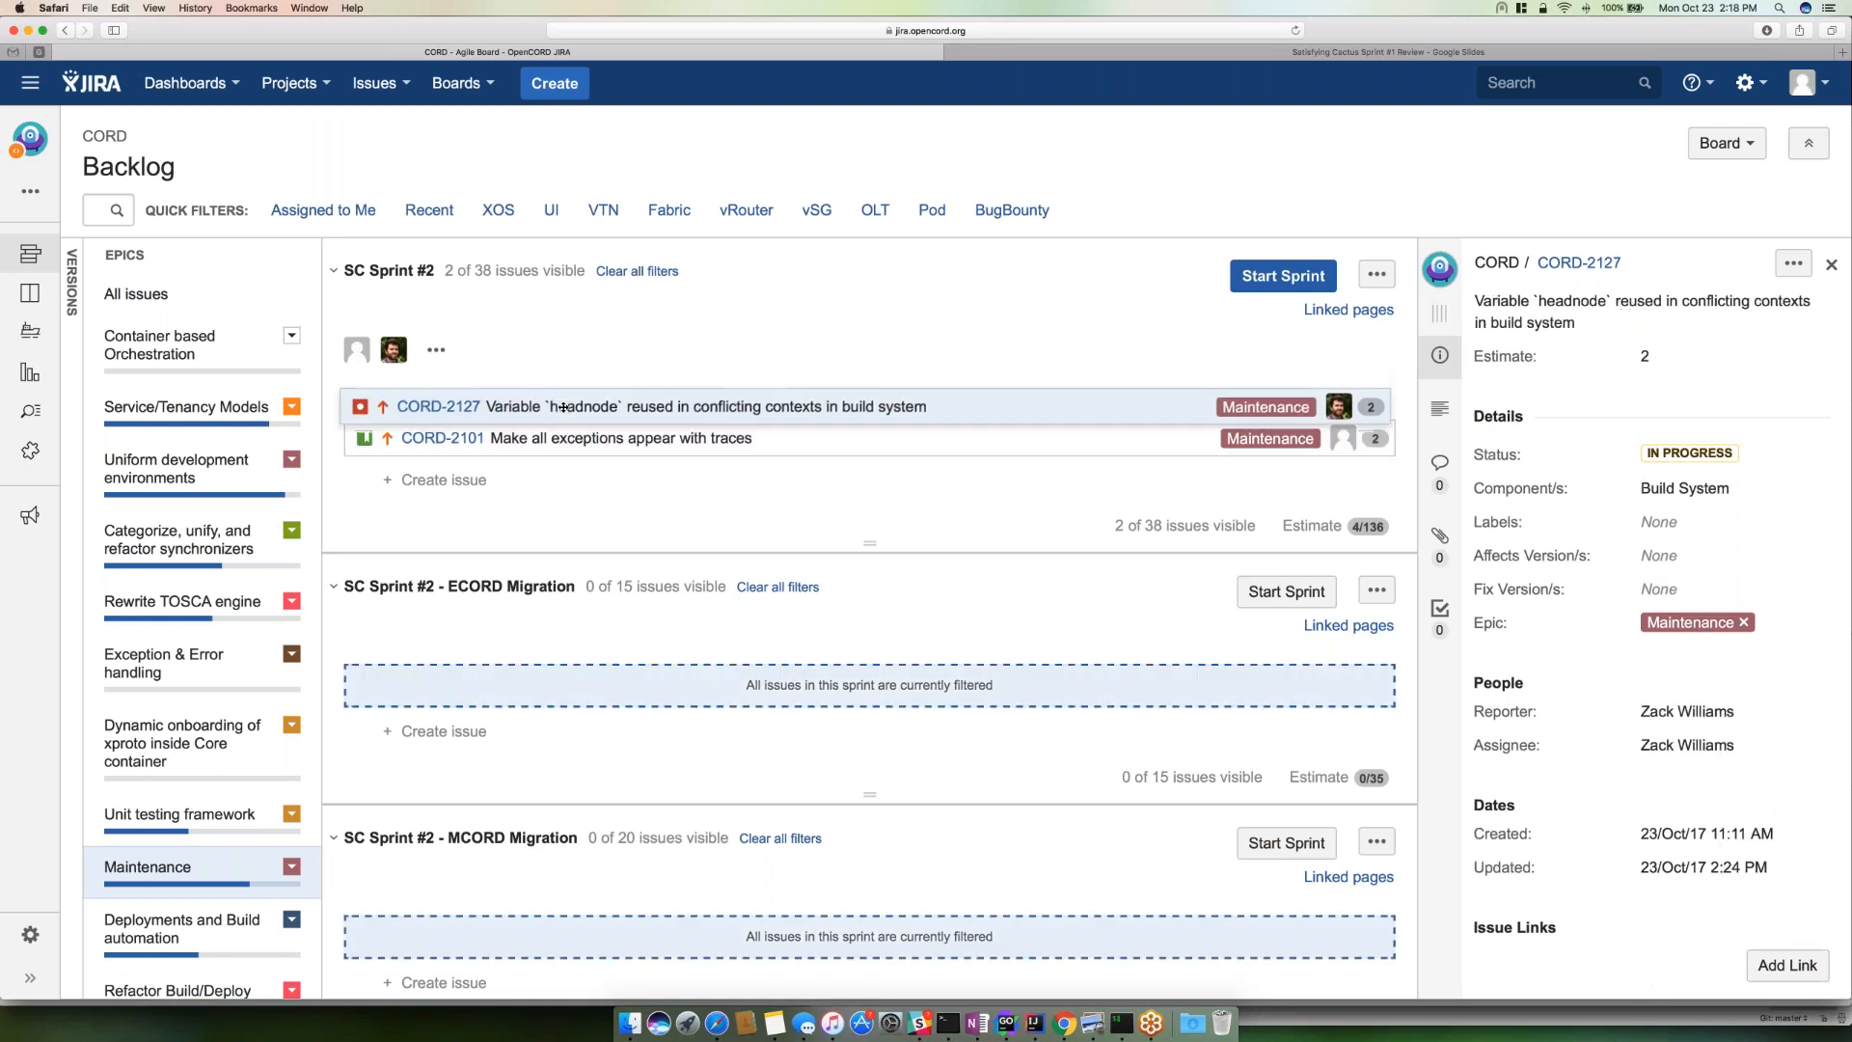
{"action": "mouse_move", "coordinate": [661, 401]}
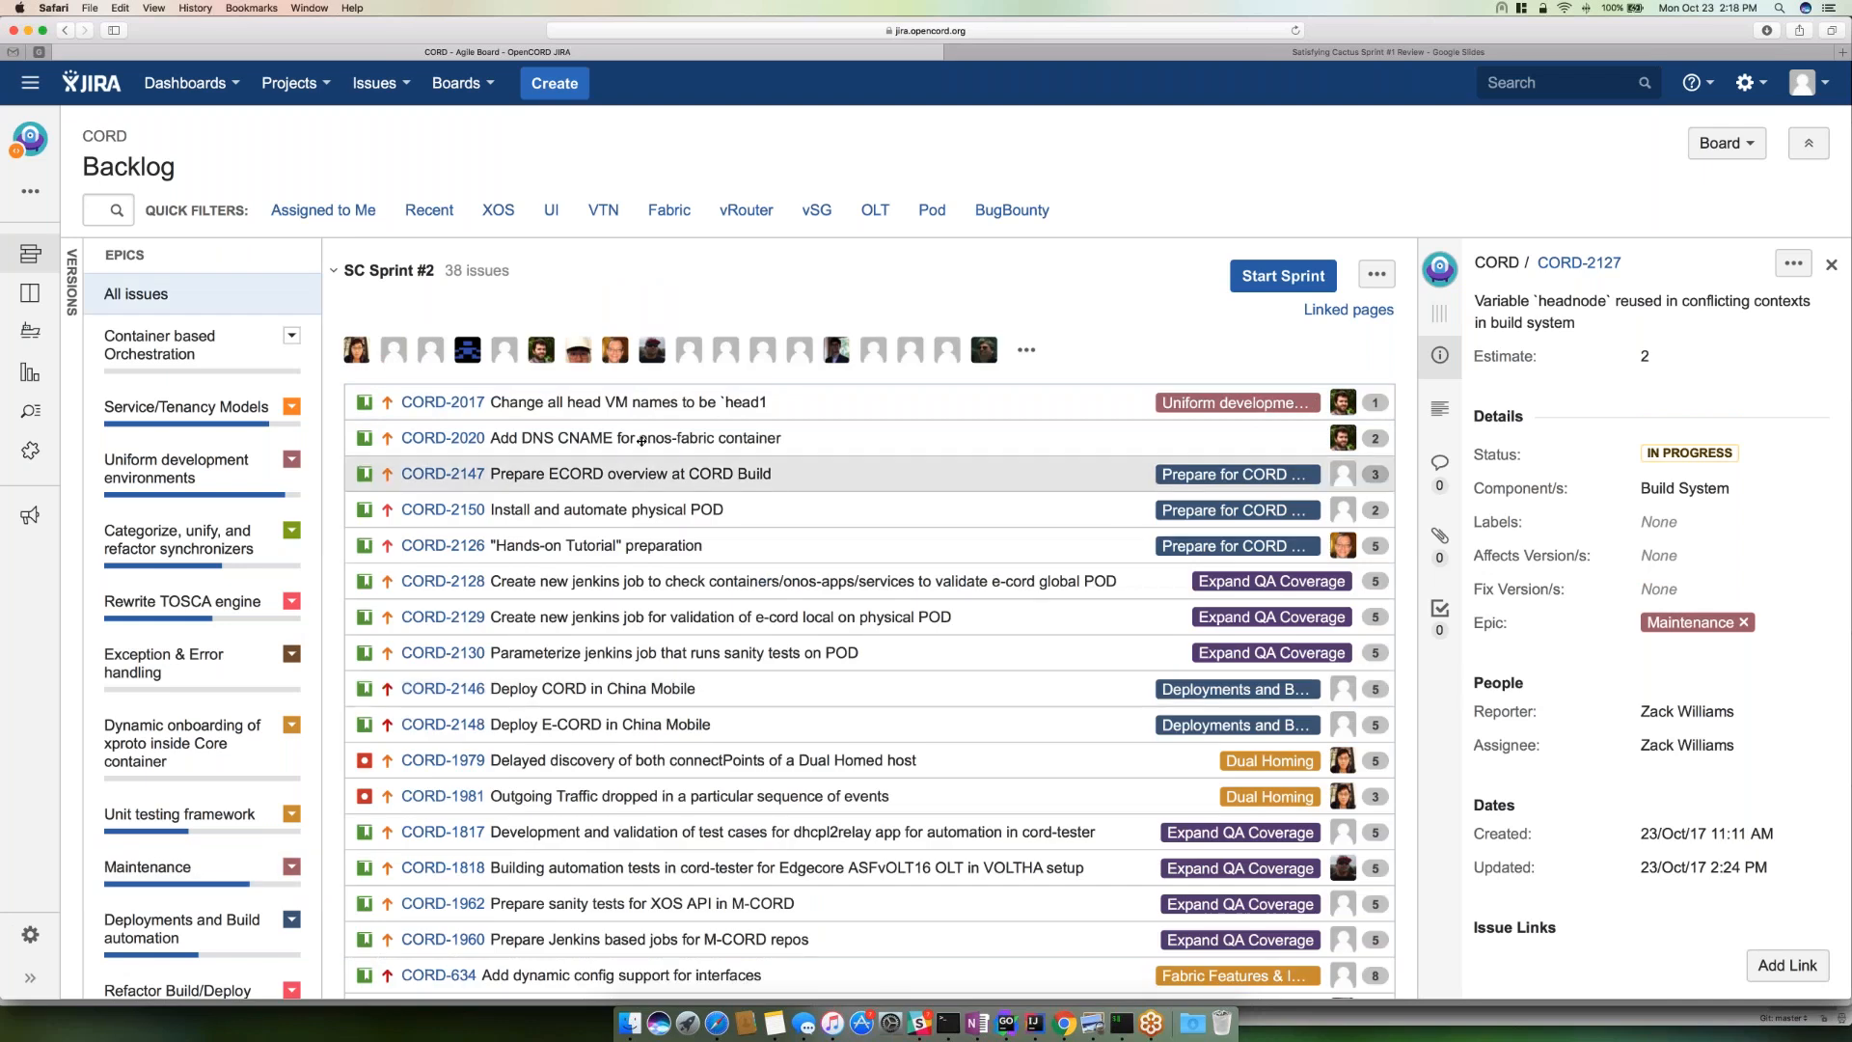
{"action": "mouse_move", "coordinate": [634, 437]}
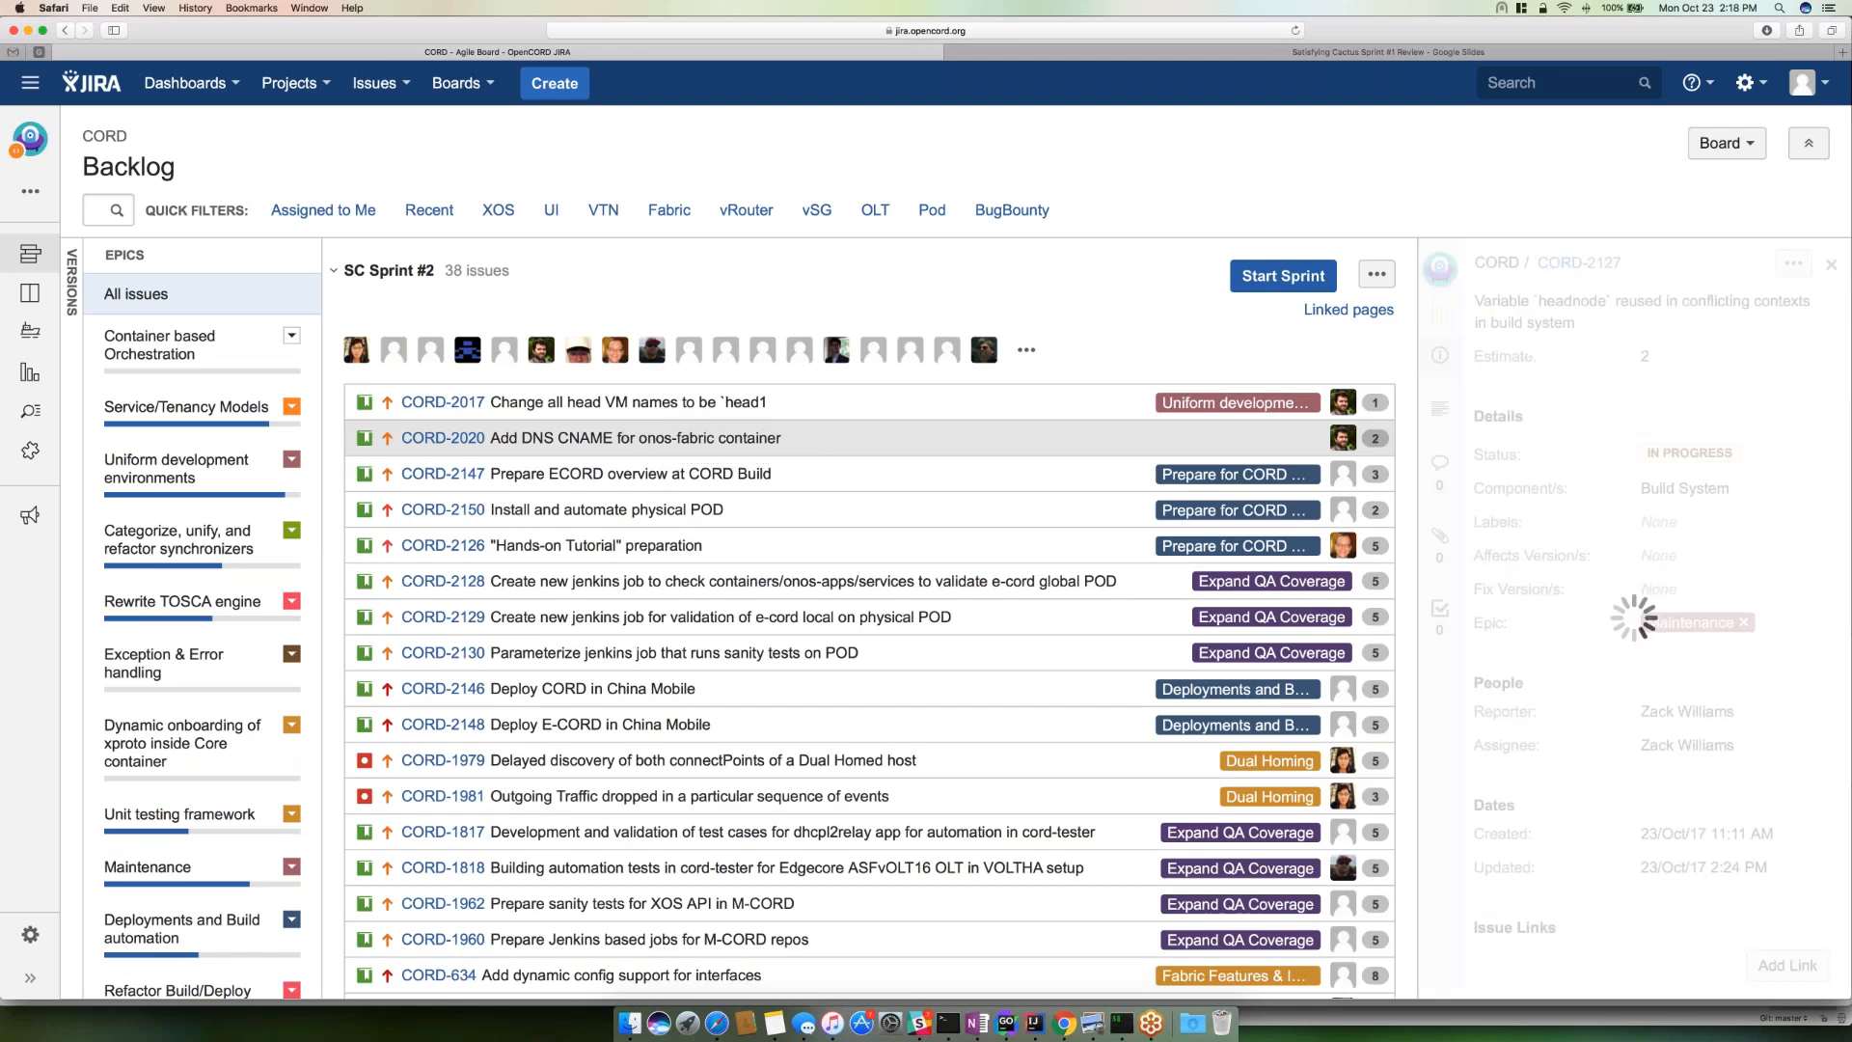
- Review CORD-2020, then filter SC Sprint #2 to the Fabric Features & Improvements epic
{"action": "left_click", "coordinate": [442, 438]}
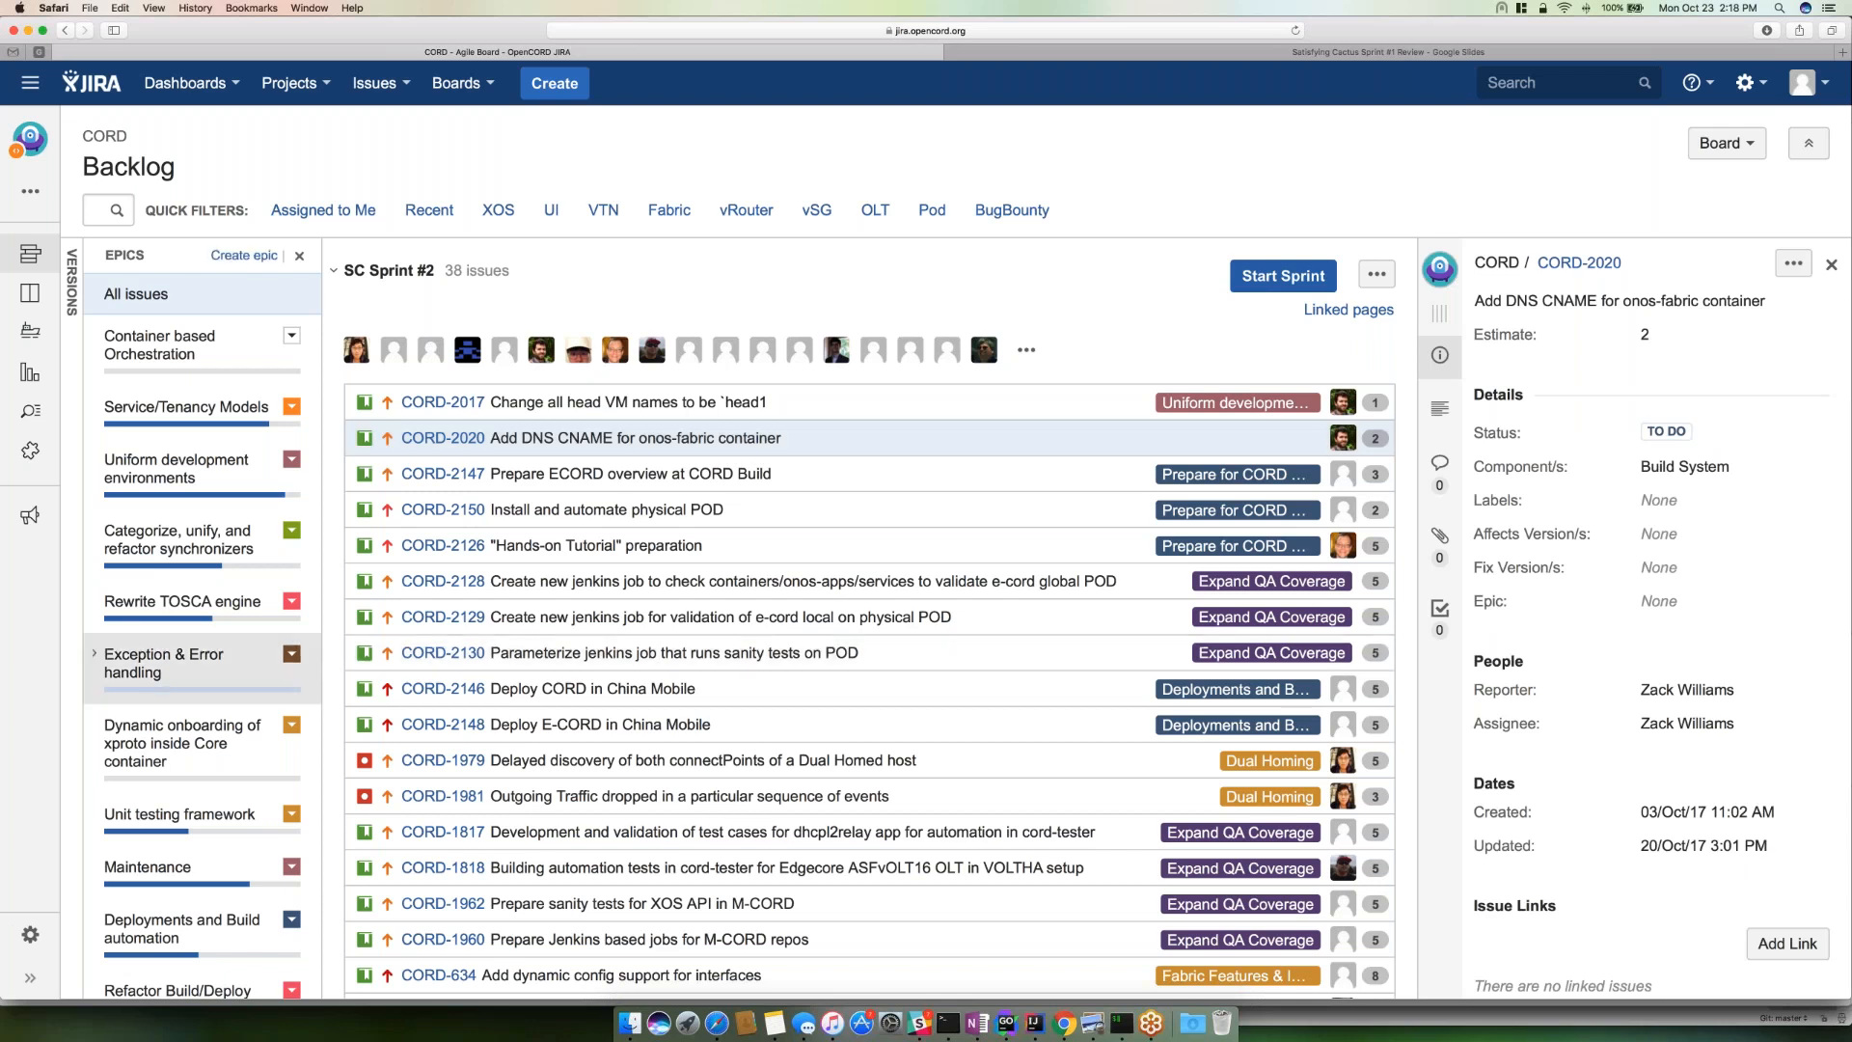
{"action": "scroll", "scroll_direction": "down", "scroll_amount": 3}
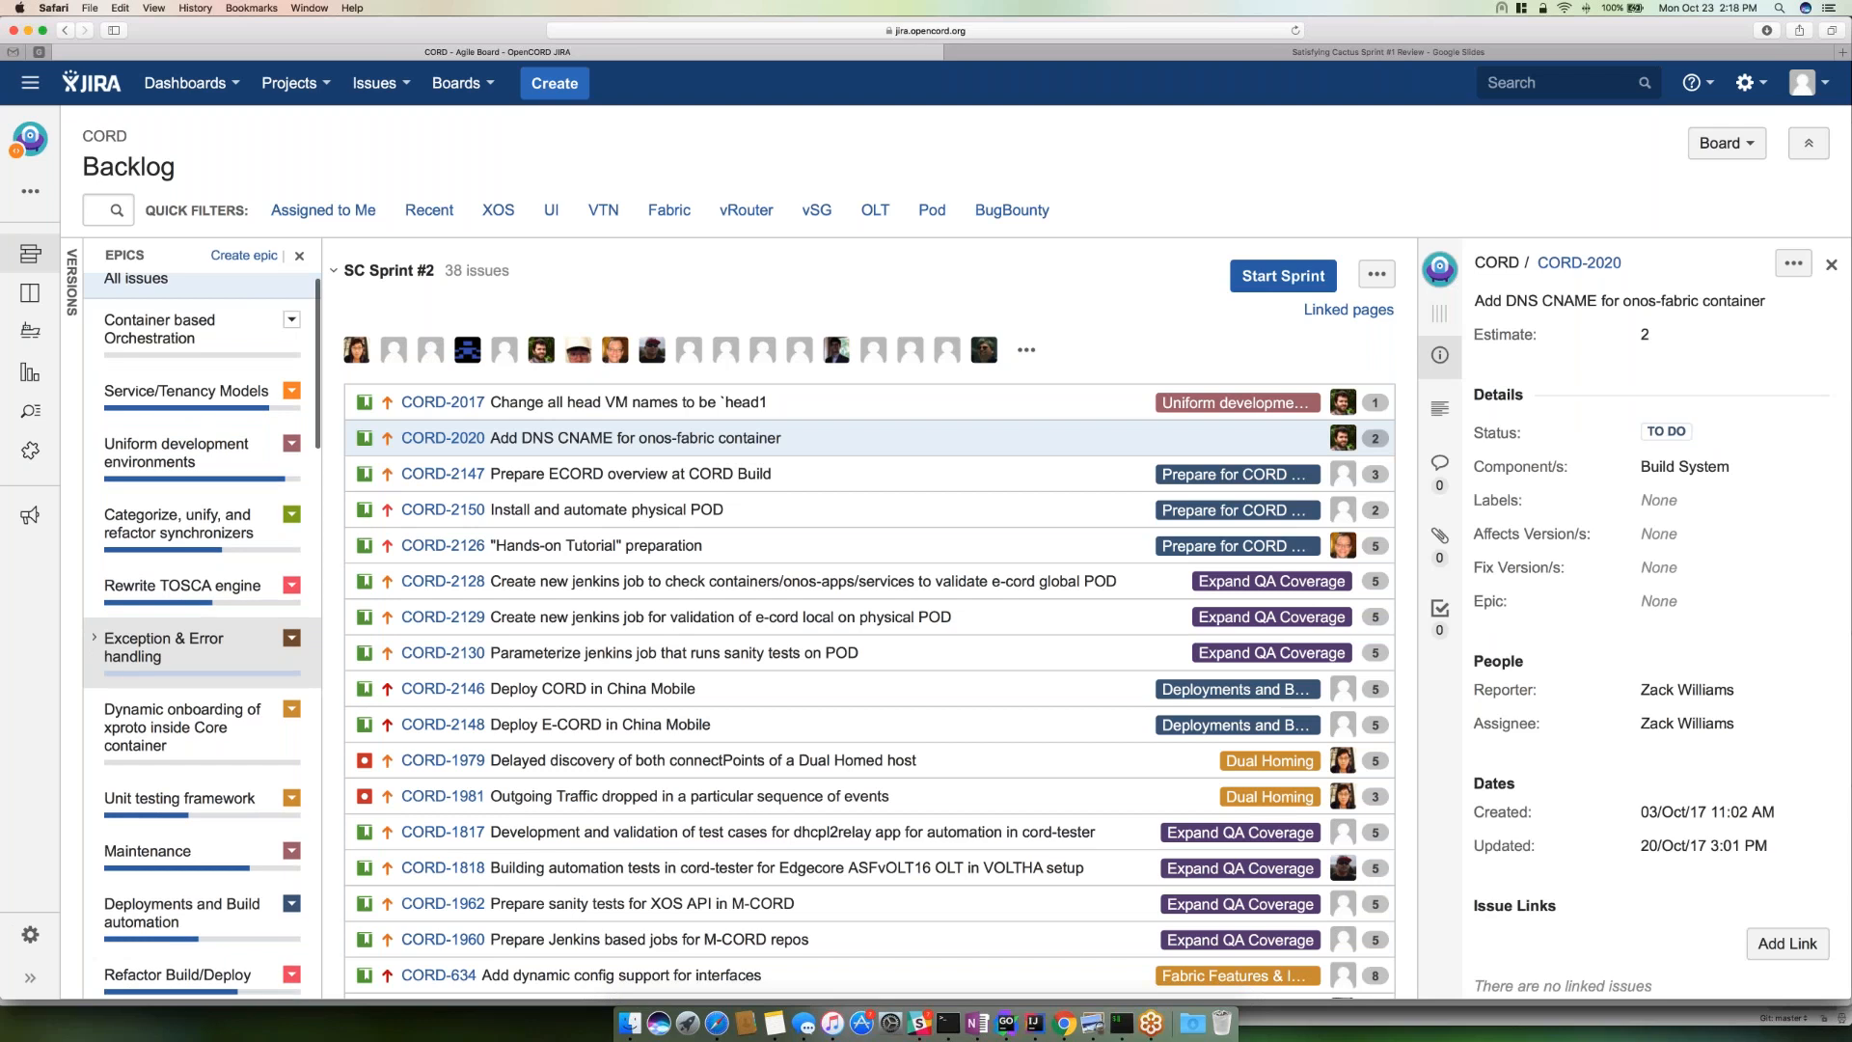
{"action": "scroll", "scroll_direction": "down", "scroll_amount": 3}
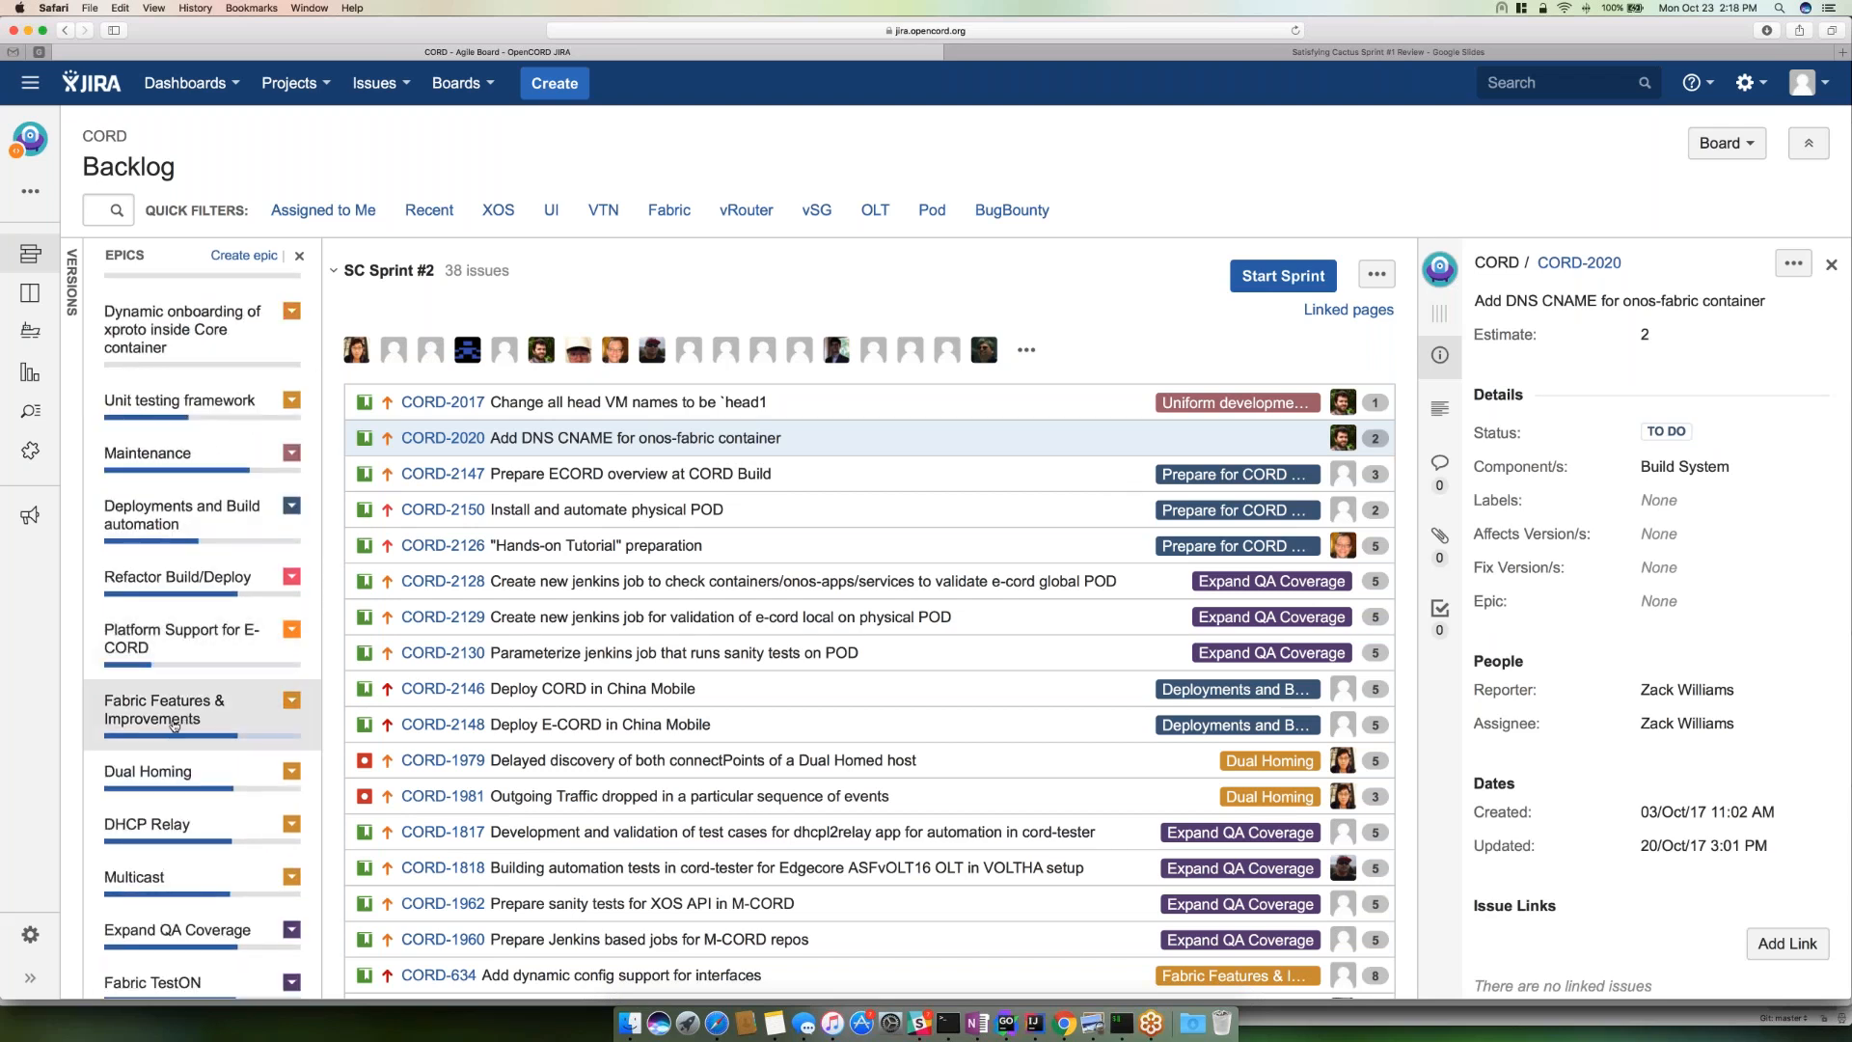
{"action": "left_click", "coordinate": [162, 707]}
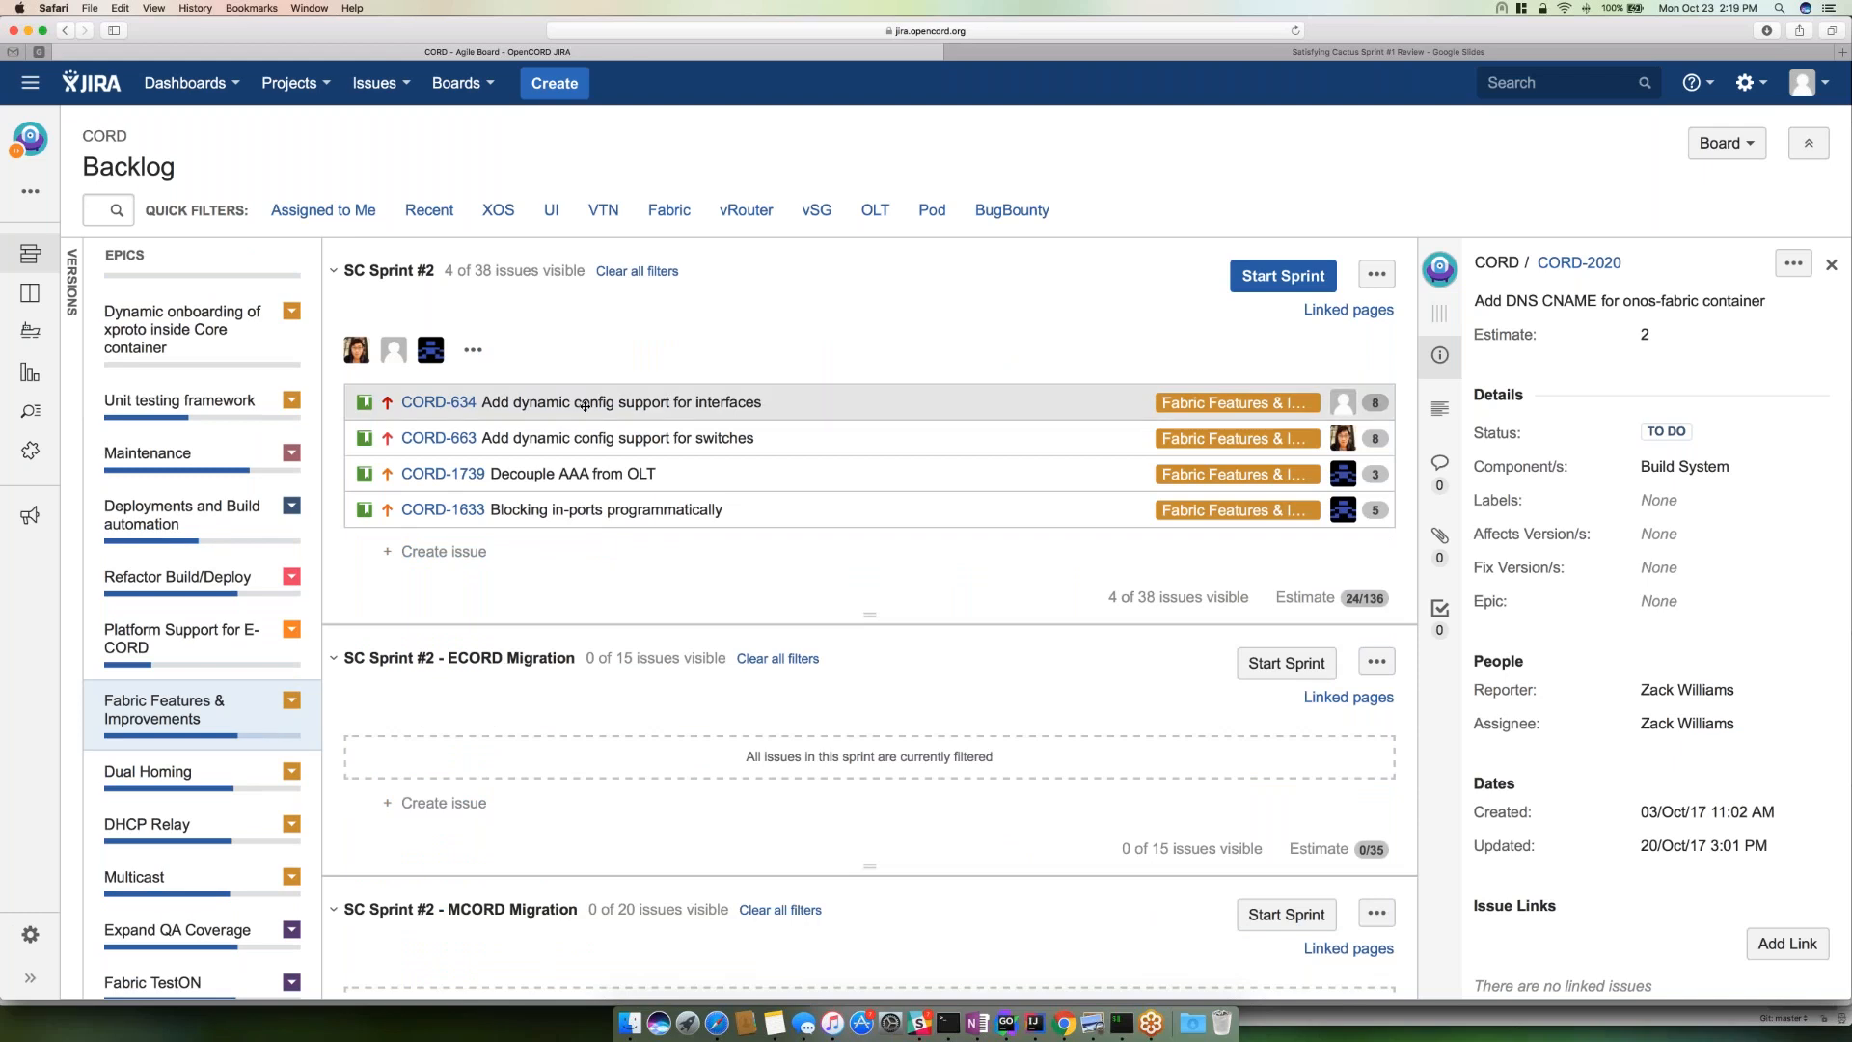
- Review CORD-634, then filter SC Sprint #2 to the Deployments and Build automation epic
{"action": "left_click", "coordinate": [438, 401]}
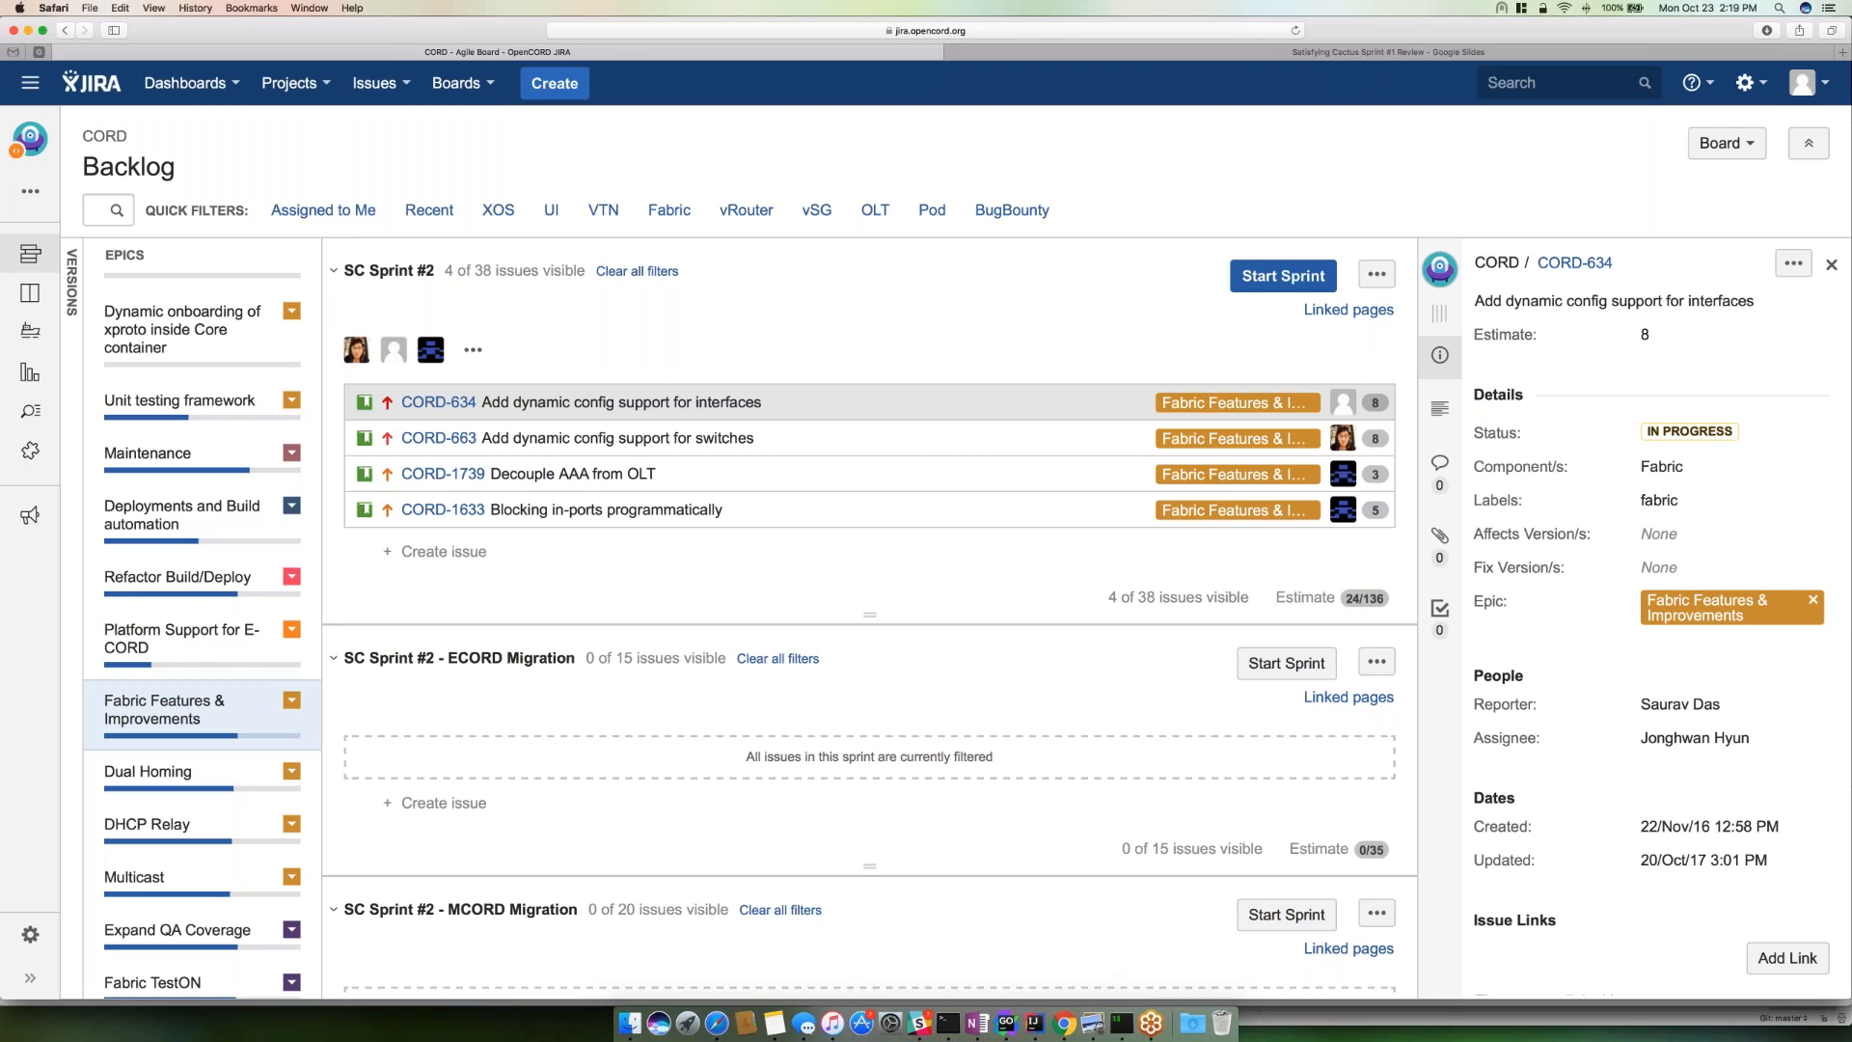
{"action": "left_click", "coordinate": [182, 515]}
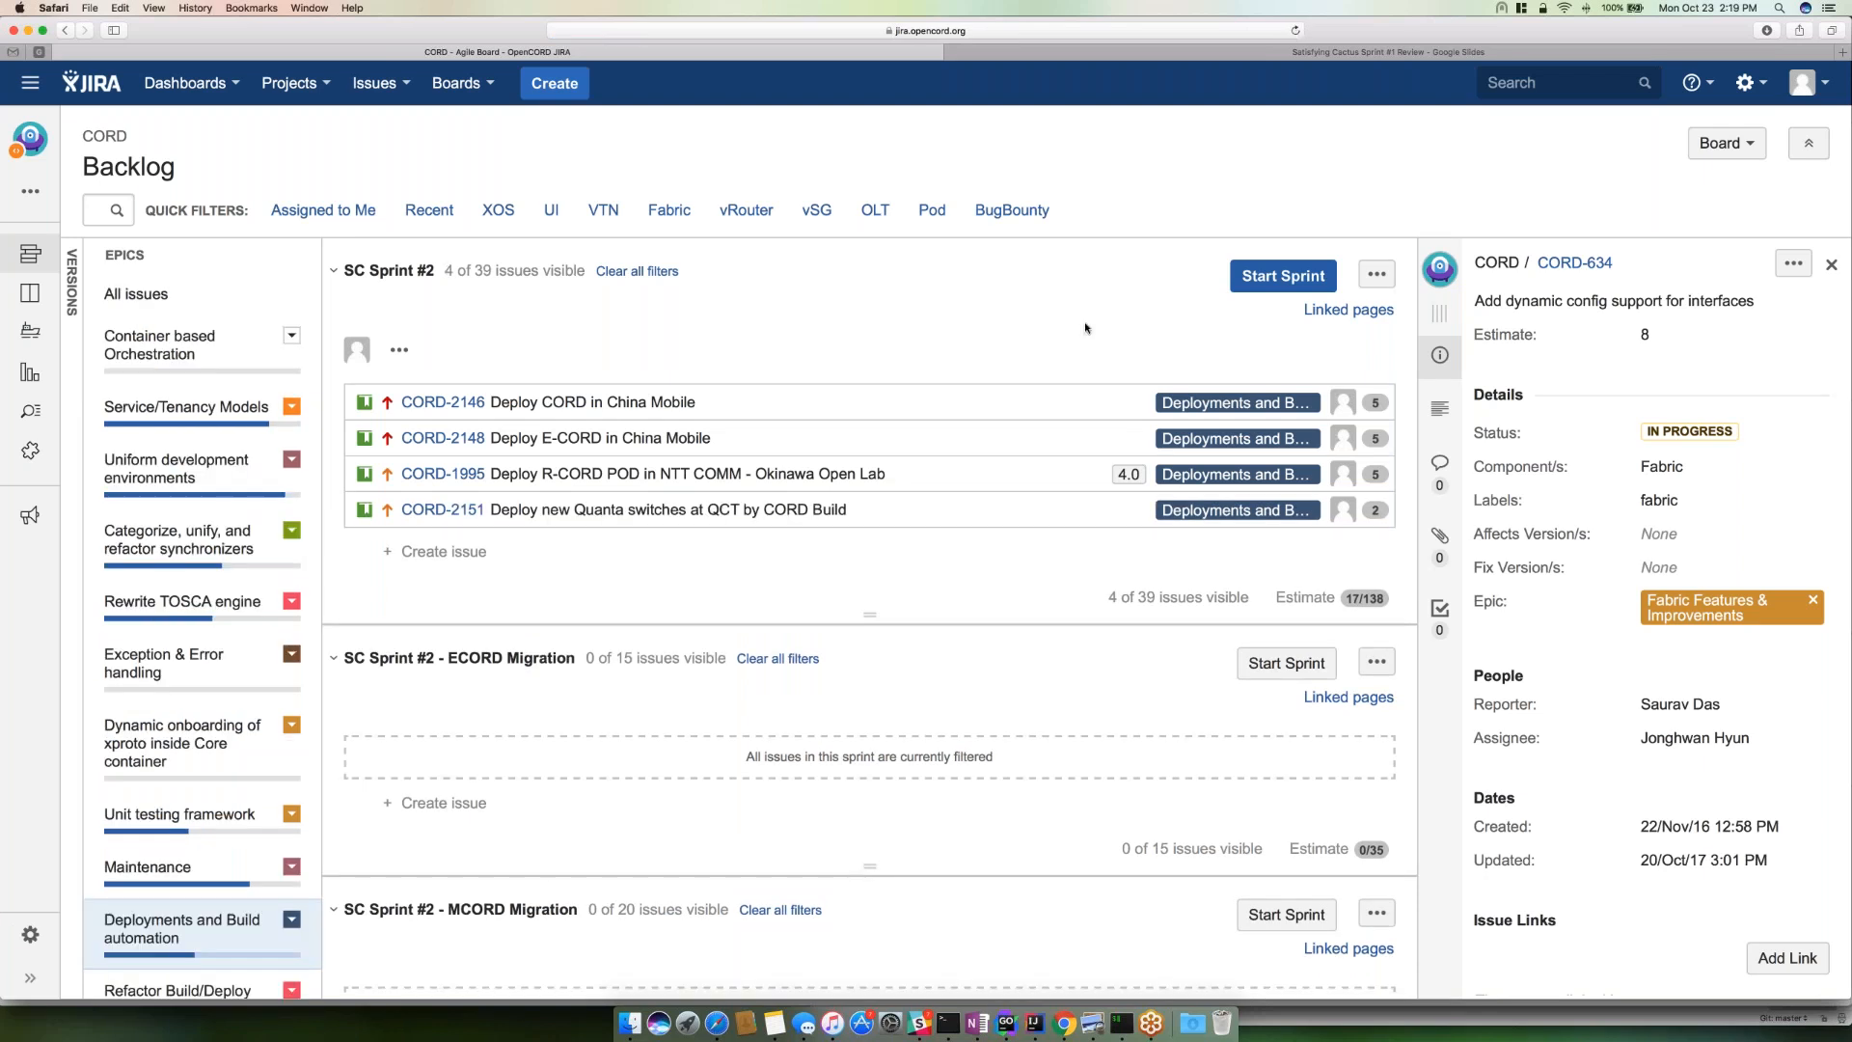
{"action": "mouse_move", "coordinate": [751, 507]}
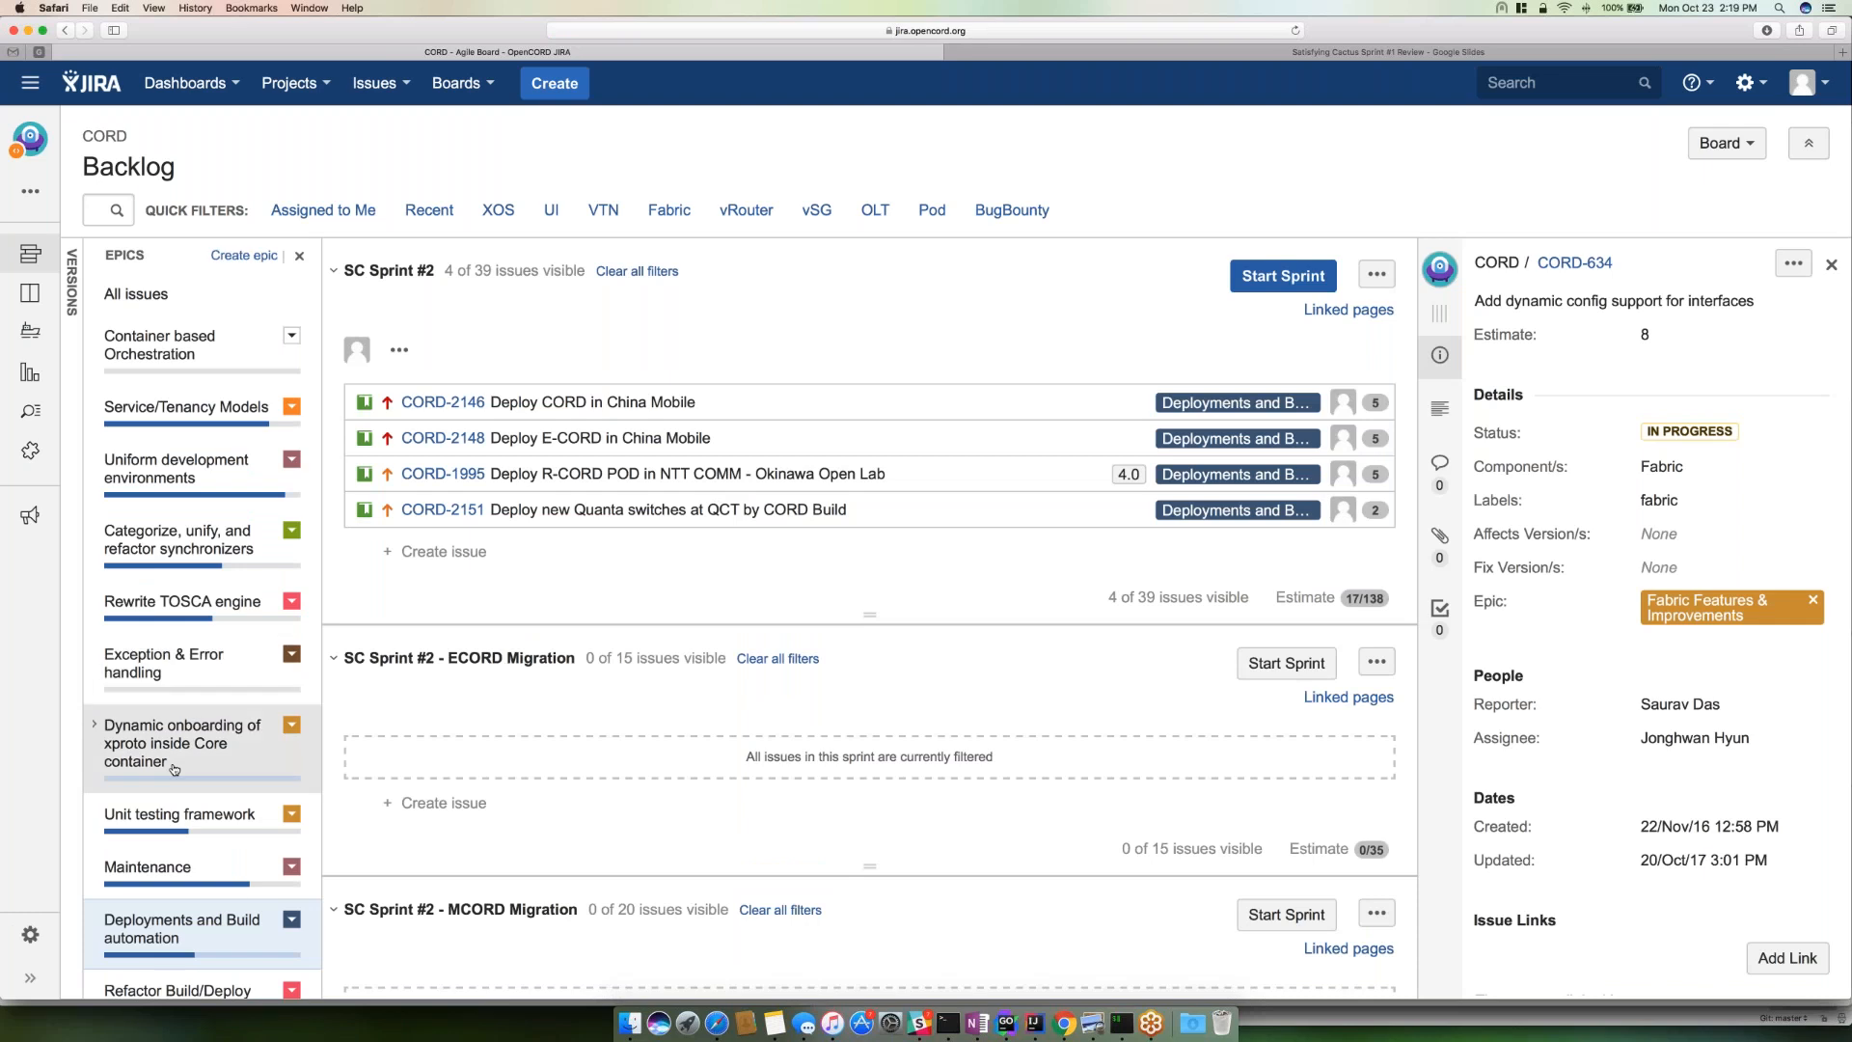
{"action": "scroll", "scroll_direction": "down", "scroll_amount": 3}
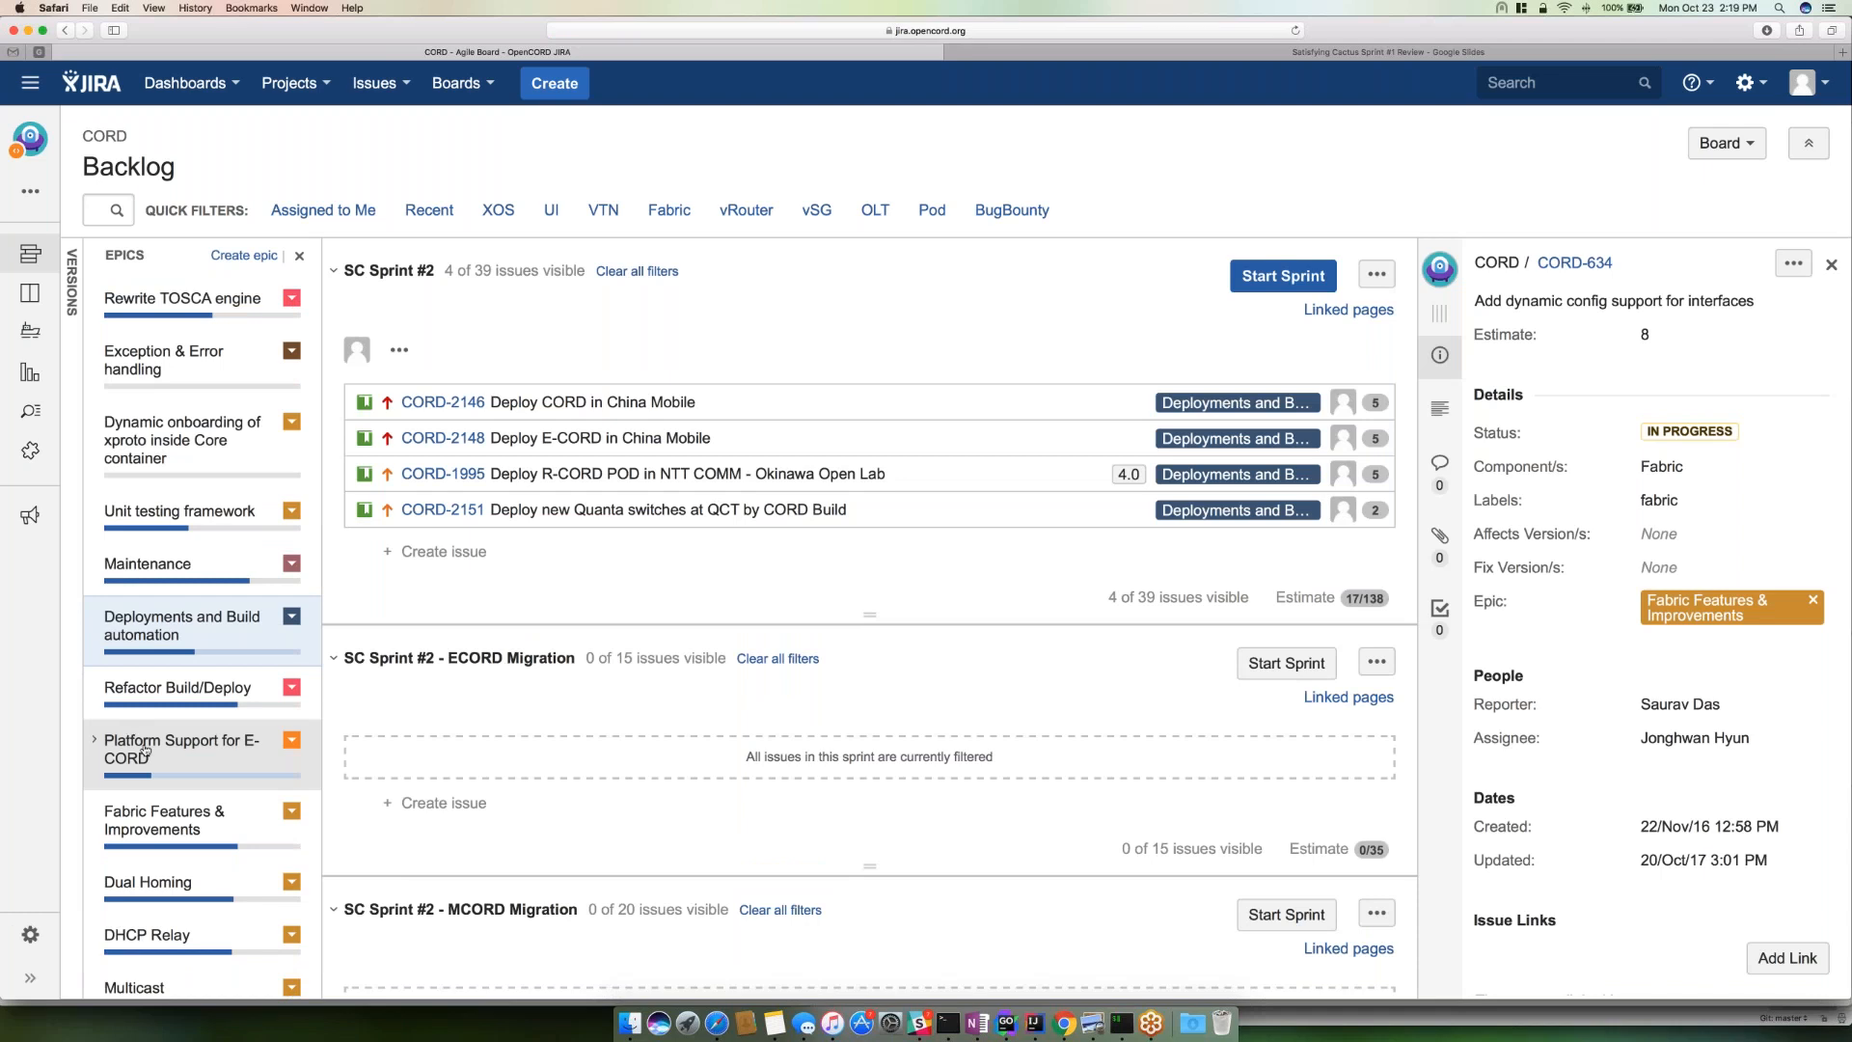
{"action": "scroll", "scroll_direction": "down", "scroll_amount": 3}
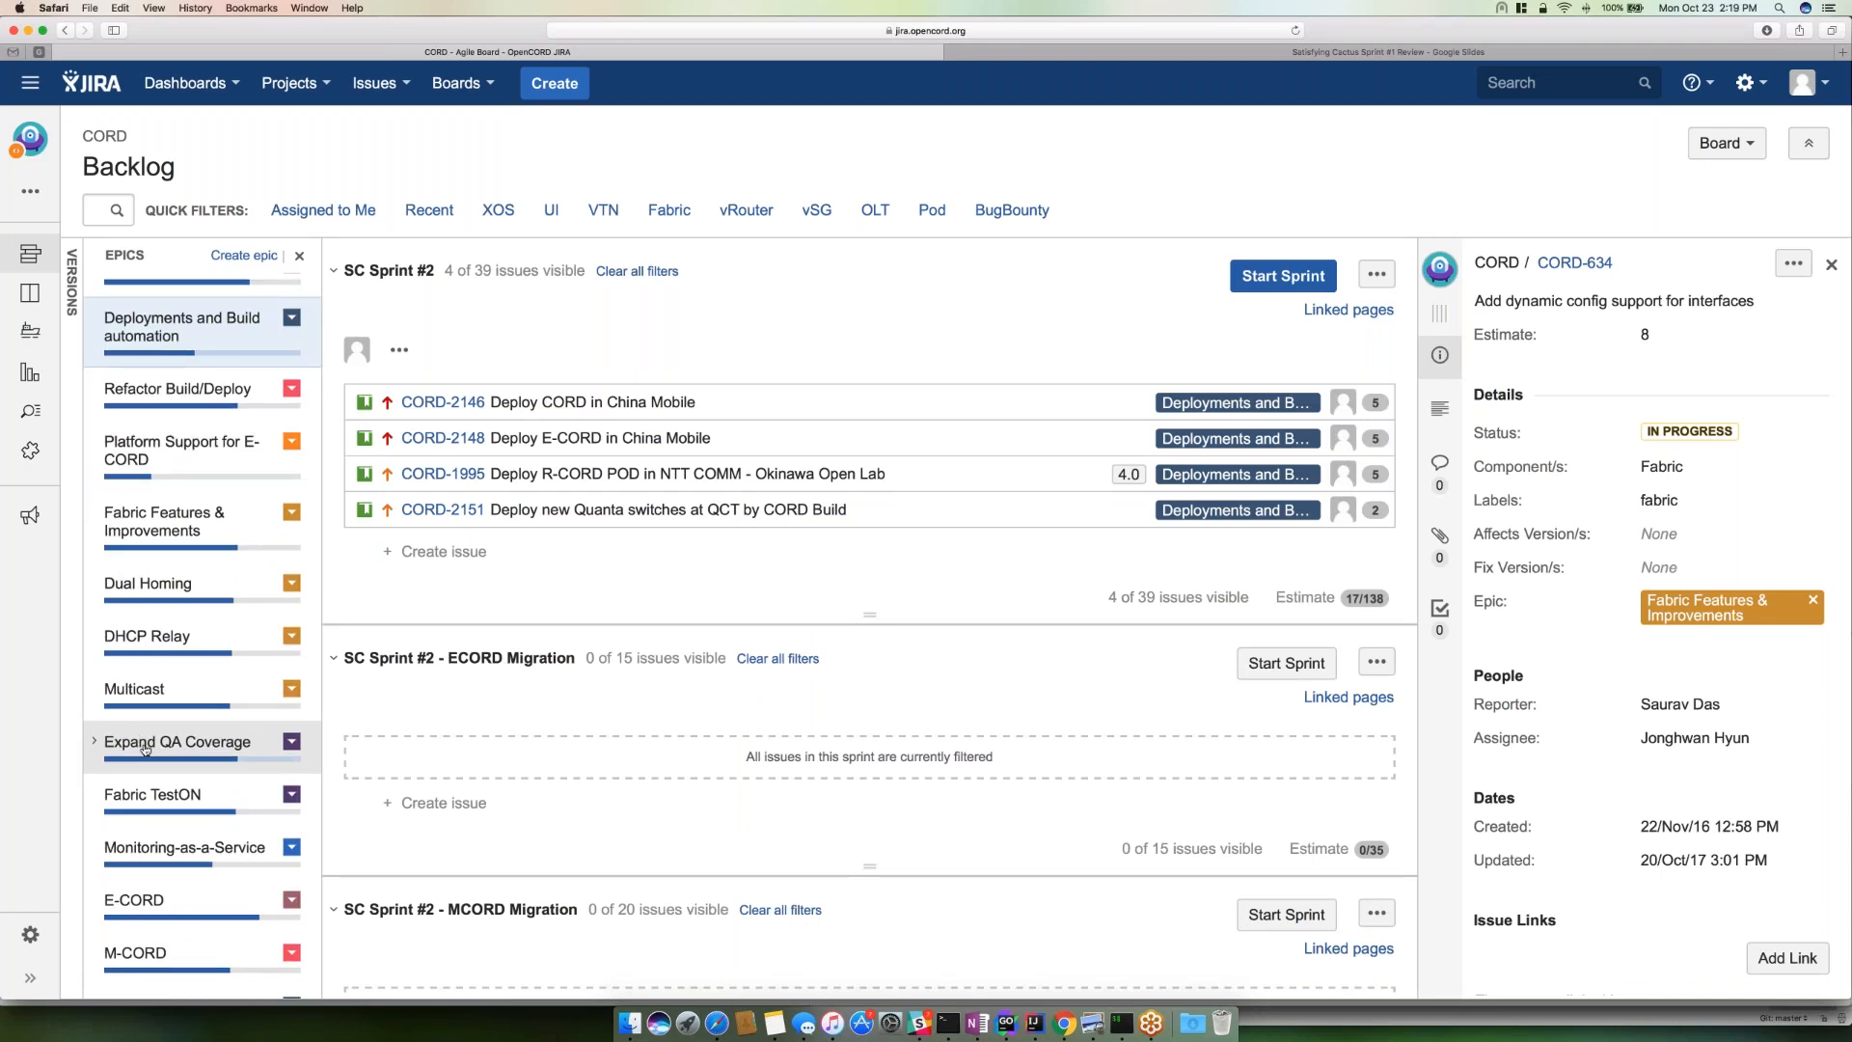
{"action": "mouse_move", "coordinate": [168, 546]}
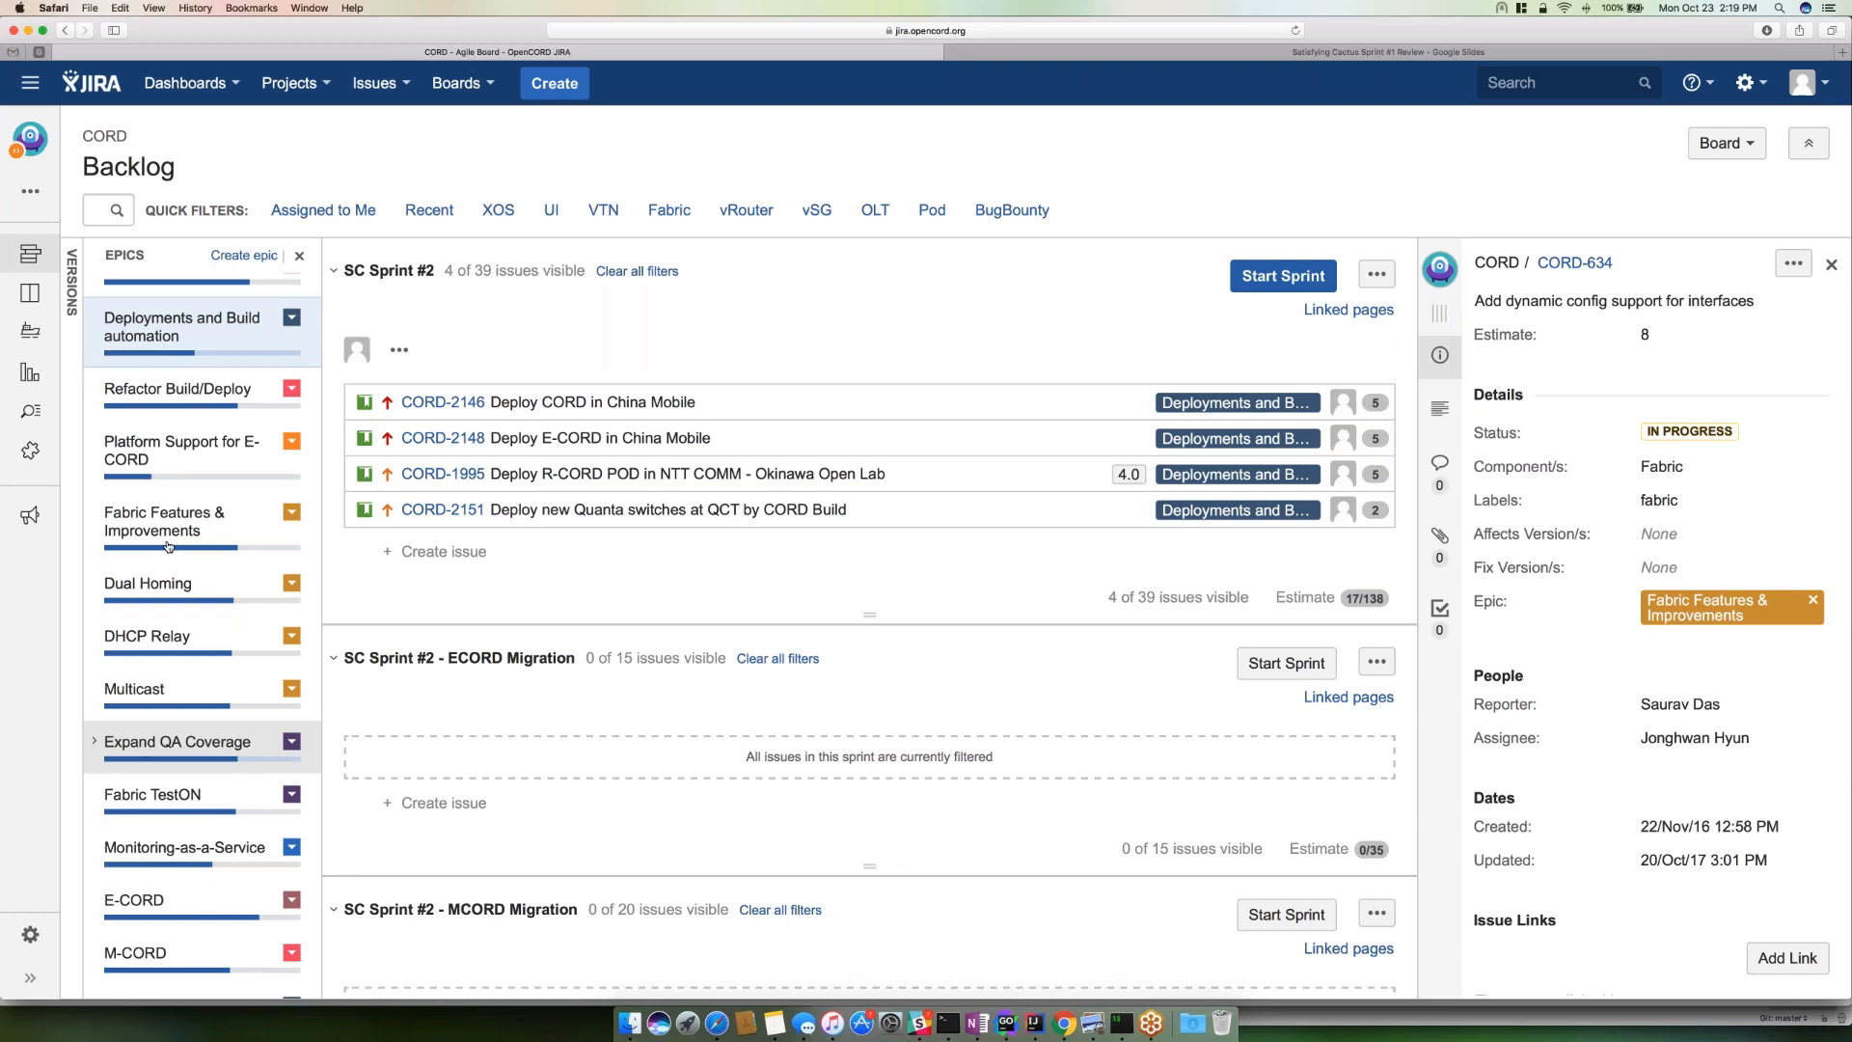
- Filter SC Sprint #2 to Fabric Features & Improvements again, showing CORD-663
{"action": "left_click", "coordinate": [164, 521]}
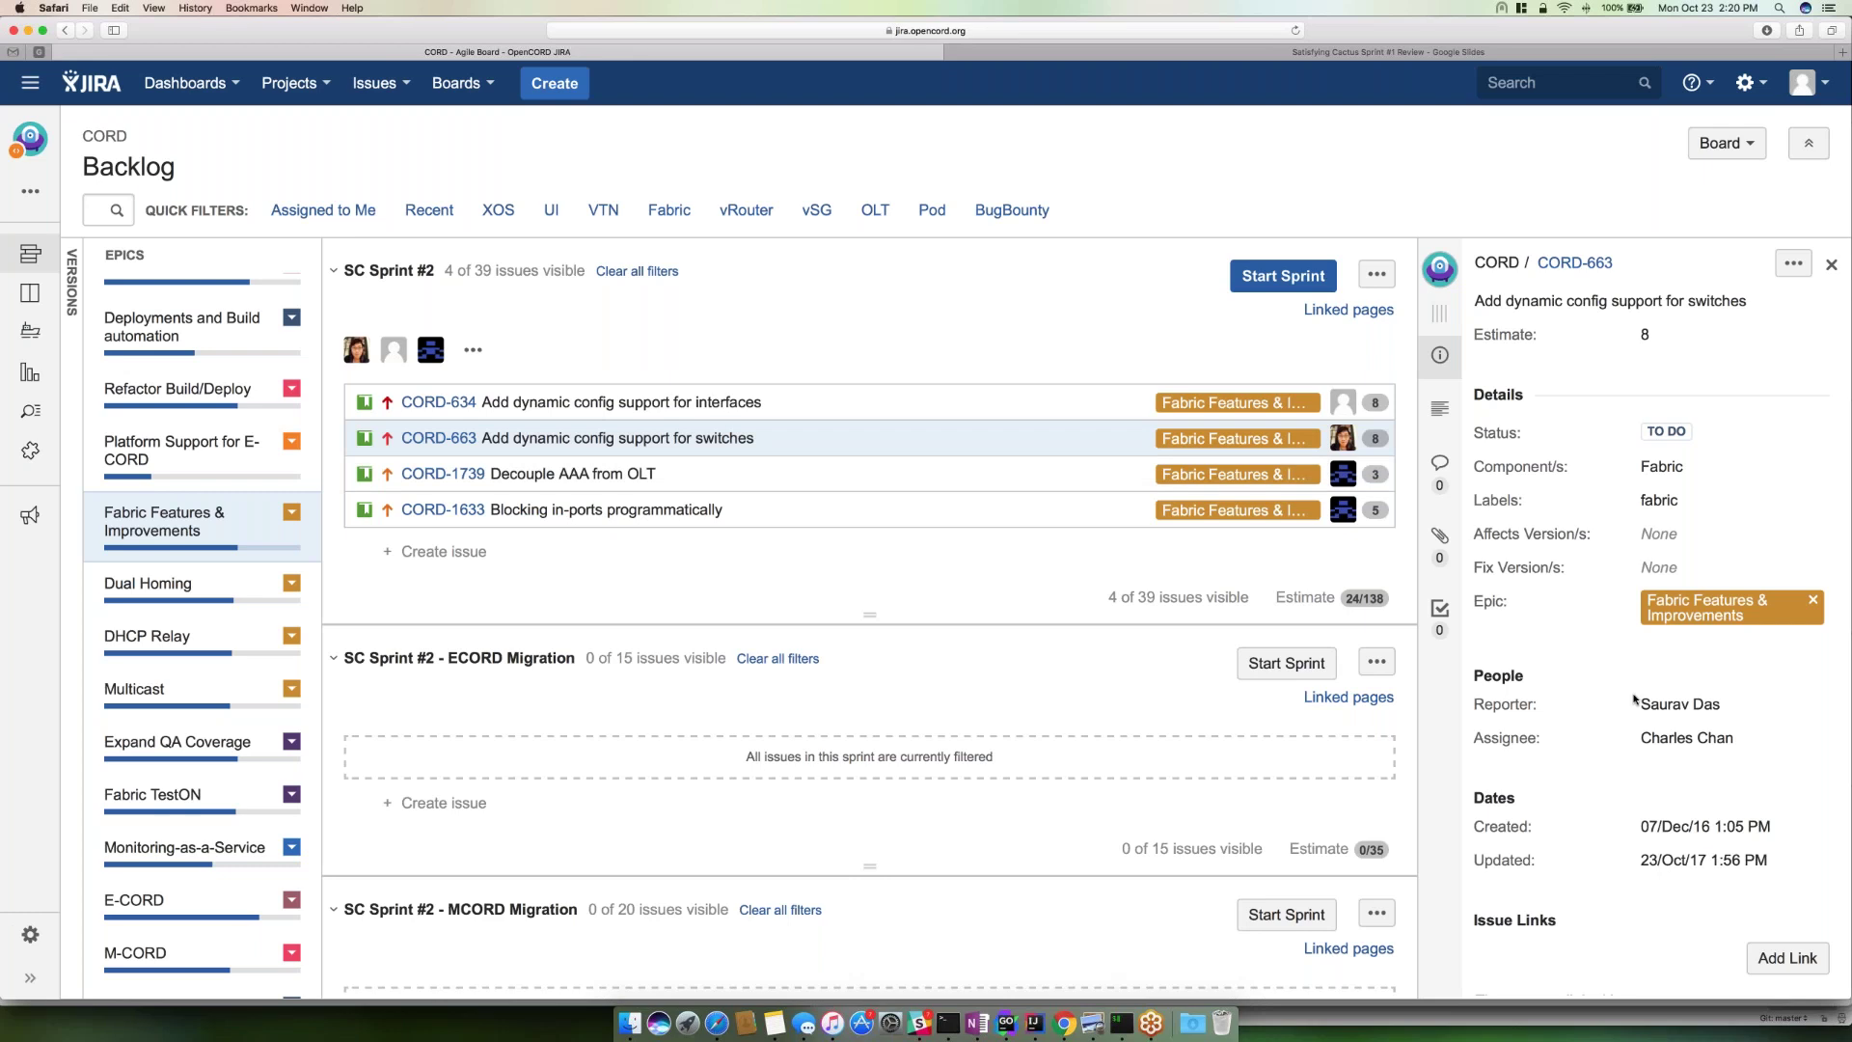
{"action": "mouse_move", "coordinate": [1631, 793]}
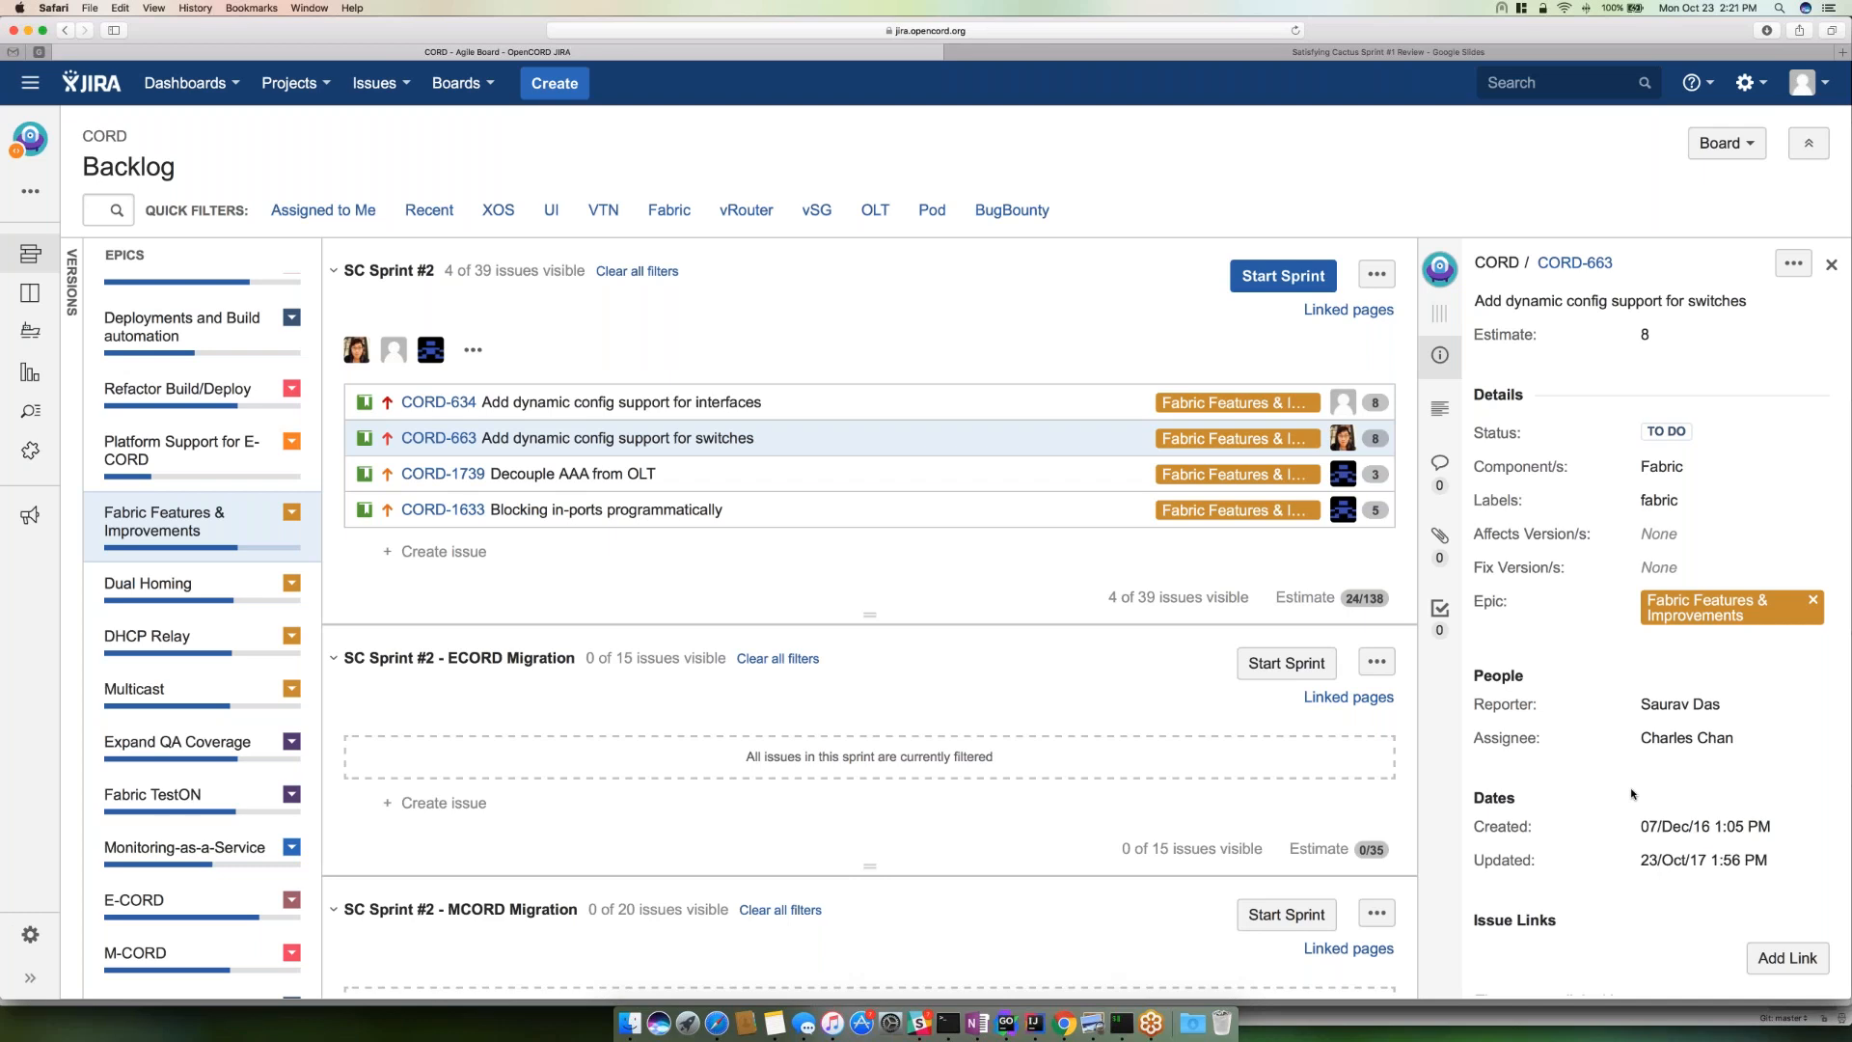
{"action": "scroll", "scroll_direction": "down", "scroll_amount": 3}
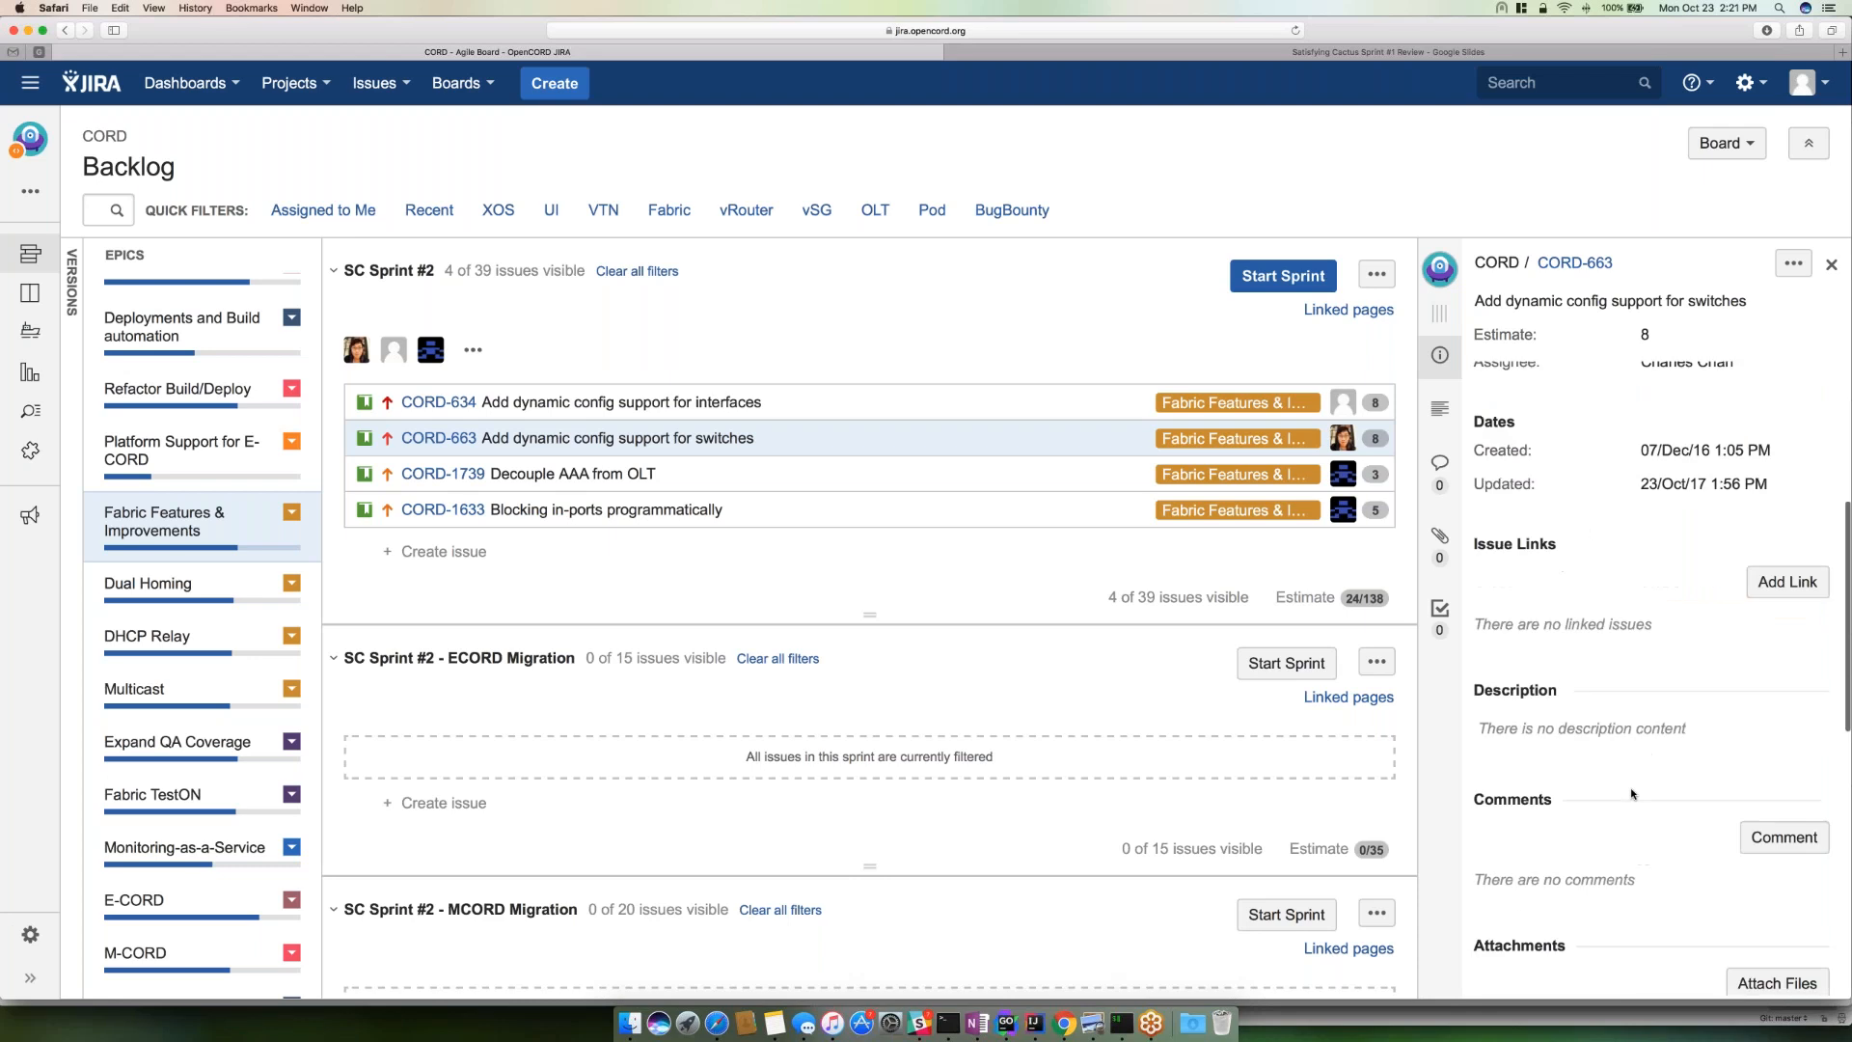
{"action": "scroll", "scroll_direction": "down", "scroll_amount": 3}
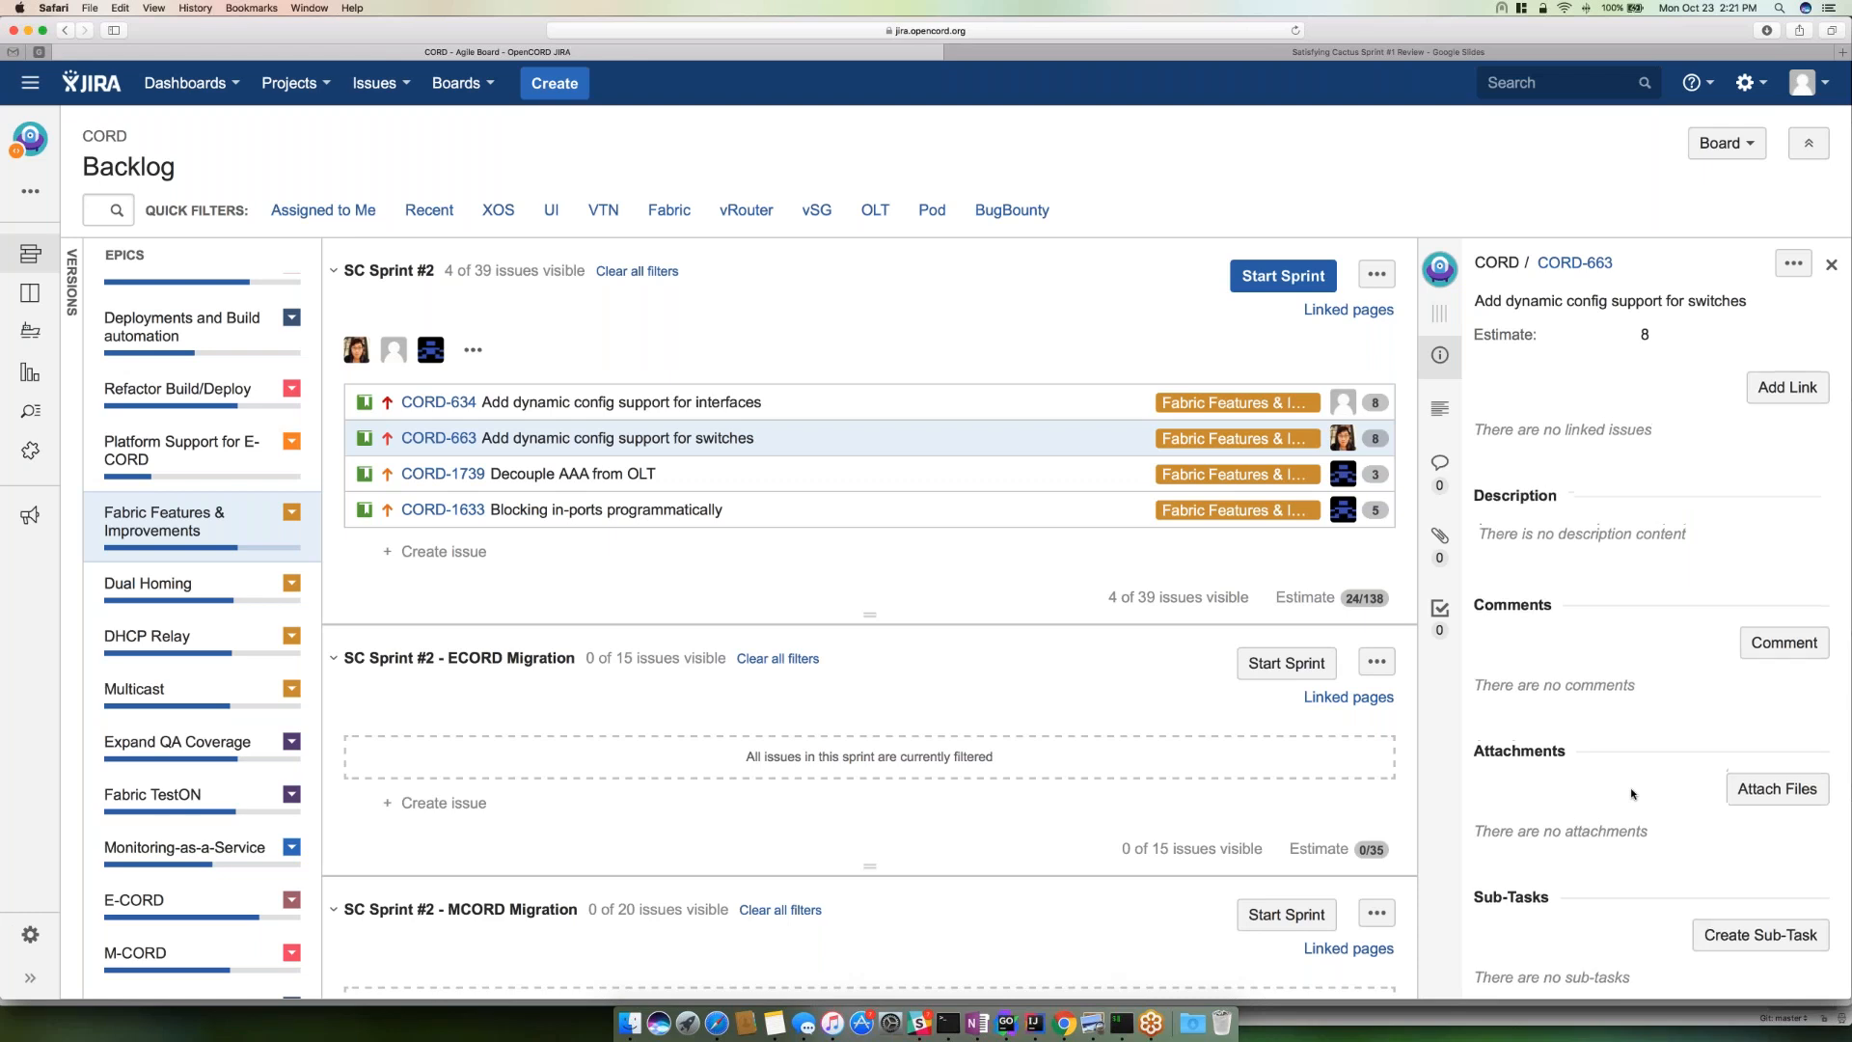
{"action": "scroll", "scroll_direction": "down", "scroll_amount": 3}
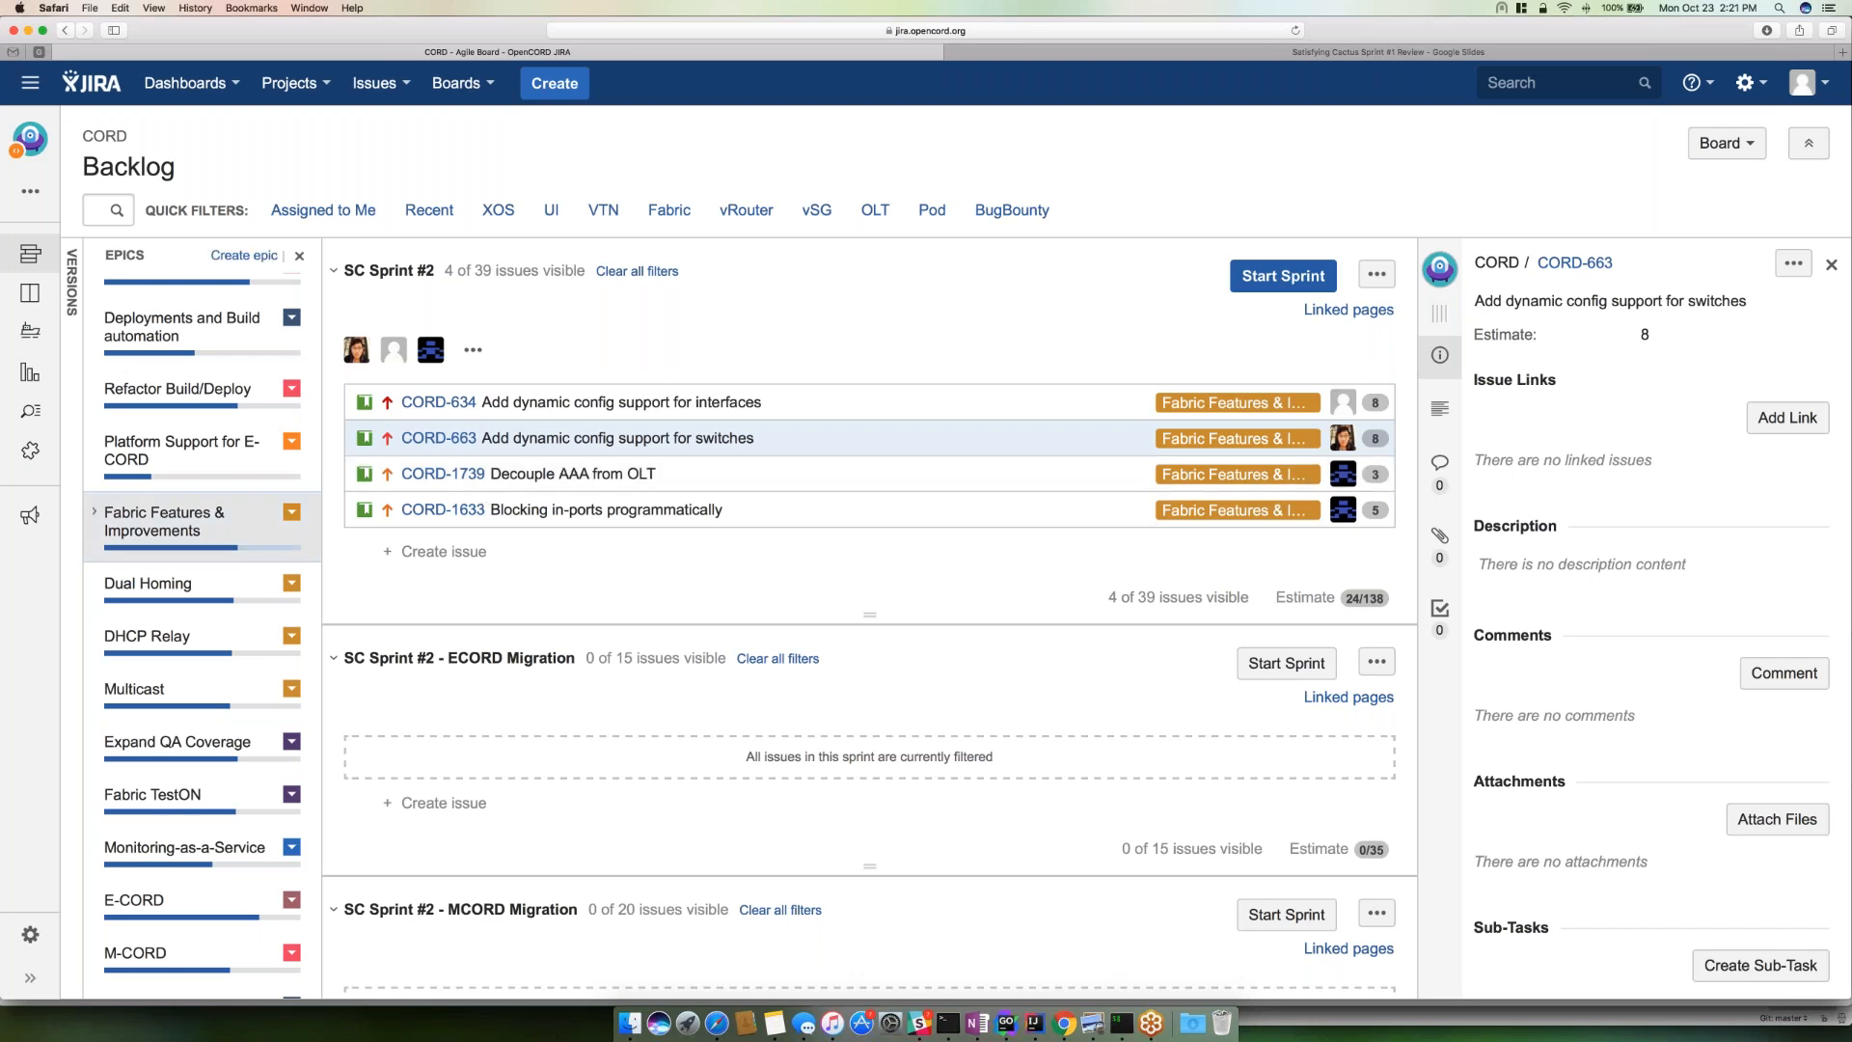
- Filter SC Sprint #2 to the Dual Homing epic's two issues
{"action": "left_click", "coordinate": [147, 582]}
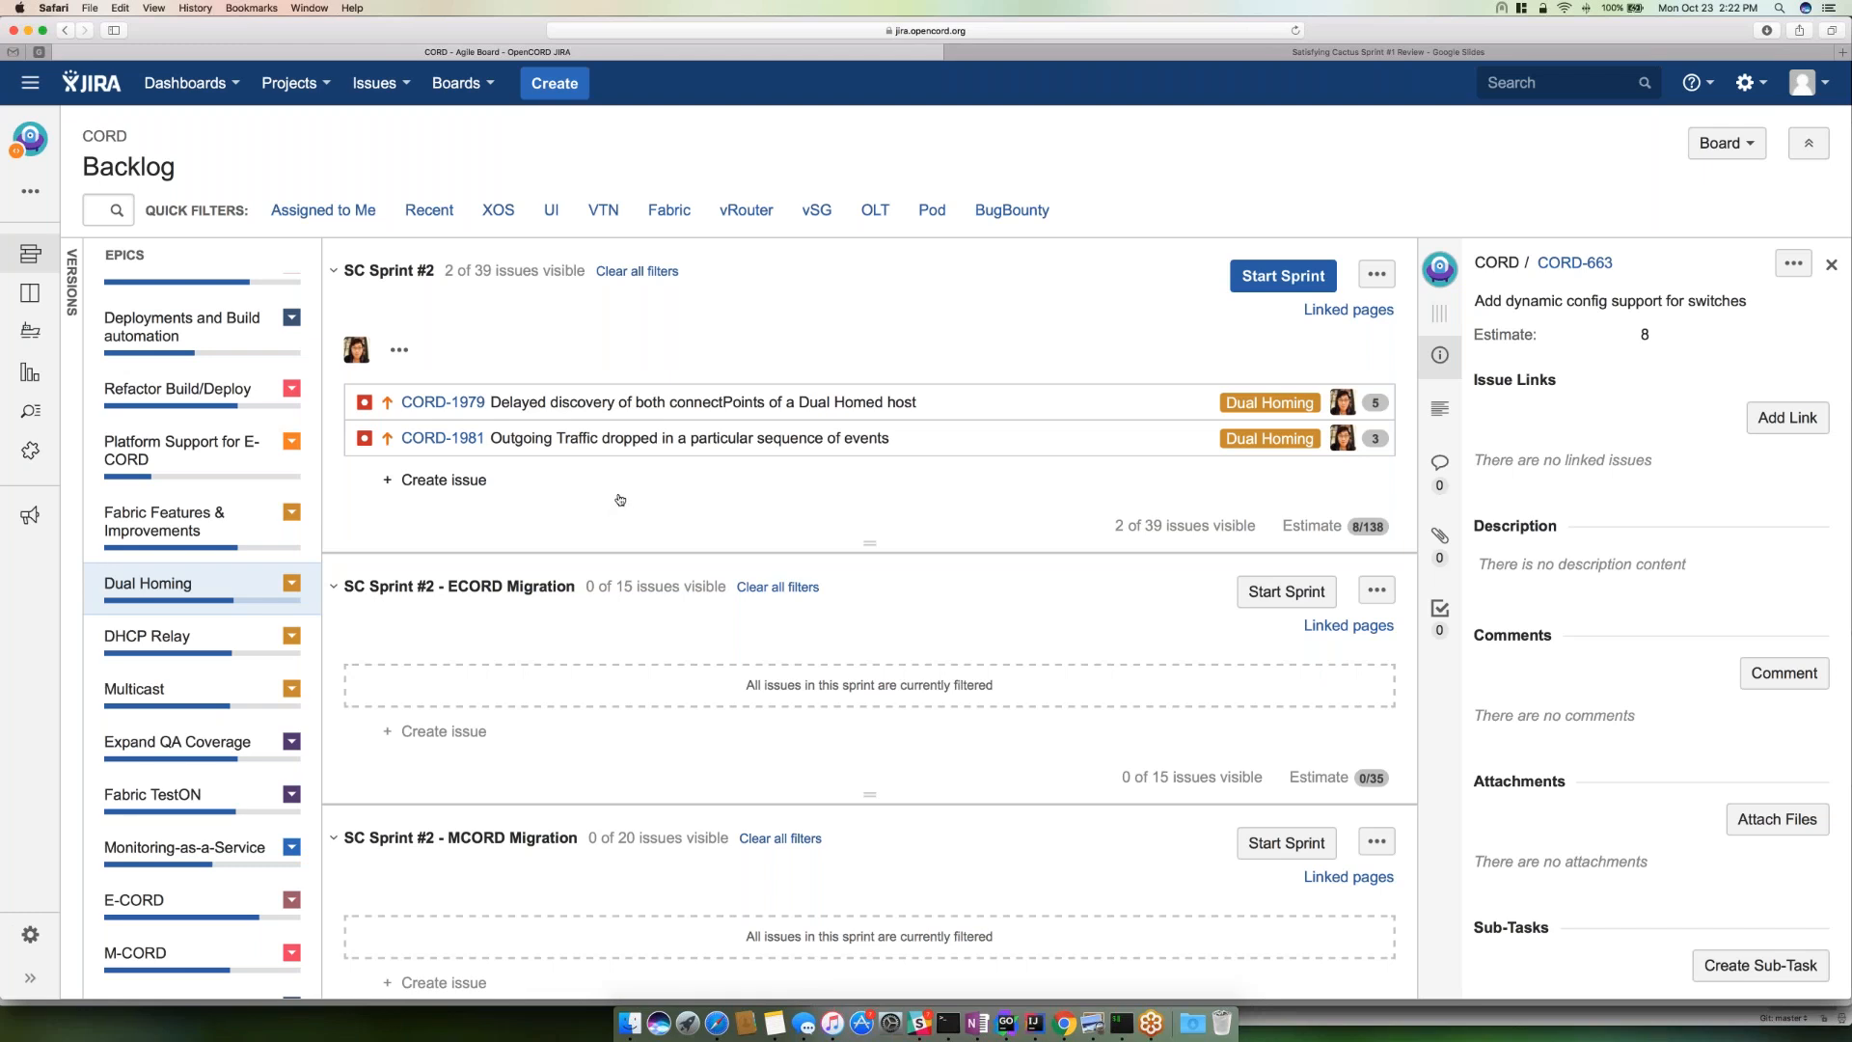
{"action": "mouse_move", "coordinate": [868, 438]}
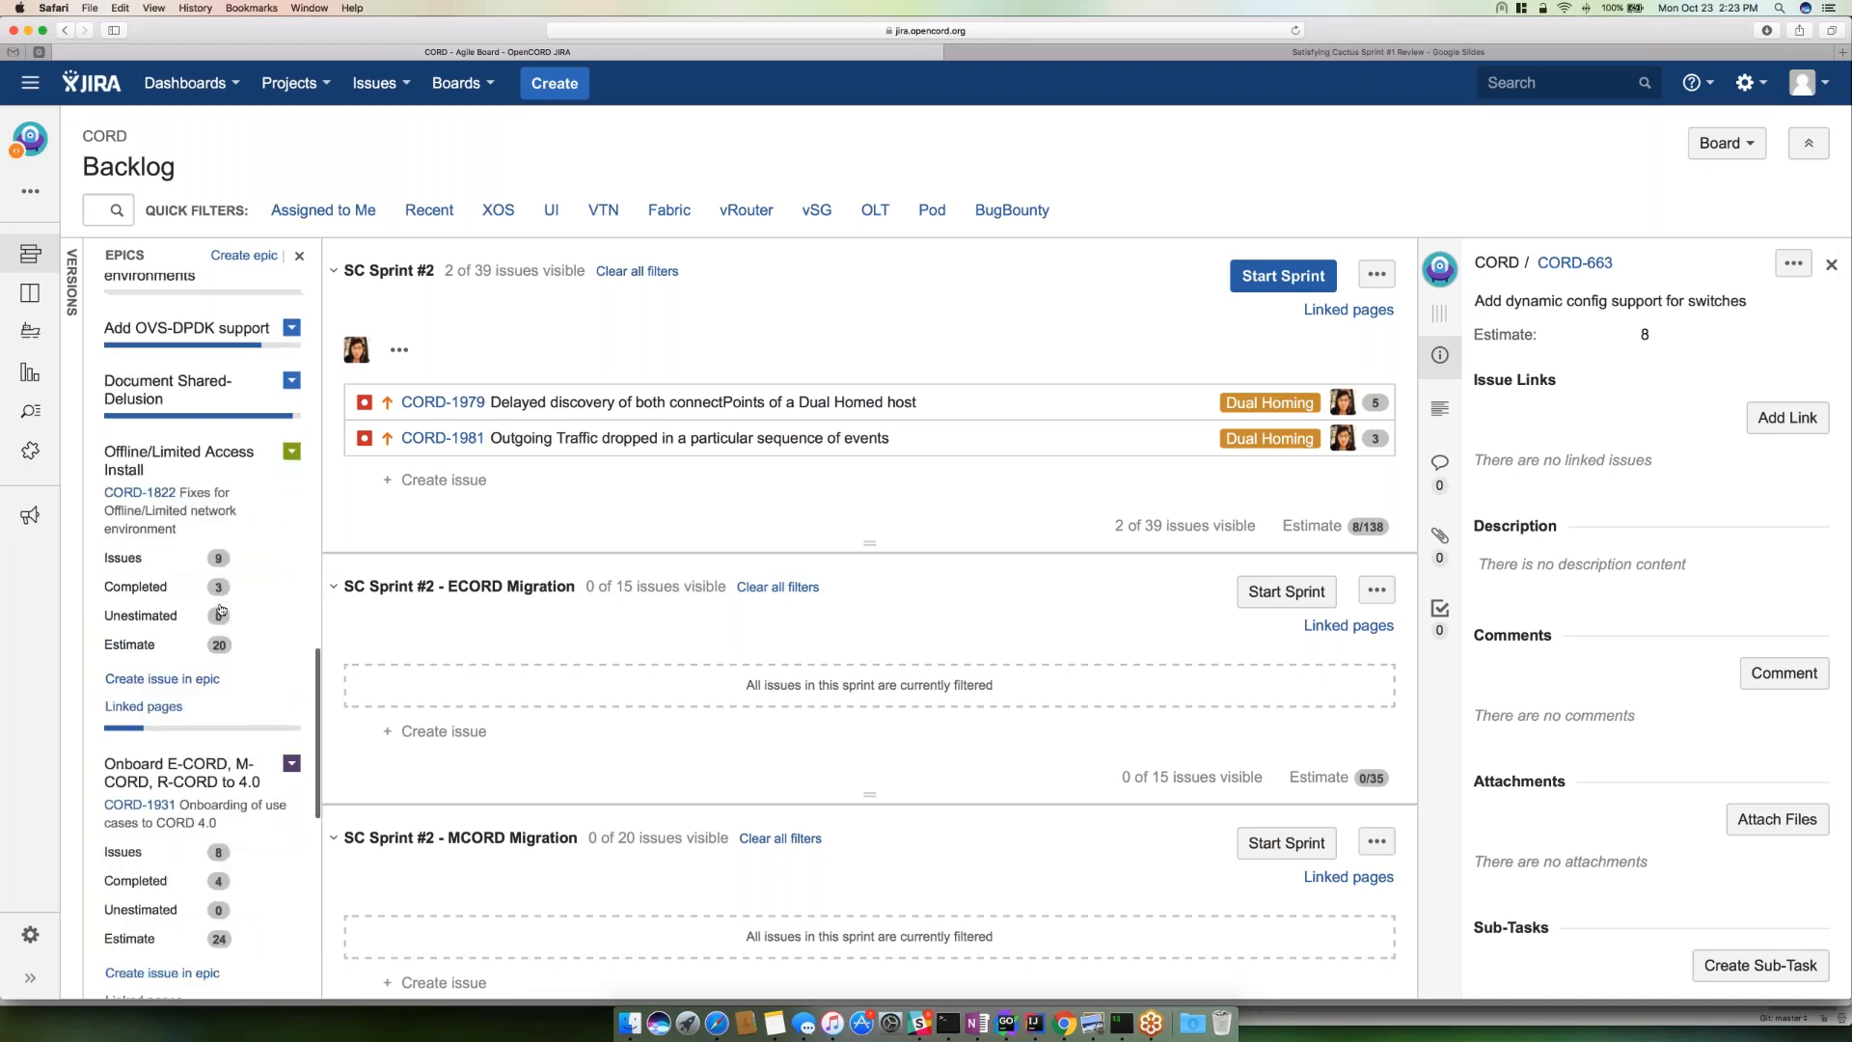
- Scroll the Epics panel toward the Prepare for CORD Build epic
{"action": "scroll", "scroll_direction": "down", "scroll_amount": 3}
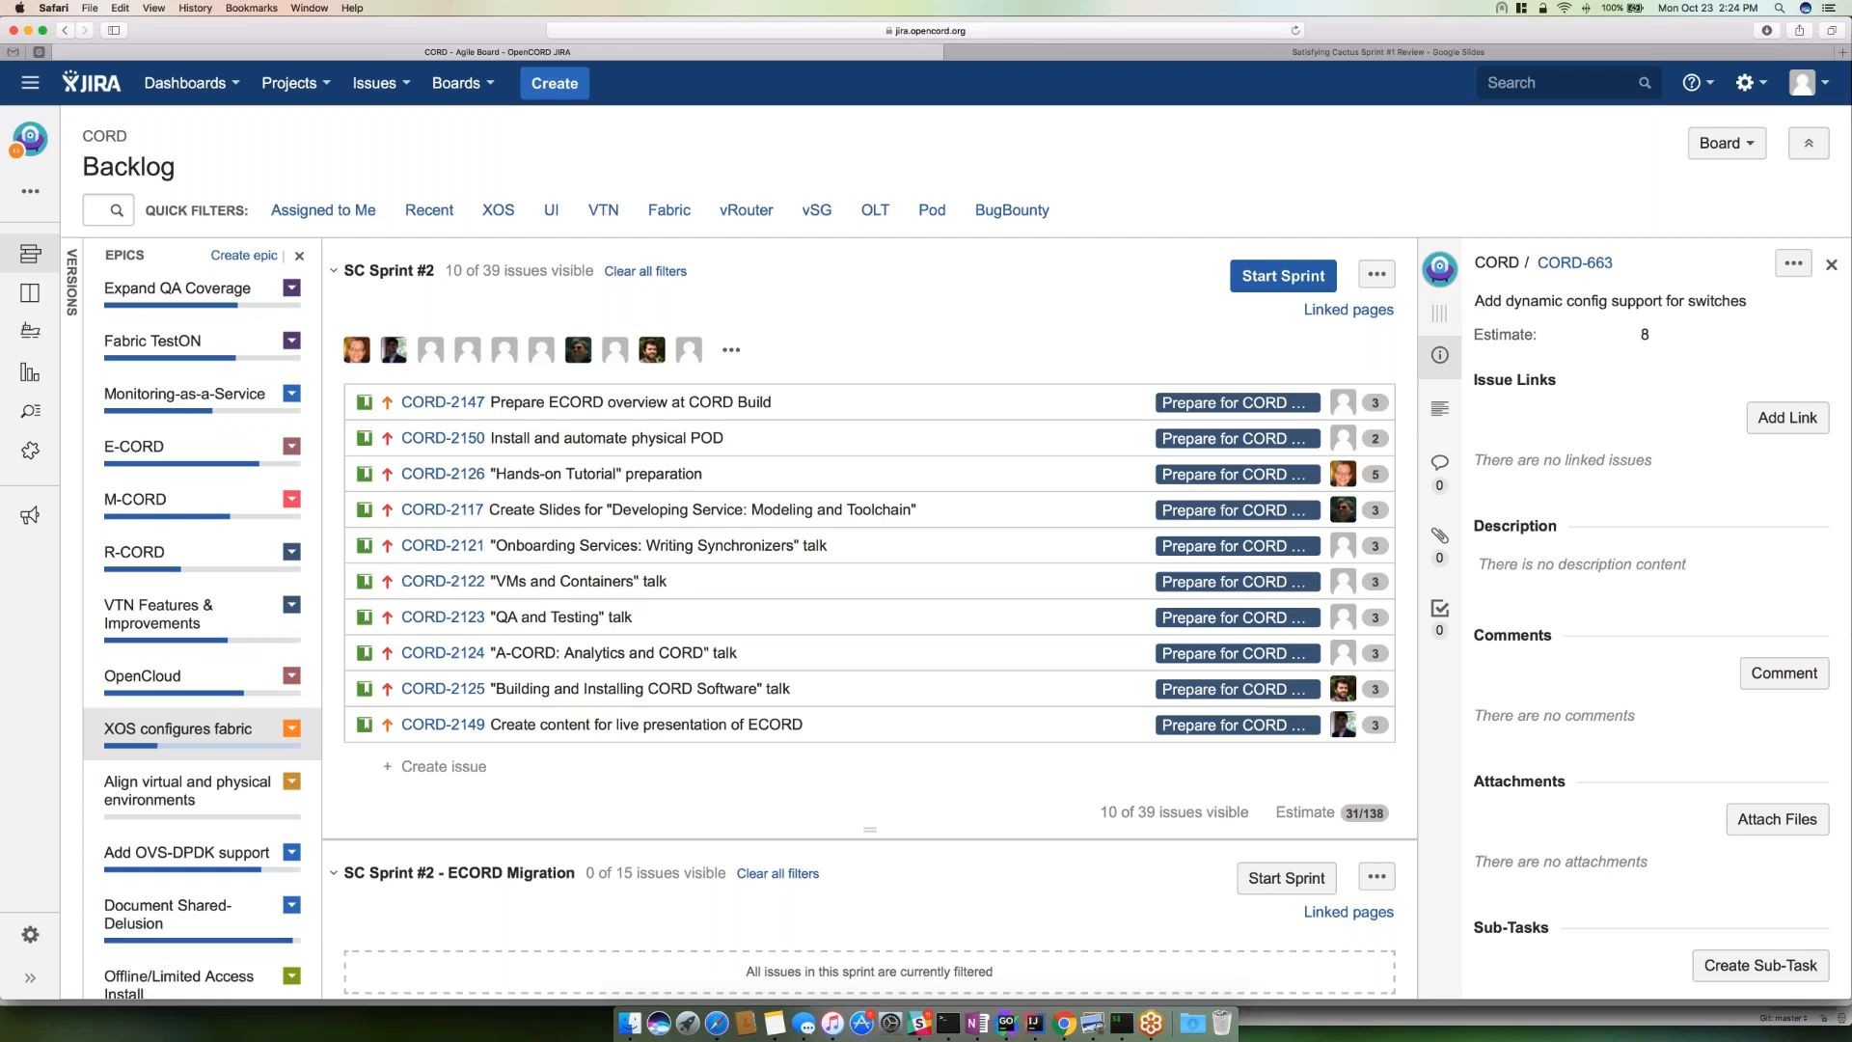
- Filter SC Sprint #2 back to the Dual Homing epic's two issues
{"action": "scroll", "scroll_direction": "up", "scroll_amount": 3}
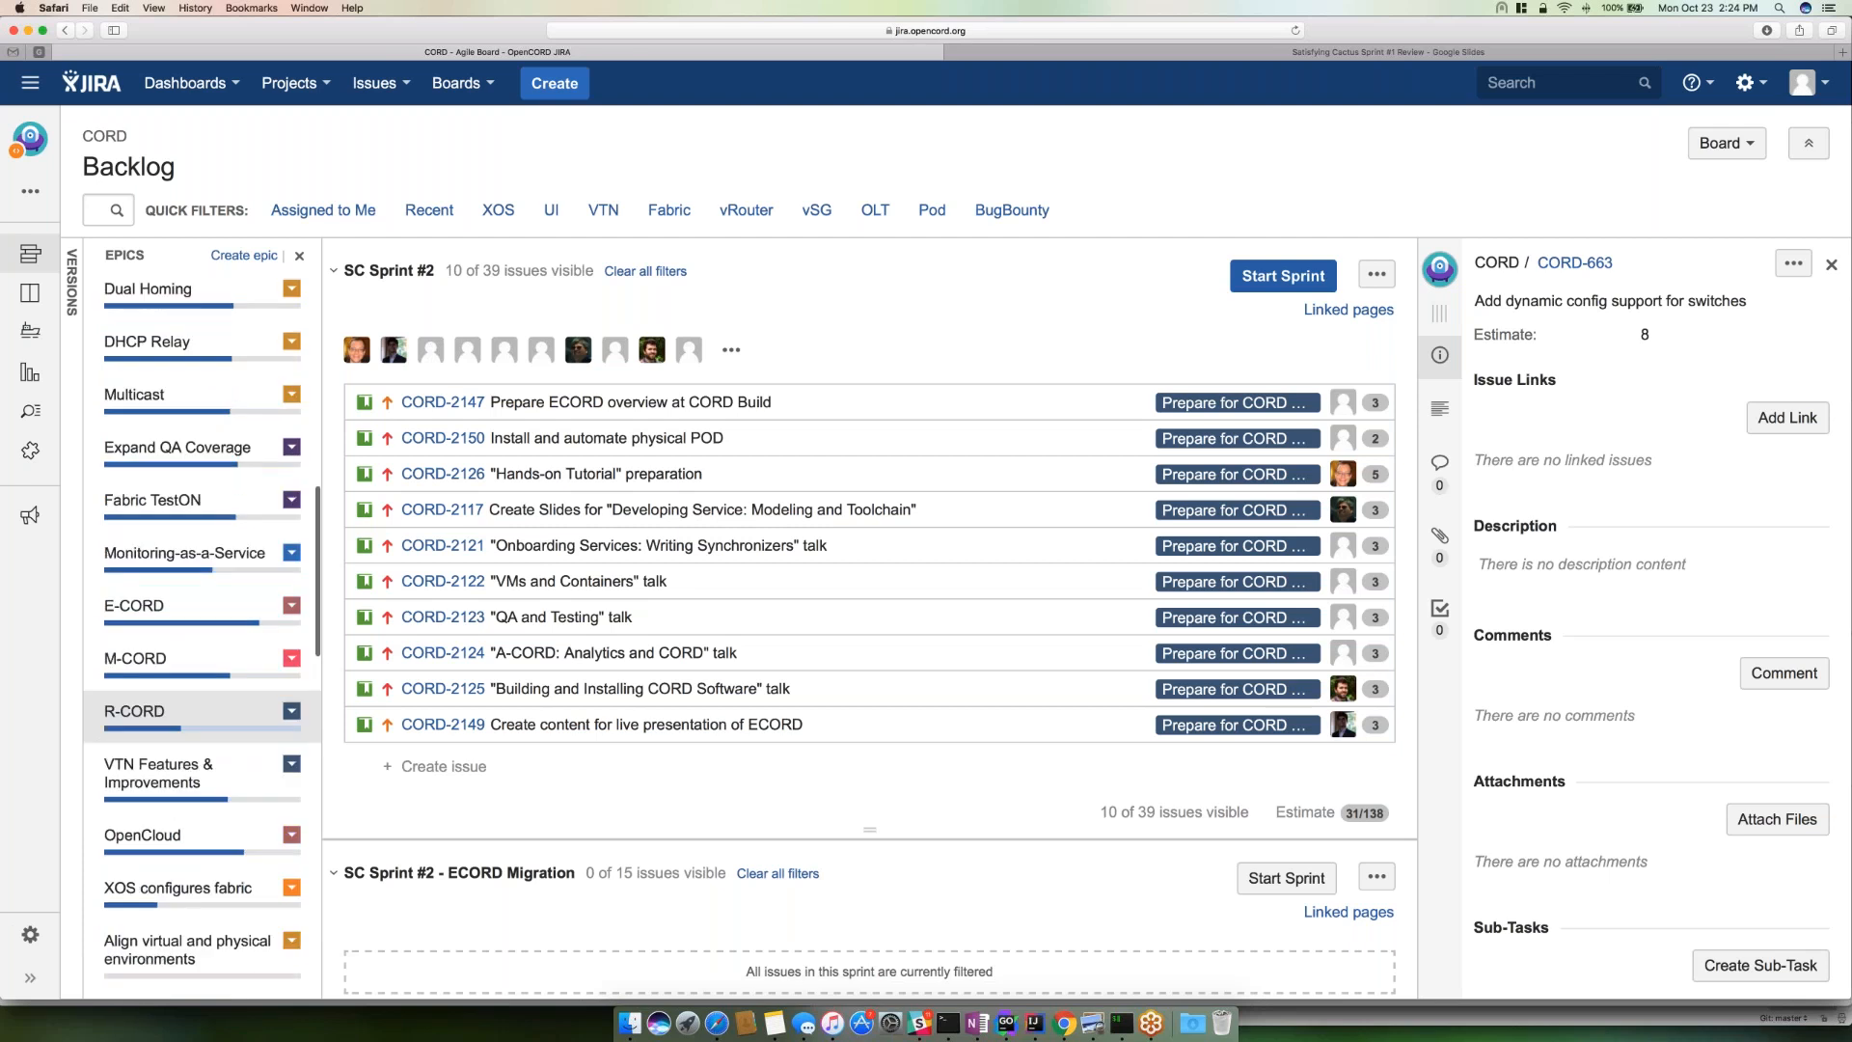
{"action": "left_click", "coordinate": [133, 710]}
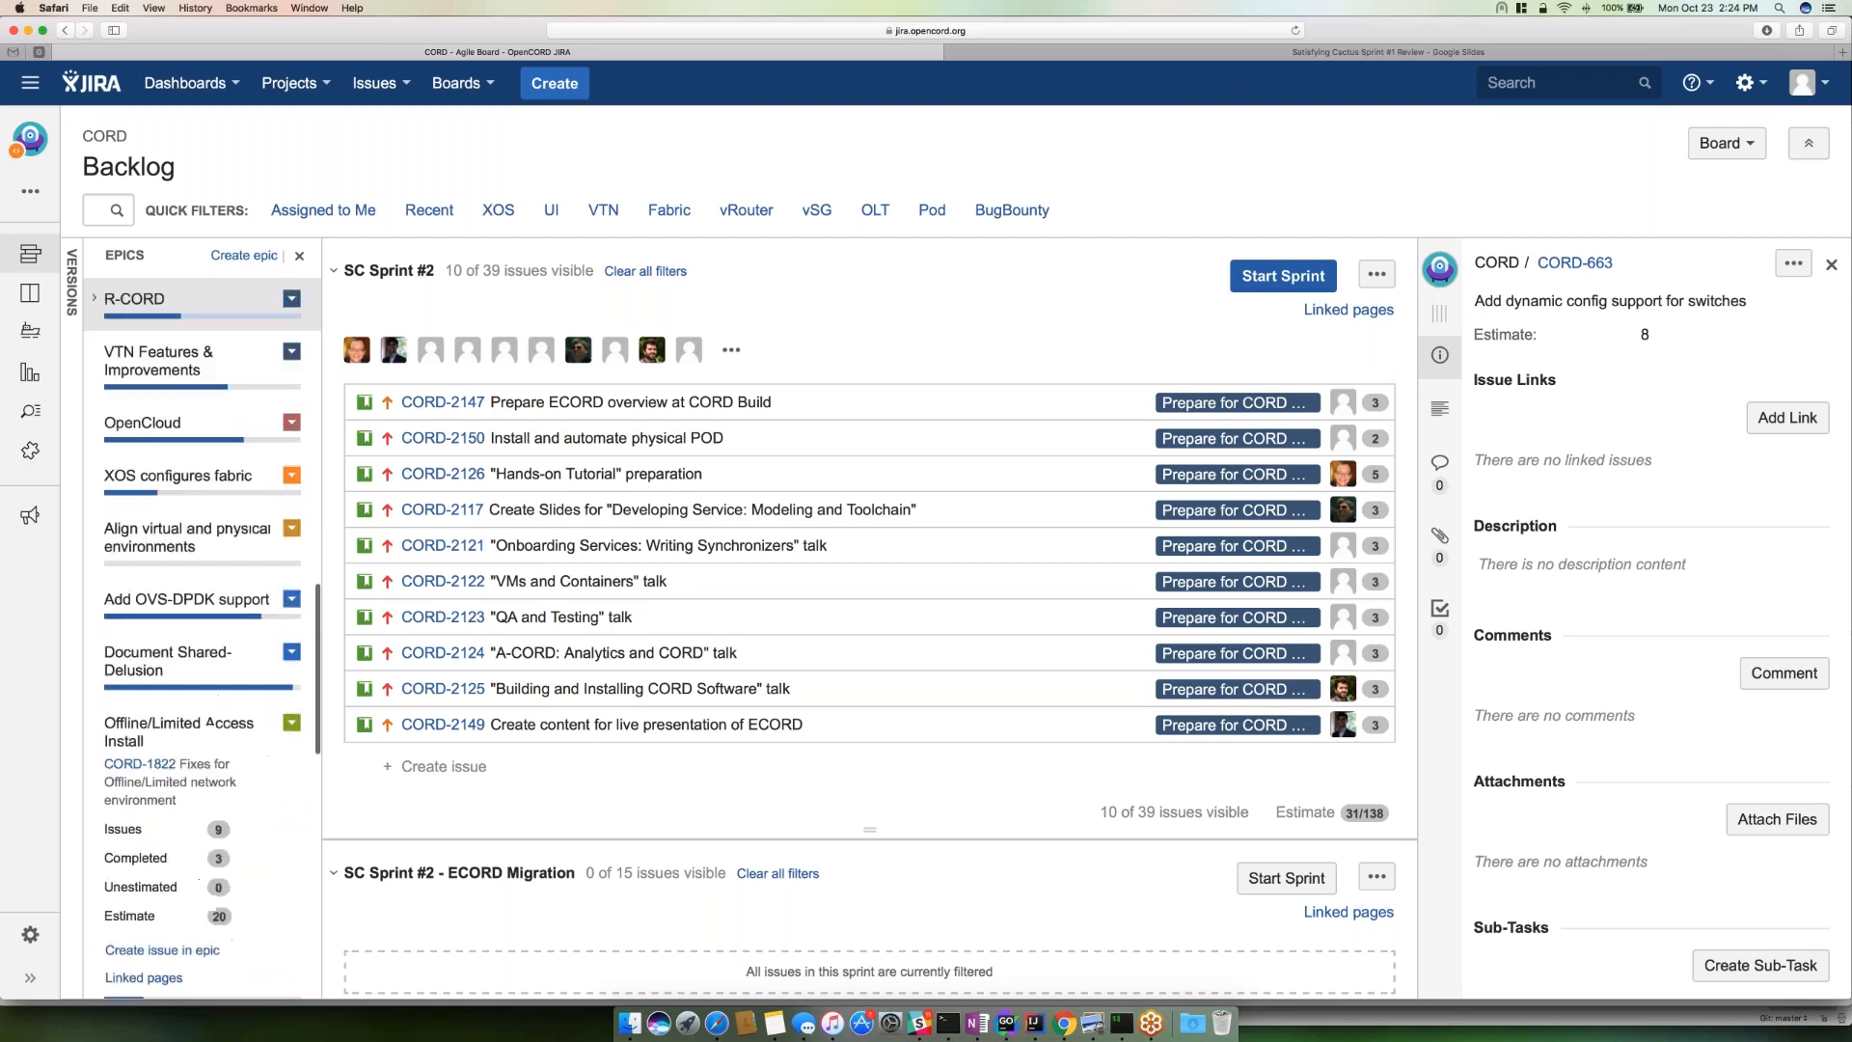
{"action": "scroll", "scroll_direction": "down", "scroll_amount": 3}
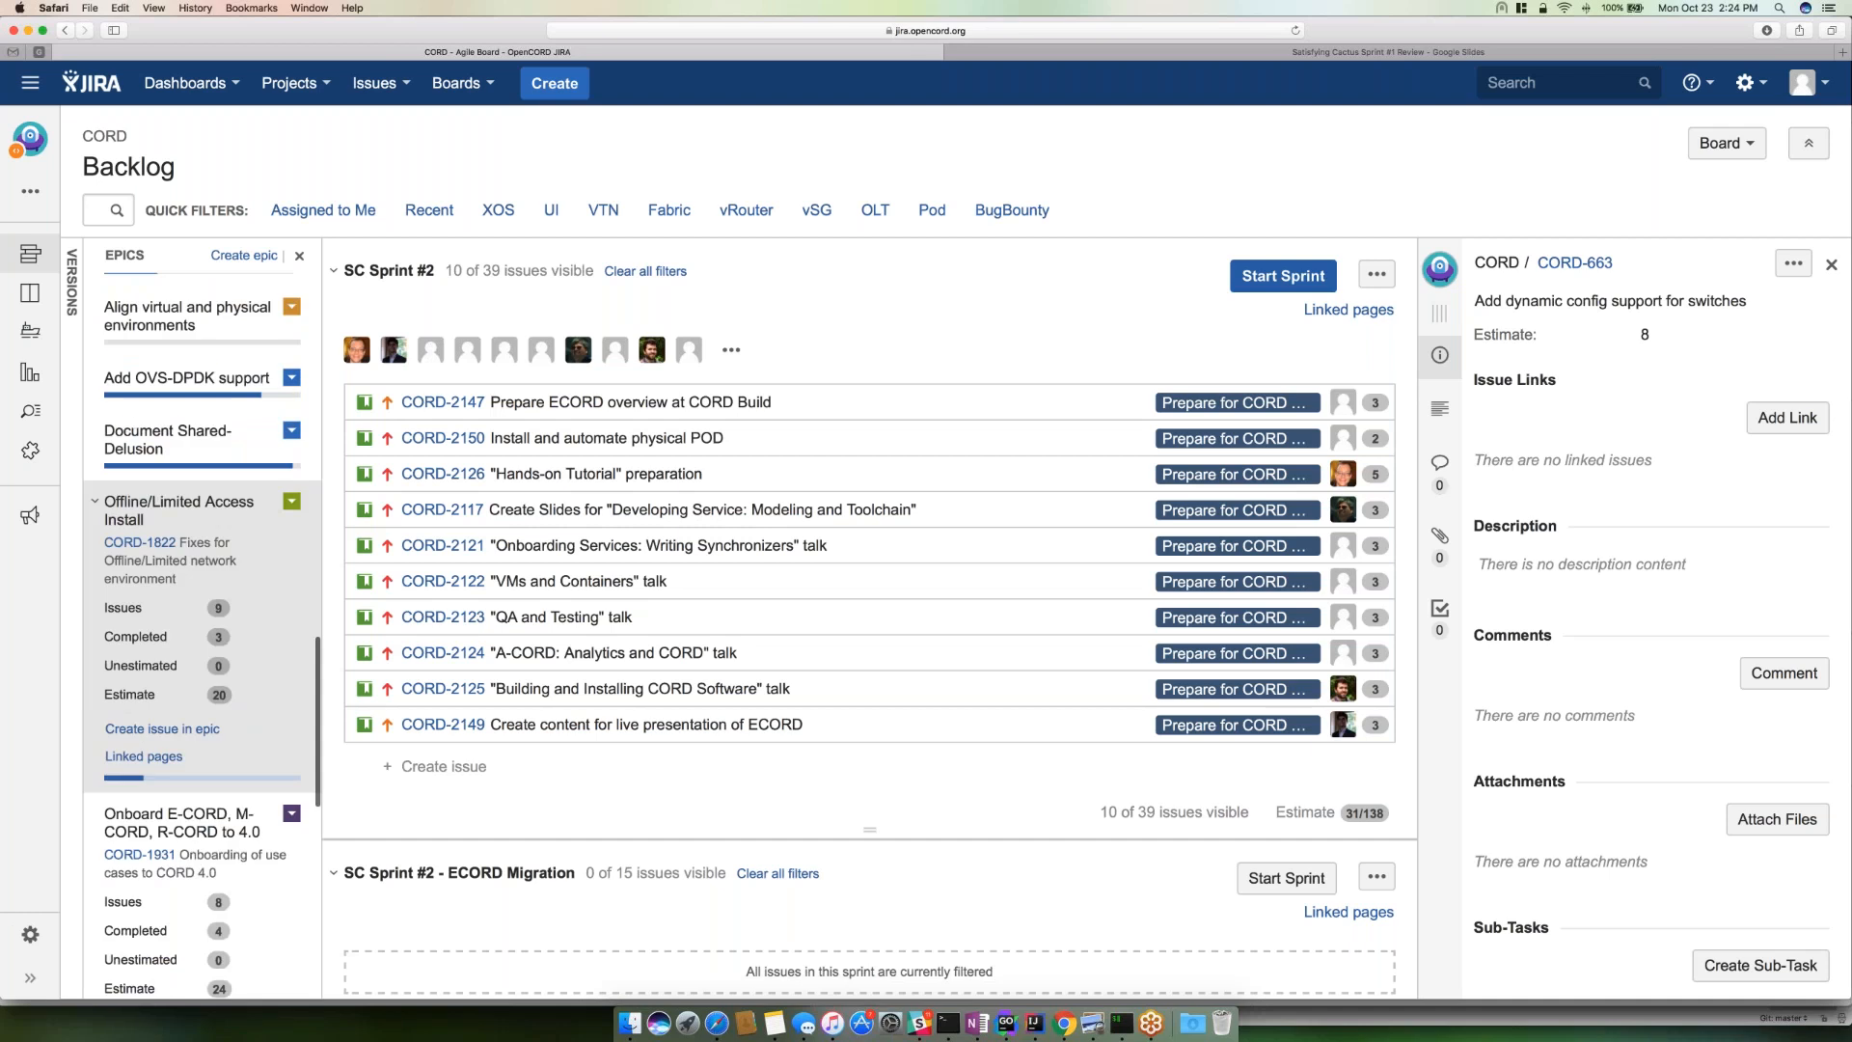
{"action": "scroll", "scroll_direction": "down", "scroll_amount": 3}
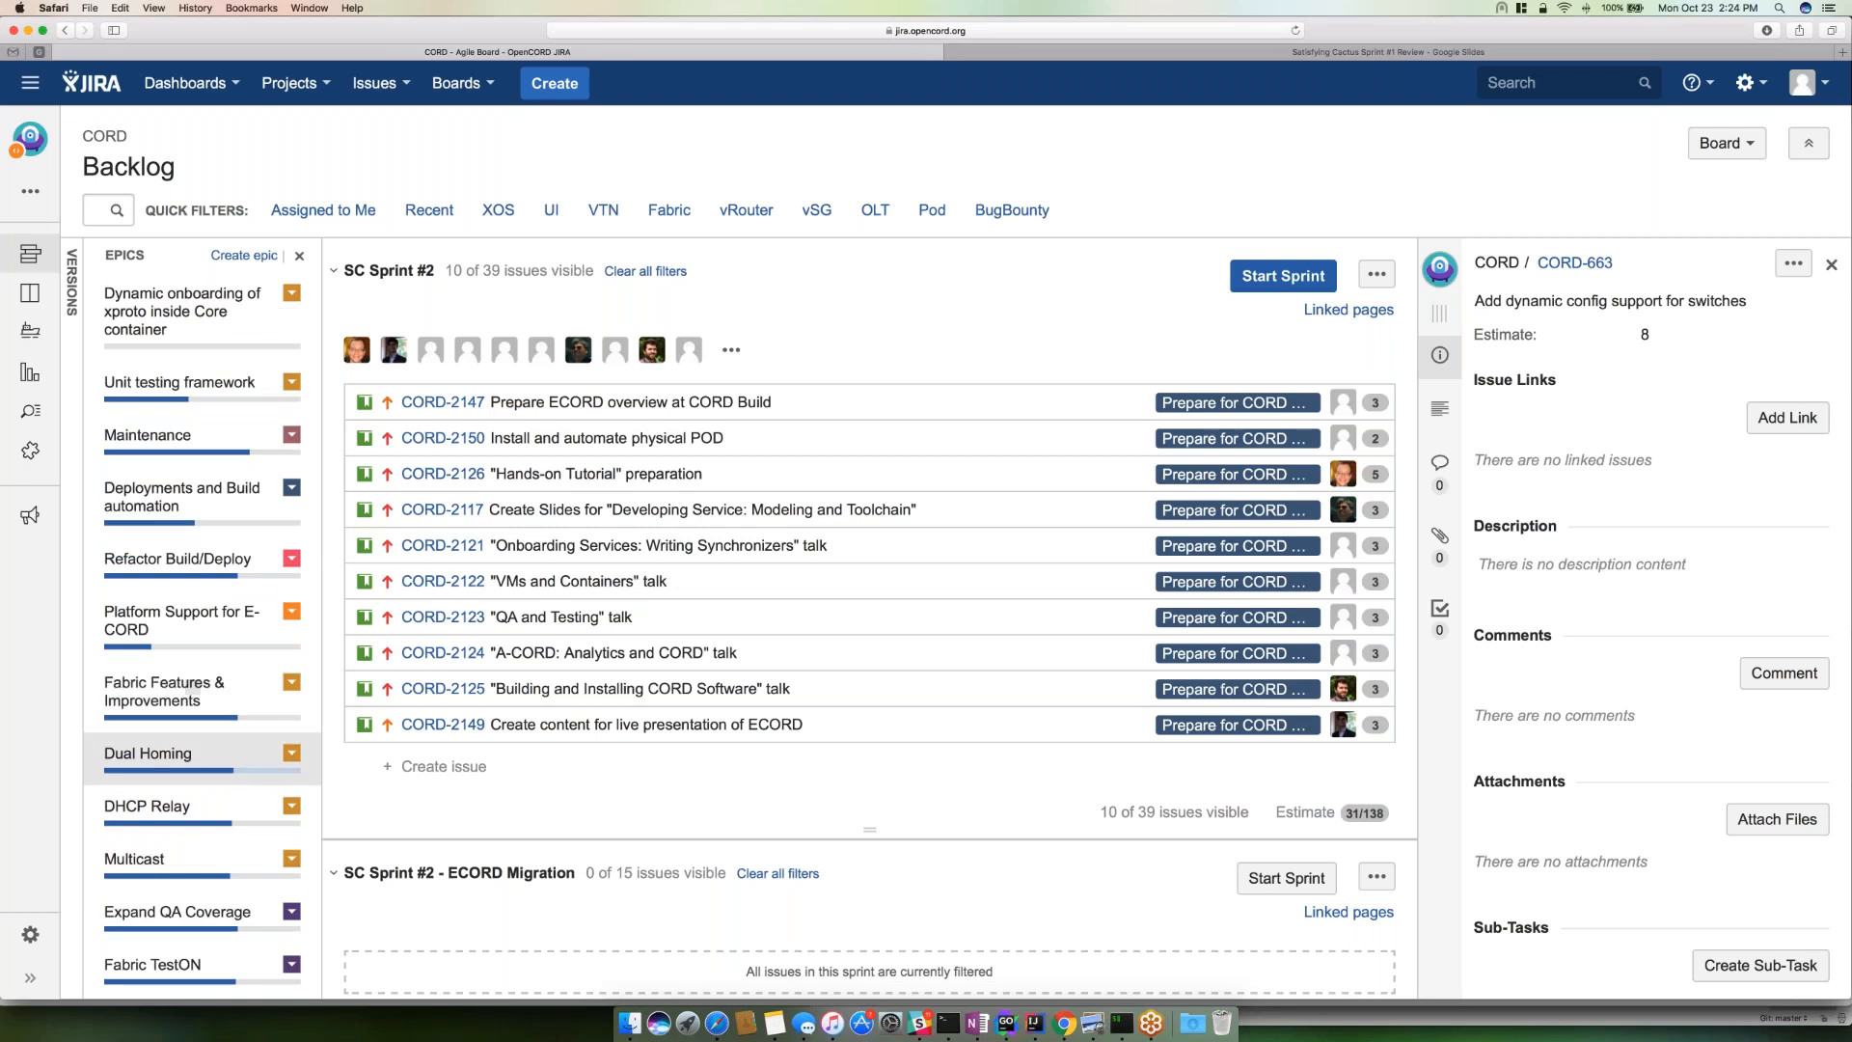
{"action": "left_click", "coordinate": [146, 752]}
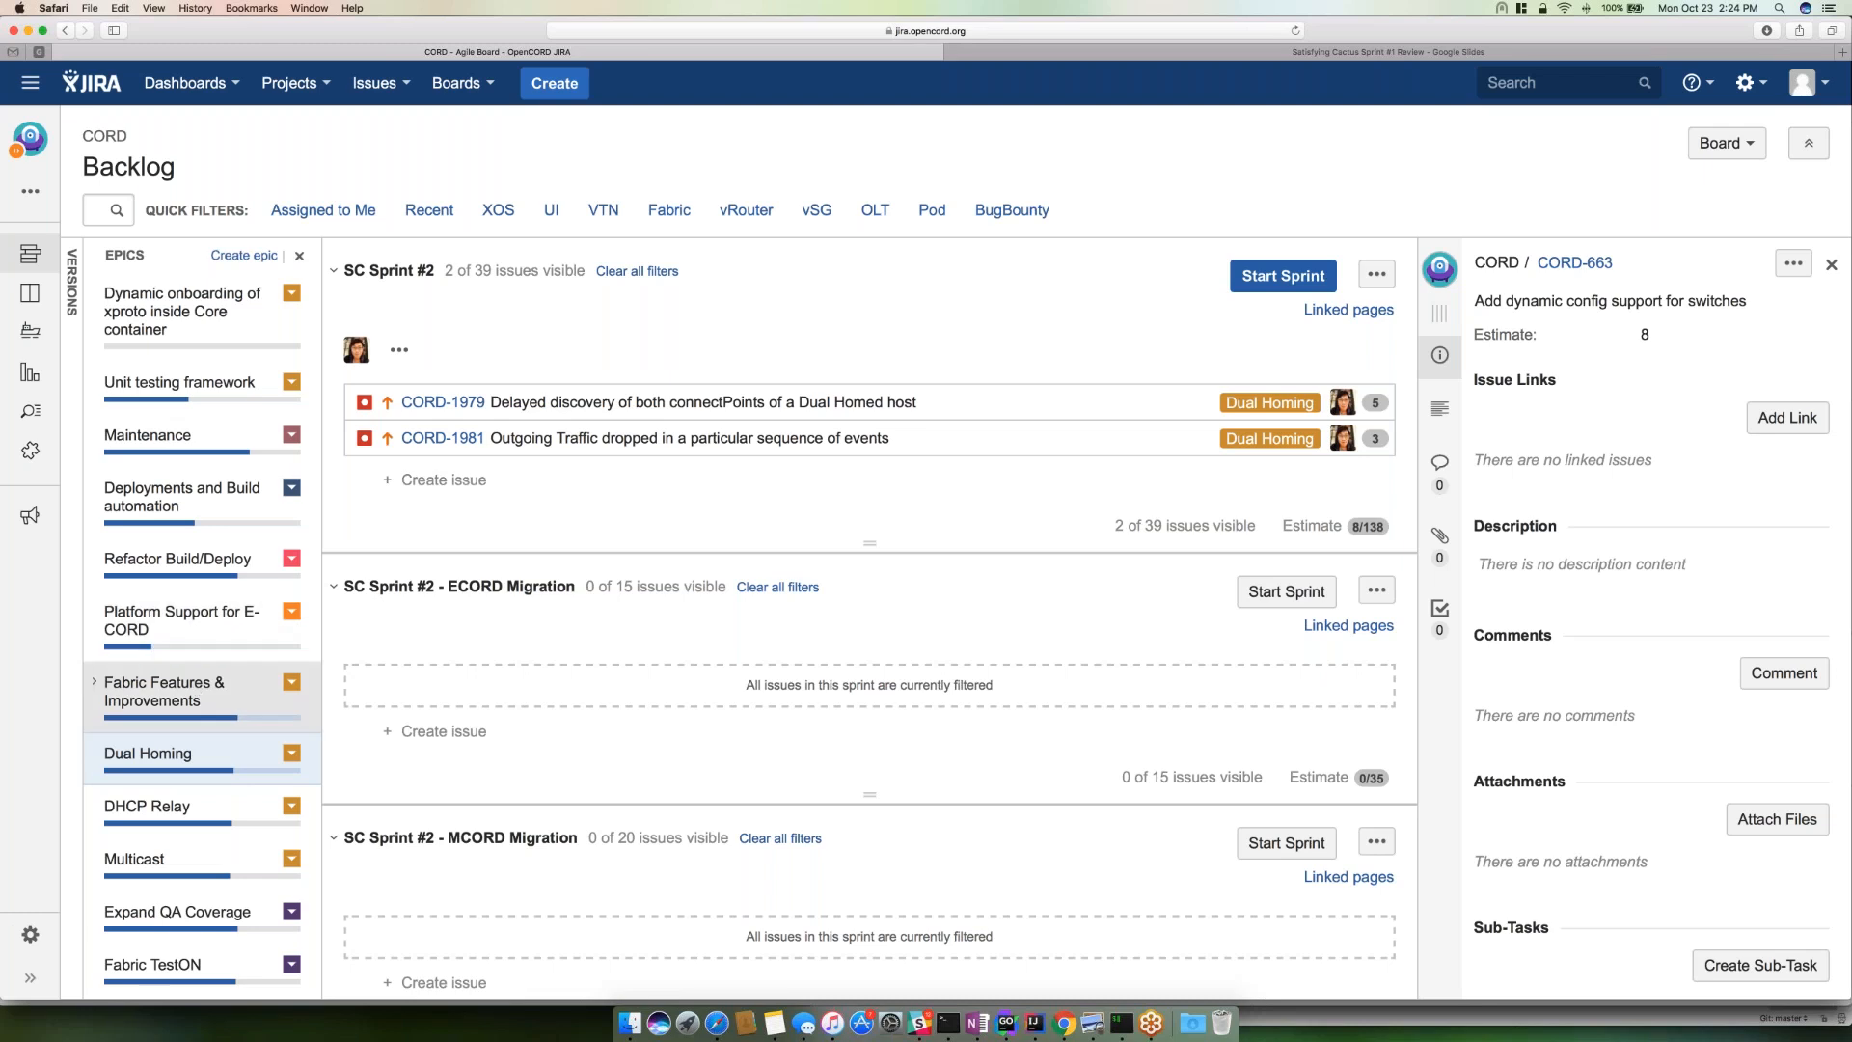
- Filter Sprint #2 to Fabric Features & Improvements and show CORD-1739 Decouple AAA from OLT details
{"action": "left_click", "coordinate": [162, 690]}
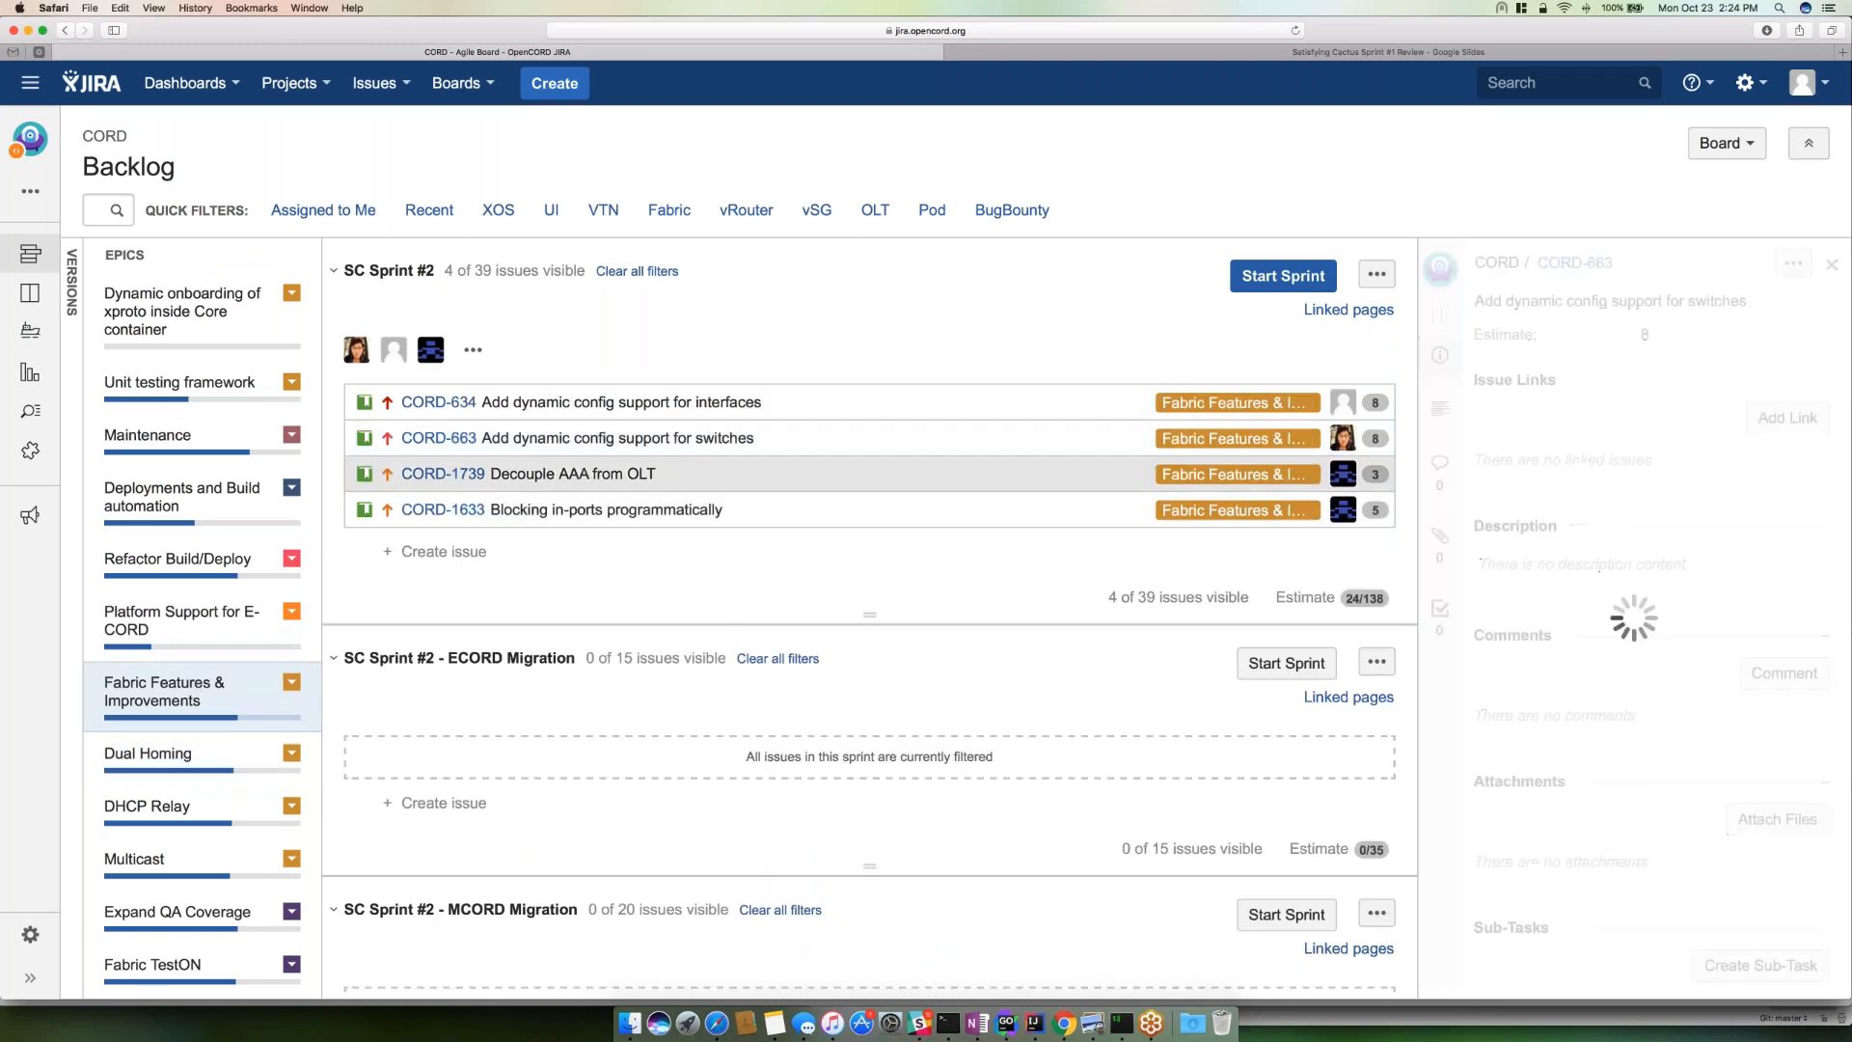
{"action": "left_click", "coordinate": [441, 475]}
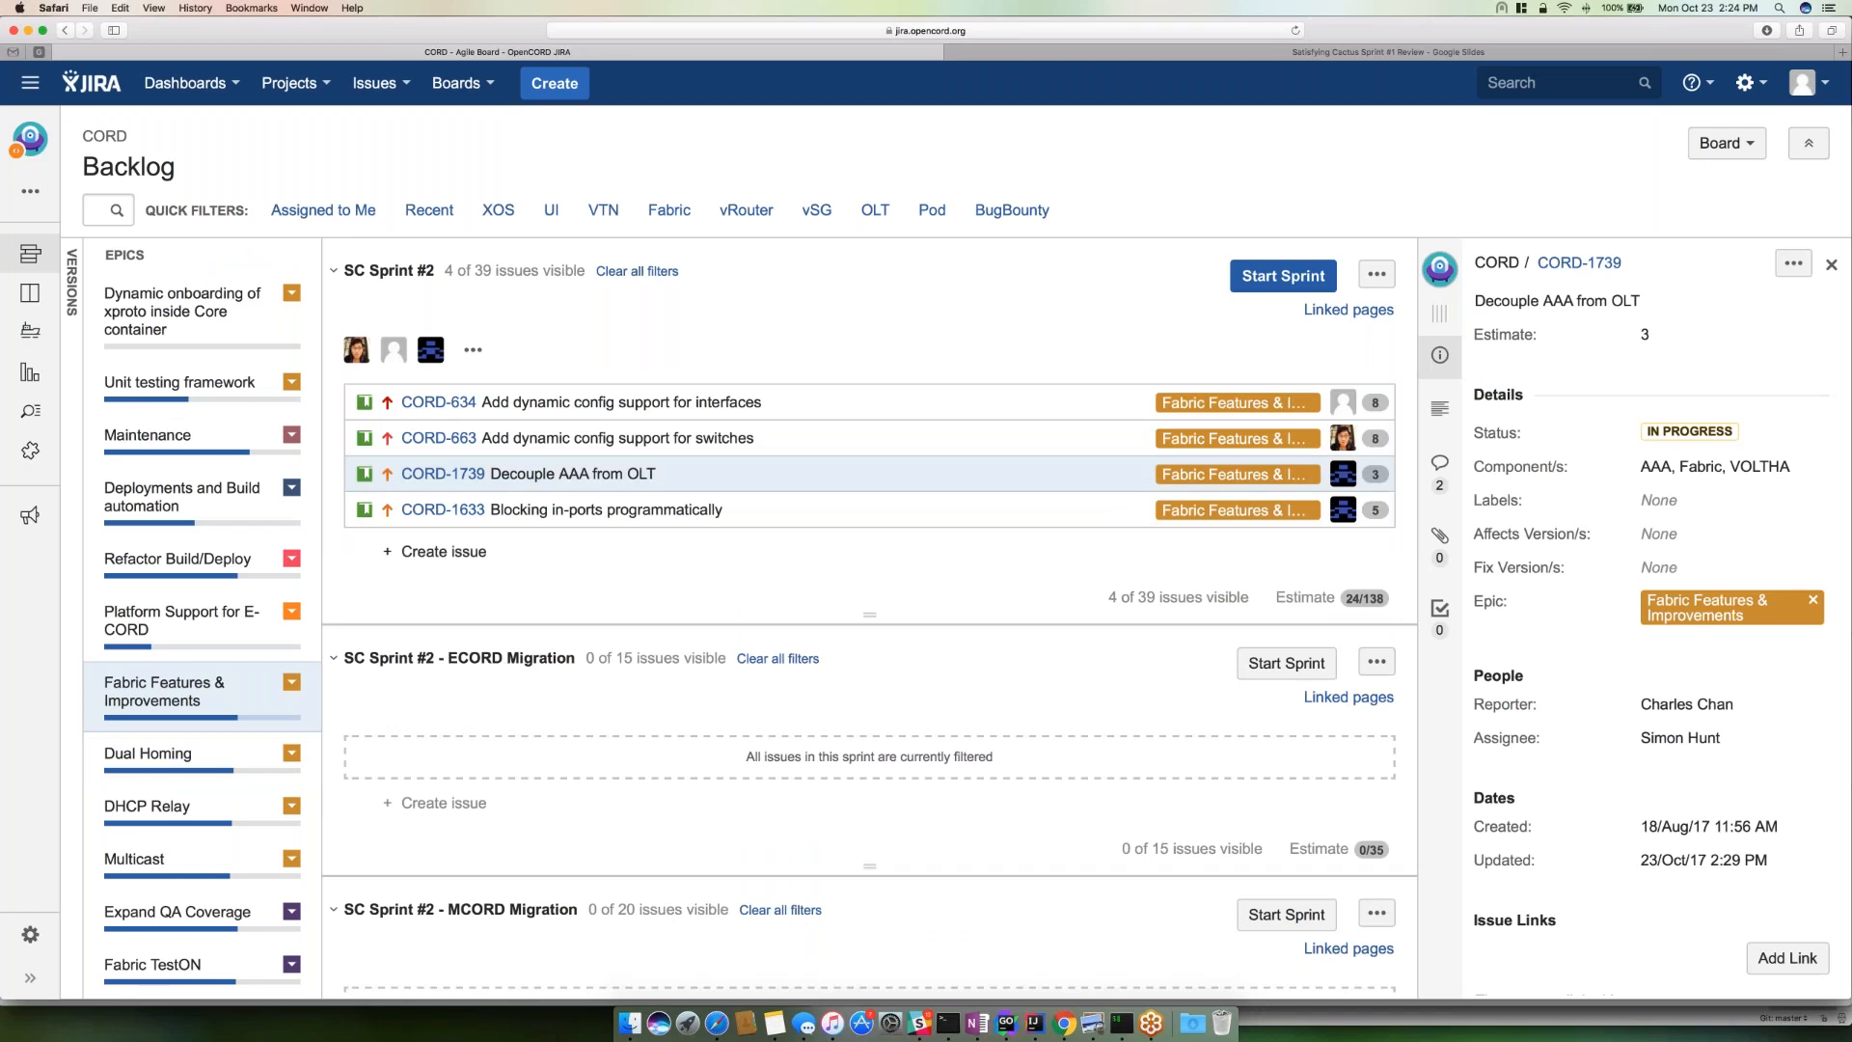
{"action": "mouse_move", "coordinate": [1639, 770]}
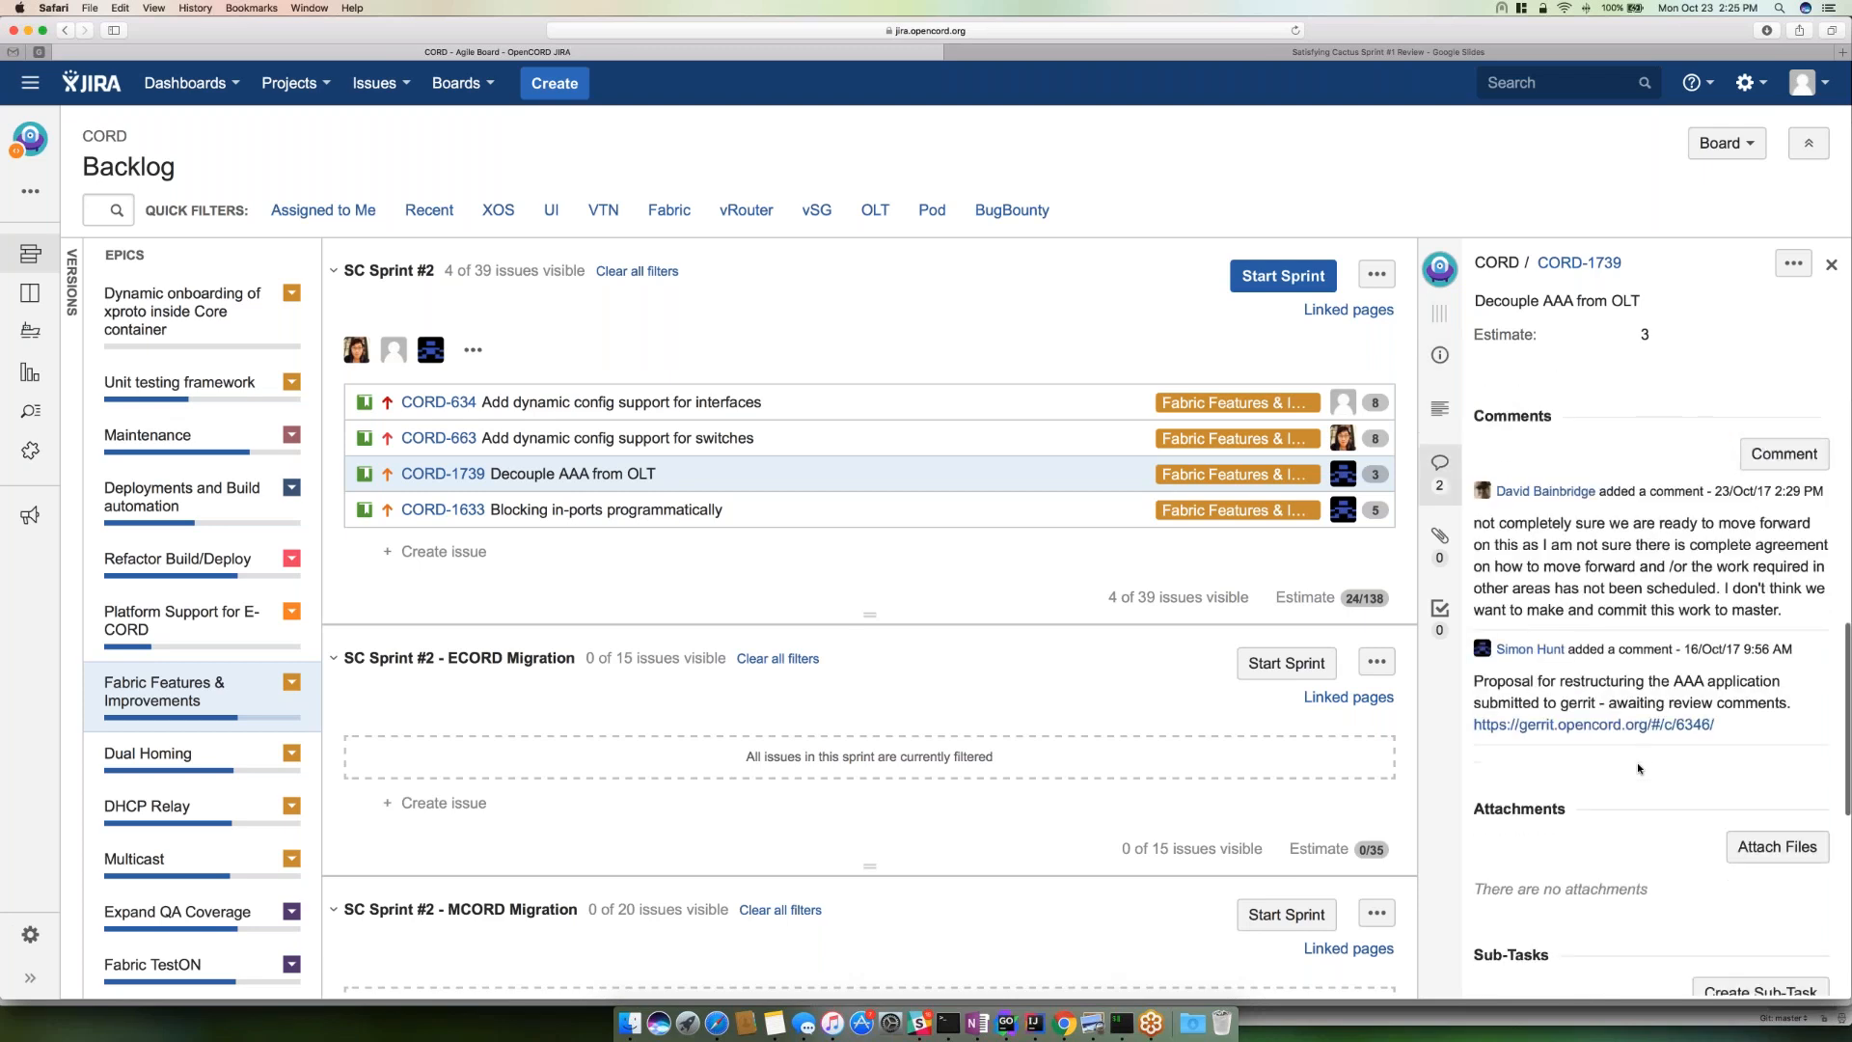
{"action": "mouse_move", "coordinate": [1654, 580]}
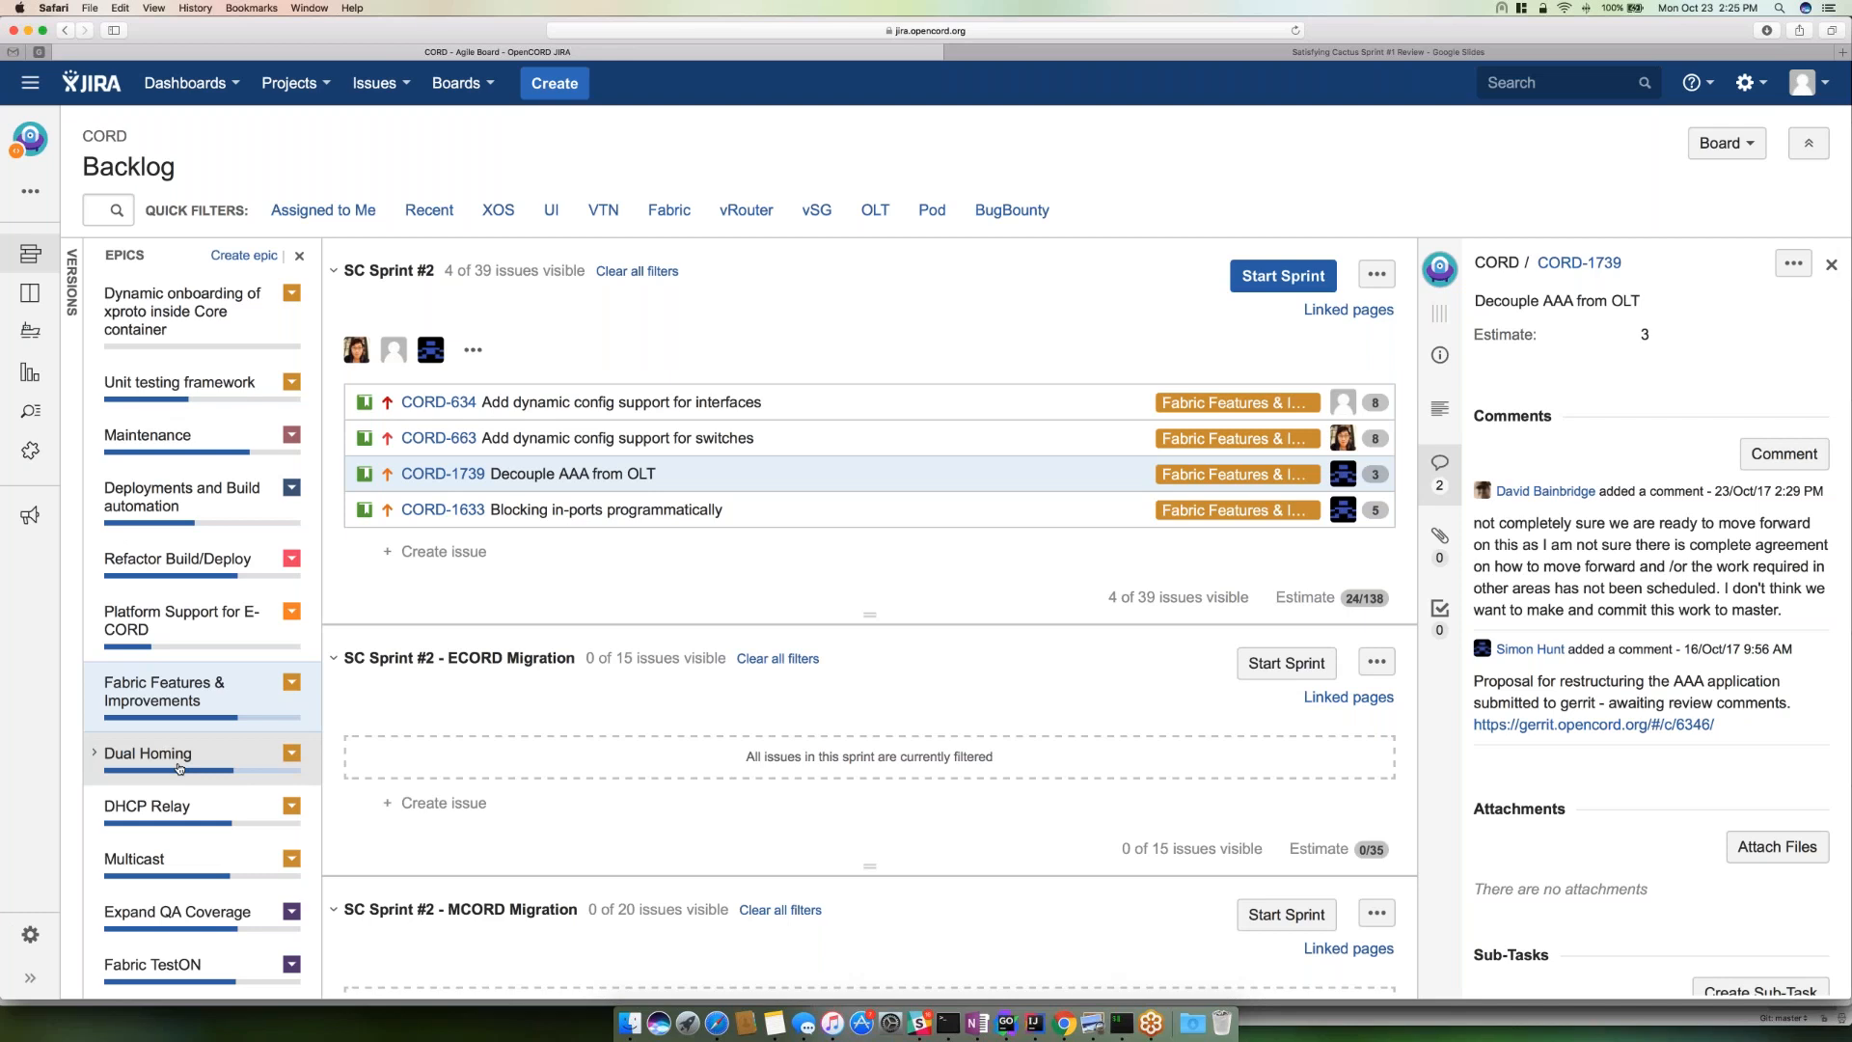
- Switch the epic filter from Dual Homing to DHCP Relay, leaving 7 of 39 issues
{"action": "left_click", "coordinate": [148, 752]}
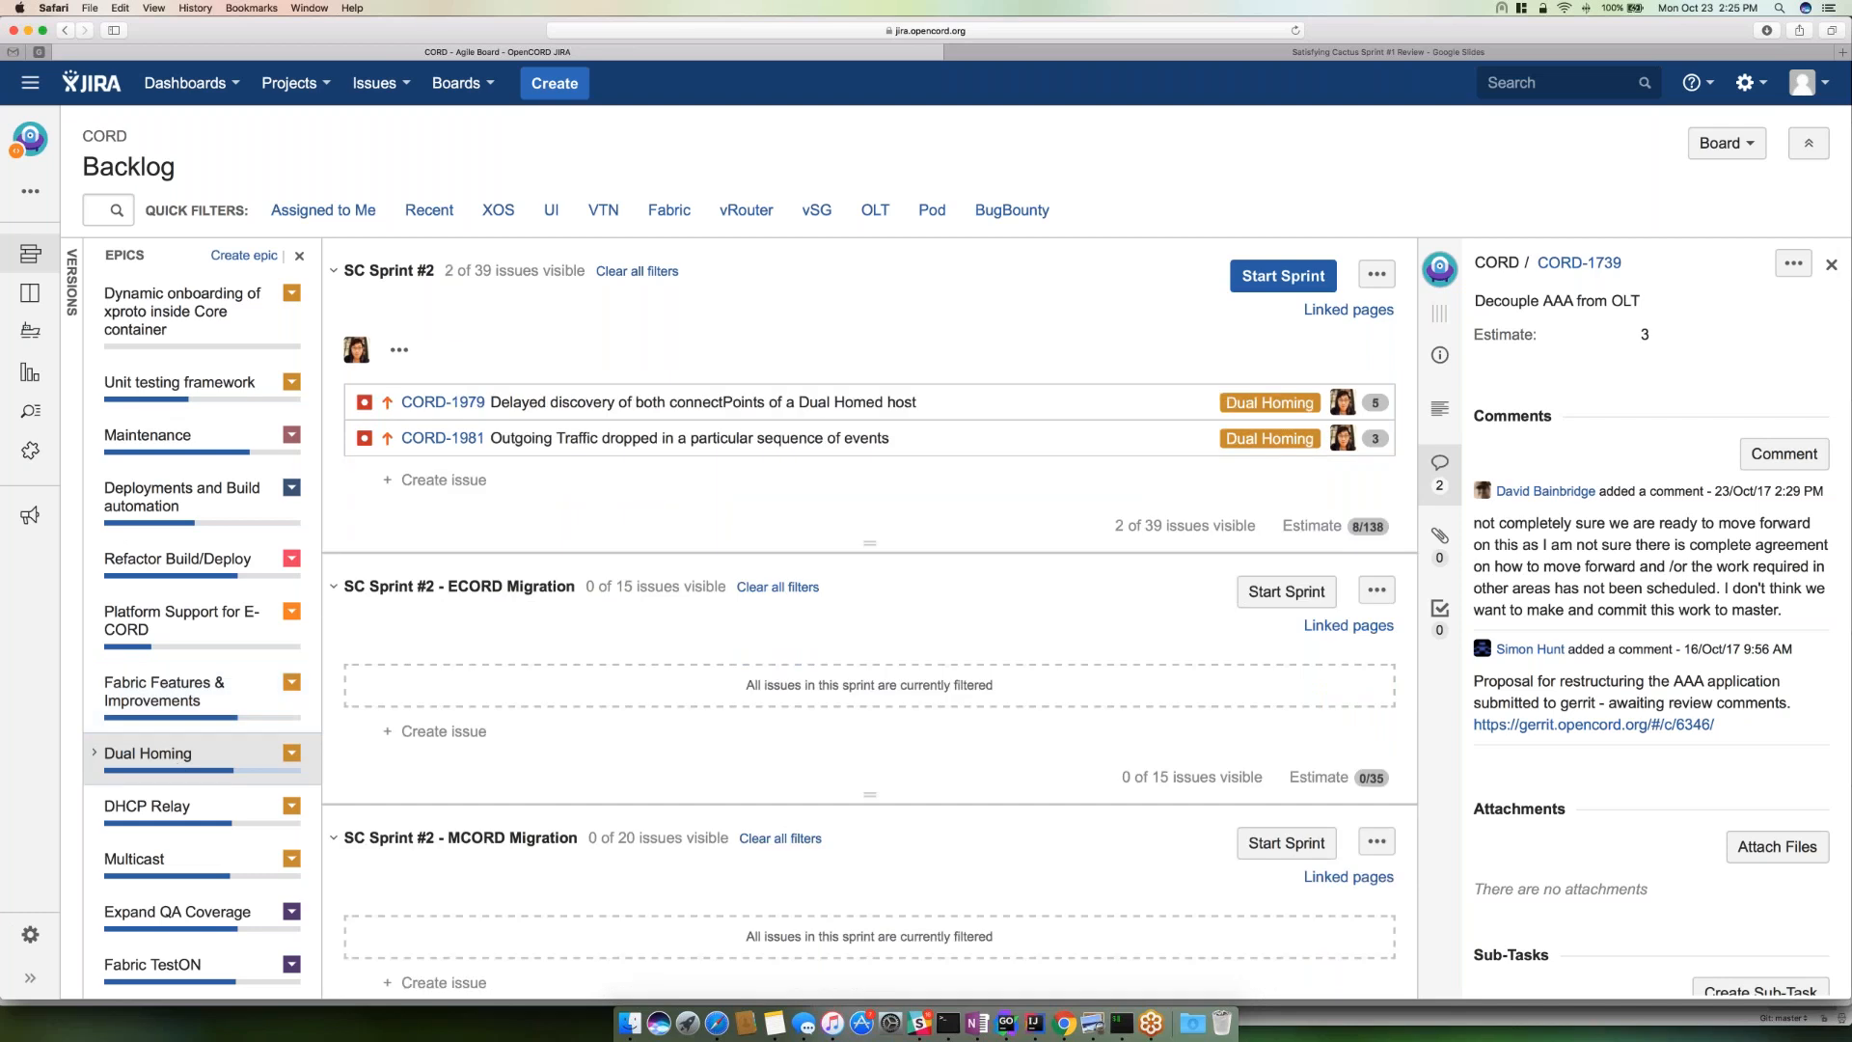
{"action": "left_click", "coordinate": [148, 805]}
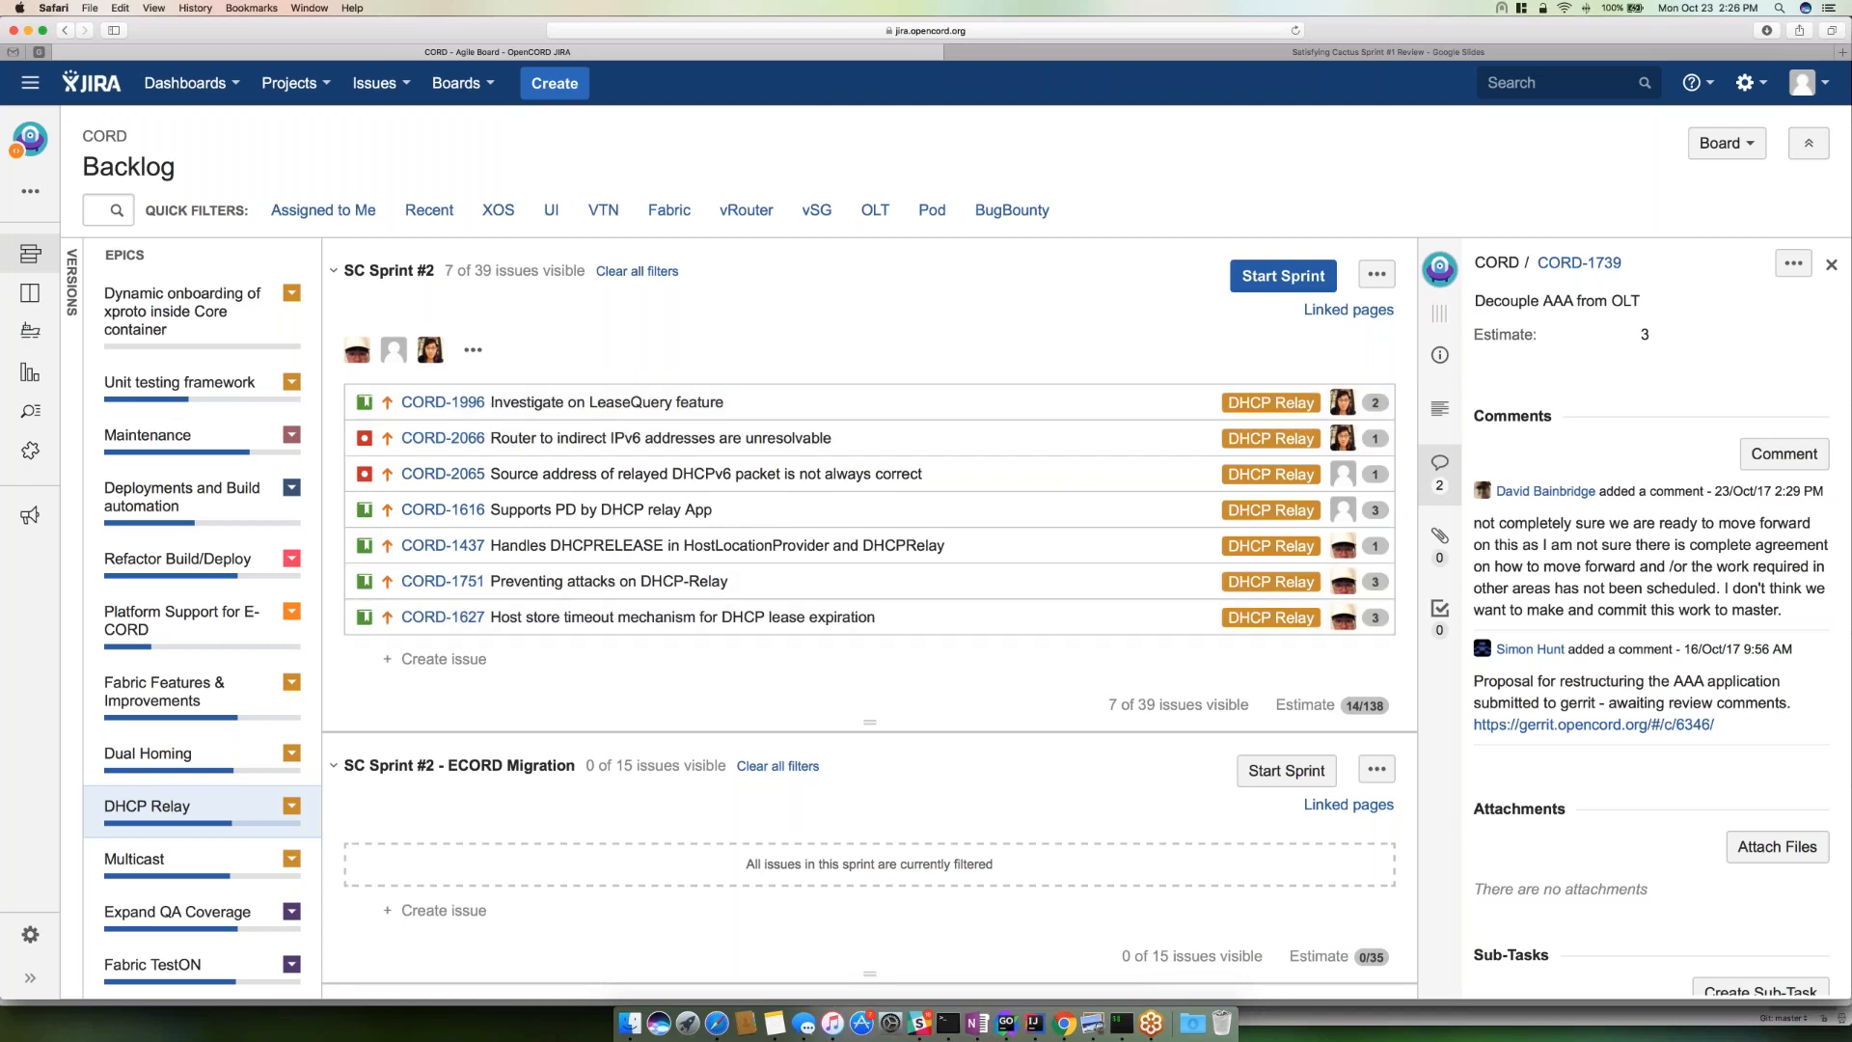
{"action": "mouse_move", "coordinate": [550, 696]}
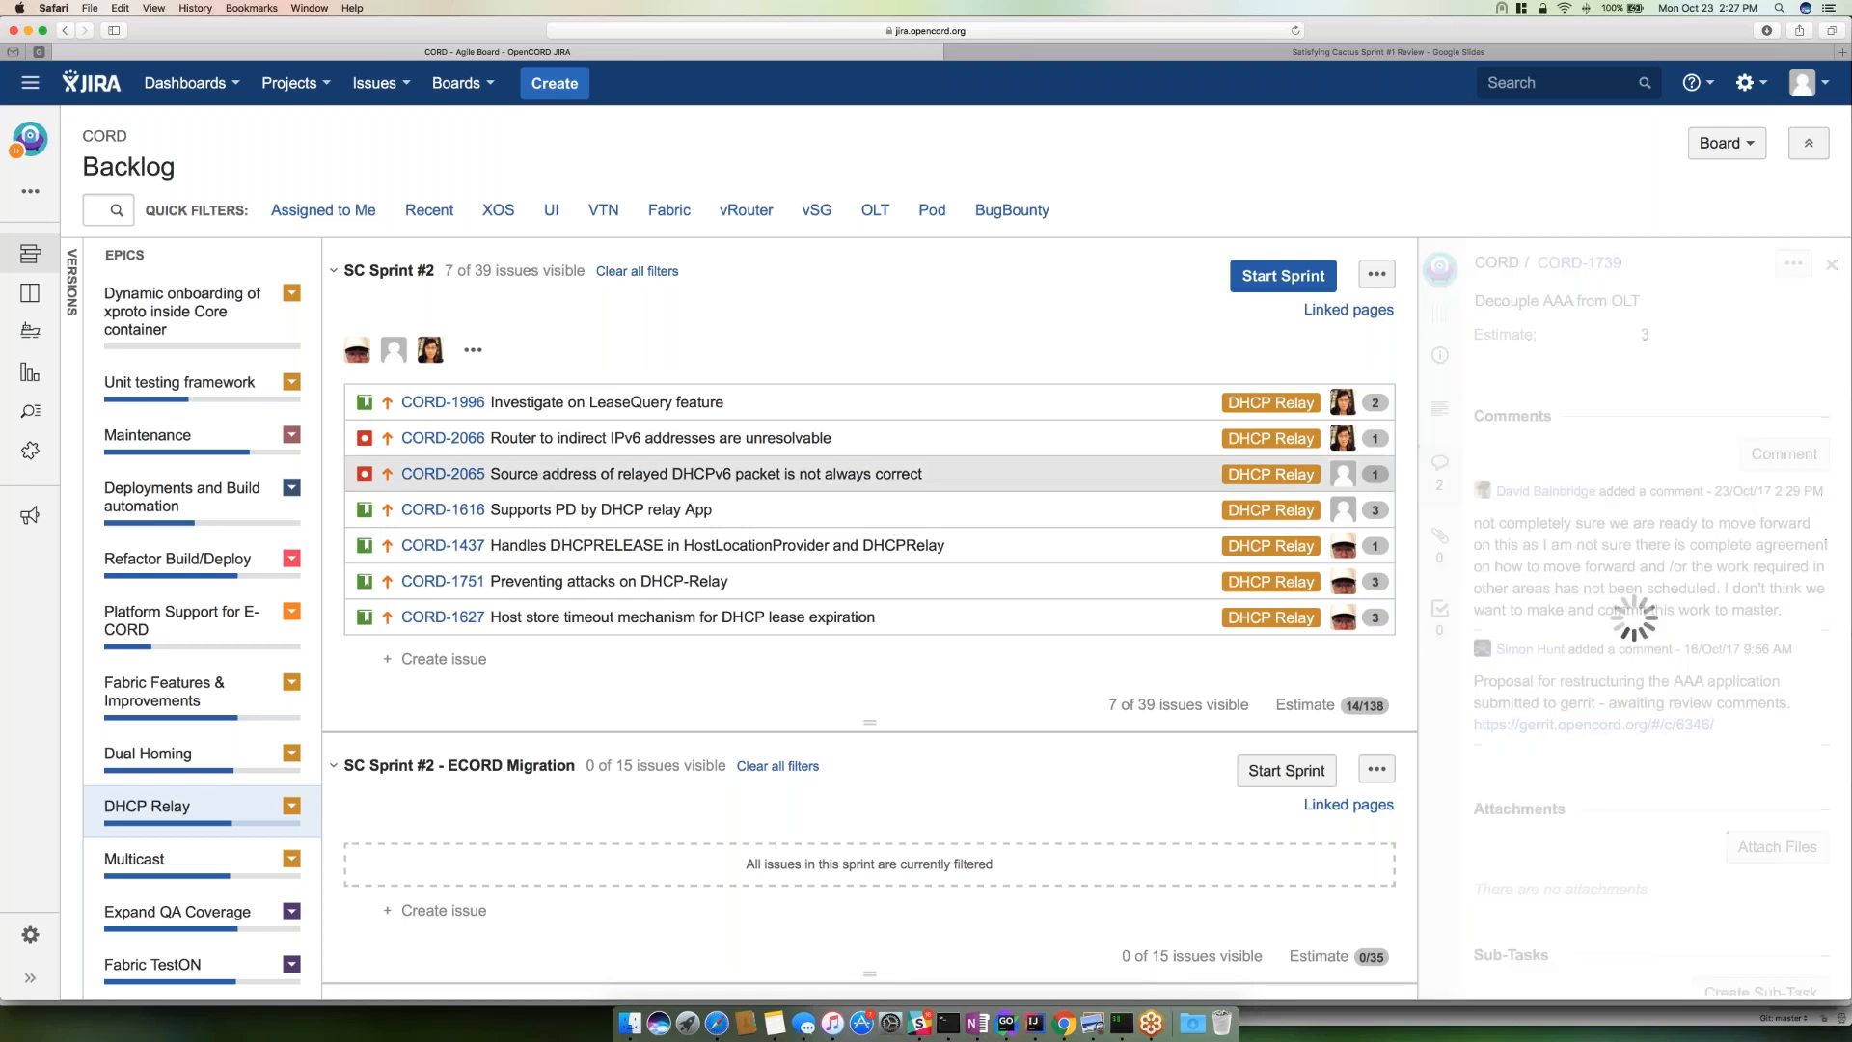
- Show CORD-2065 relayed DHCPv6 source address issue details with its comment and patch
{"action": "left_click", "coordinate": [441, 475]}
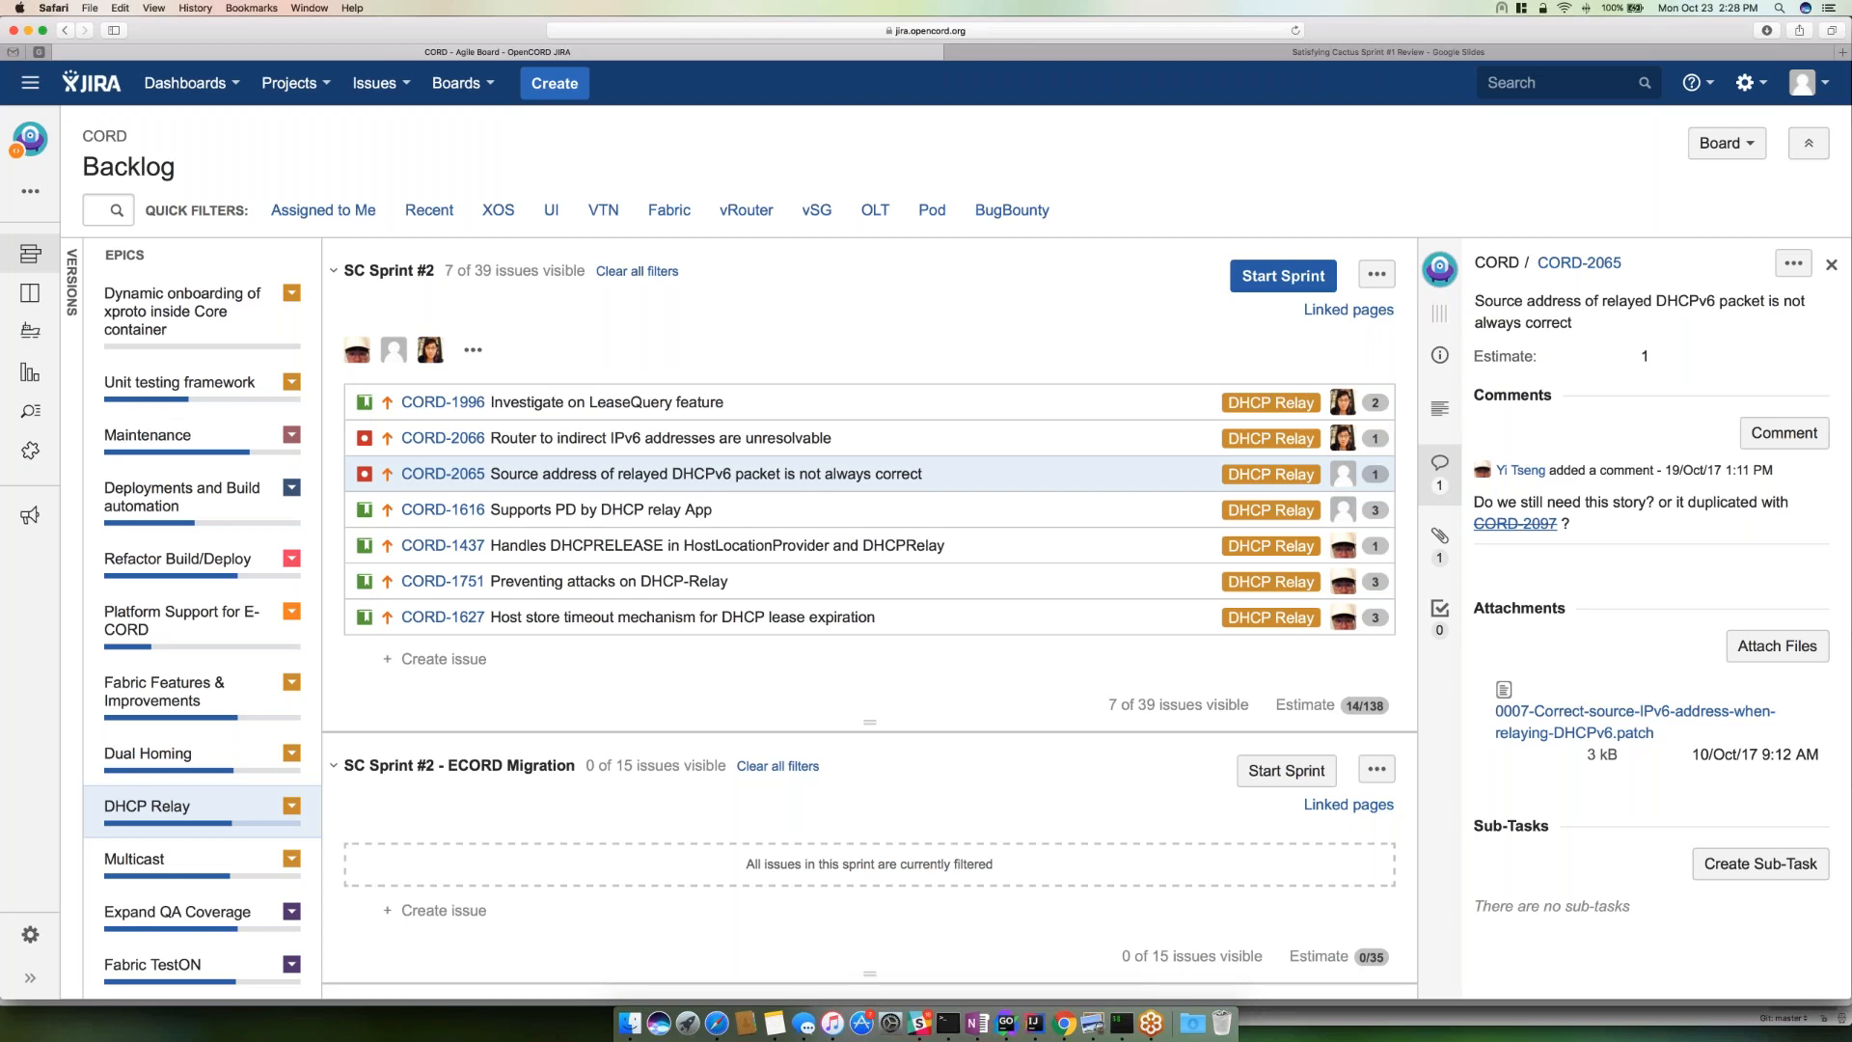
{"action": "mouse_move", "coordinate": [1063, 556]}
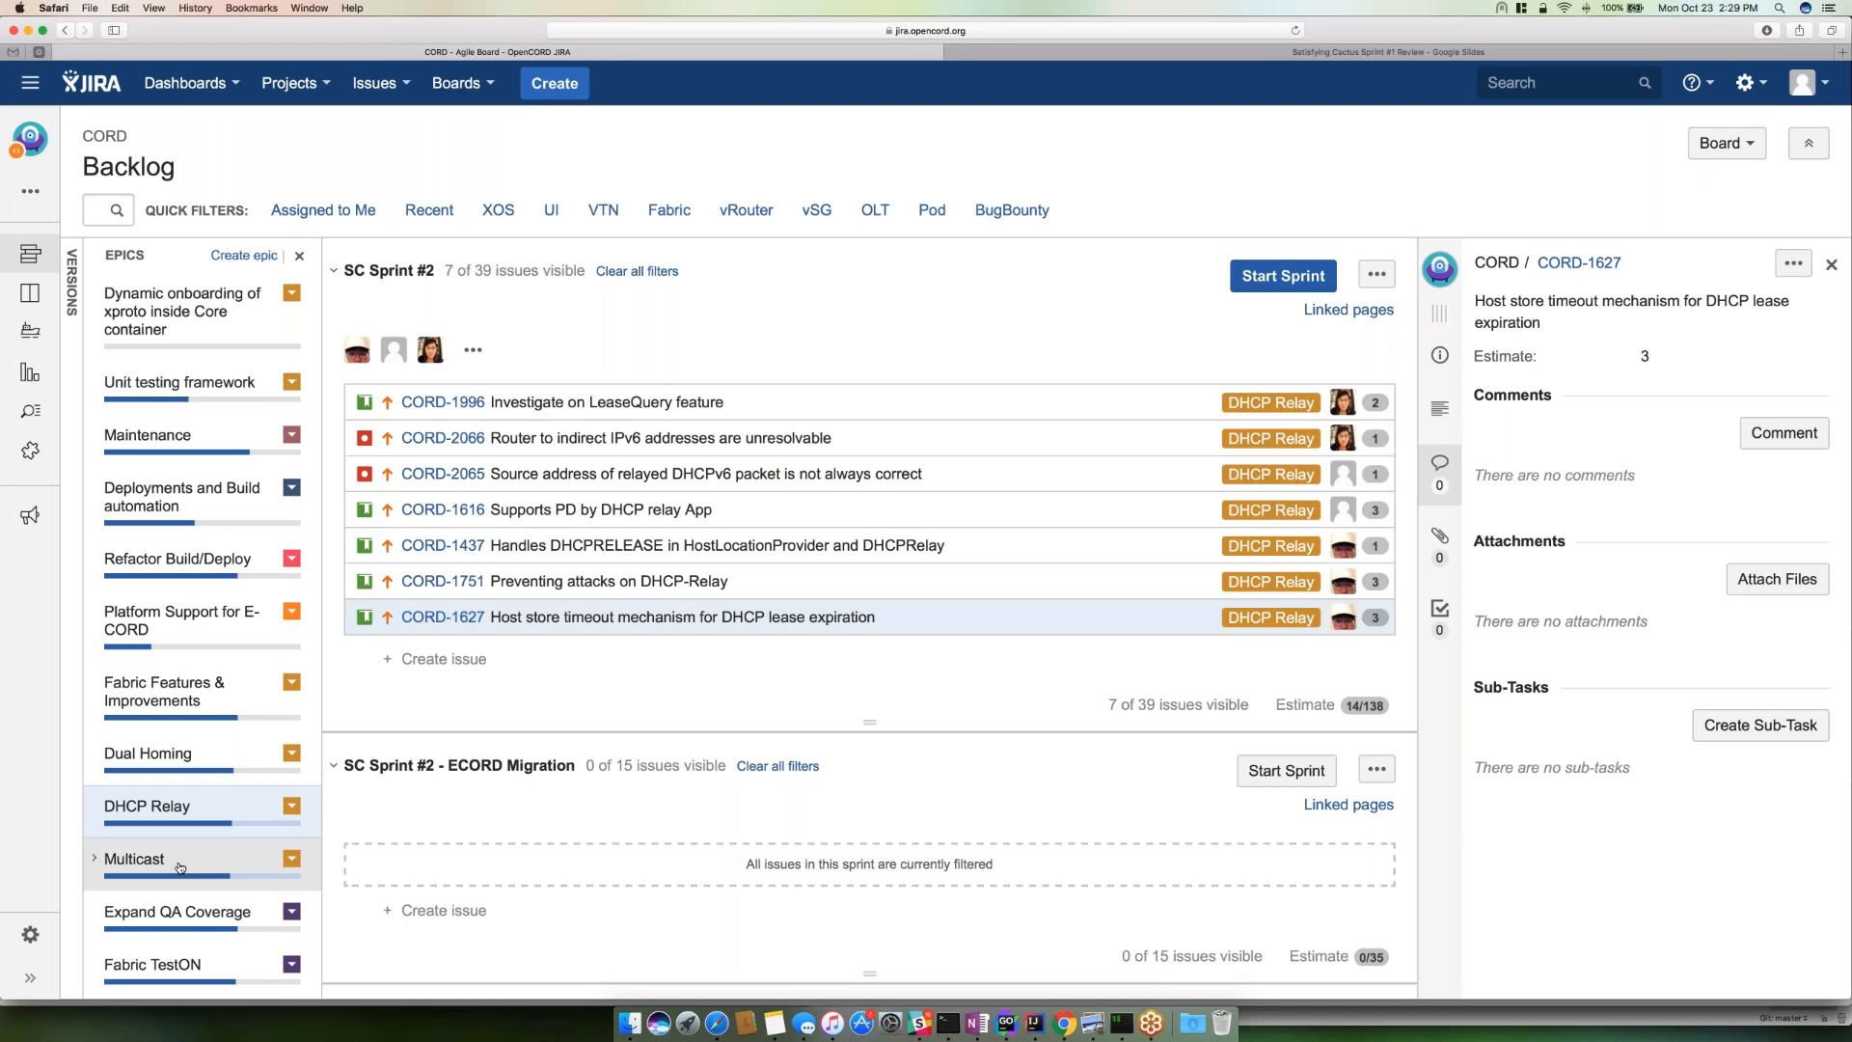
- Filter to Expand QA Coverage and show the details of issue CORD-1623
{"action": "left_click", "coordinate": [133, 858]}
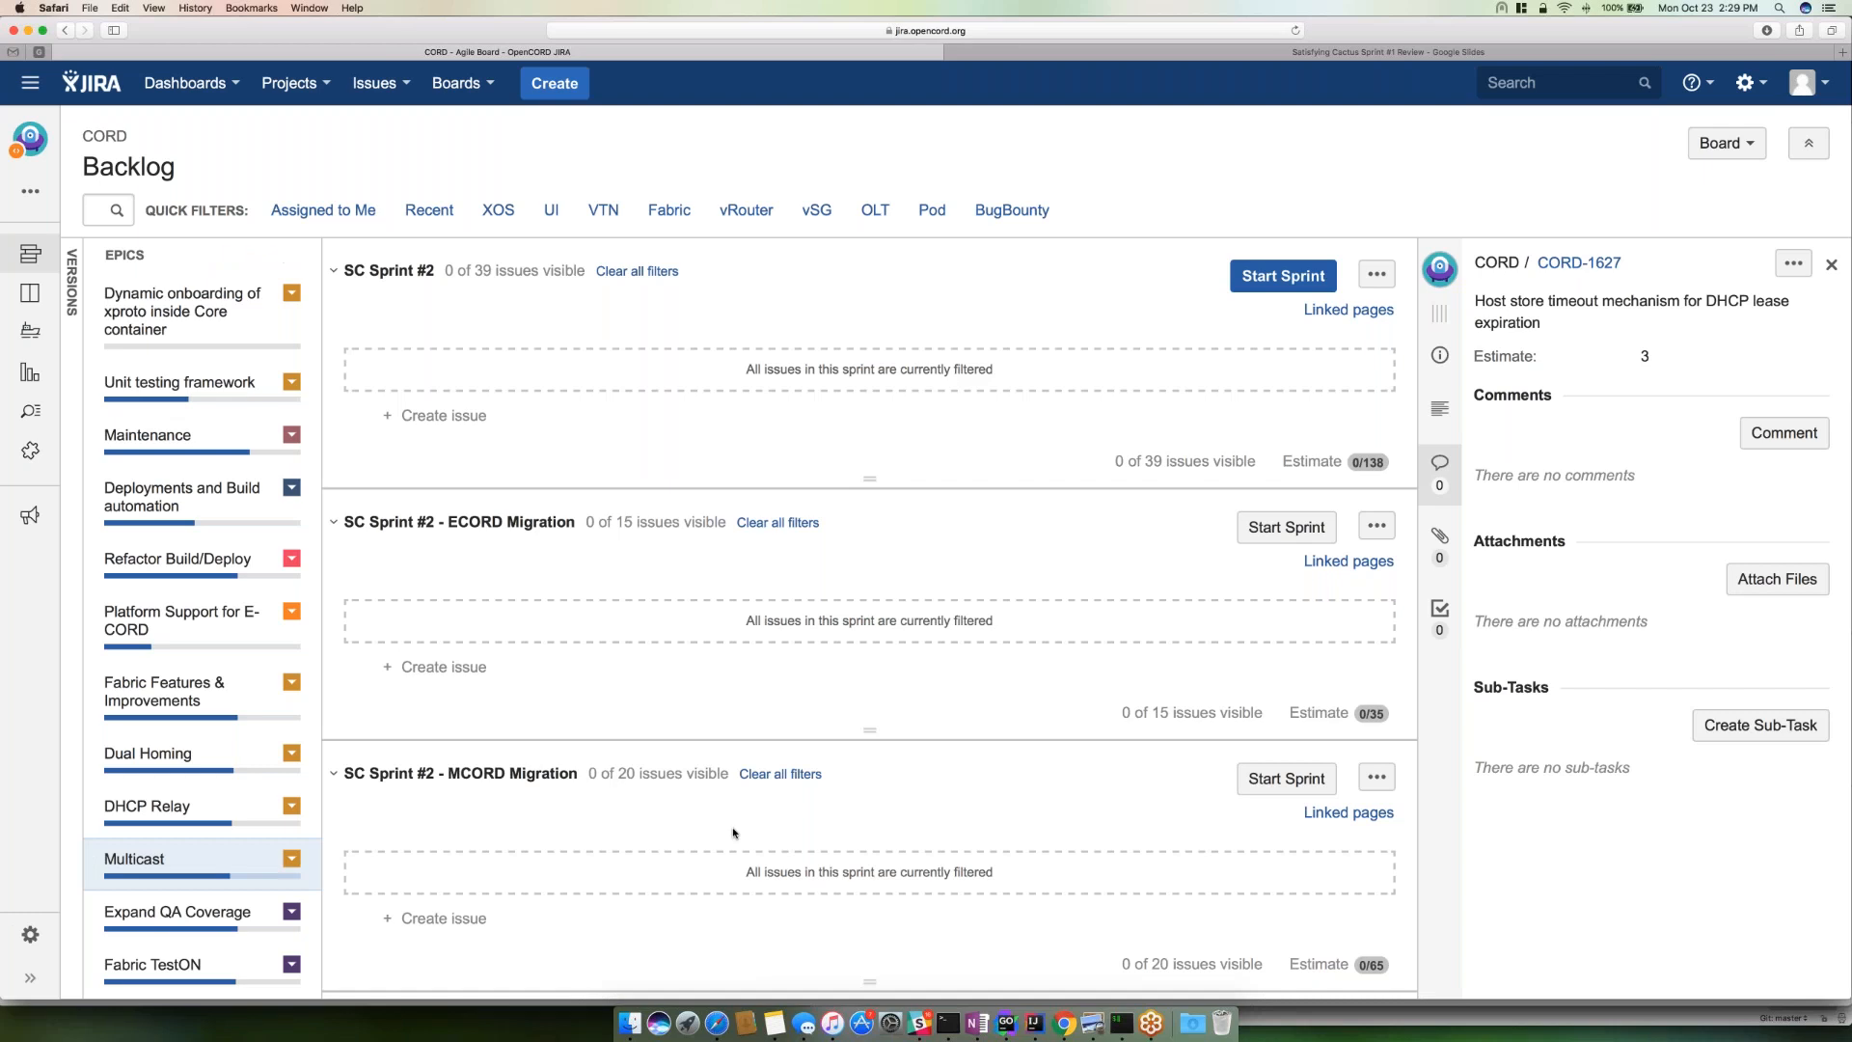
{"action": "scroll", "scroll_direction": "down", "scroll_amount": 3}
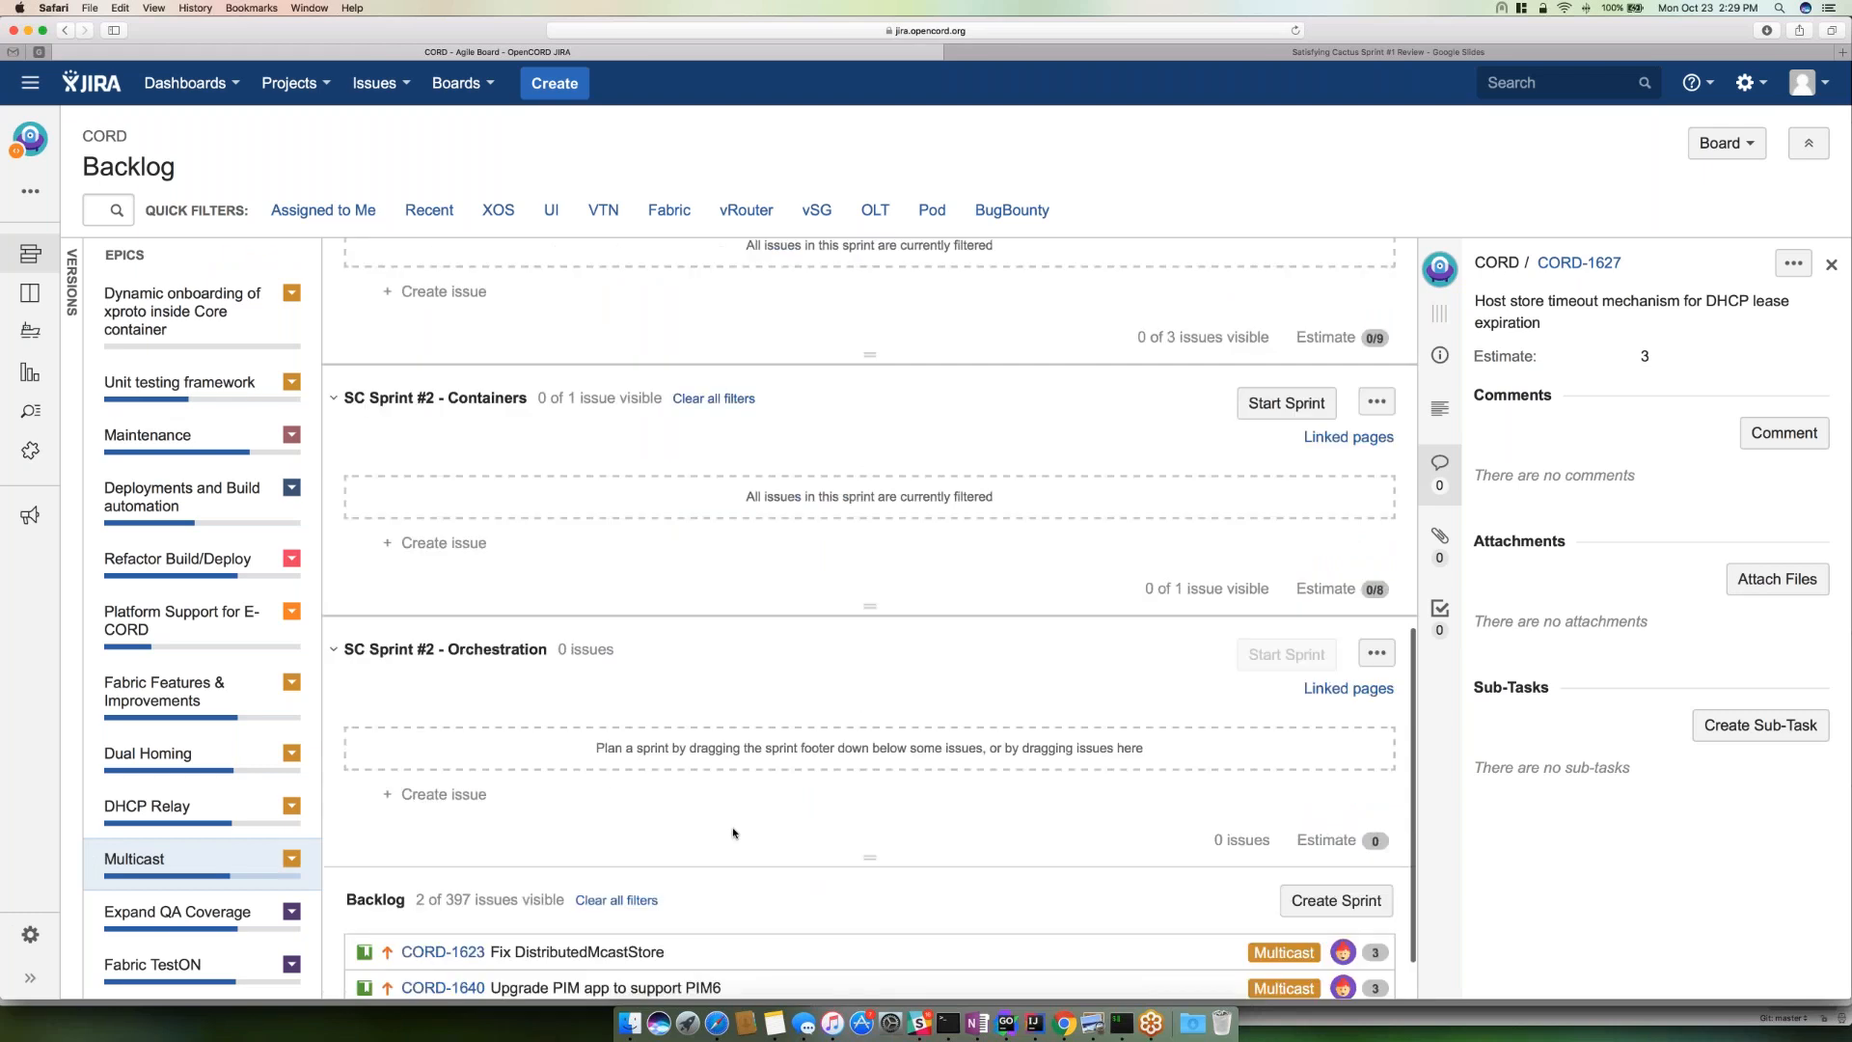
{"action": "scroll", "scroll_direction": "down", "scroll_amount": 3}
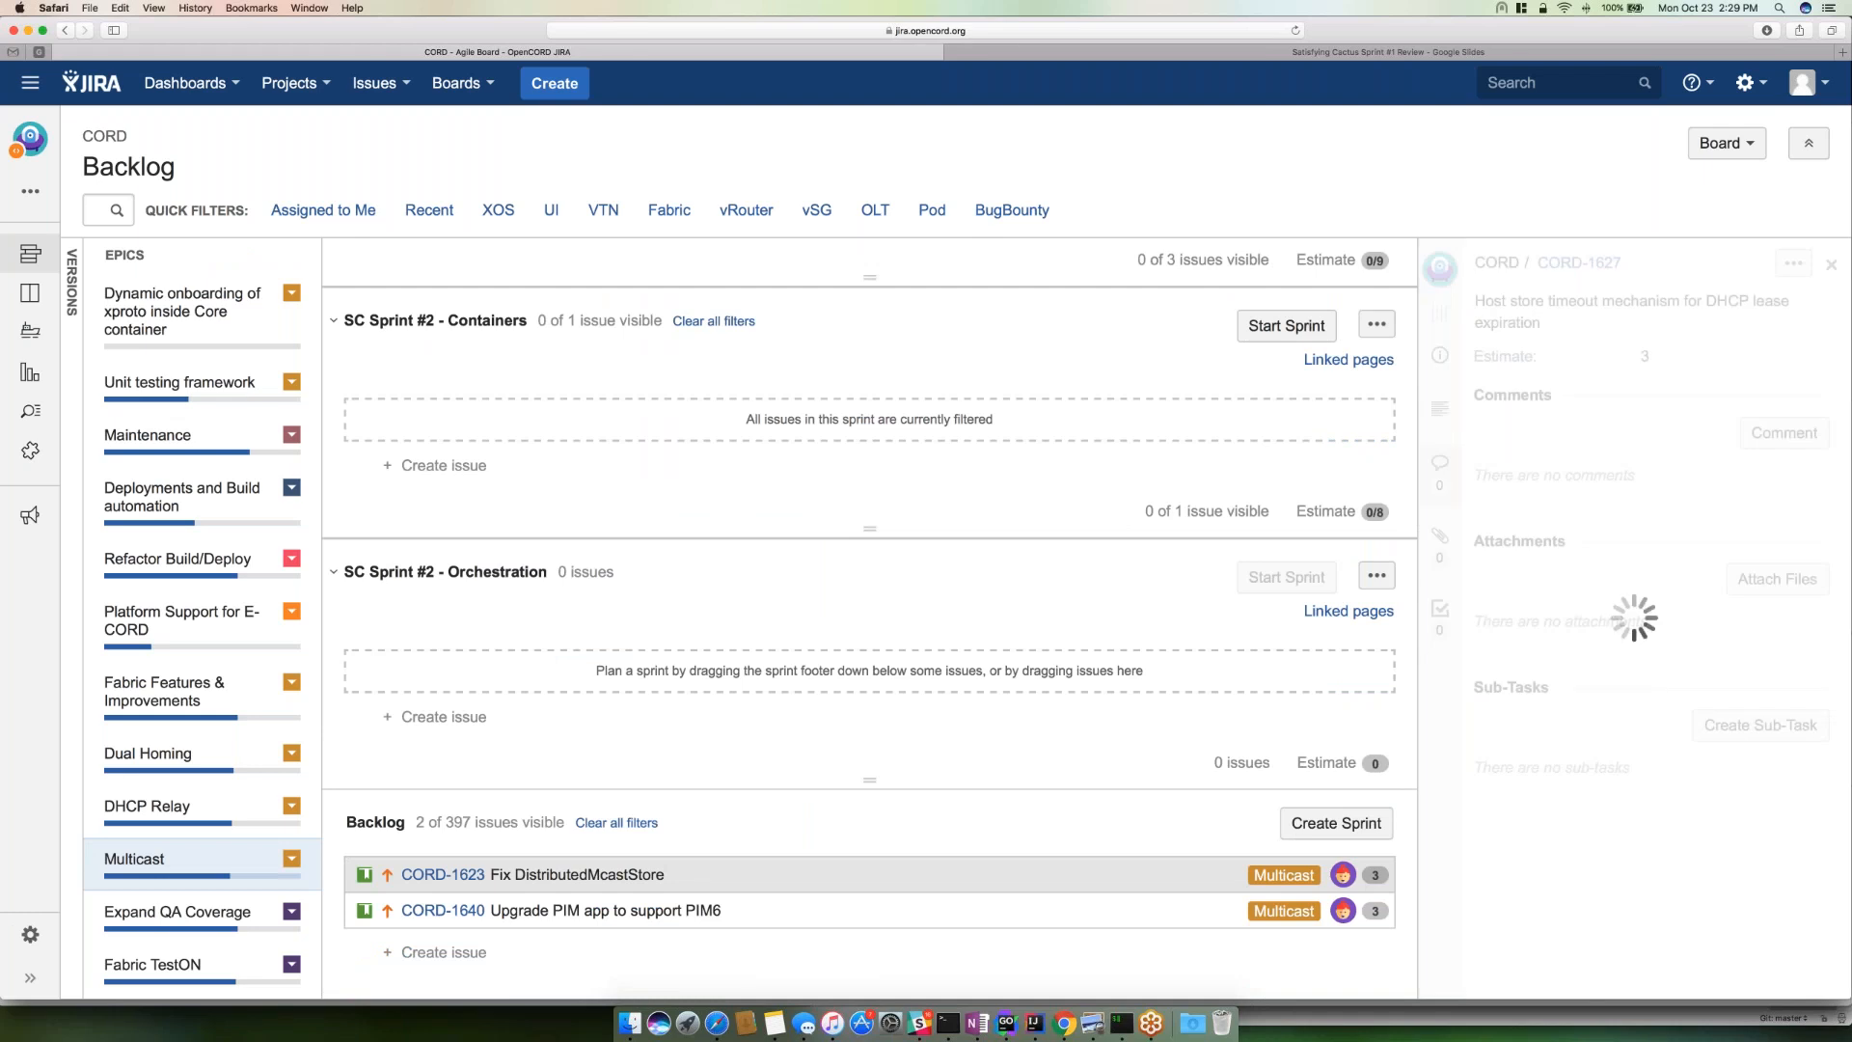
{"action": "left_click", "coordinate": [442, 874]}
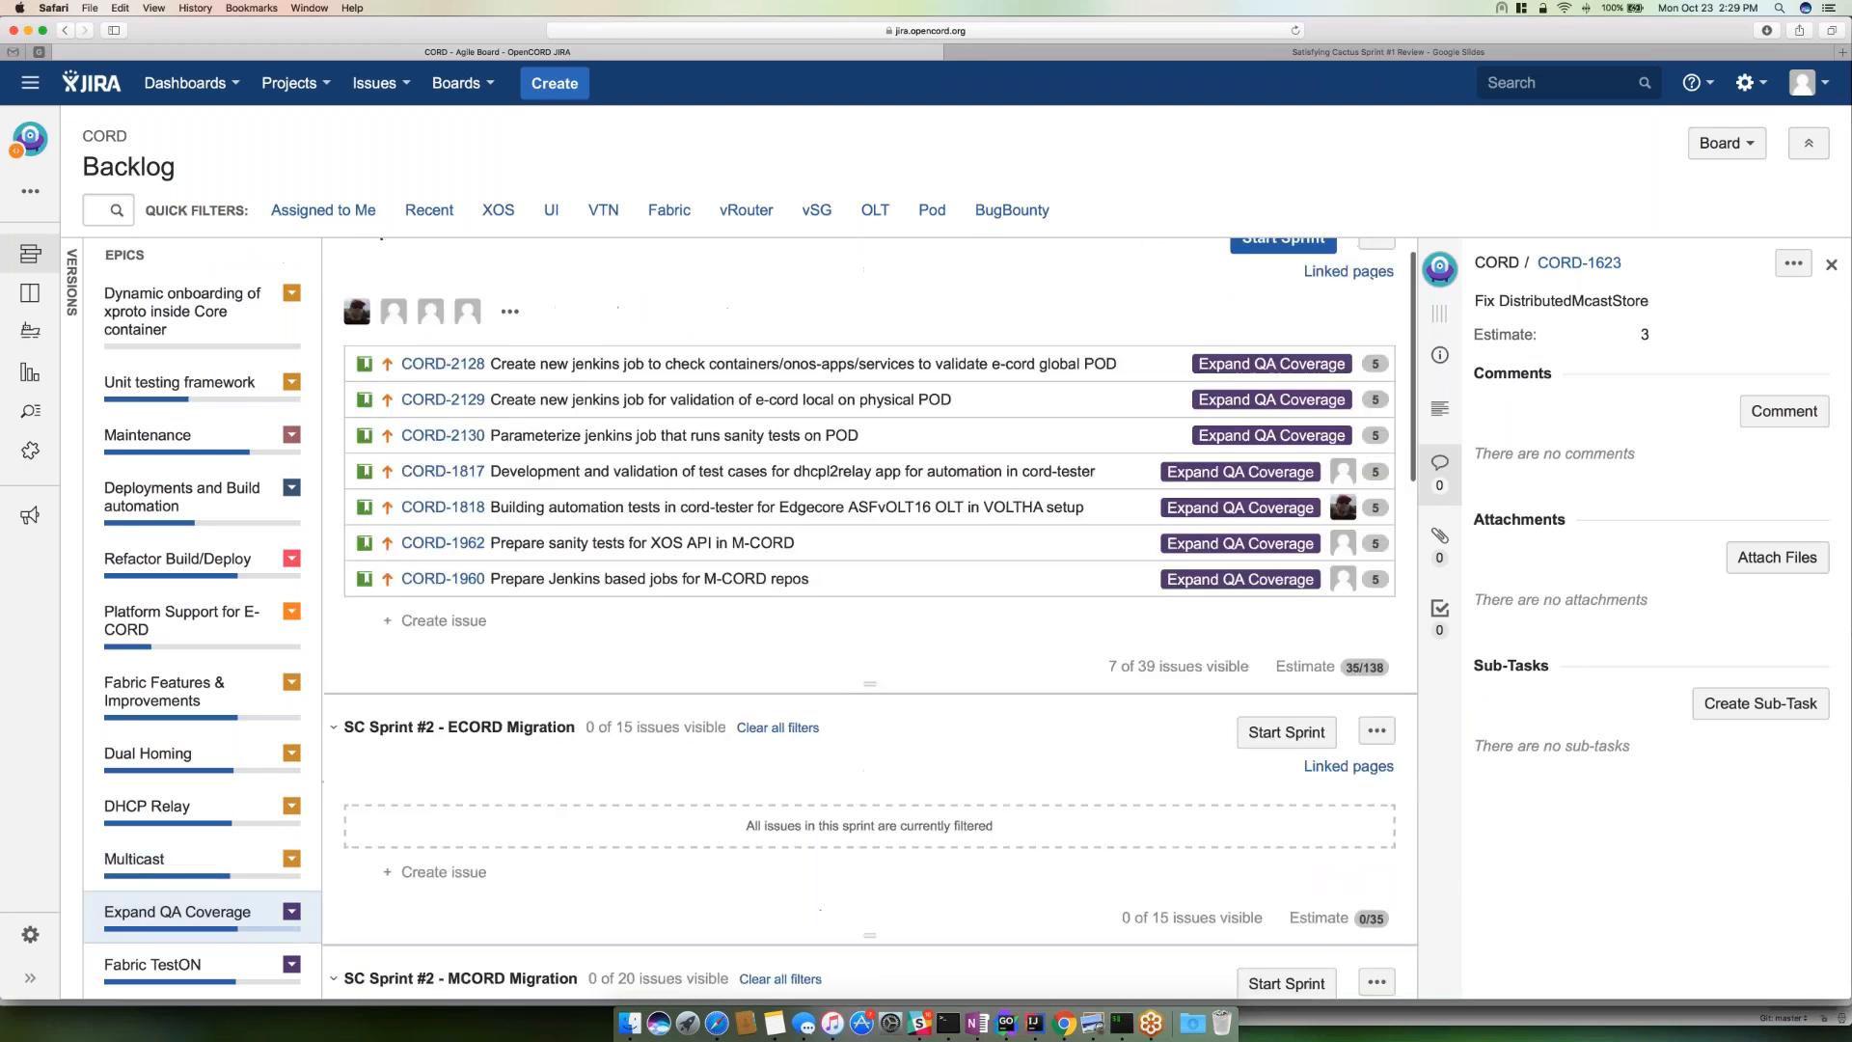
- Scroll through the seven Expand QA Coverage issues, each estimated at 5
{"action": "scroll", "scroll_direction": "up", "scroll_amount": 3}
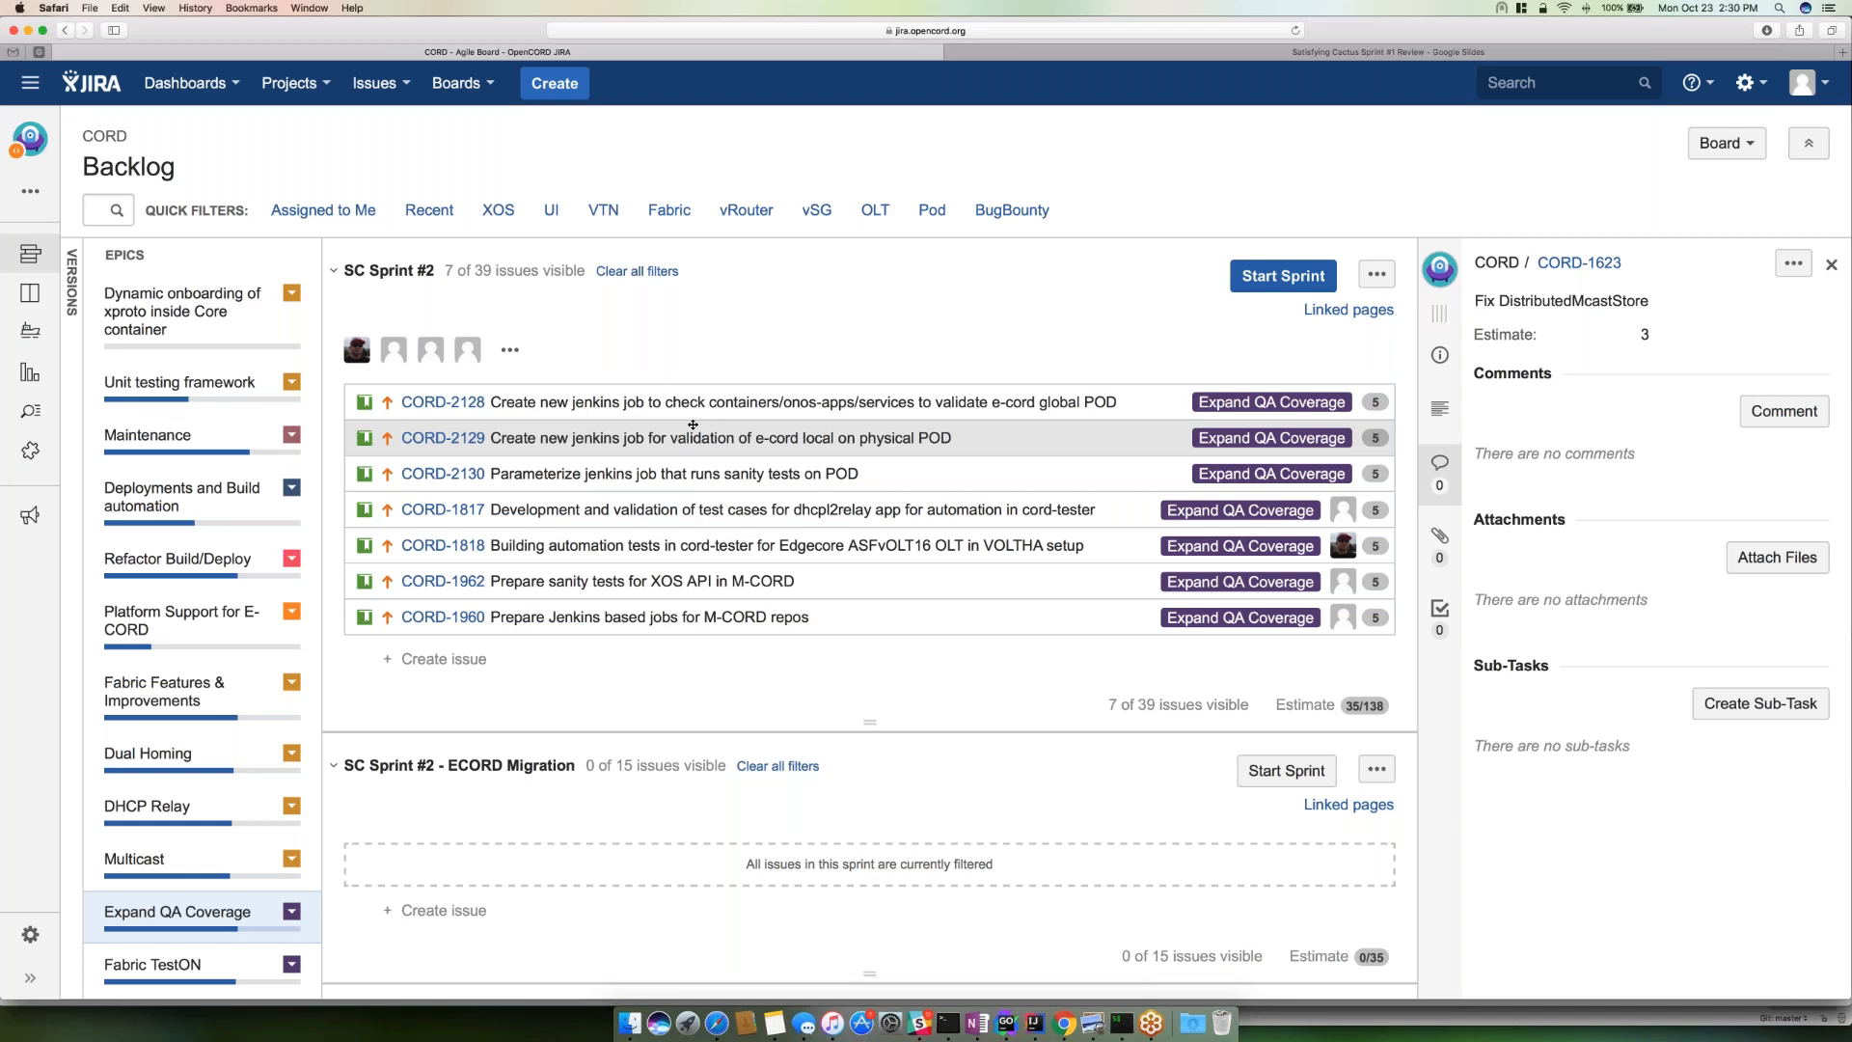
{"action": "mouse_move", "coordinate": [667, 544]}
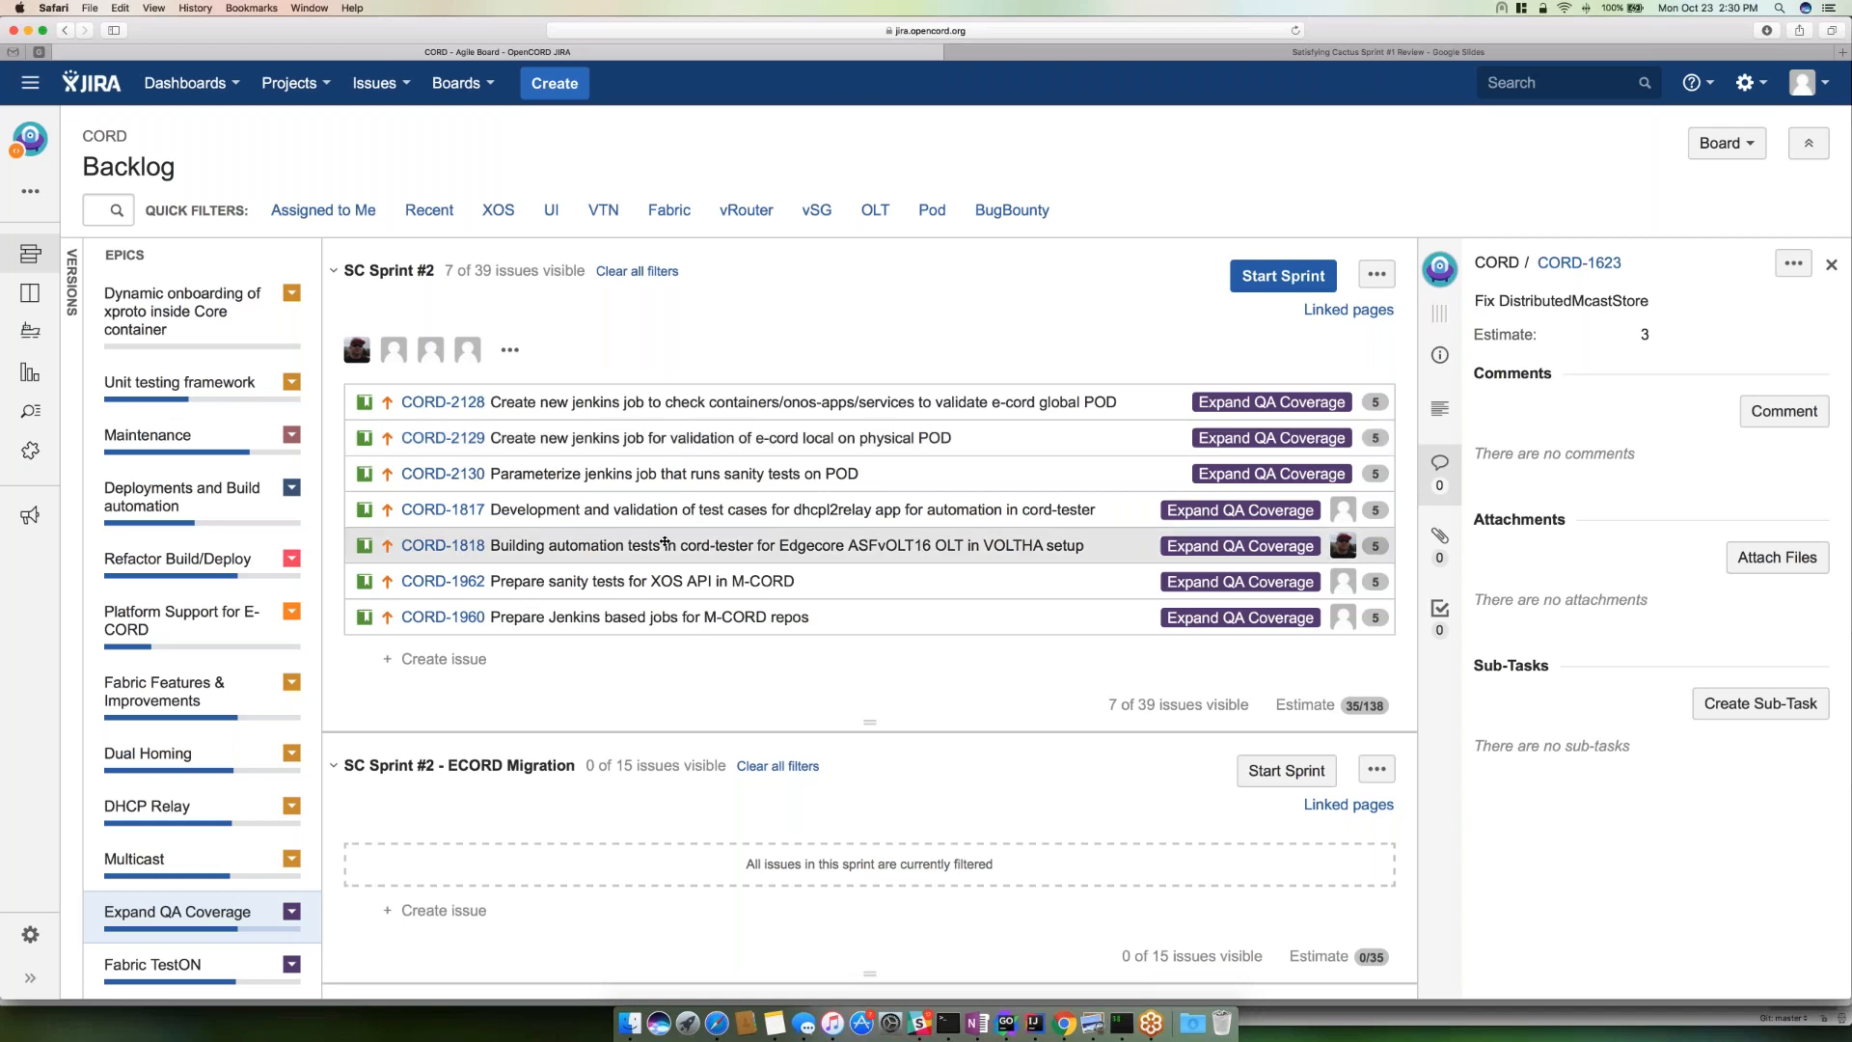
{"action": "mouse_move", "coordinate": [662, 546]}
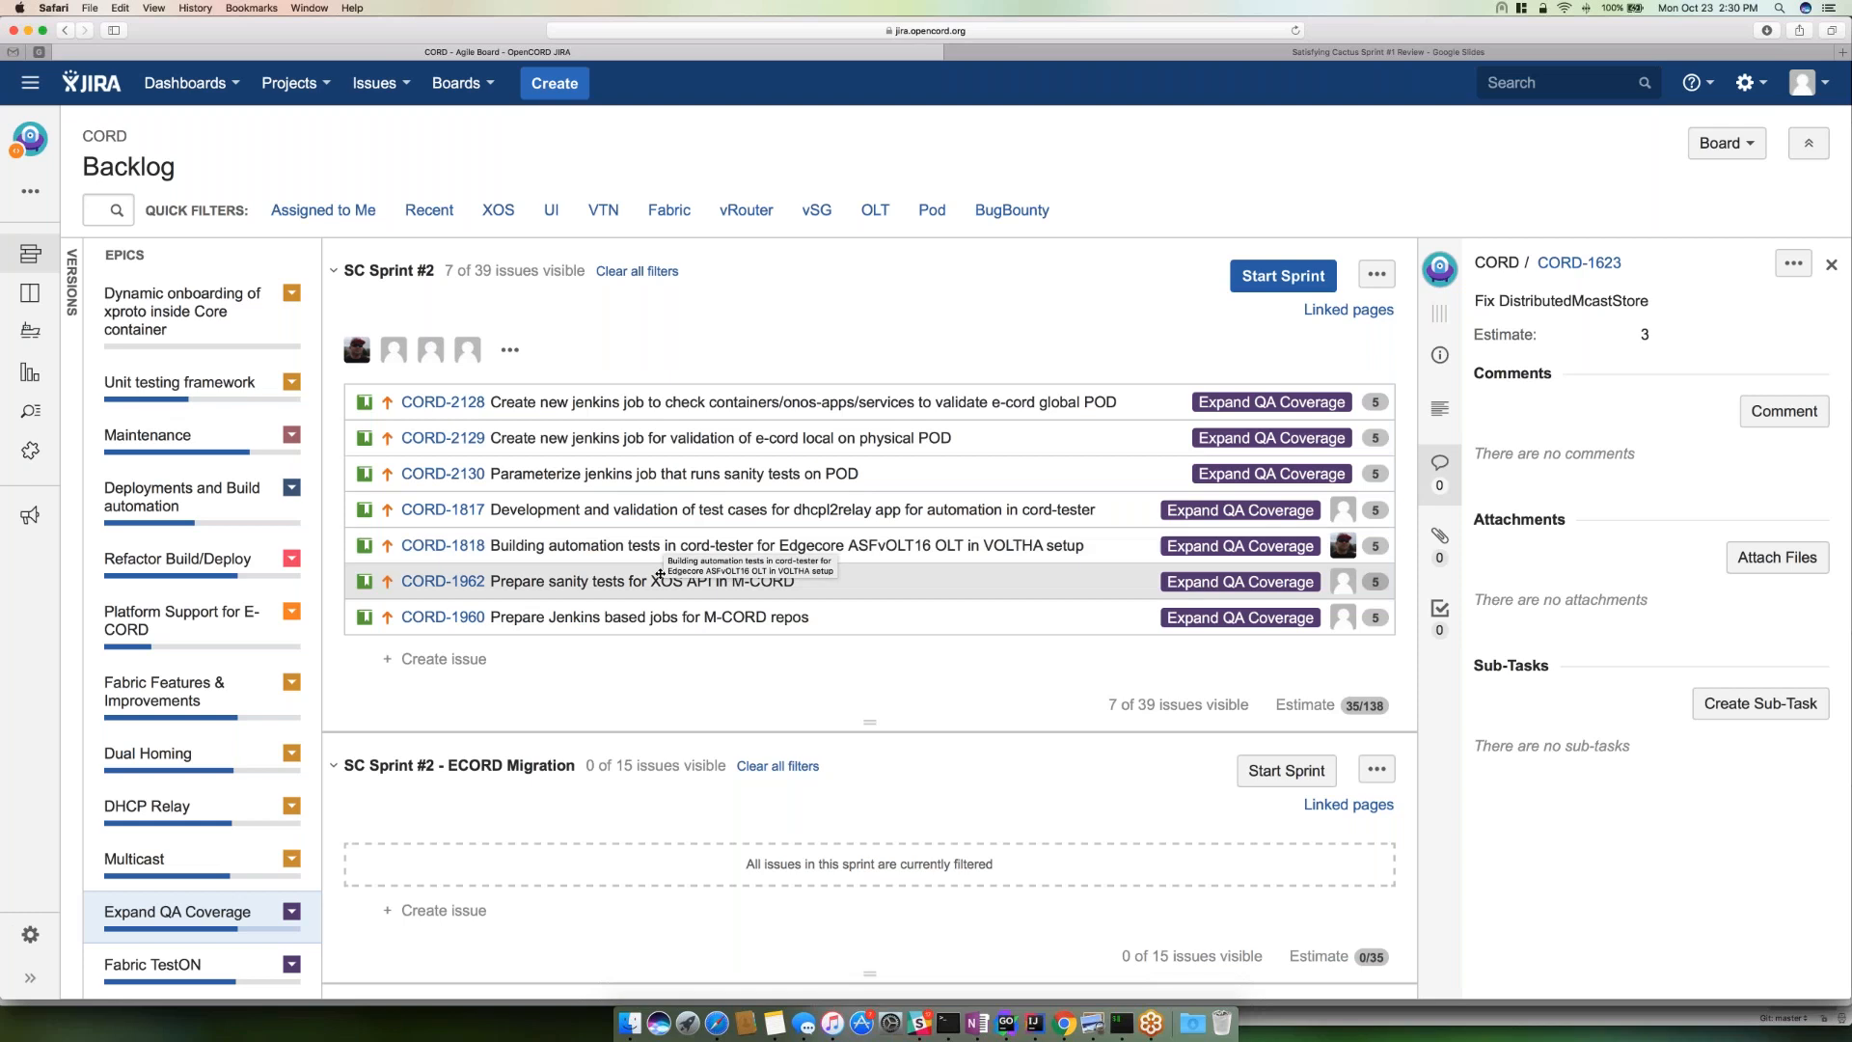
{"action": "mouse_move", "coordinate": [666, 581]}
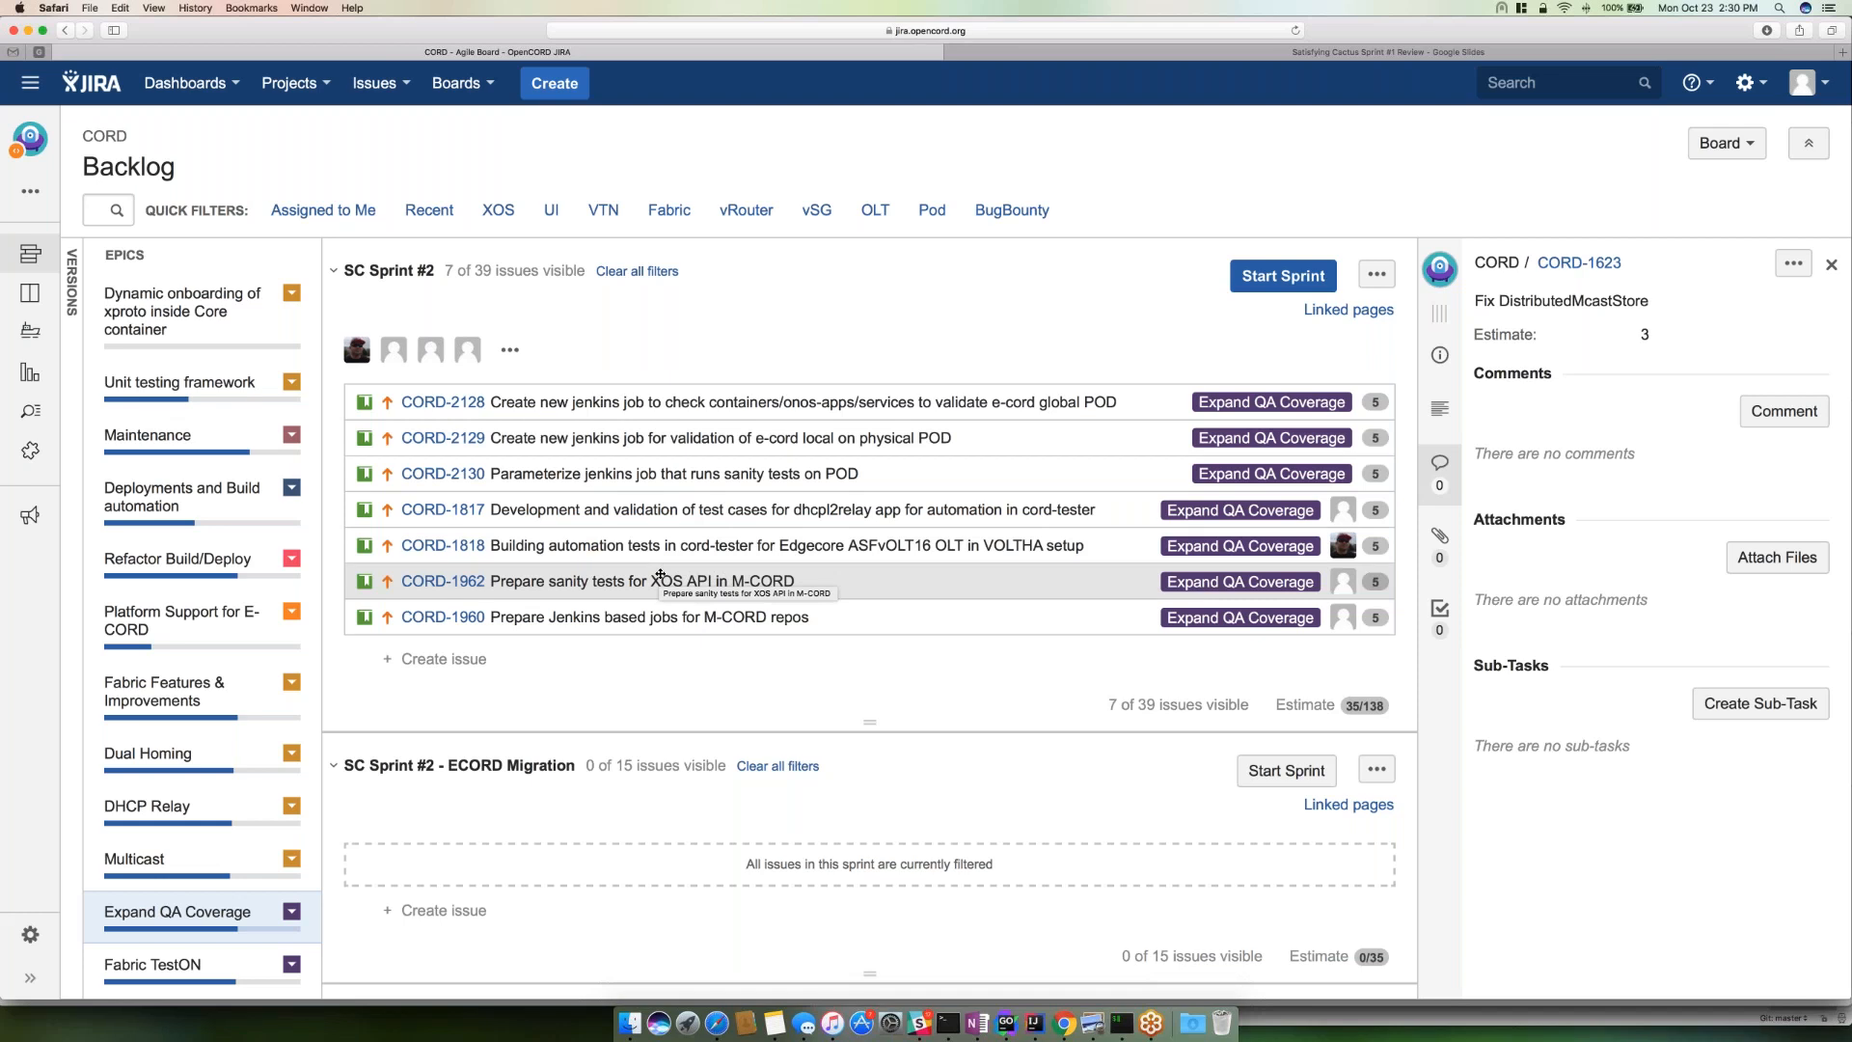
{"action": "mouse_move", "coordinate": [656, 581]}
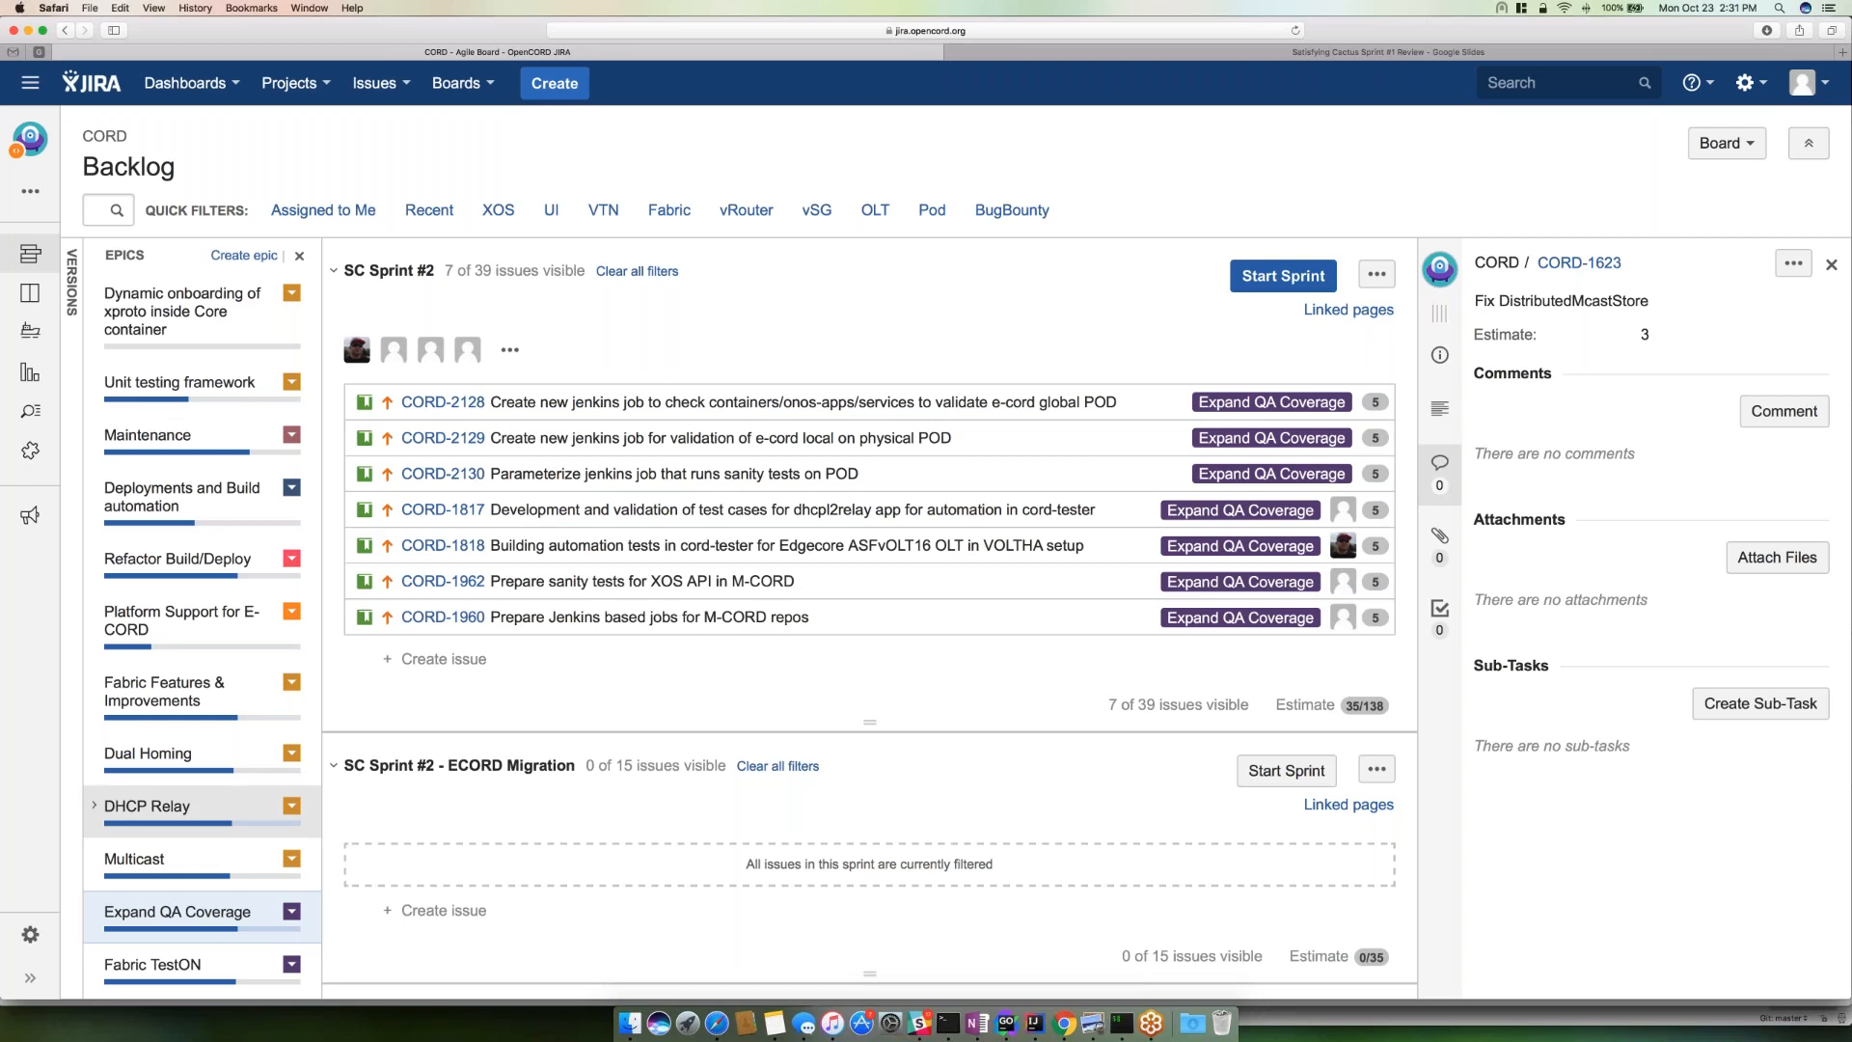
{"action": "scroll", "scroll_direction": "down", "scroll_amount": 3}
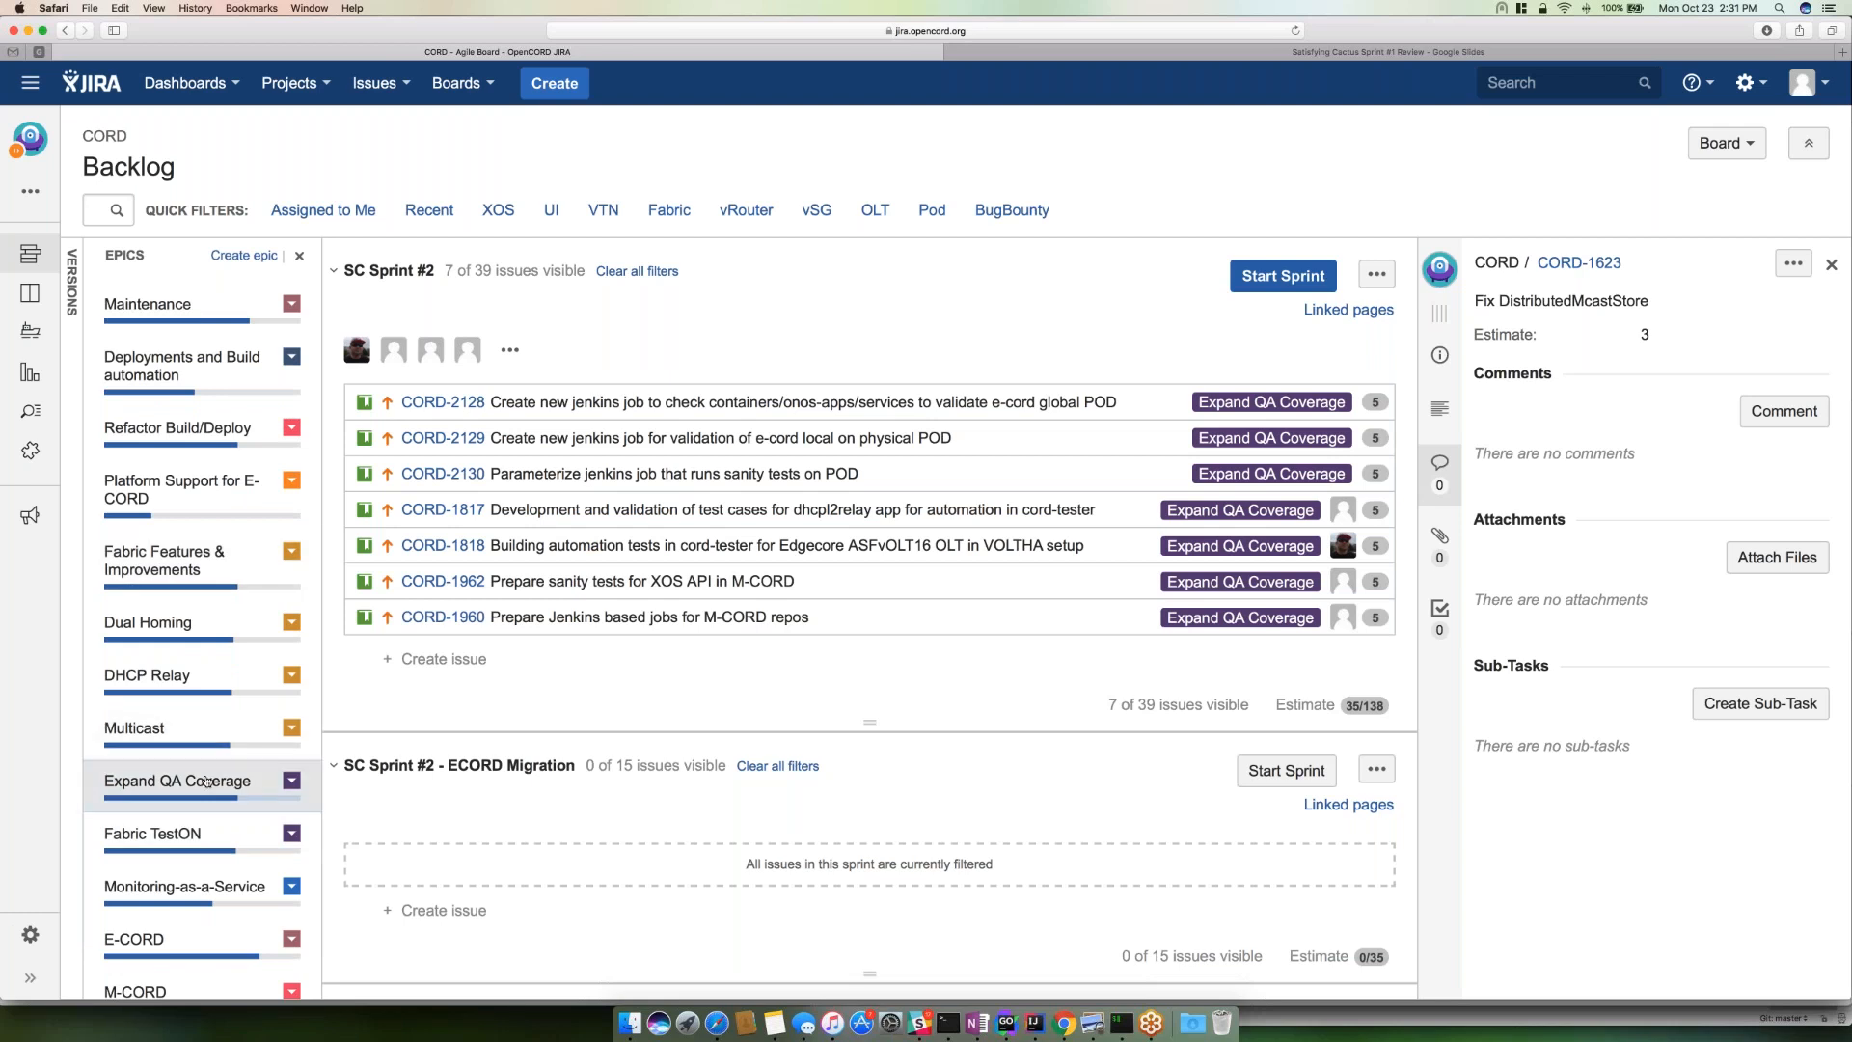
- Clear the epic filter and scroll down to the SC Sprint #2 - ECORD Migration sprint
{"action": "left_click", "coordinate": [634, 270]}
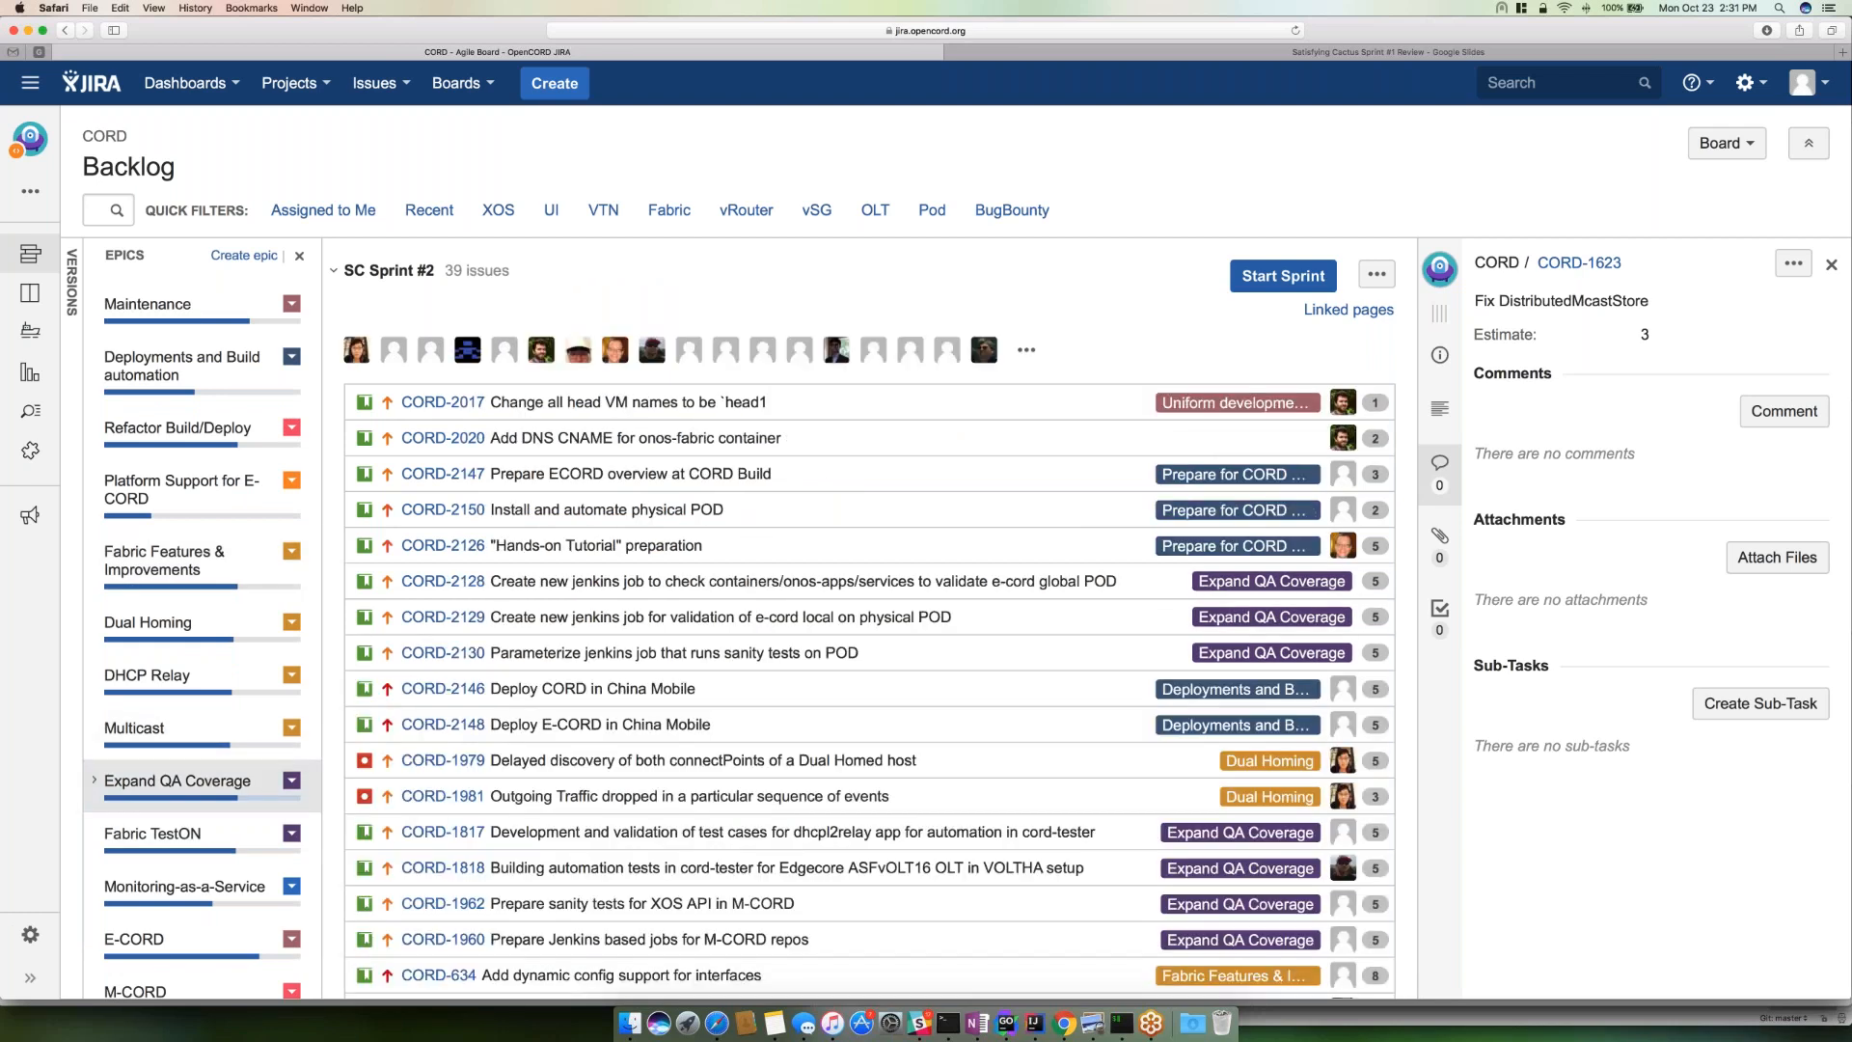
{"action": "scroll", "scroll_direction": "down", "scroll_amount": 3}
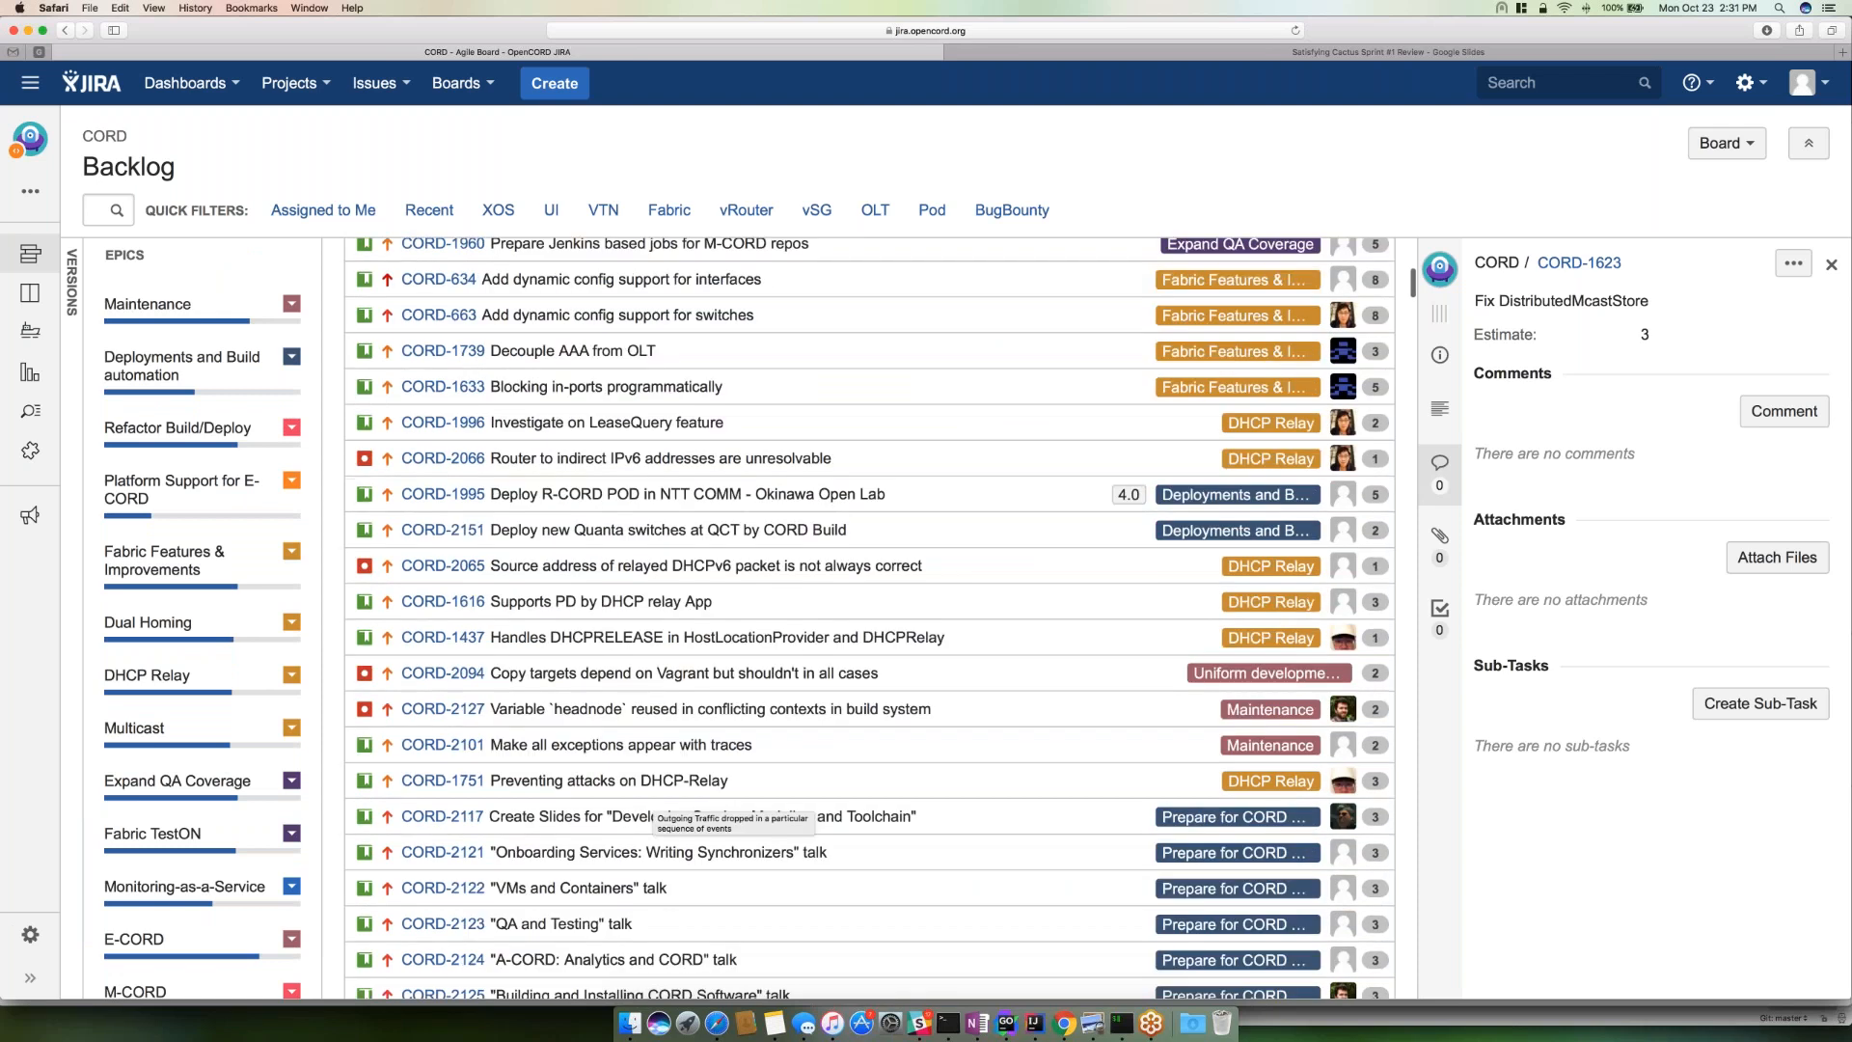
{"action": "scroll", "scroll_direction": "down", "scroll_amount": 3}
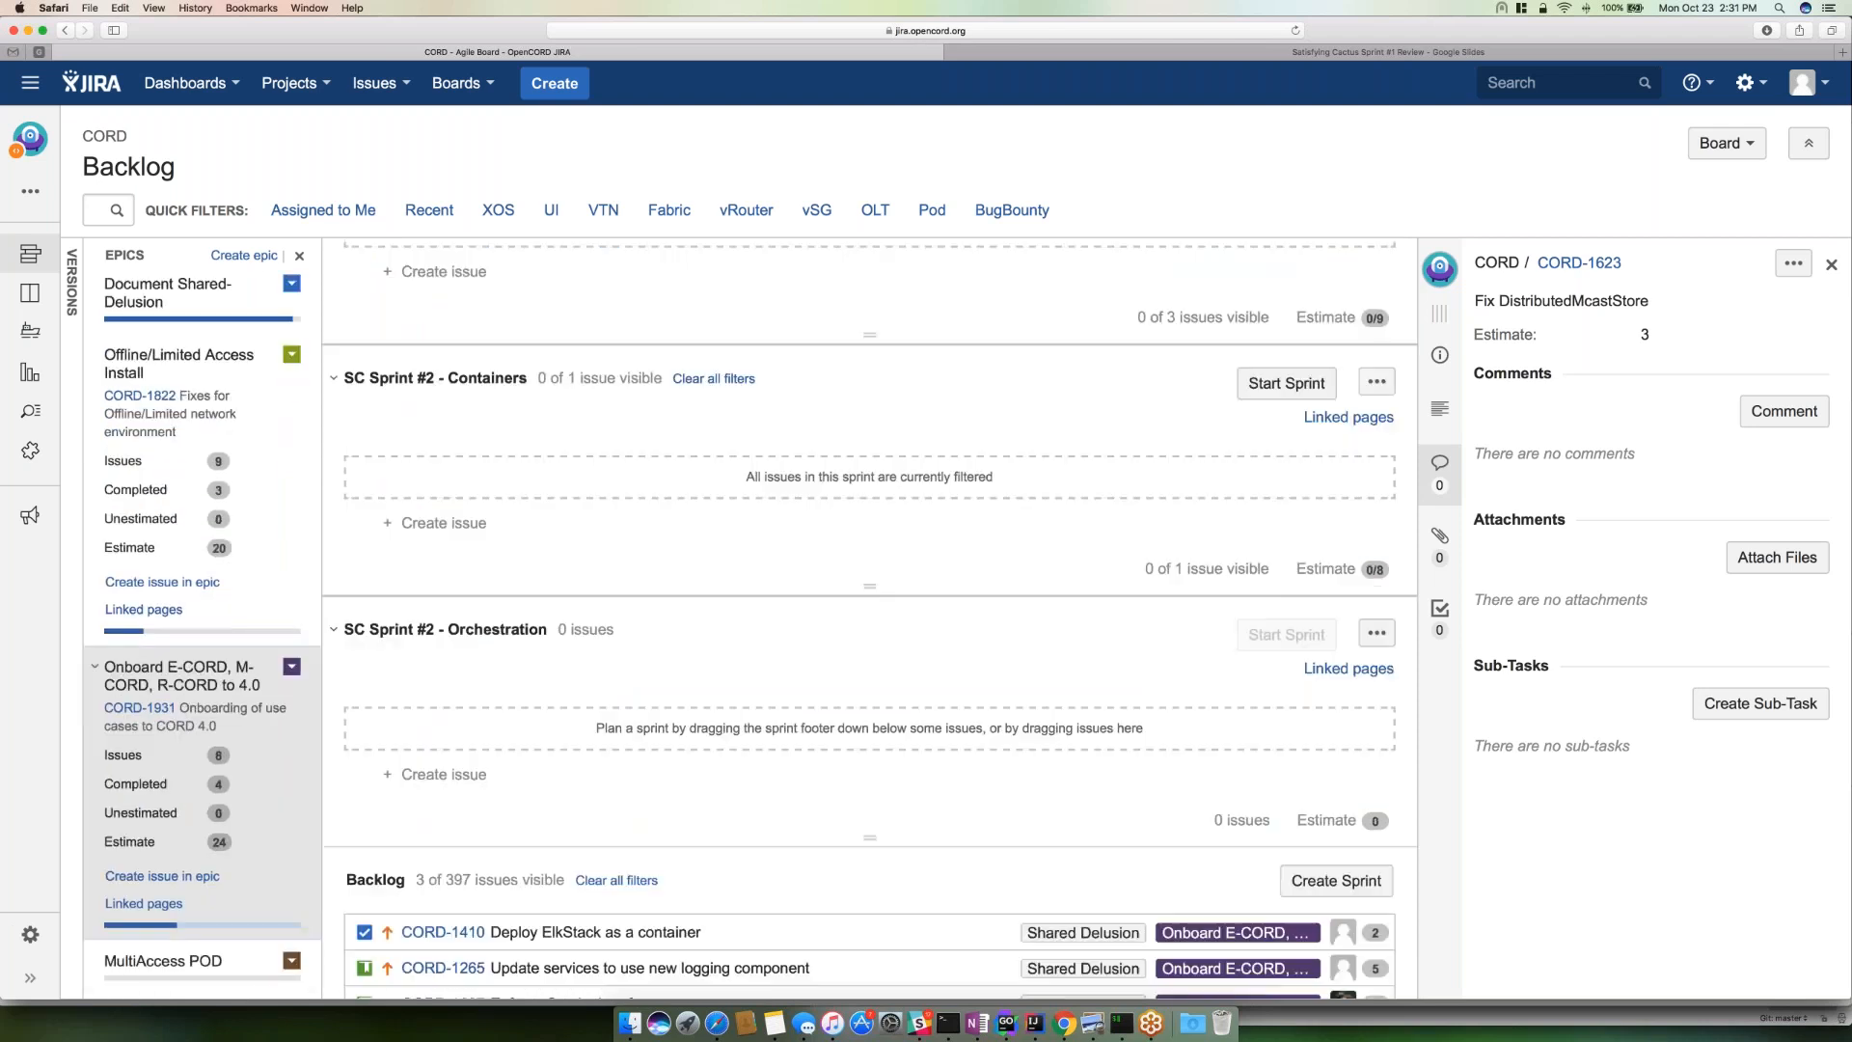
{"action": "scroll", "scroll_direction": "down", "scroll_amount": 3}
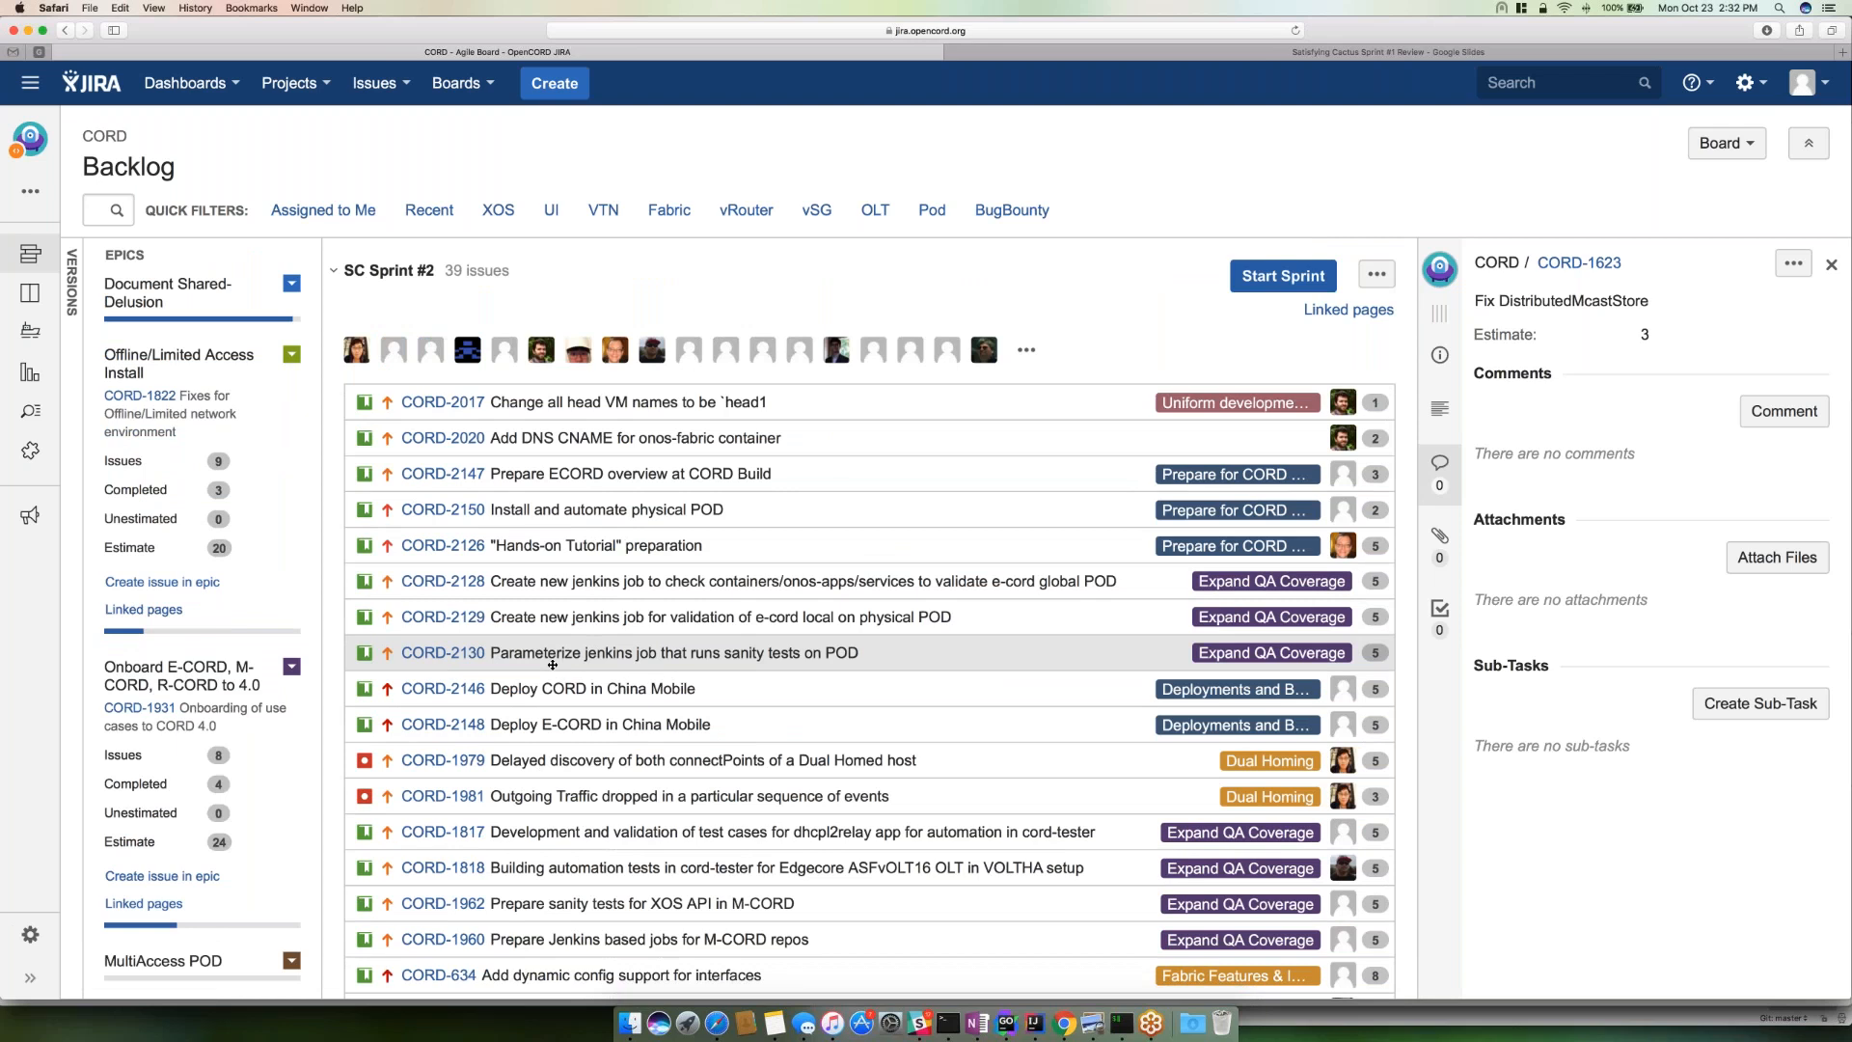
{"action": "scroll", "scroll_direction": "down", "scroll_amount": 3}
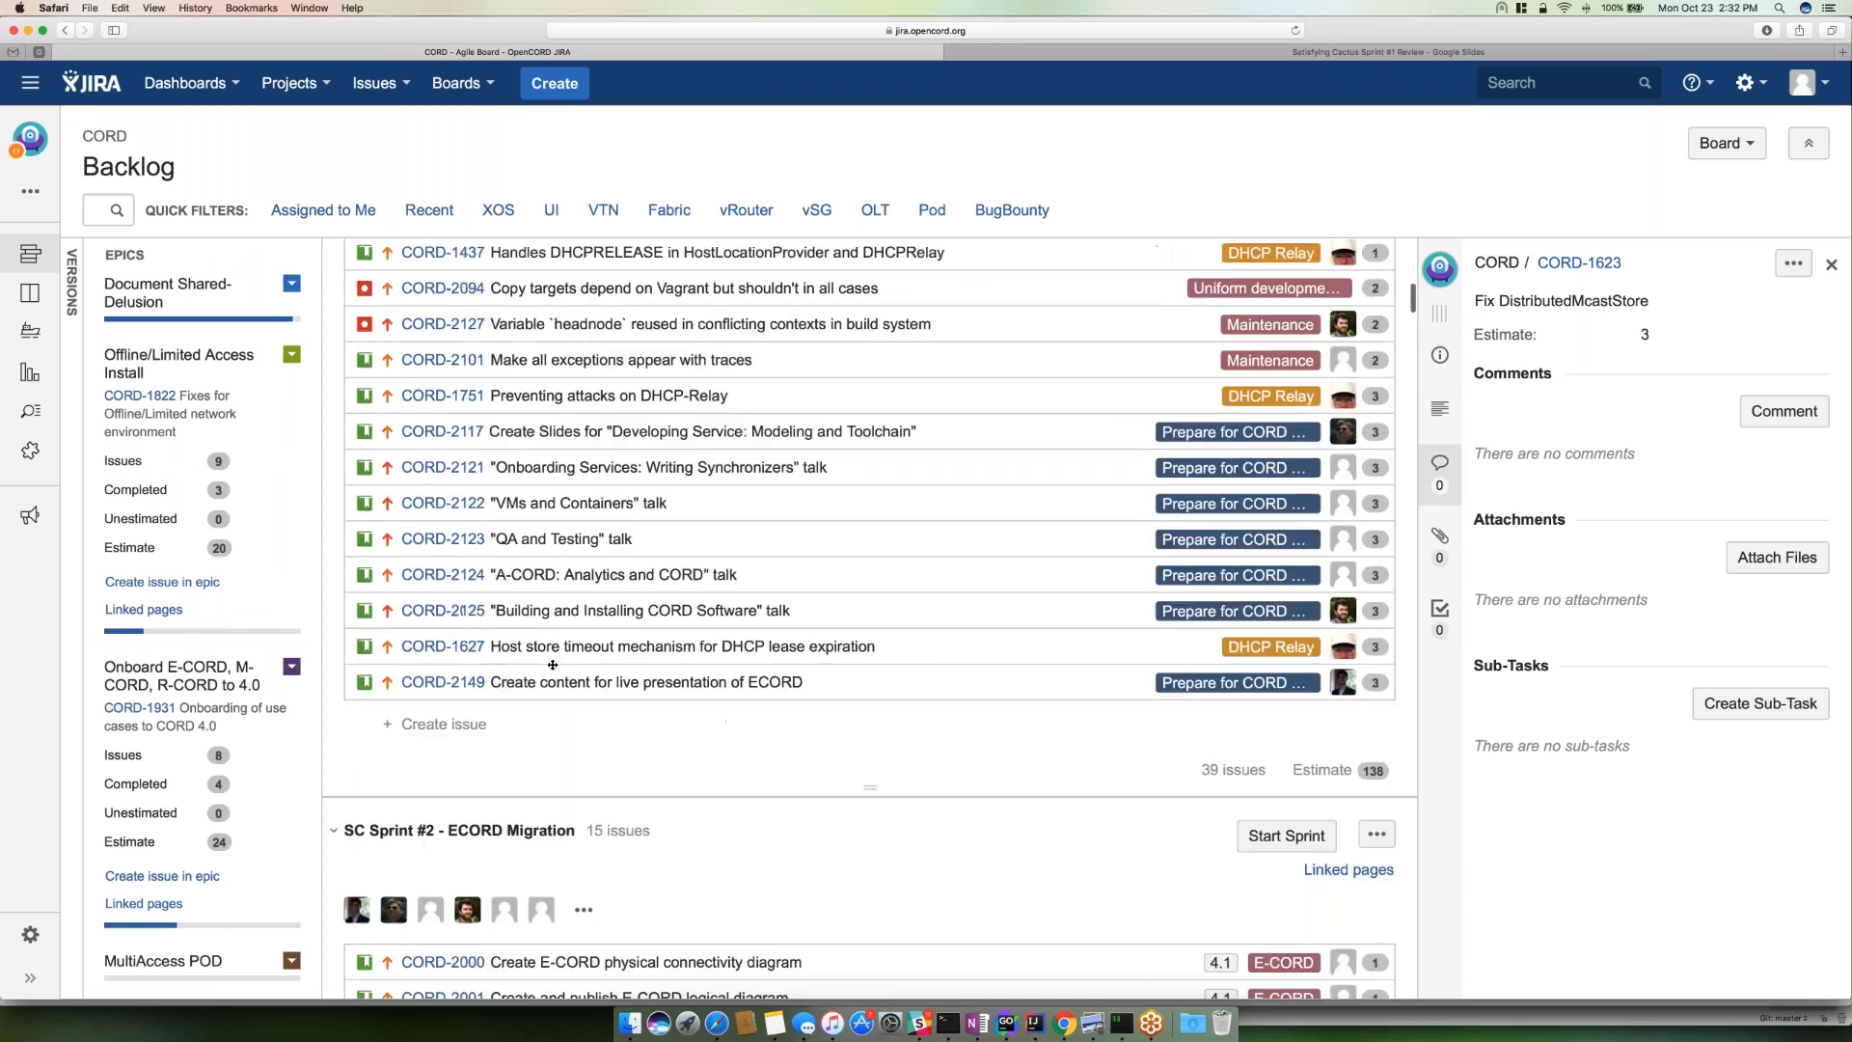
{"action": "scroll", "scroll_direction": "down", "scroll_amount": 3}
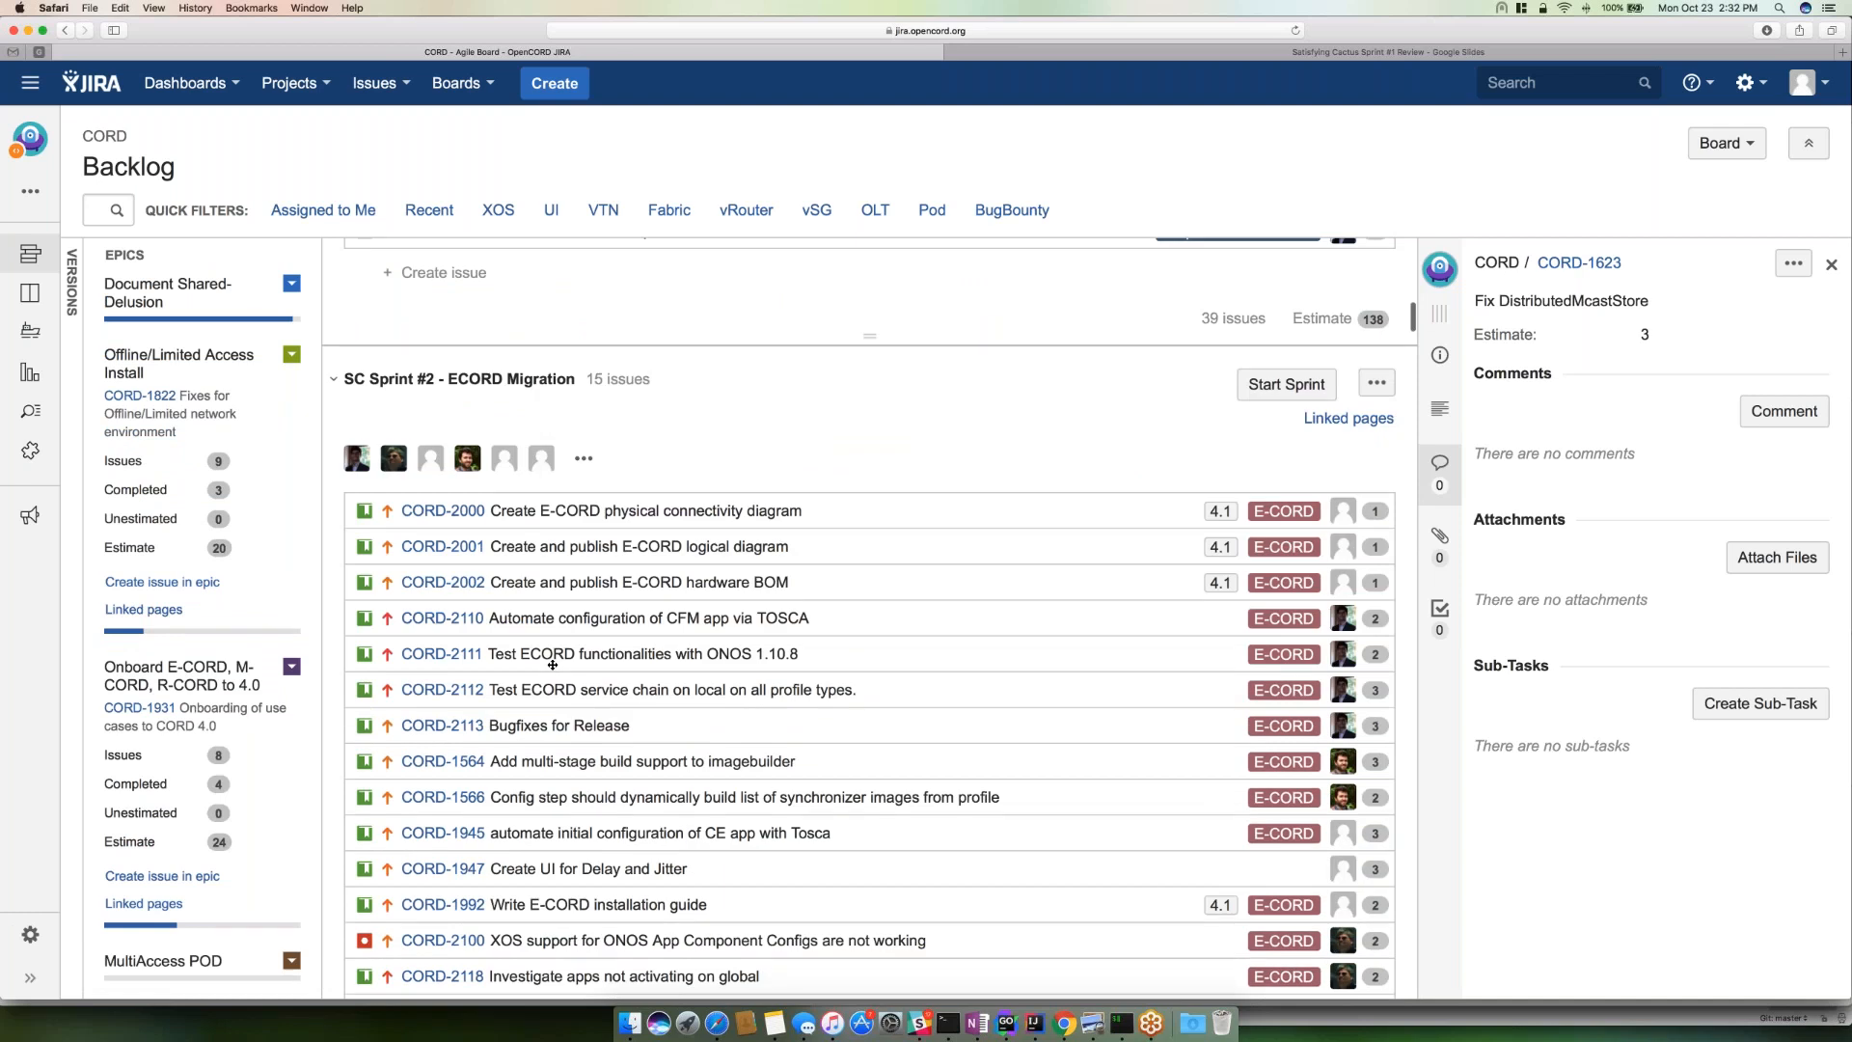
{"action": "scroll", "scroll_direction": "down", "scroll_amount": 3}
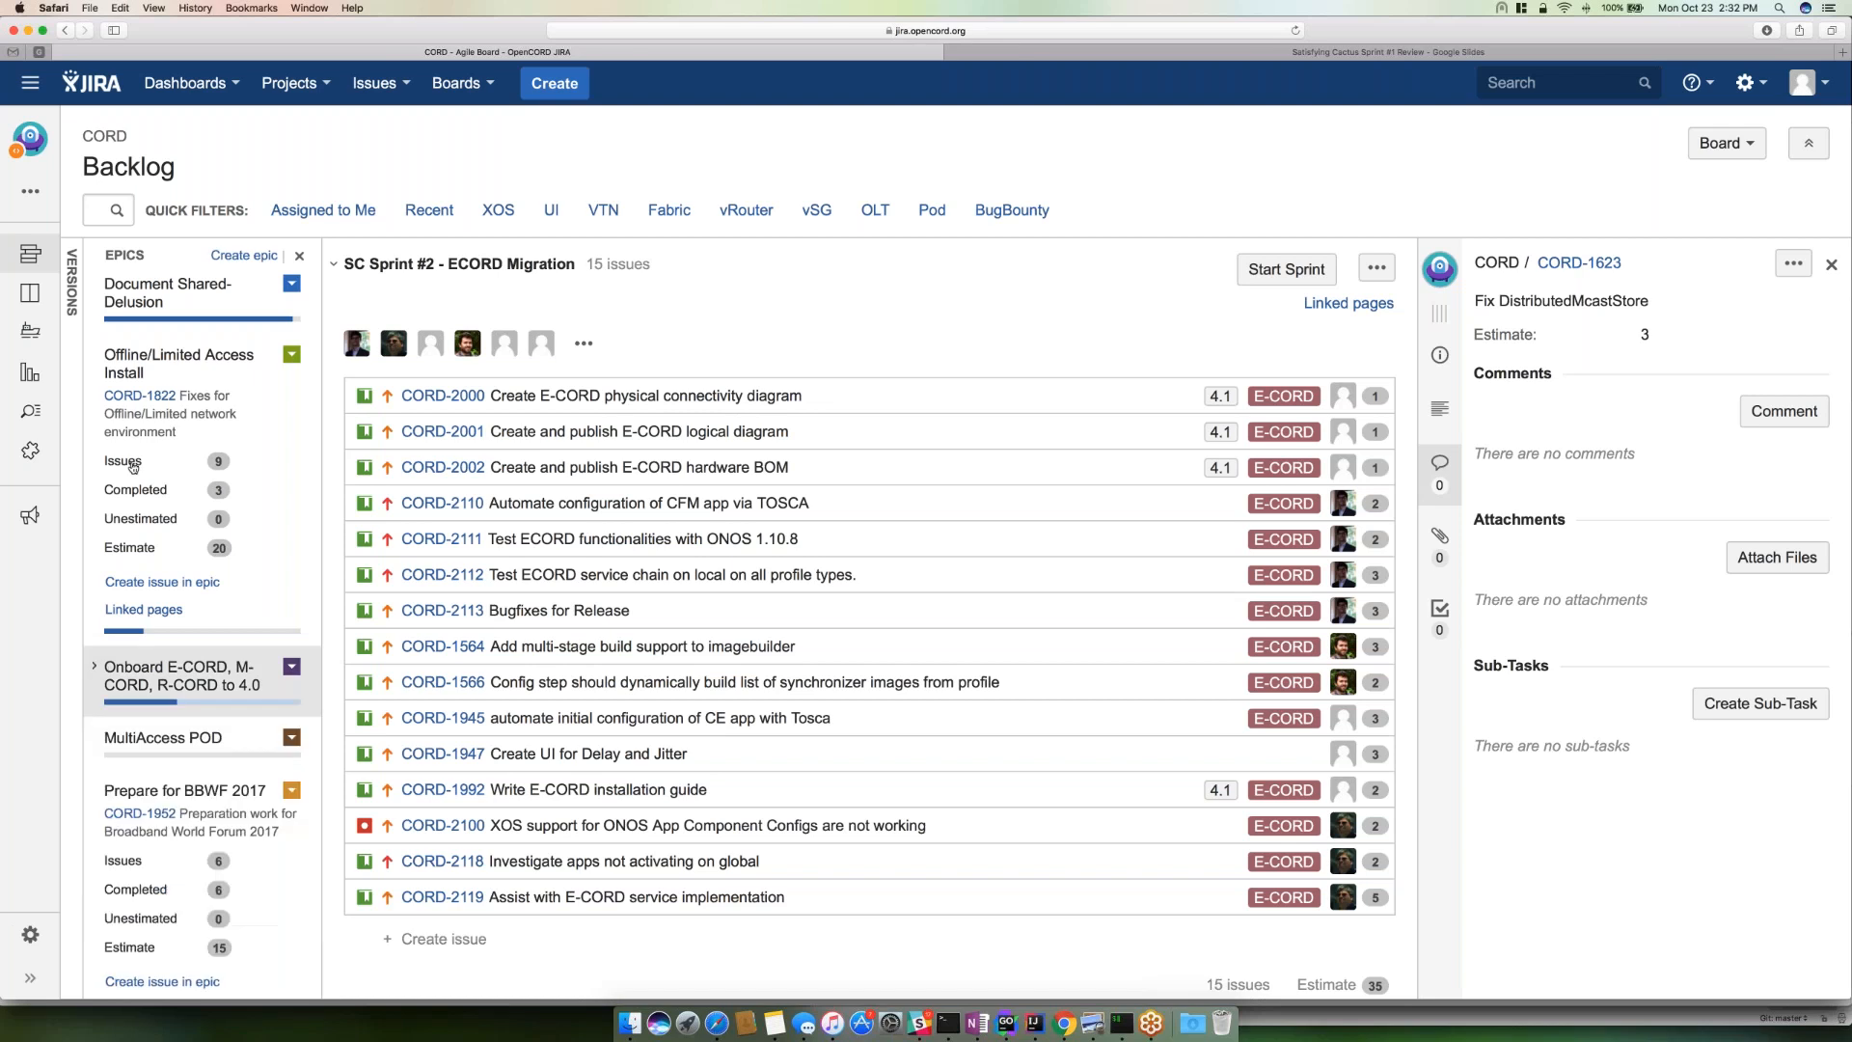
- Collapse the Onboard E-CORD and Offline/Limited Access epics to reveal Prepare for BBWF 2017
{"action": "left_click", "coordinate": [98, 360]}
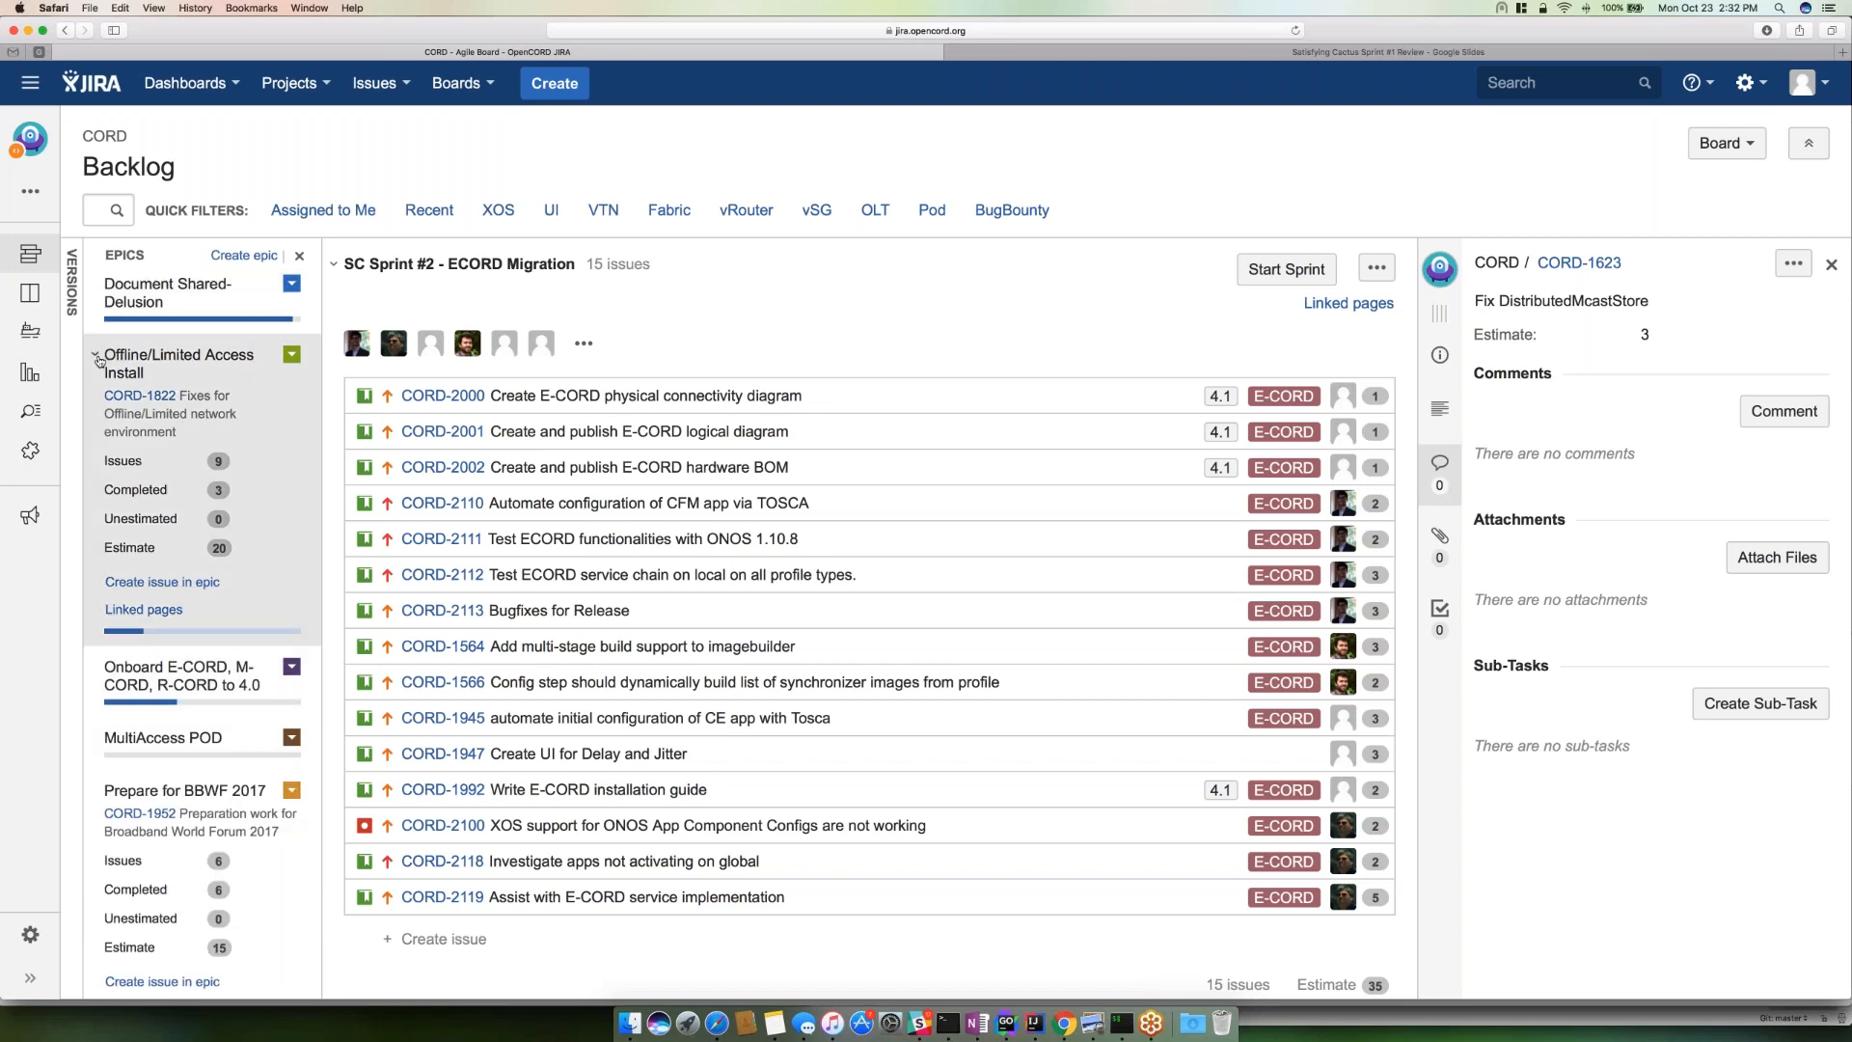
{"action": "left_click", "coordinate": [97, 359]}
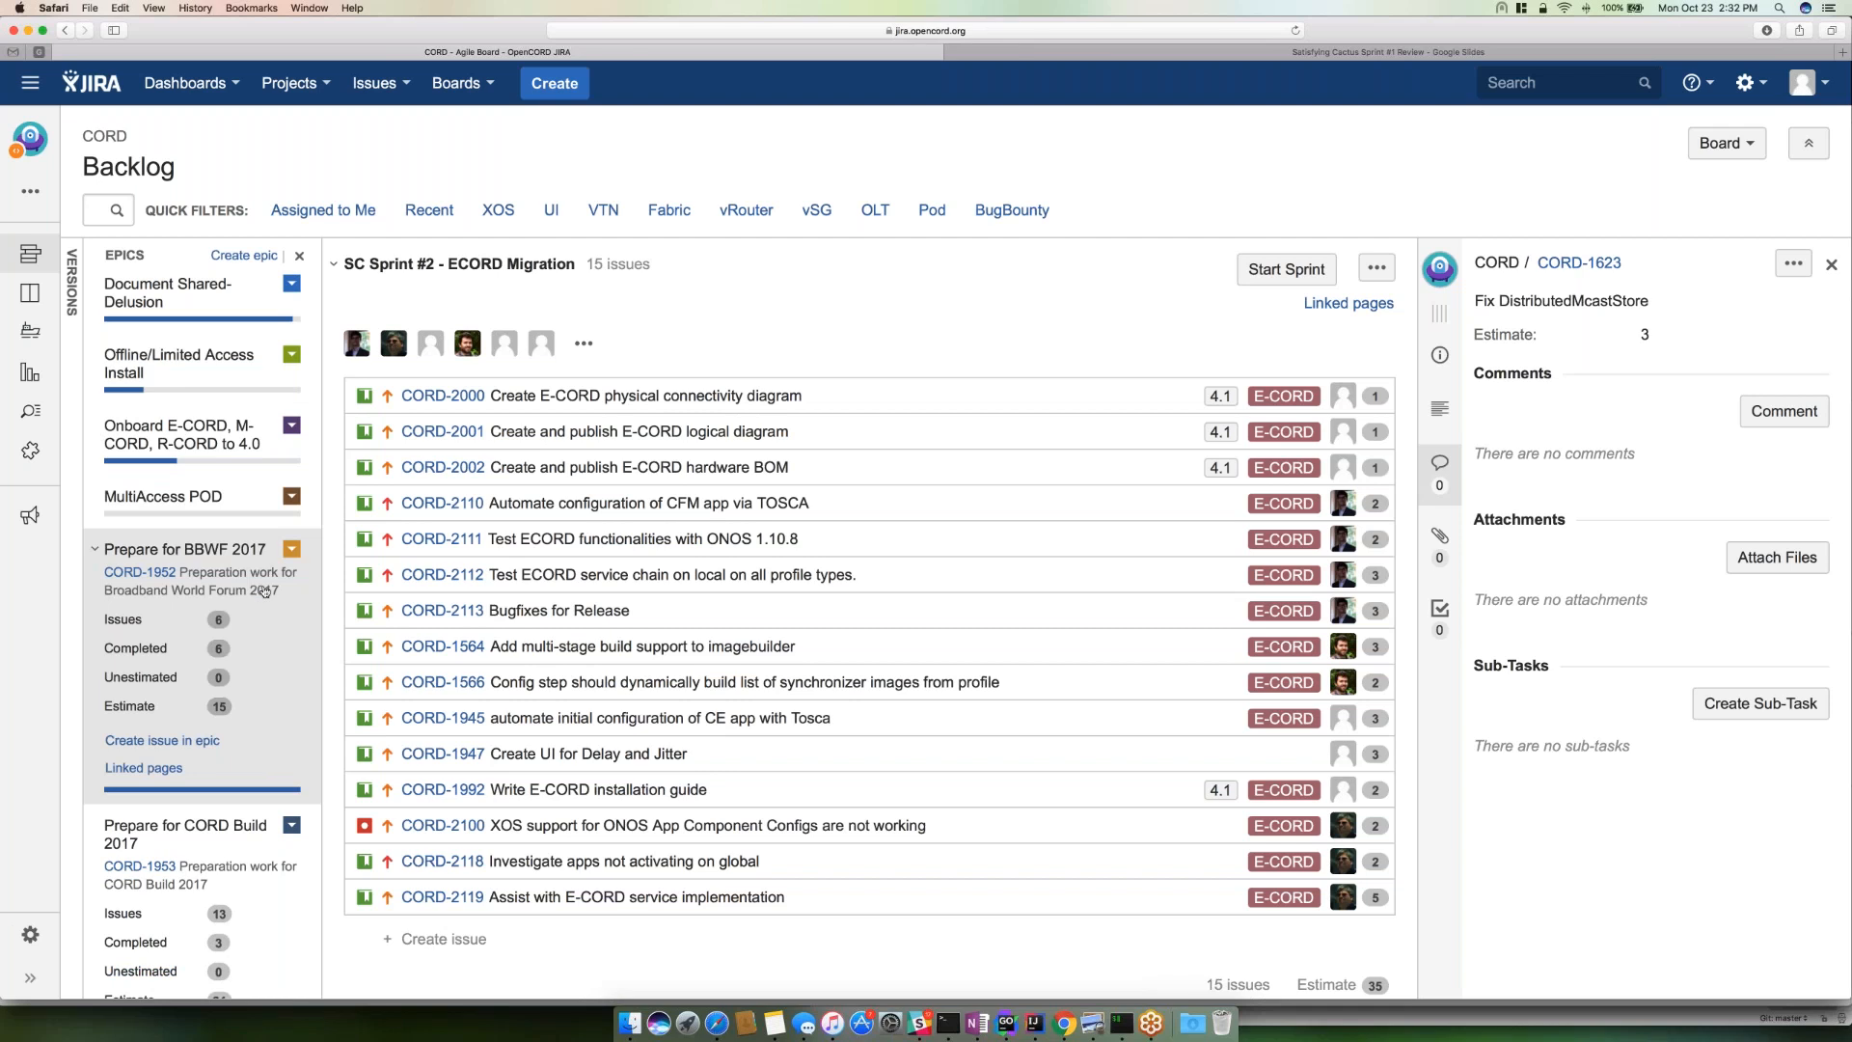
- Mark the Prepare for BBWF 2017 epic as Done and dismiss the notification
{"action": "left_click", "coordinate": [291, 548]}
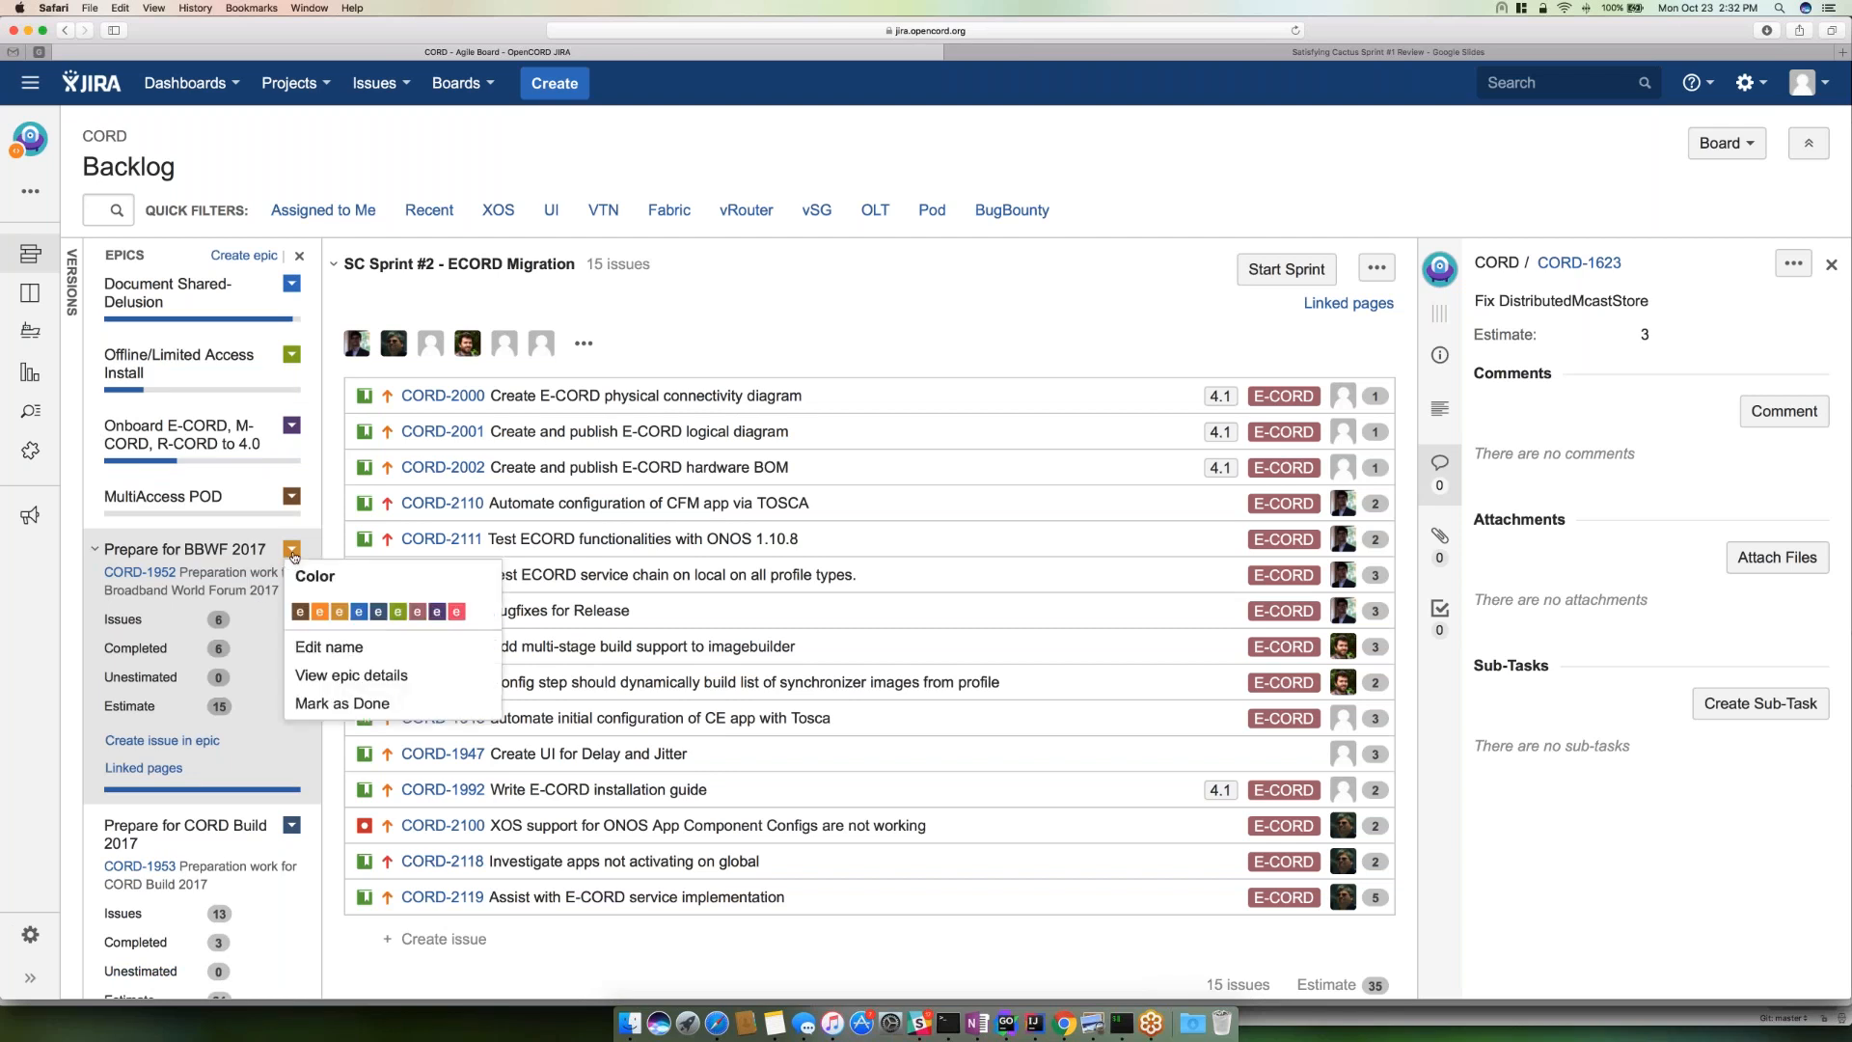
{"action": "left_click", "coordinate": [341, 702]}
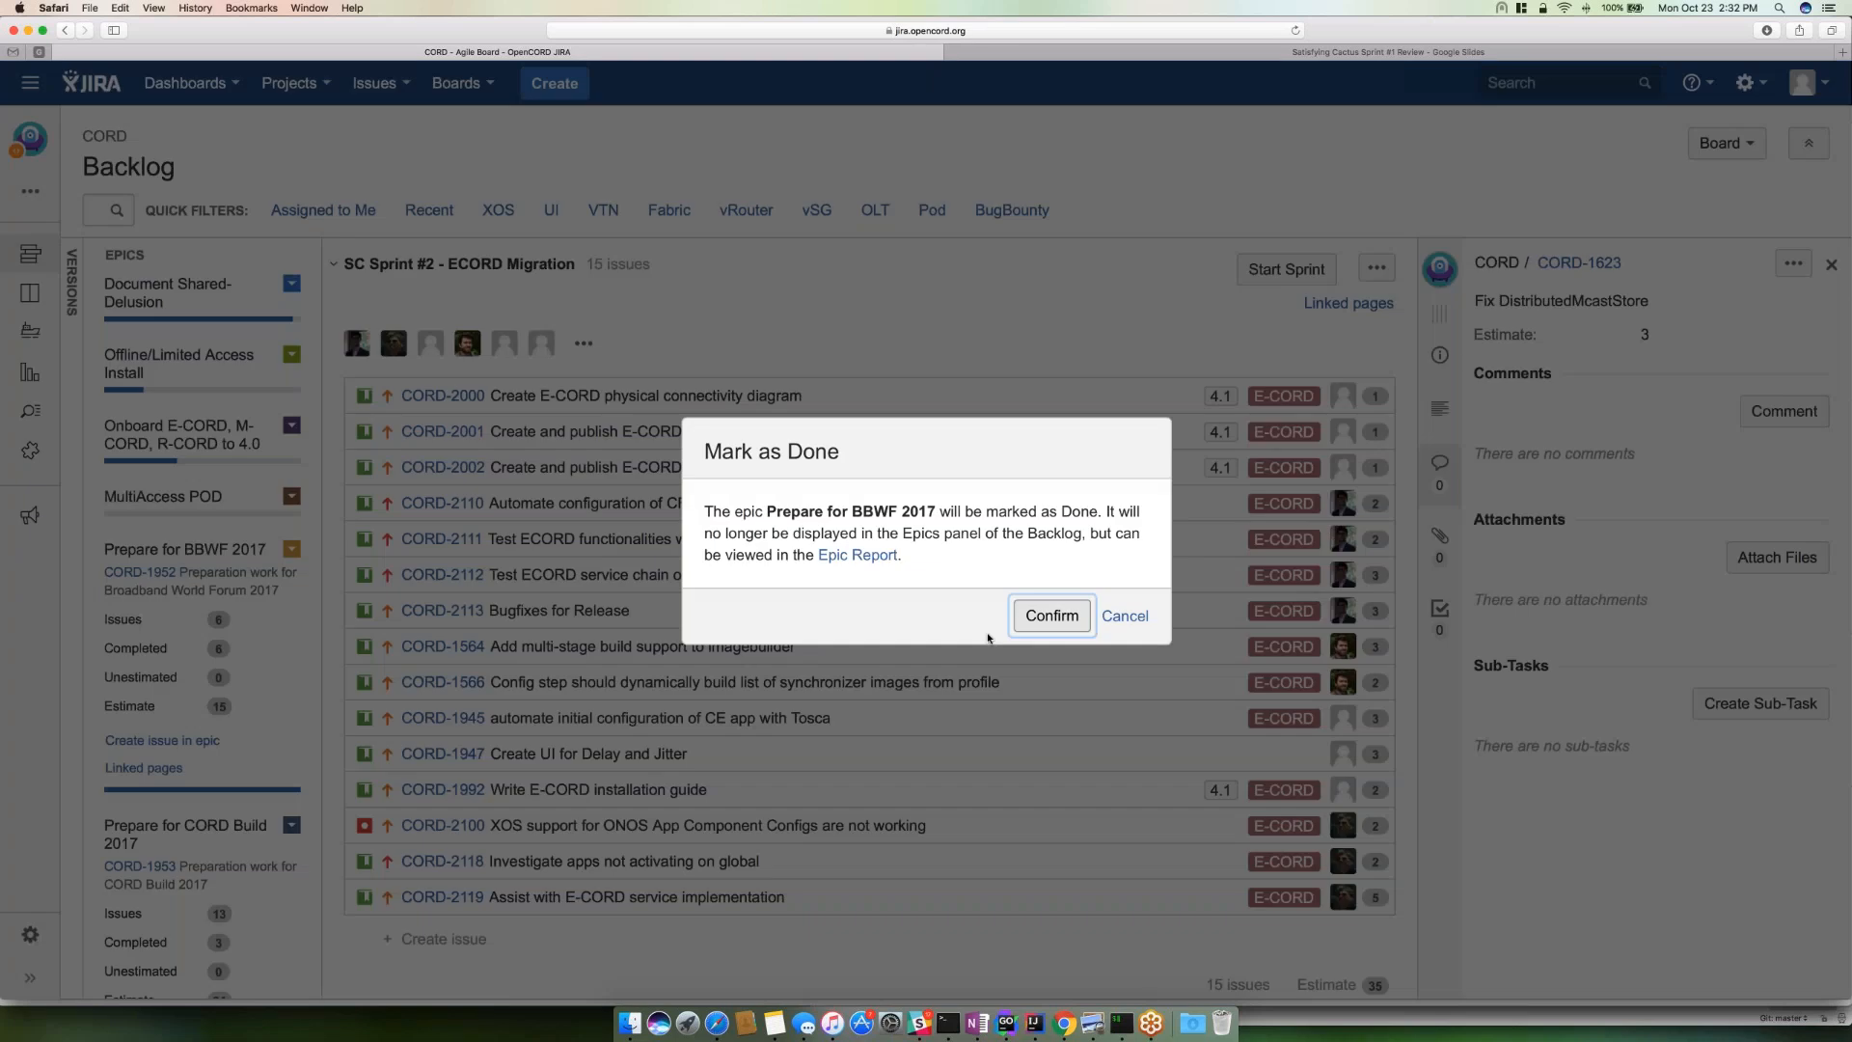
{"action": "mouse_move", "coordinate": [1053, 615]}
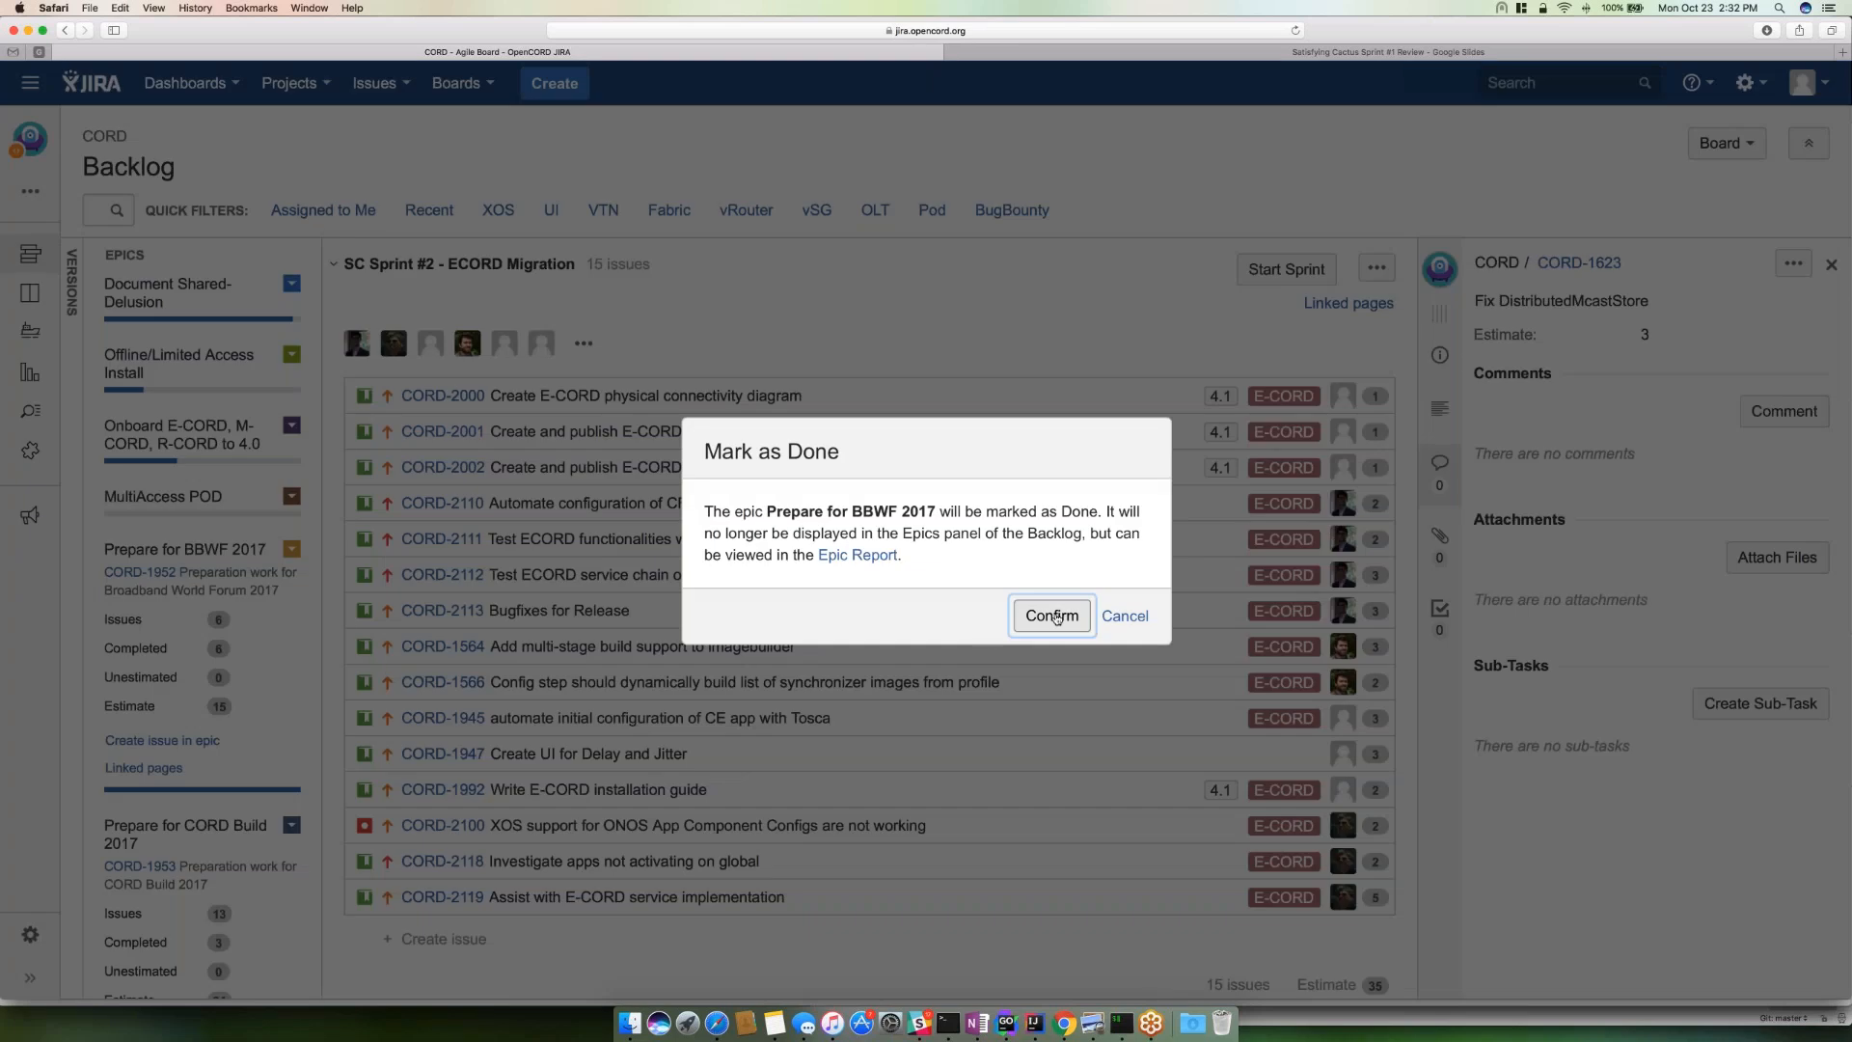
{"action": "left_click", "coordinate": [1049, 615]}
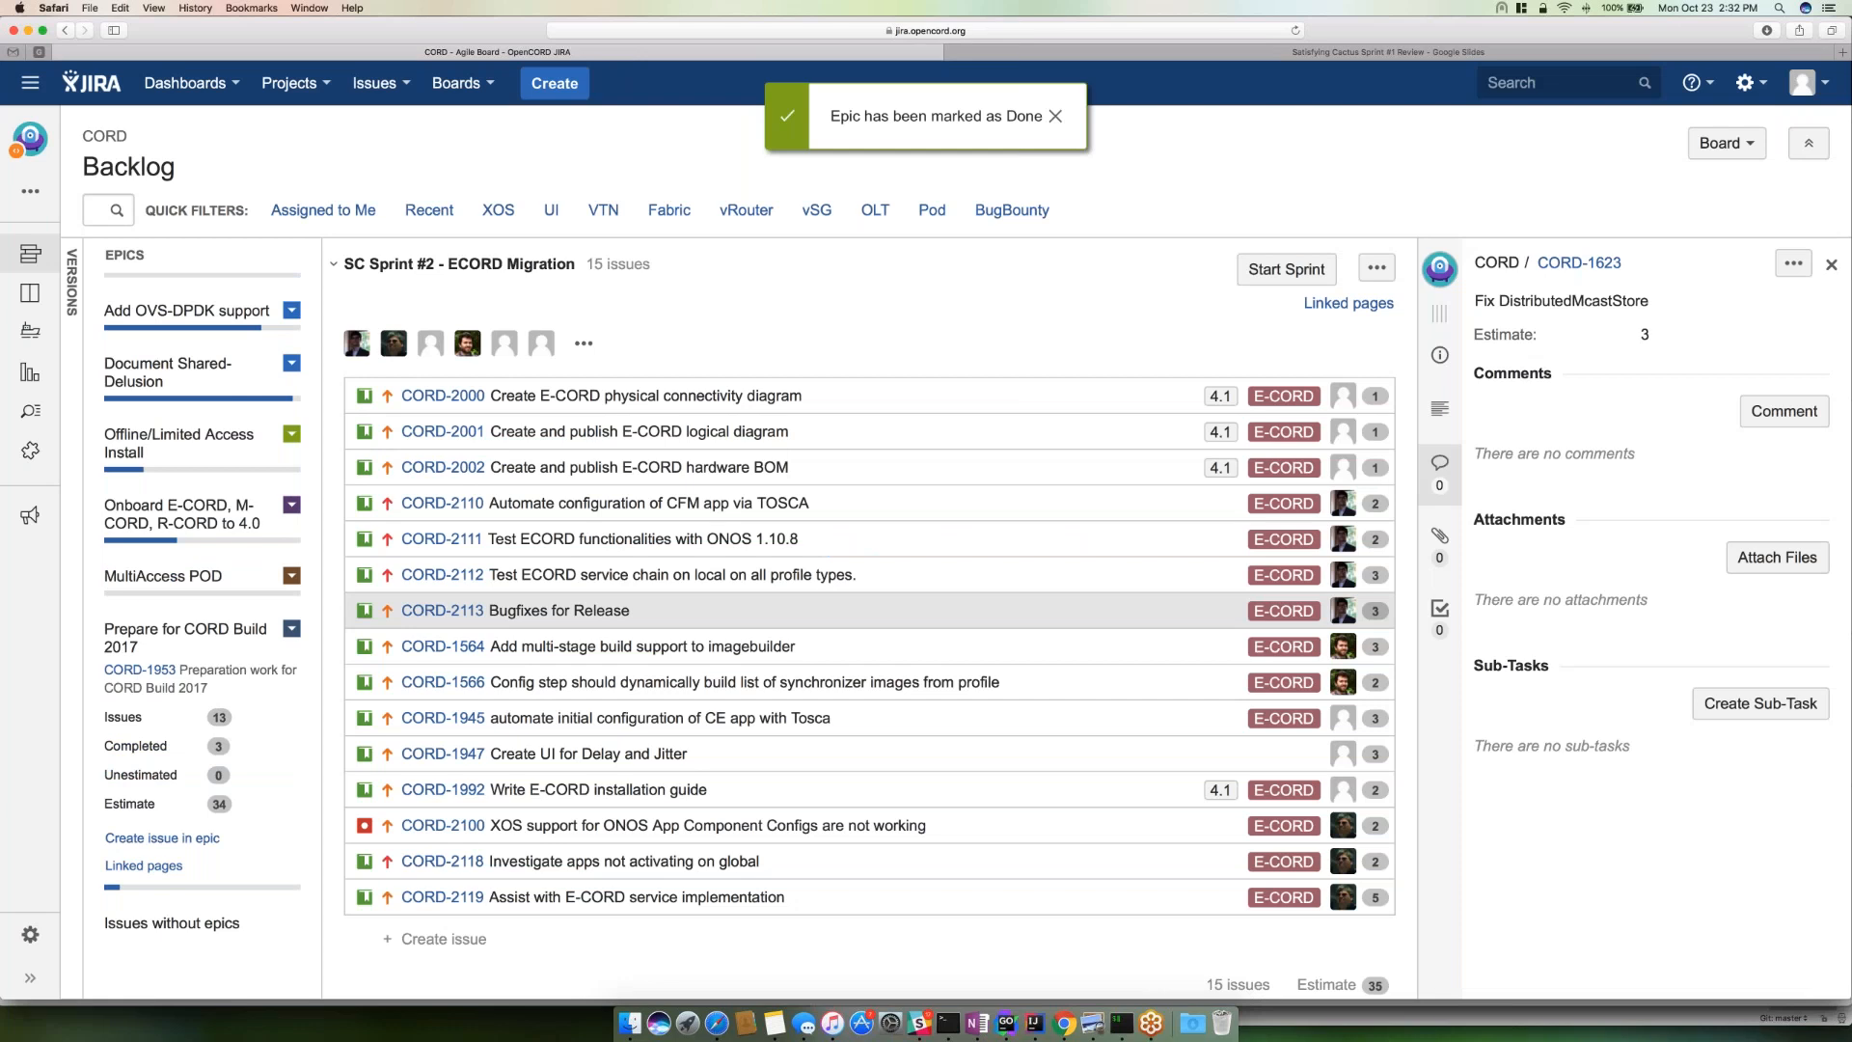
{"action": "left_click", "coordinate": [1054, 118]}
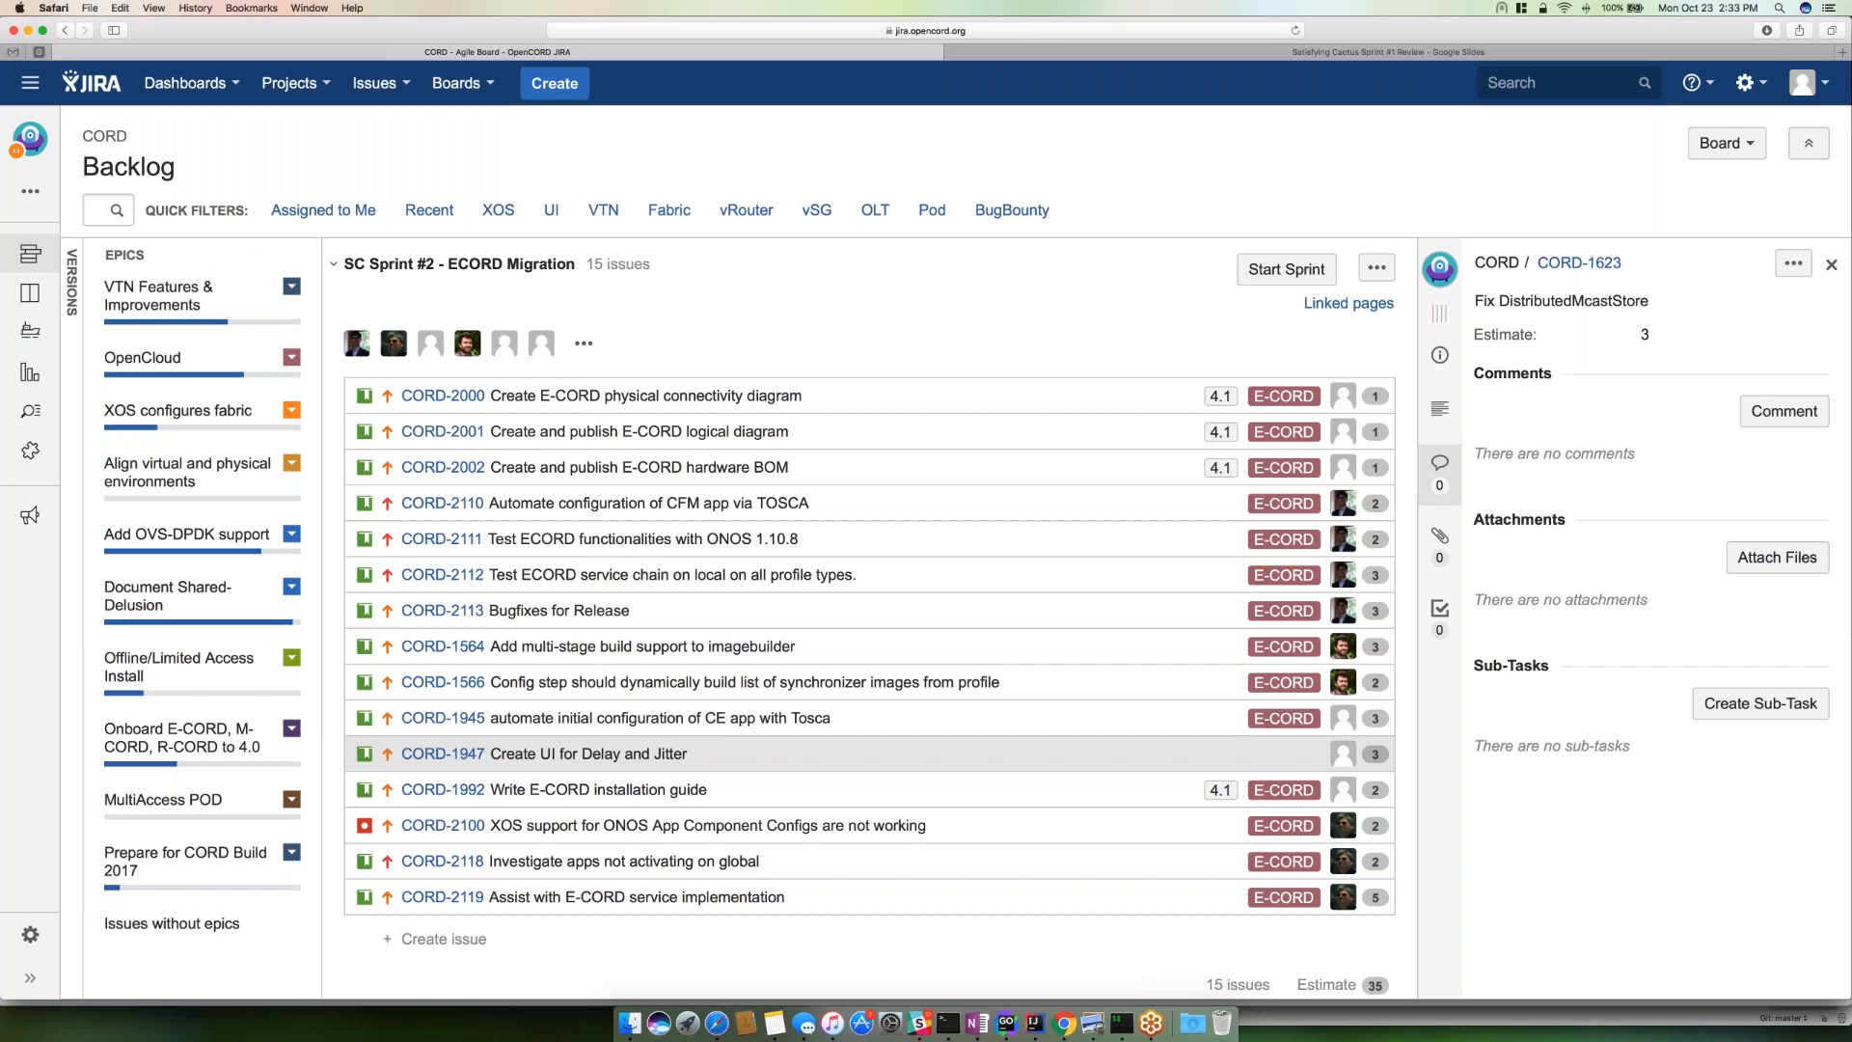
{"action": "mouse_move", "coordinate": [388, 791]}
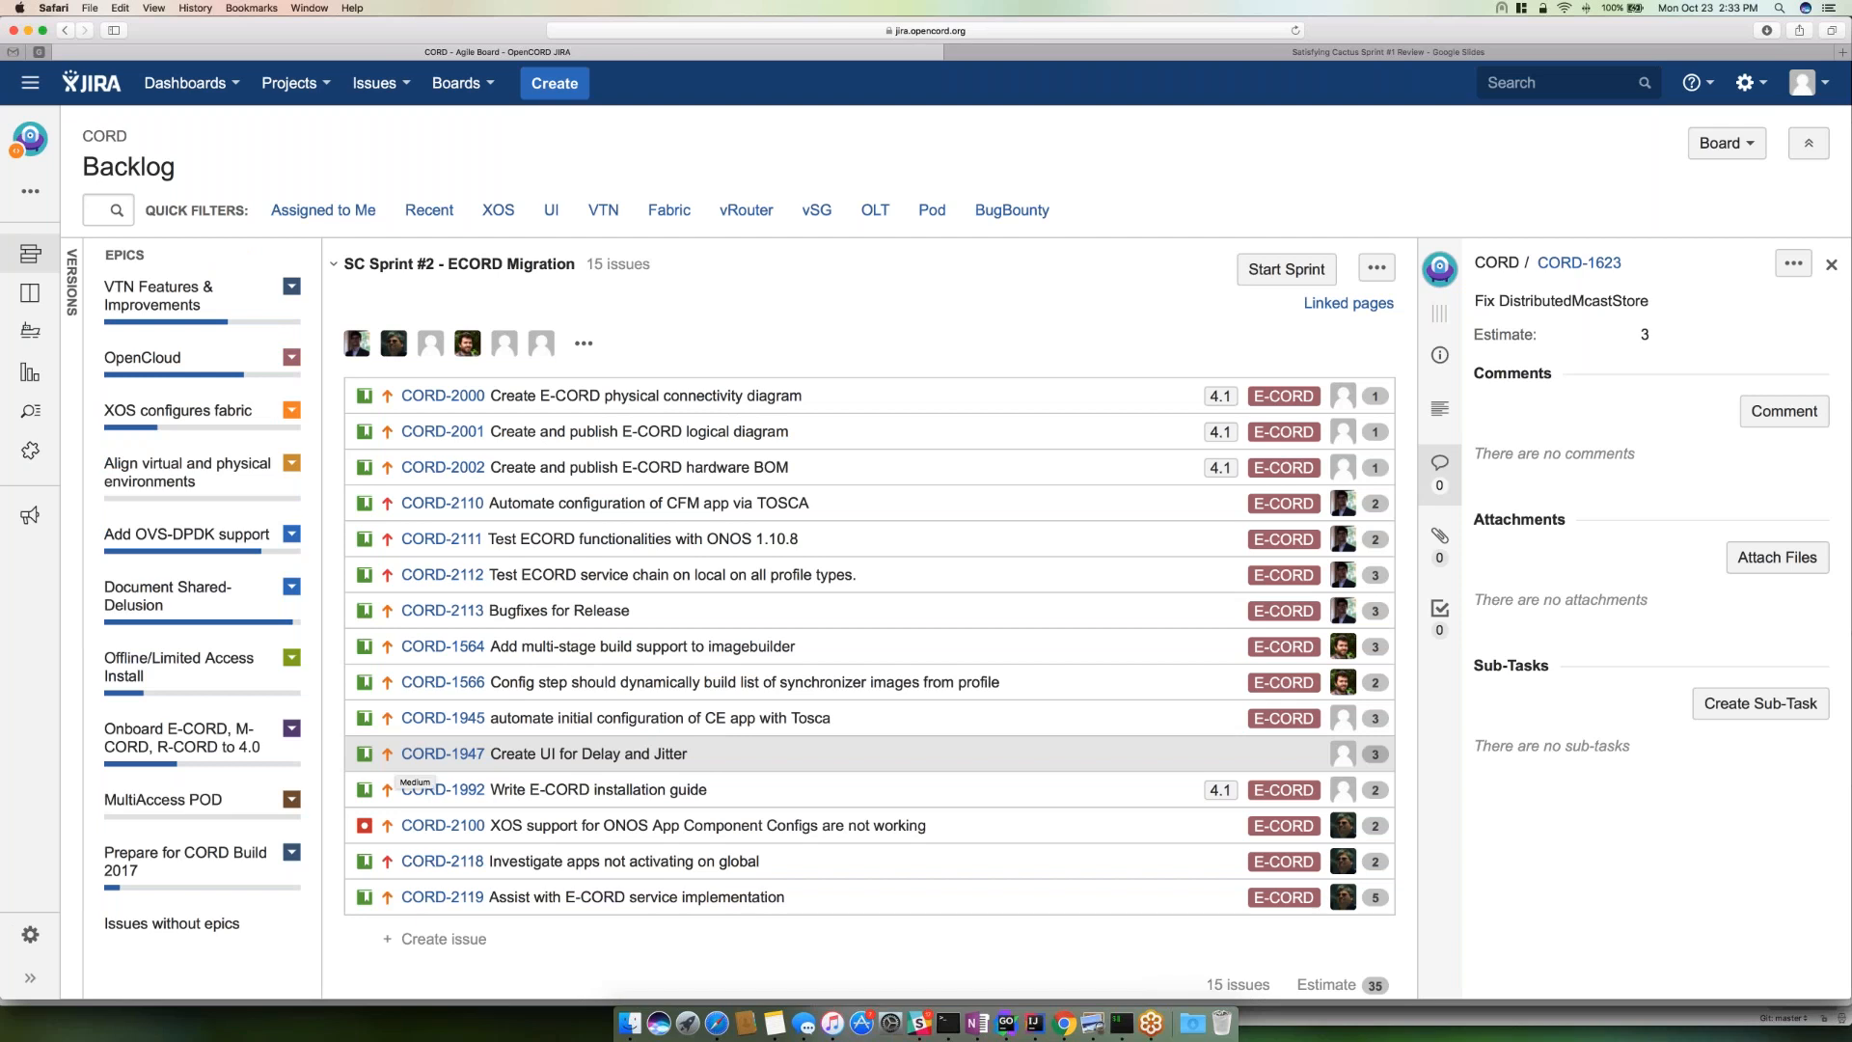
{"action": "mouse_move", "coordinate": [526, 612]}
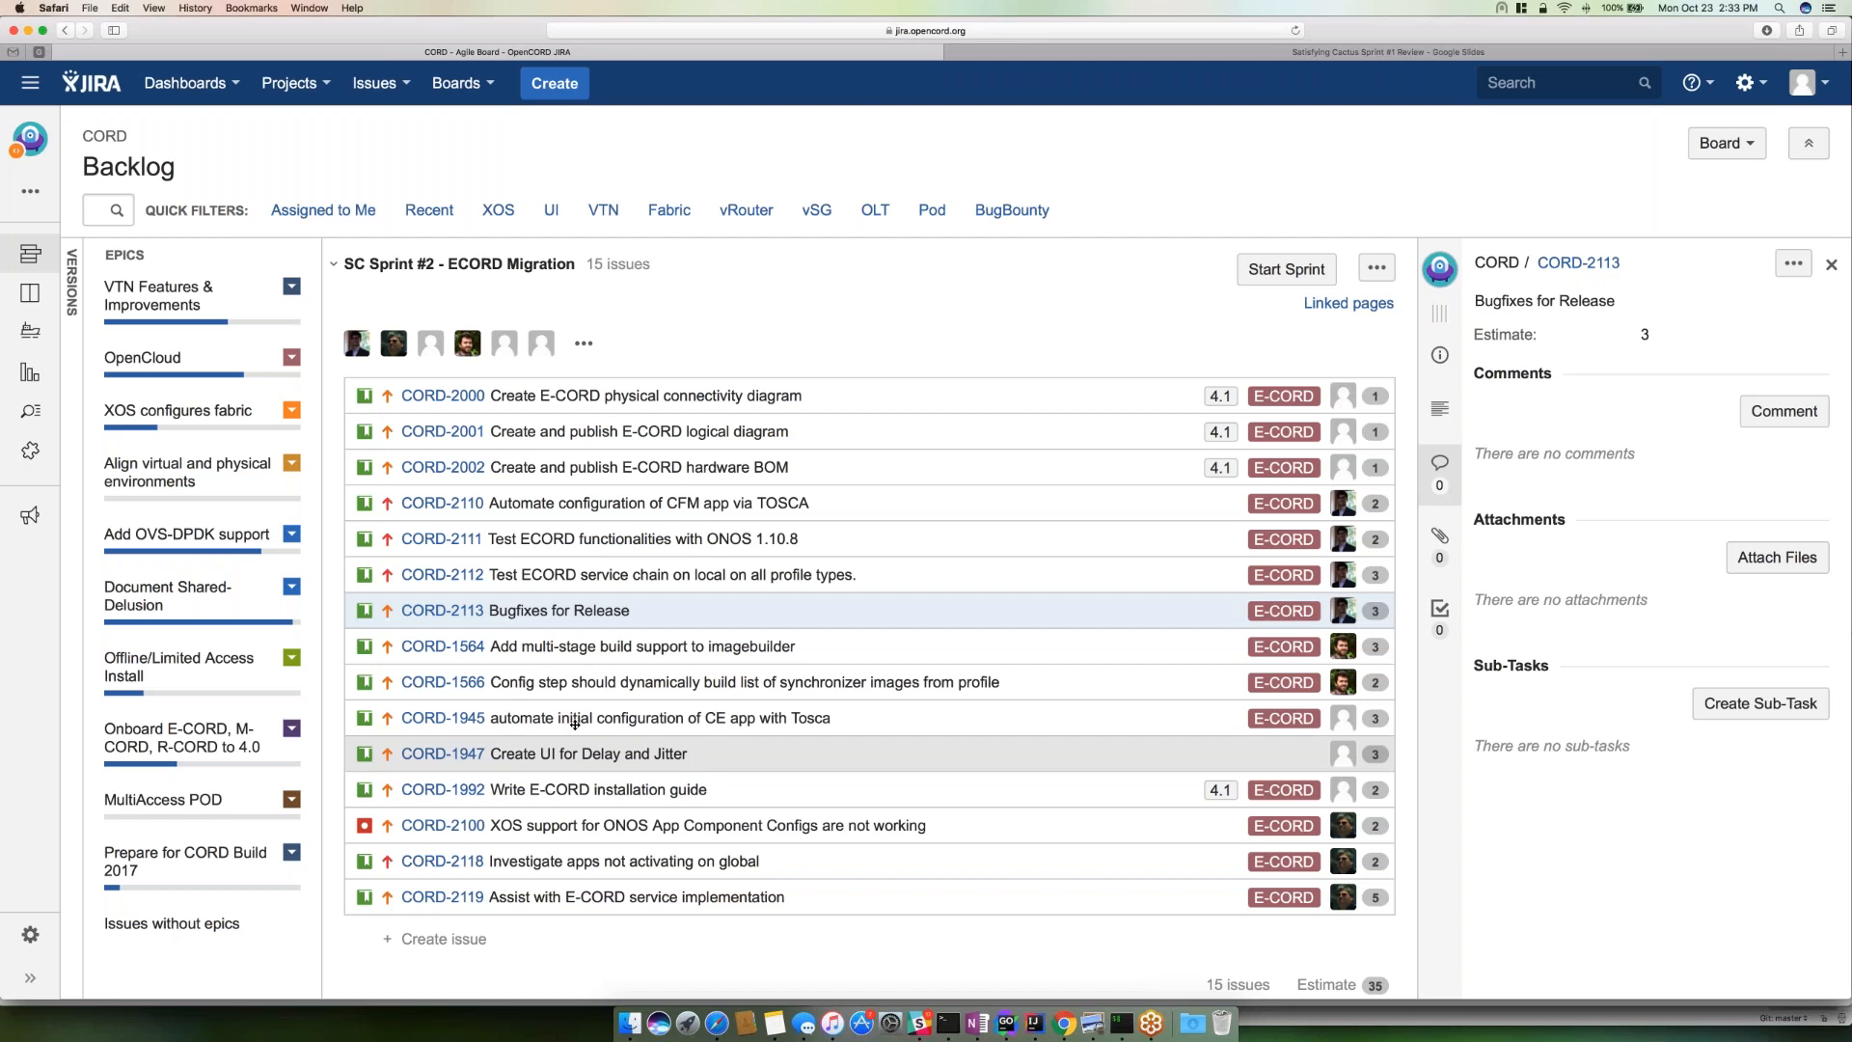
{"action": "mouse_move", "coordinate": [571, 717]}
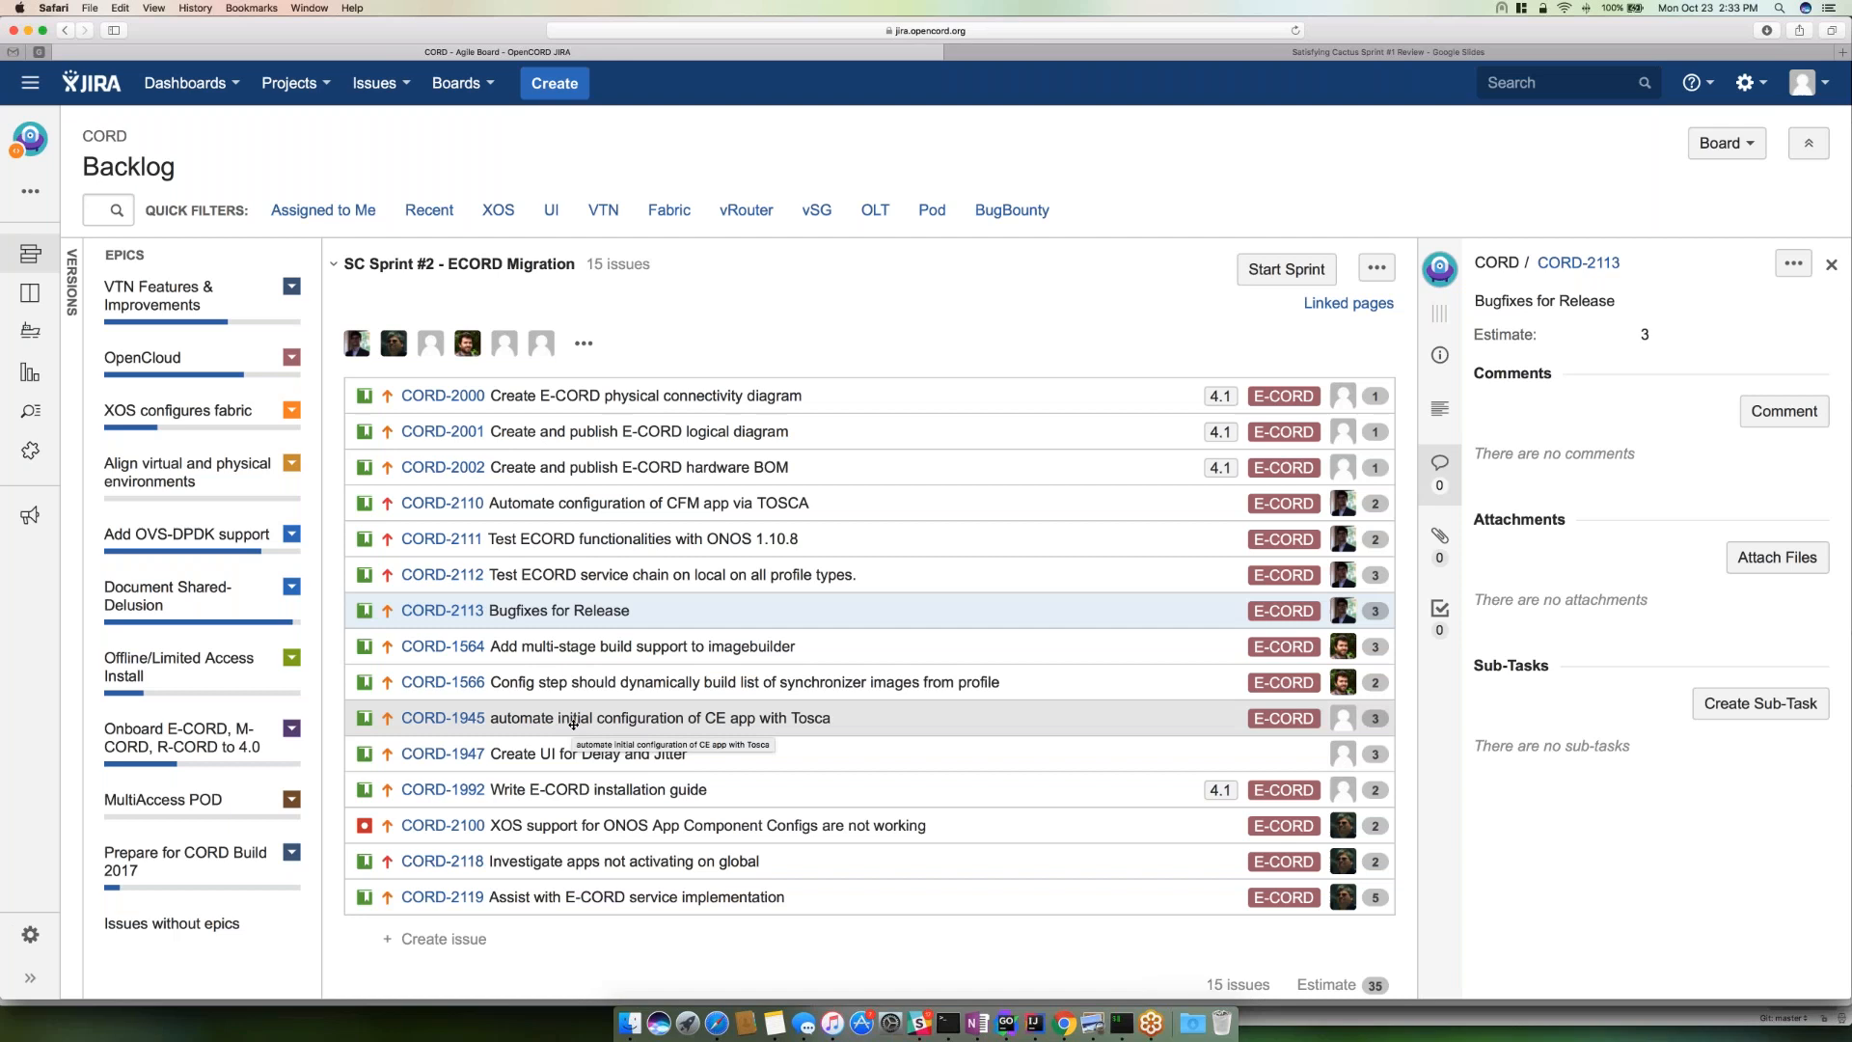
{"action": "mouse_move", "coordinate": [565, 754]}
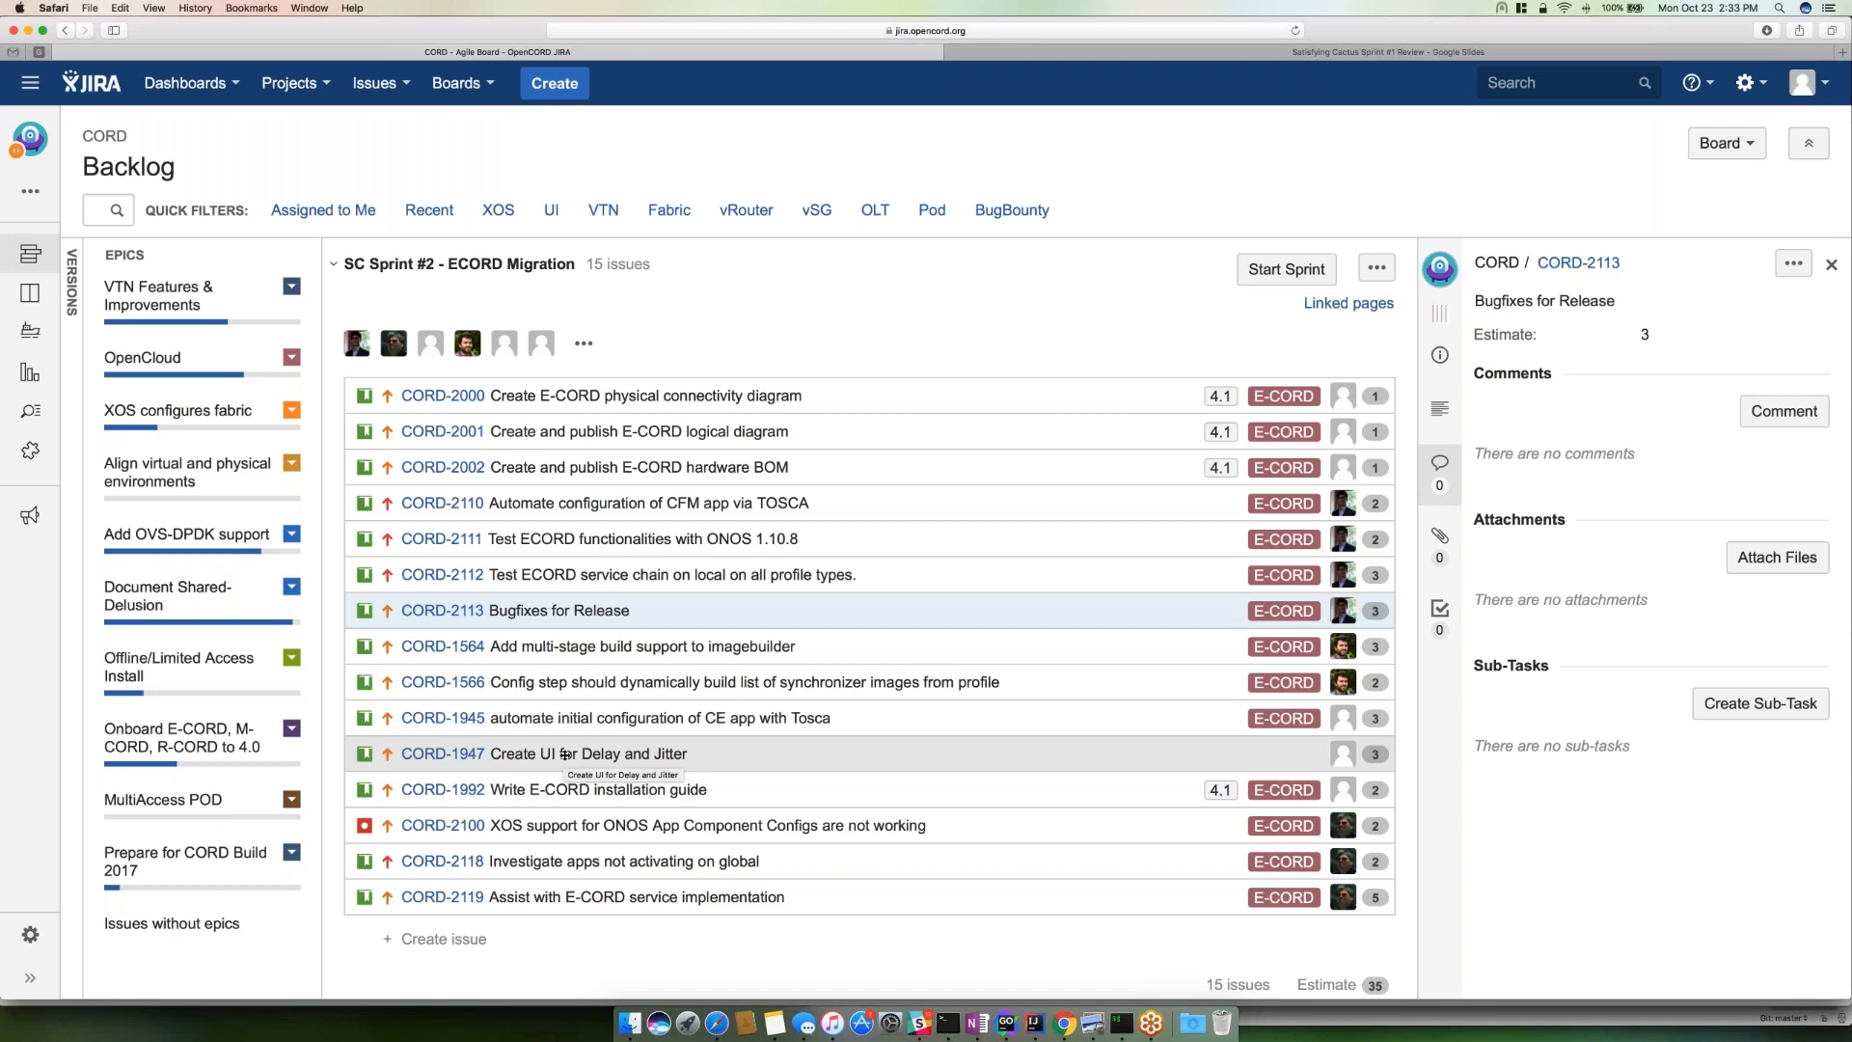
{"action": "mouse_move", "coordinate": [559, 804]}
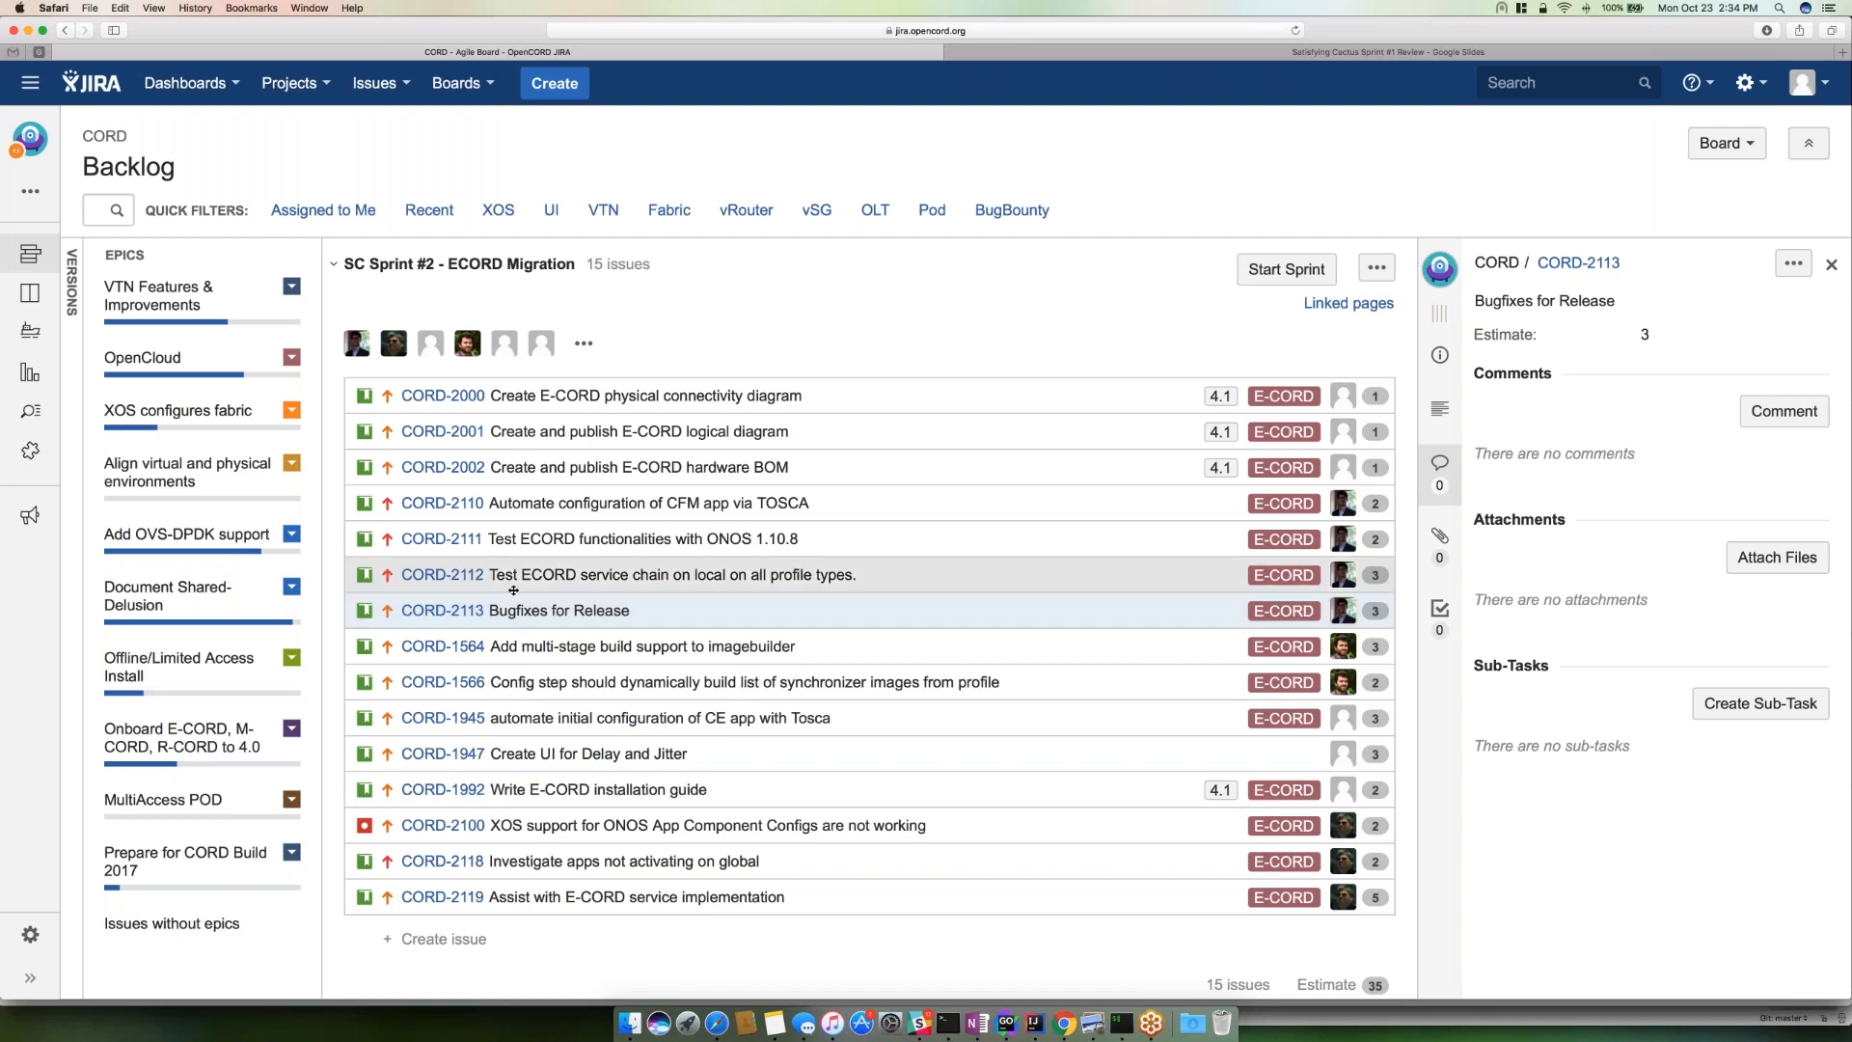
- Scroll down to the SC Sprint #2 - MCORD Migration sprint
{"action": "scroll", "scroll_direction": "down", "scroll_amount": 3}
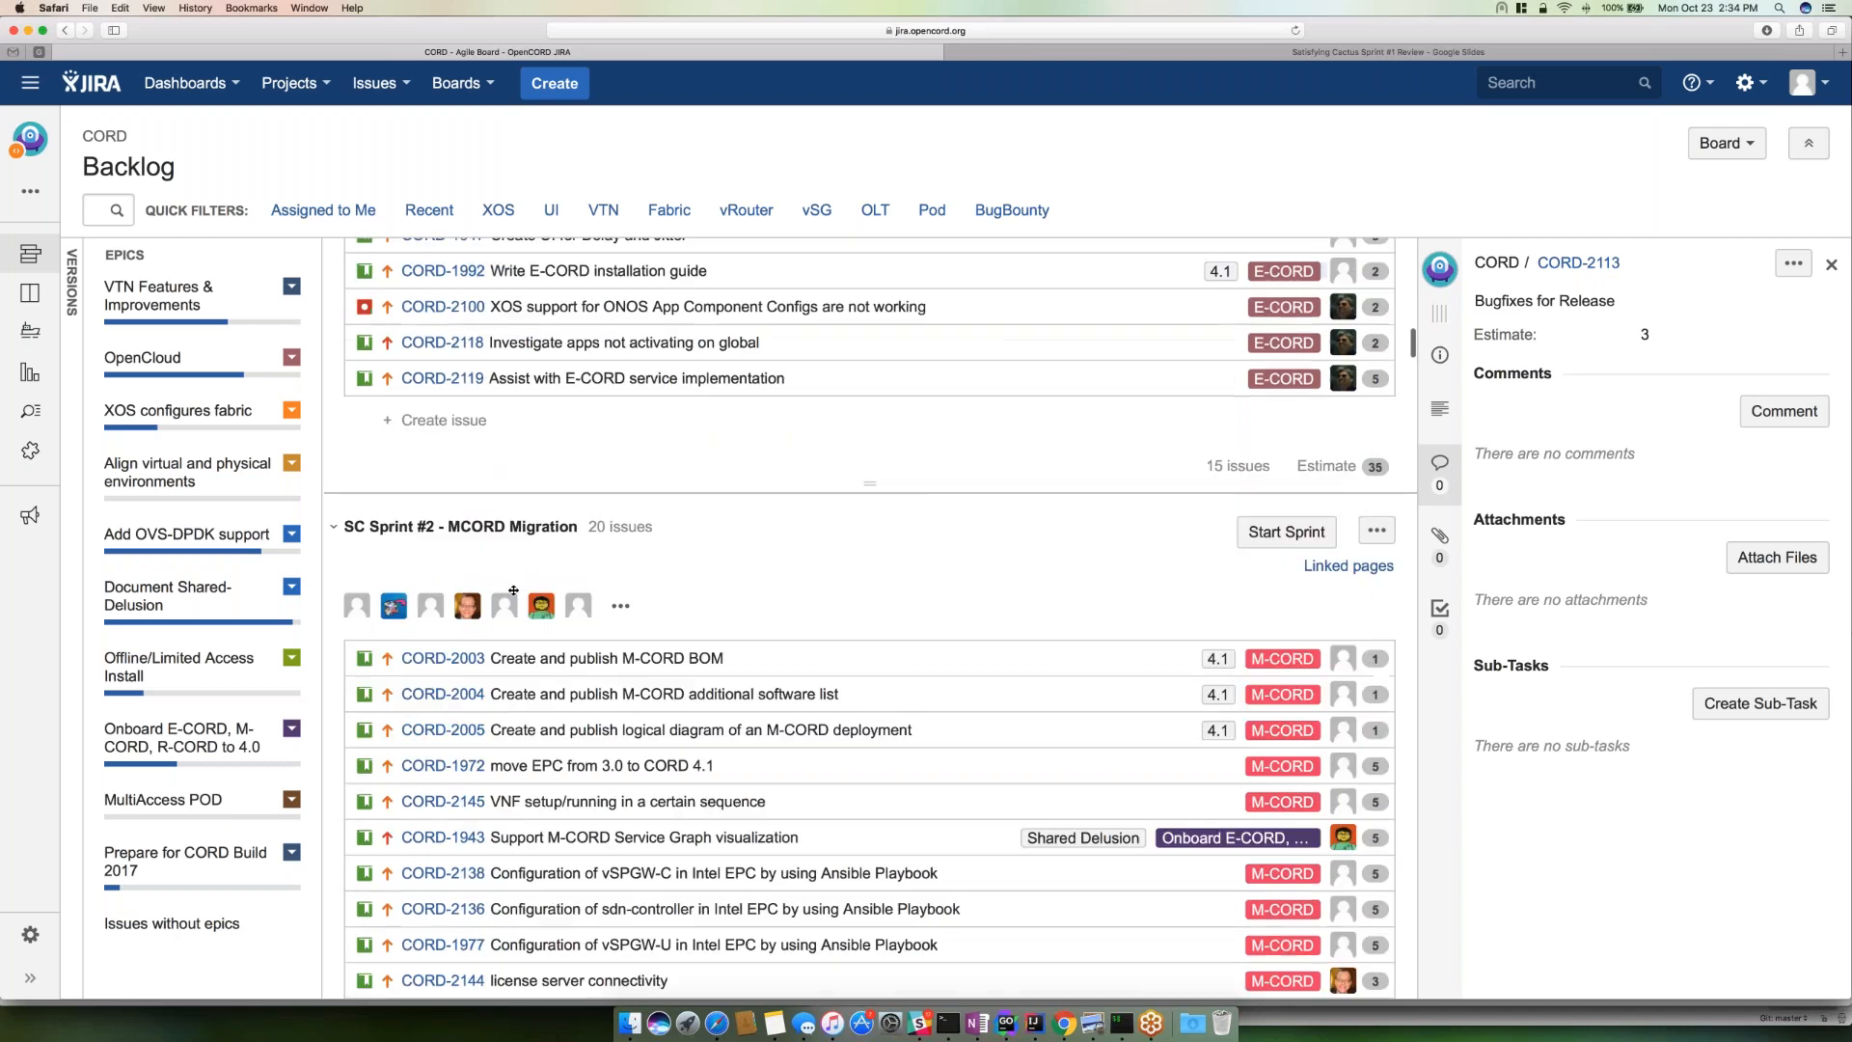
{"action": "scroll", "scroll_direction": "down", "scroll_amount": 3}
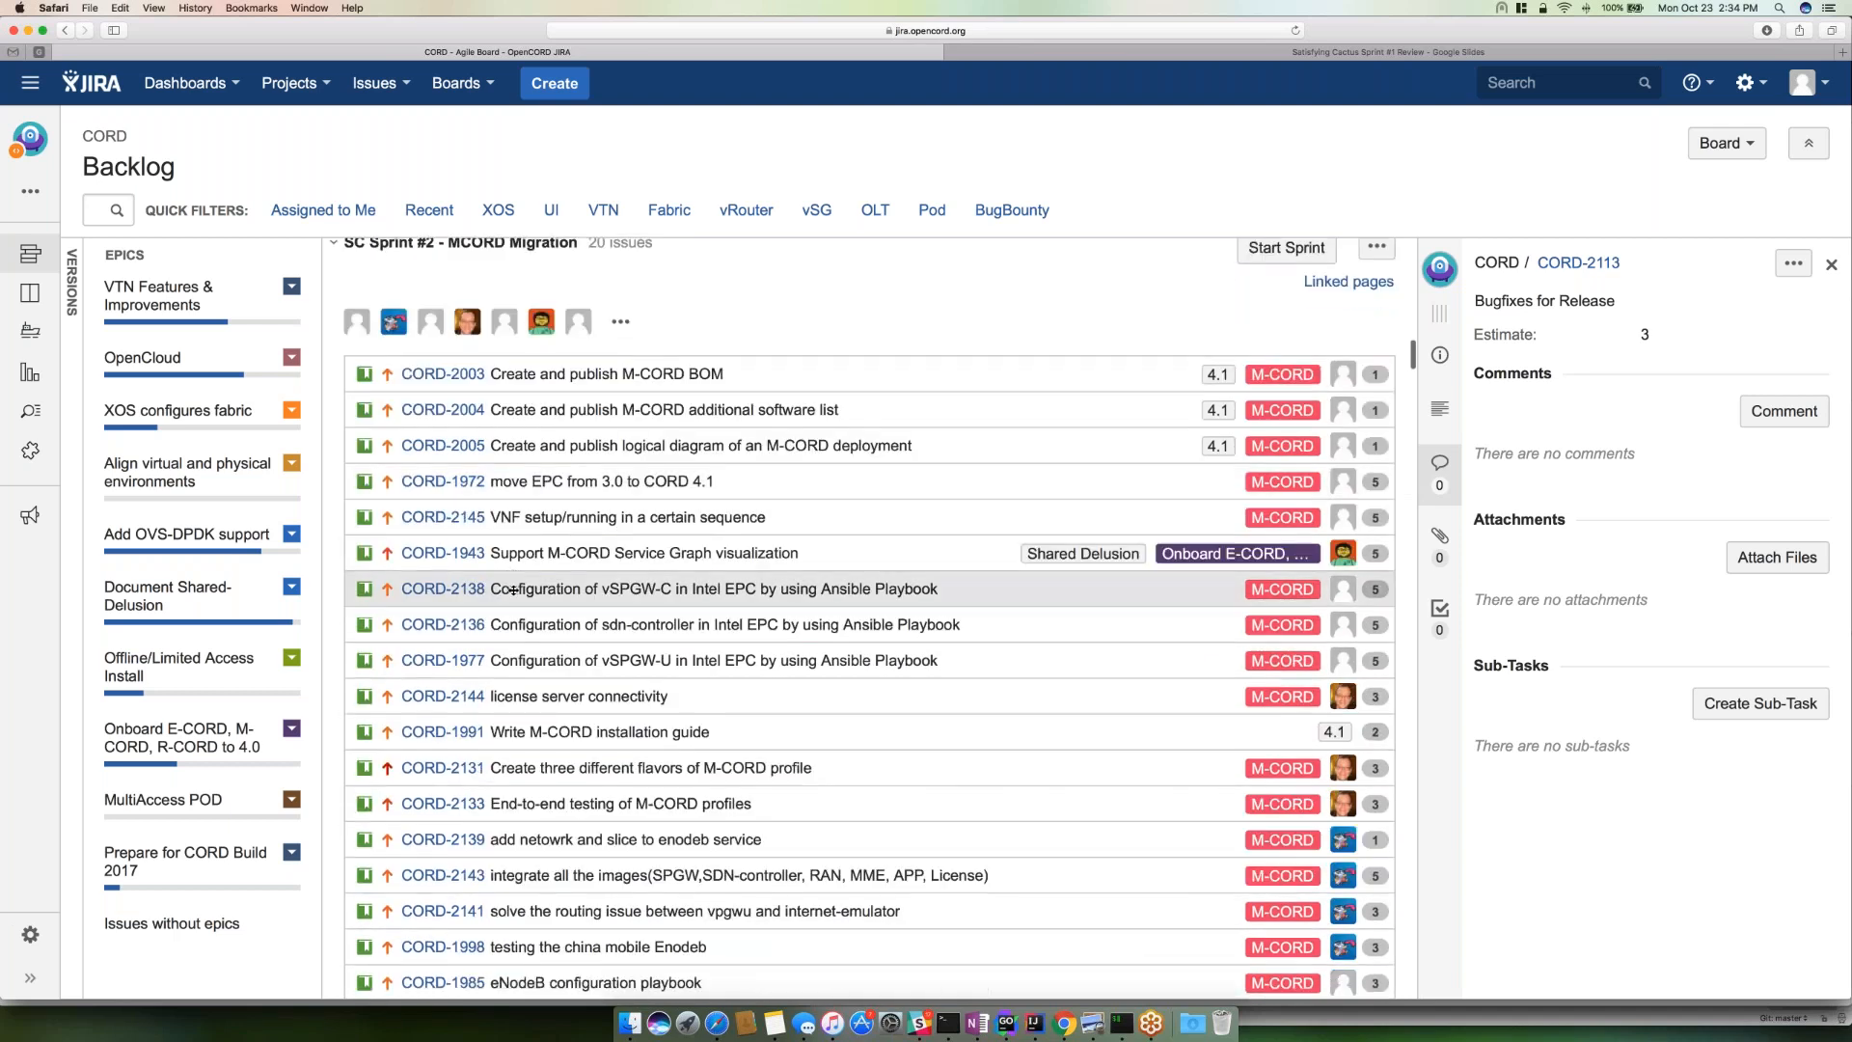
{"action": "mouse_move", "coordinate": [728, 719]}
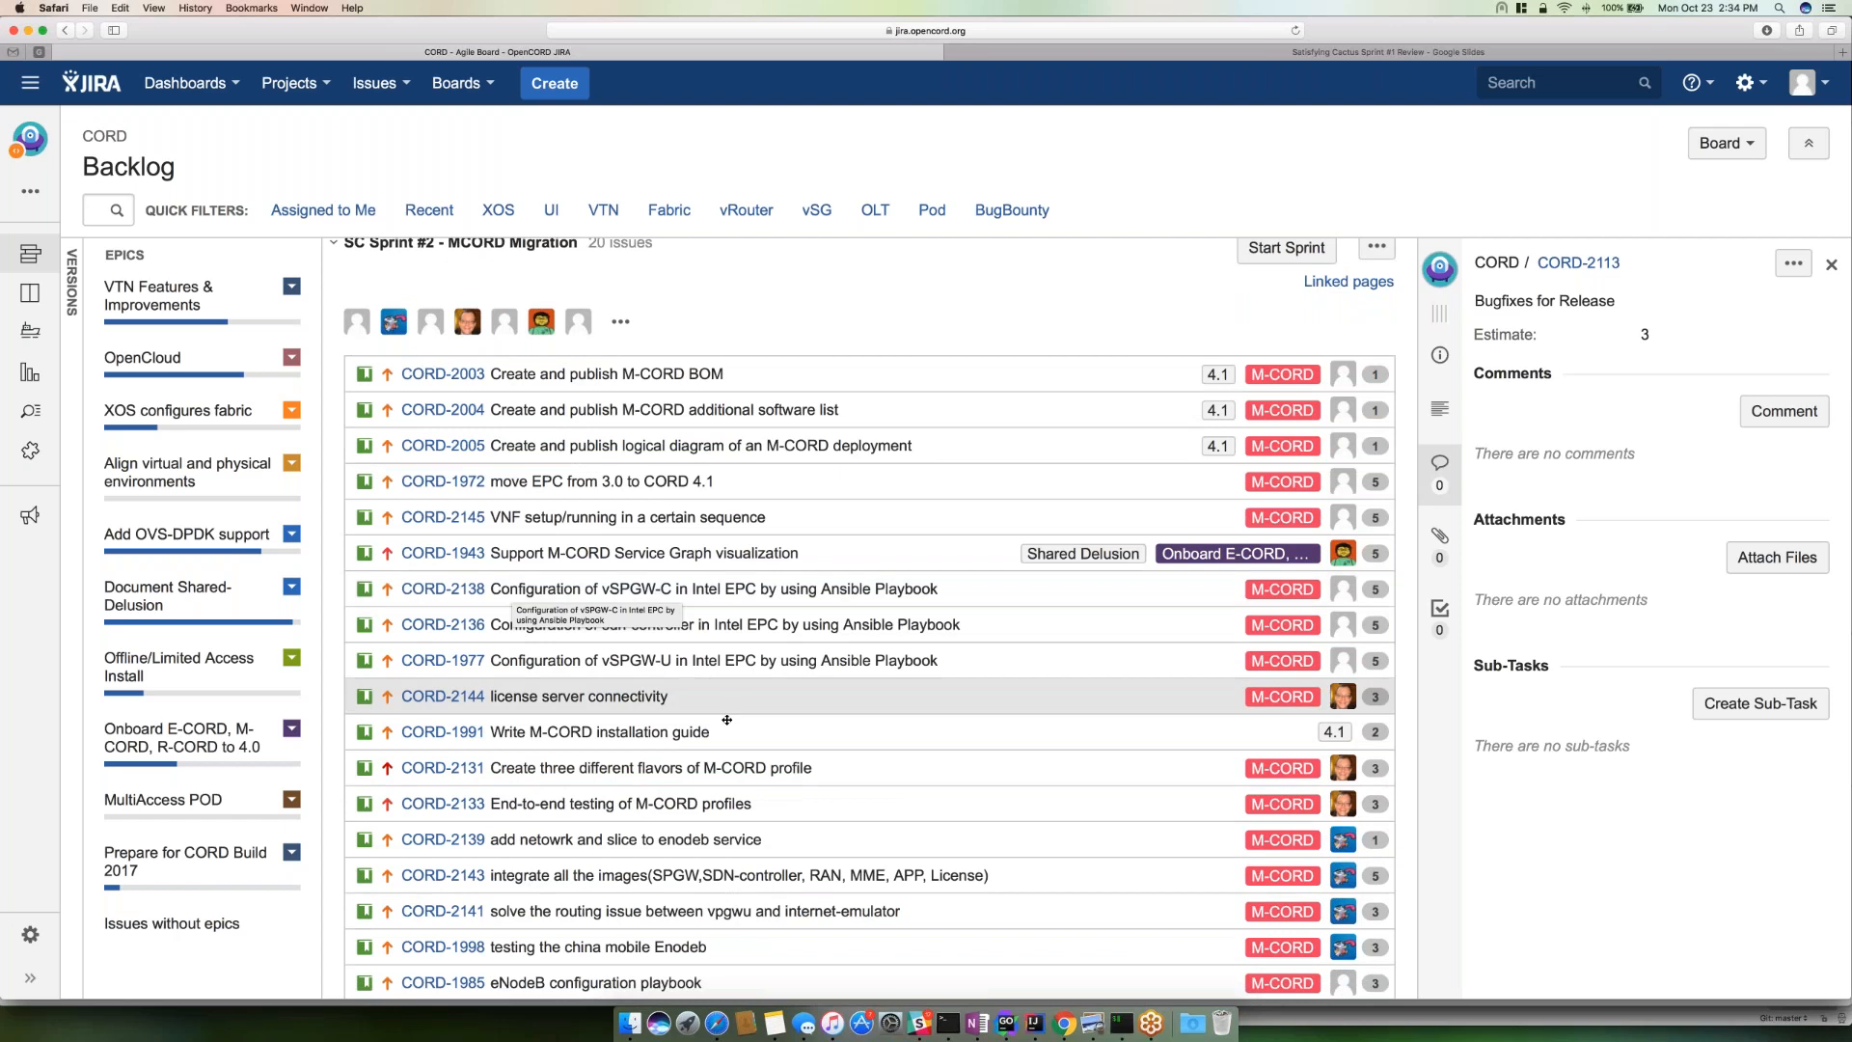
{"action": "mouse_move", "coordinate": [727, 731]}
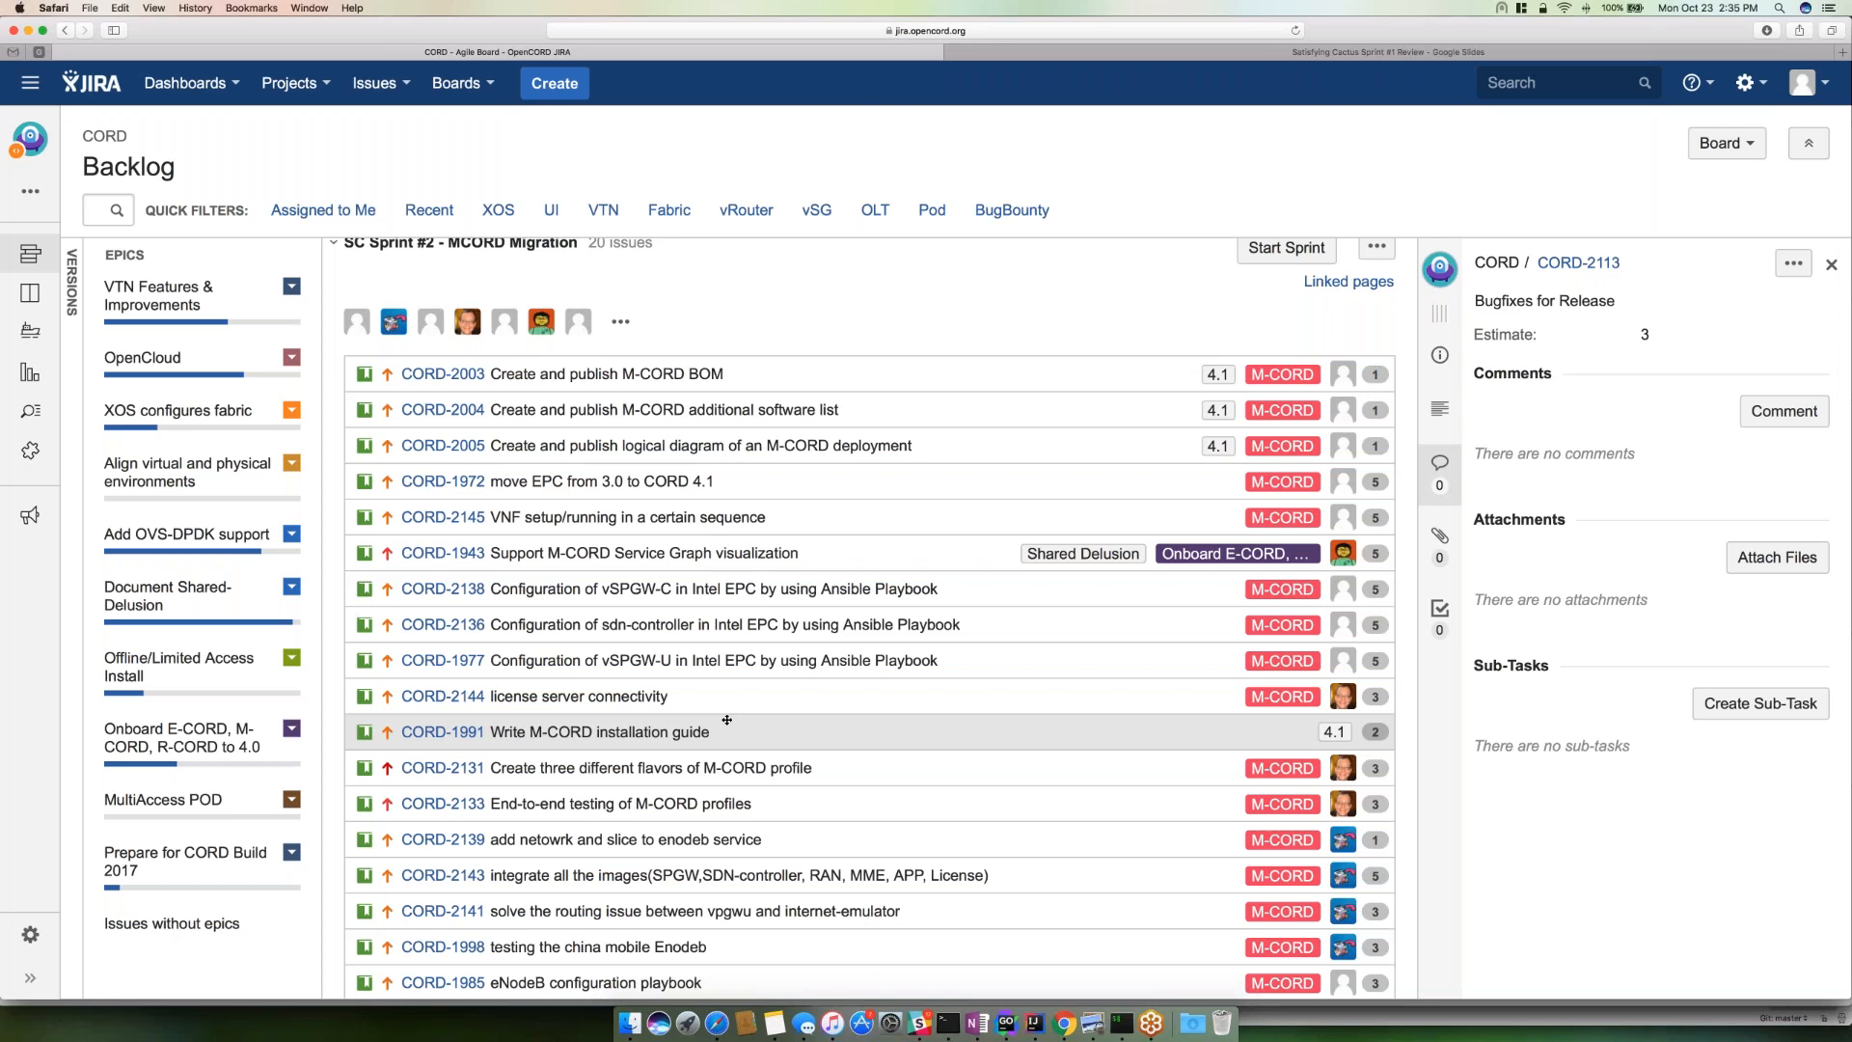
{"action": "mouse_move", "coordinate": [802, 497]}
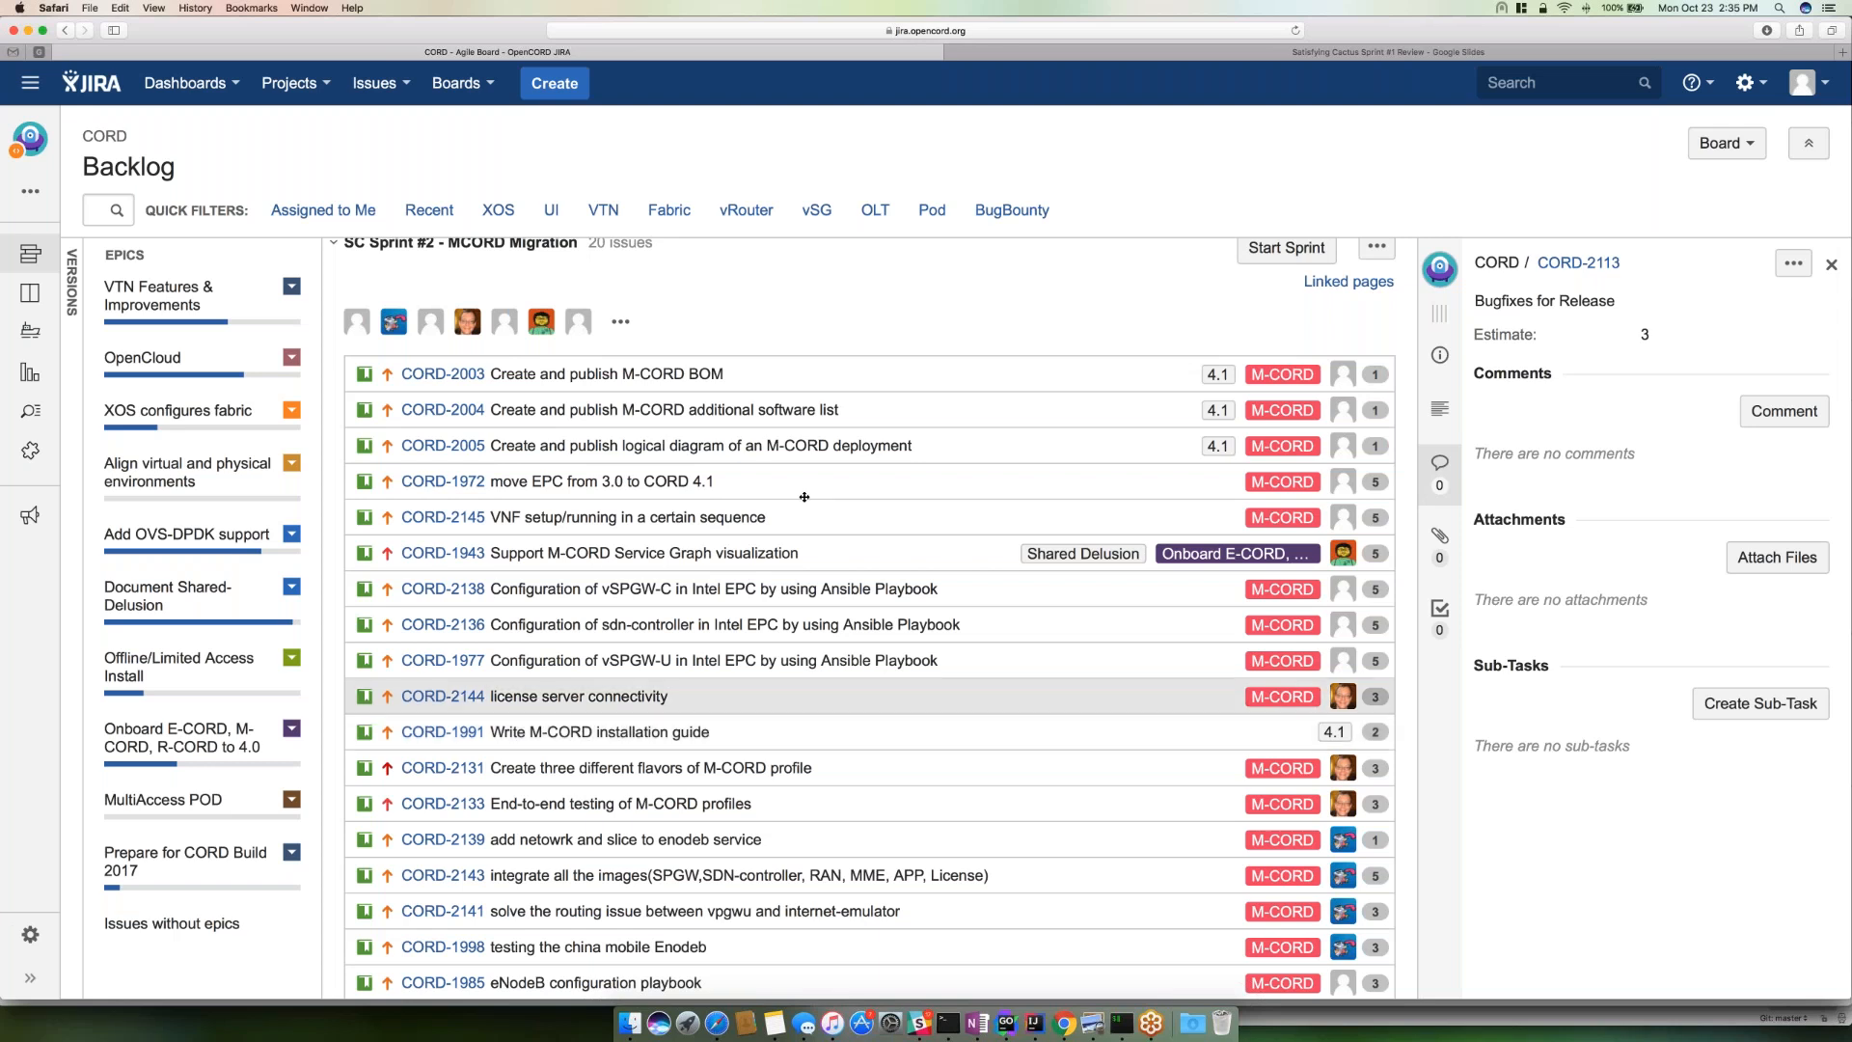
{"action": "mouse_move", "coordinate": [1017, 330]}
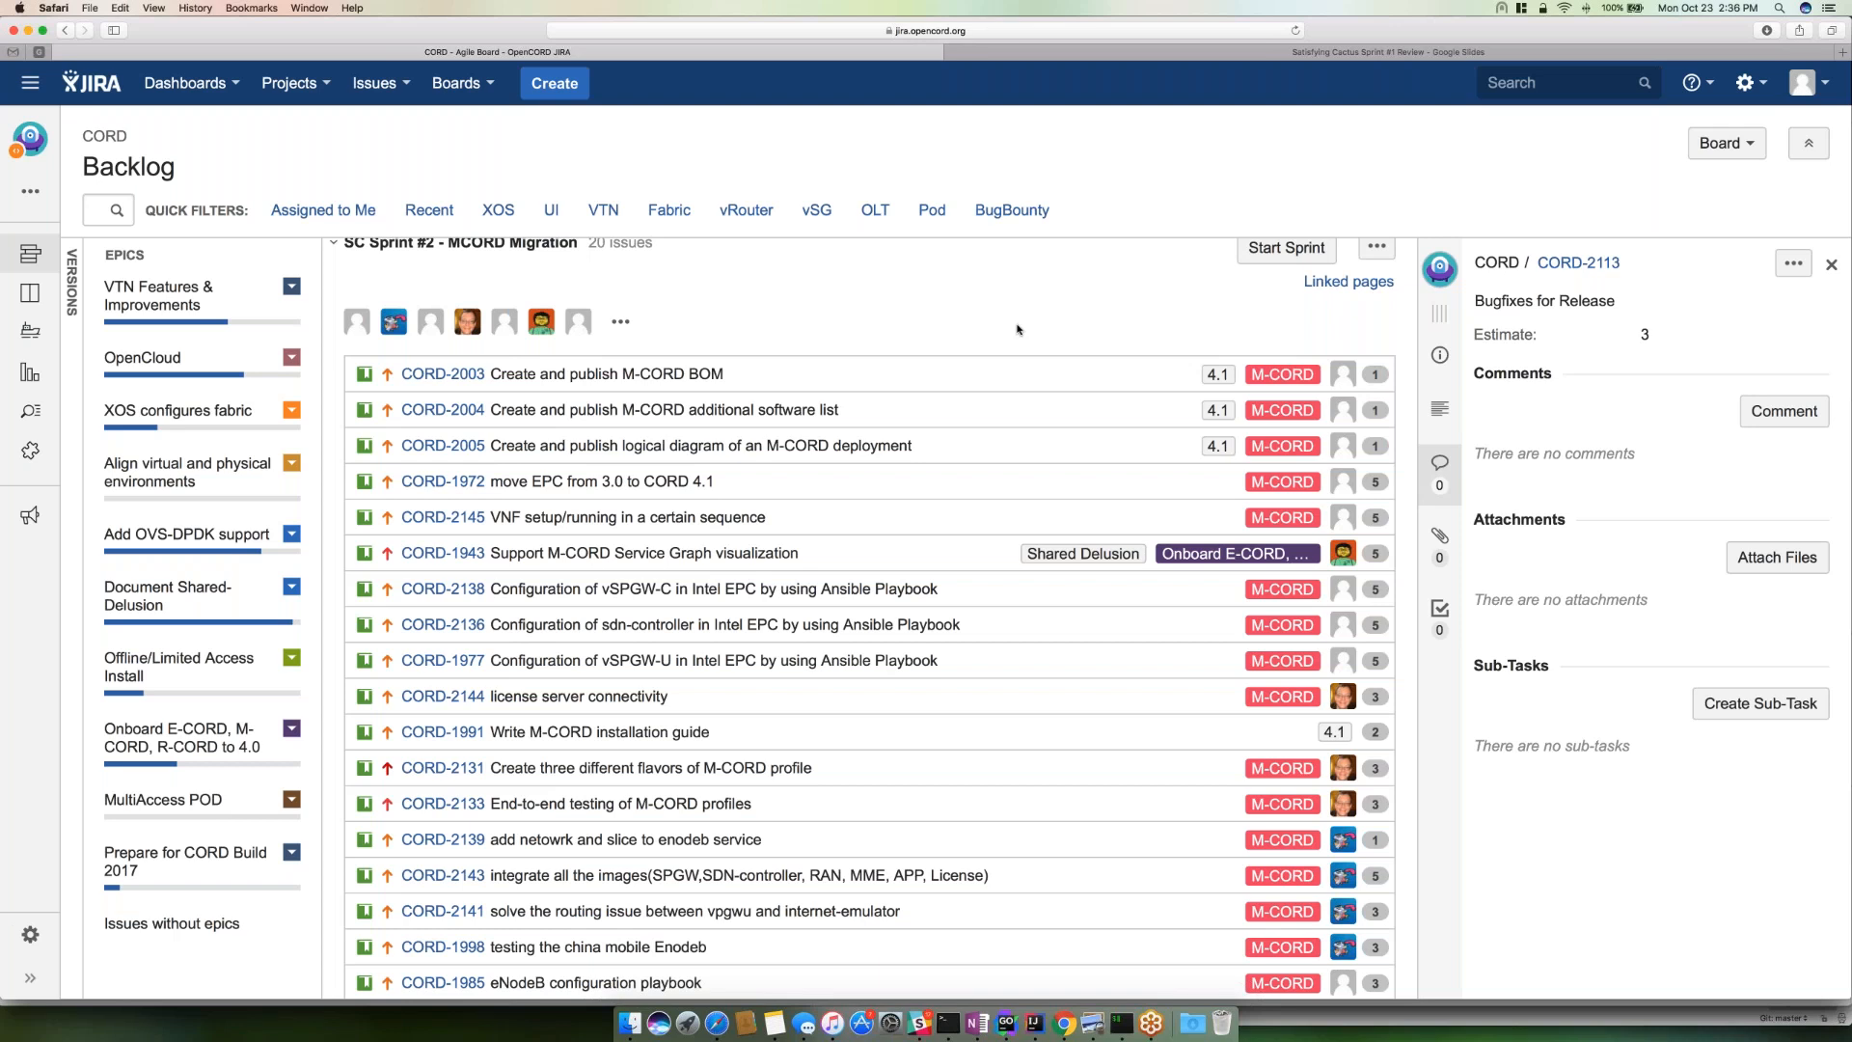
{"action": "mouse_move", "coordinate": [937, 324]}
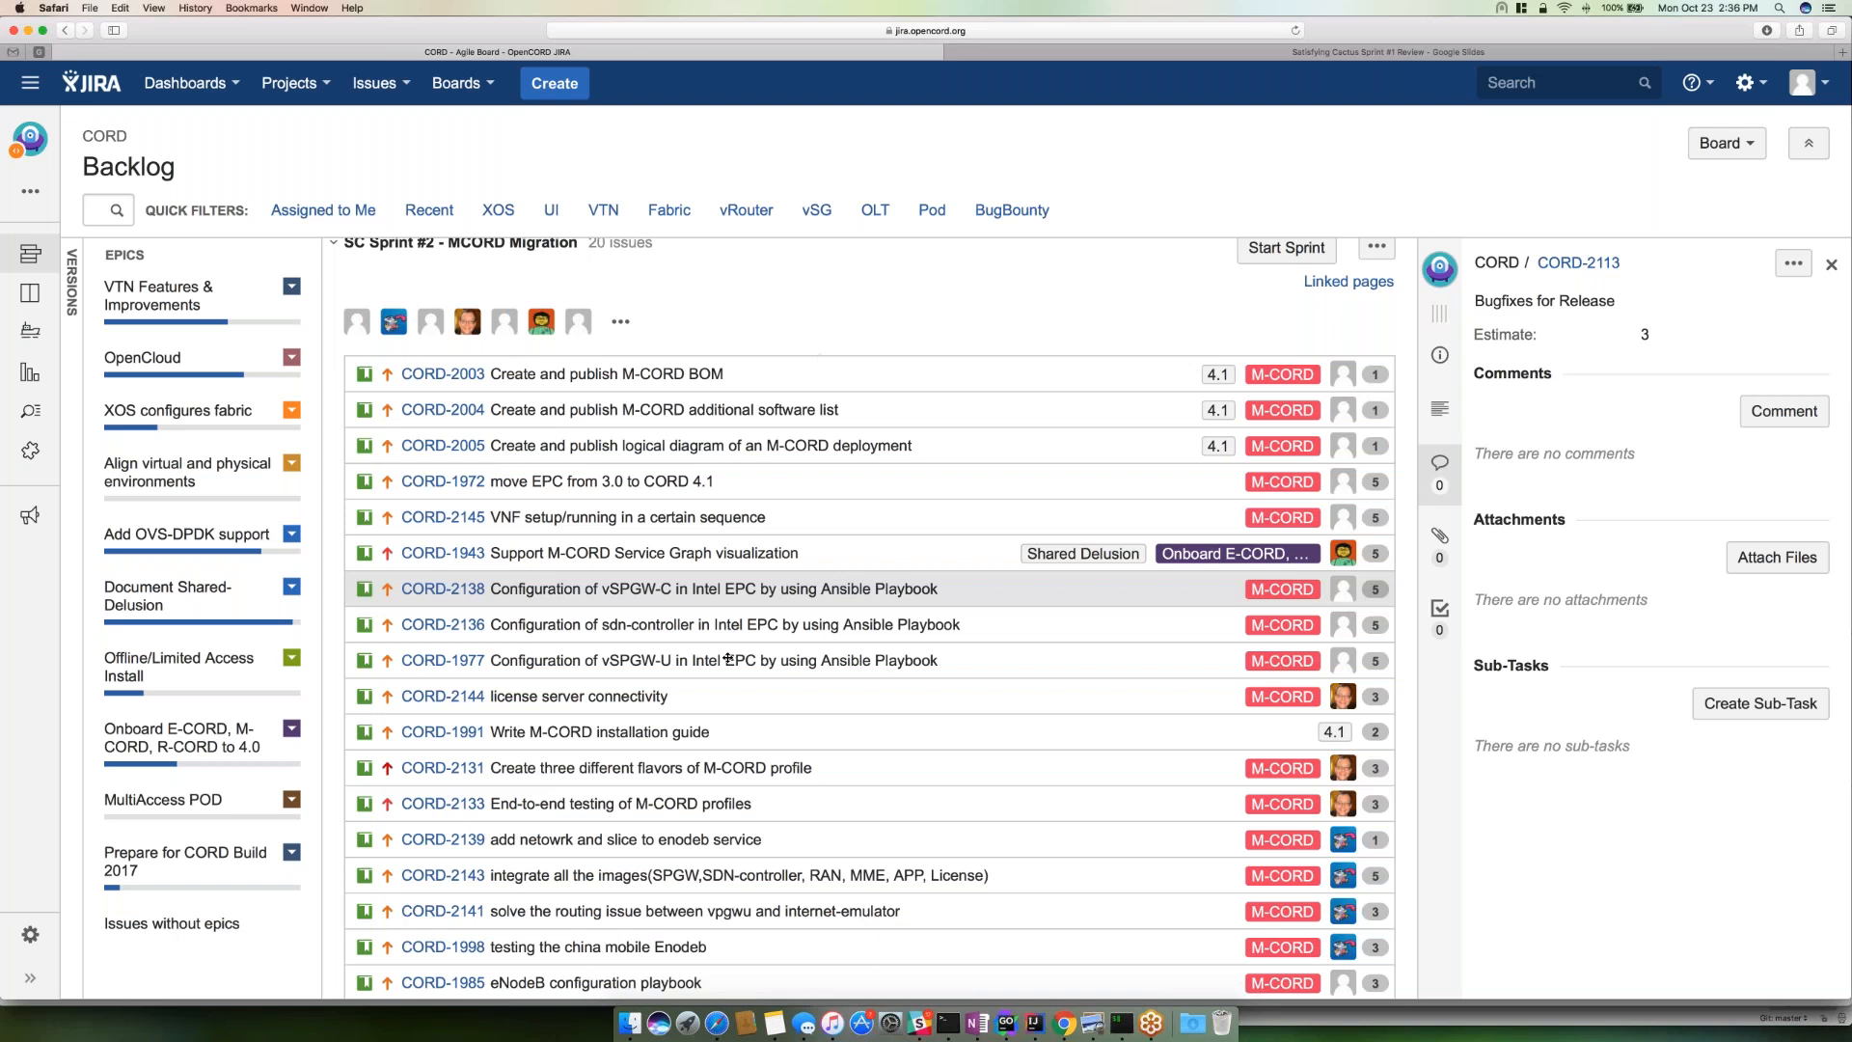
{"action": "mouse_move", "coordinate": [725, 659]}
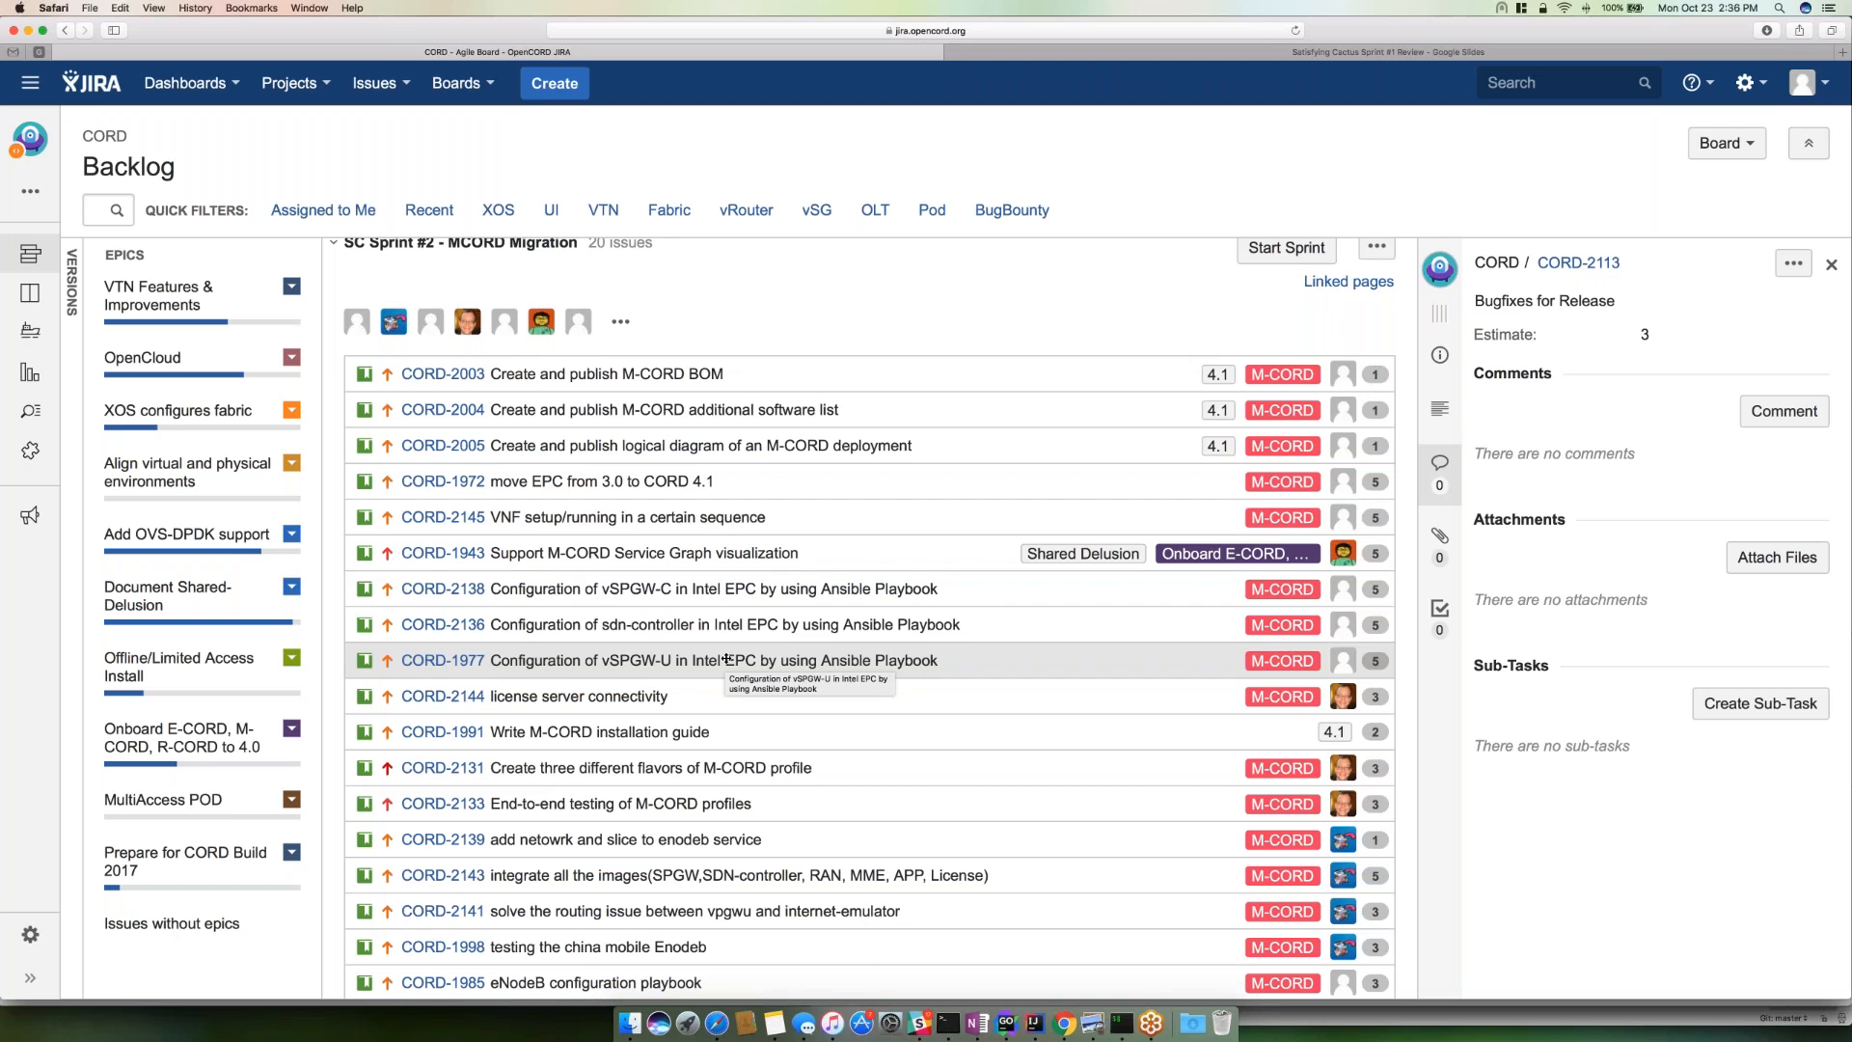
{"action": "mouse_move", "coordinate": [708, 623]}
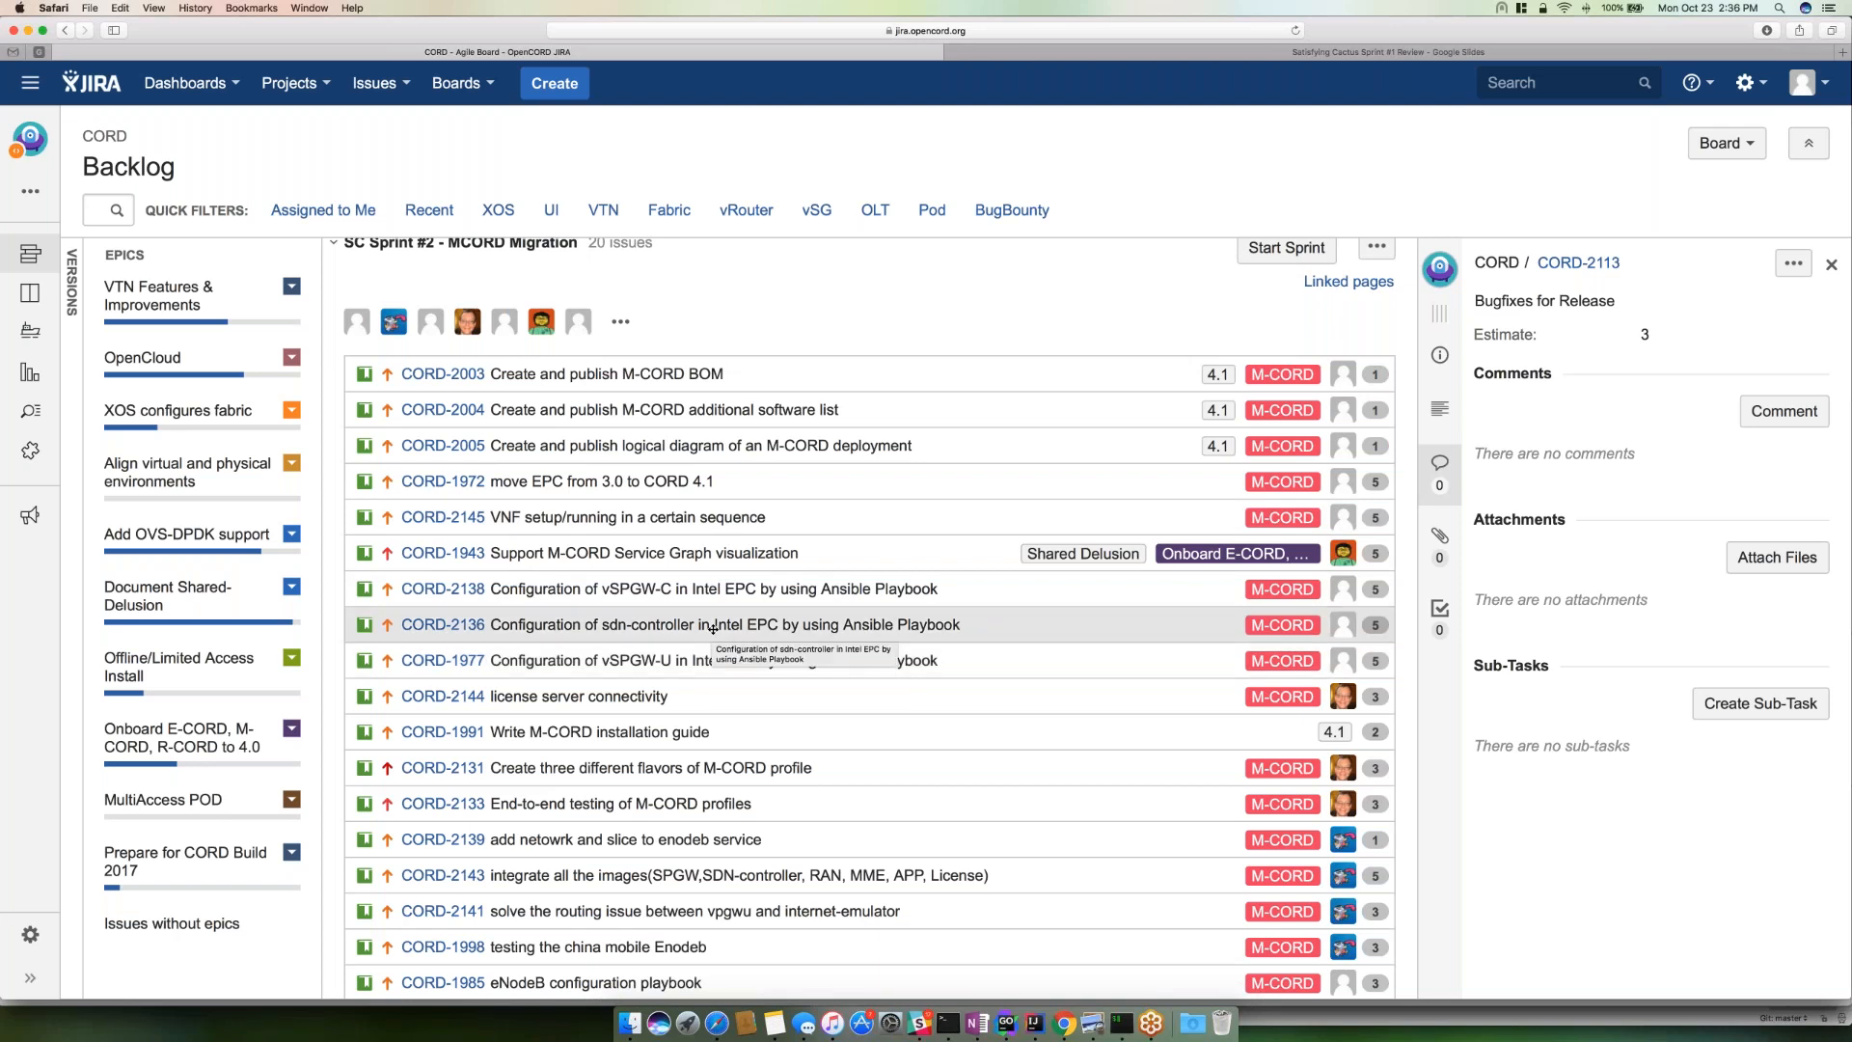
{"action": "mouse_move", "coordinate": [702, 588]}
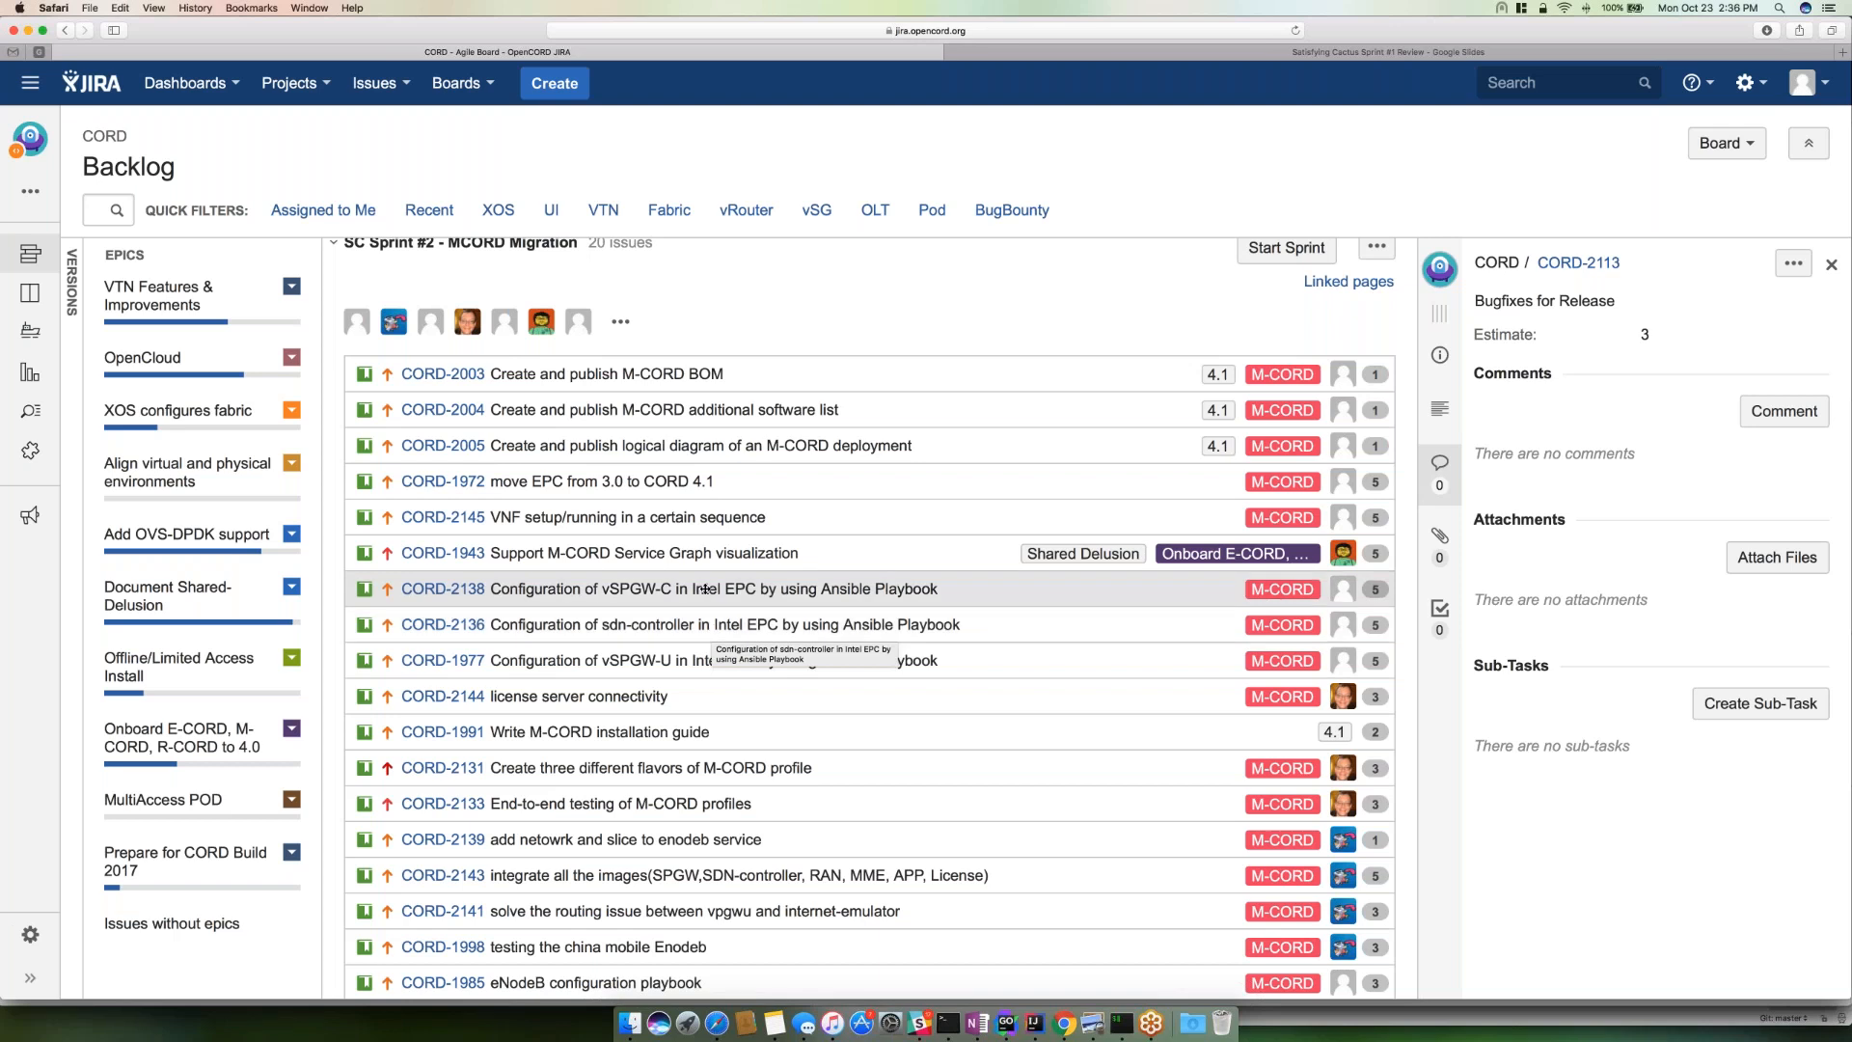
{"action": "mouse_move", "coordinate": [708, 590]}
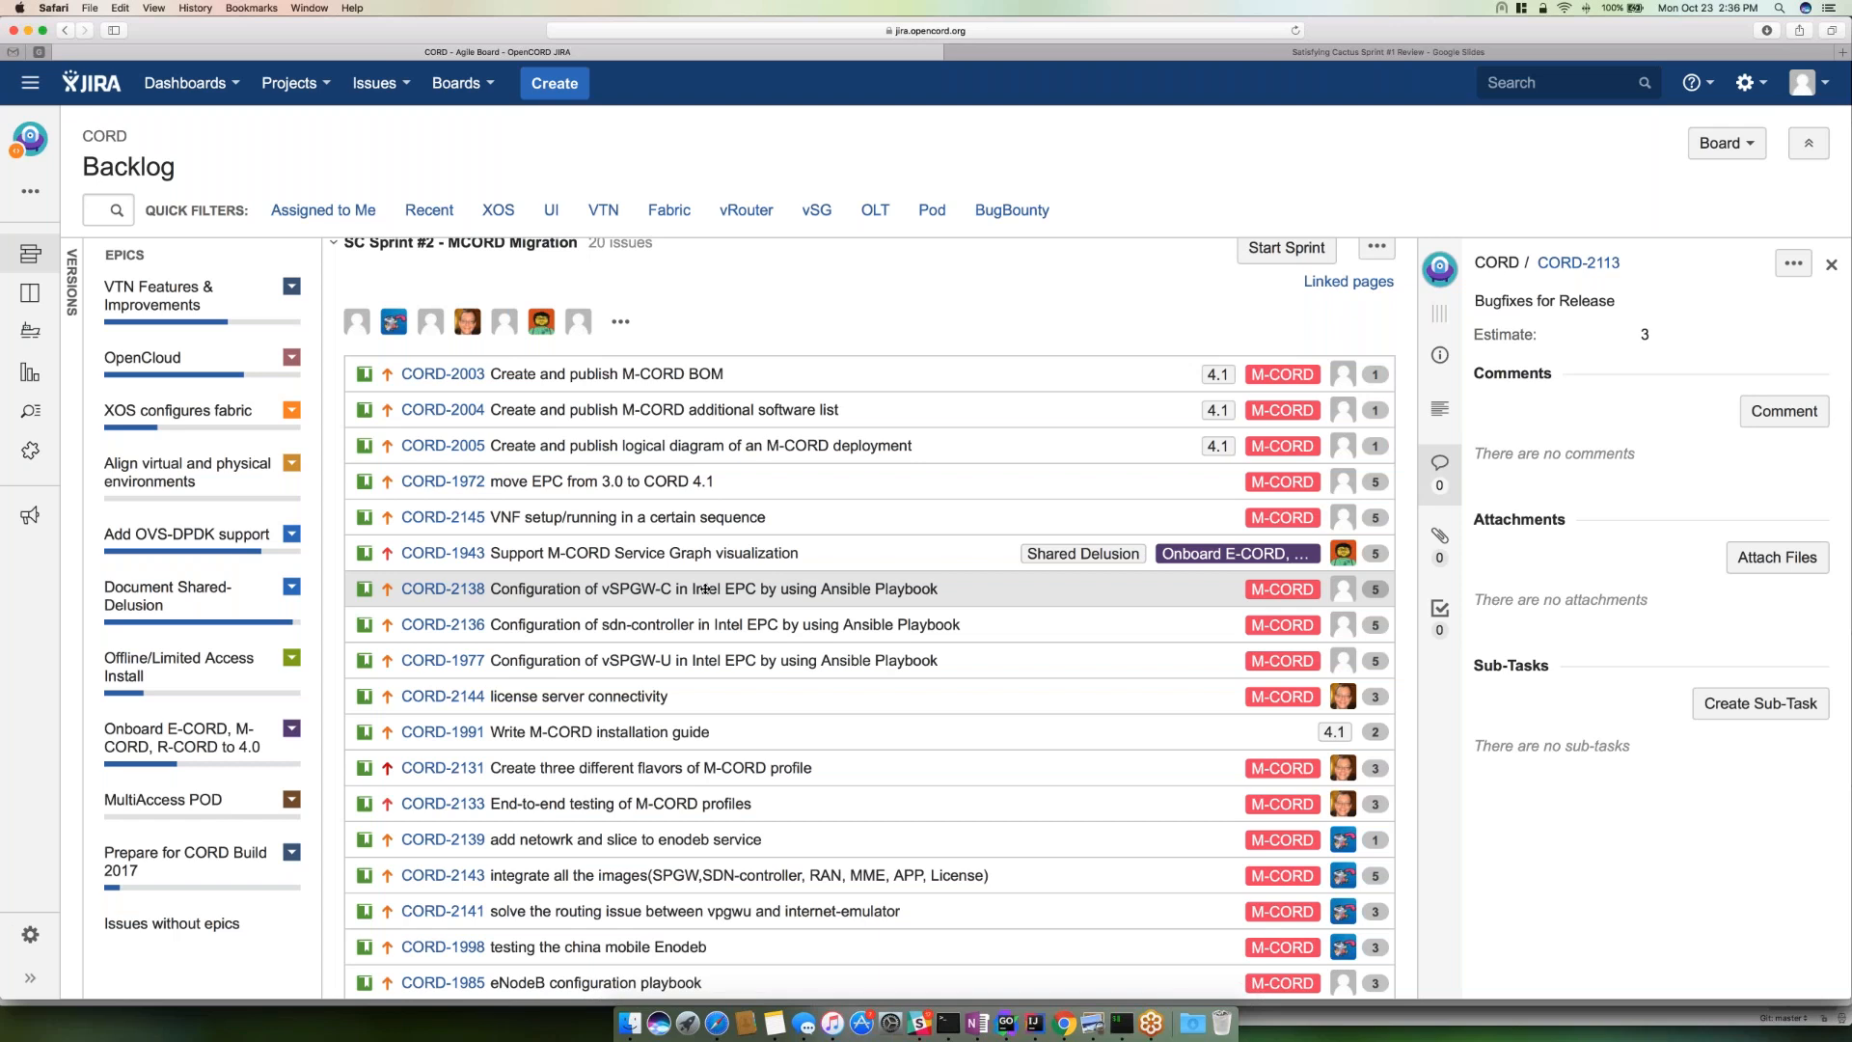
{"action": "mouse_move", "coordinate": [739, 696]}
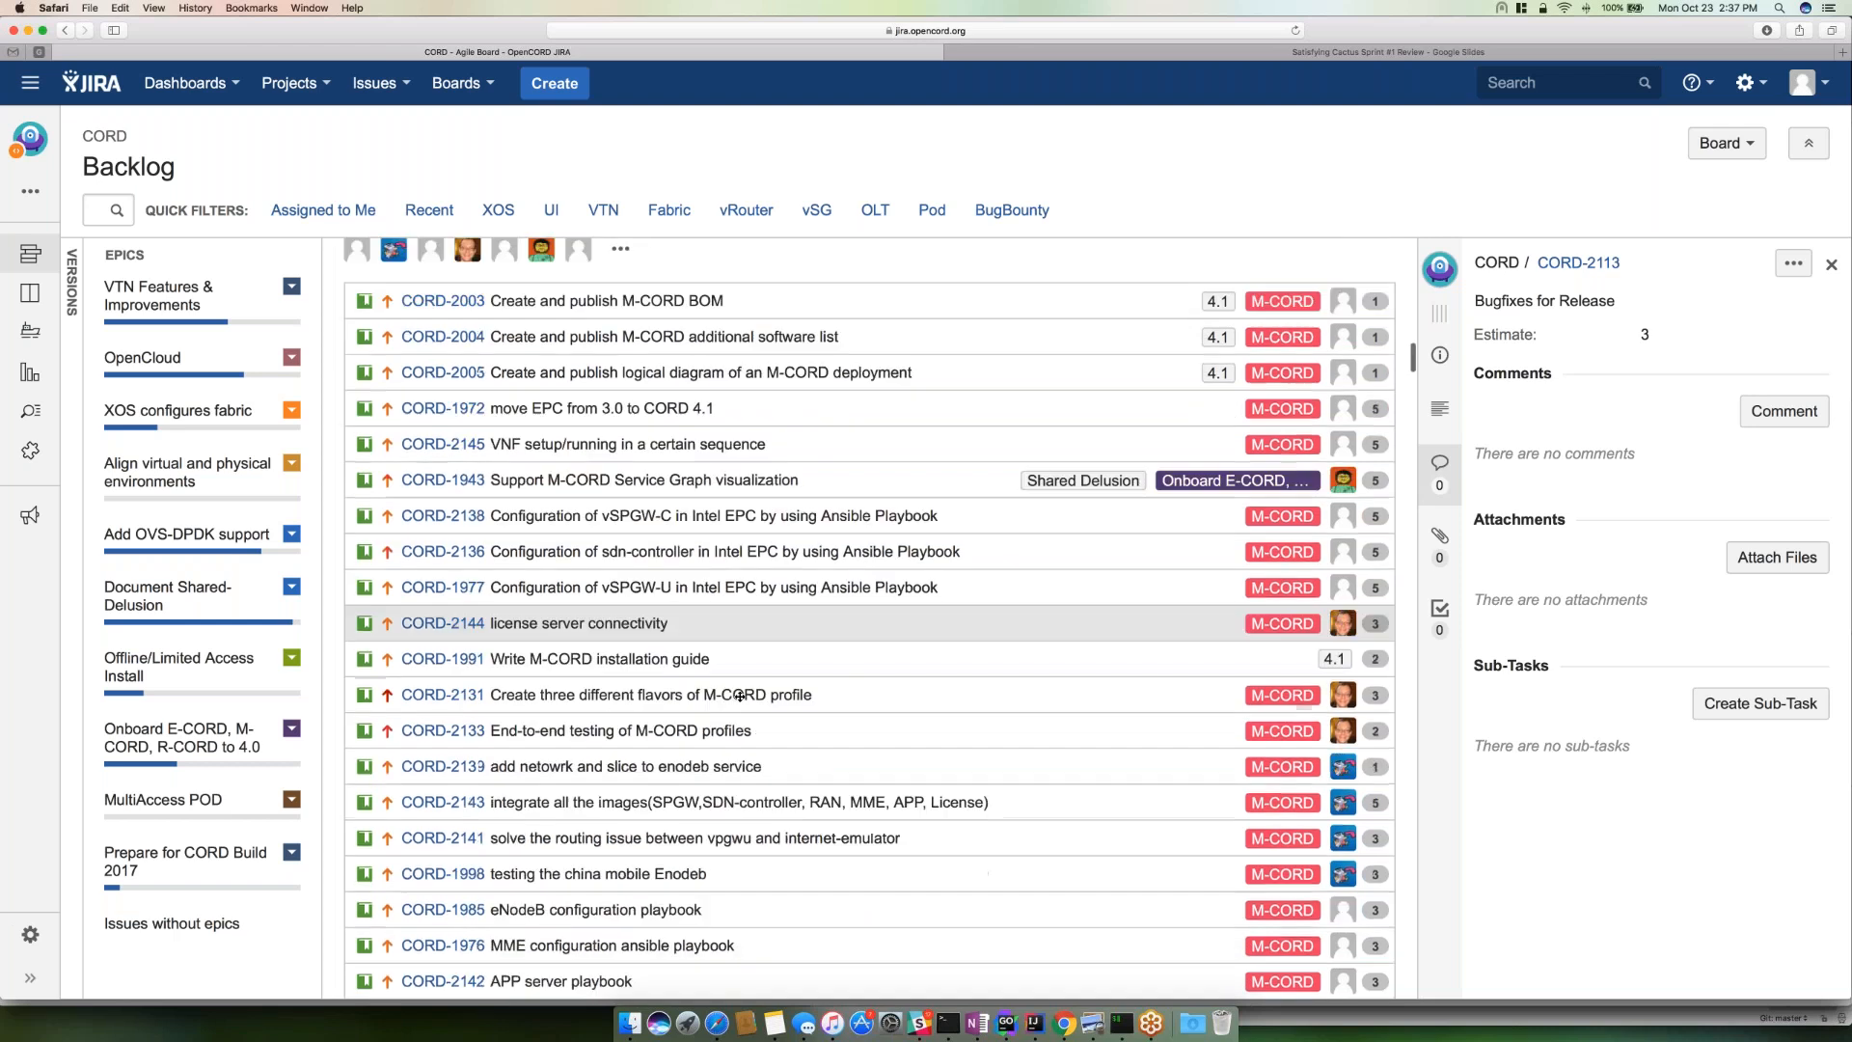
{"action": "scroll", "scroll_direction": "down", "scroll_amount": 3}
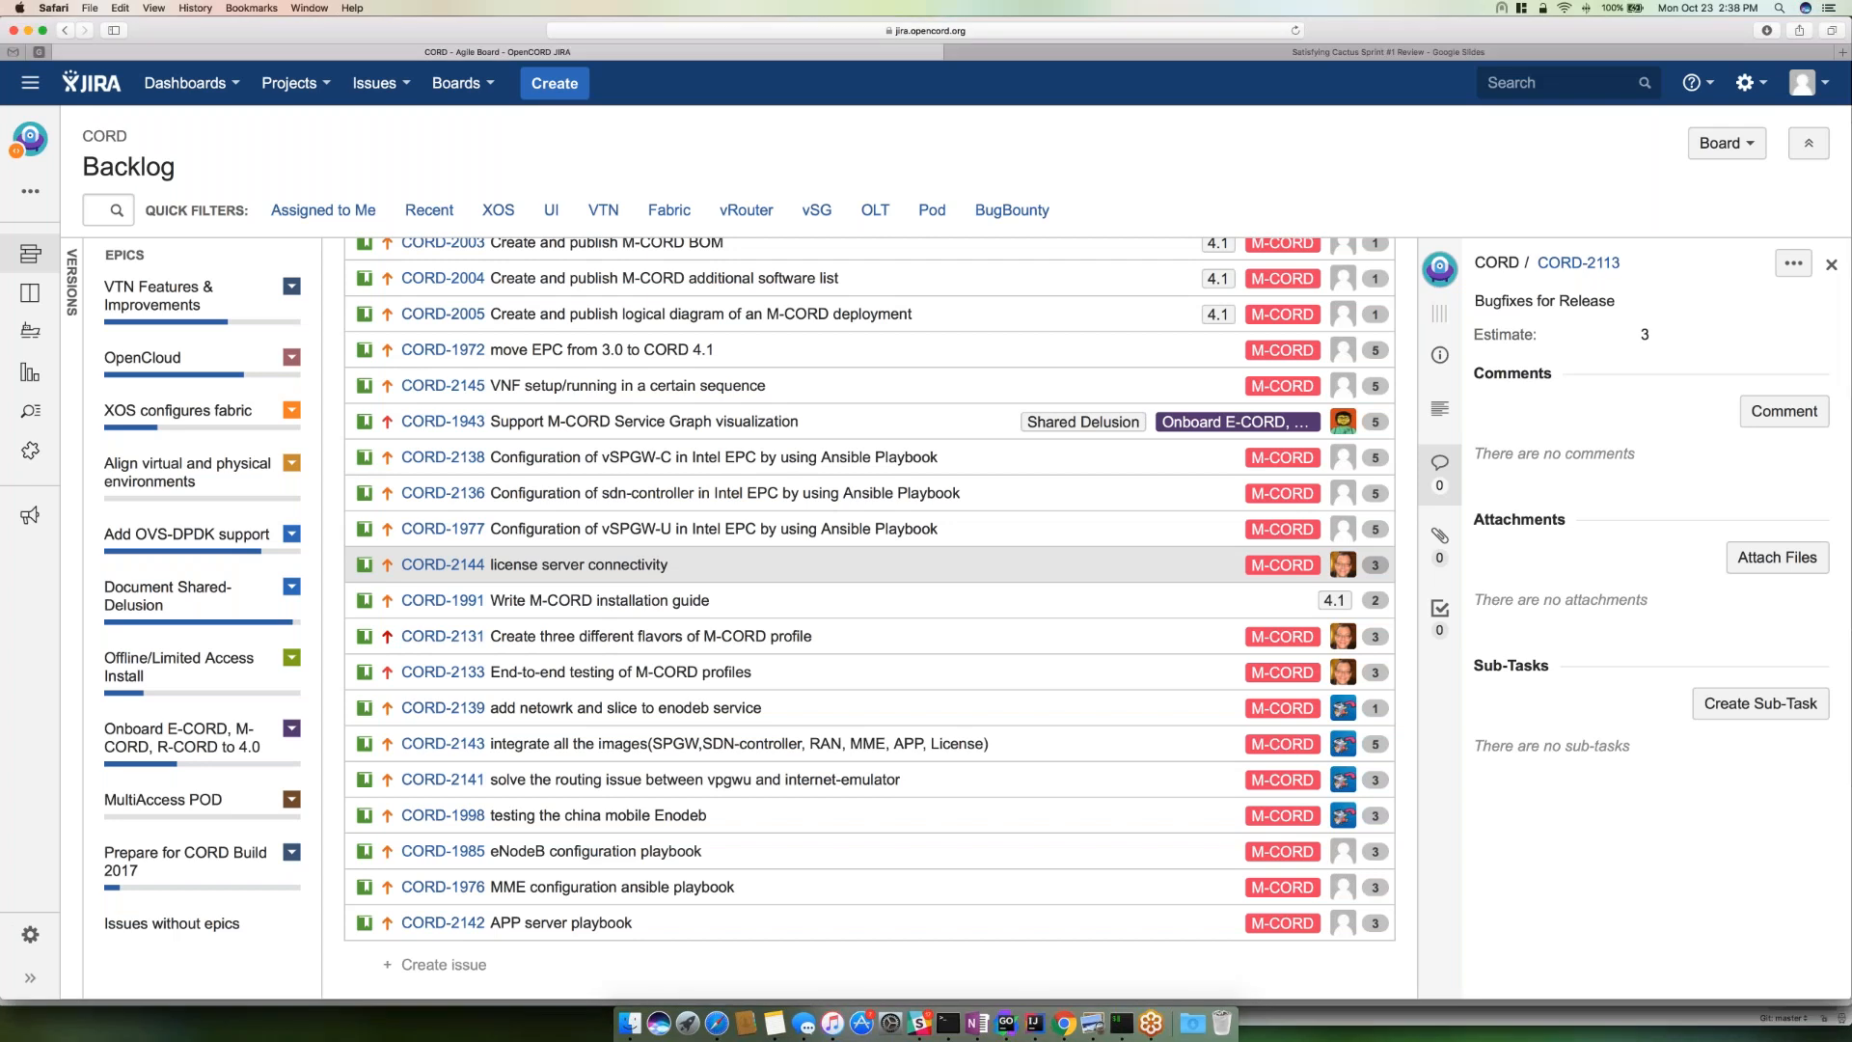
{"action": "left_click", "coordinate": [606, 635]}
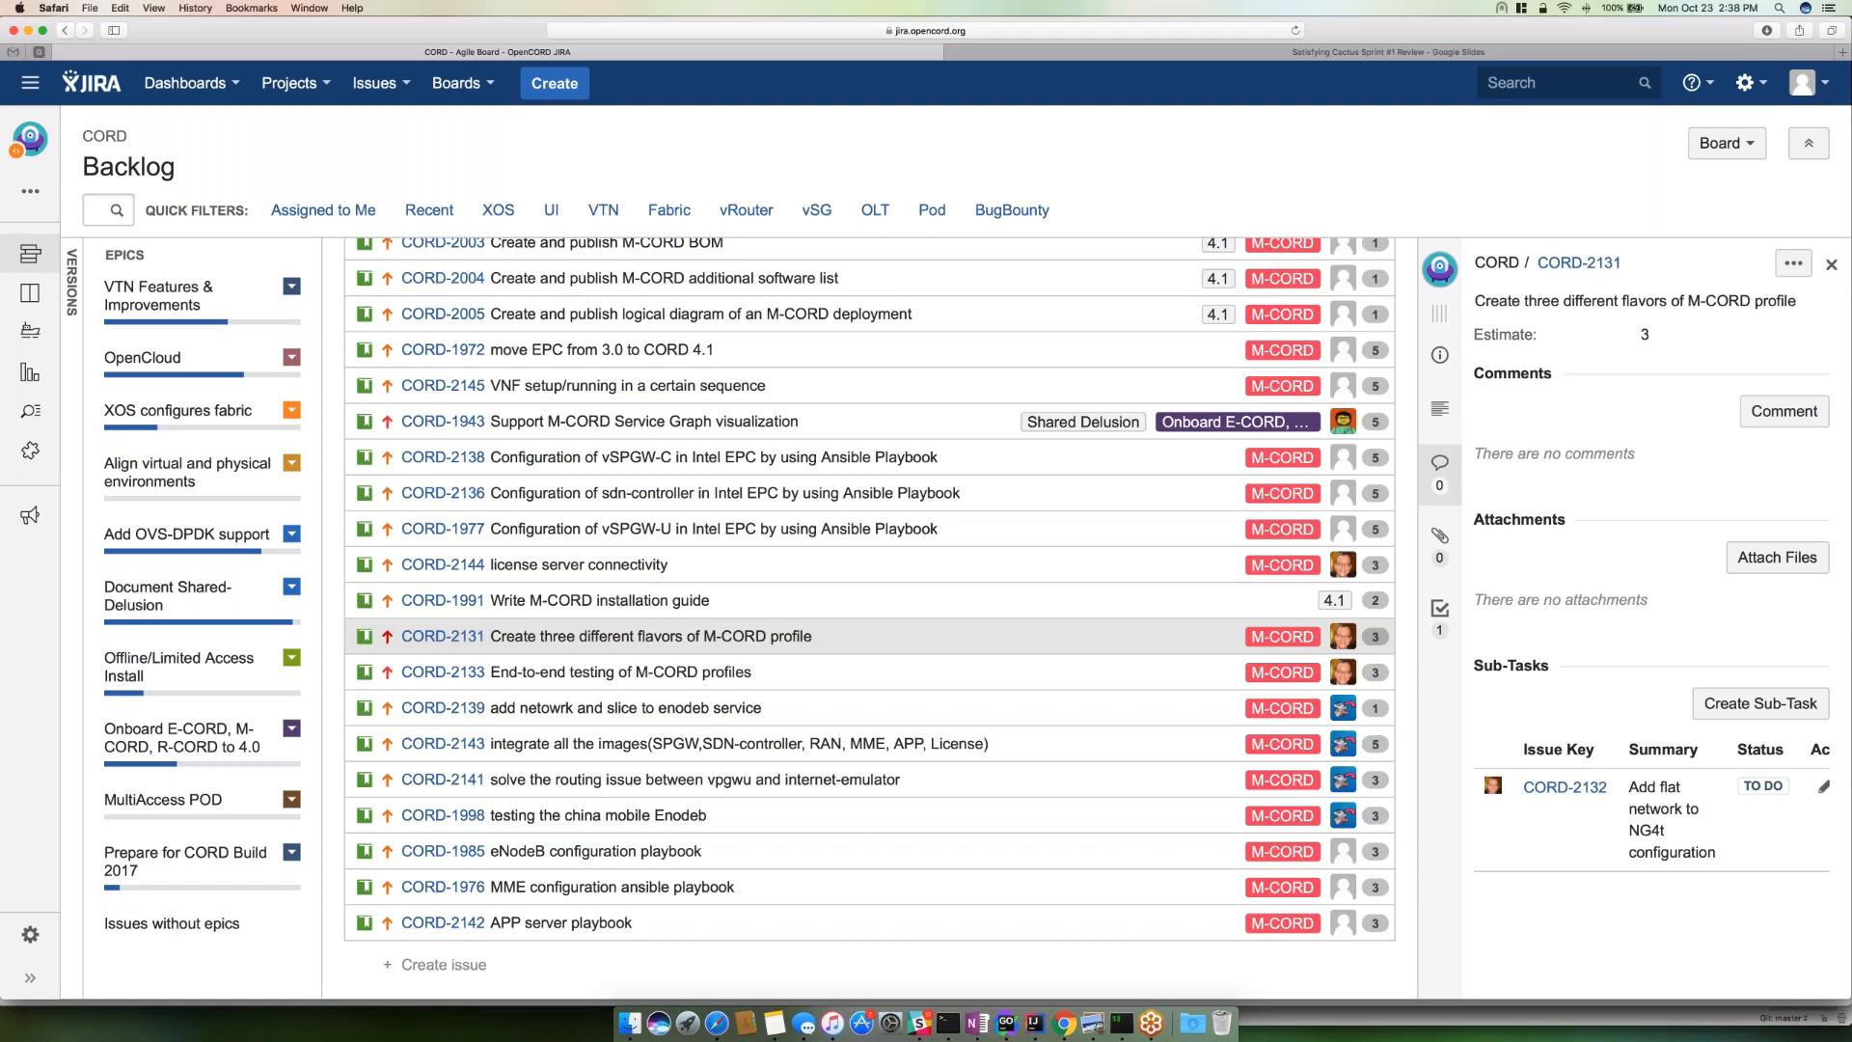
{"action": "mouse_move", "coordinate": [728, 672]}
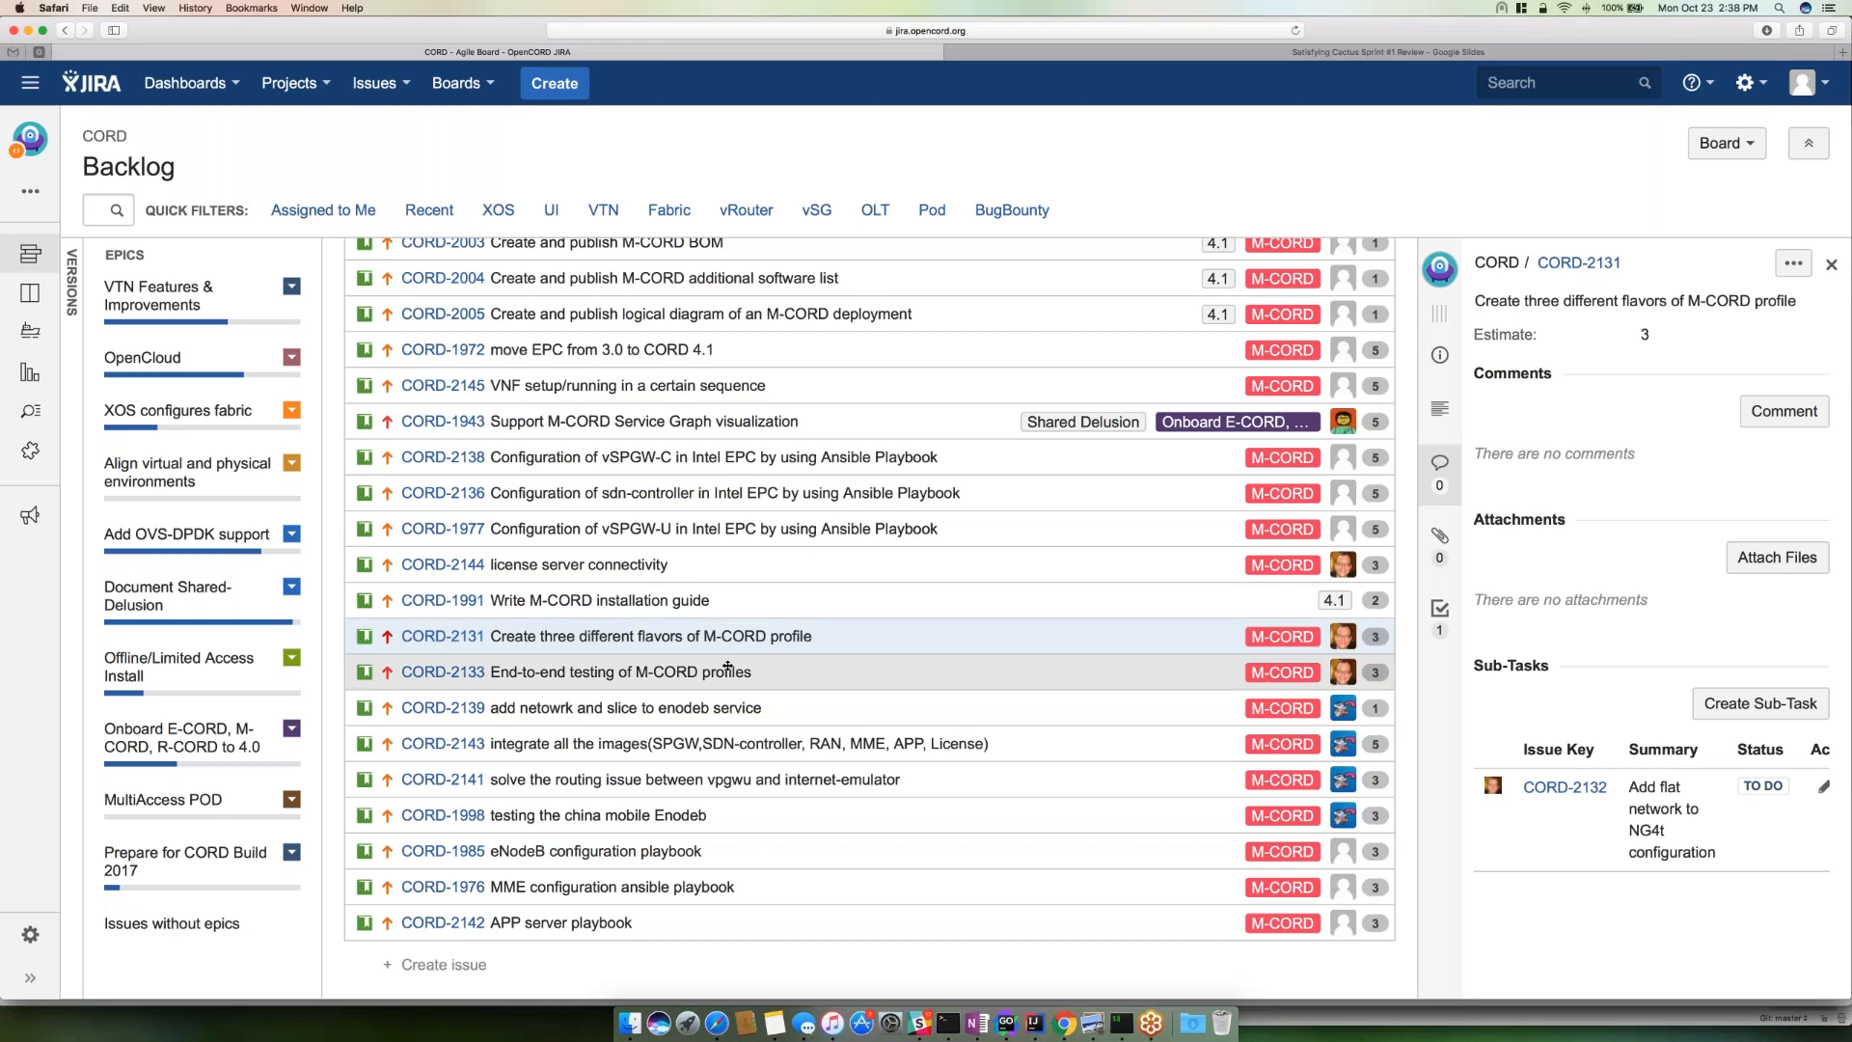
- Show CORD-2133 End-to-end testing of M-CORD profiles with sub-tasks CORD-2134 and CORD-2135
{"action": "left_click", "coordinate": [577, 671]}
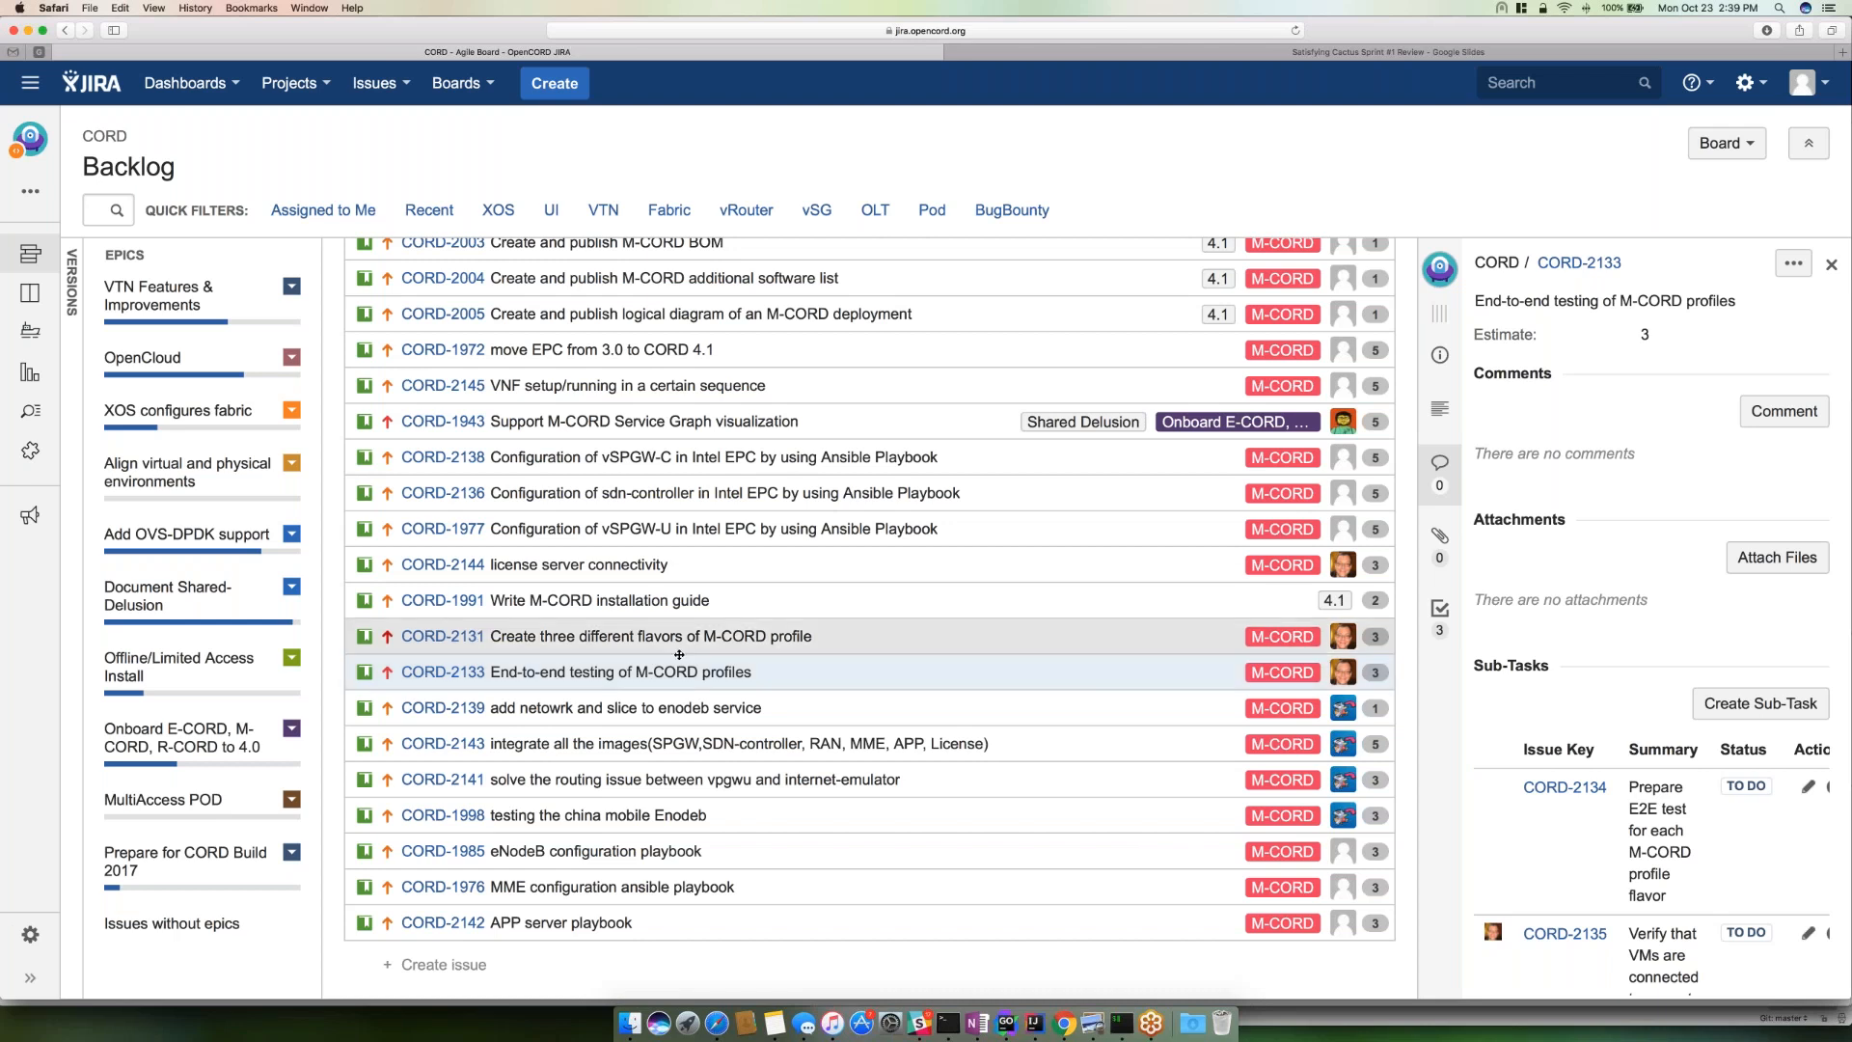
{"action": "scroll", "scroll_direction": "down", "scroll_amount": 3}
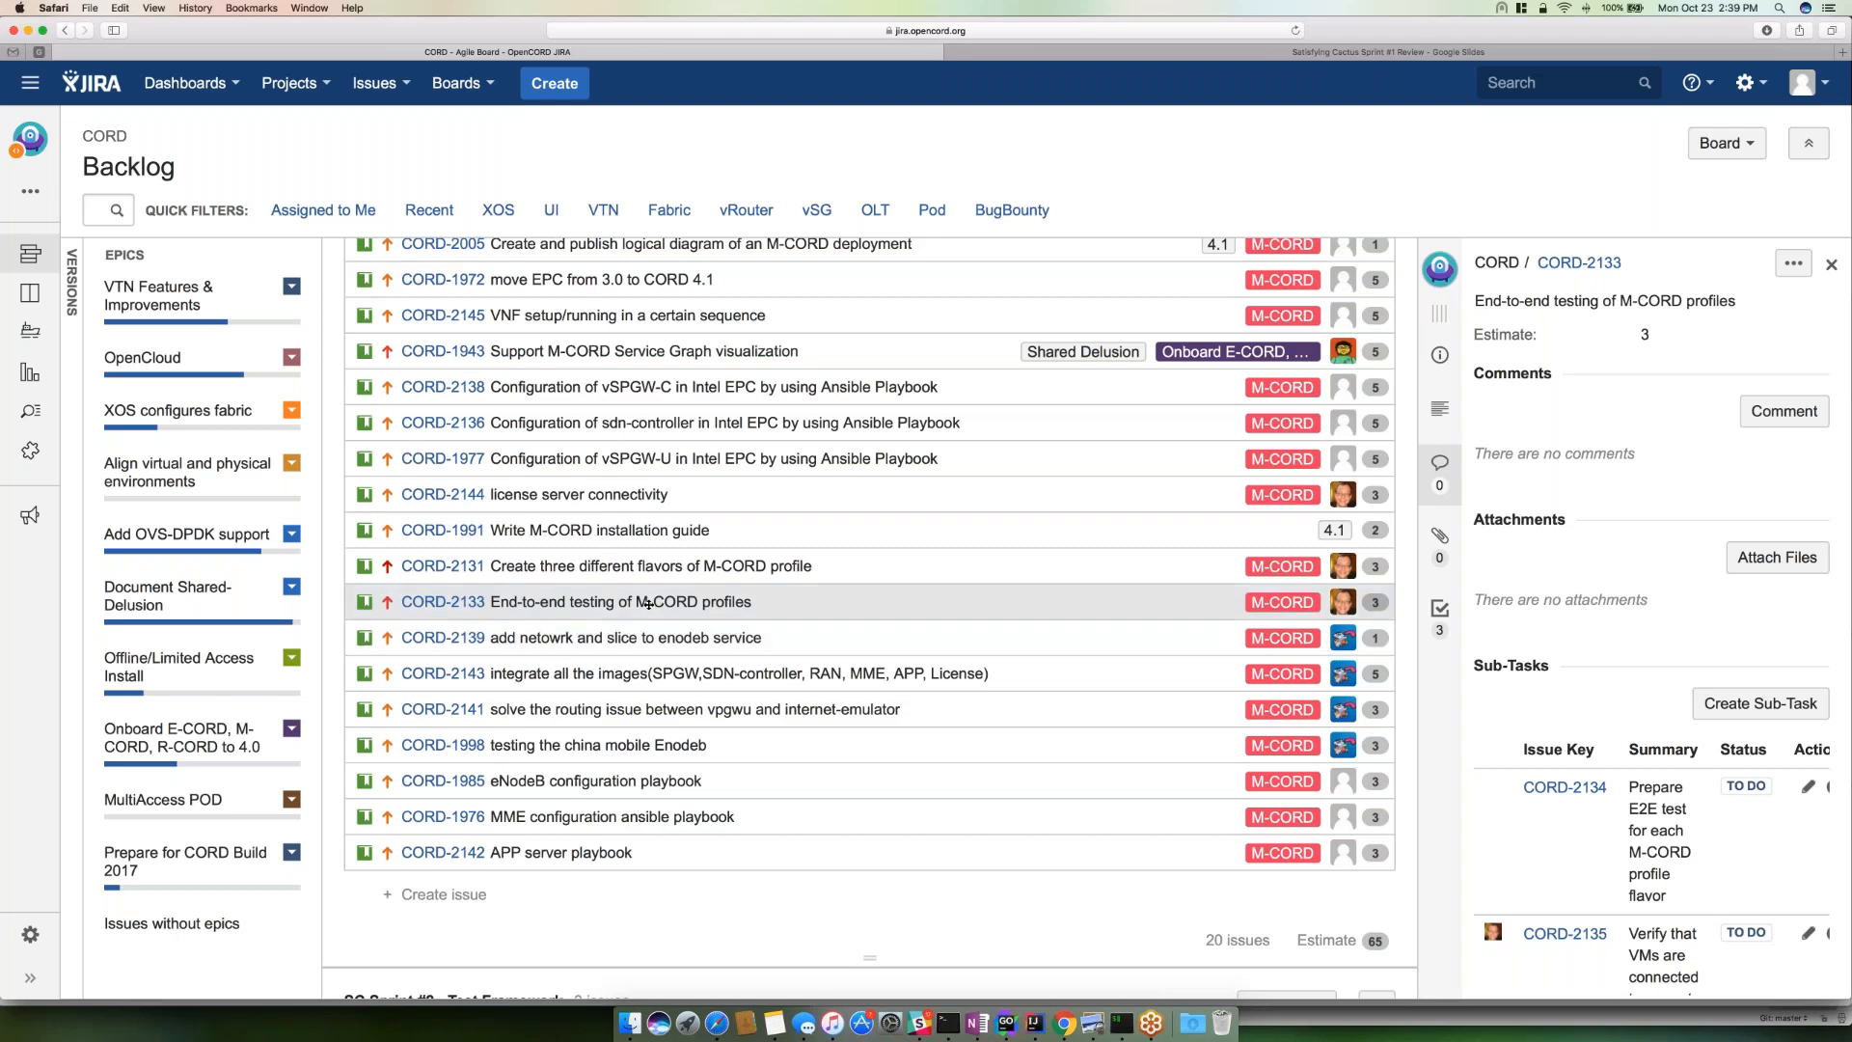
{"action": "mouse_move", "coordinate": [619, 602]}
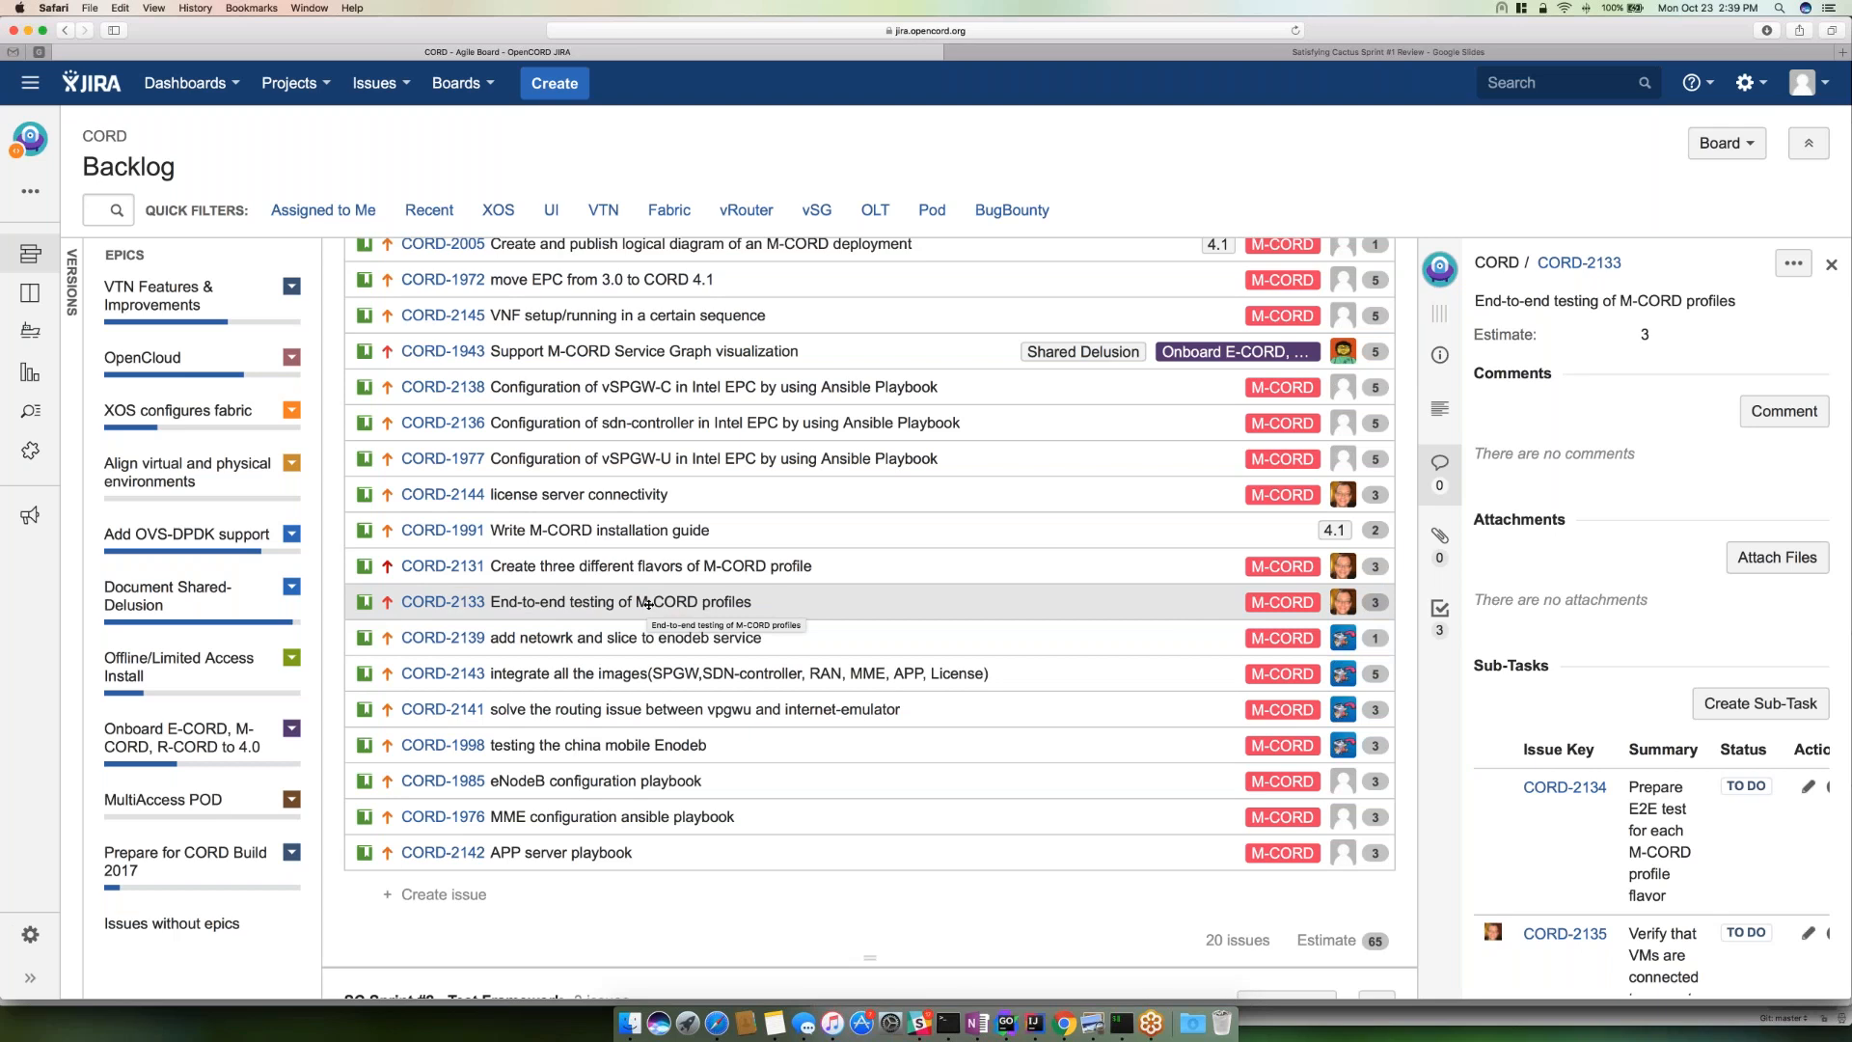
{"action": "mouse_move", "coordinate": [639, 602]}
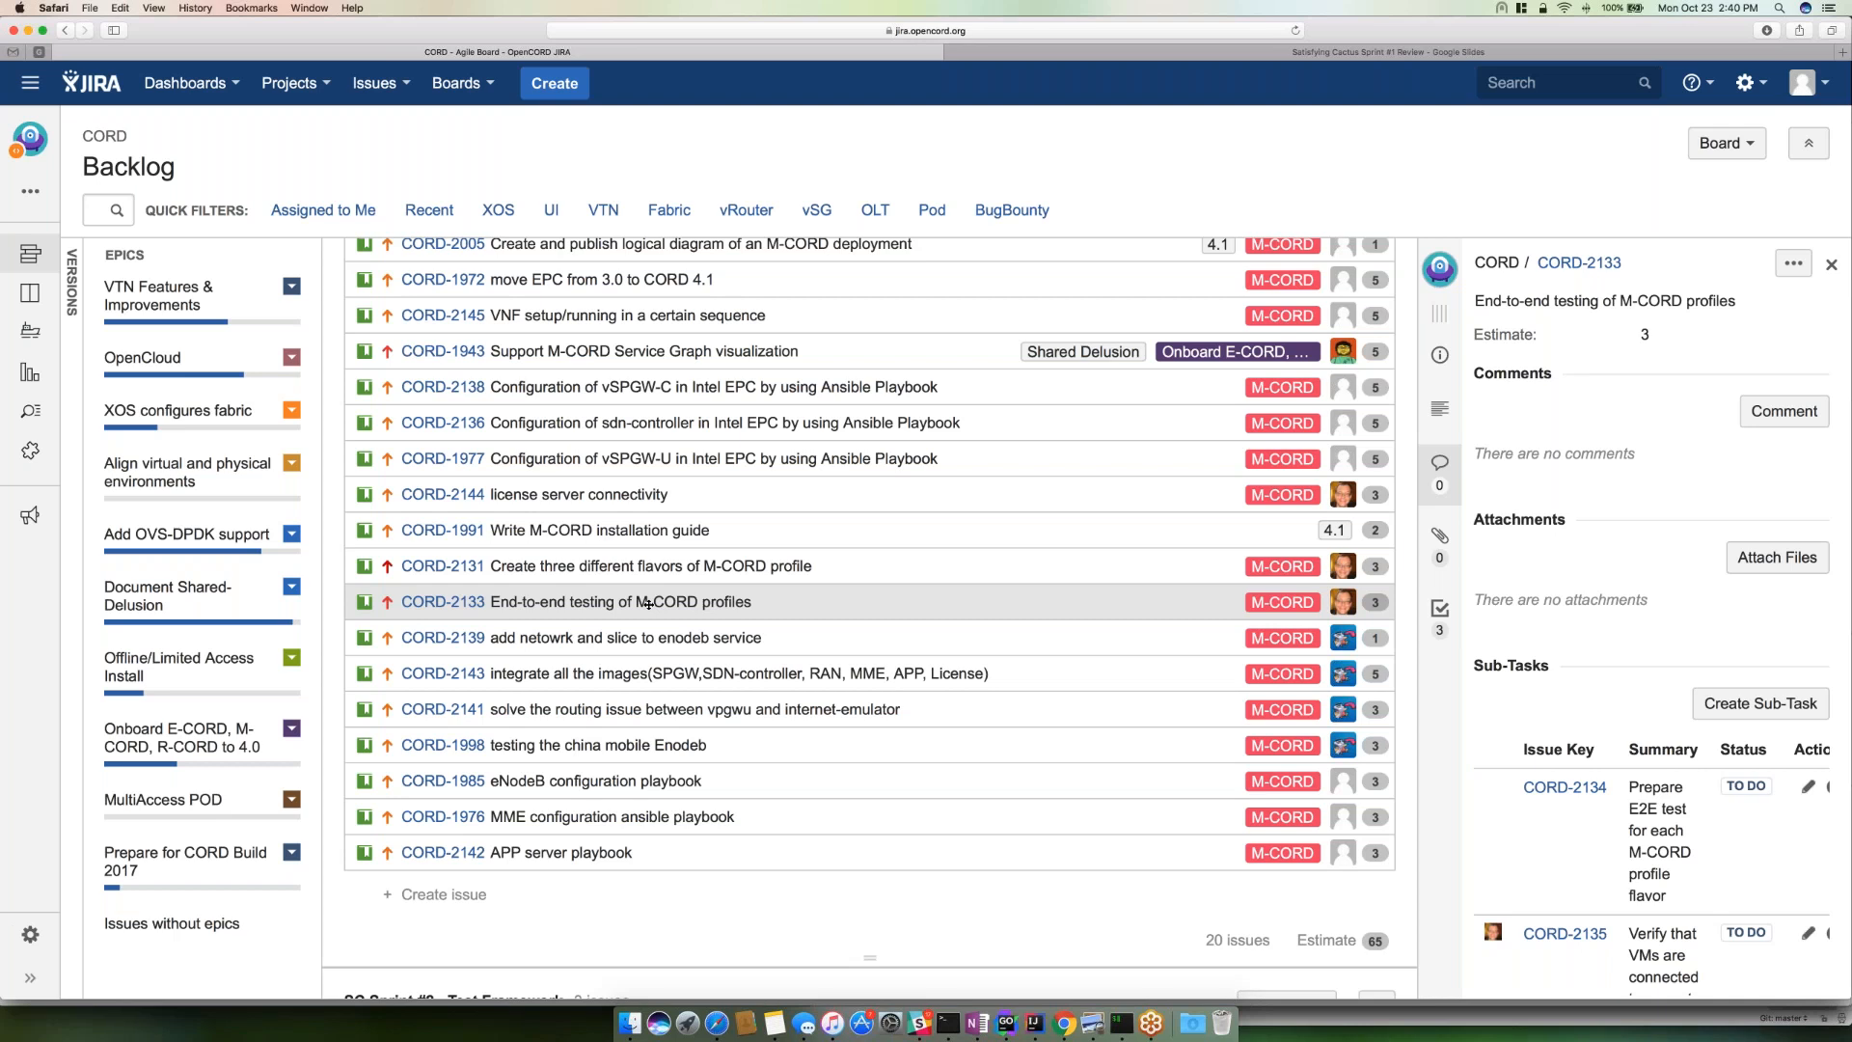
{"action": "mouse_move", "coordinate": [769, 814]}
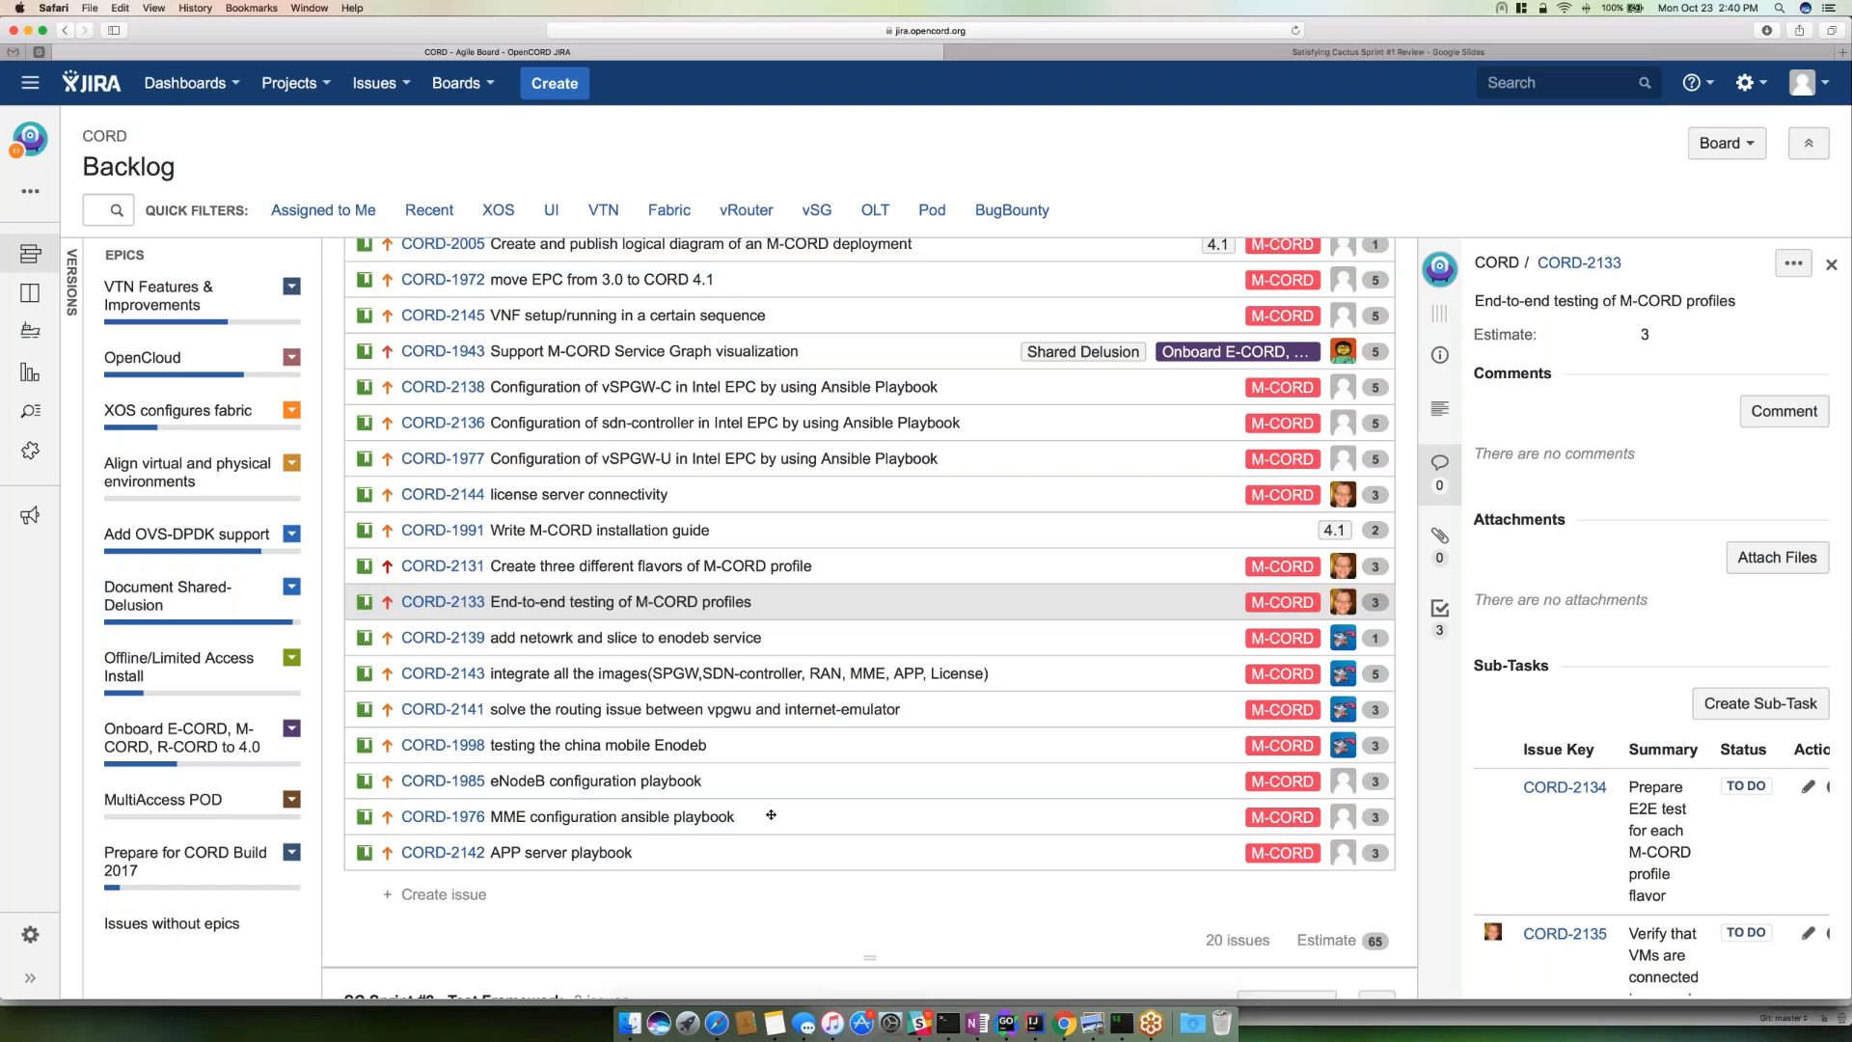
{"action": "mouse_move", "coordinate": [760, 899]}
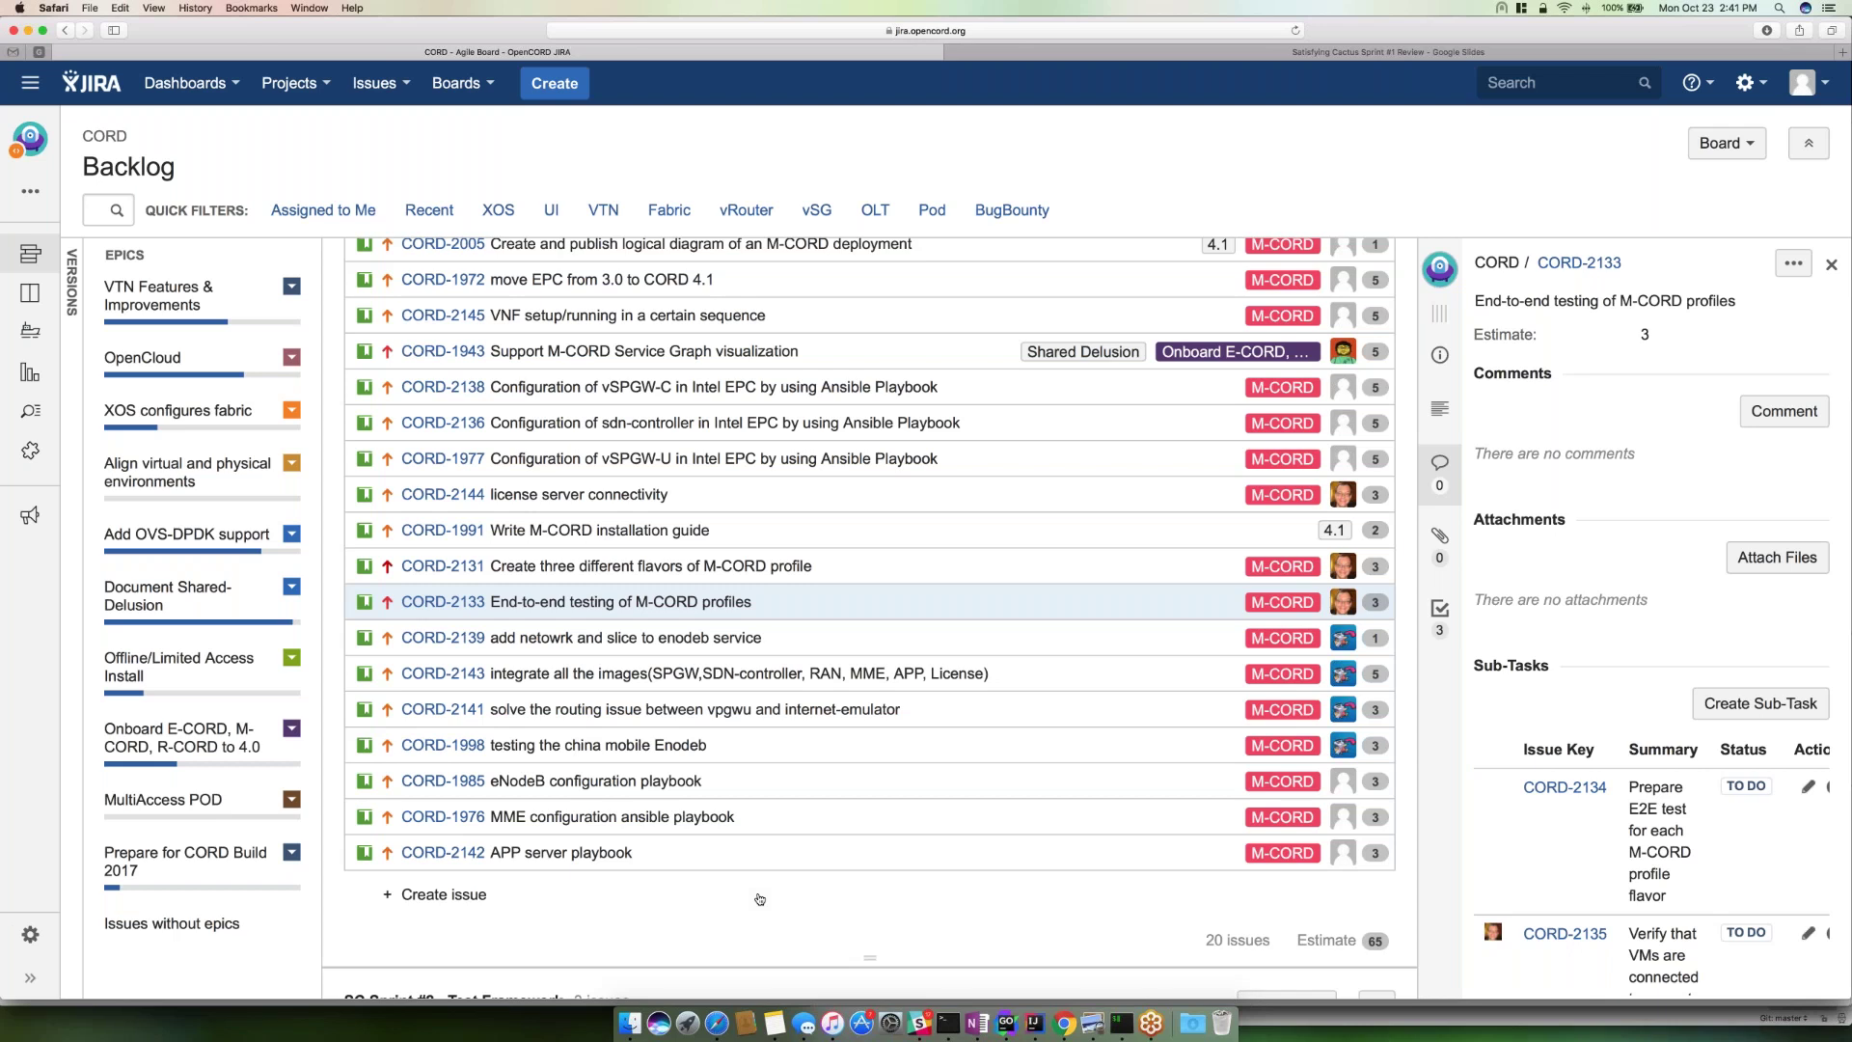
- Review M-CORD backlog issue CORD-2139, then CORD-1985, the eNodeB configuration playbook
{"action": "scroll", "scroll_direction": "down", "scroll_amount": 3}
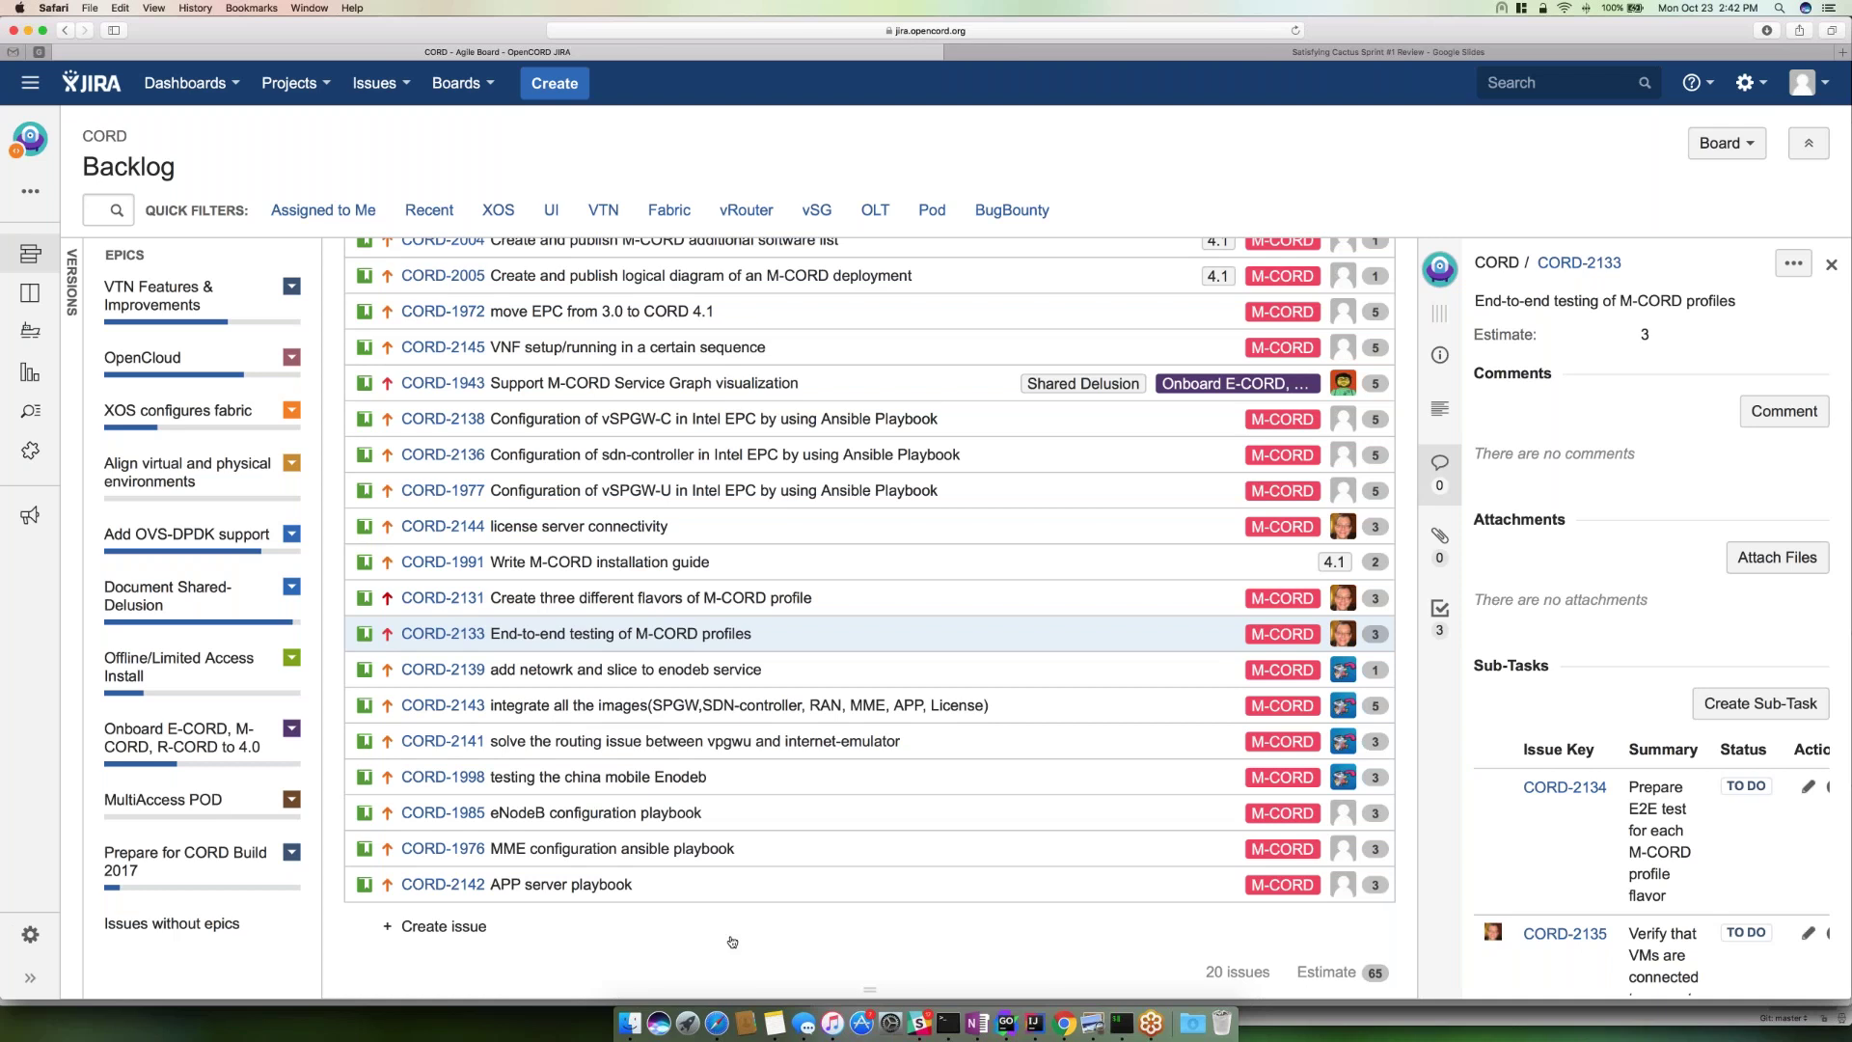
{"action": "mouse_move", "coordinate": [634, 671]}
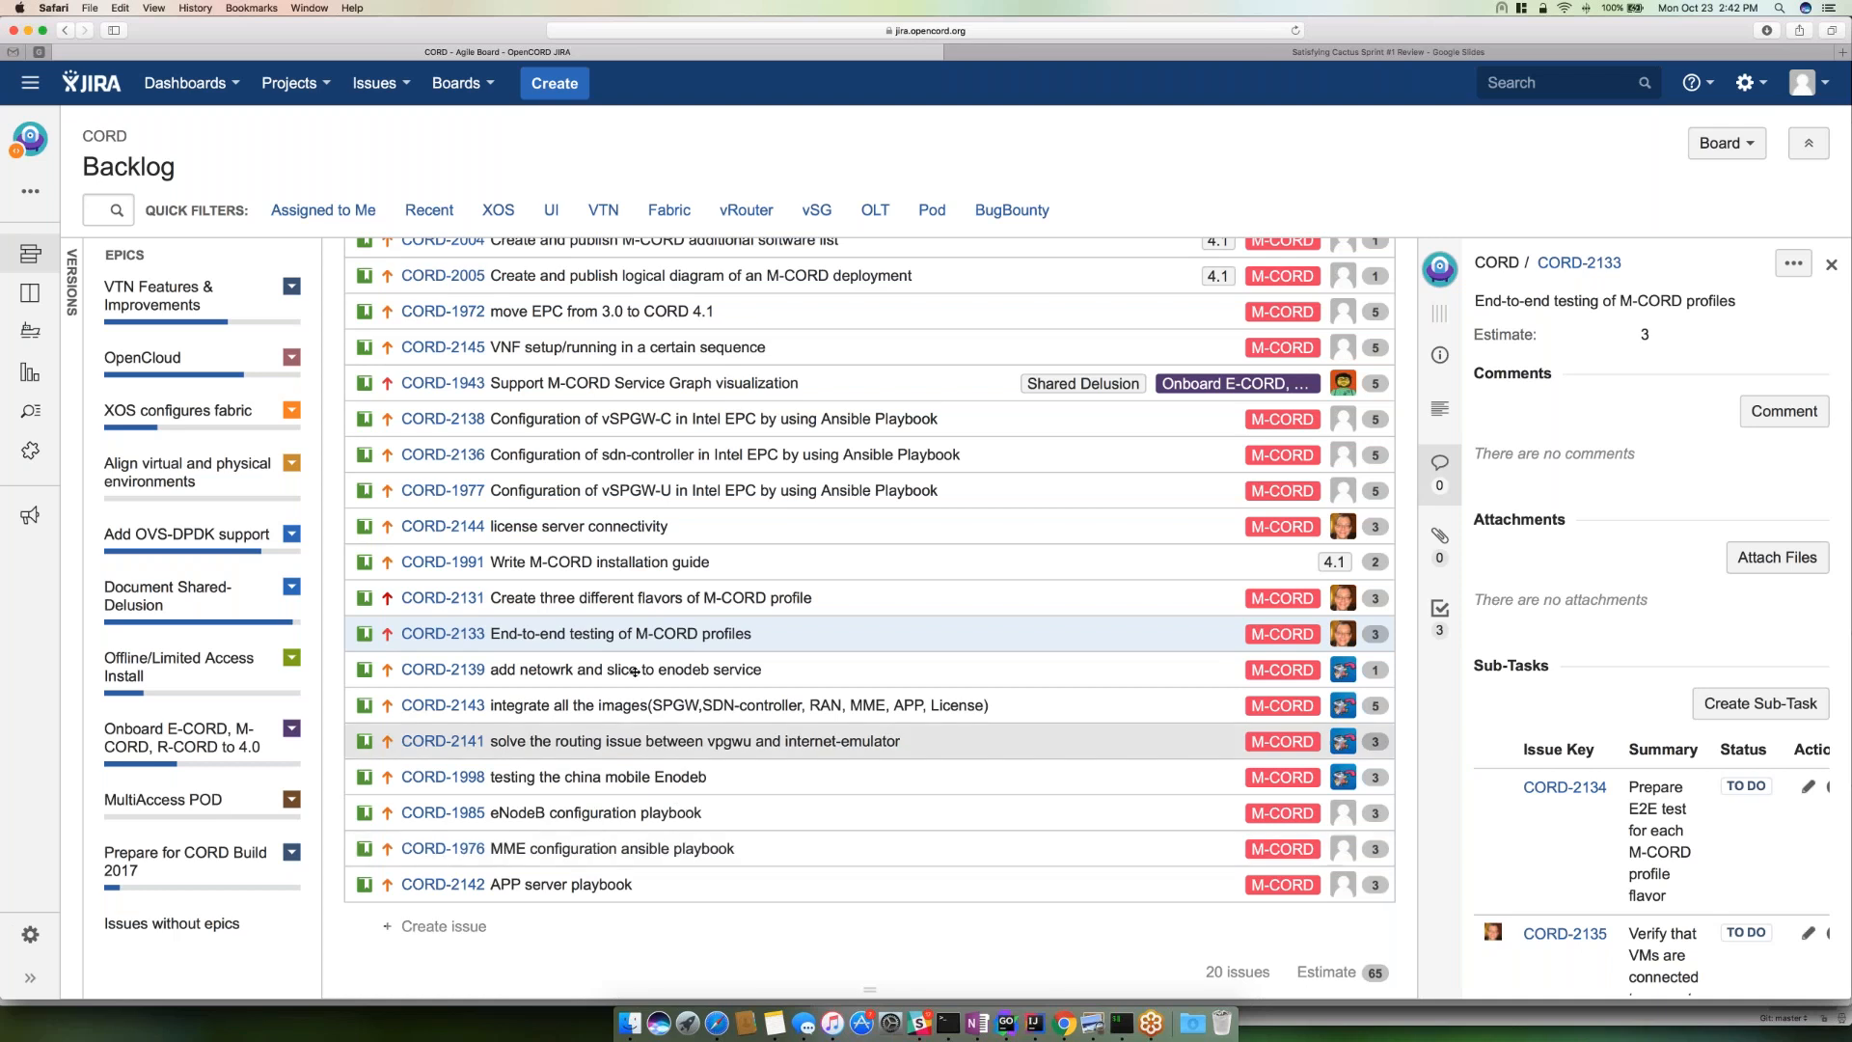
{"action": "left_click", "coordinate": [623, 669]}
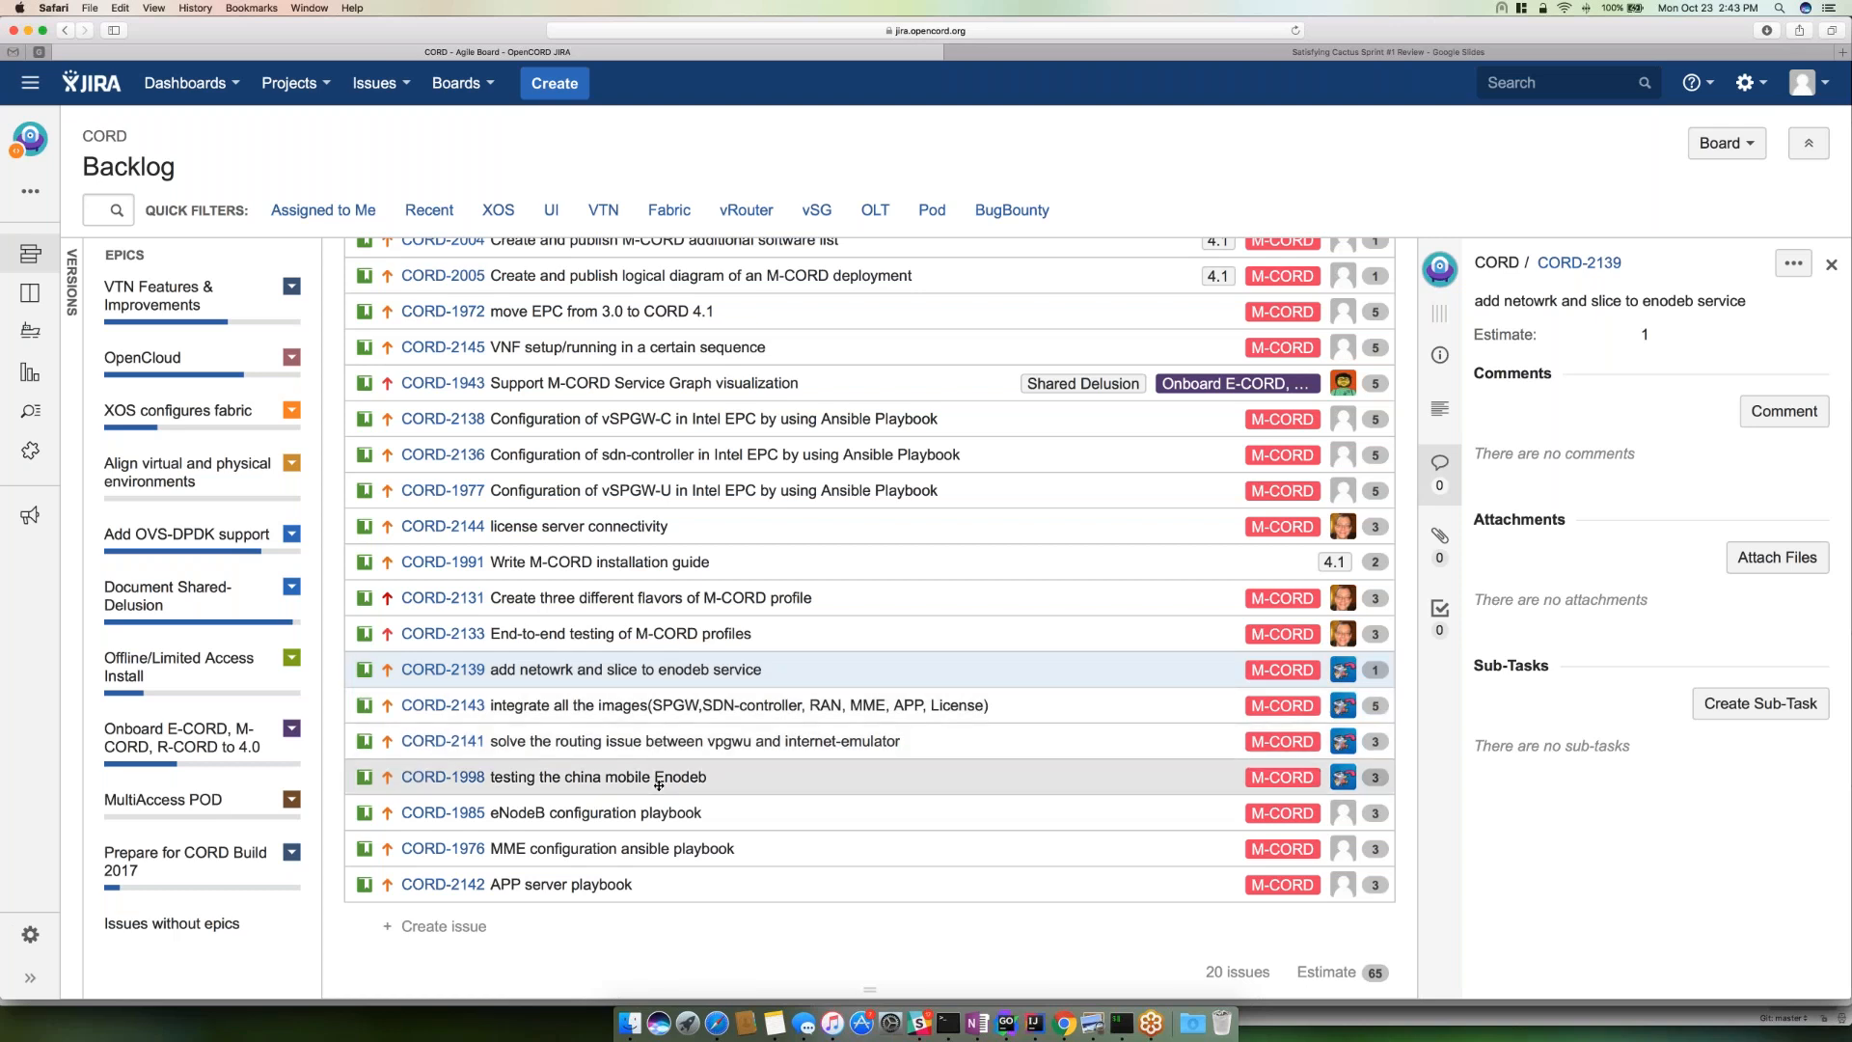
{"action": "mouse_move", "coordinate": [660, 775]}
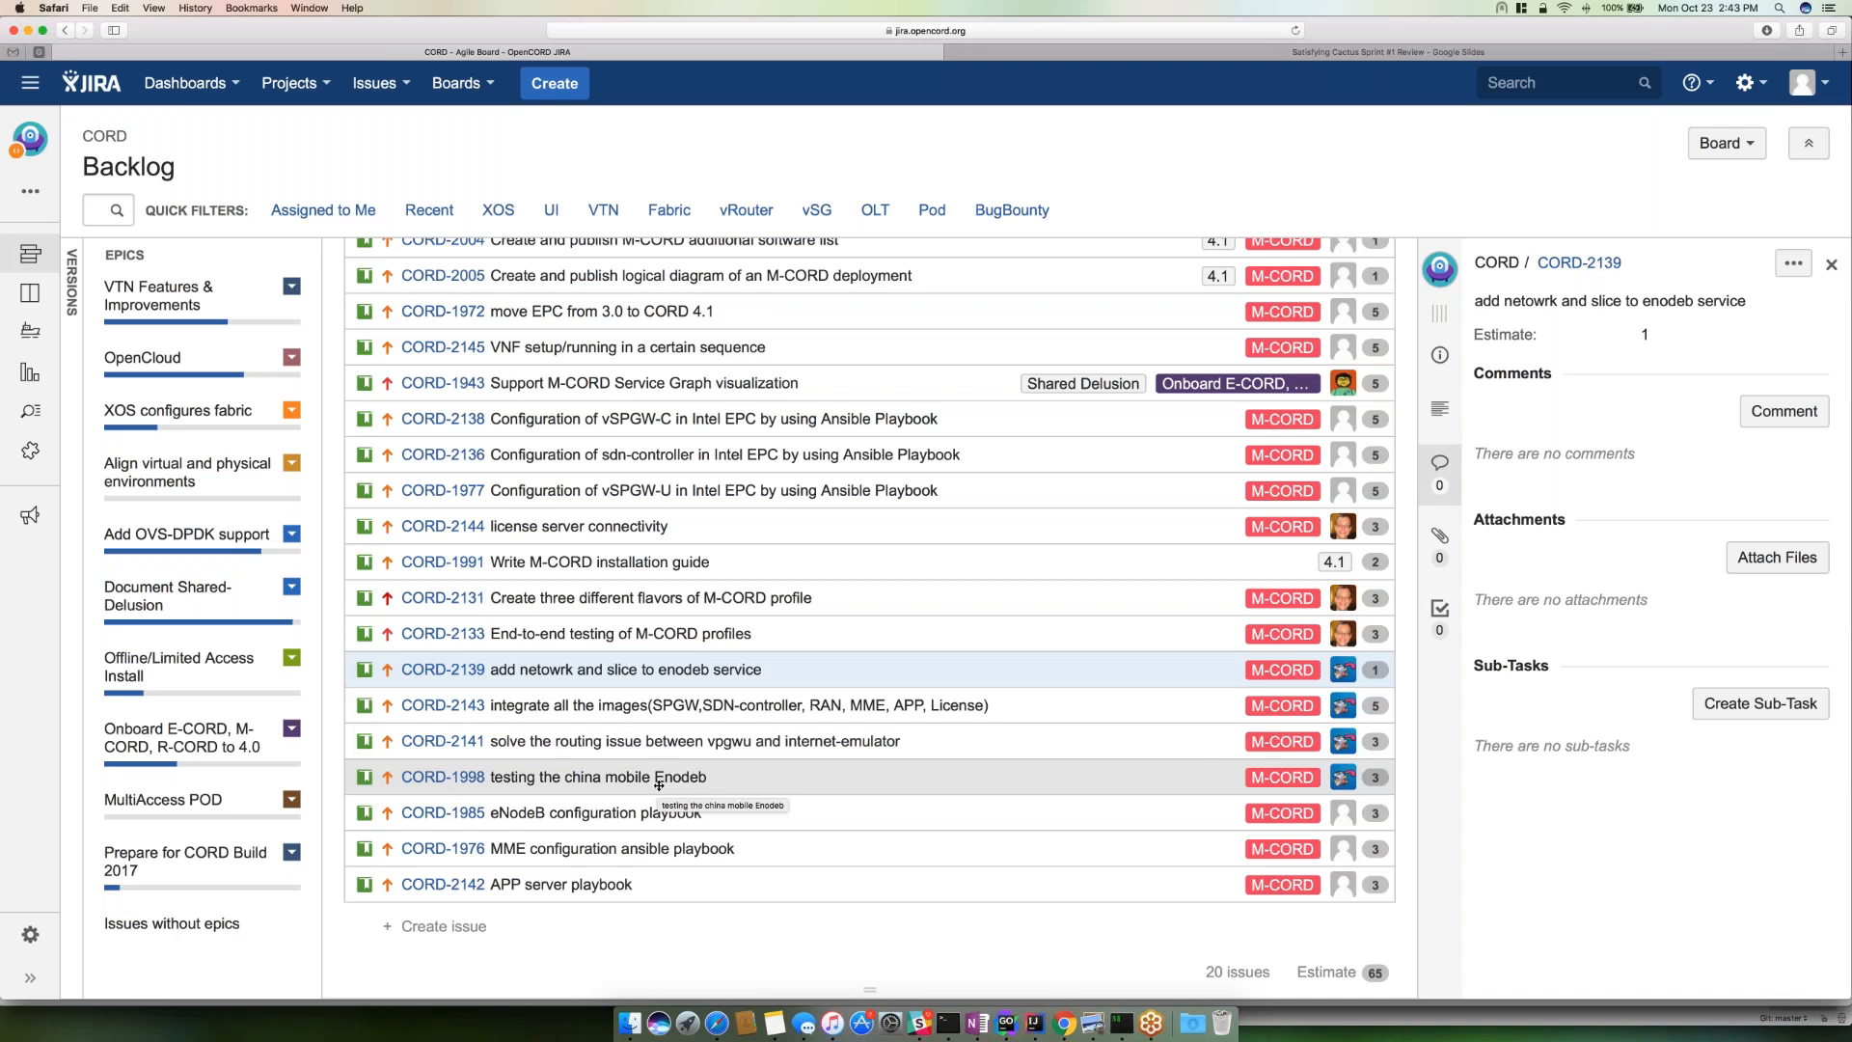
{"action": "mouse_move", "coordinate": [638, 821]}
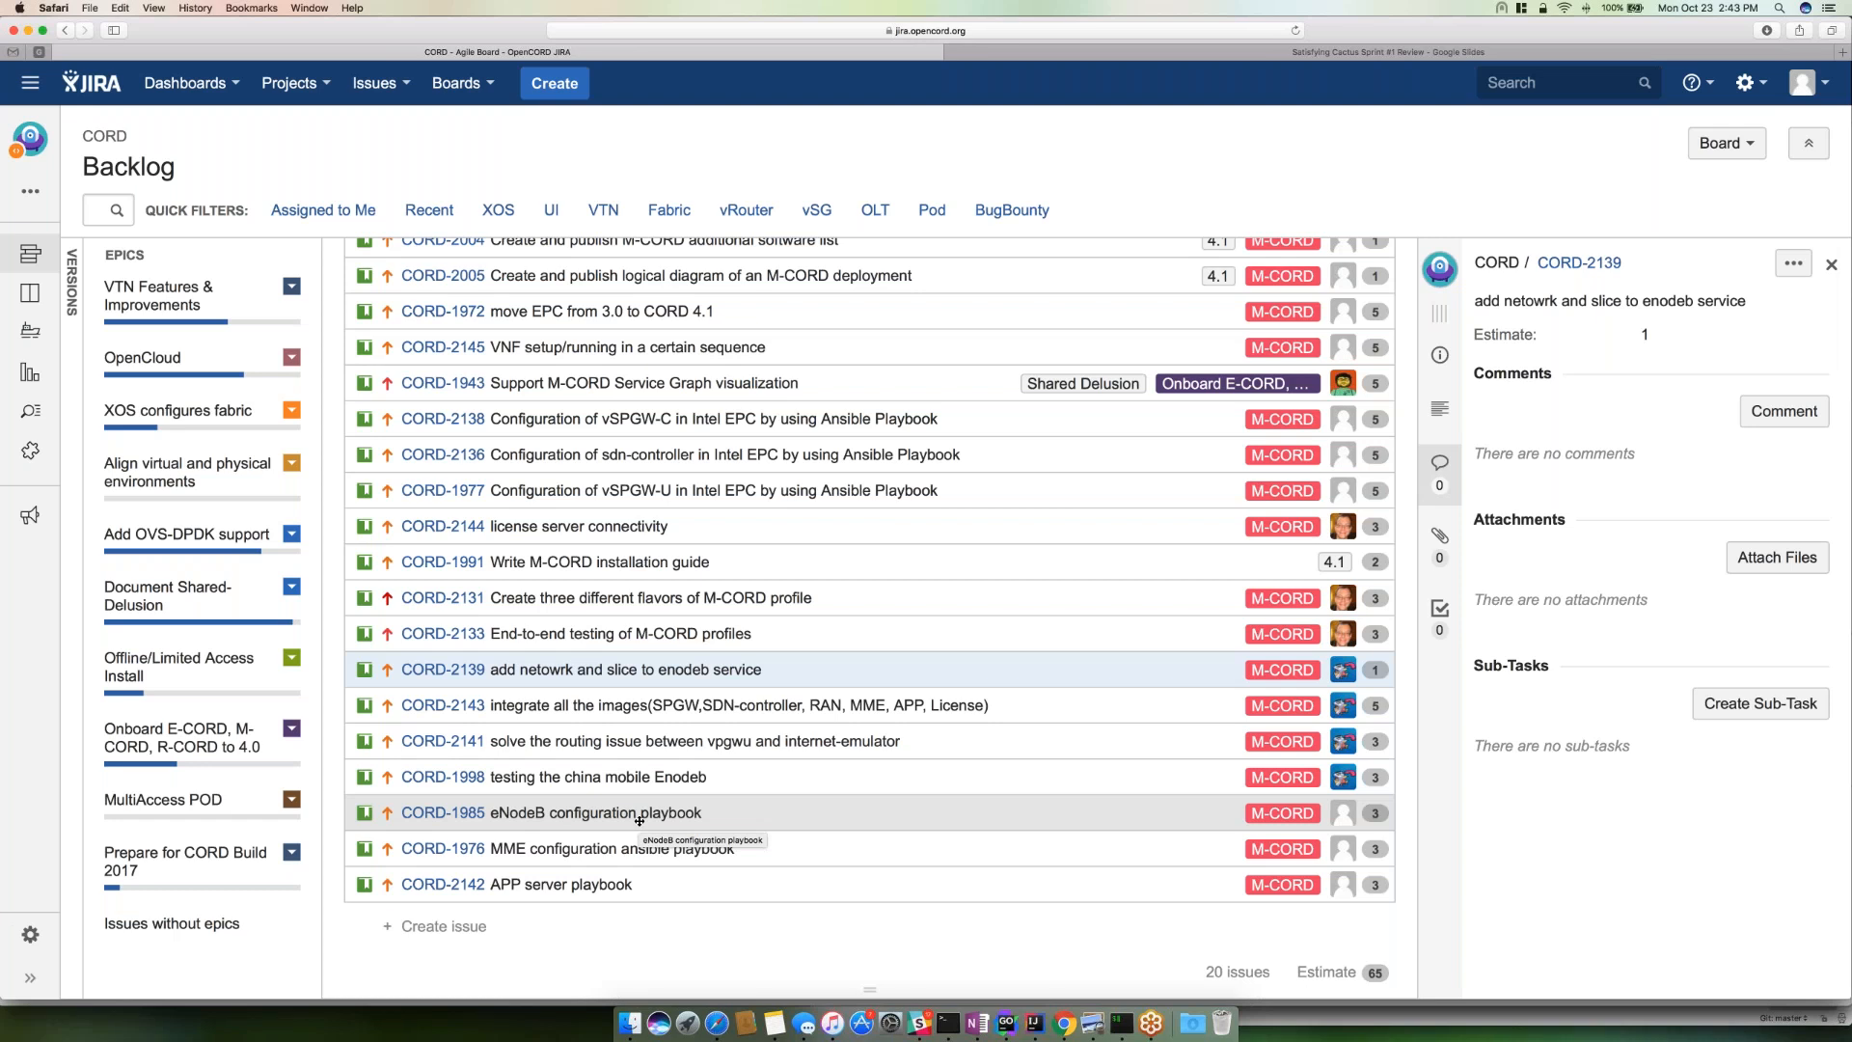
{"action": "left_click", "coordinate": [595, 812]}
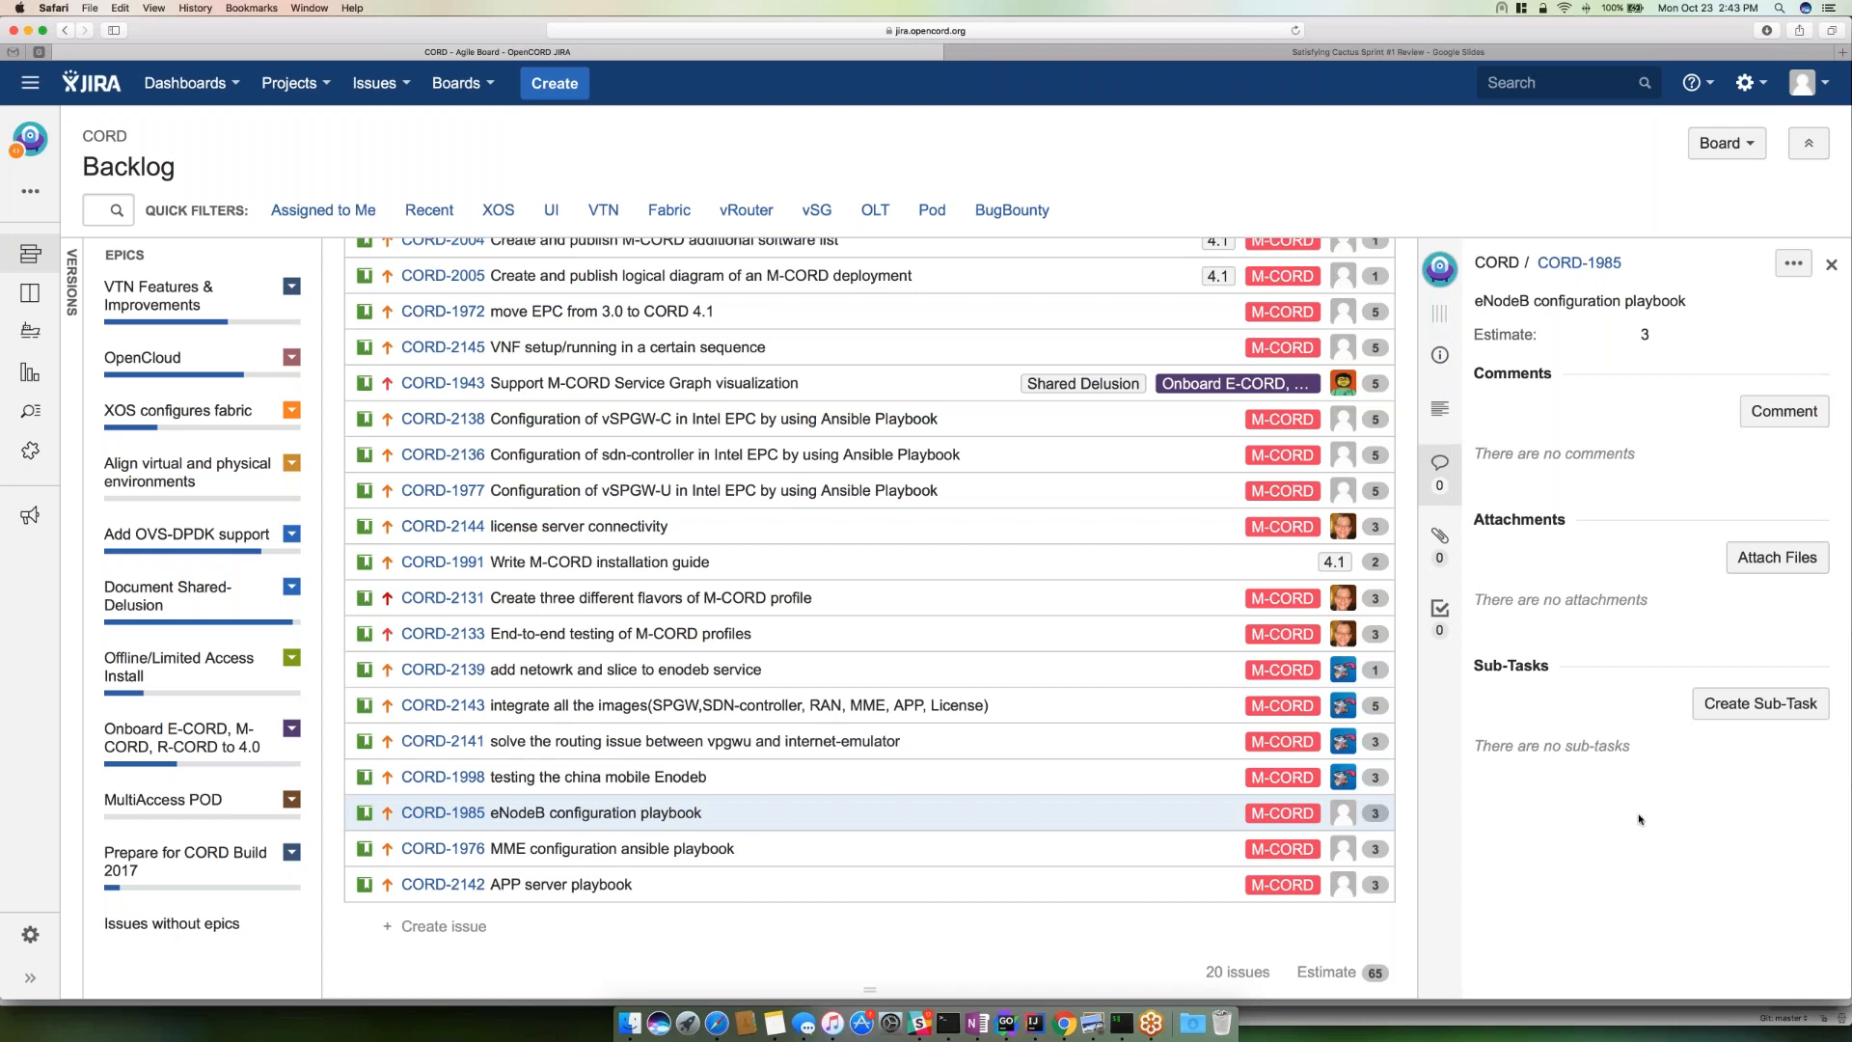
{"action": "left_click", "coordinate": [1439, 355]}
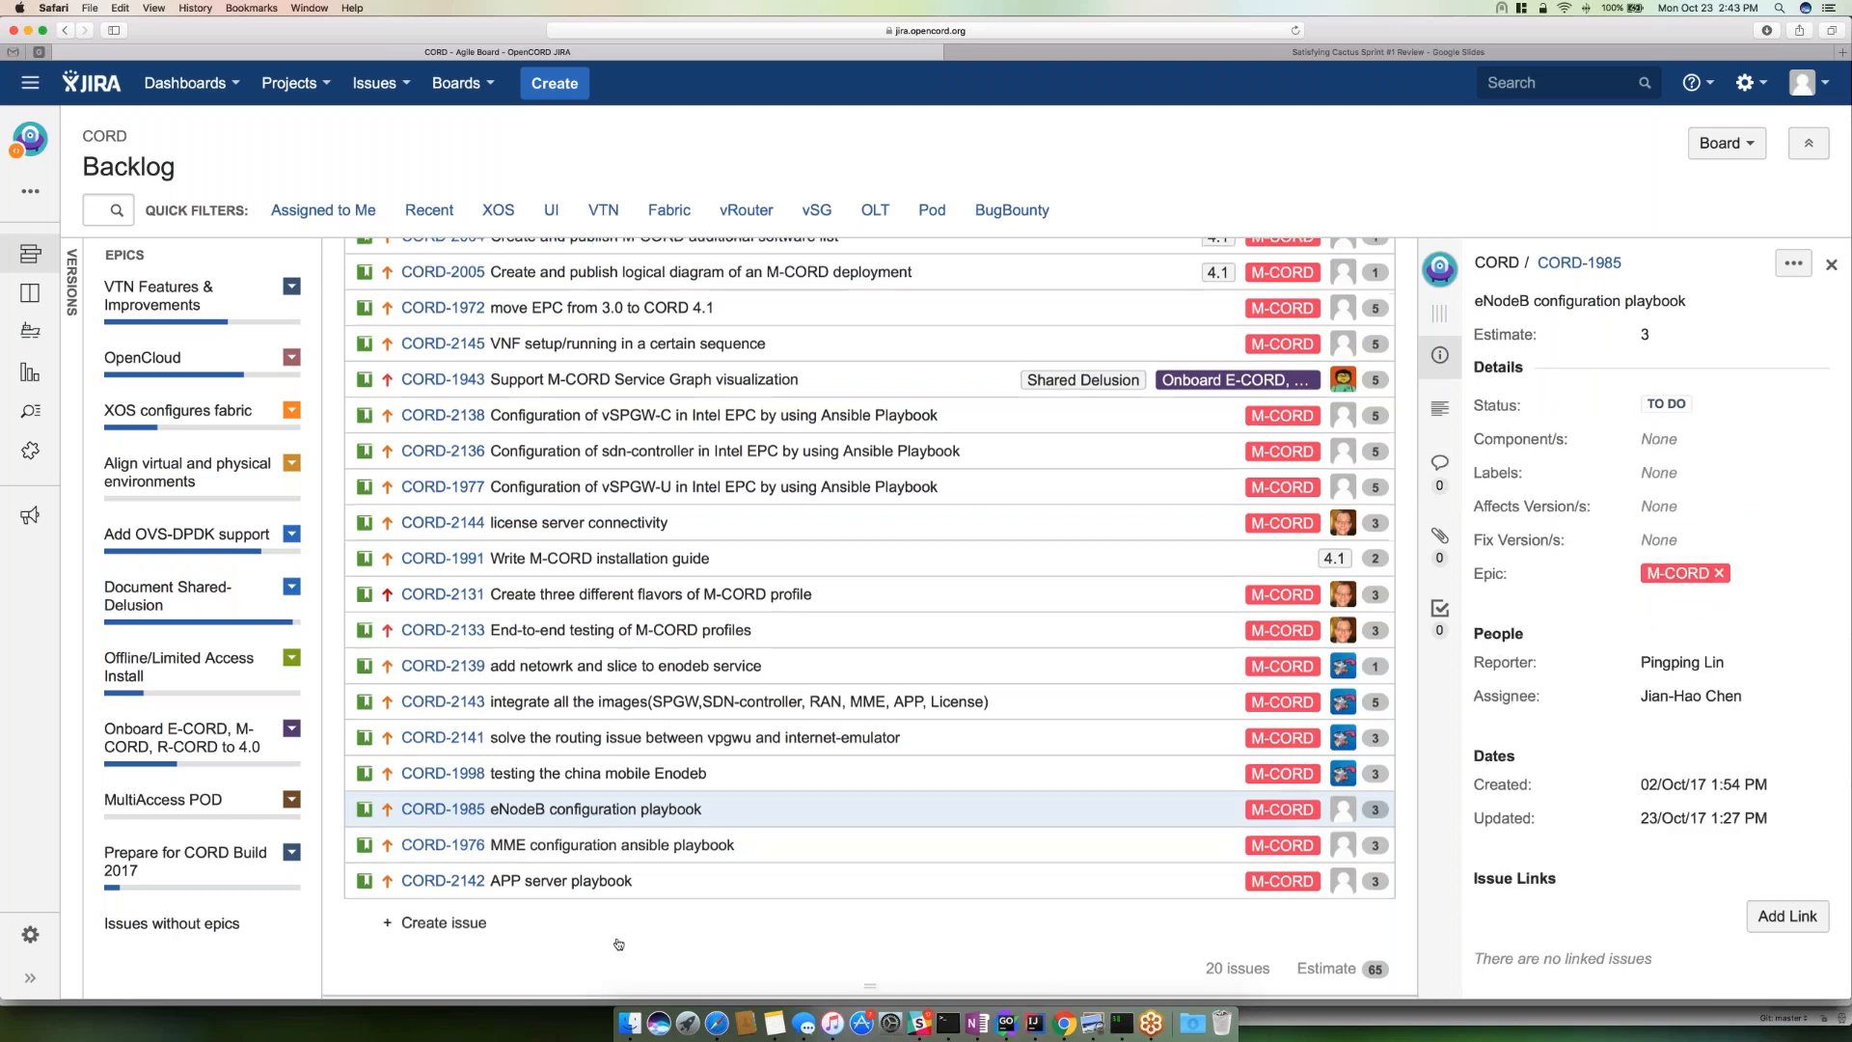
{"action": "scroll", "scroll_direction": "down", "scroll_amount": 3}
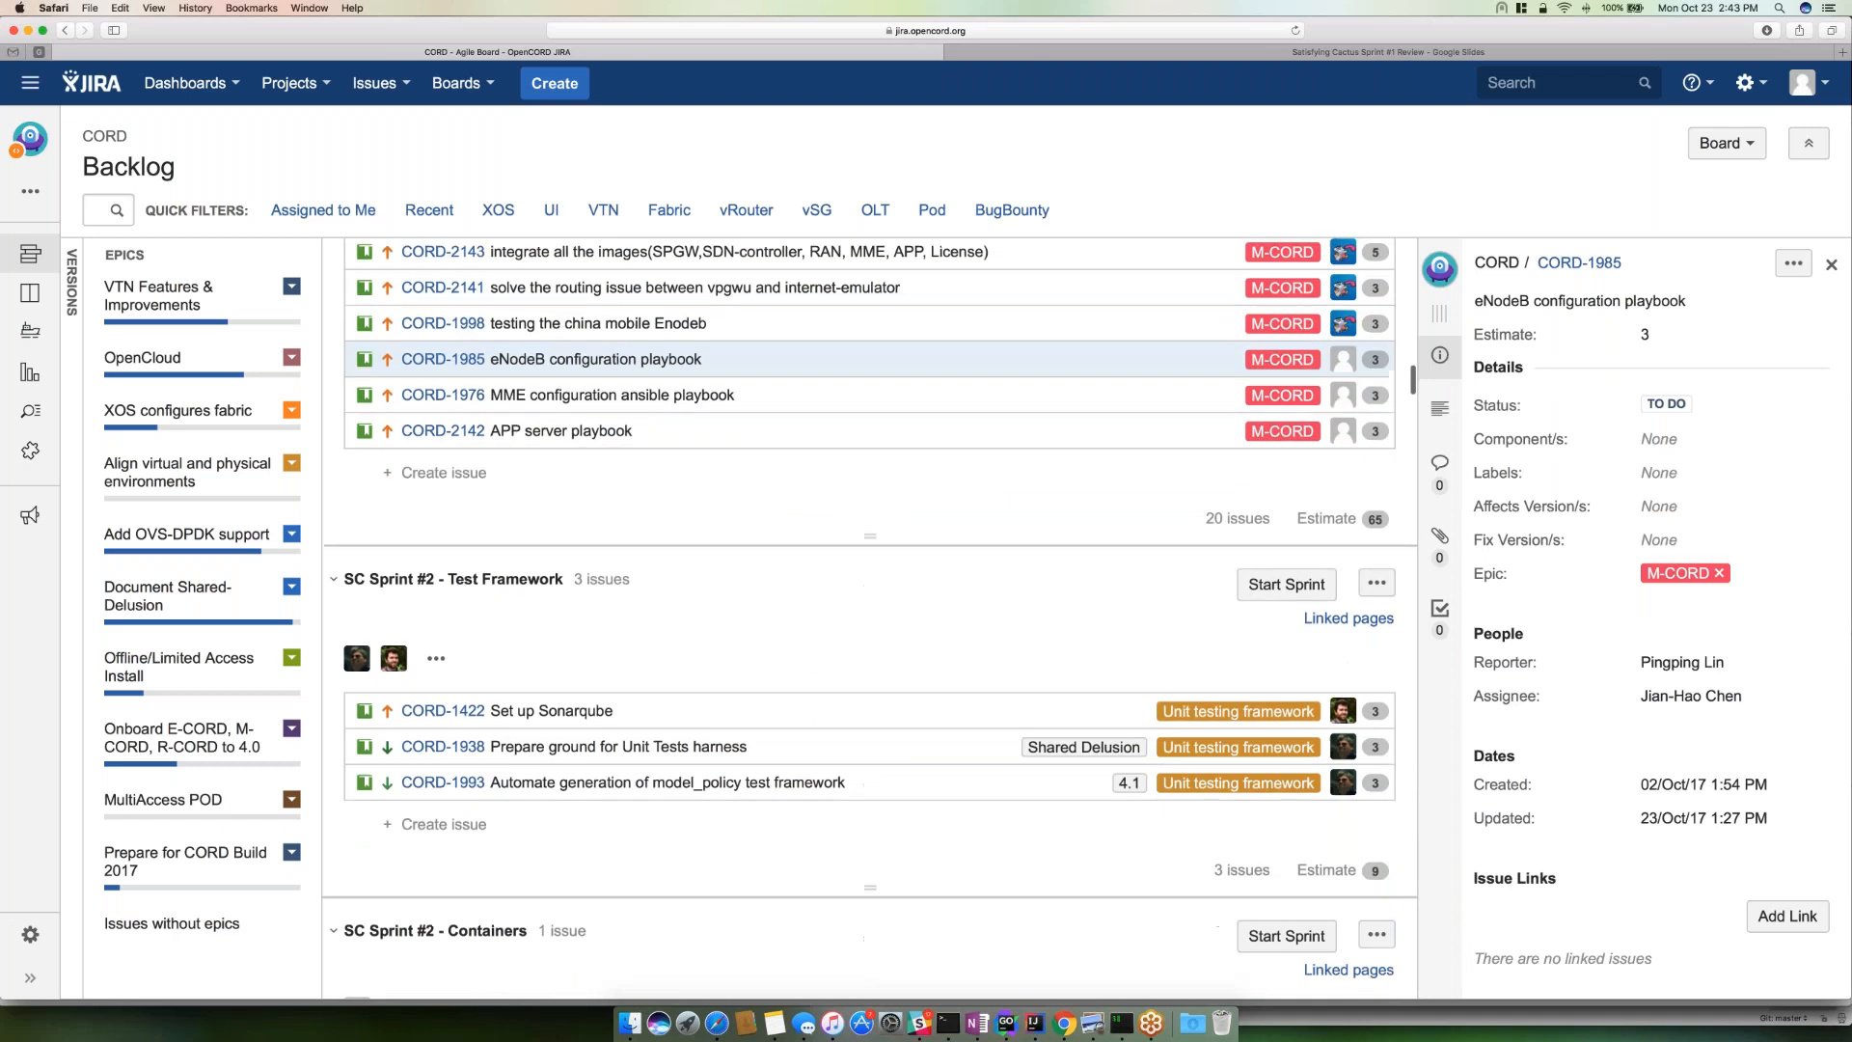
{"action": "mouse_move", "coordinate": [565, 856]}
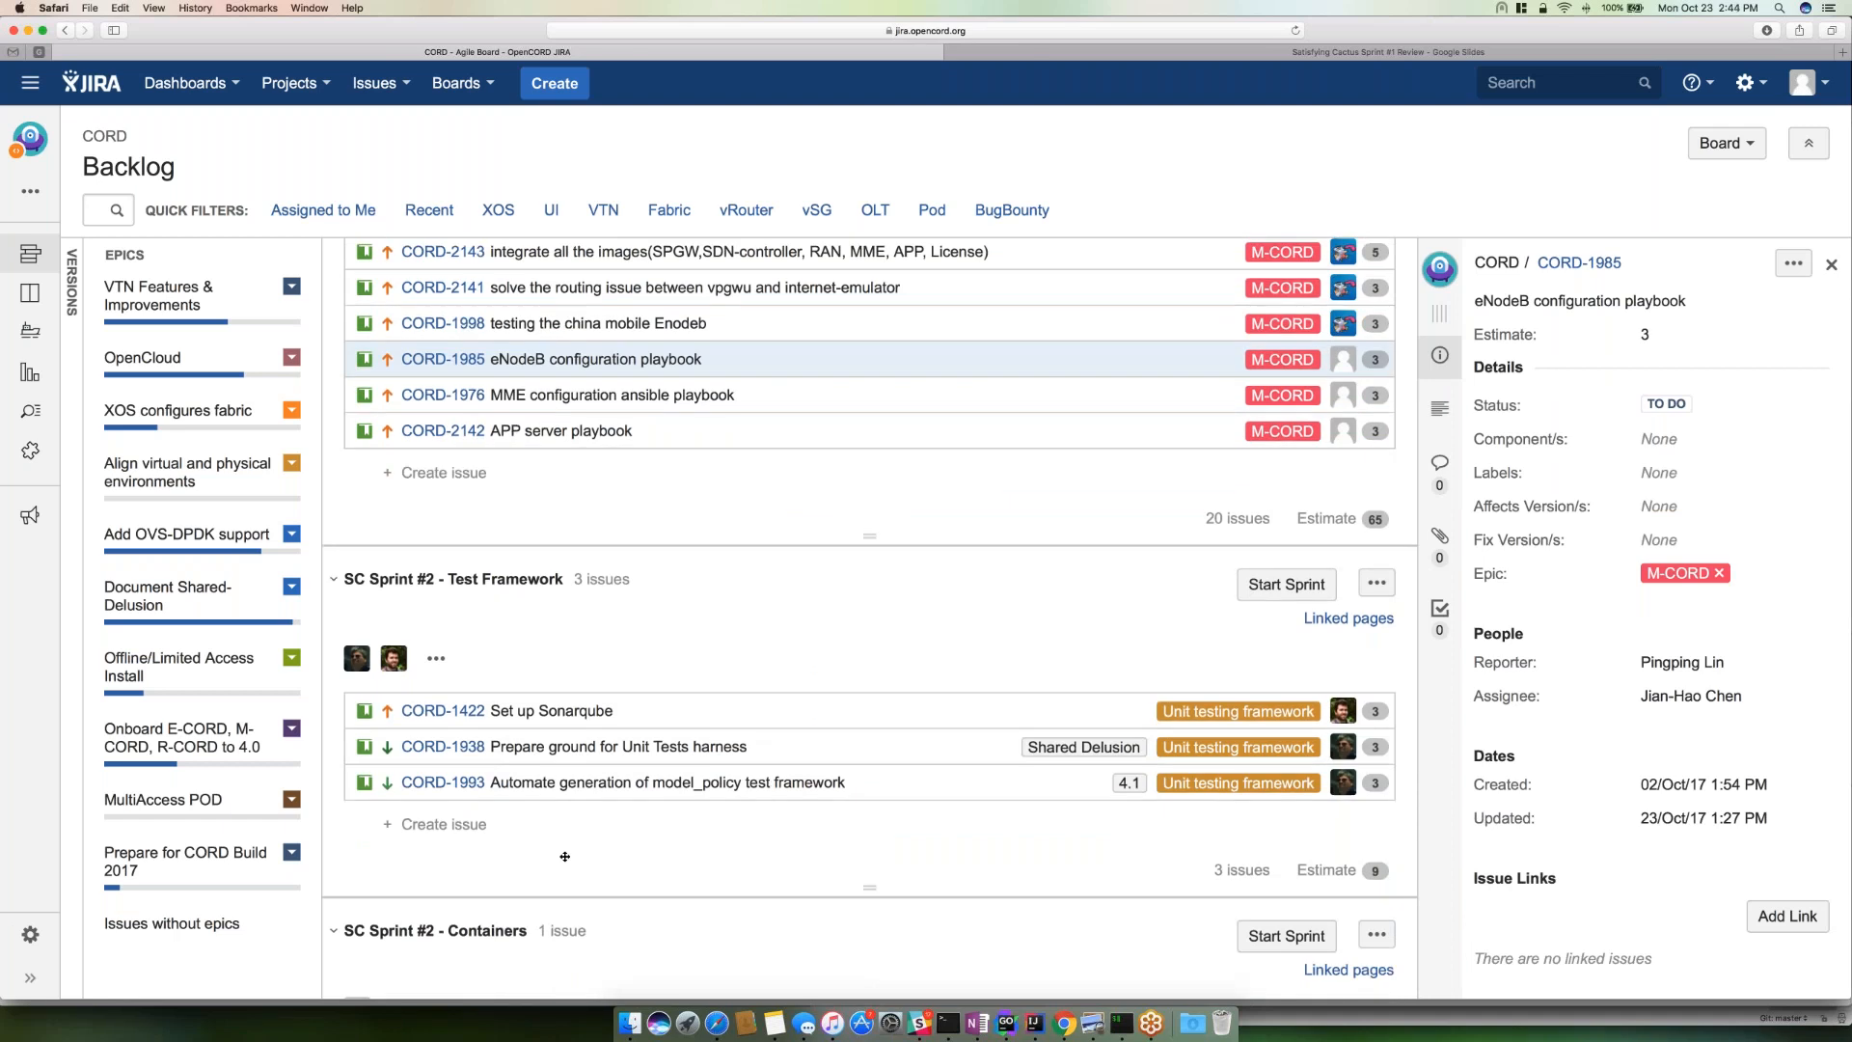
{"action": "mouse_move", "coordinate": [797, 523]}
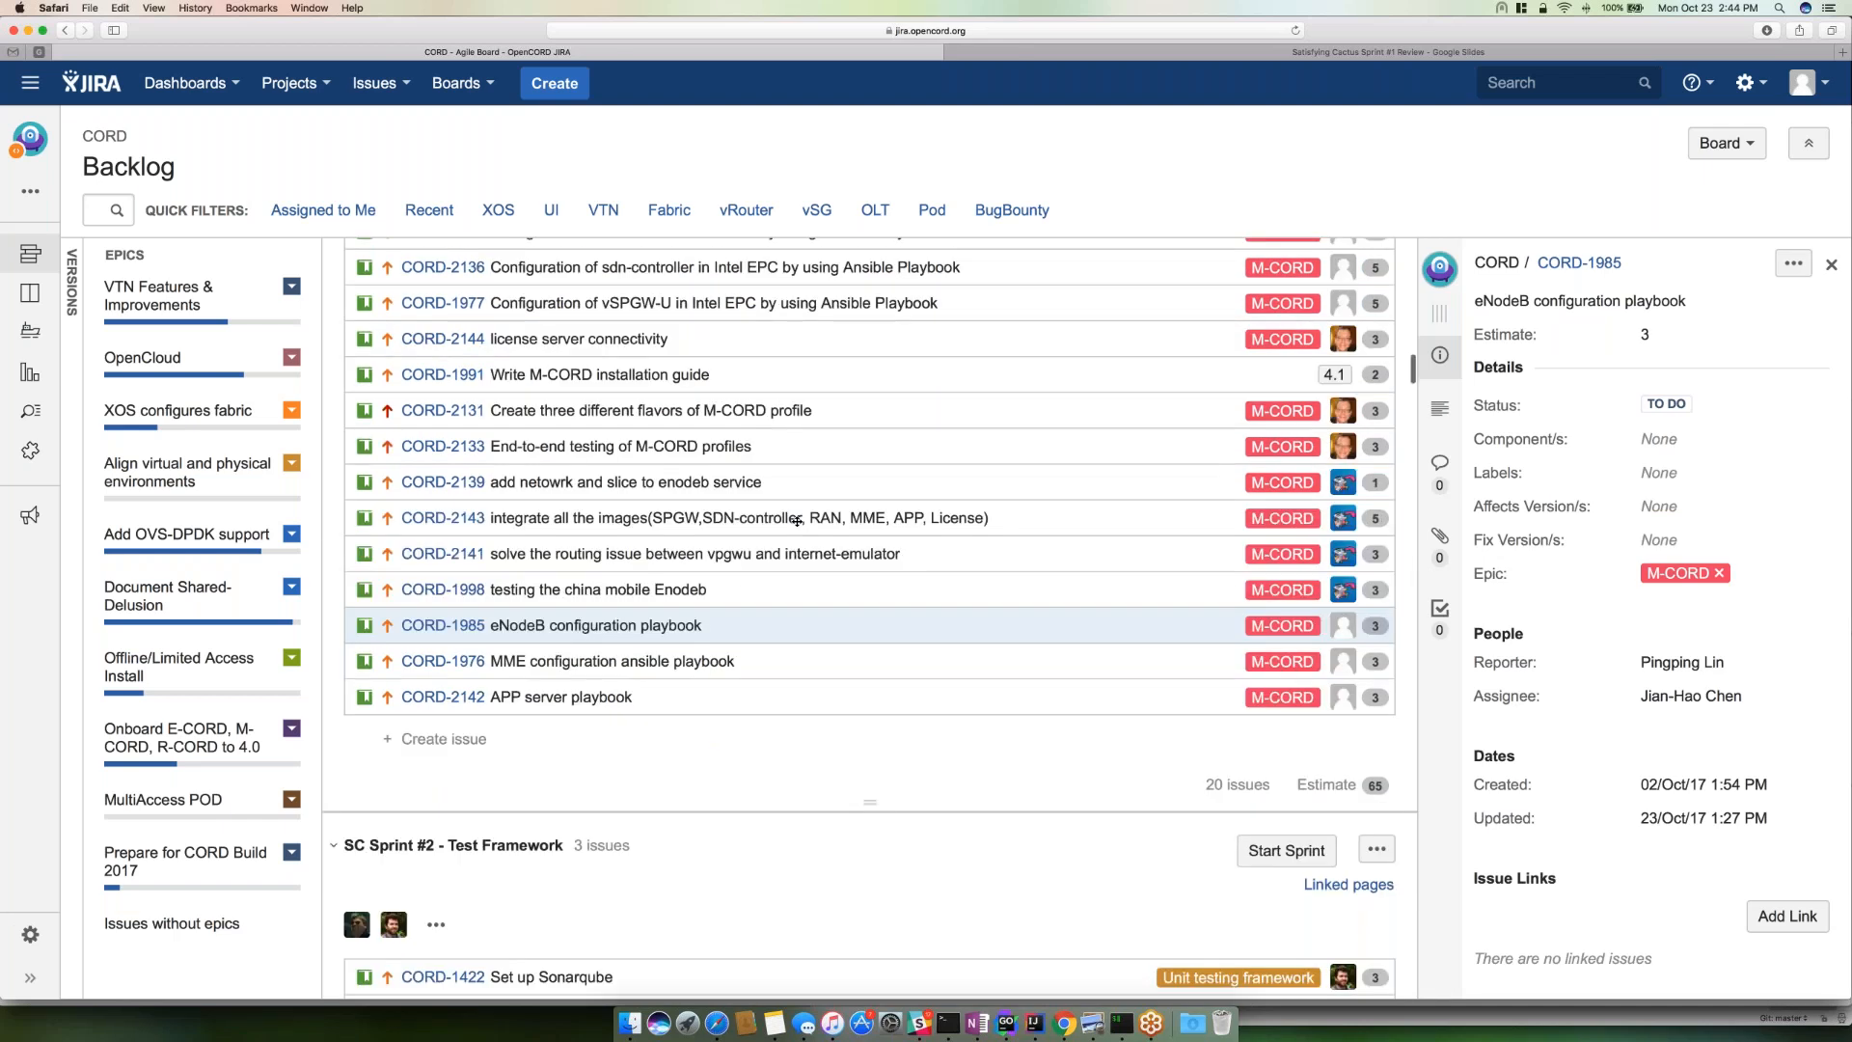
{"action": "scroll", "scroll_direction": "up", "scroll_amount": 3}
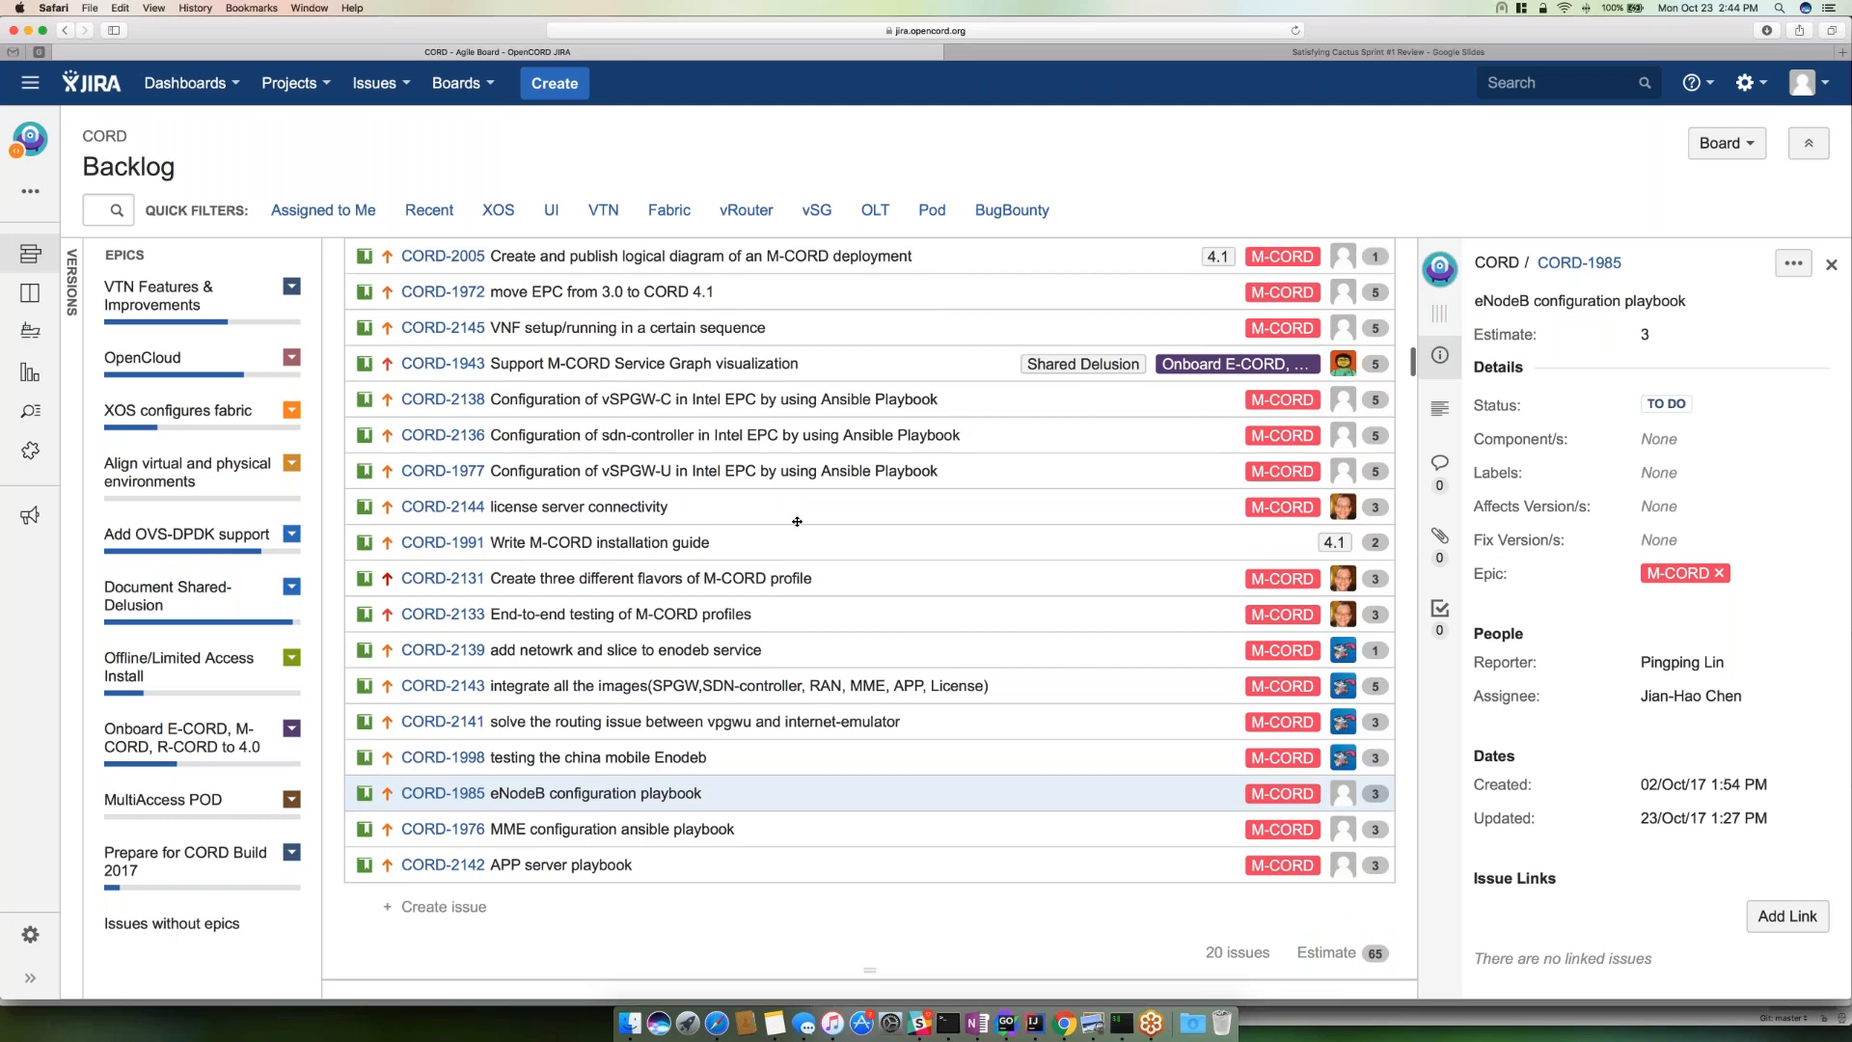
{"action": "scroll", "scroll_direction": "up", "scroll_amount": 3}
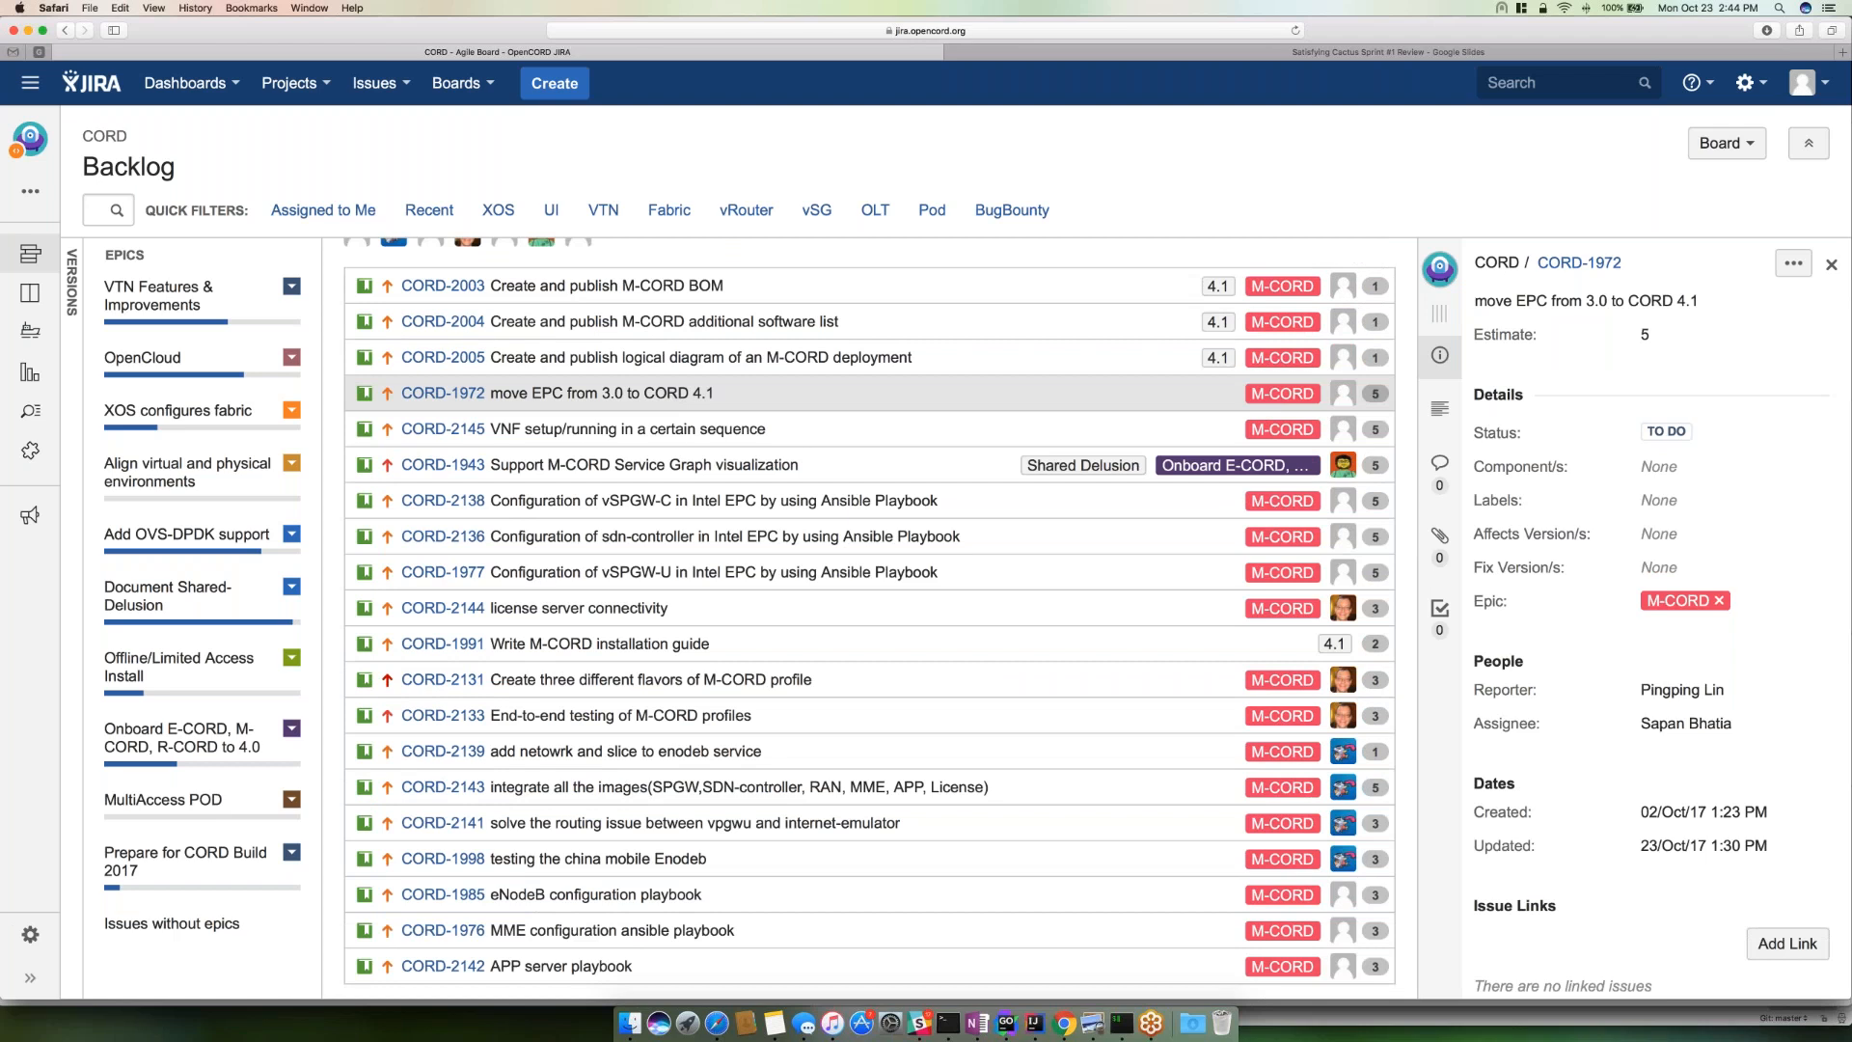
{"action": "mouse_move", "coordinate": [1342, 429]}
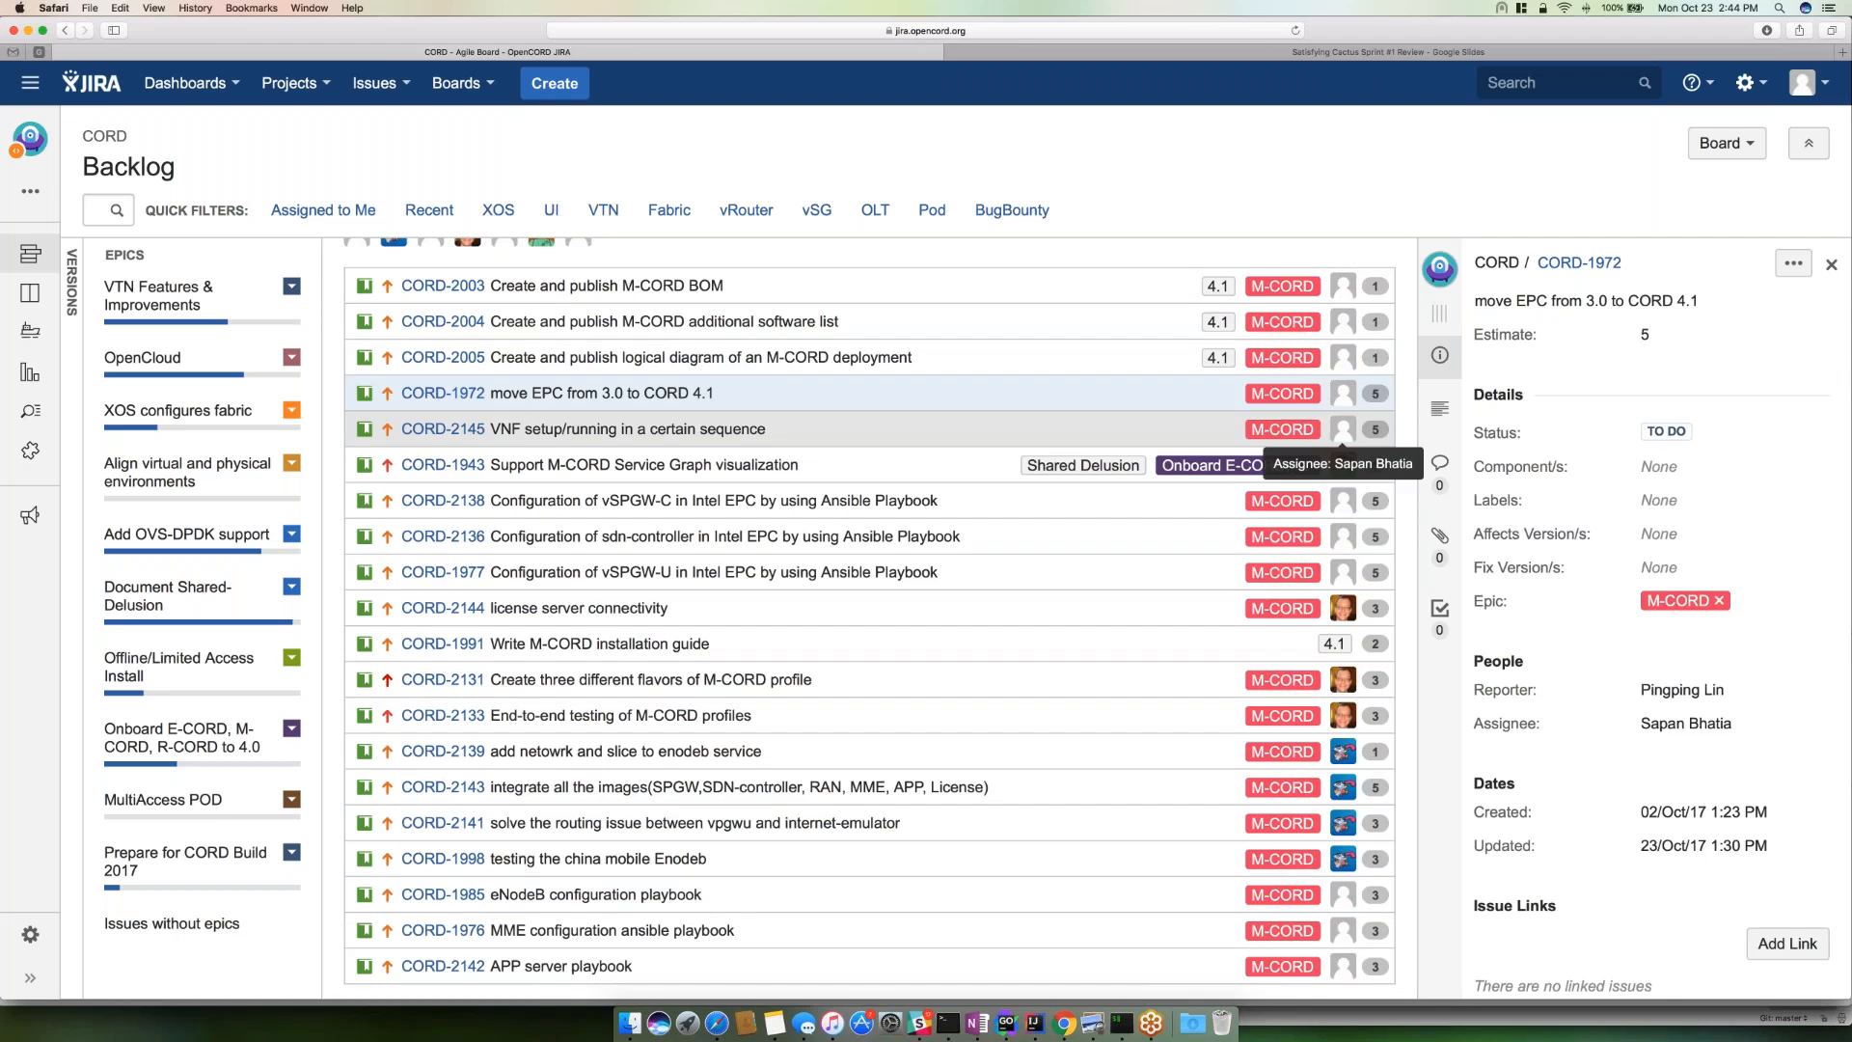
{"action": "mouse_move", "coordinate": [787, 428]}
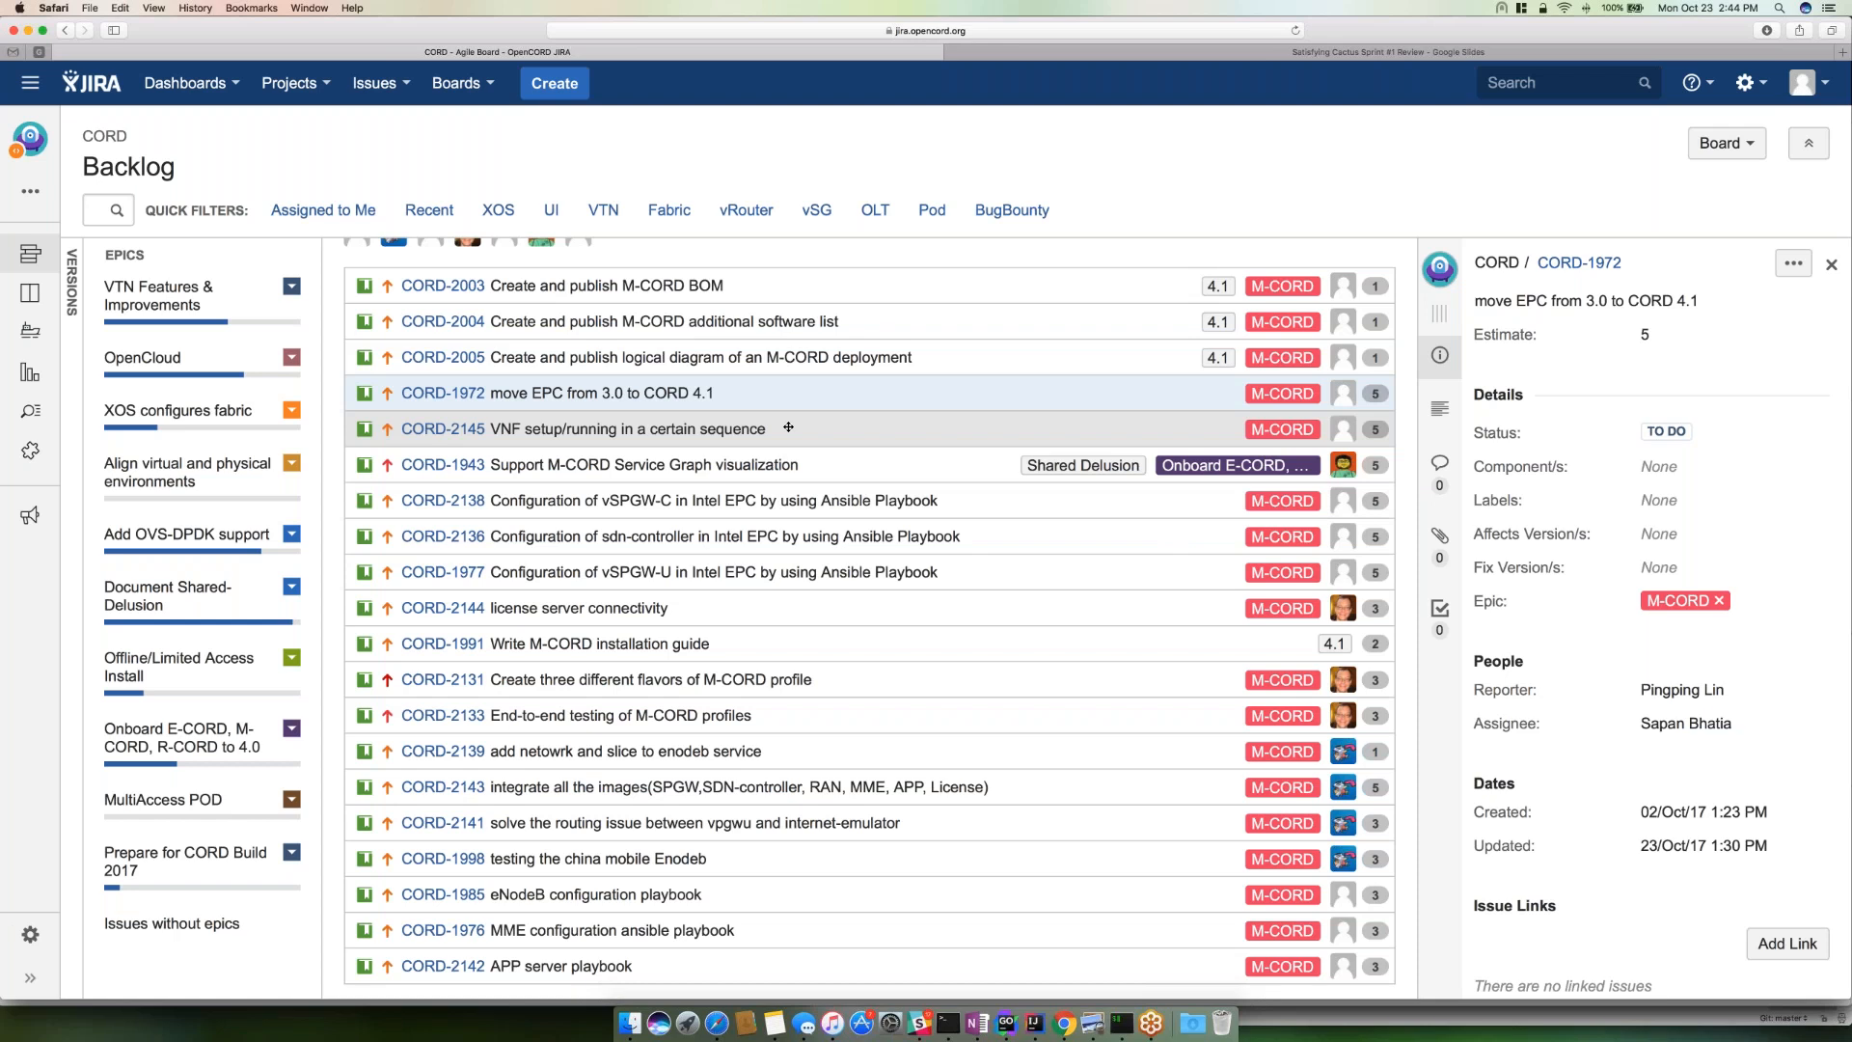
{"action": "mouse_move", "coordinate": [1293, 370]}
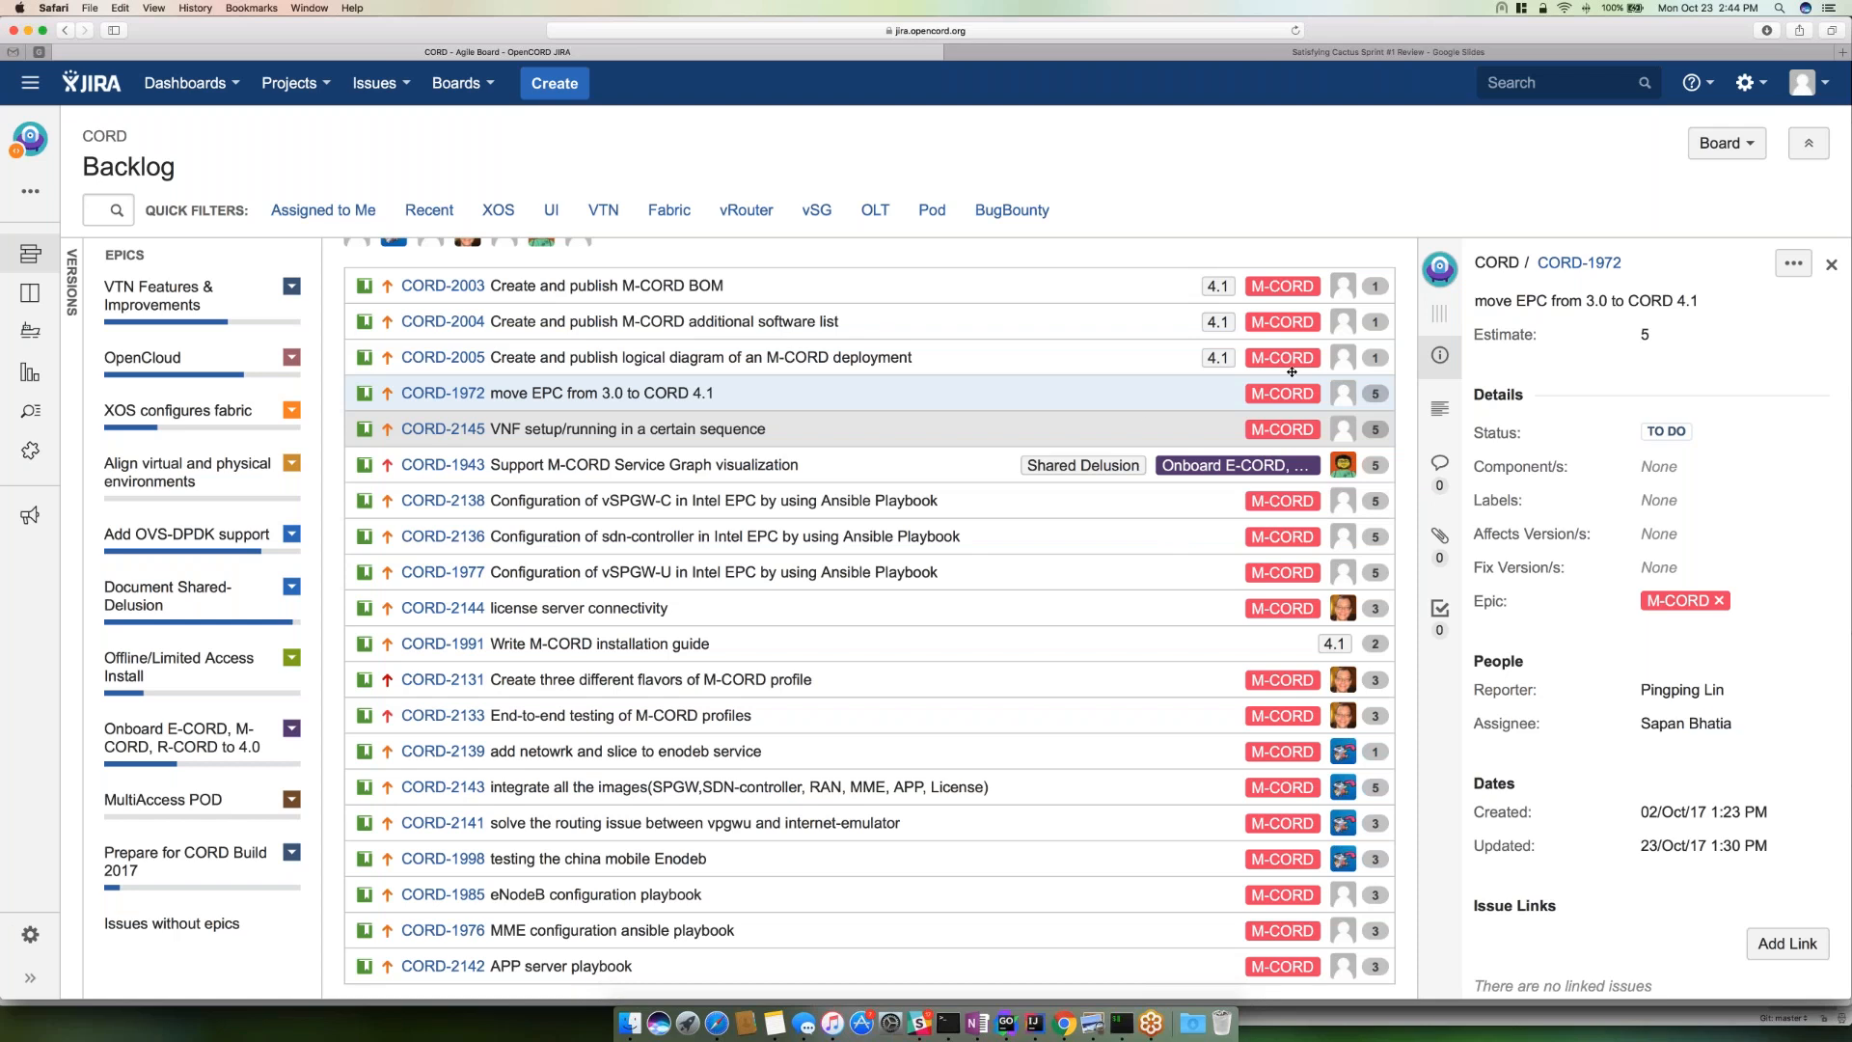
{"action": "mouse_move", "coordinate": [1709, 301]}
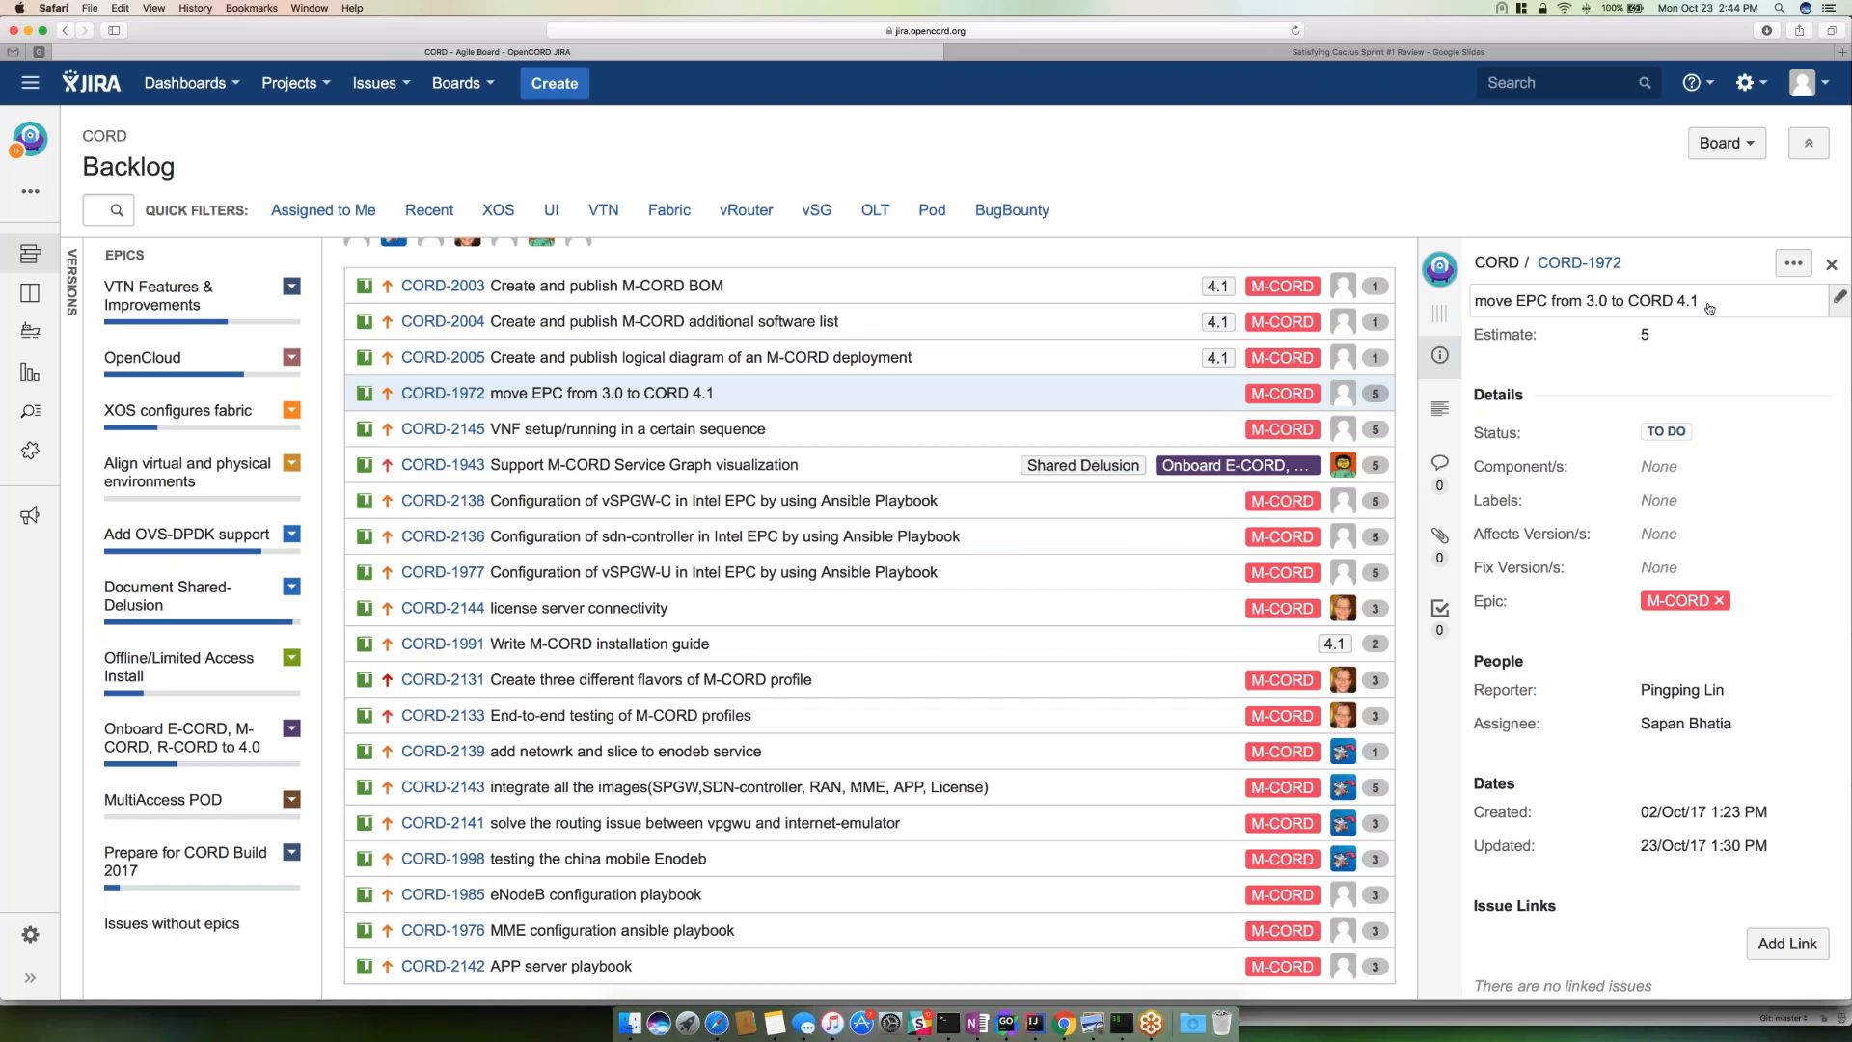
- Edit the CORD-1972 summary to read 'move EPC from 3.0 to CORD 4.0'
{"action": "left_click", "coordinate": [1586, 300]}
{"action": "type", "text": "0"}
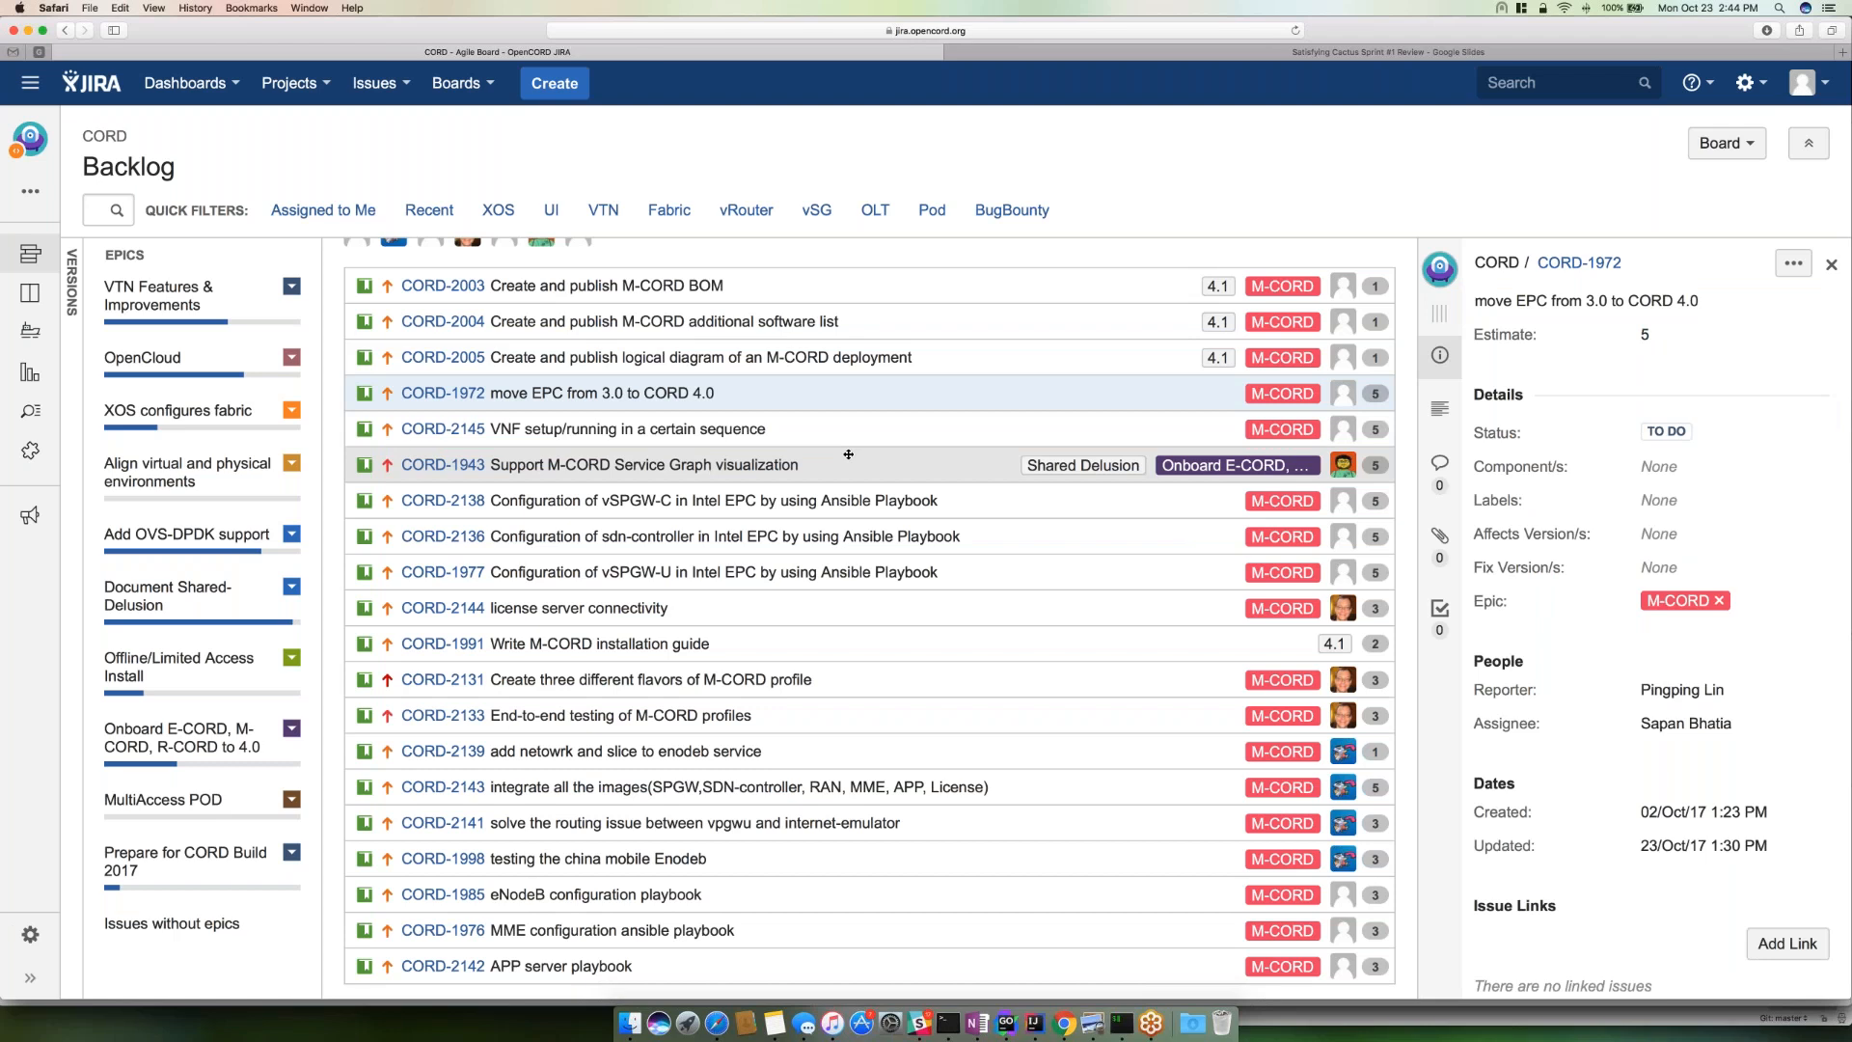
{"action": "mouse_move", "coordinate": [839, 428]}
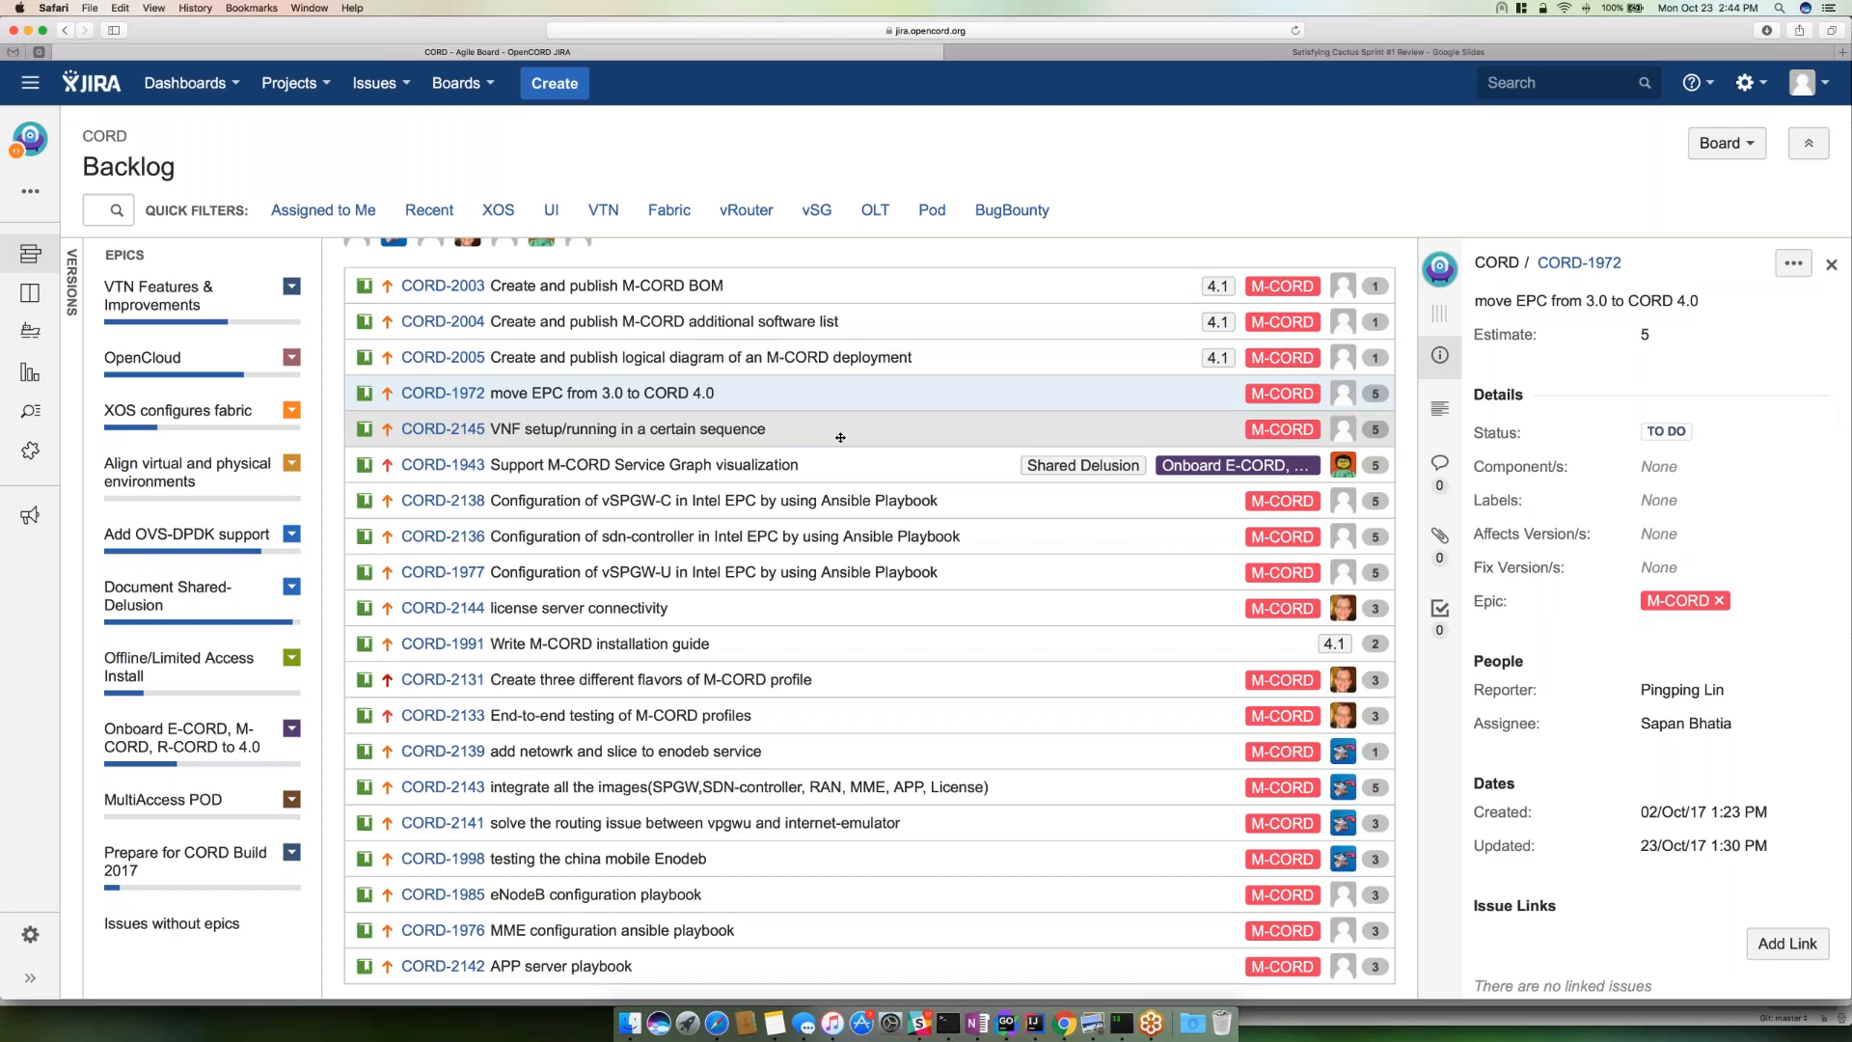
{"action": "mouse_move", "coordinate": [727, 407]}
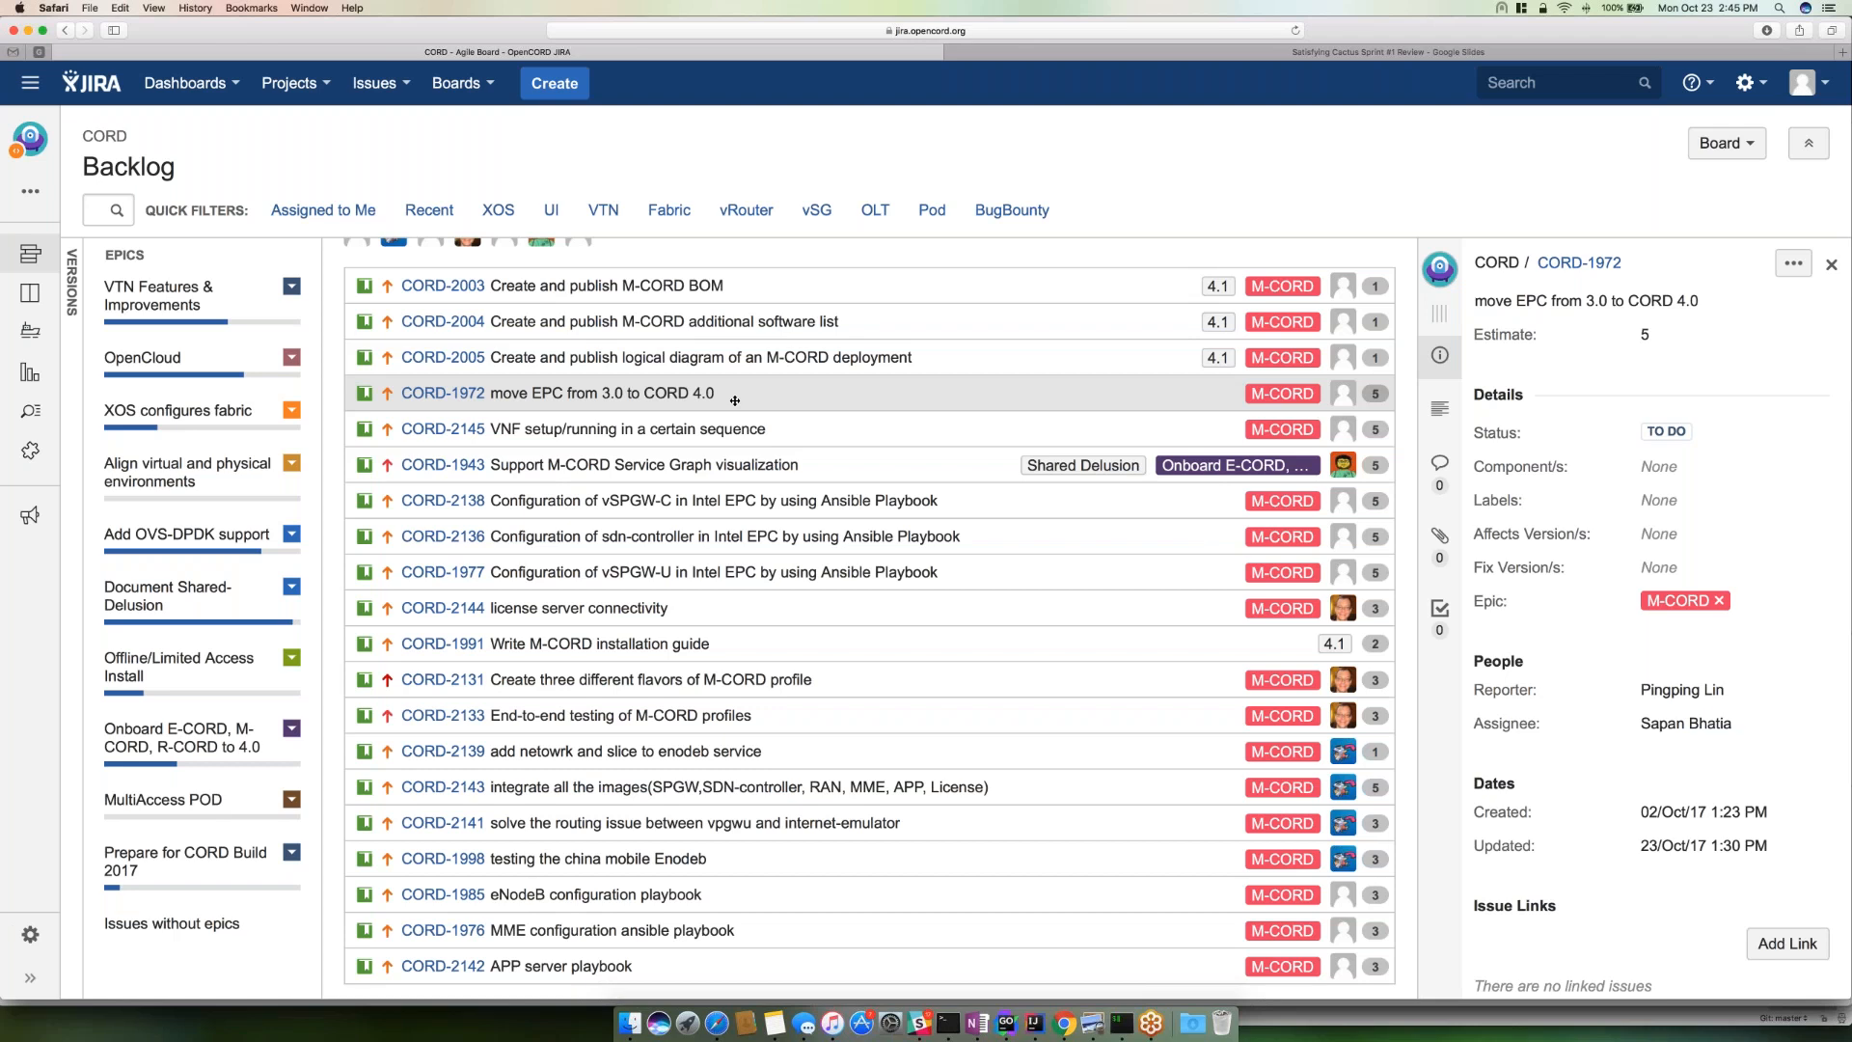
{"action": "mouse_move", "coordinate": [683, 484]}
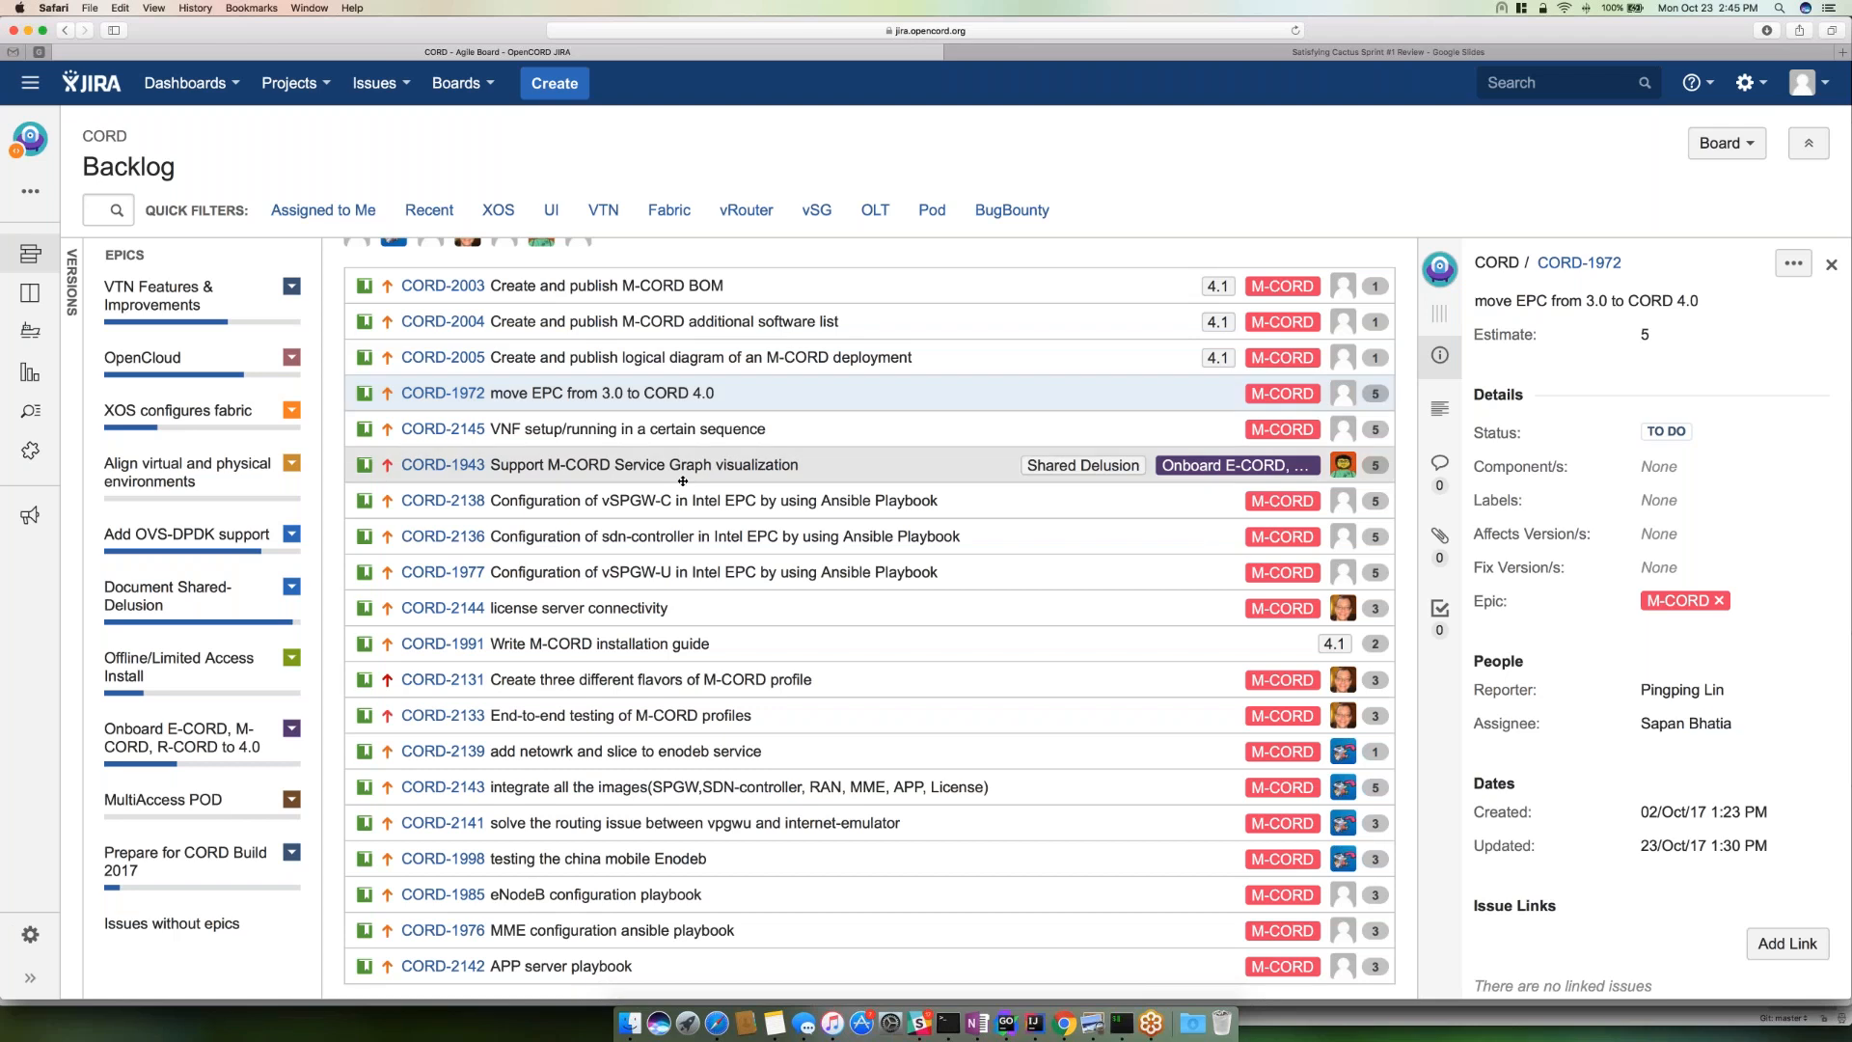
- Scroll to the SC Sprint #2 - Test Framework issues around CORD-1422, Set up Sonarqube
{"action": "scroll", "scroll_direction": "down", "scroll_amount": 3}
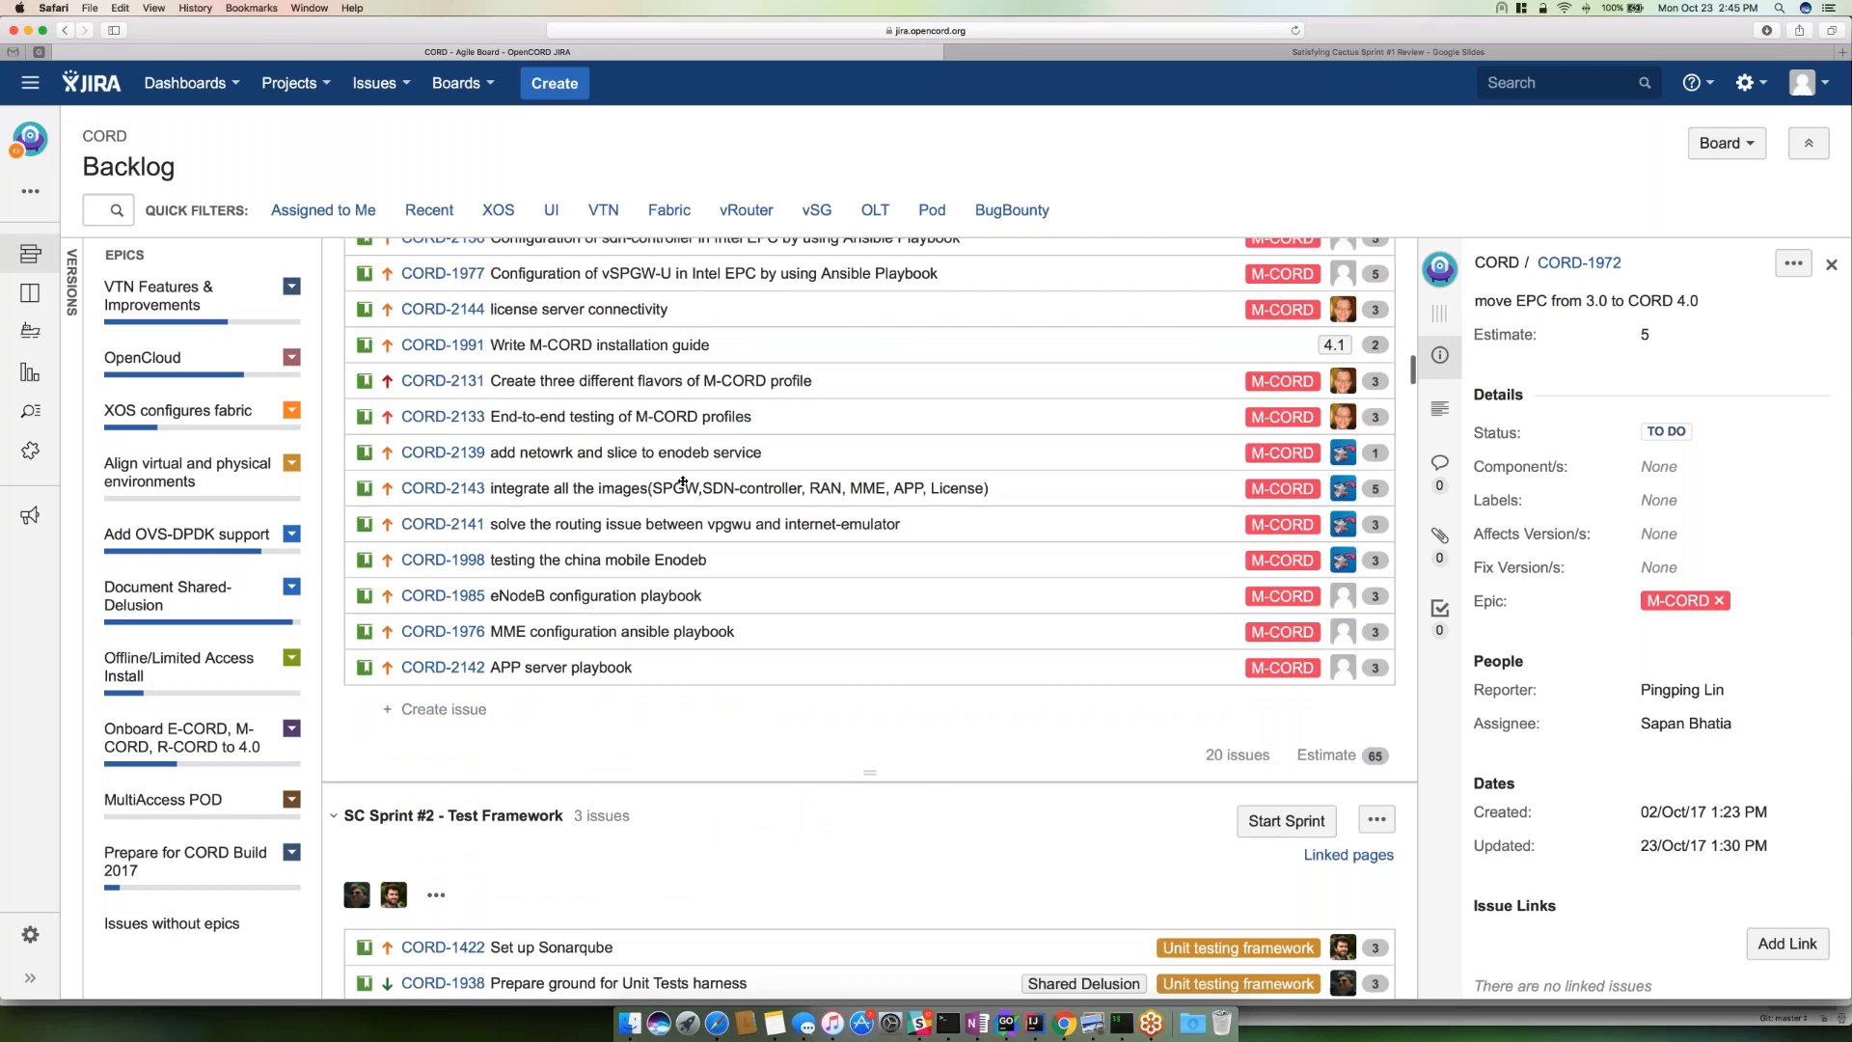
{"action": "scroll", "scroll_direction": "down", "scroll_amount": 3}
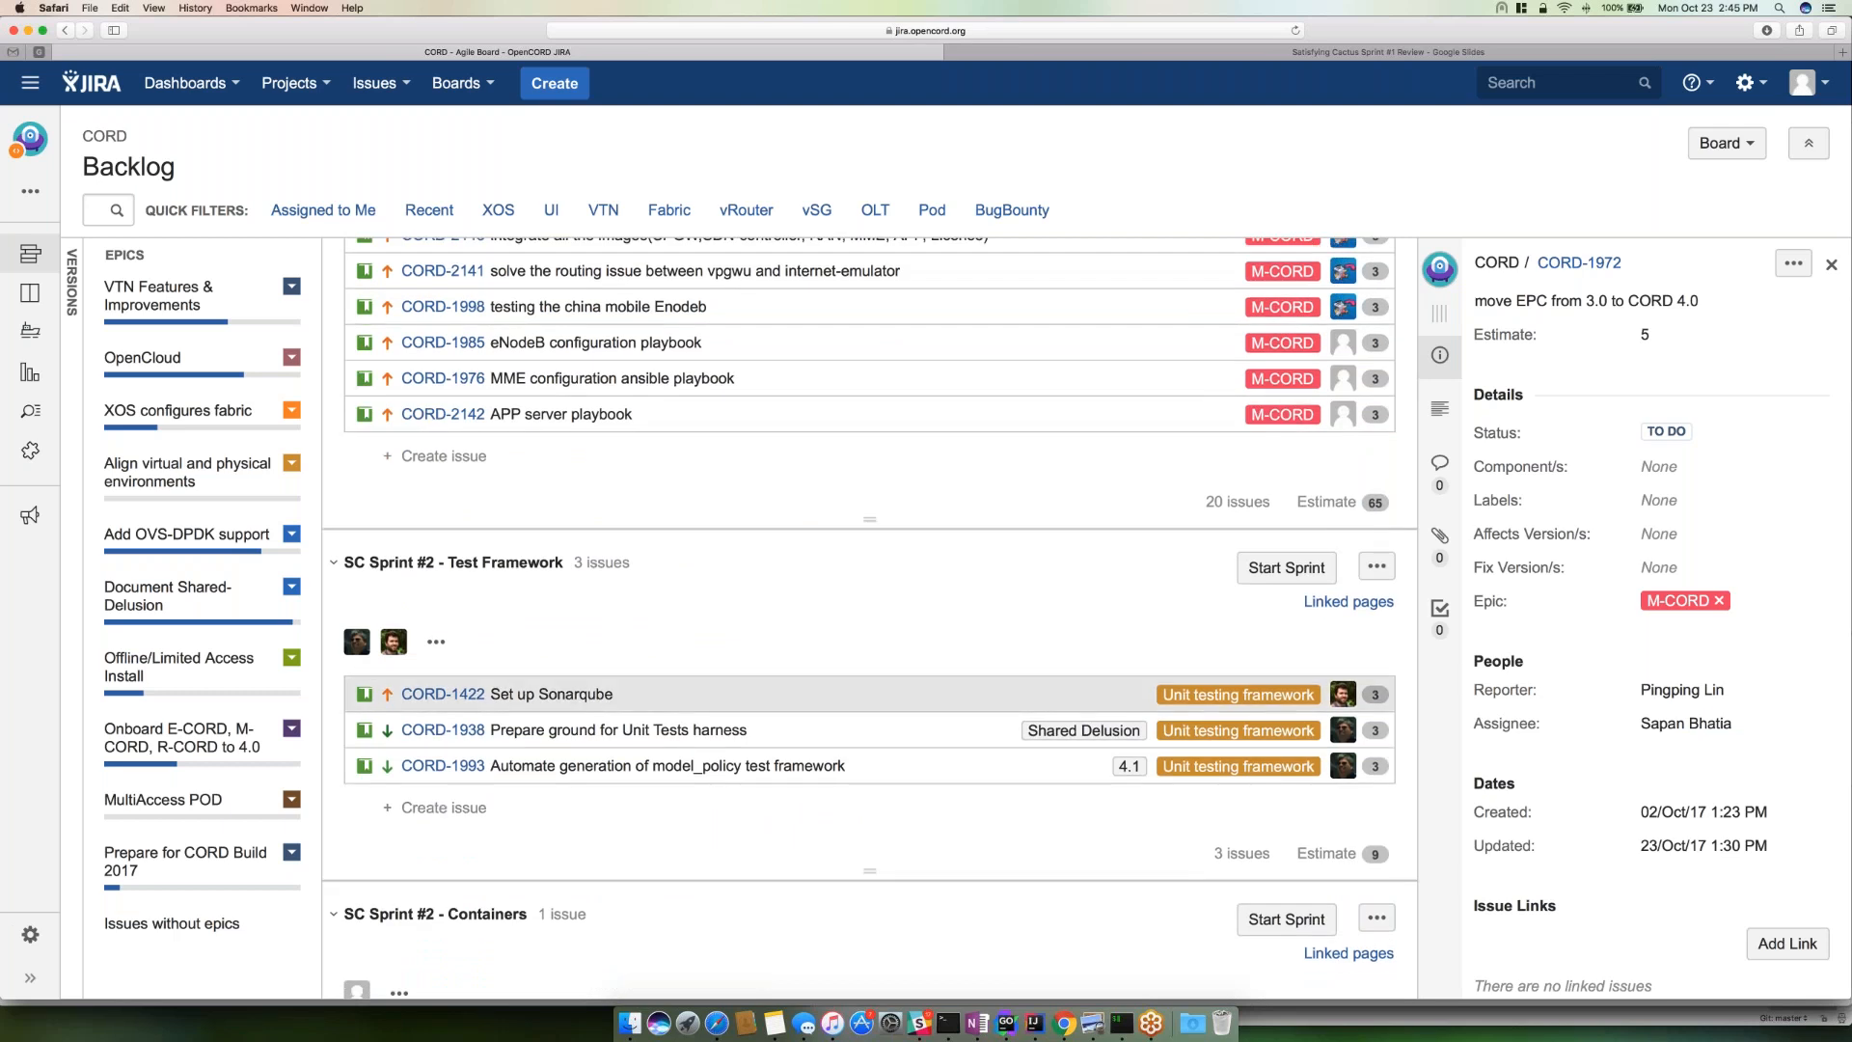
{"action": "mouse_move", "coordinate": [633, 724]}
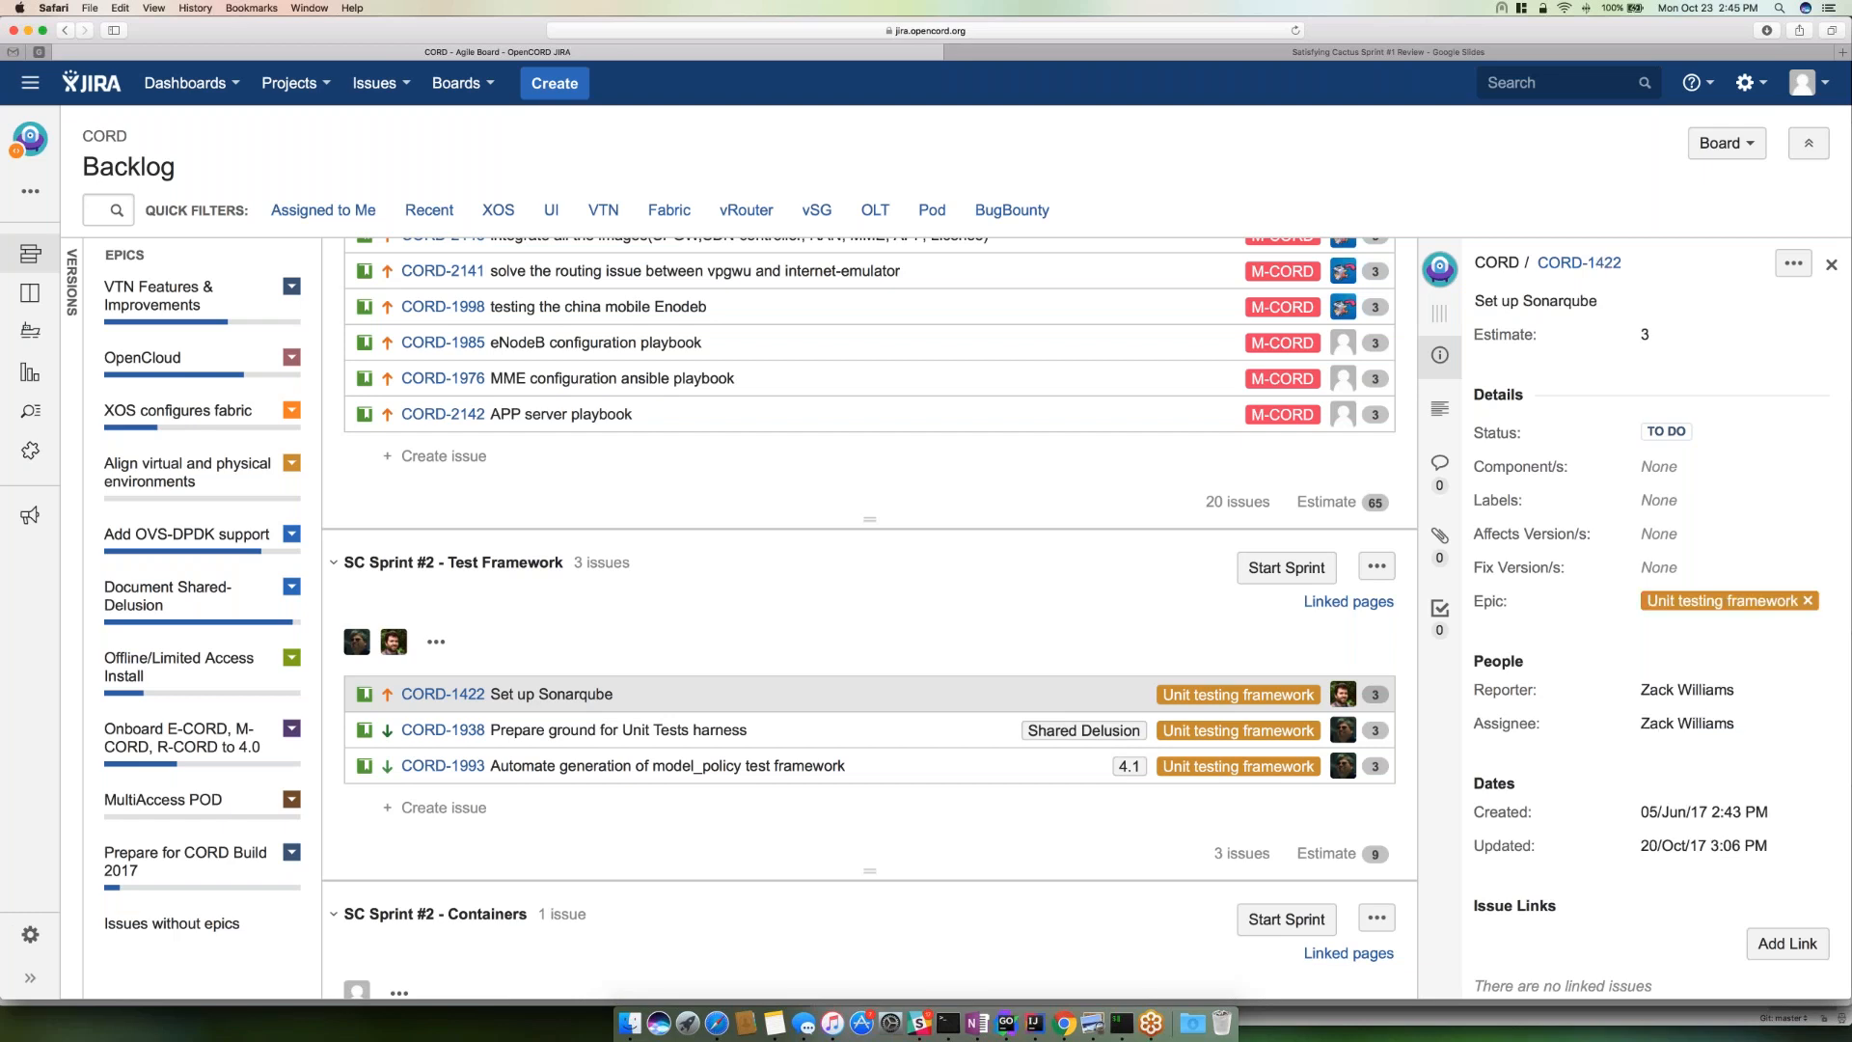
{"action": "mouse_move", "coordinate": [604, 729]}
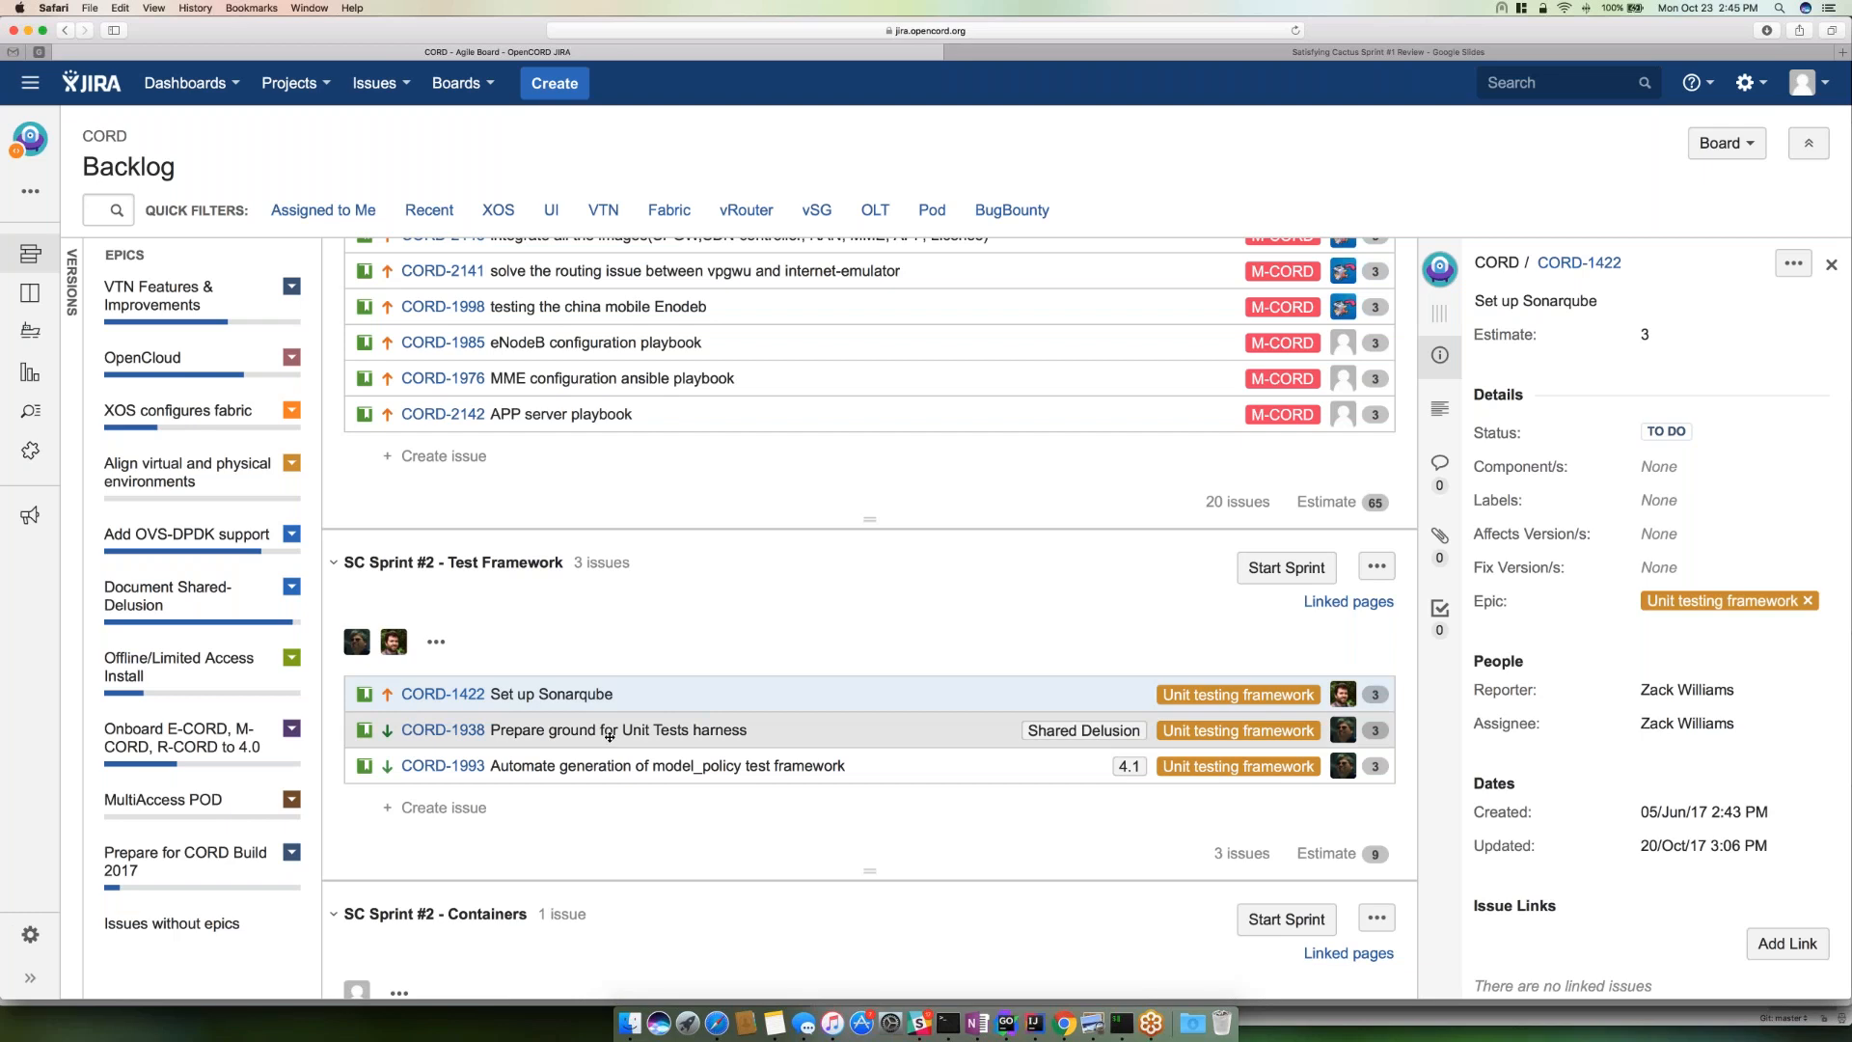
{"action": "mouse_move", "coordinate": [576, 729]}
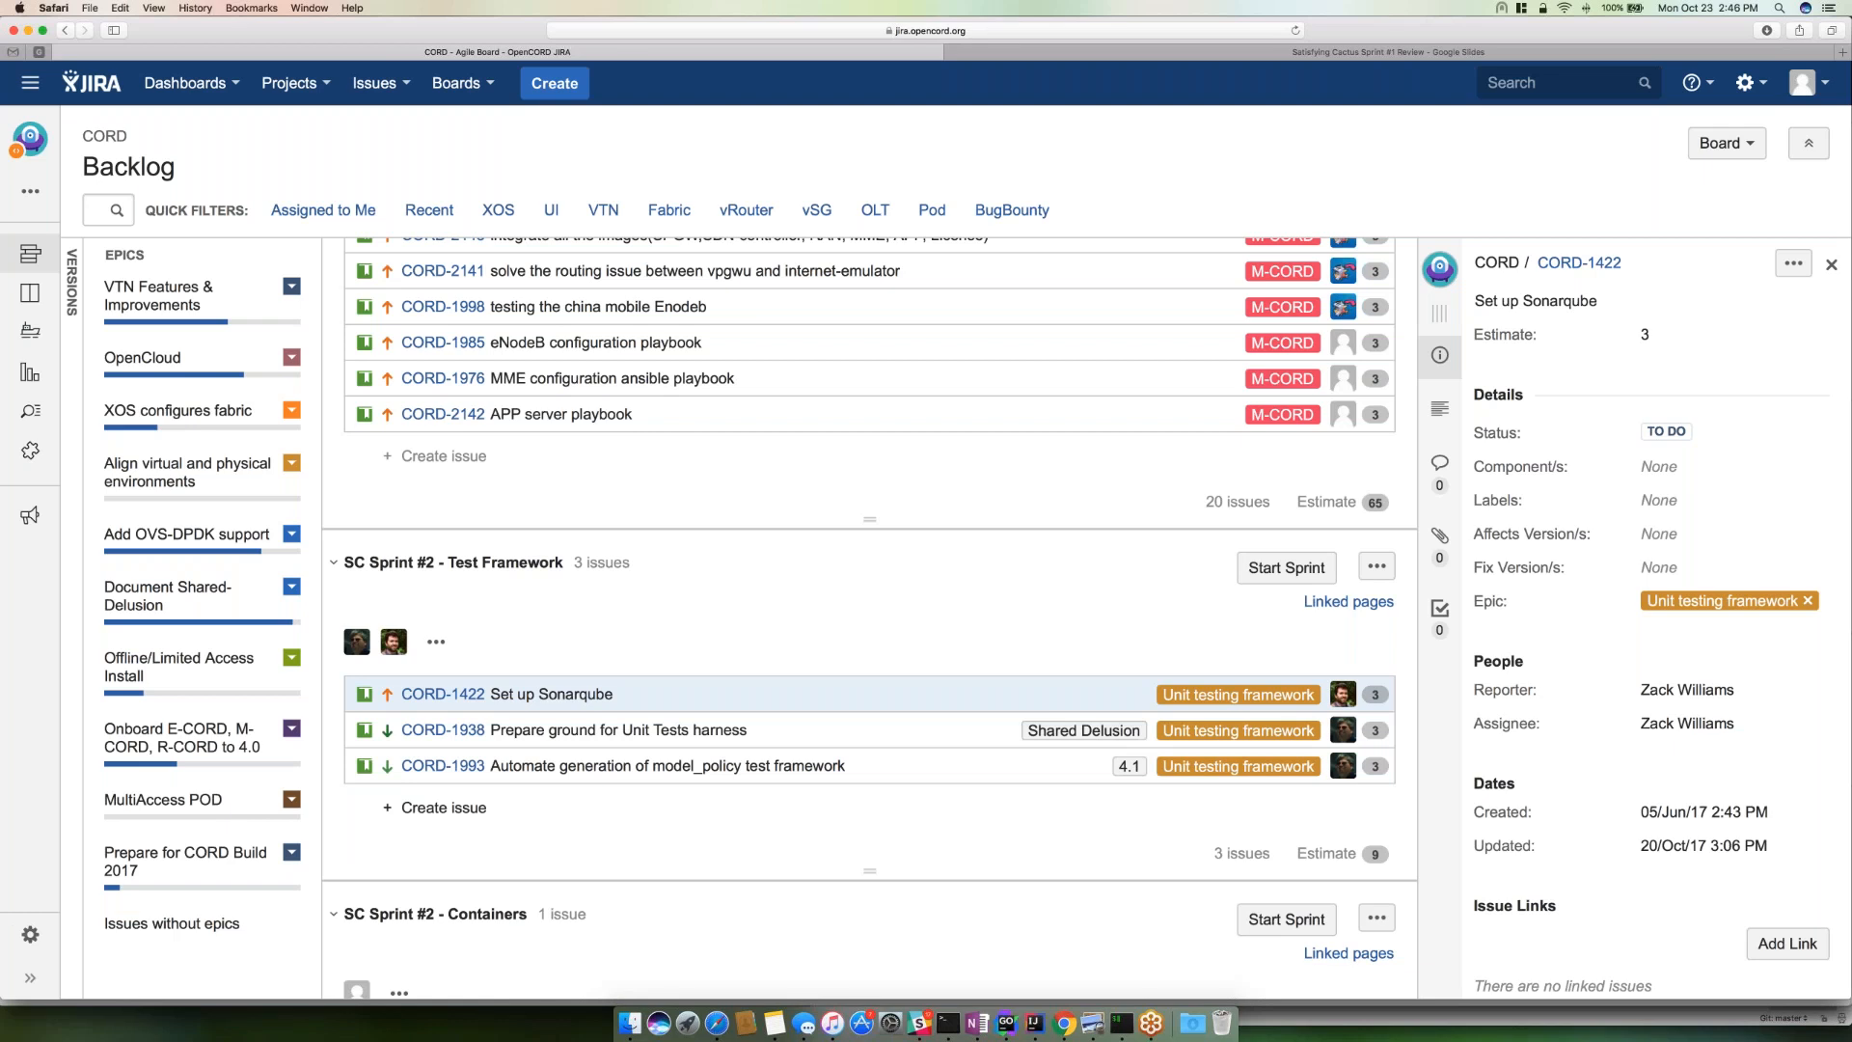
{"action": "mouse_move", "coordinate": [679, 831]}
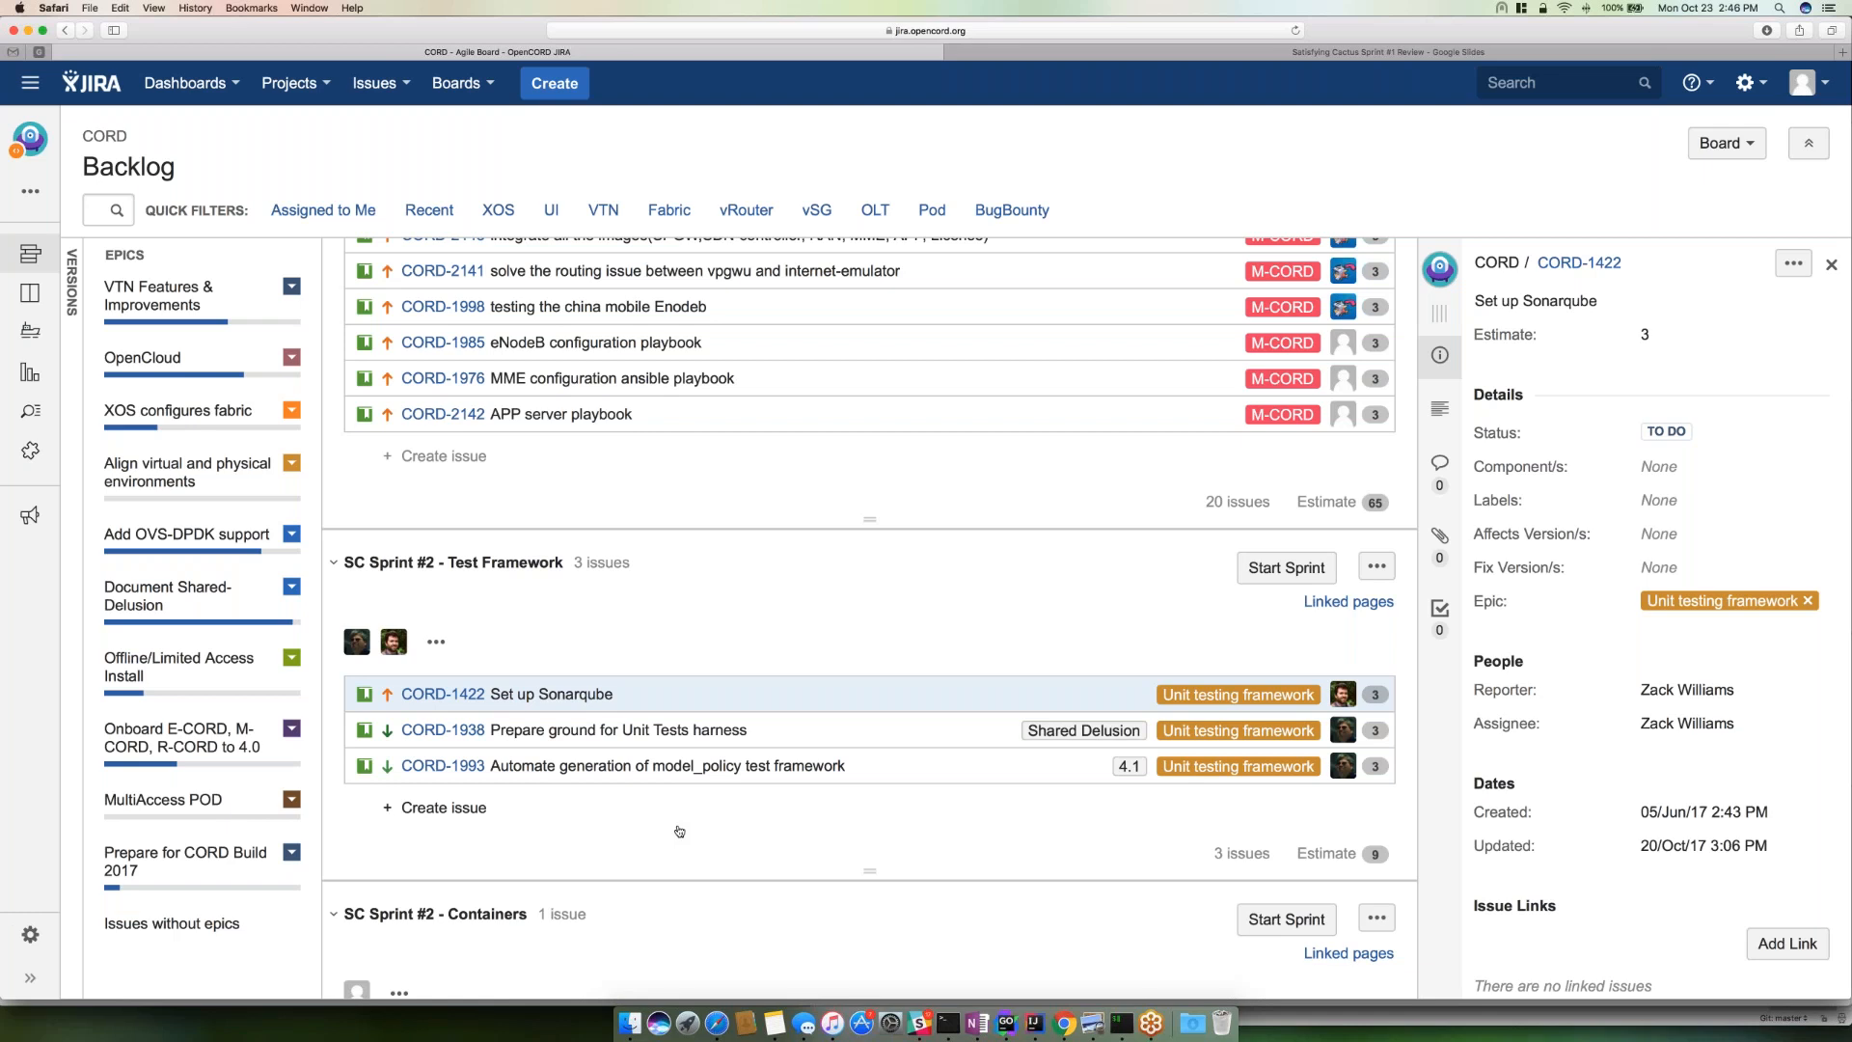
{"action": "scroll", "scroll_direction": "down", "scroll_amount": 3}
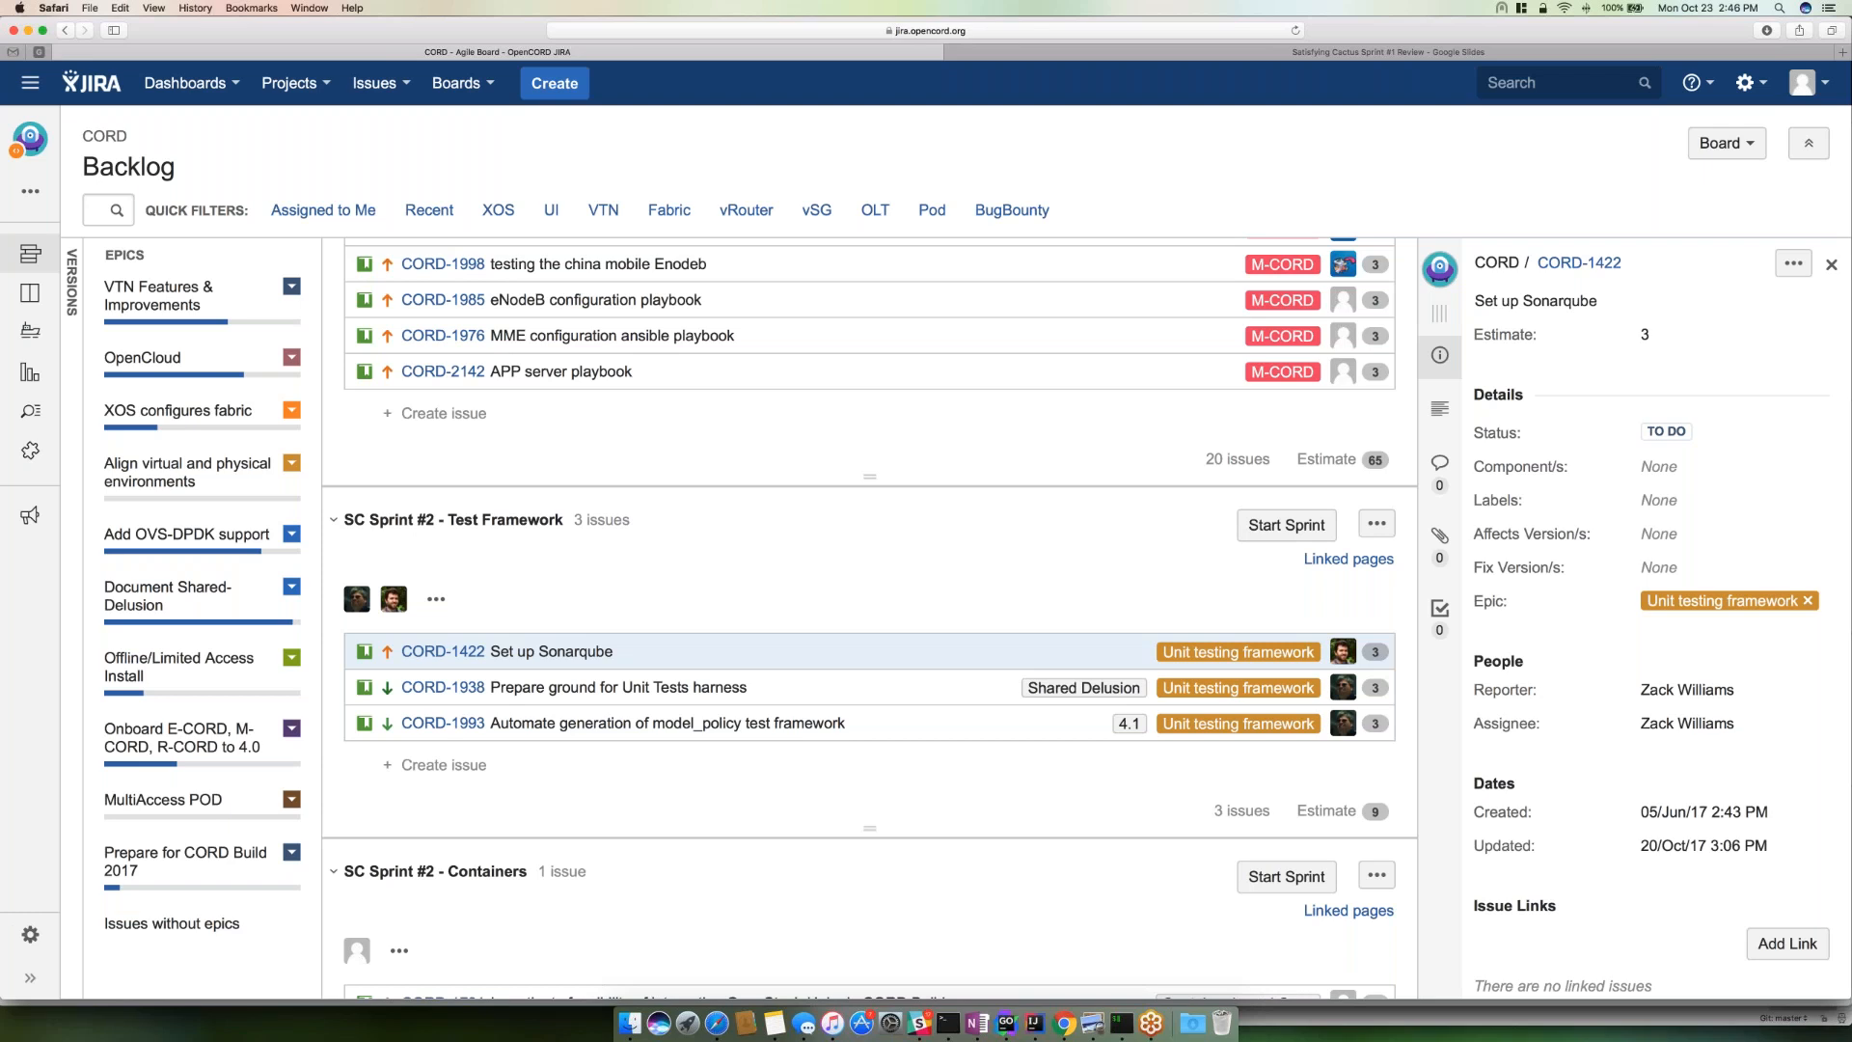
{"action": "mouse_move", "coordinate": [444, 766]}
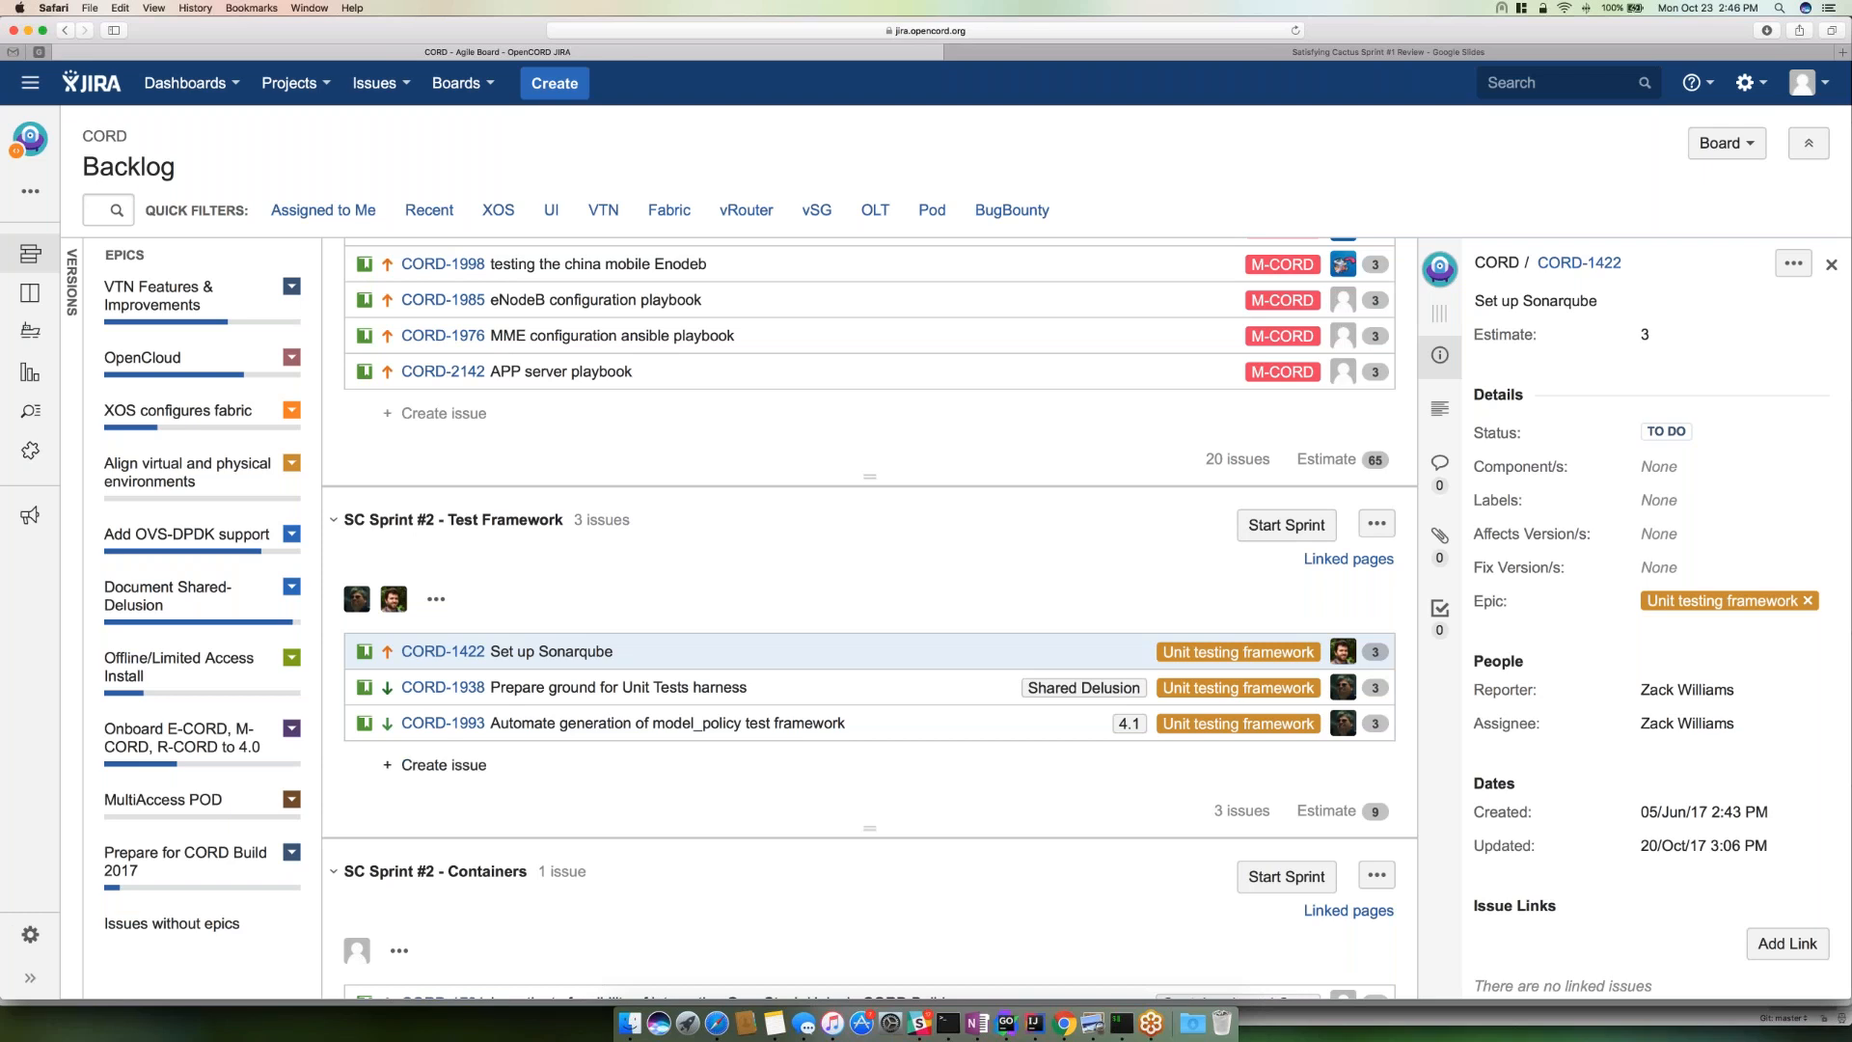
- Show CORD-1938, Prepare ground for Unit Tests harness, and read through its details
{"action": "left_click", "coordinate": [617, 686]}
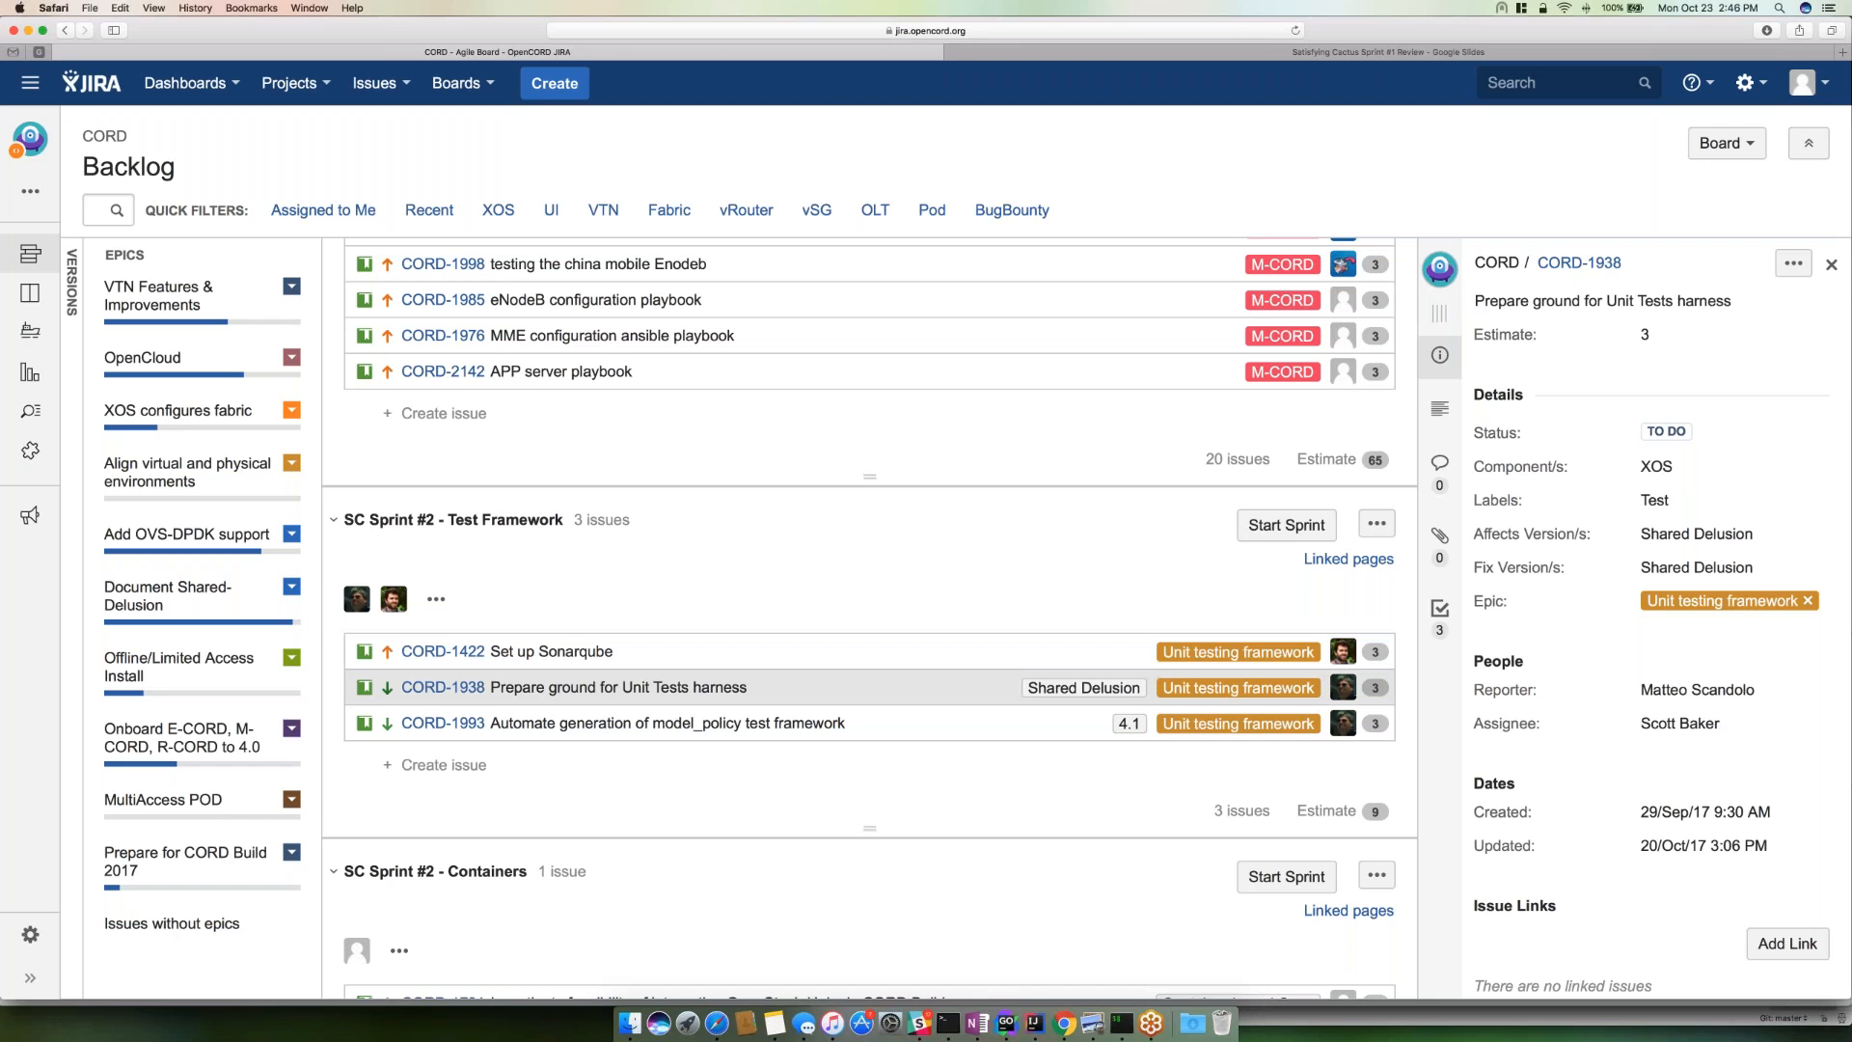
{"action": "scroll", "scroll_direction": "down", "scroll_amount": 3}
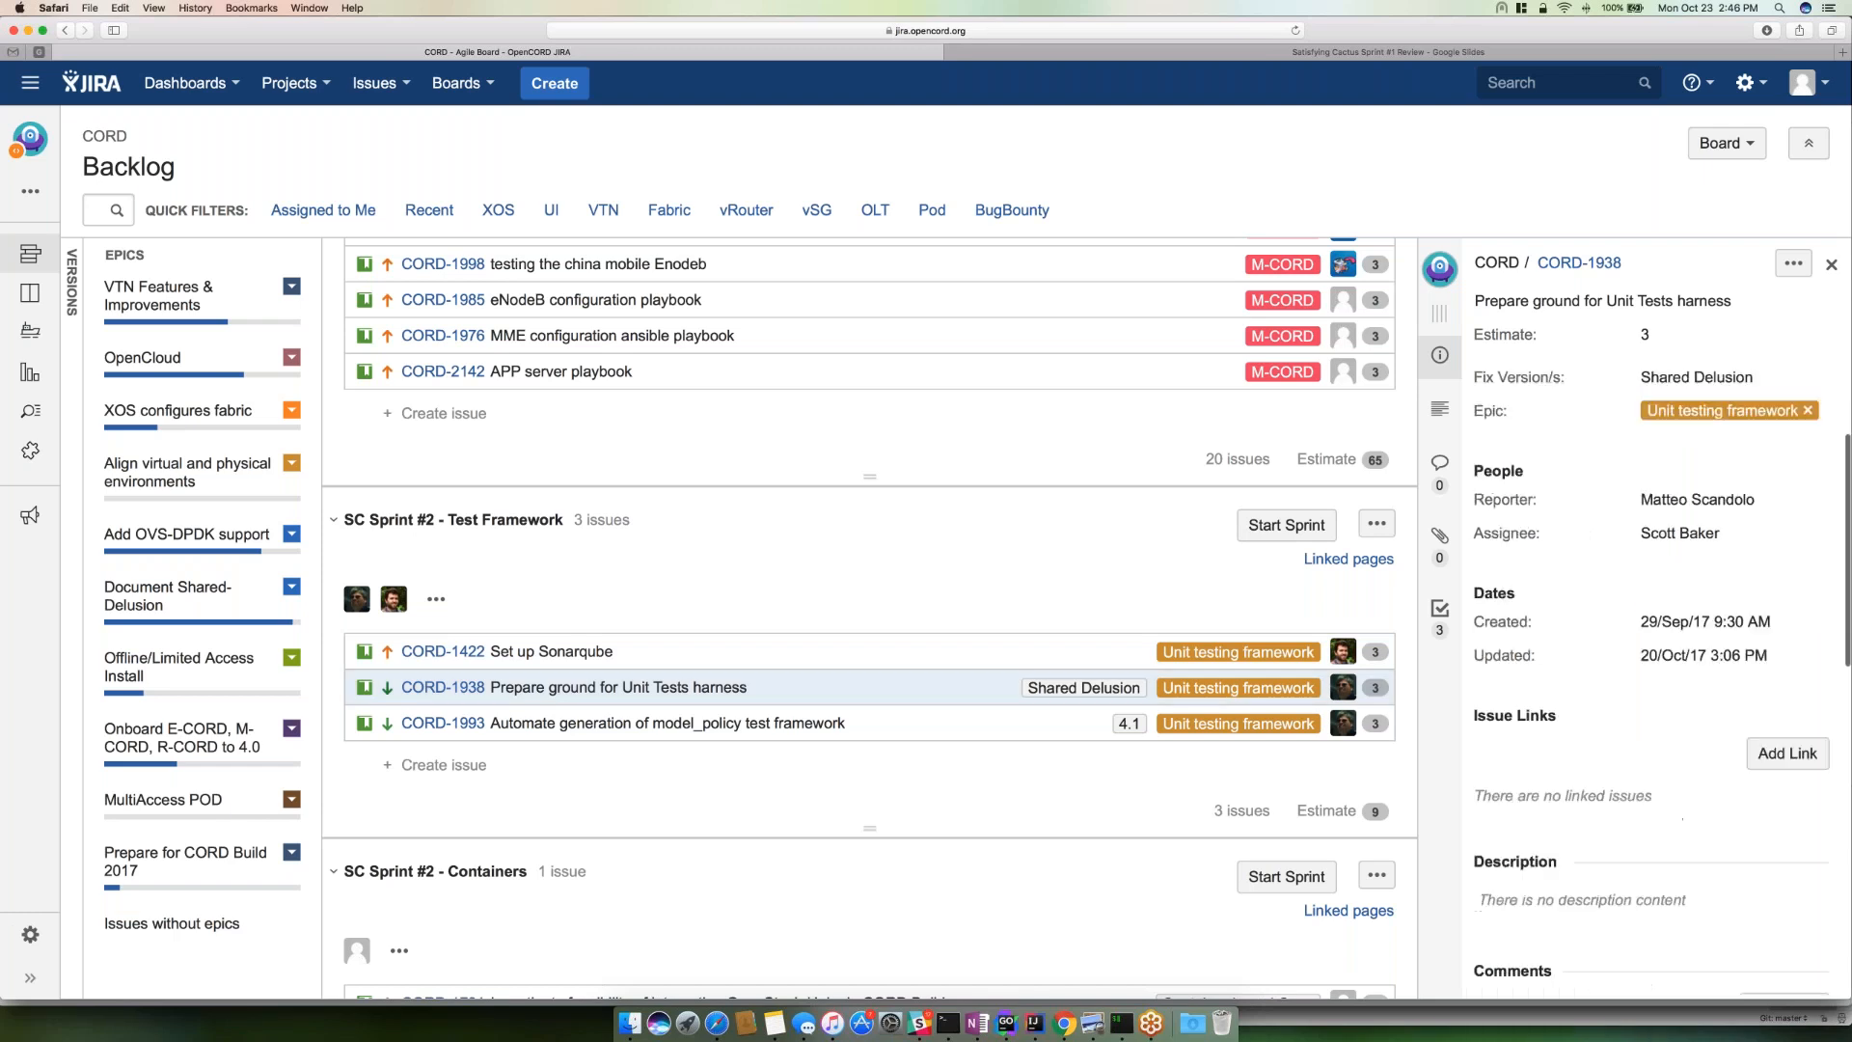
{"action": "scroll", "scroll_direction": "down", "scroll_amount": 3}
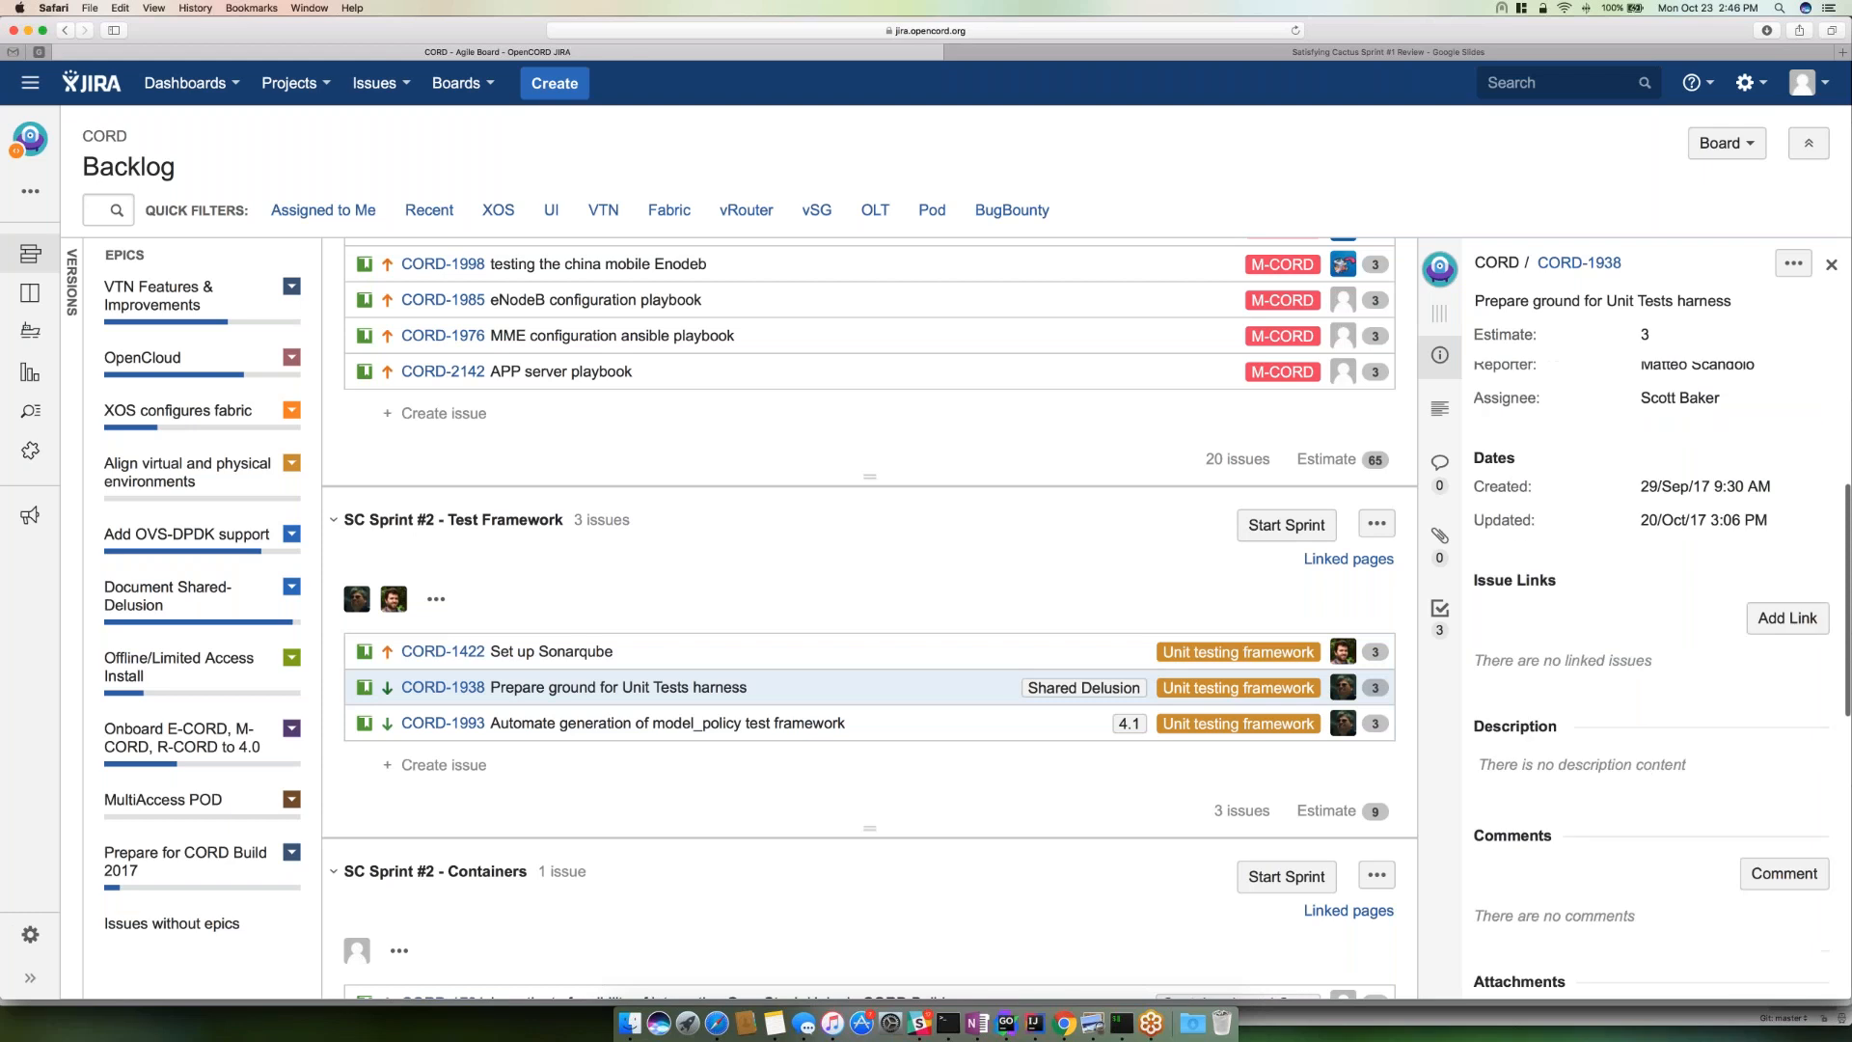
{"action": "scroll", "scroll_direction": "down", "scroll_amount": 3}
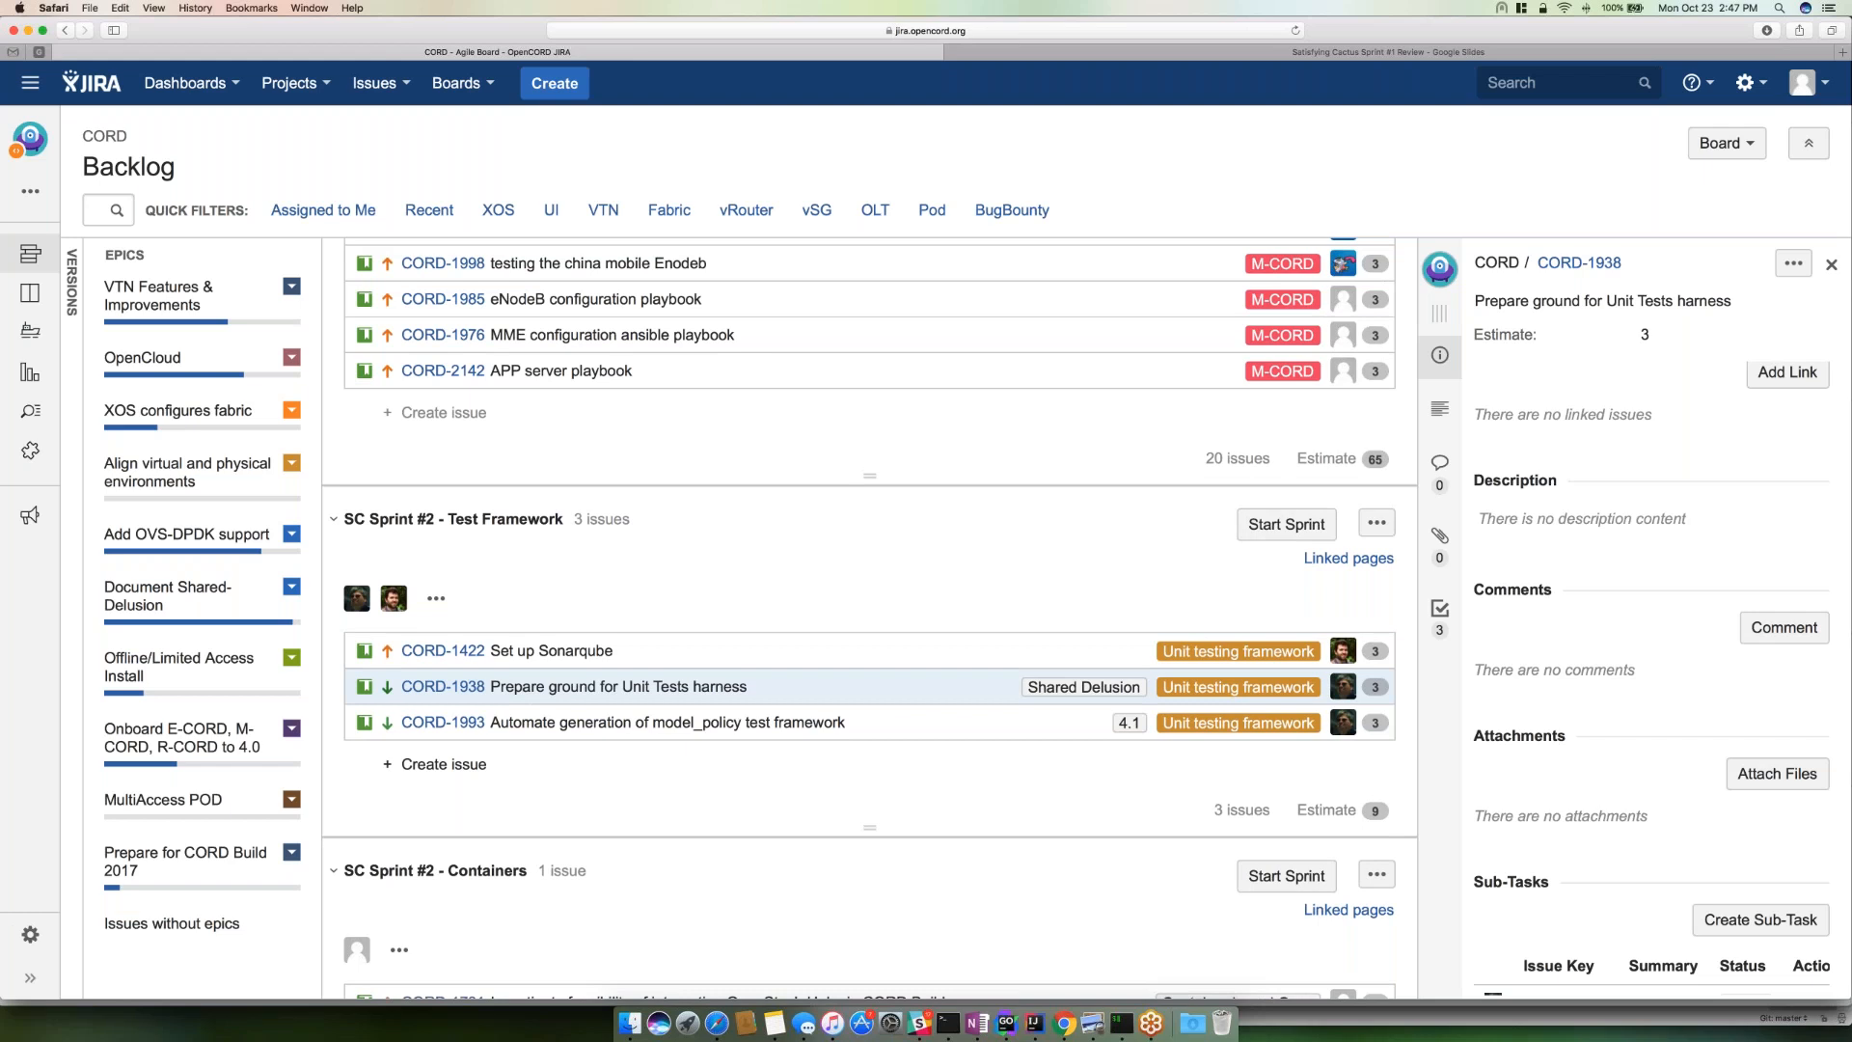
{"action": "scroll", "scroll_direction": "down", "scroll_amount": 3}
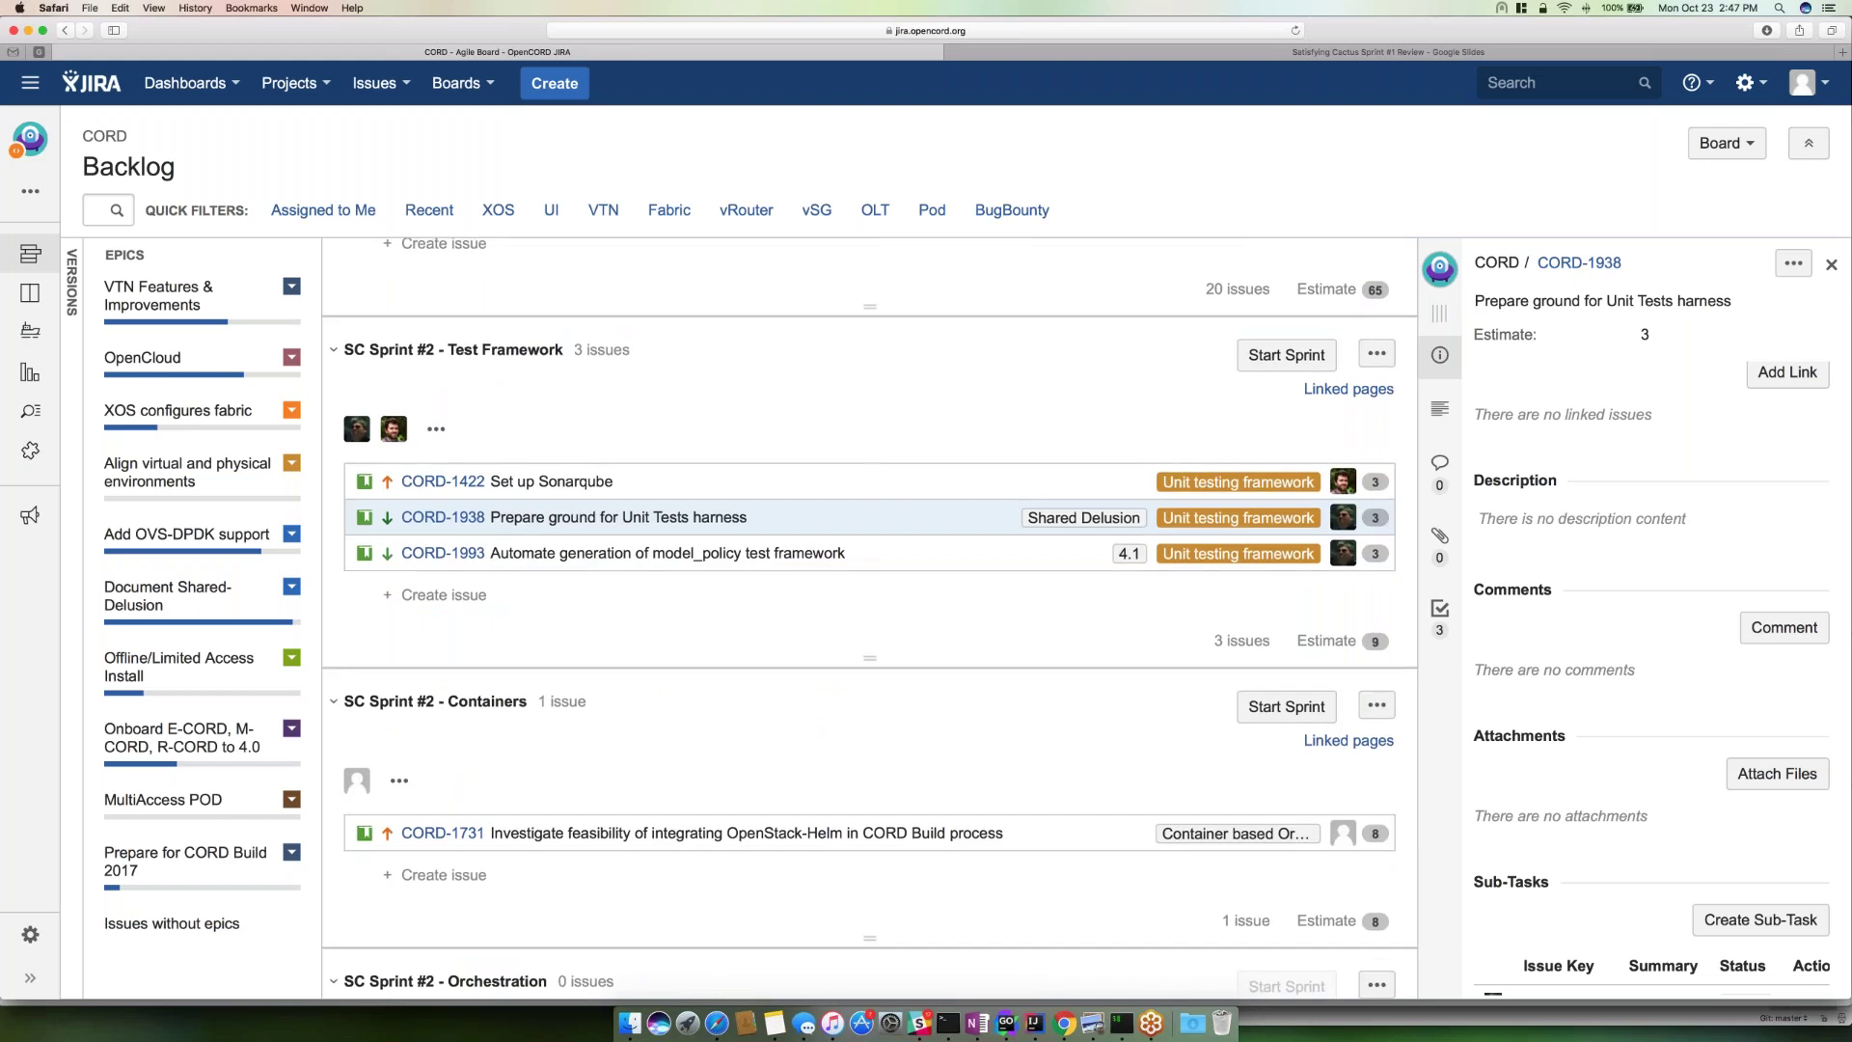
{"action": "scroll", "scroll_direction": "down", "scroll_amount": 3}
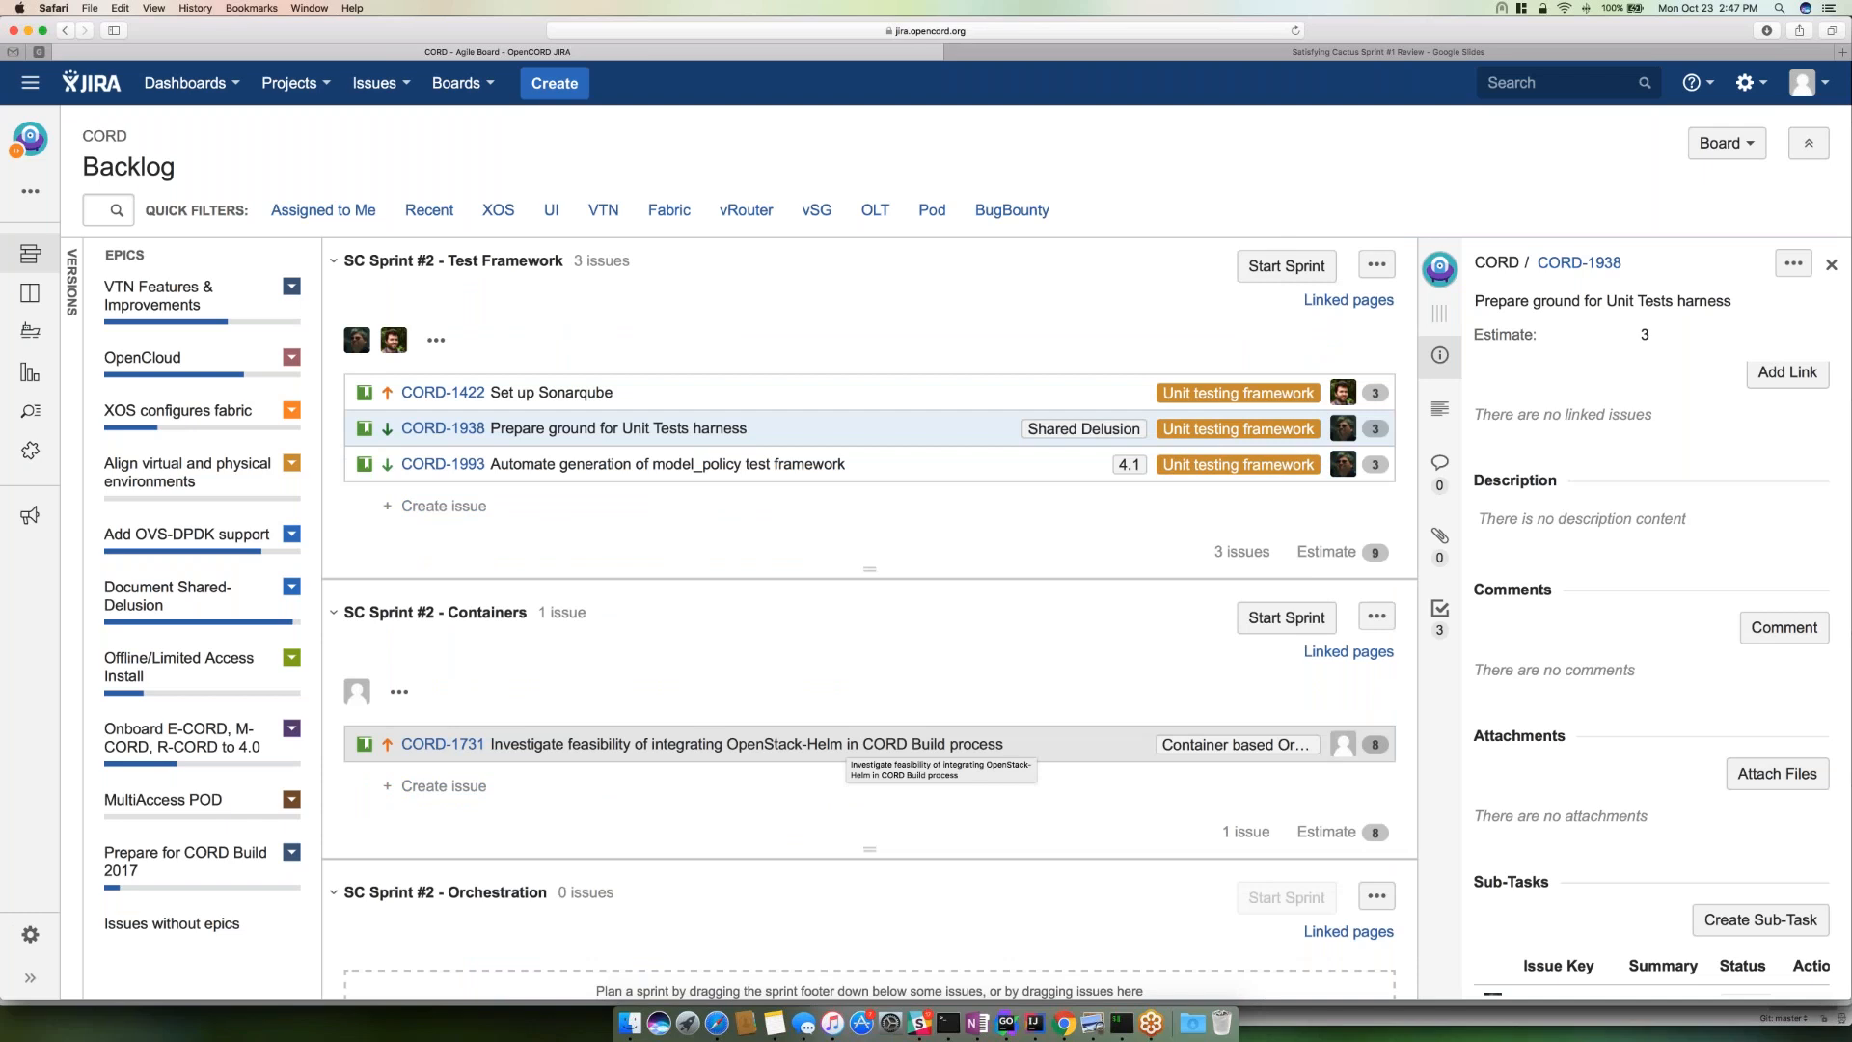
{"action": "mouse_move", "coordinate": [804, 752]}
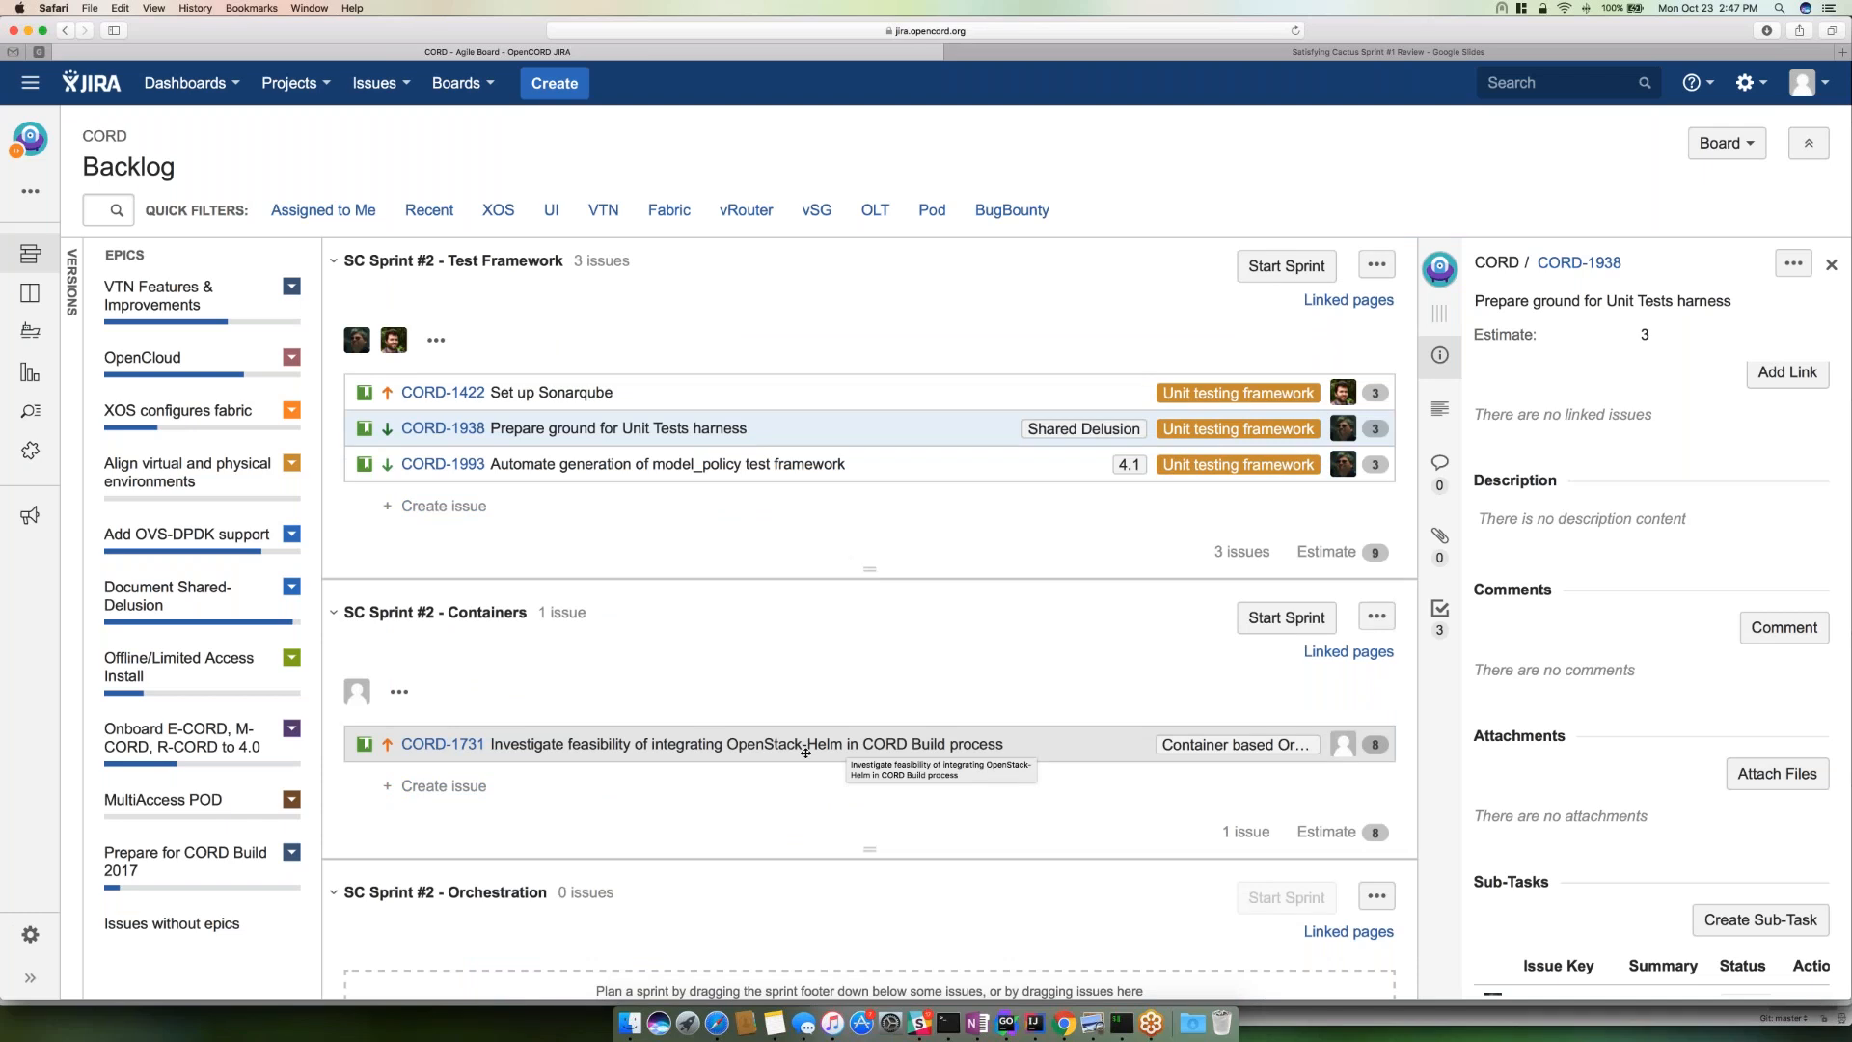
- Show CORD-1731, the OpenStack-Helm feasibility issue, and look through the full backlog list
{"action": "left_click", "coordinate": [441, 742]}
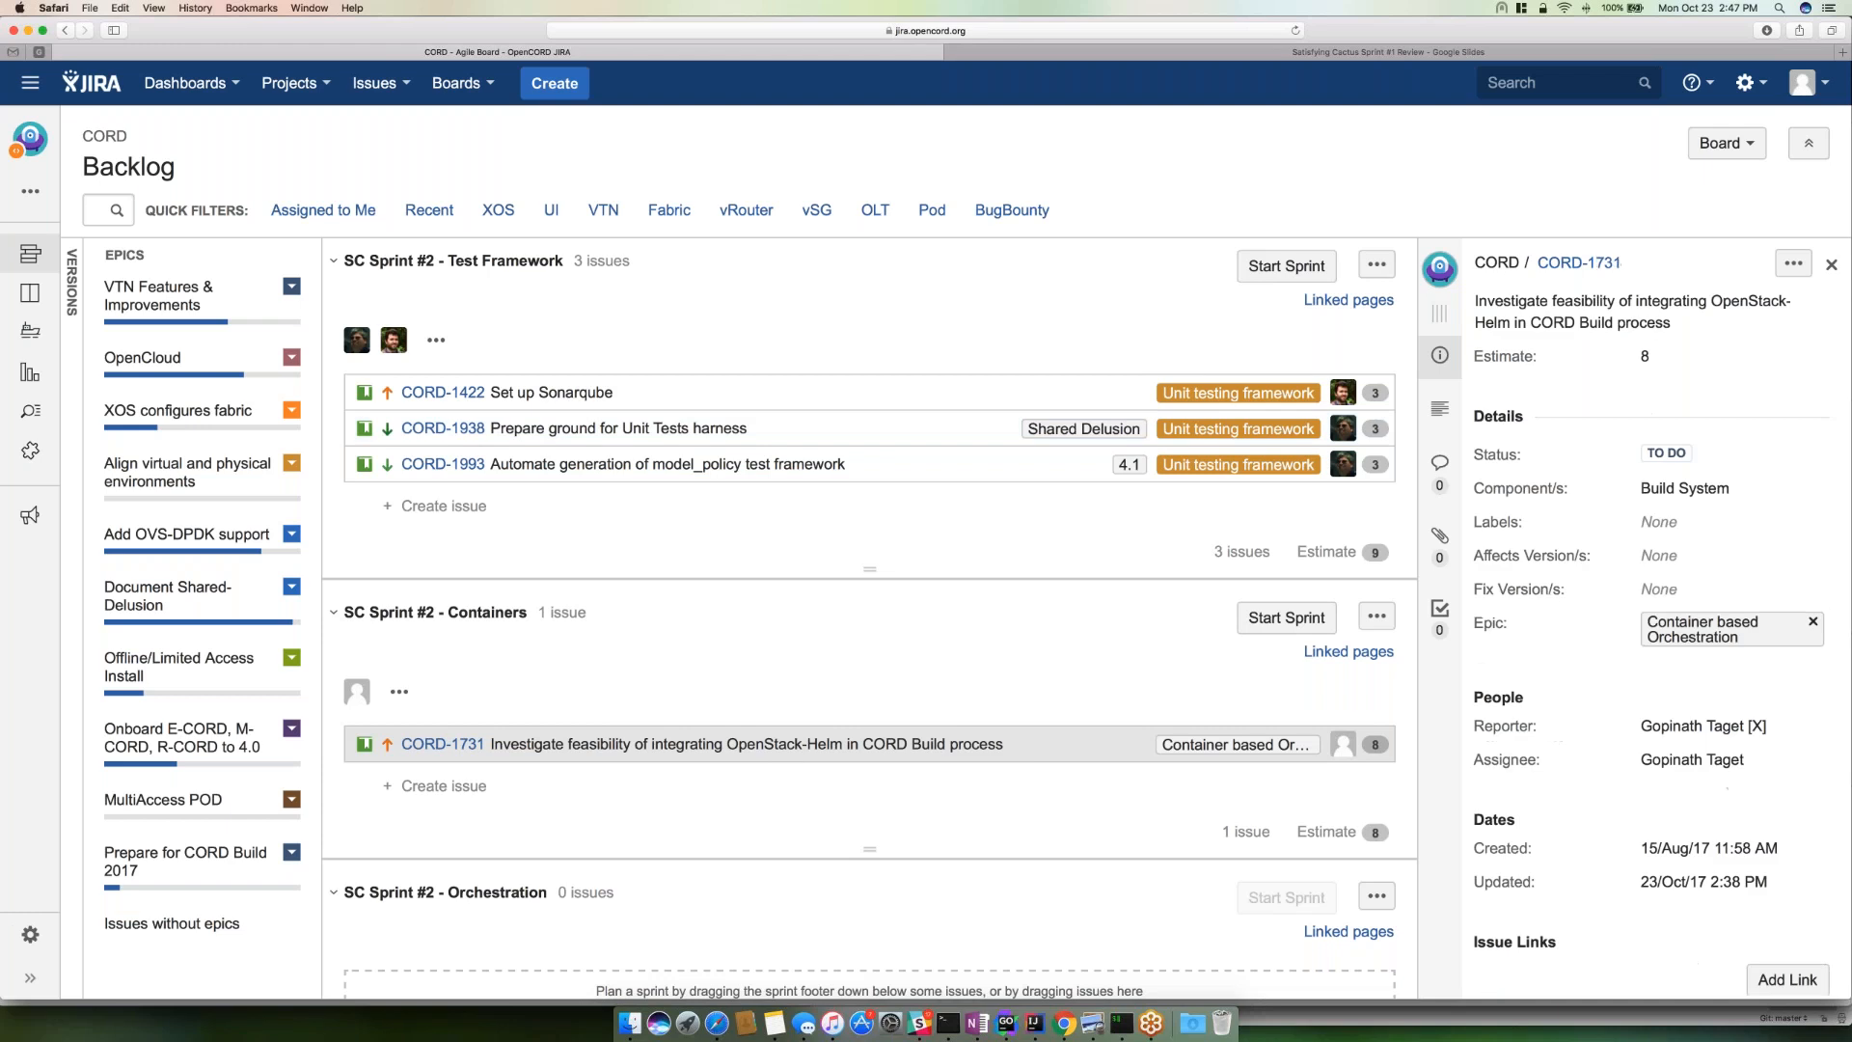
{"action": "mouse_move", "coordinate": [1253, 703]}
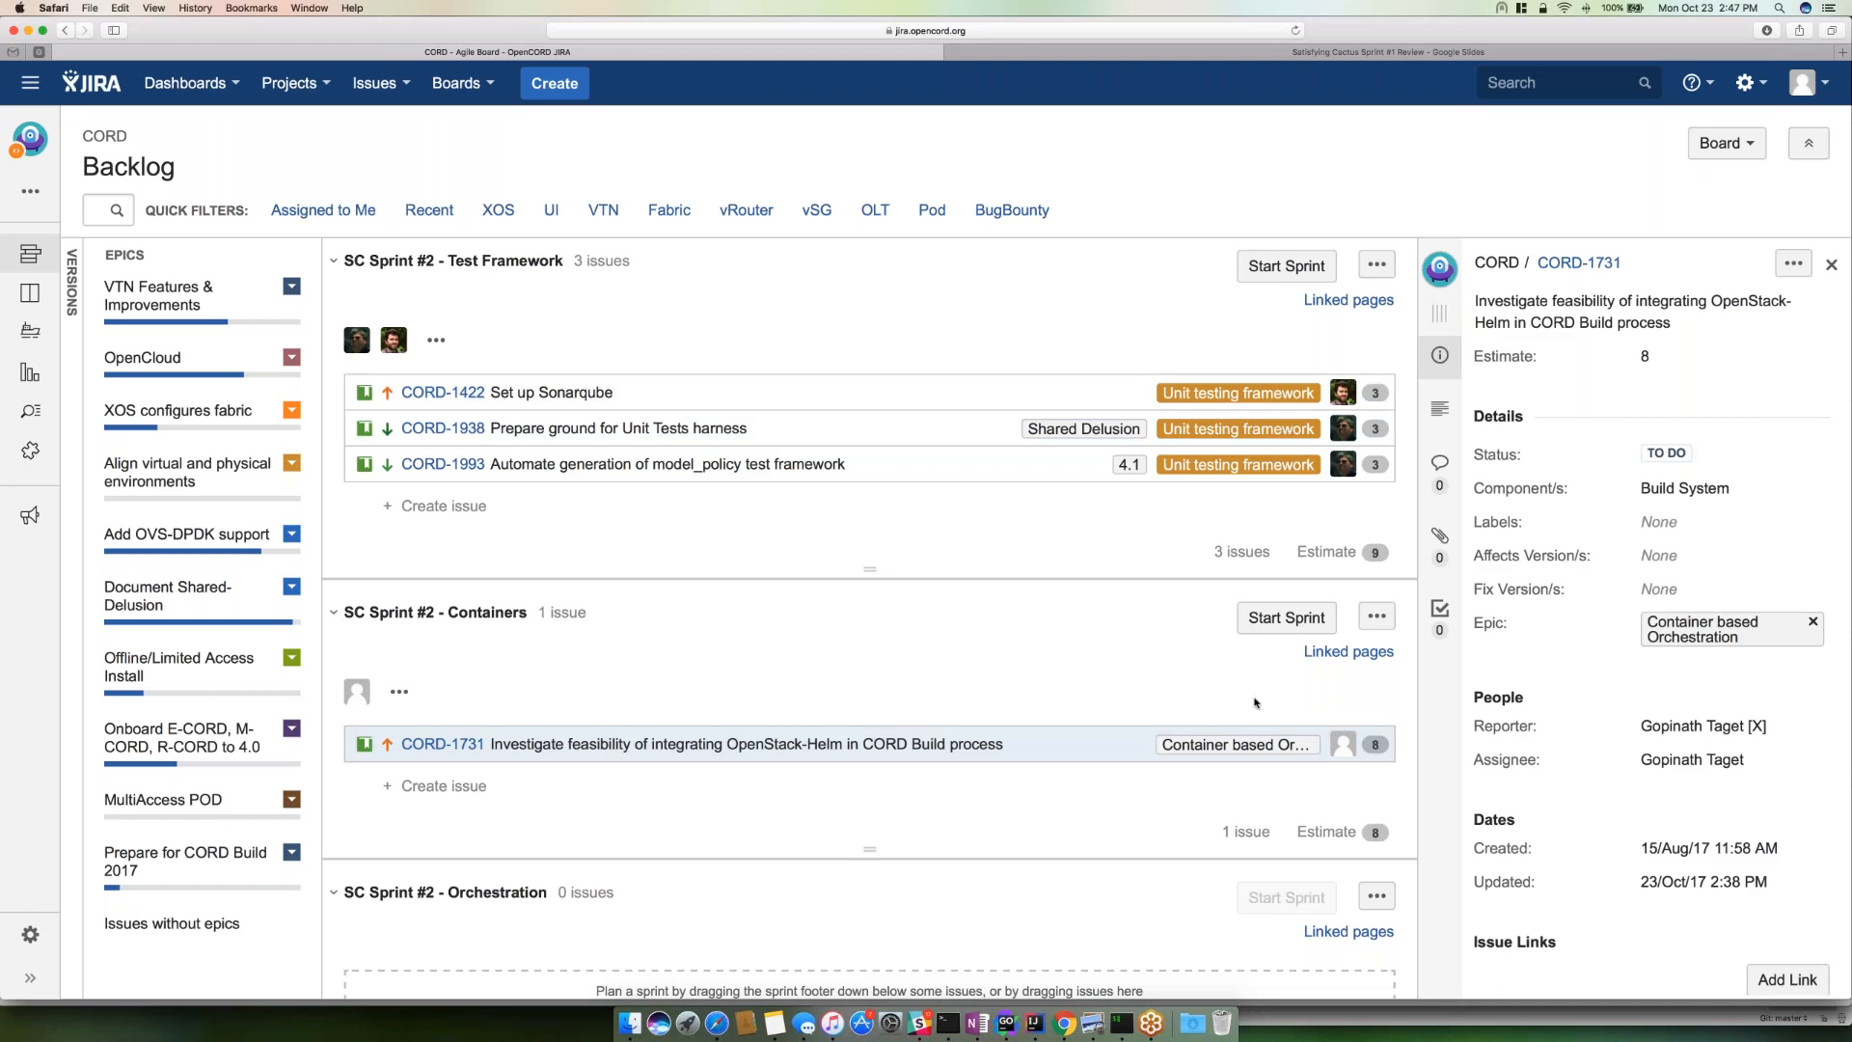
{"action": "mouse_move", "coordinate": [951, 81]}
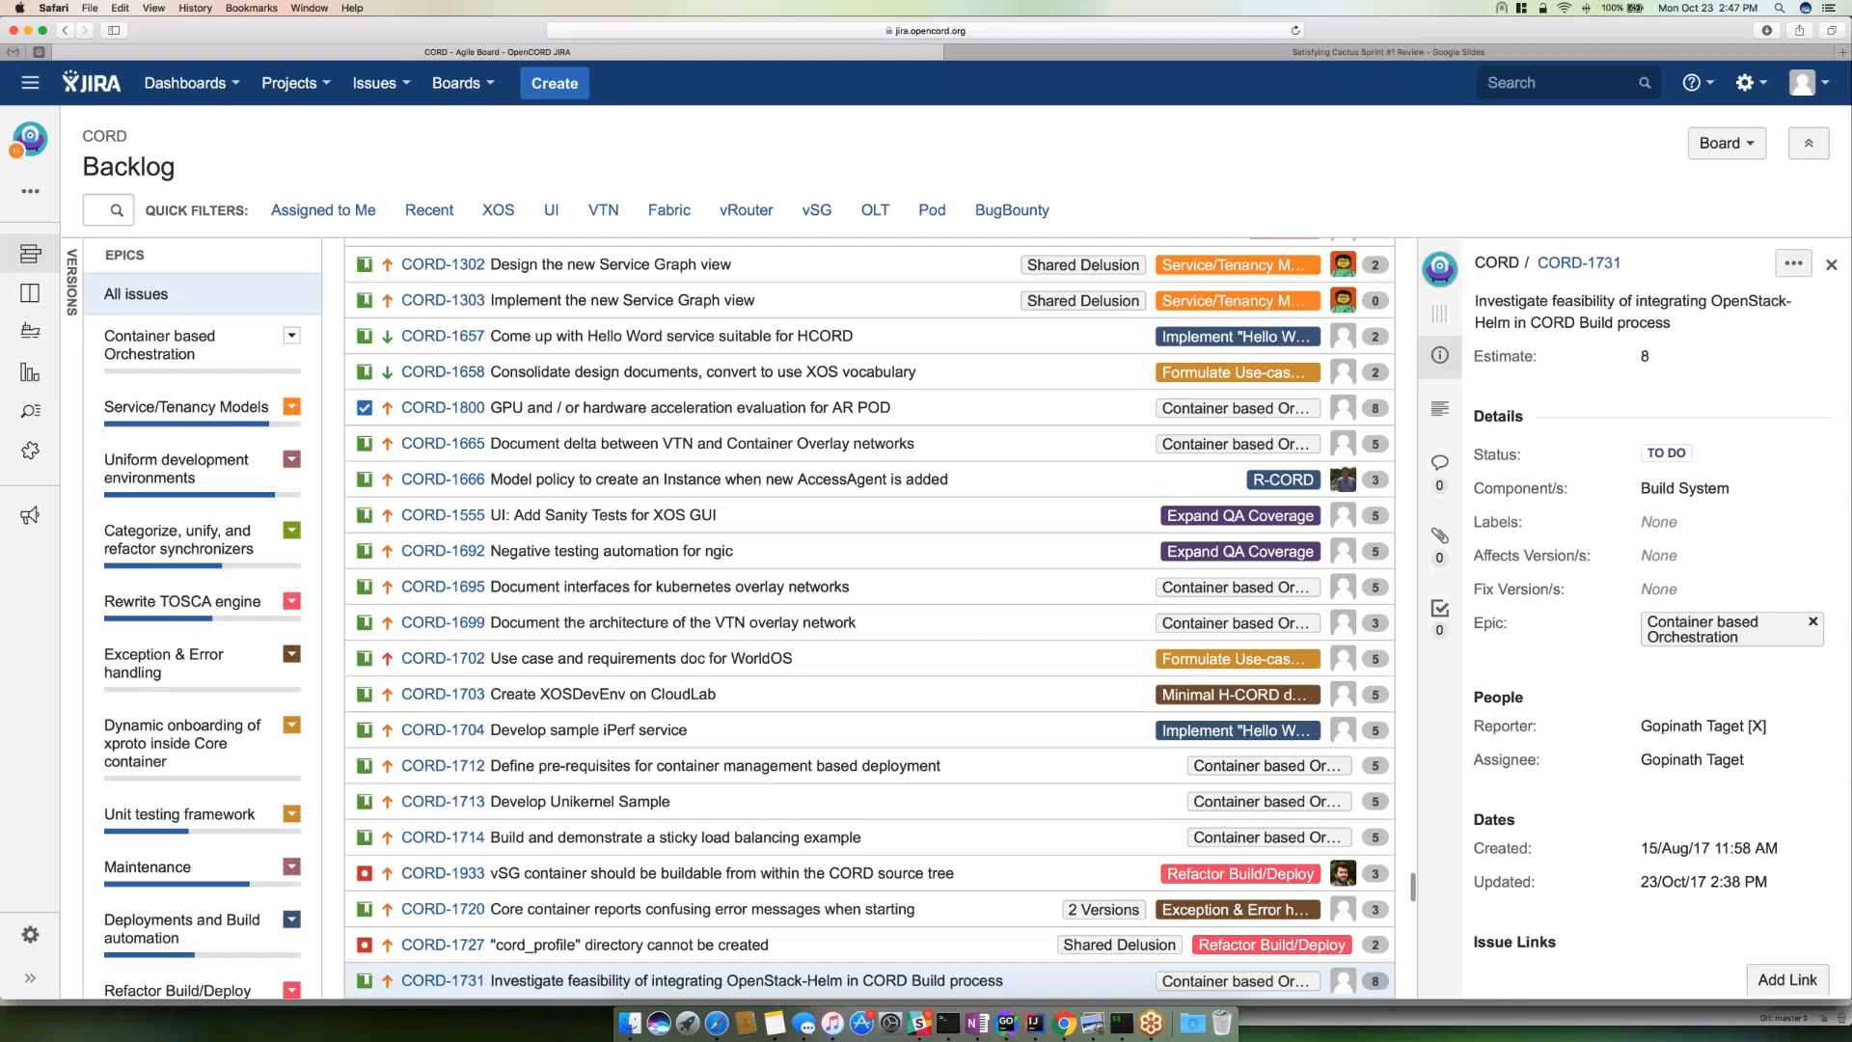
{"action": "scroll", "scroll_direction": "down", "scroll_amount": 3}
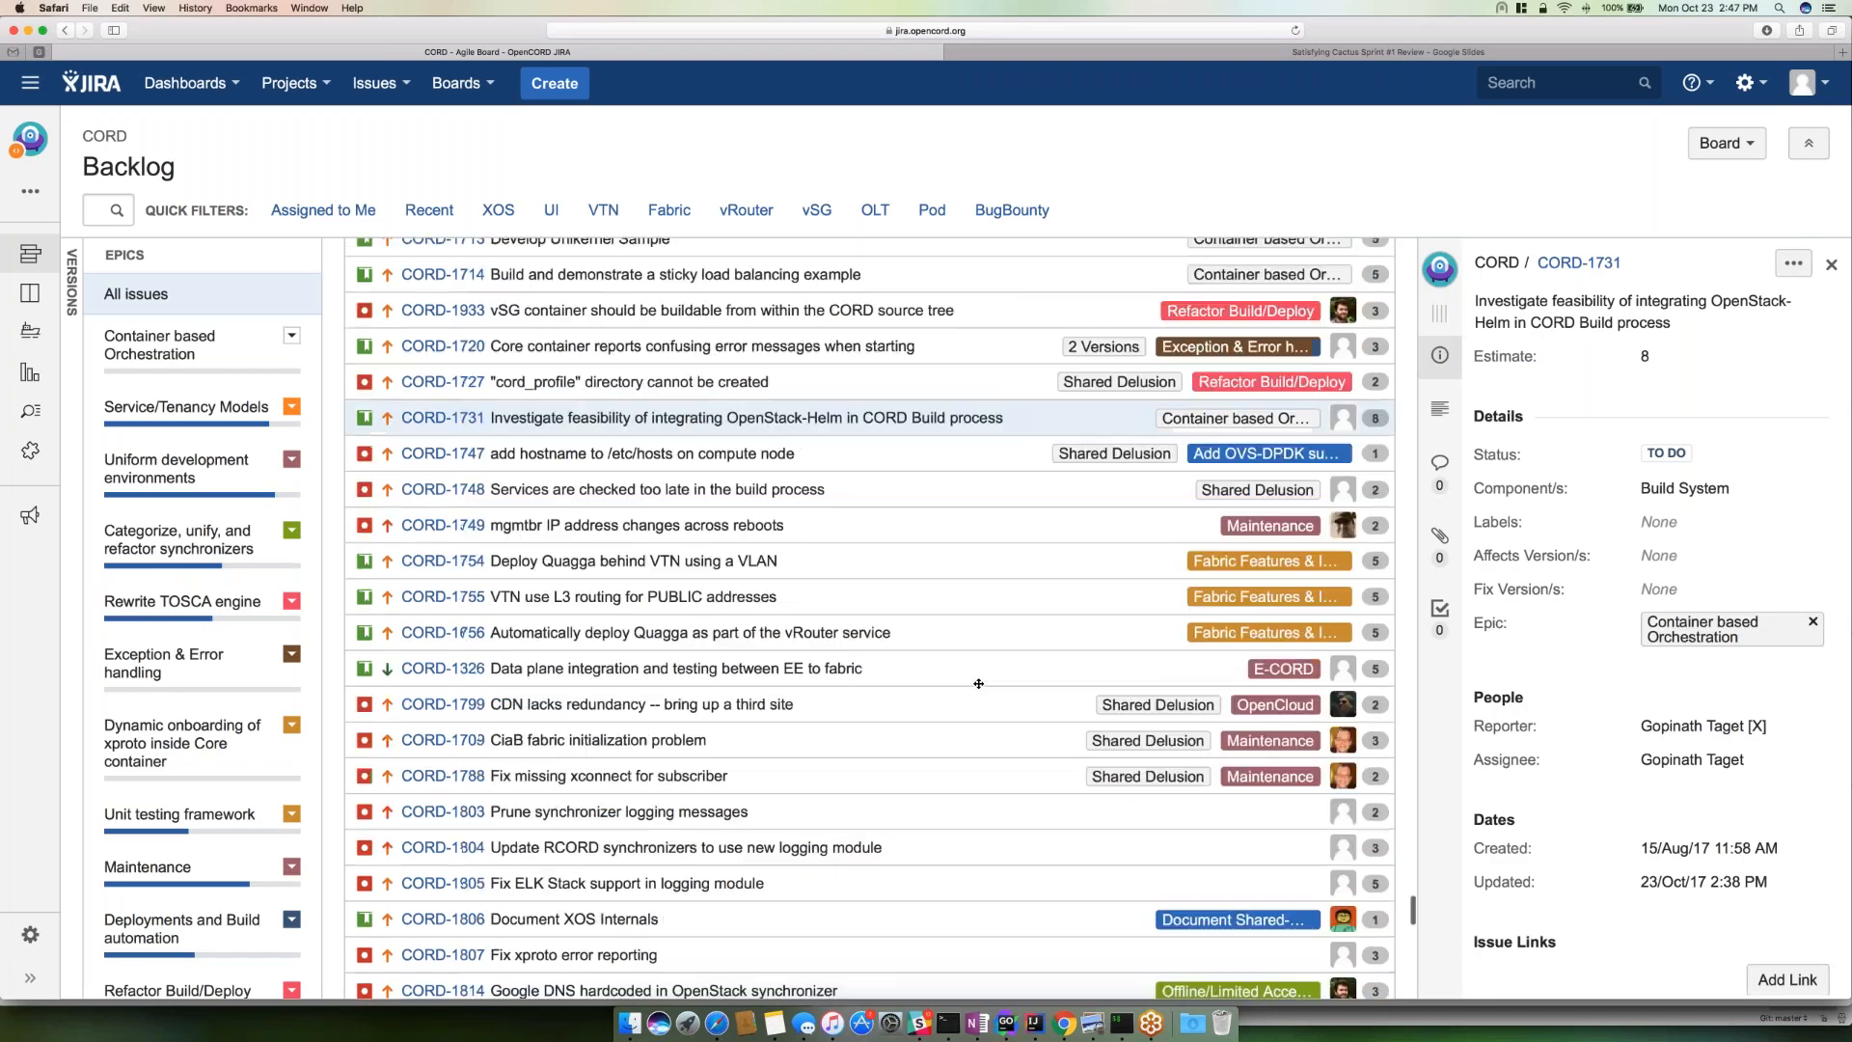
{"action": "scroll", "scroll_direction": "down", "scroll_amount": 3}
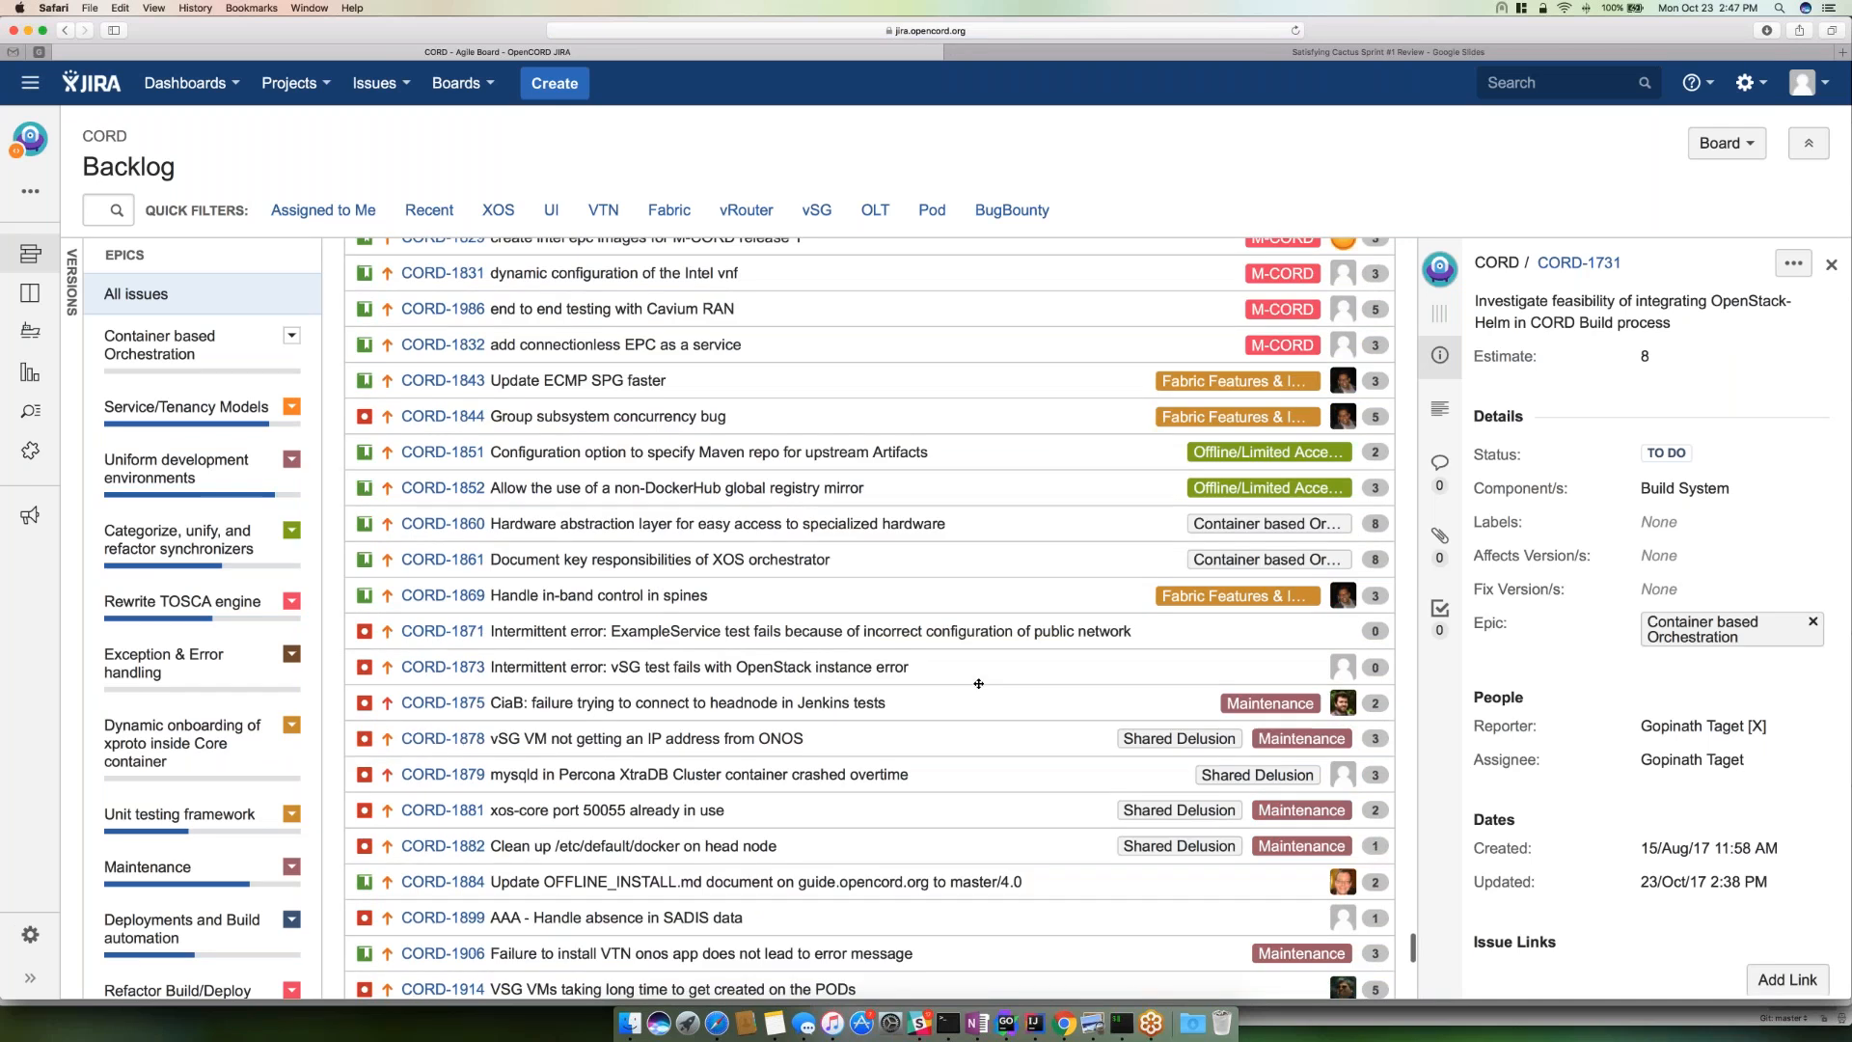
{"action": "scroll", "scroll_direction": "down", "scroll_amount": 3}
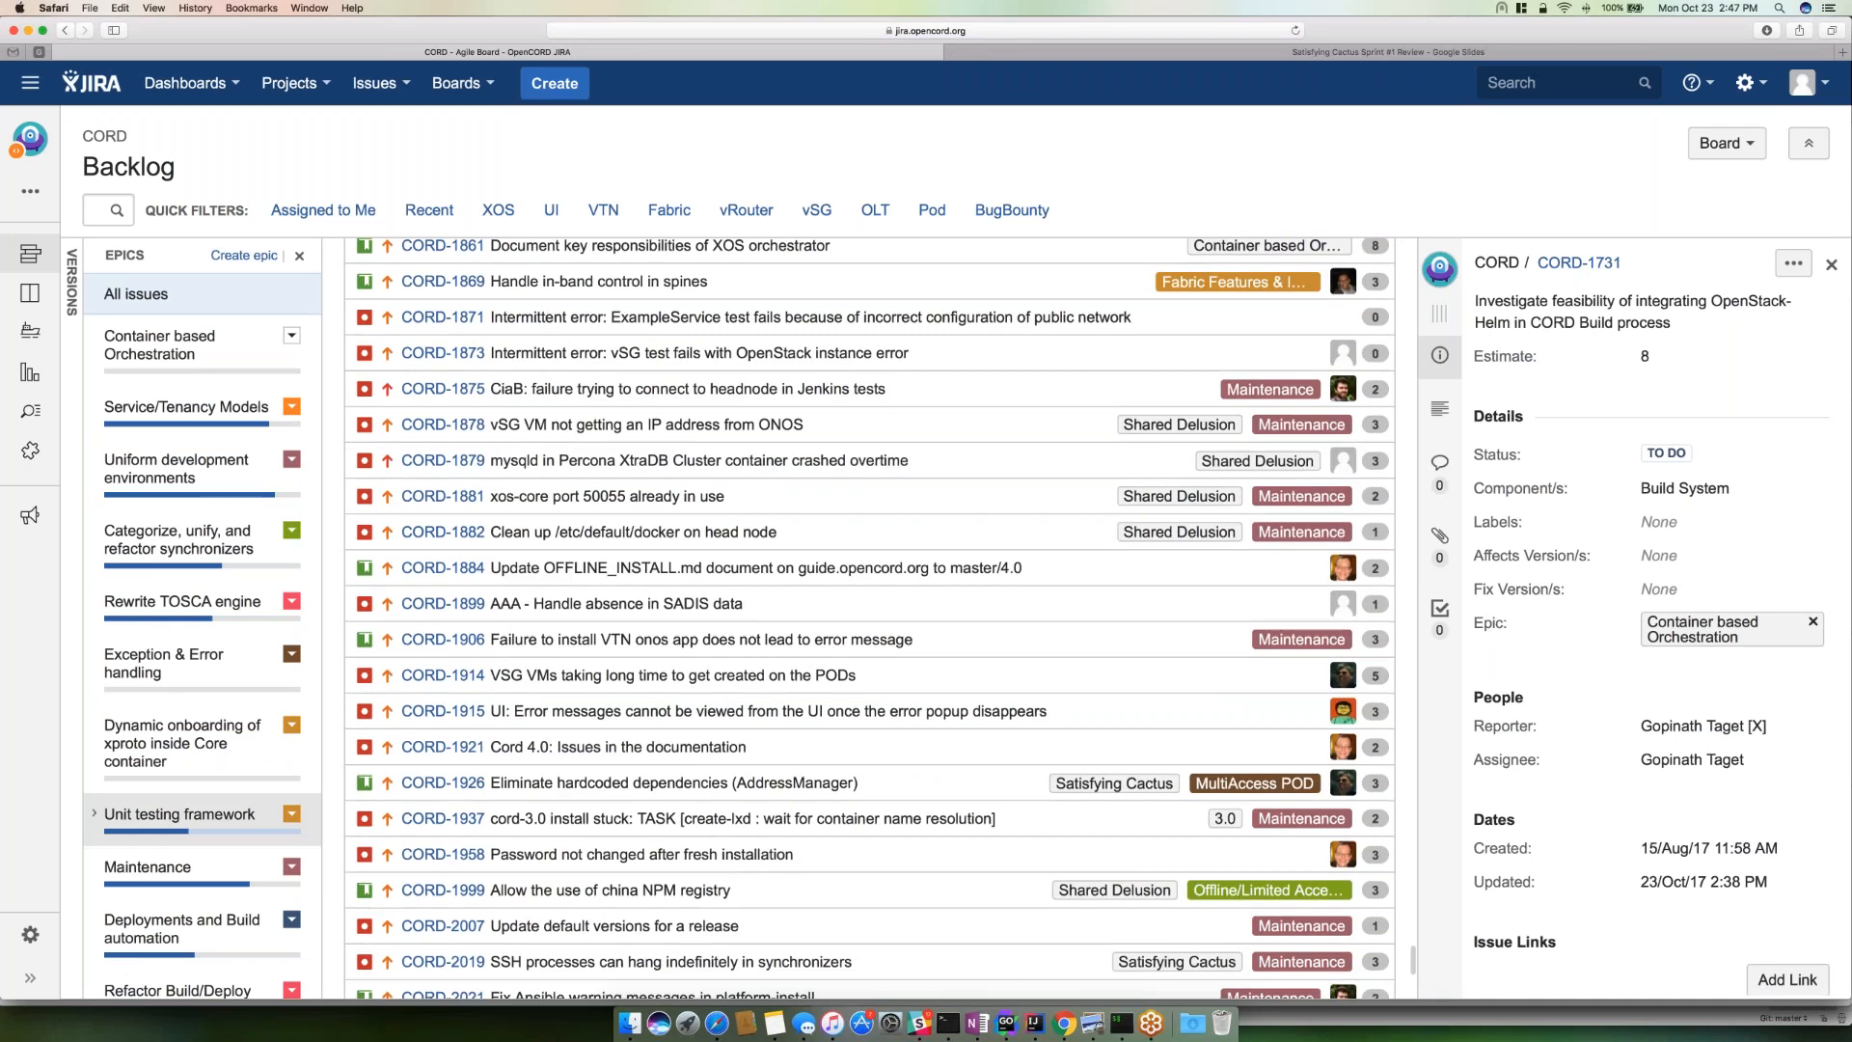
{"action": "scroll", "scroll_direction": "down", "scroll_amount": 3}
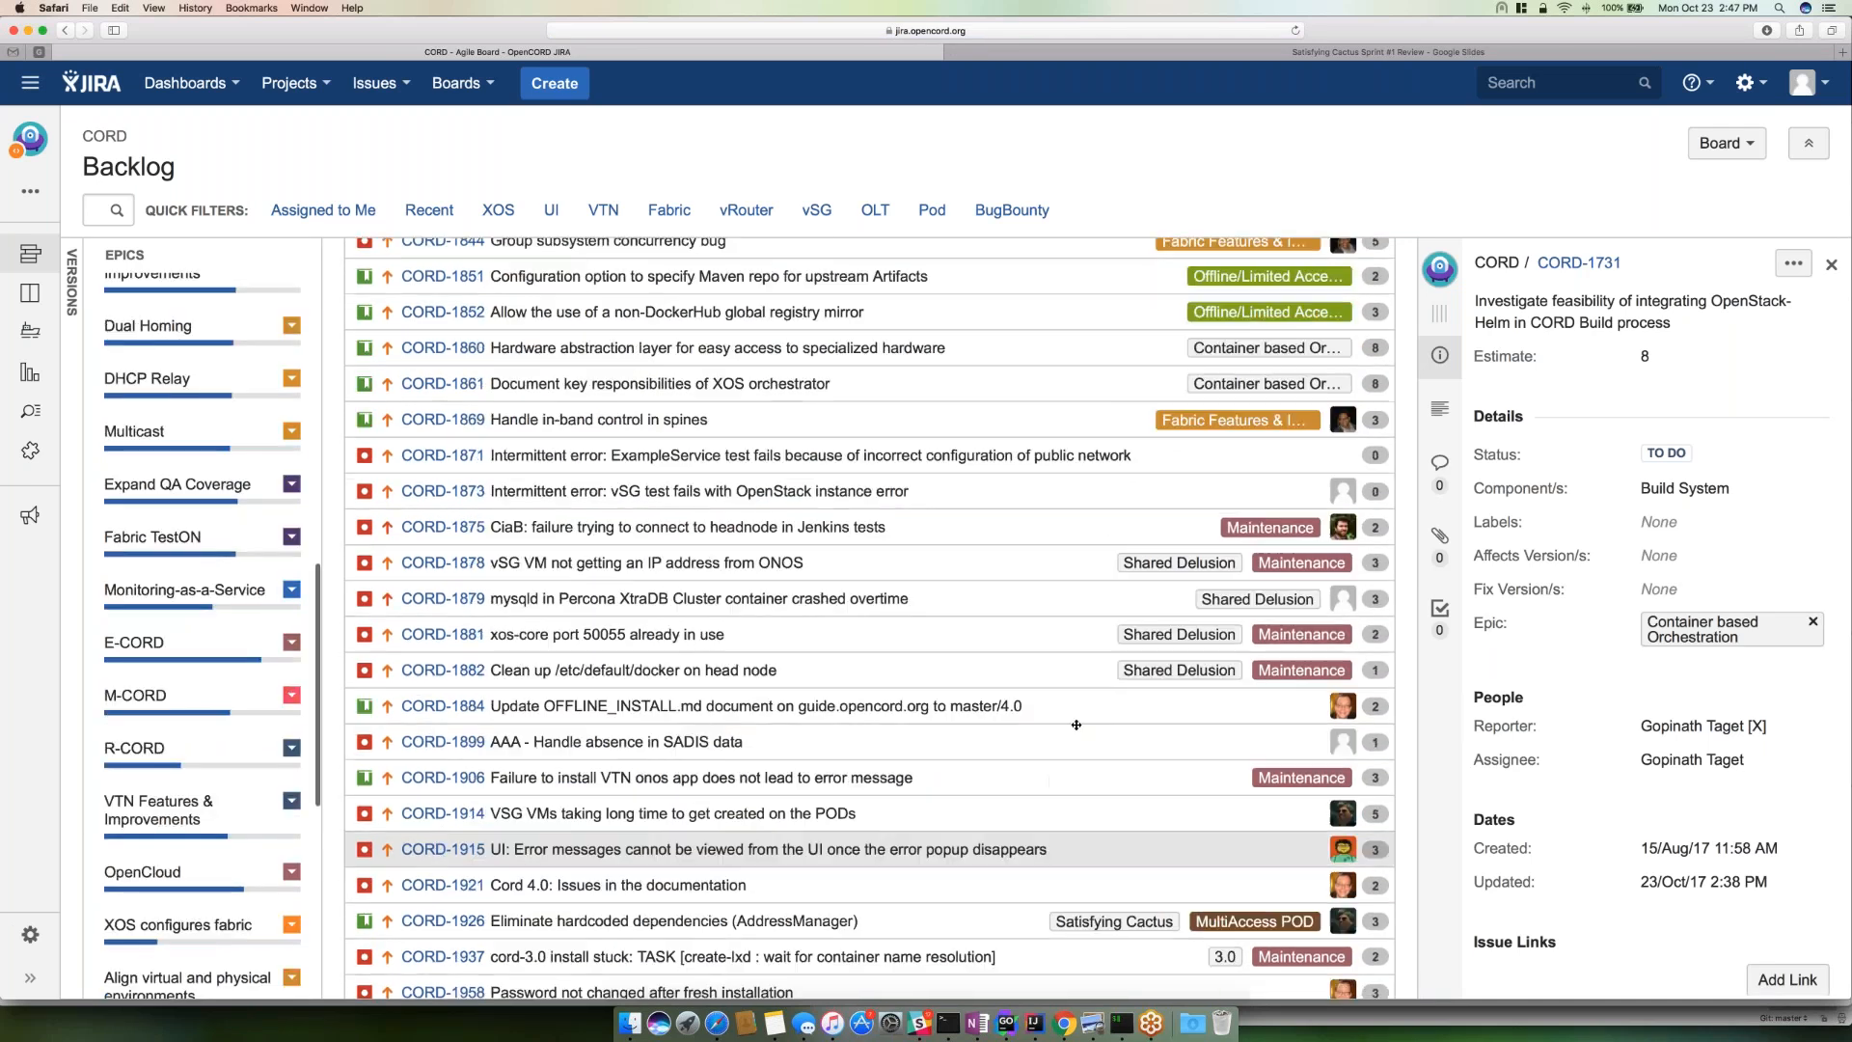
{"action": "scroll", "scroll_direction": "up", "scroll_amount": 3}
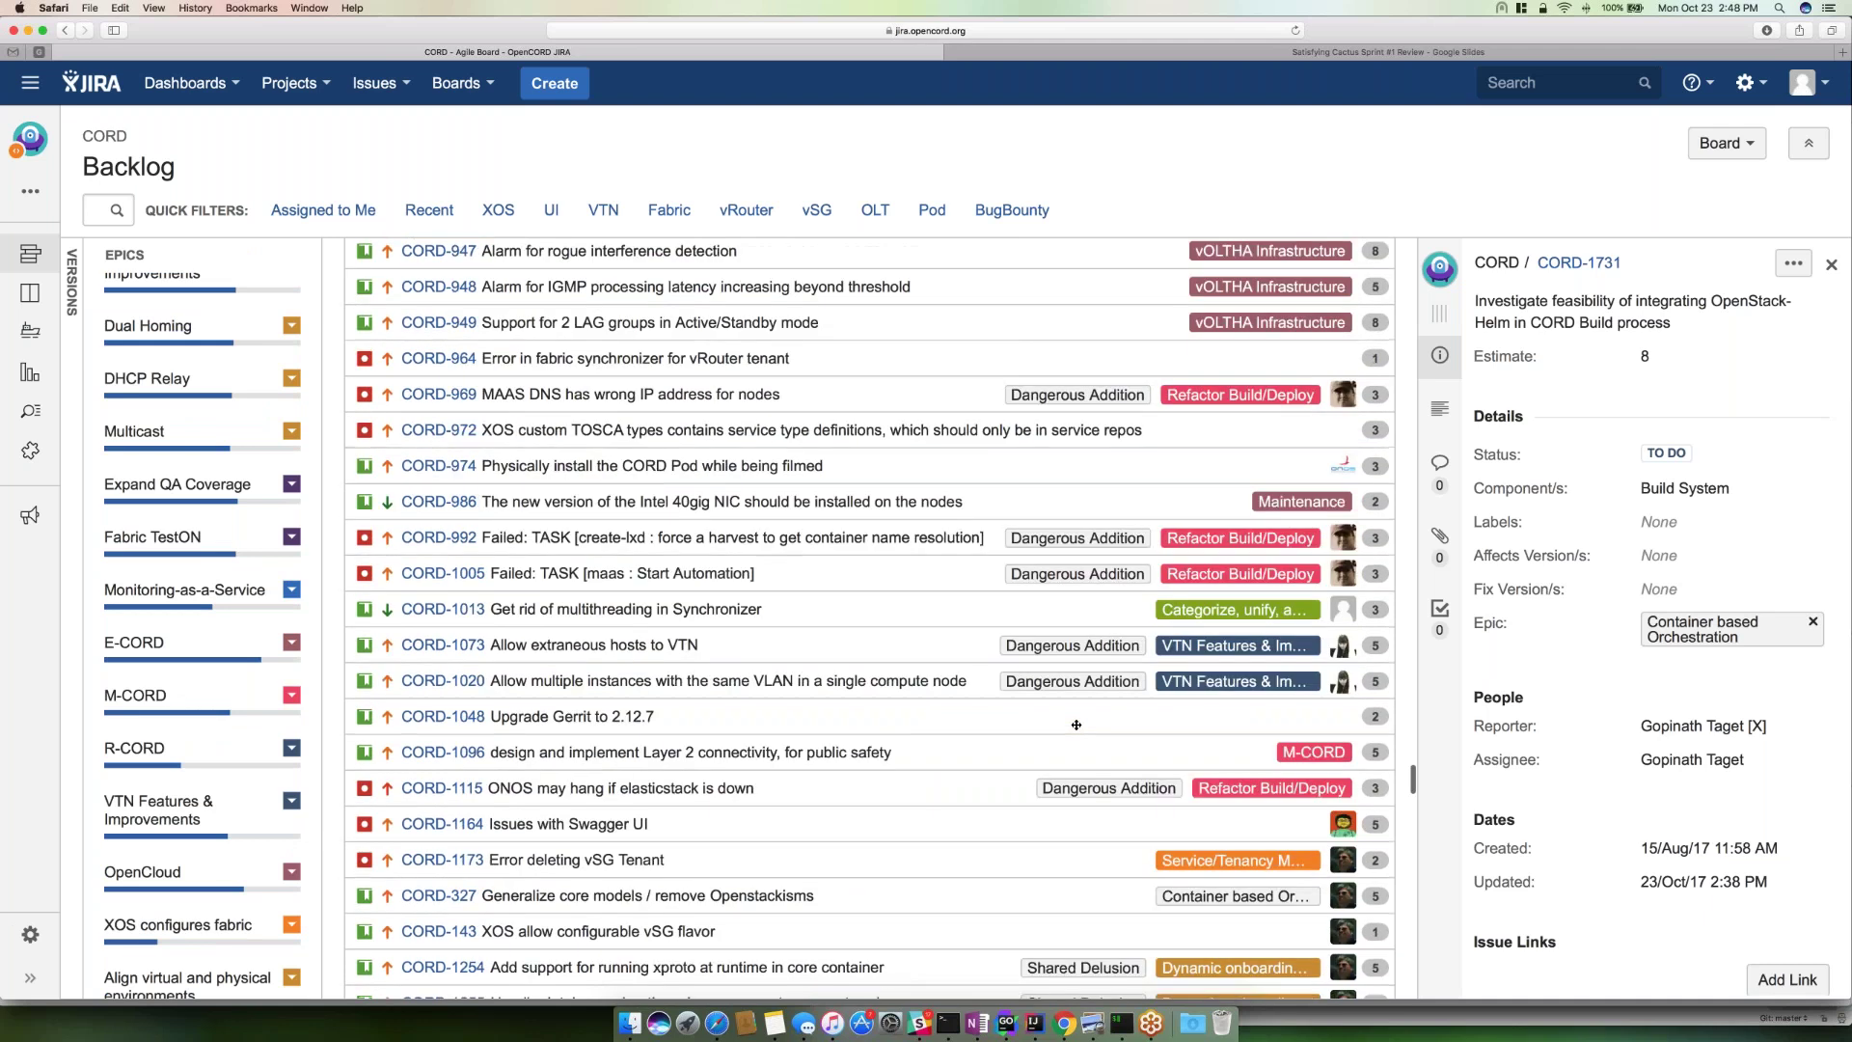
{"action": "scroll", "scroll_direction": "up", "scroll_amount": 3}
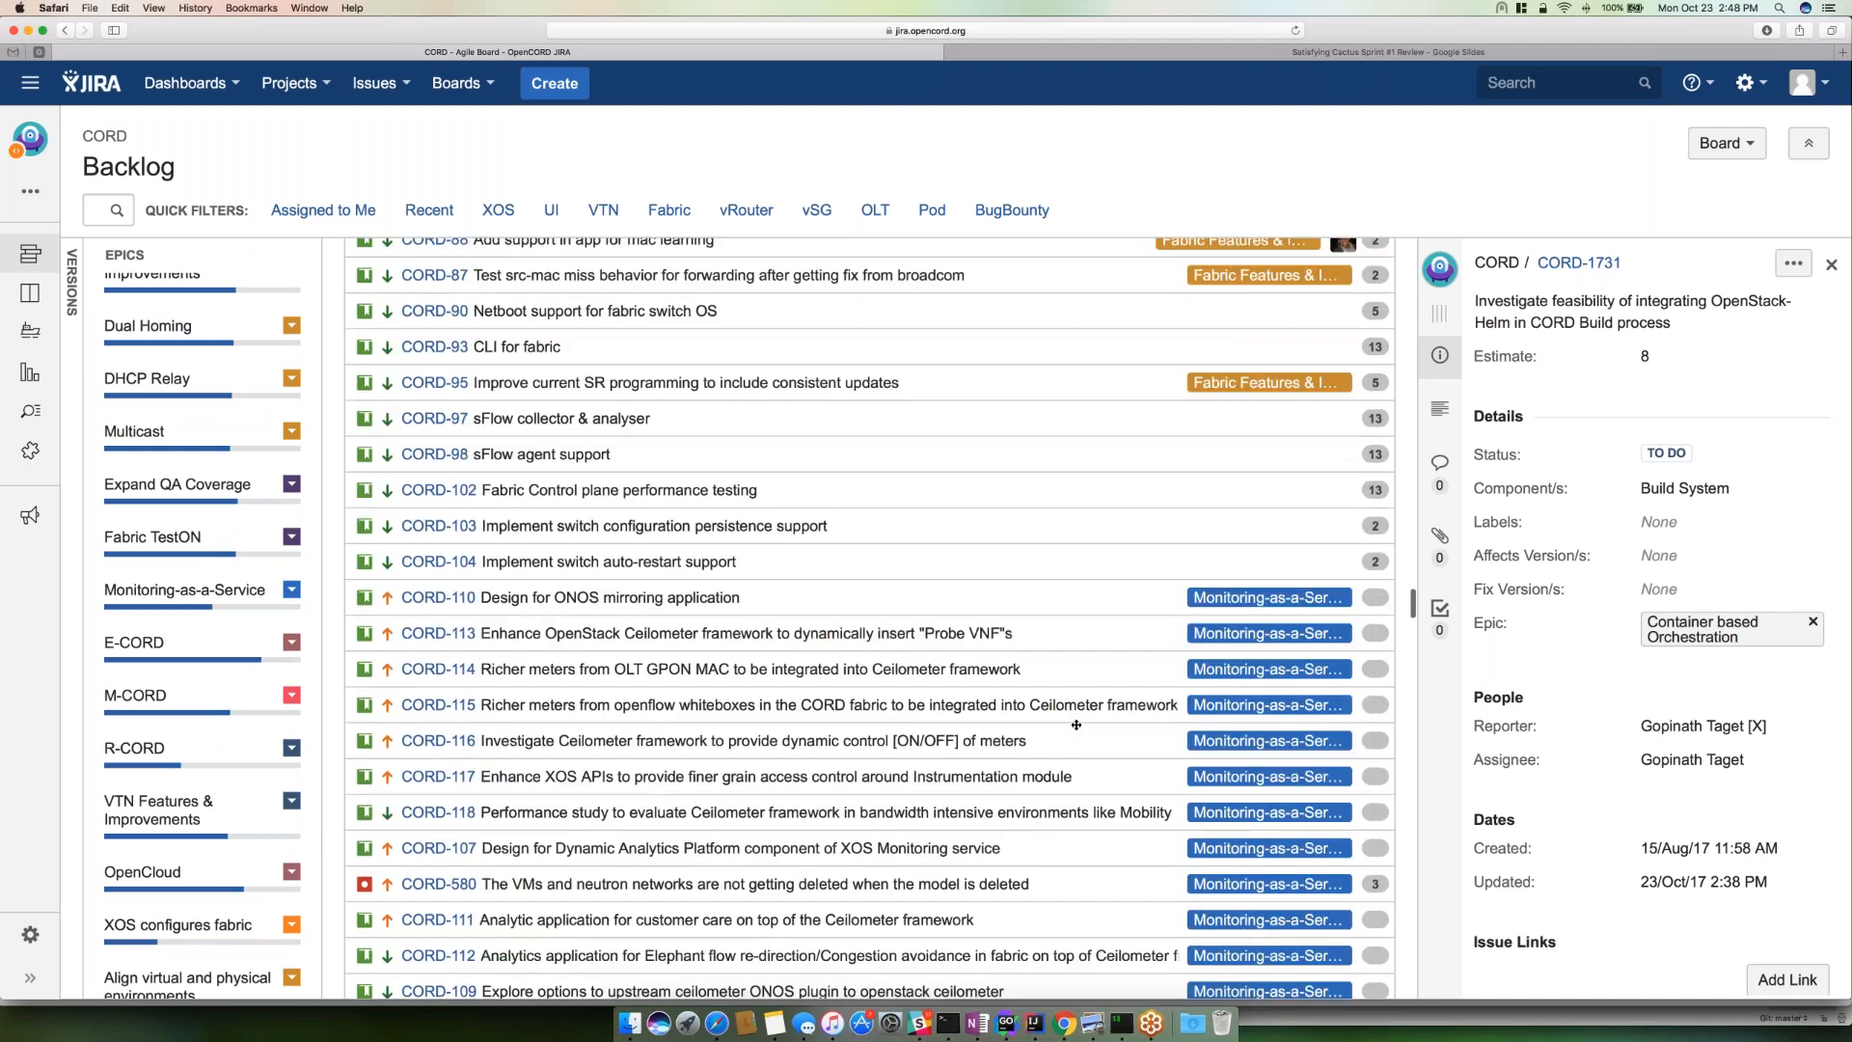
{"action": "scroll", "scroll_direction": "down", "scroll_amount": 3}
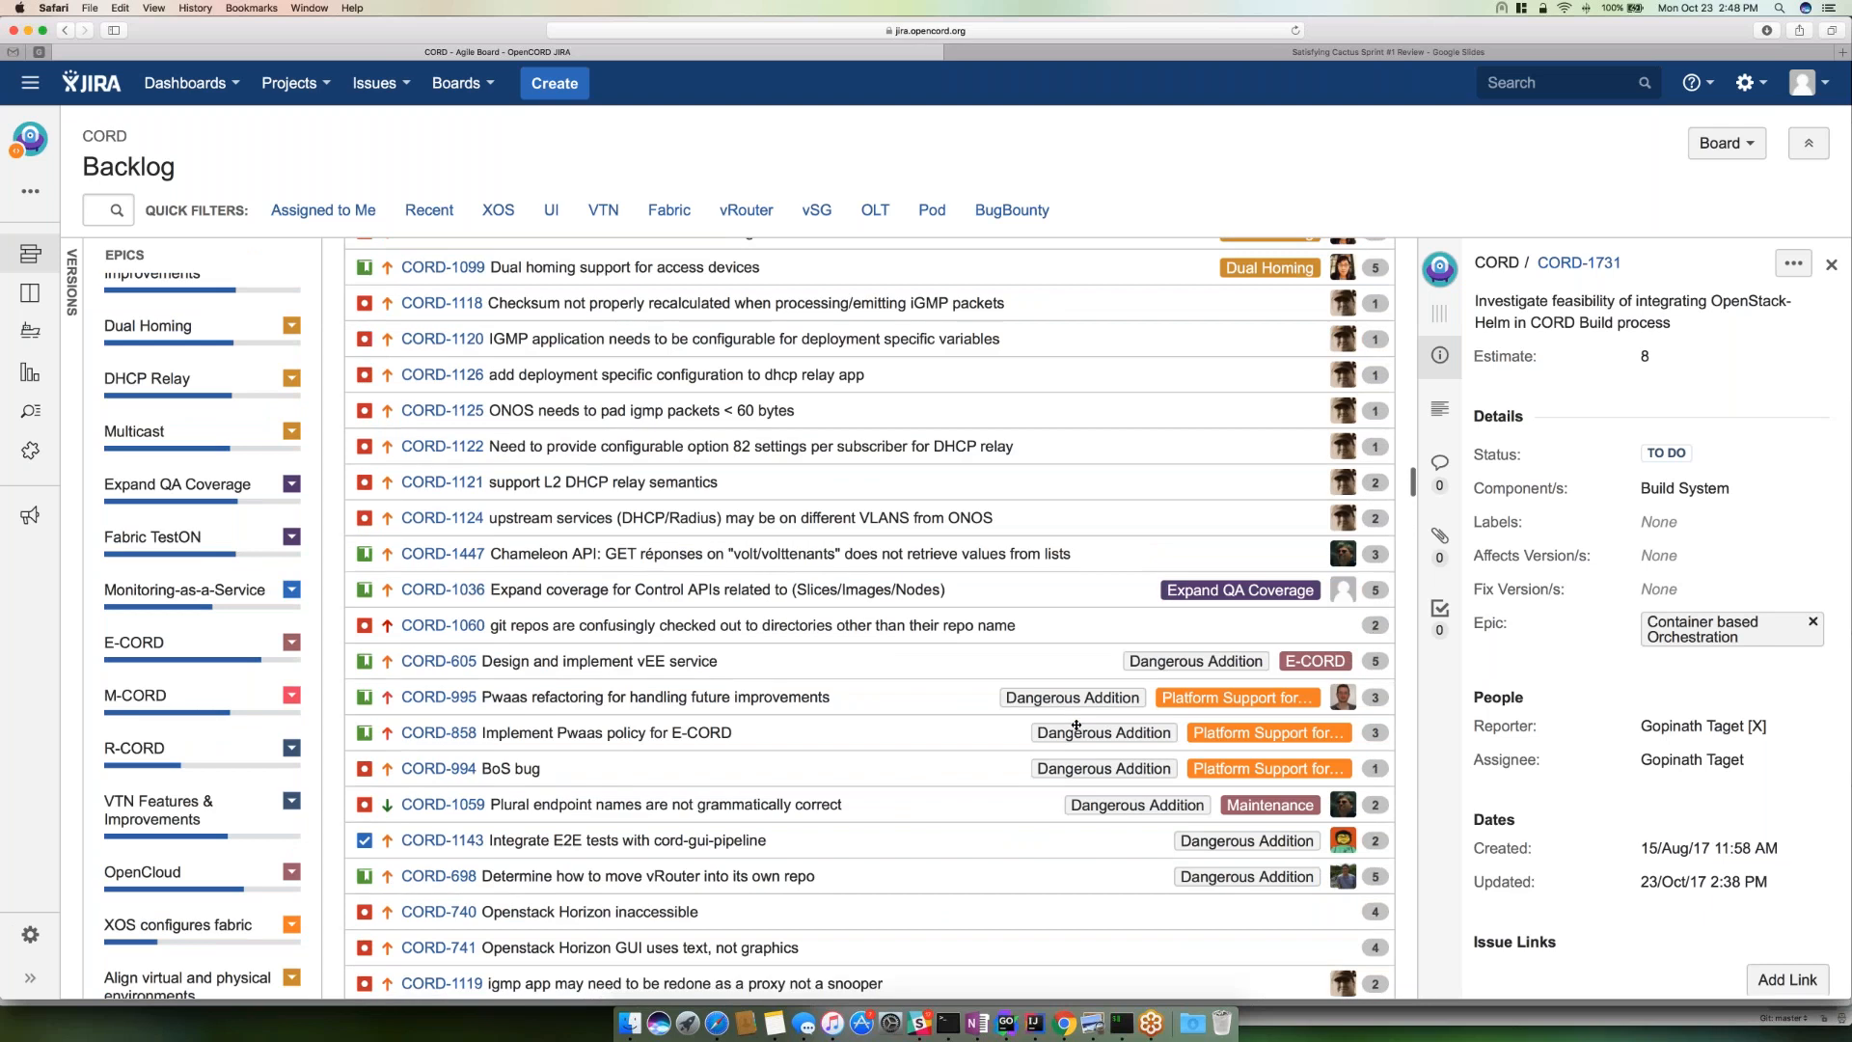
{"action": "scroll", "scroll_direction": "up", "scroll_amount": 3}
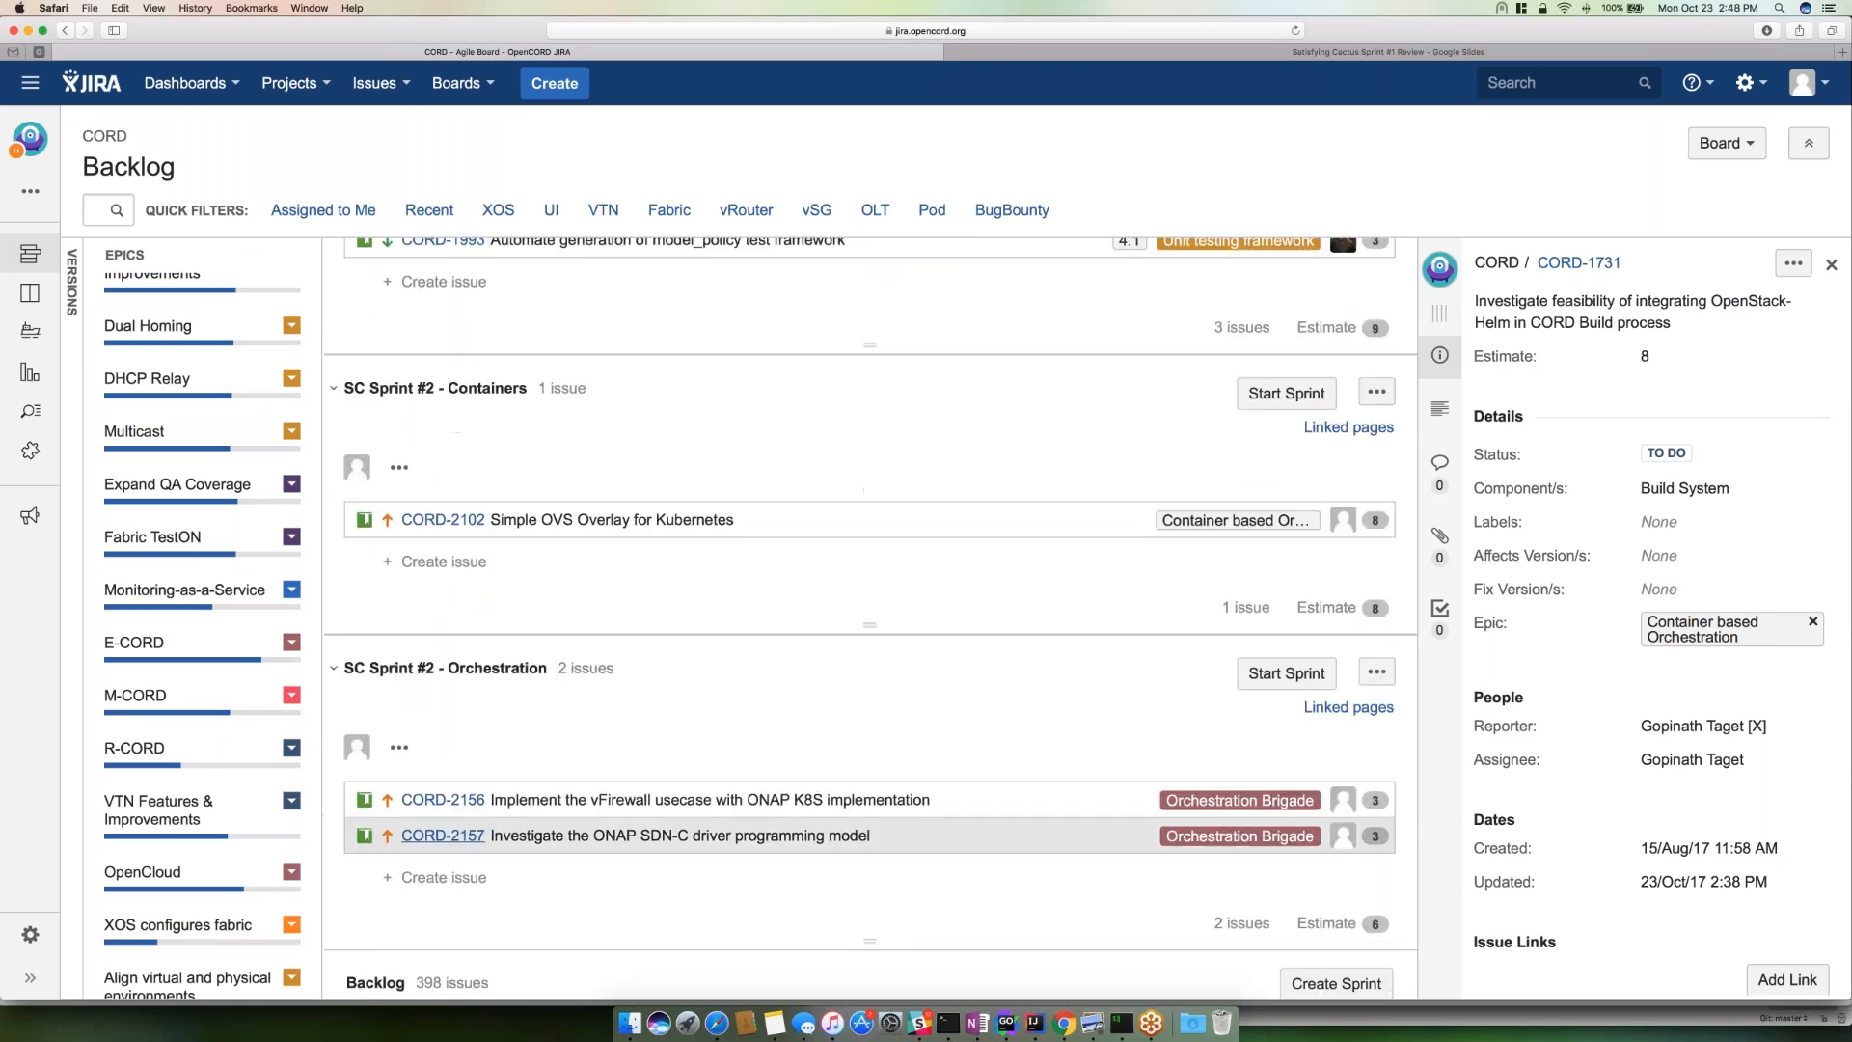
{"action": "mouse_move", "coordinate": [611, 519]}
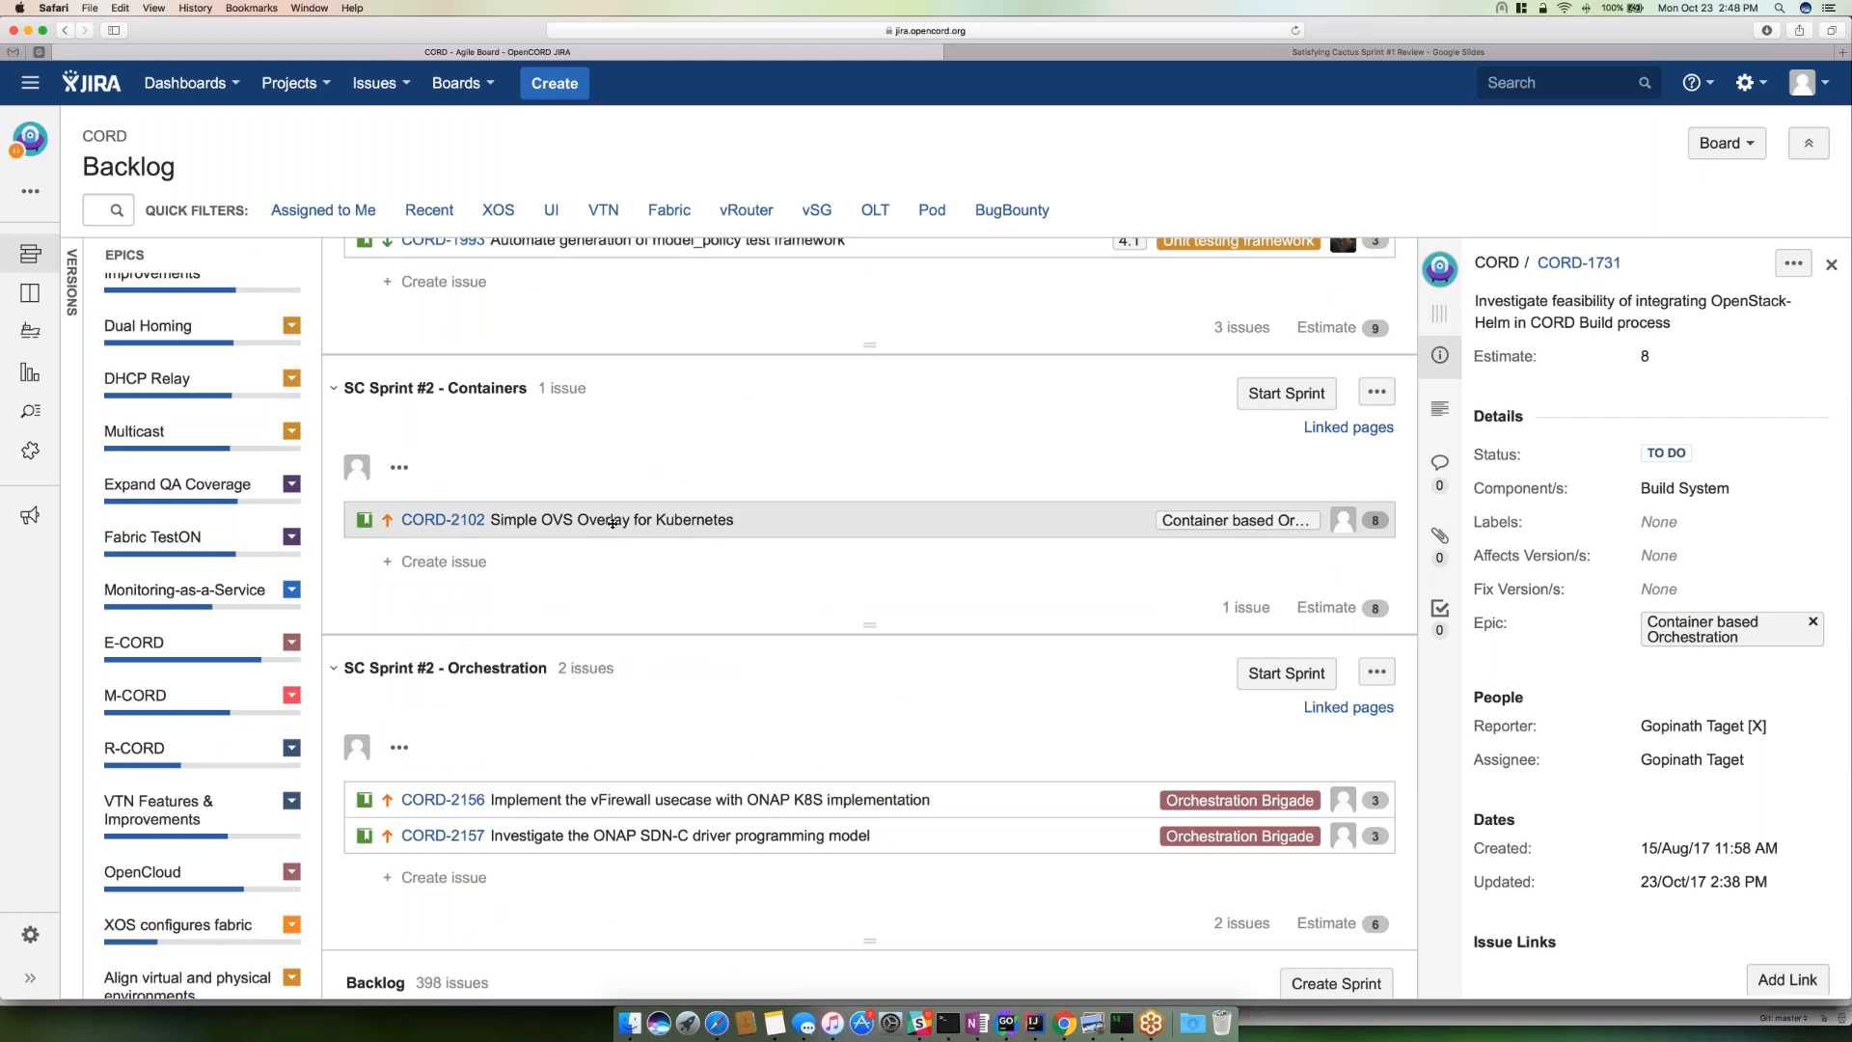
{"action": "mouse_move", "coordinate": [611, 519]}
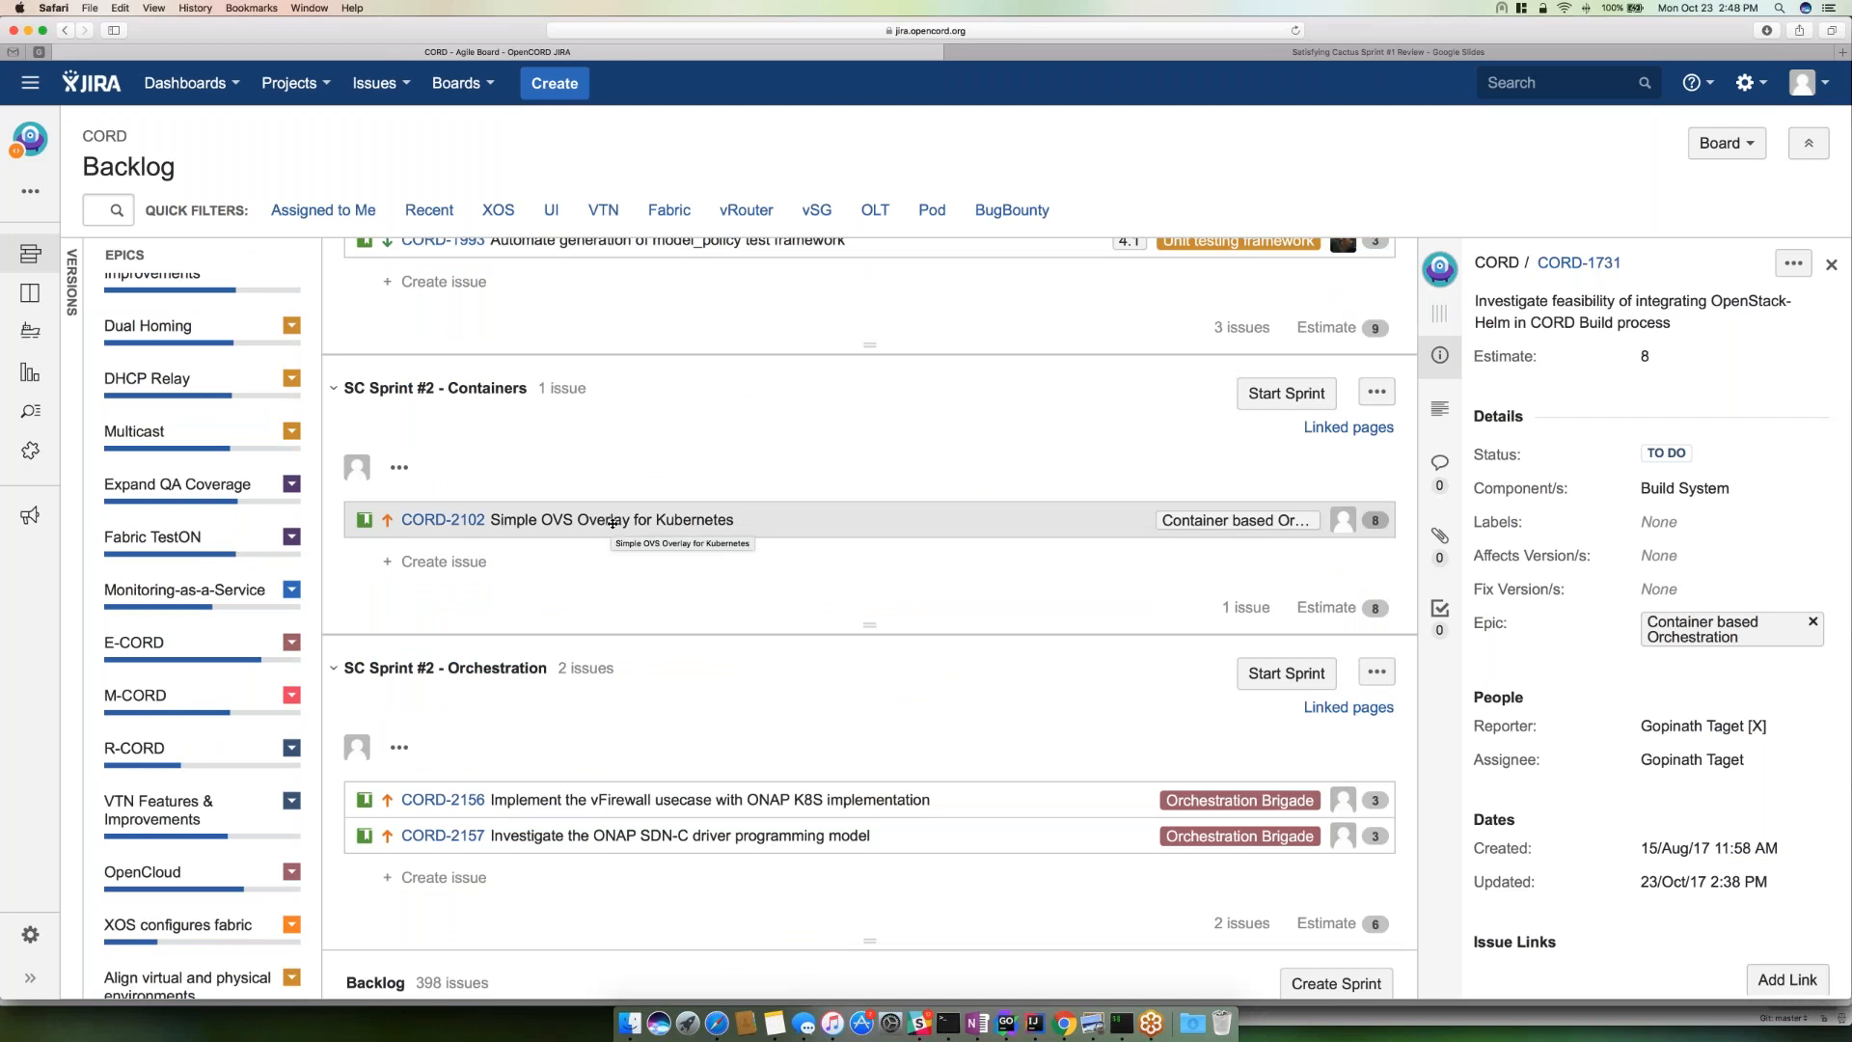
{"action": "mouse_move", "coordinate": [656, 519]}
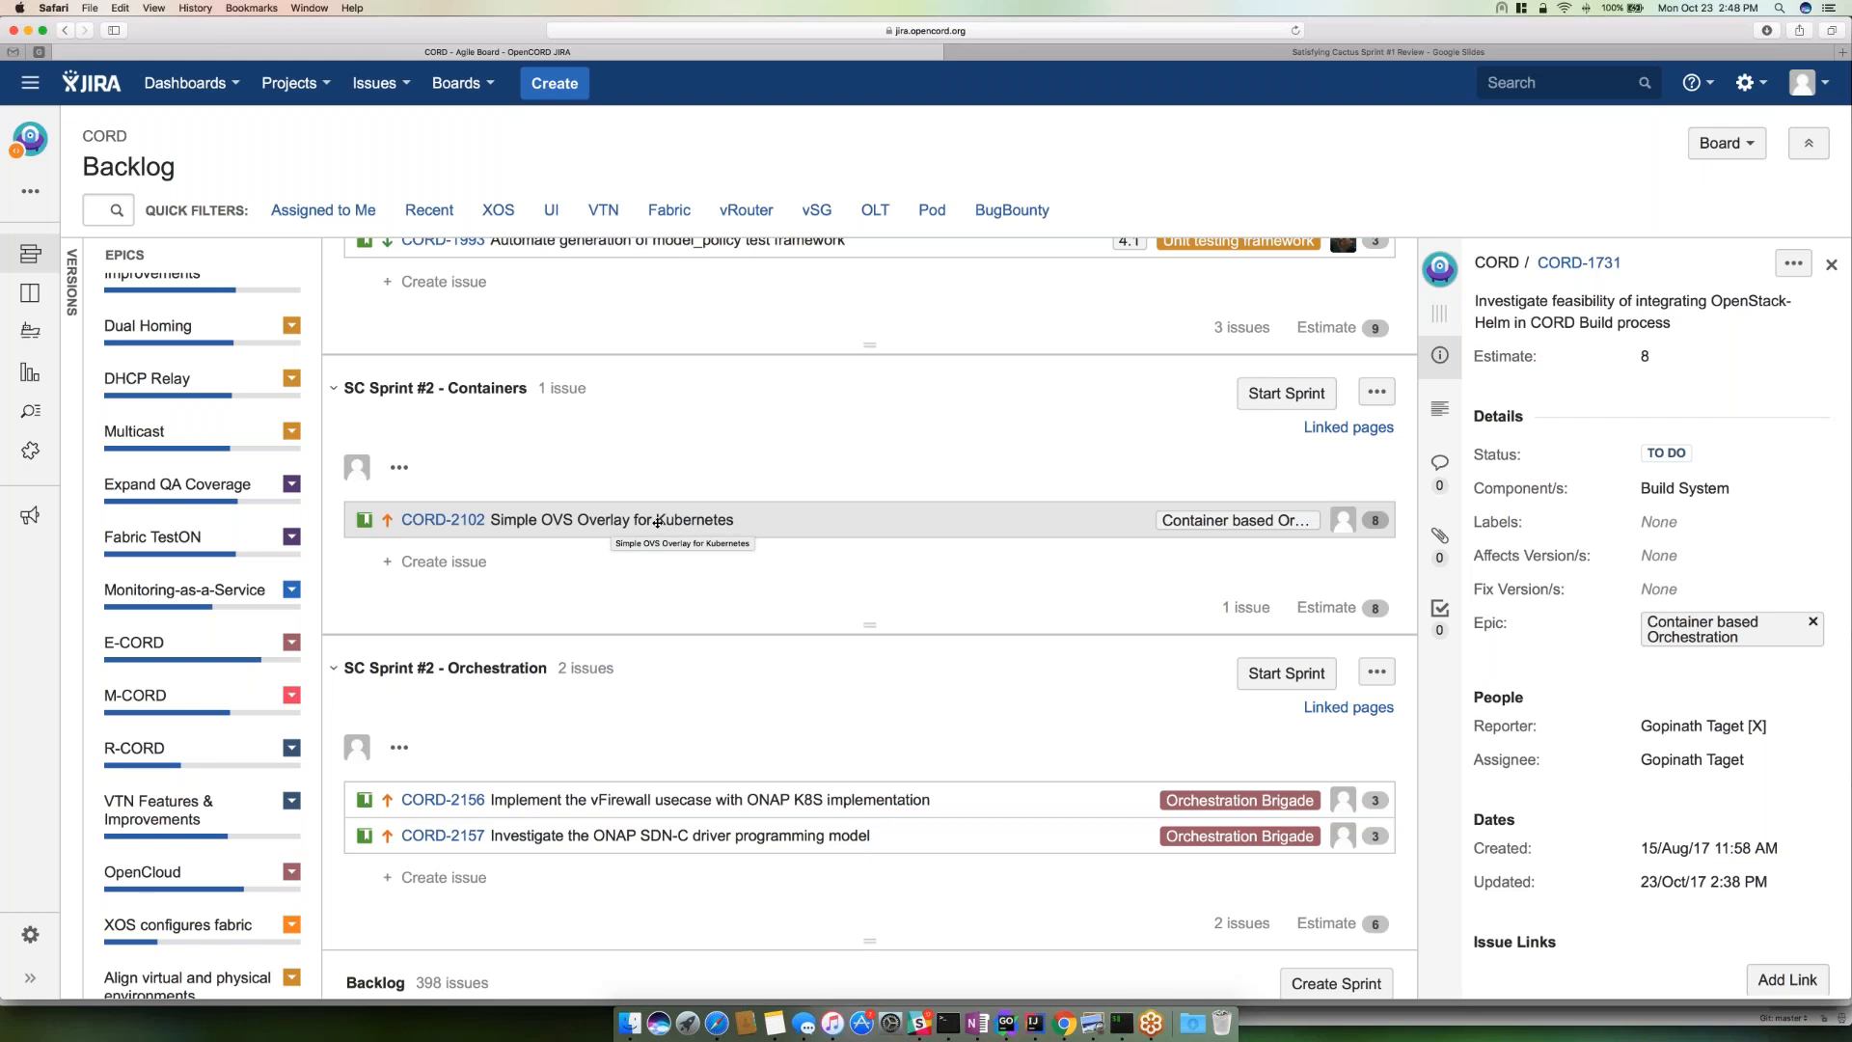
- Show CORD-2102, Simple OVS Overlay for Kubernetes, from the Containers sprint
{"action": "left_click", "coordinate": [441, 519]}
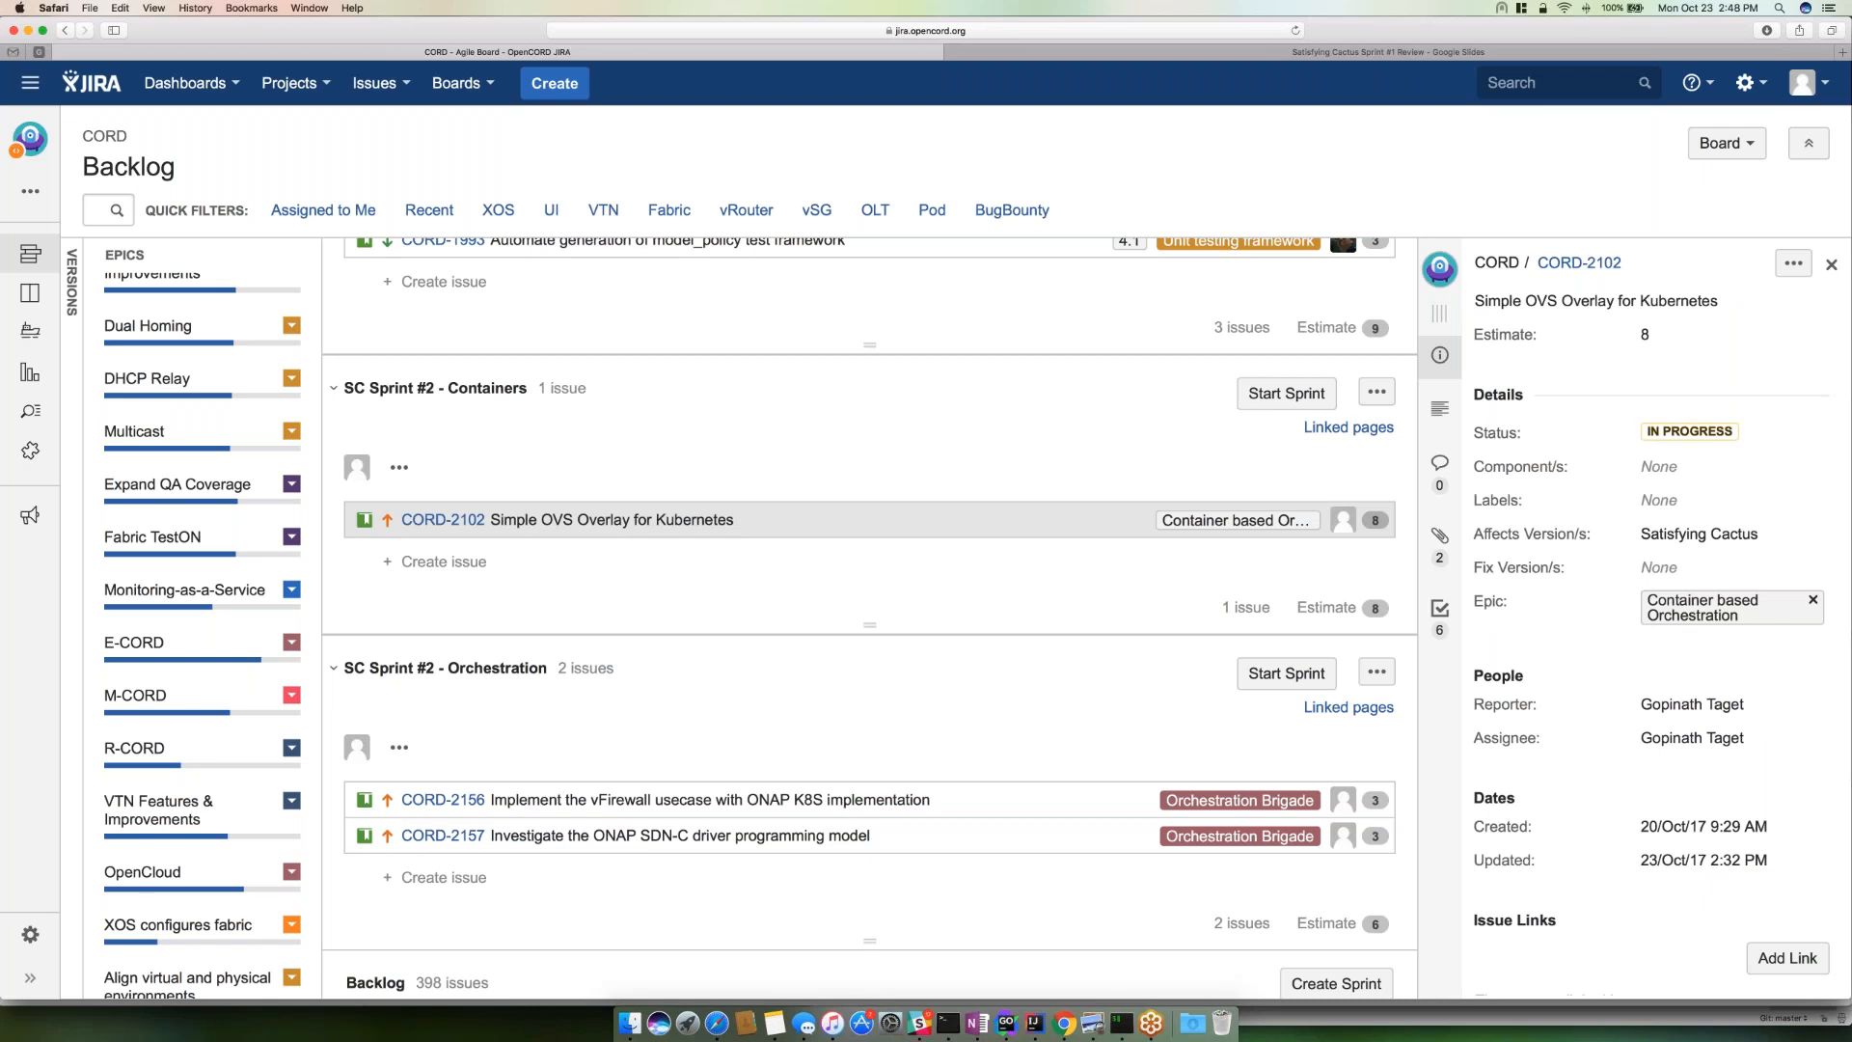
{"action": "mouse_move", "coordinate": [664, 799]}
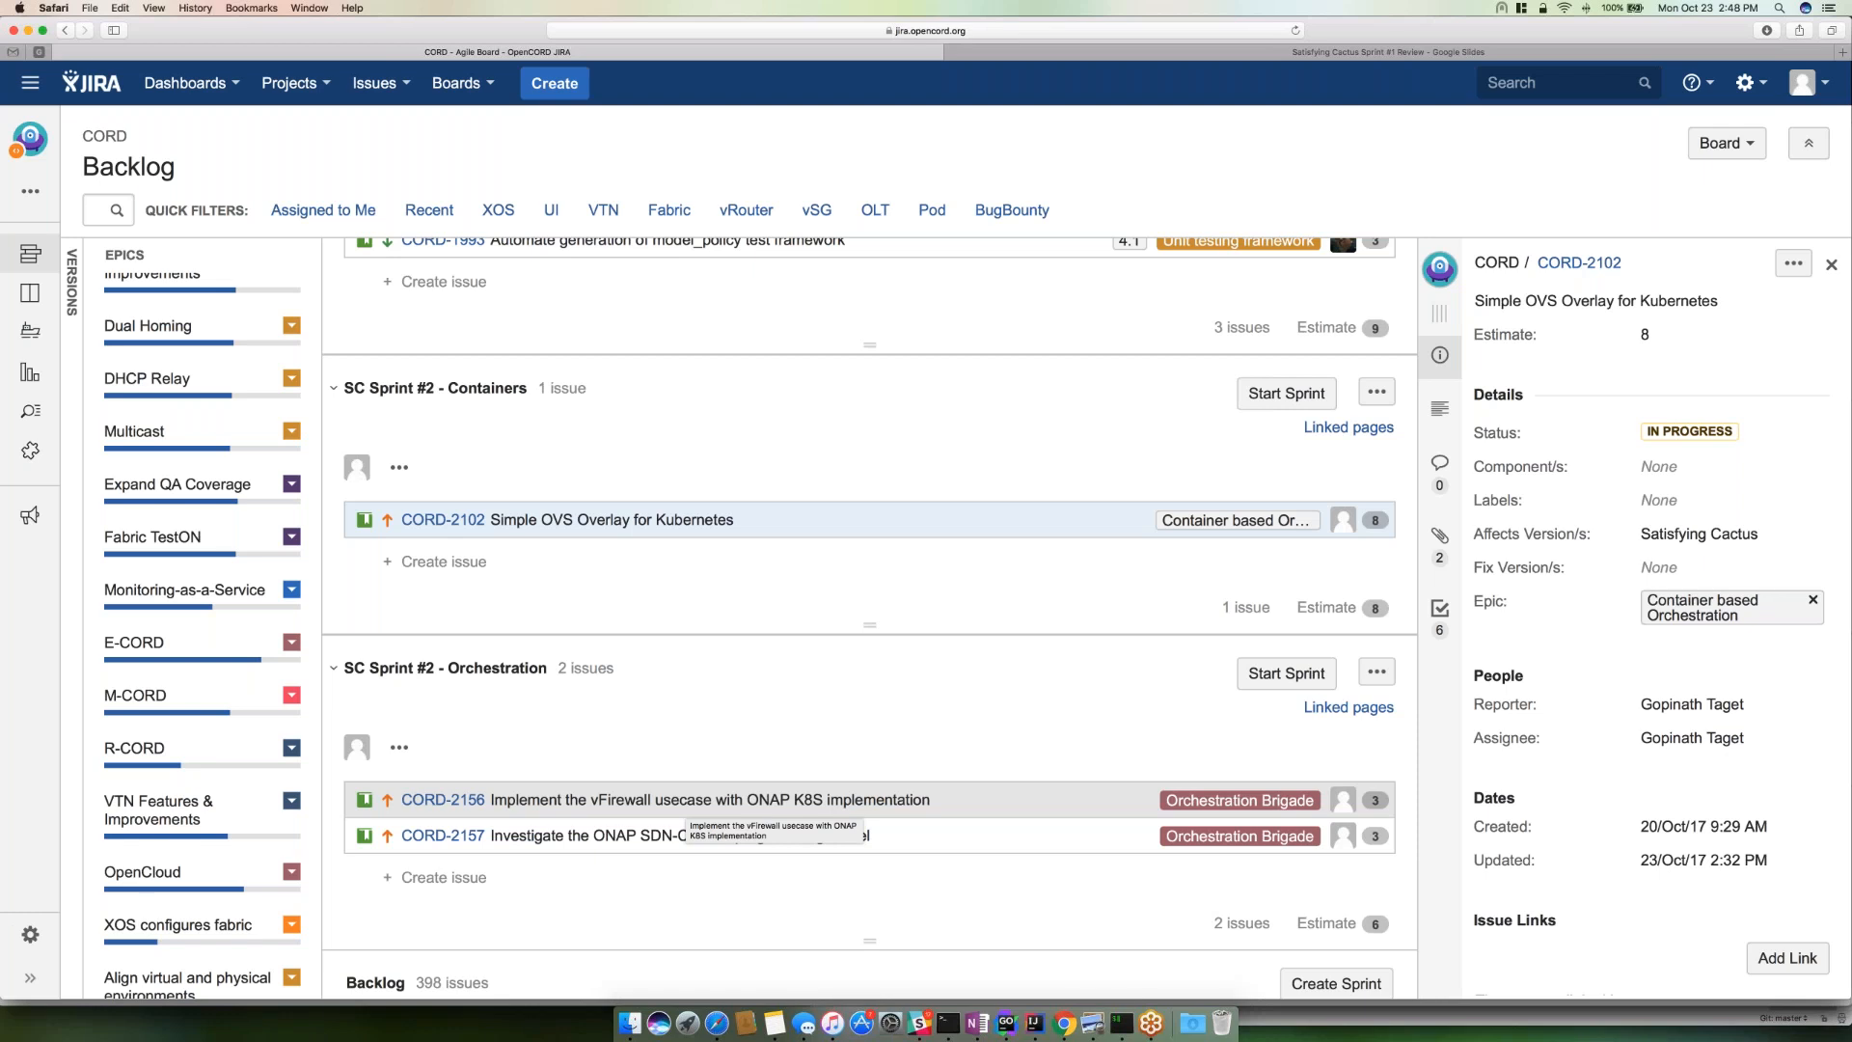
{"action": "mouse_move", "coordinate": [690, 804]}
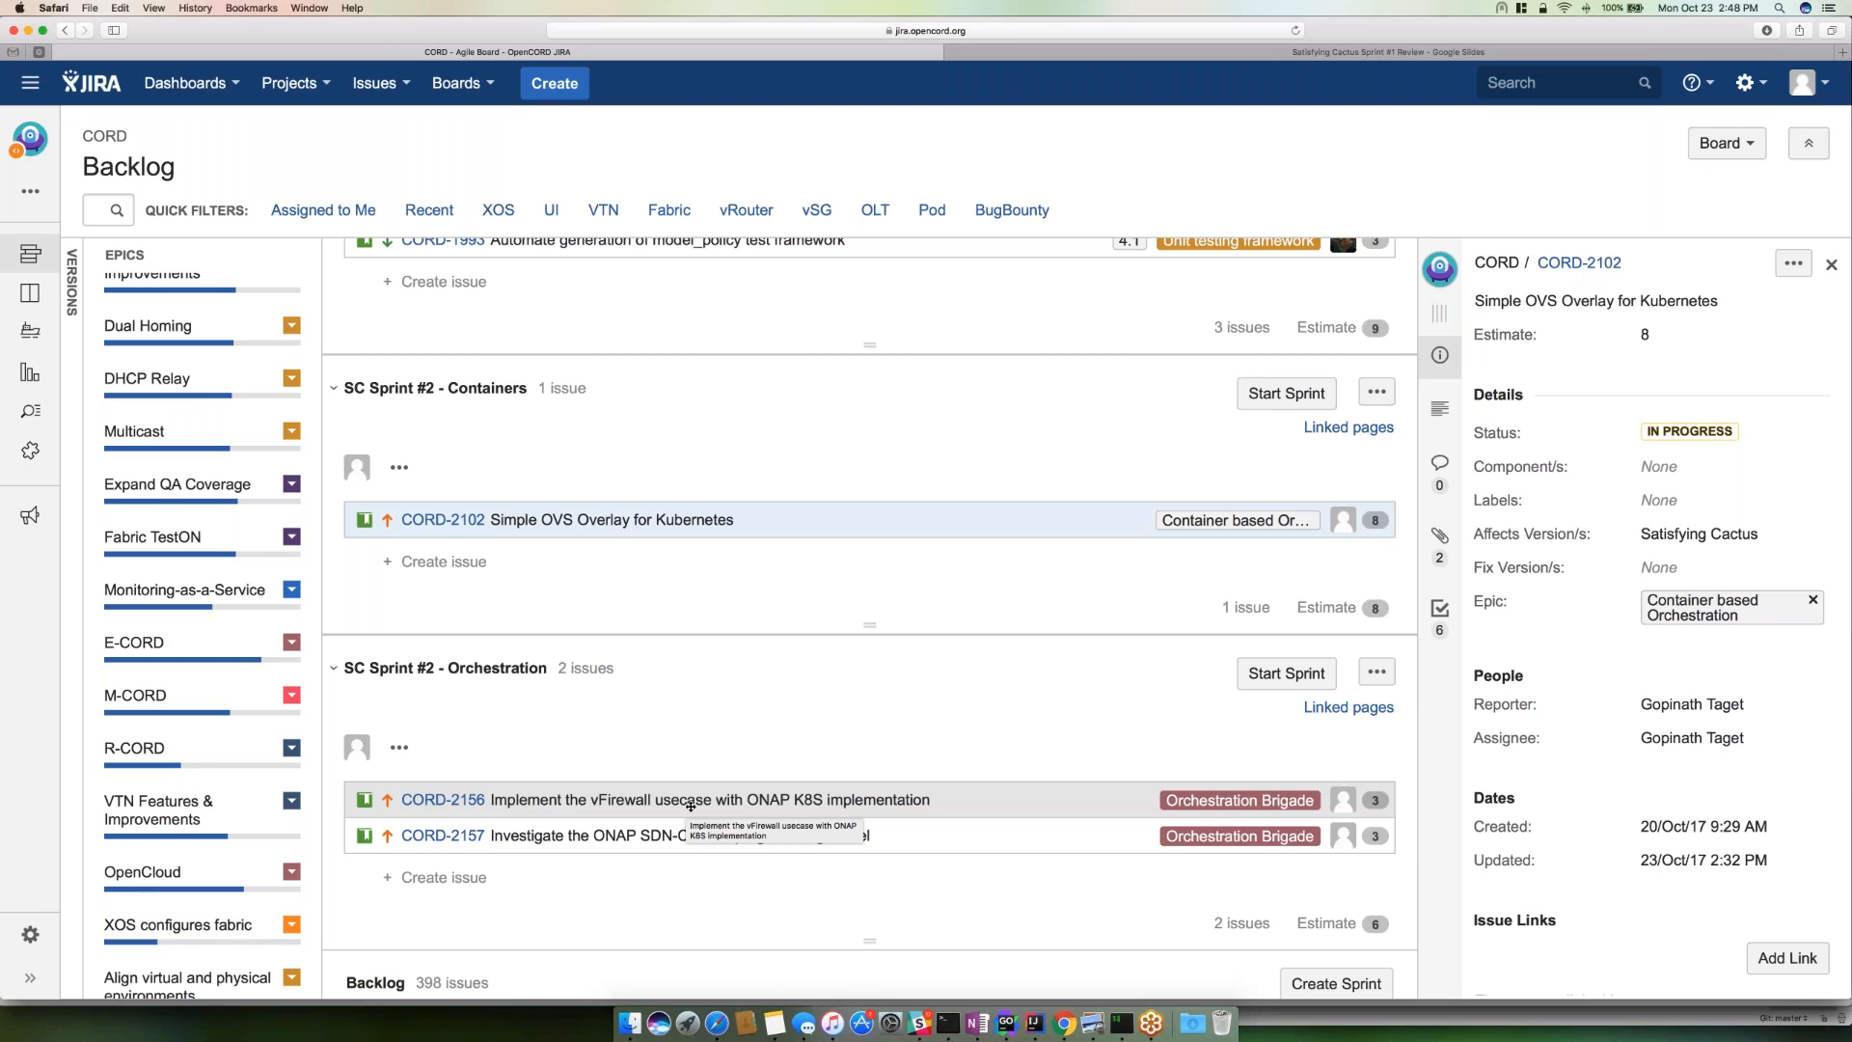
{"action": "mouse_move", "coordinate": [702, 808]}
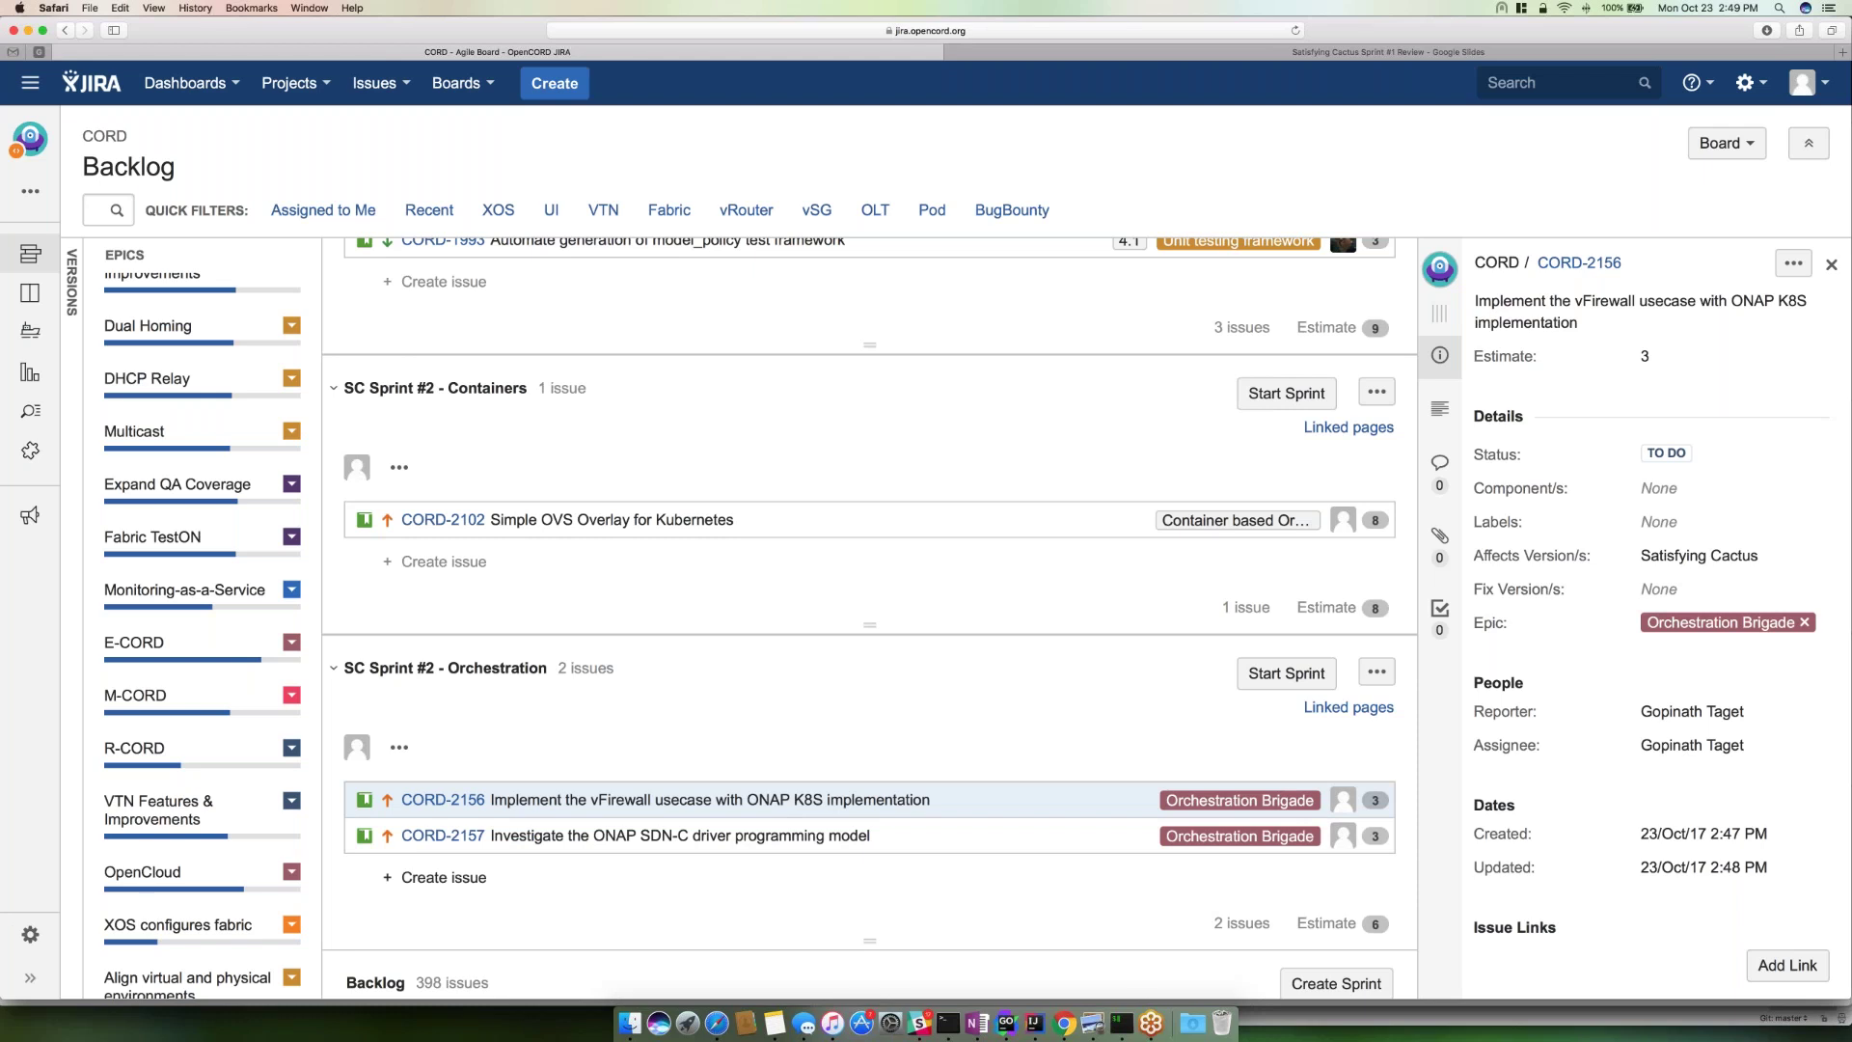
{"action": "mouse_move", "coordinate": [697, 900]}
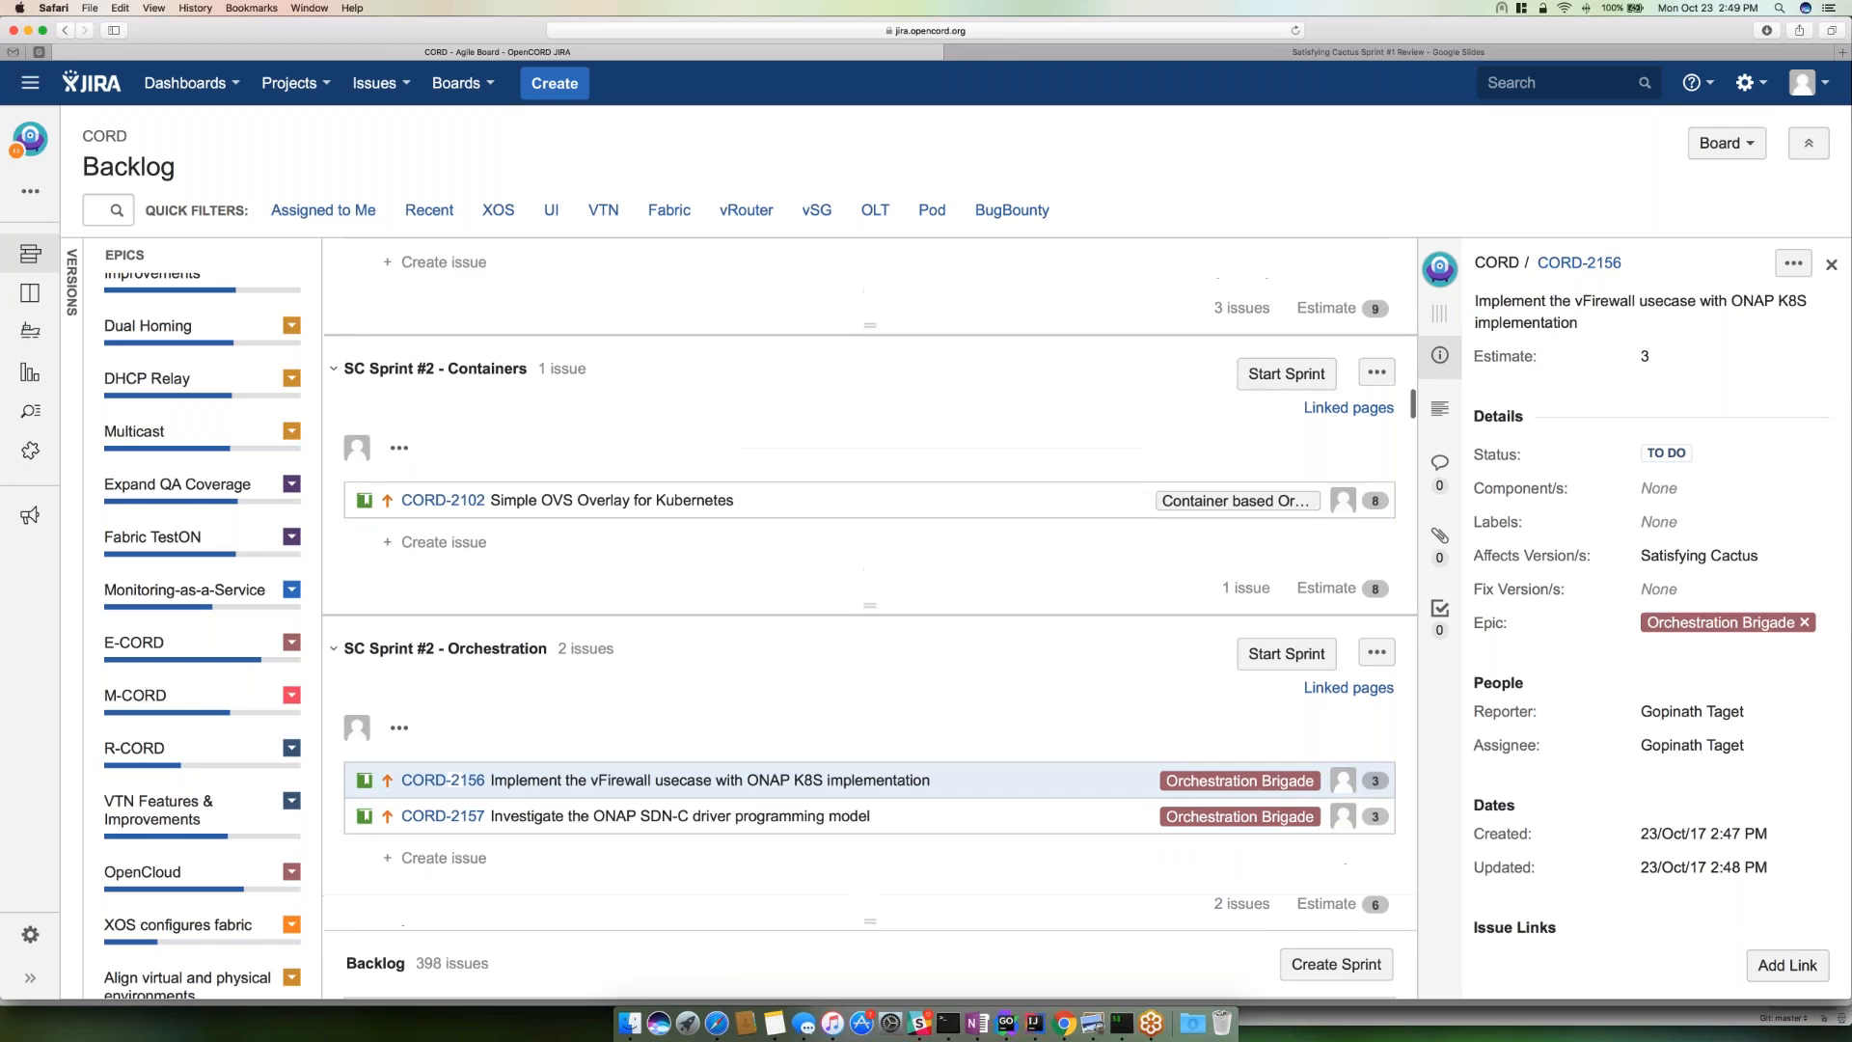
- Scroll the Orchestration sprint around CORD-2156, the vFirewall usecase with ONAP K8S
{"action": "scroll", "scroll_direction": "up", "scroll_amount": 3}
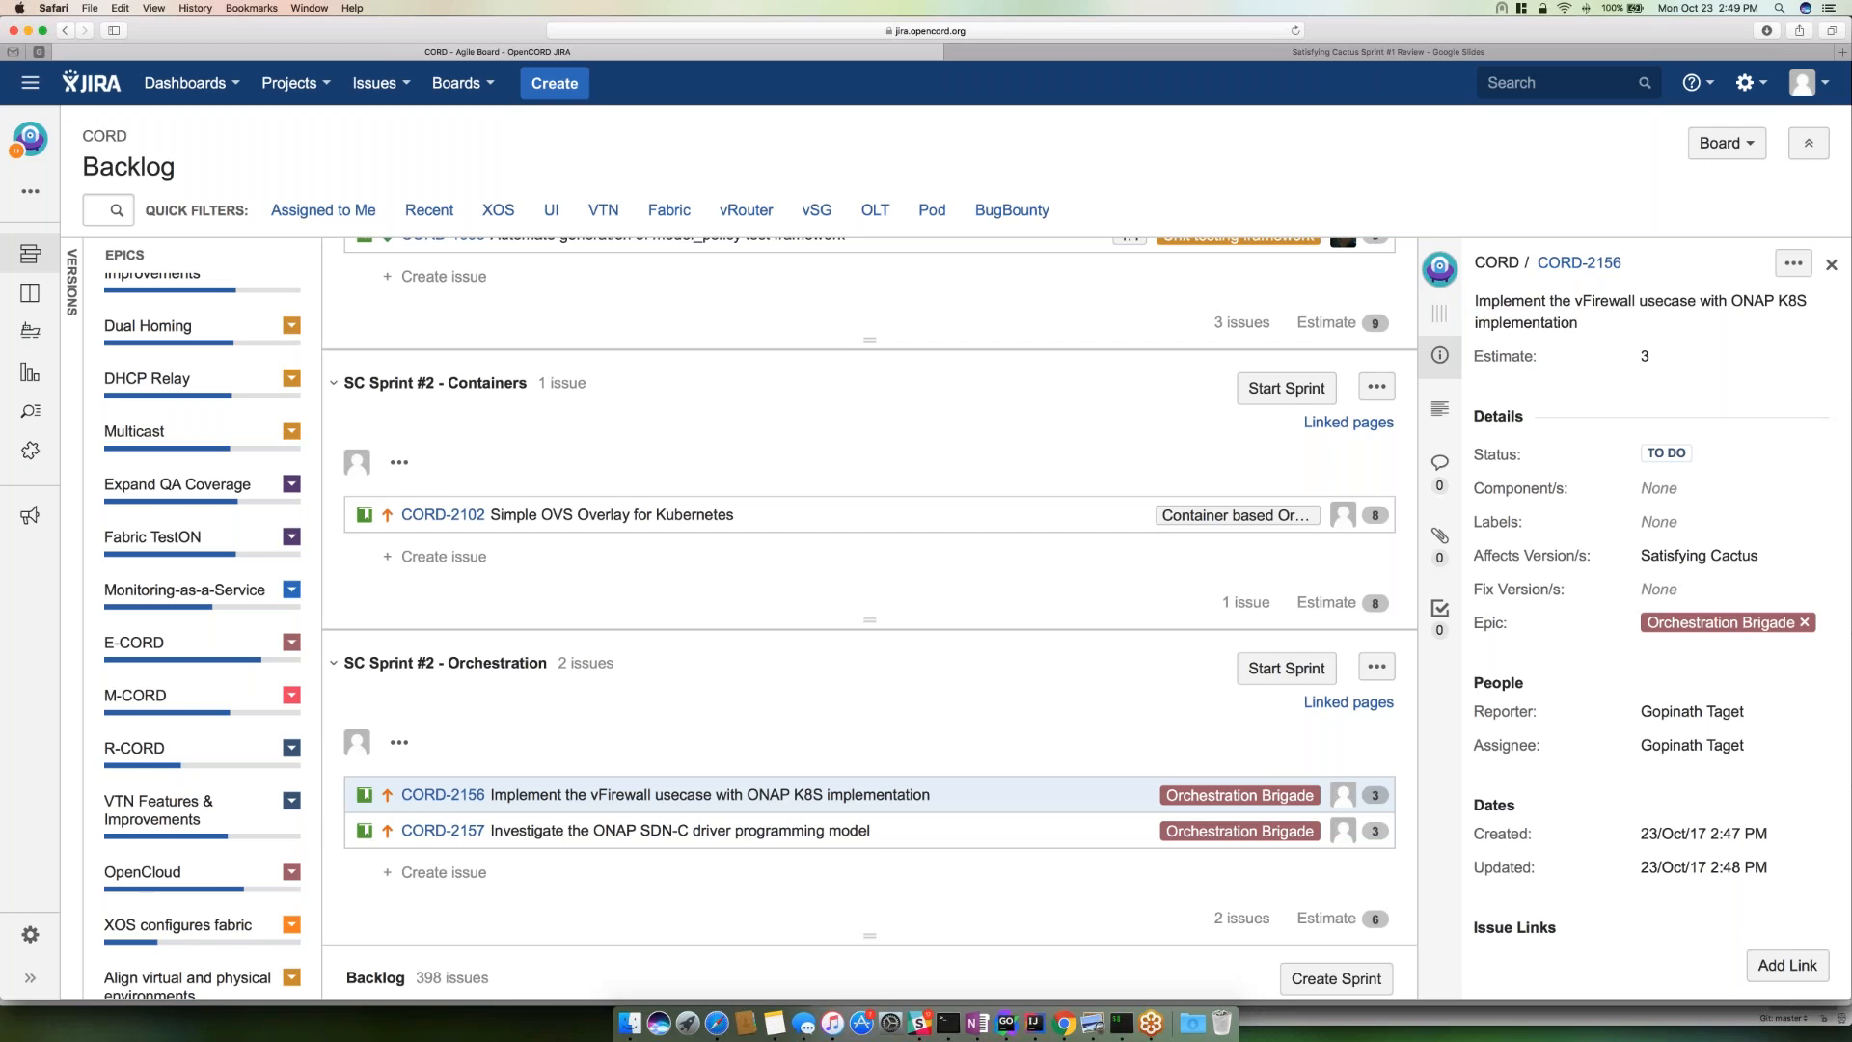
{"action": "scroll", "scroll_direction": "down", "scroll_amount": 3}
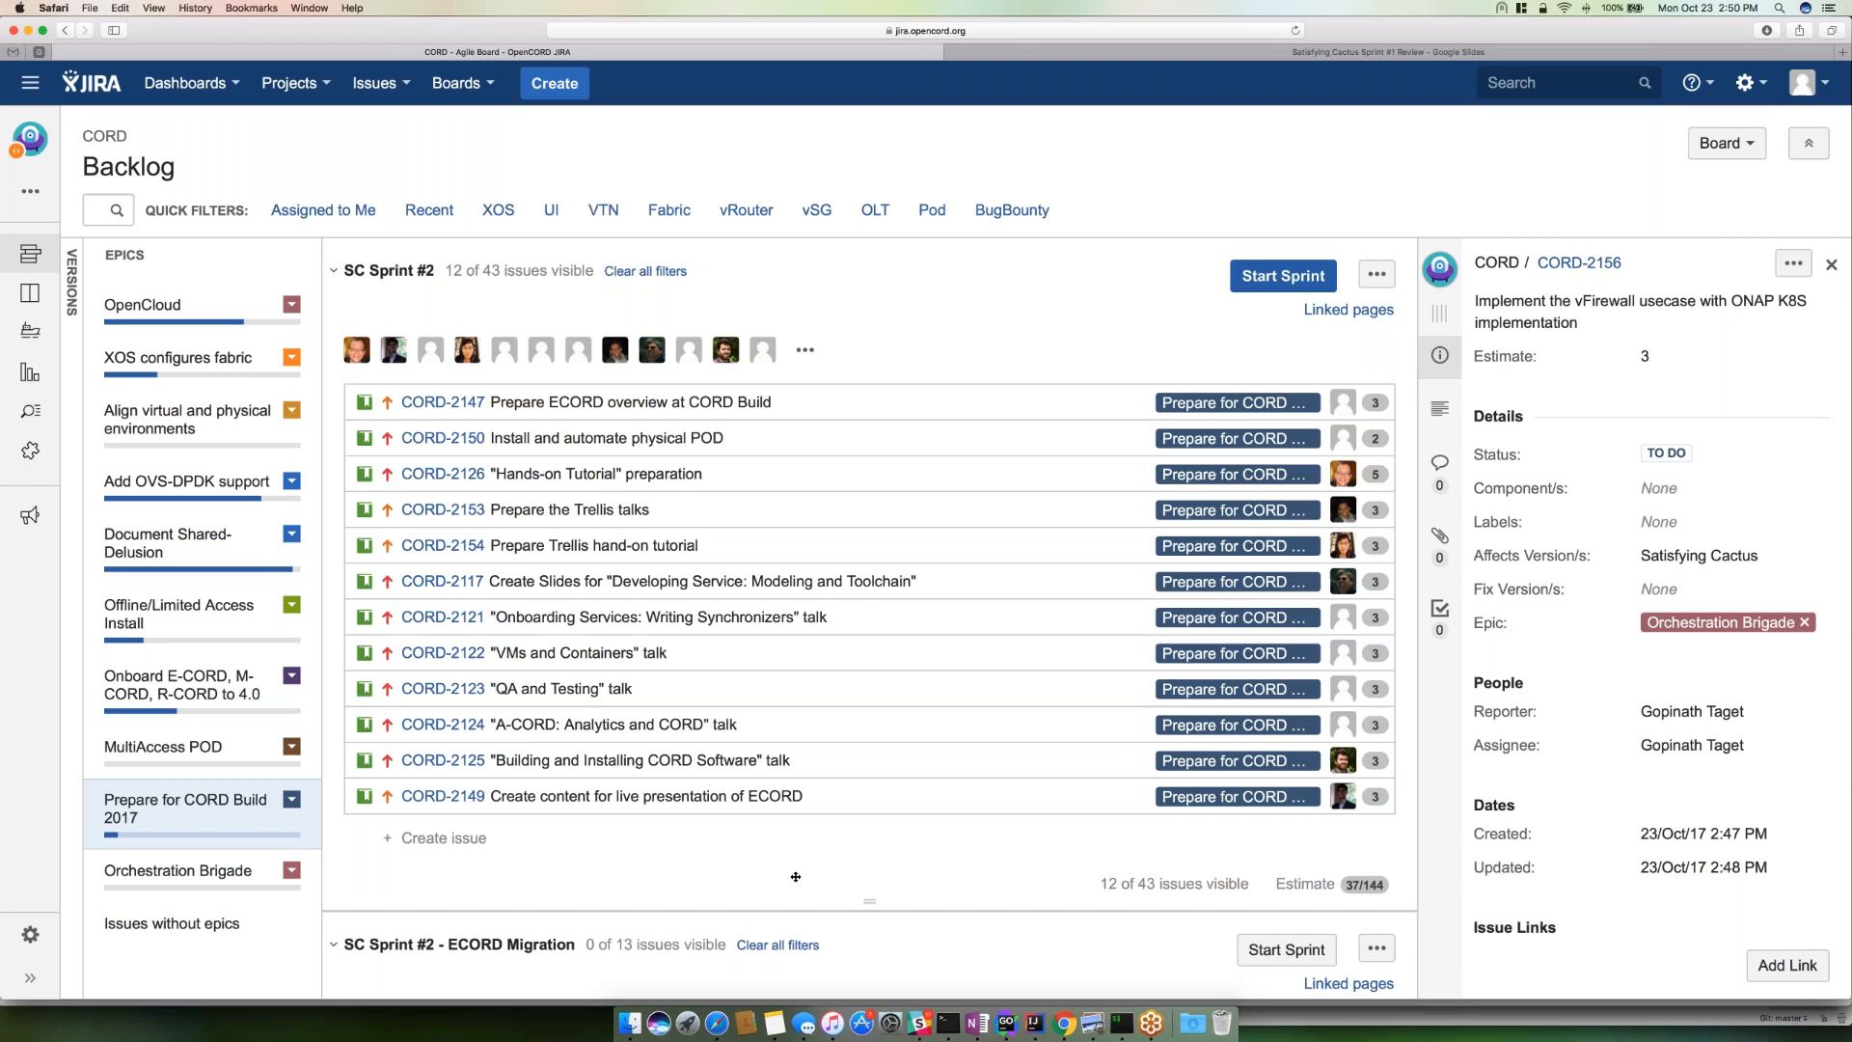
{"action": "mouse_move", "coordinate": [748, 872]}
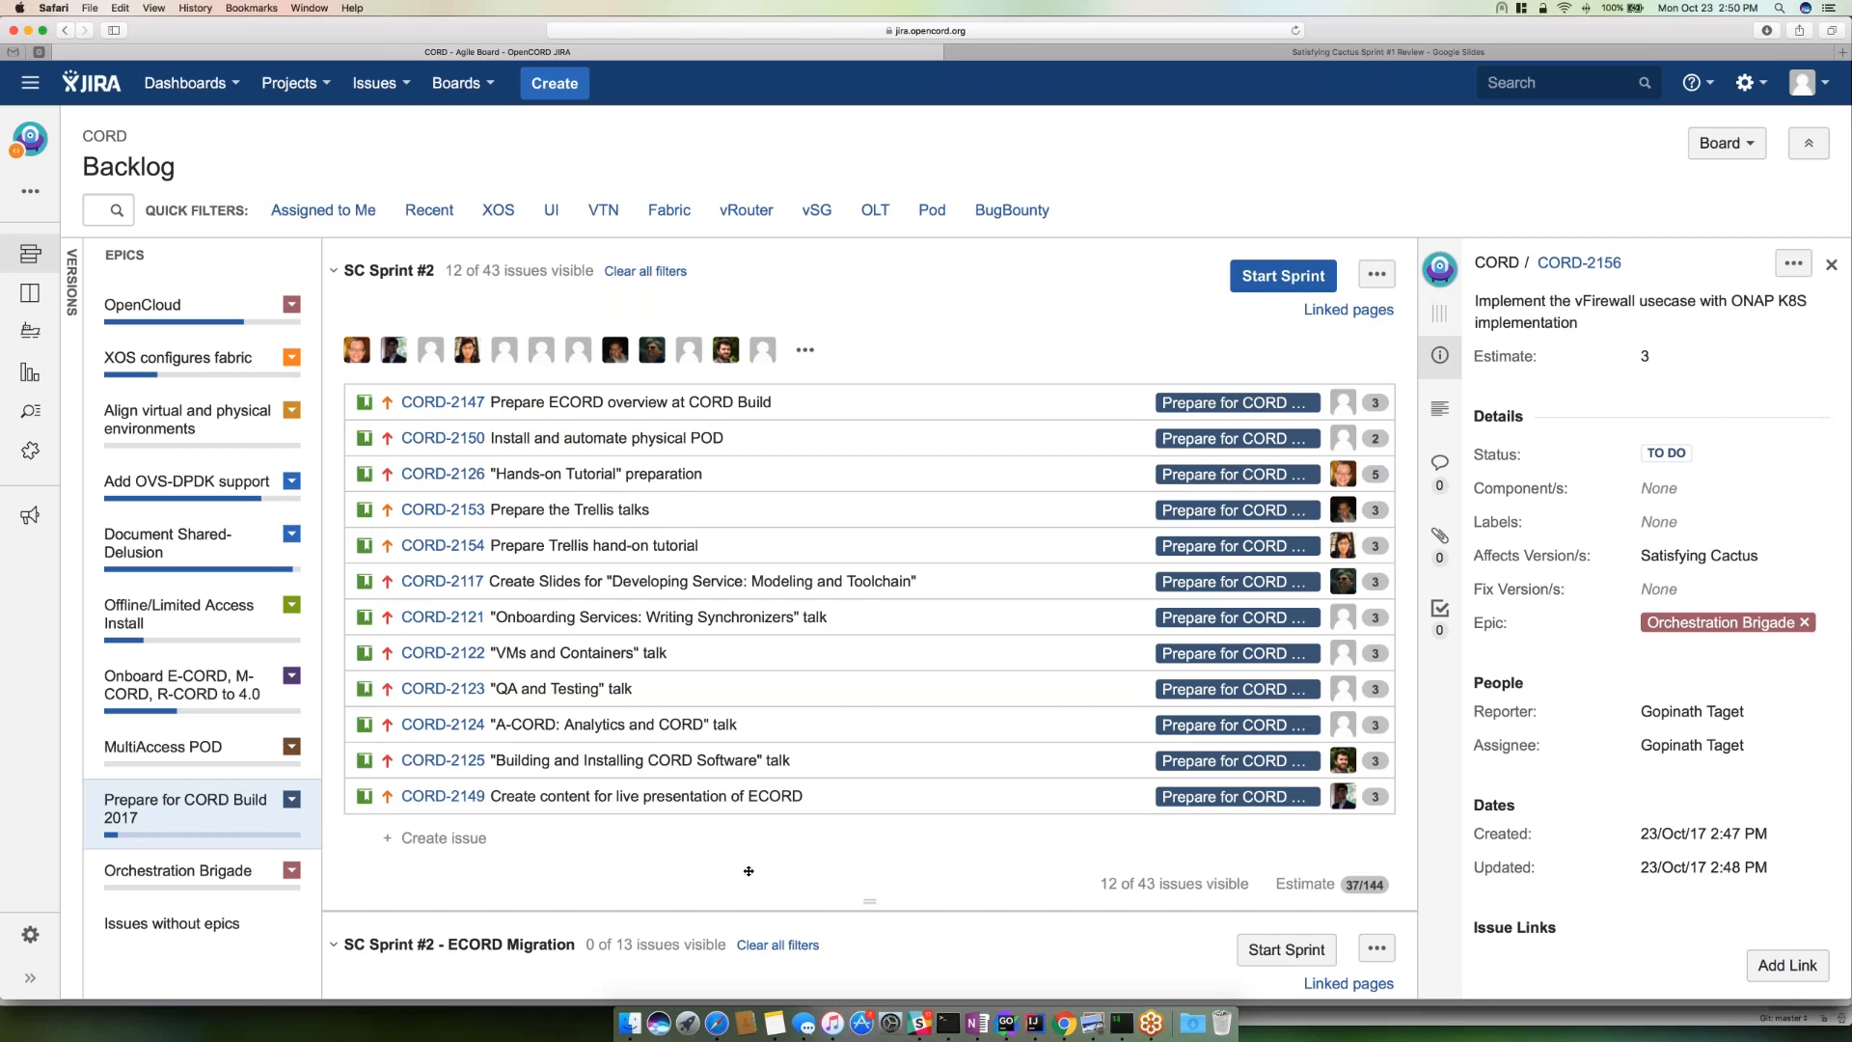